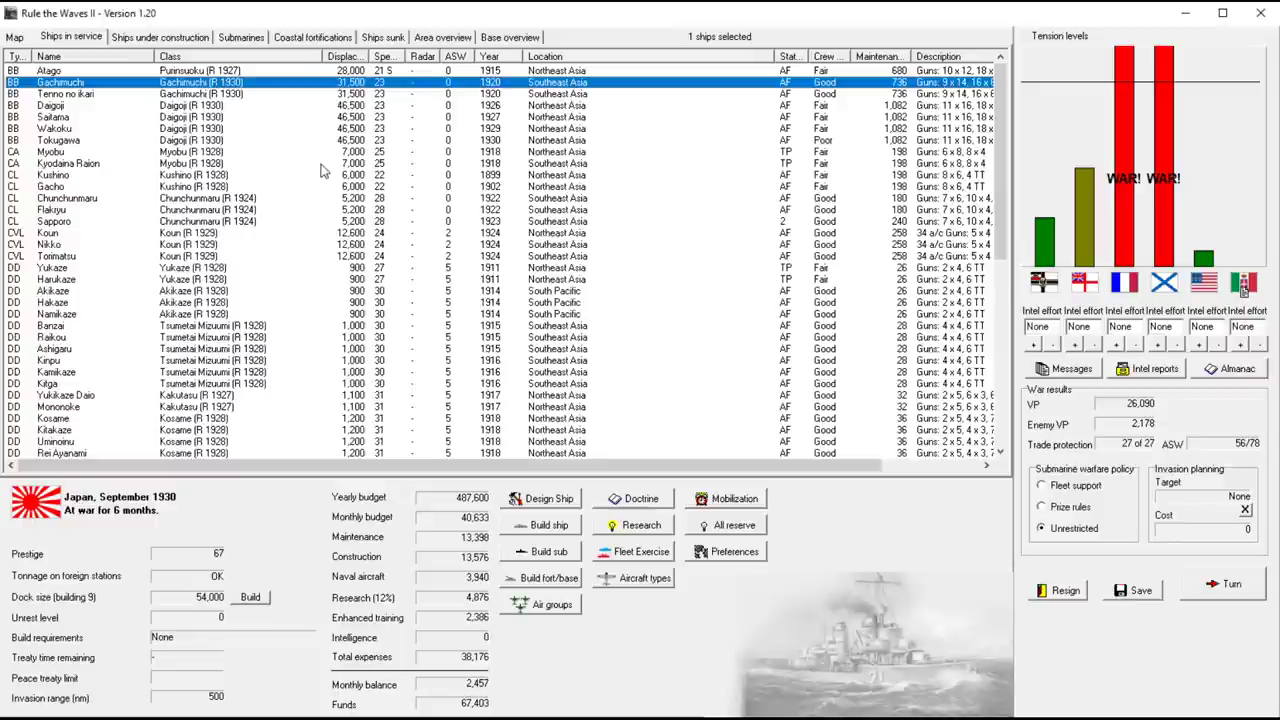
mouse_move(516, 254)
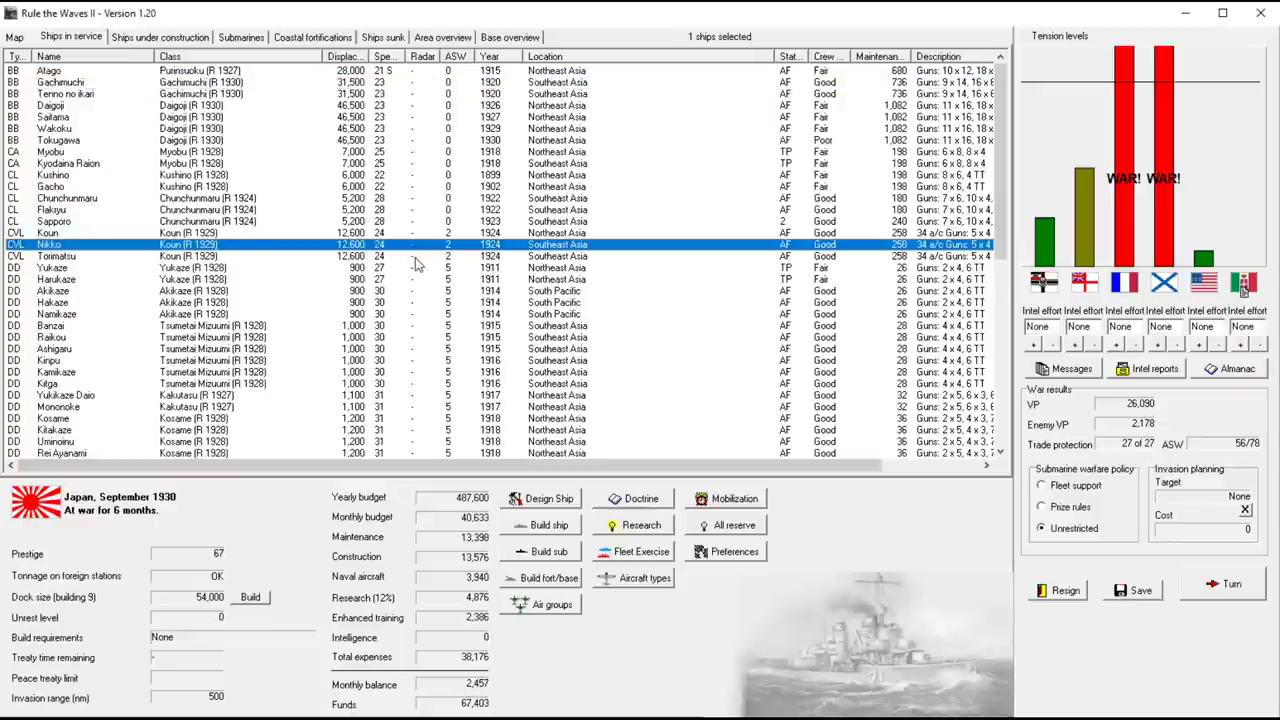
mouse_move(428, 186)
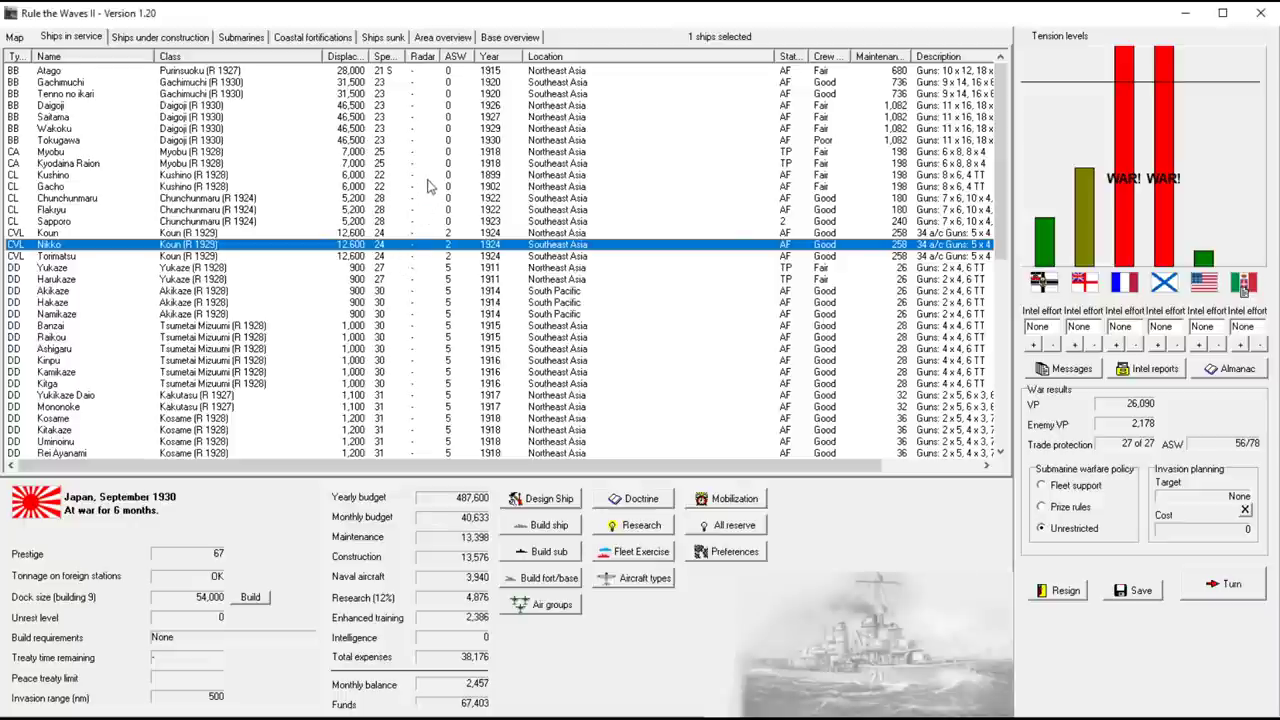
mouse_move(410, 166)
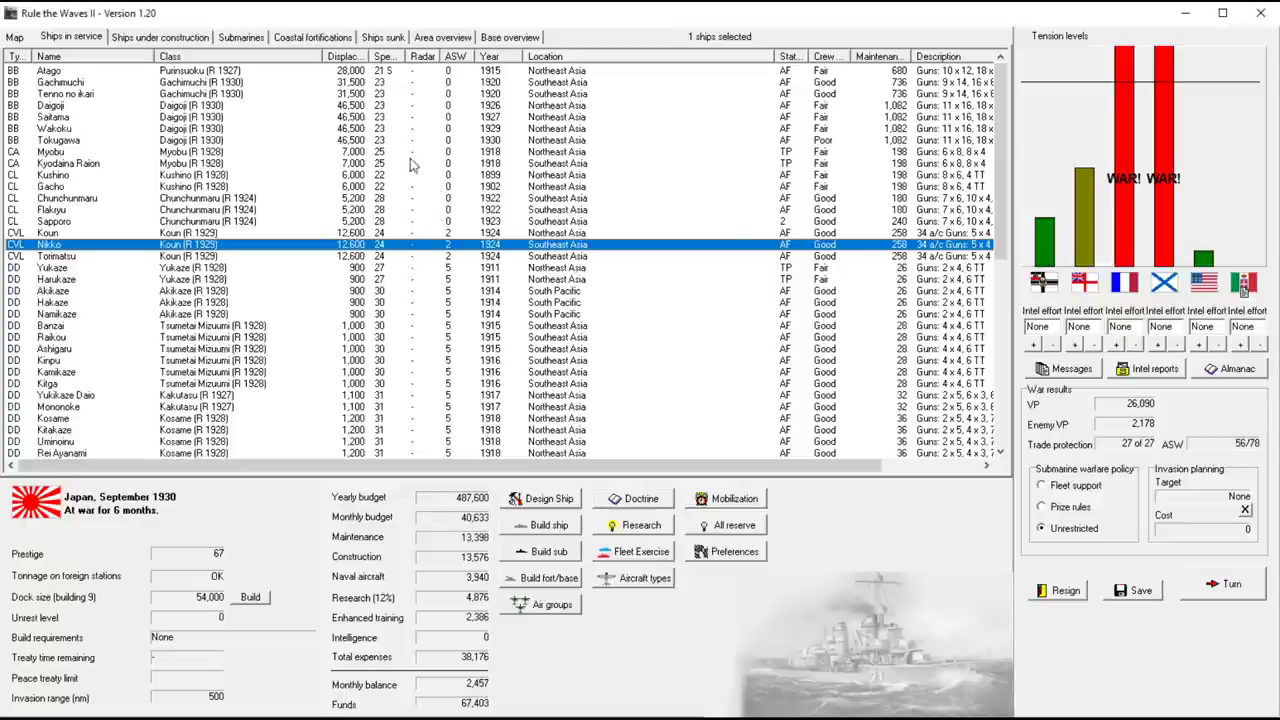
mouse_move(480, 318)
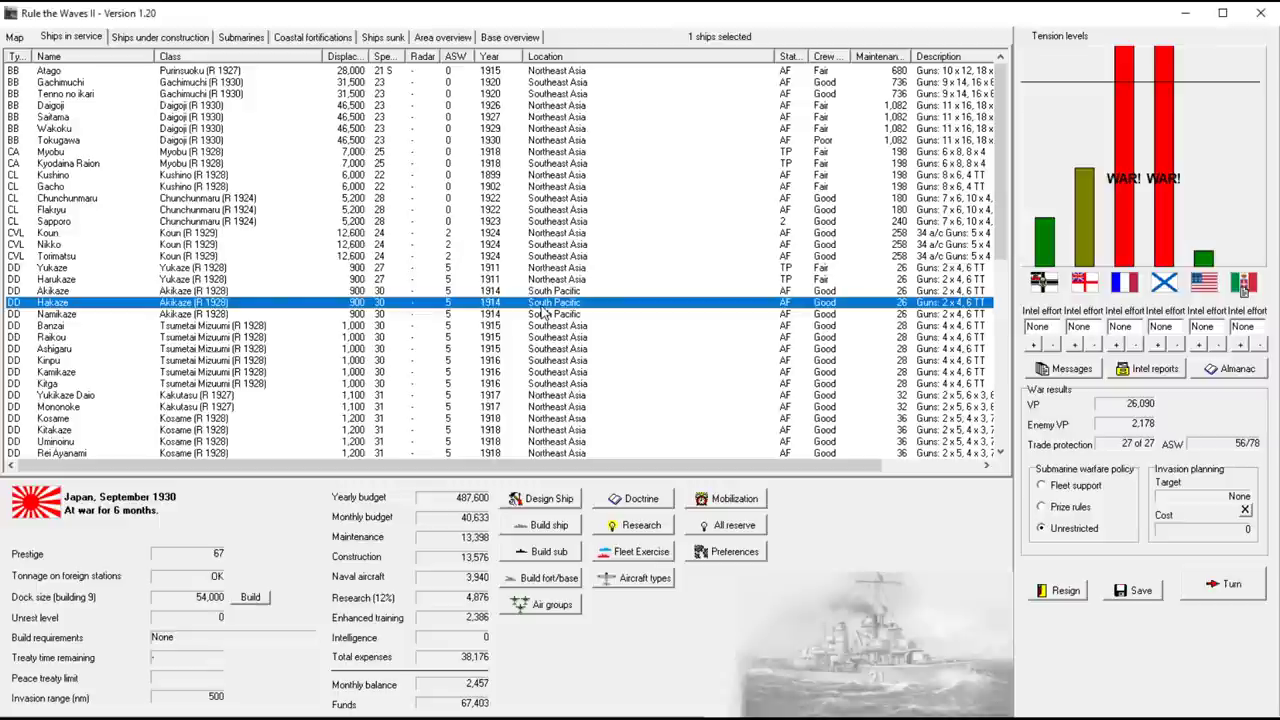
mouse_move(404, 282)
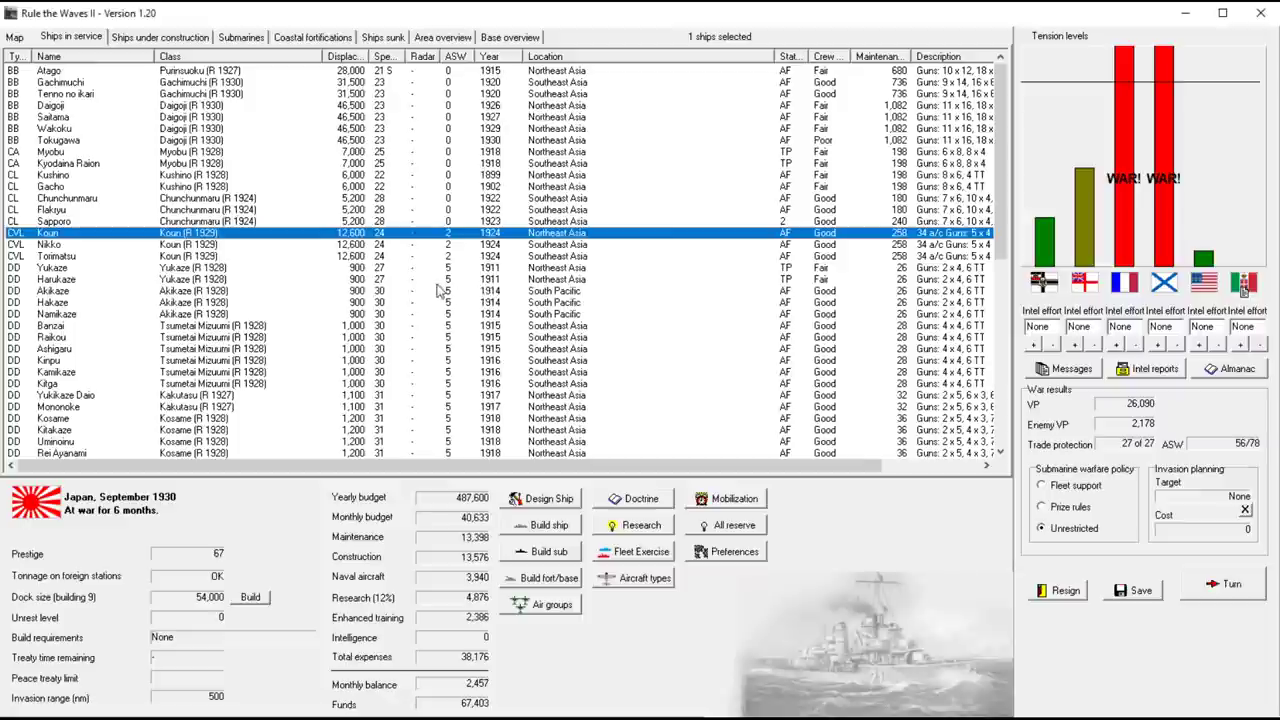
Check a battleship and a light cruiser in the fleet list, then show the strategic map of sea areas
left_click(60, 128)
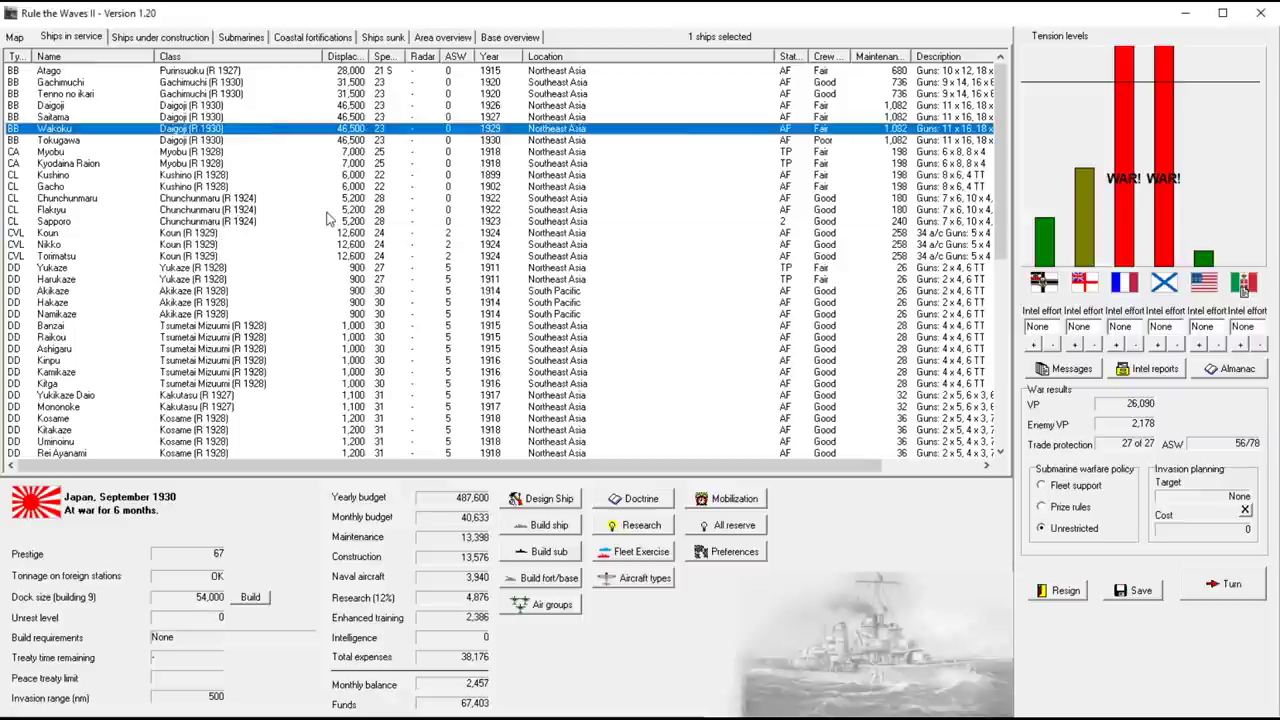
mouse_move(384, 220)
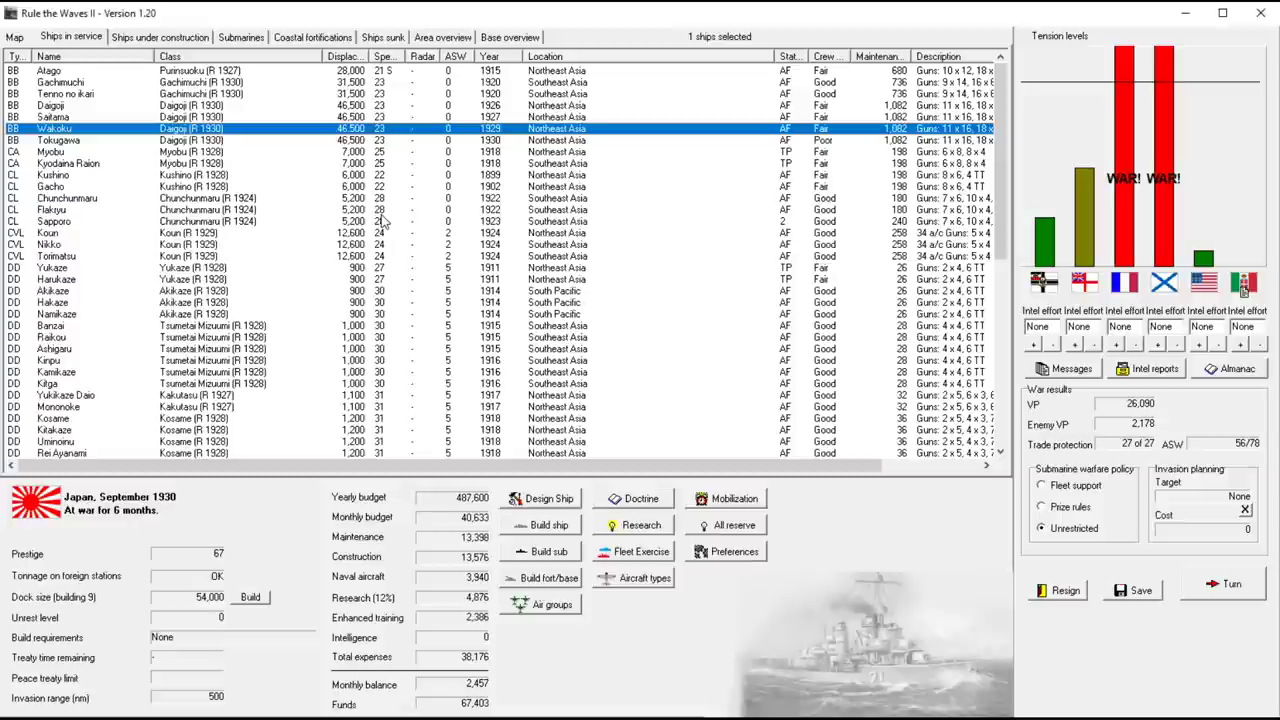
left_click(68, 198)
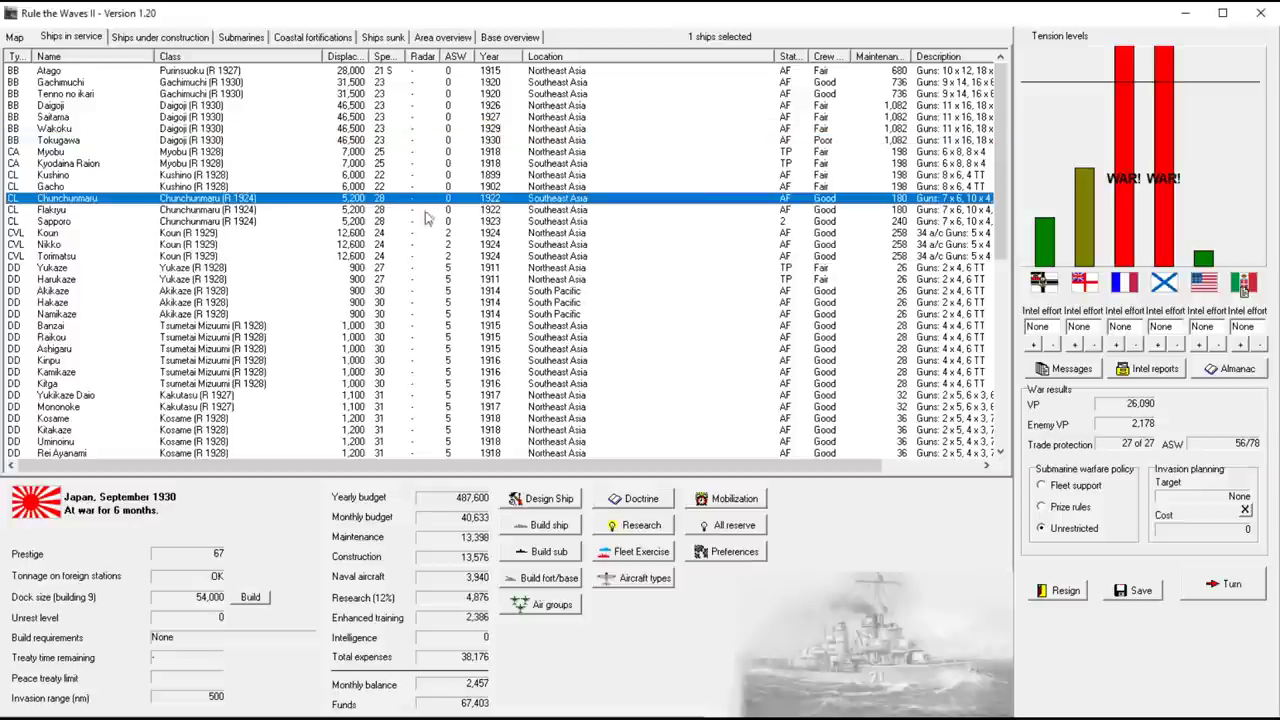
mouse_move(310, 192)
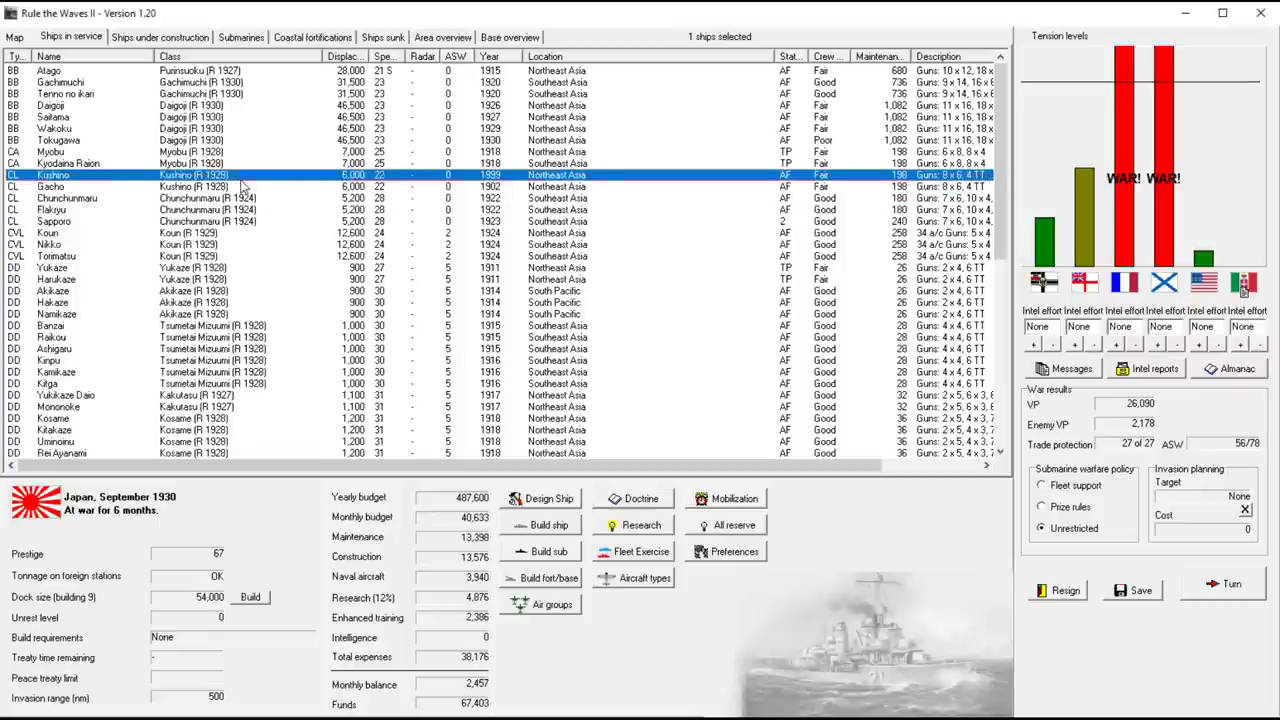
mouse_move(294, 220)
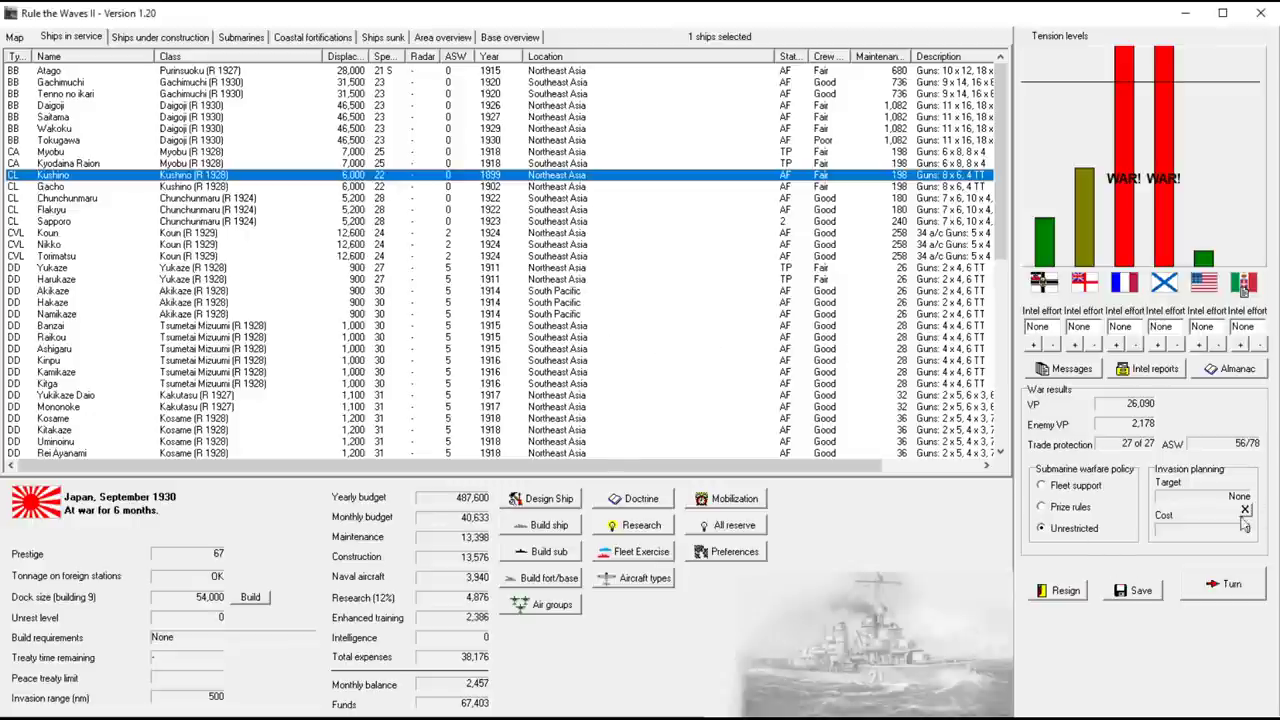
left_click(14, 36)
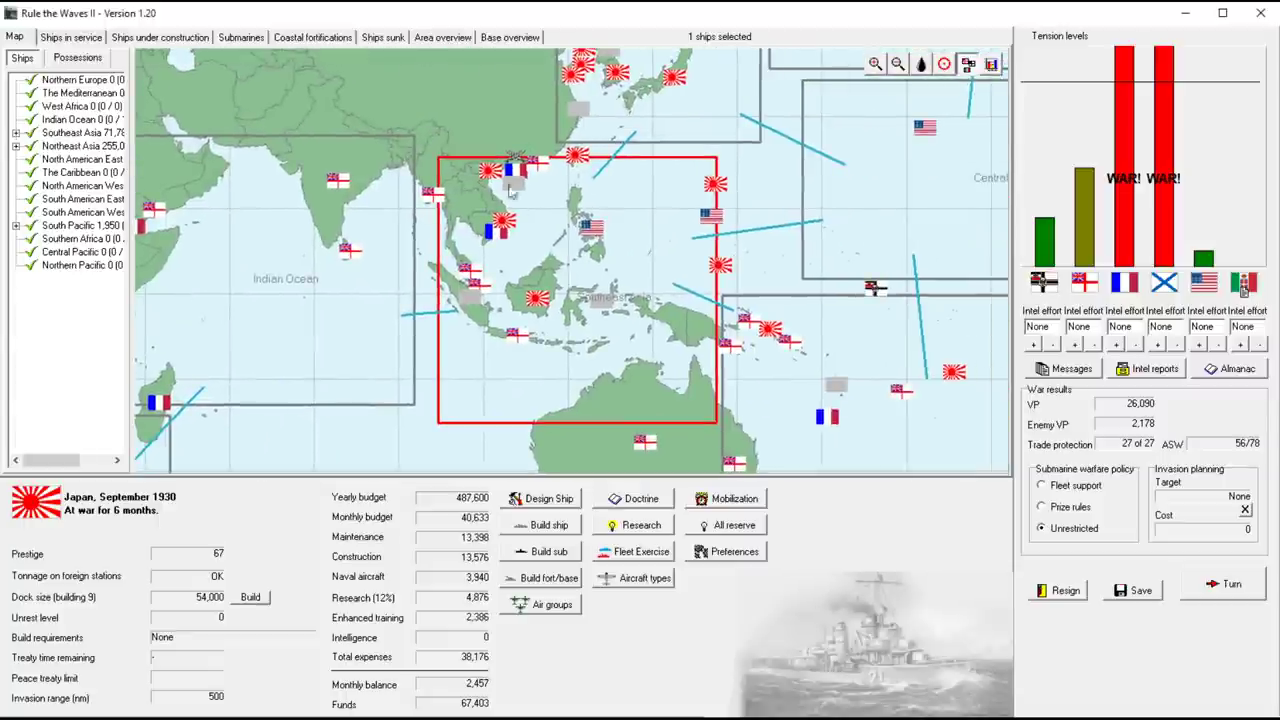
mouse_move(510, 196)
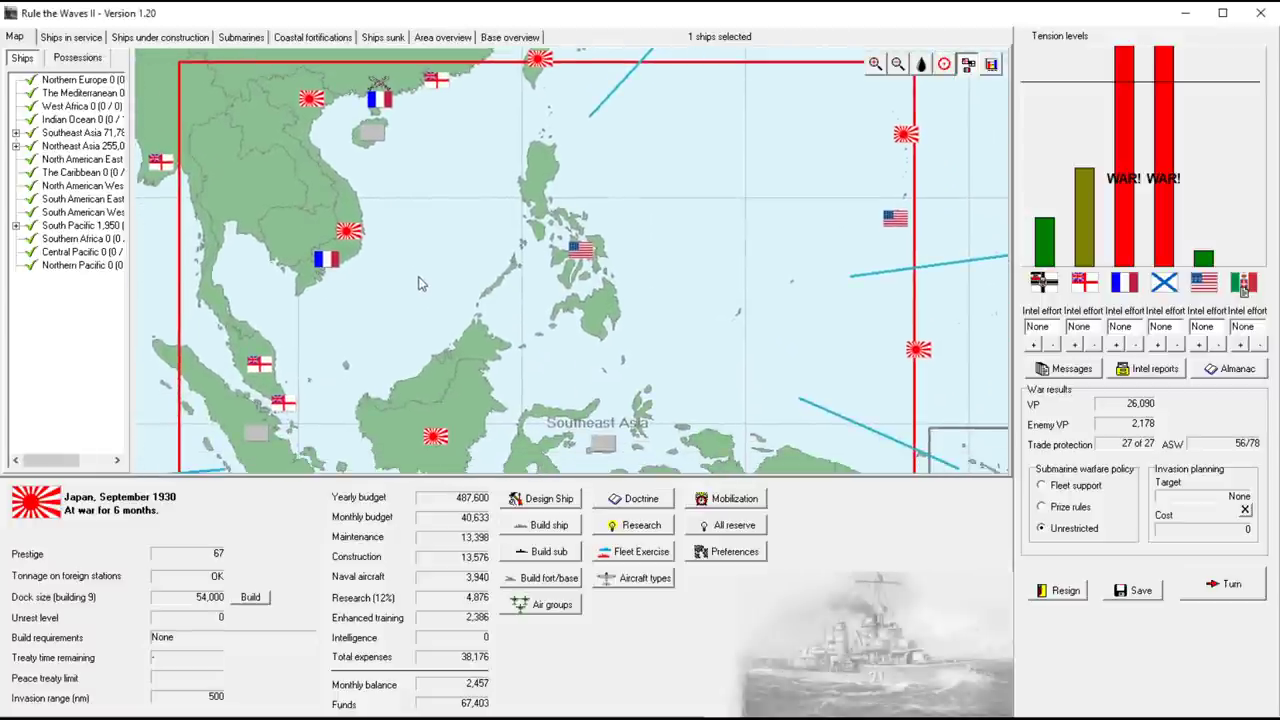
mouse_move(332, 270)
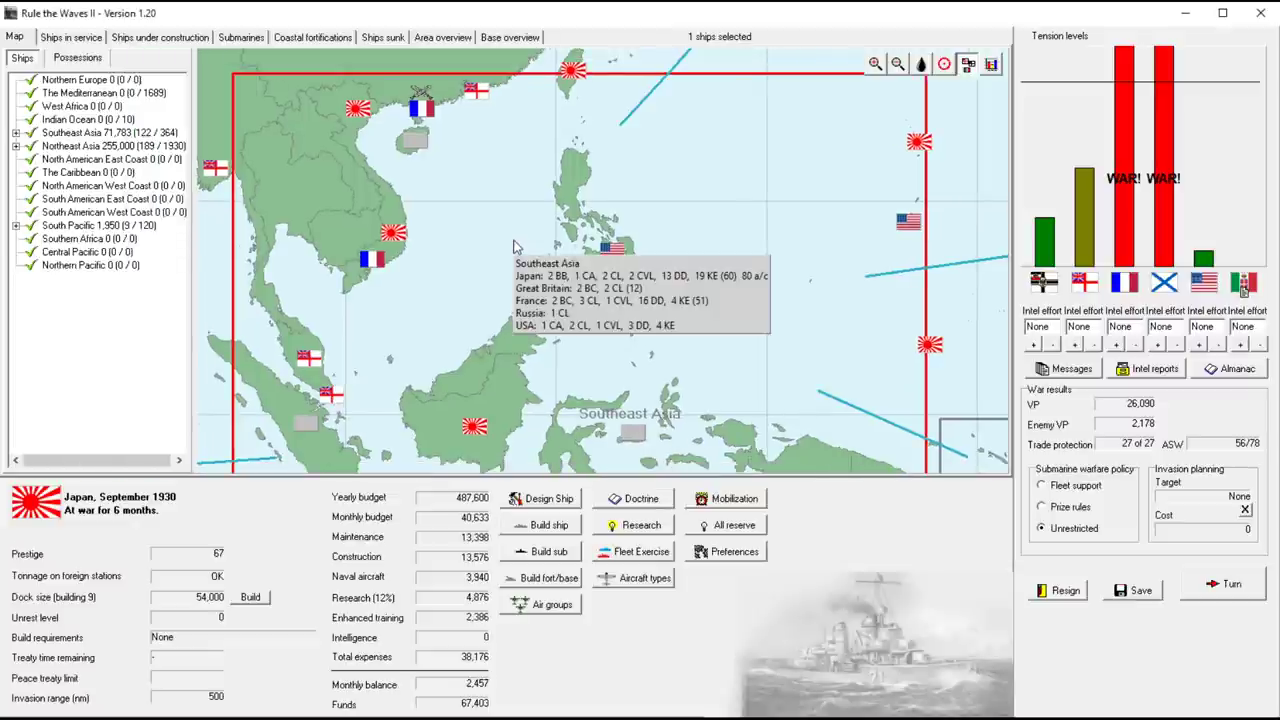
mouse_move(516, 240)
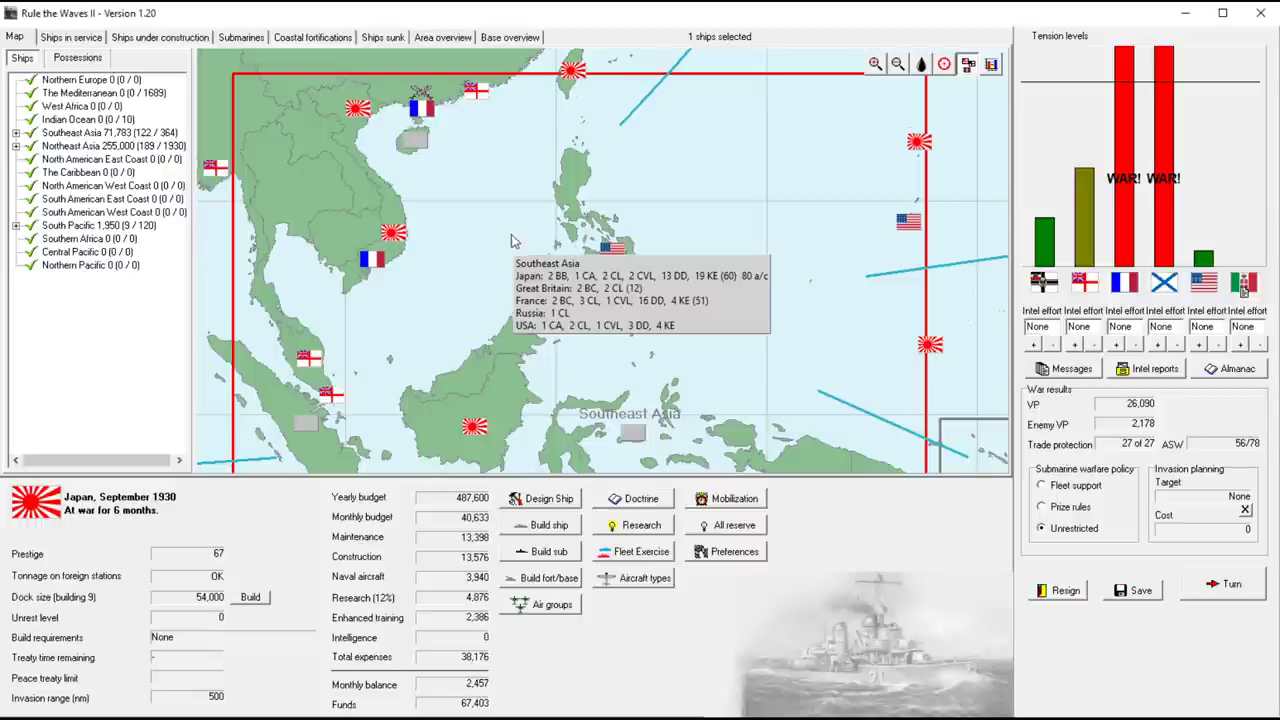
mouse_move(482, 172)
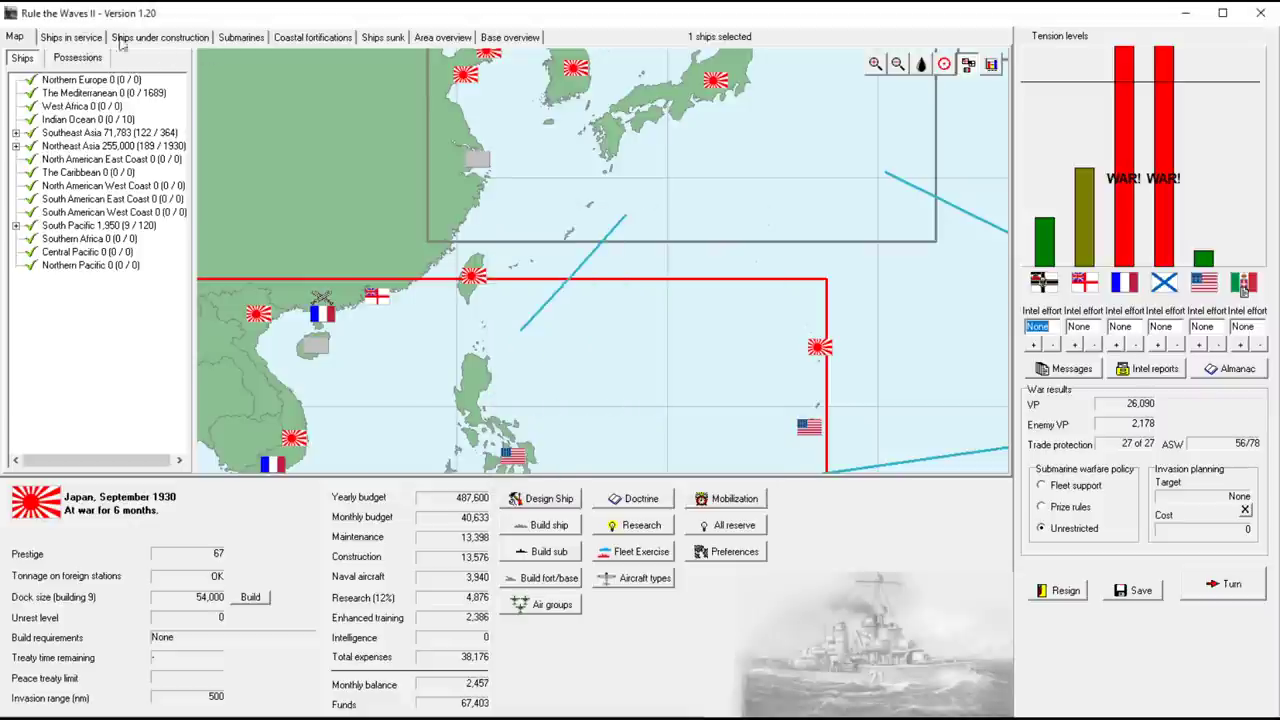
Select Daigai and Saitama in Ships in service and order their move to Southeast Asia
left_click(70, 36)
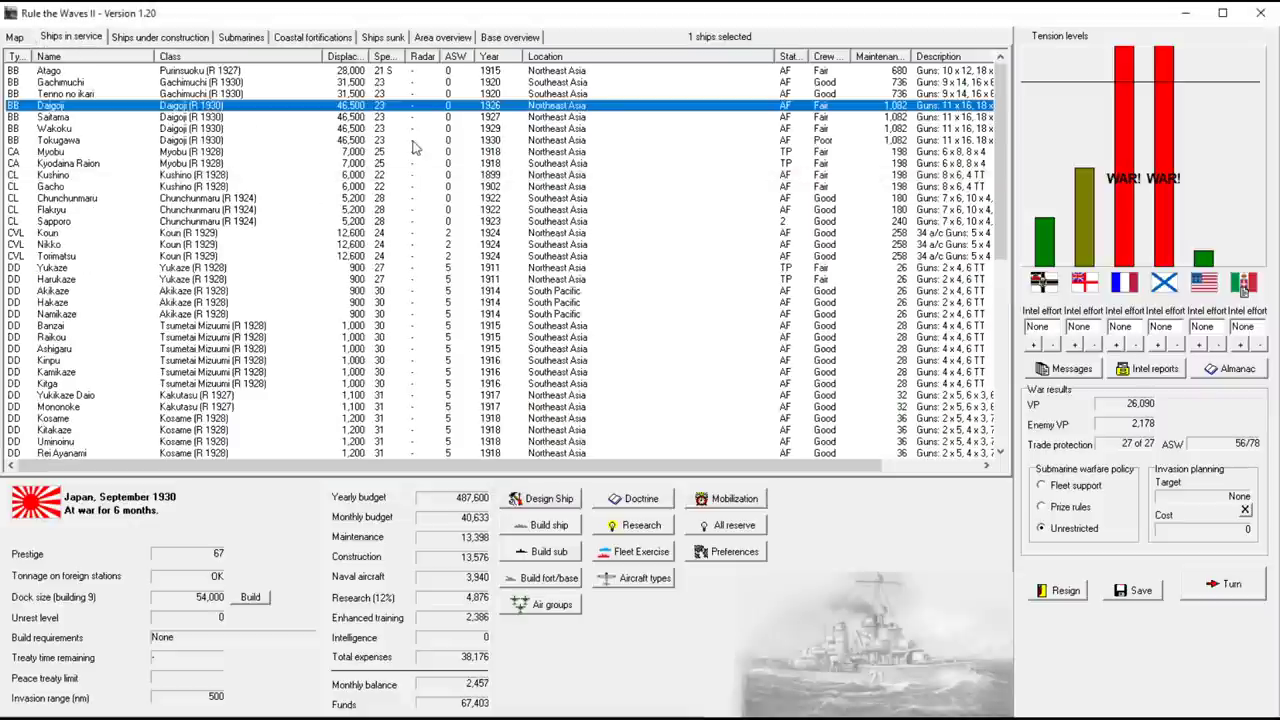
mouse_move(820, 120)
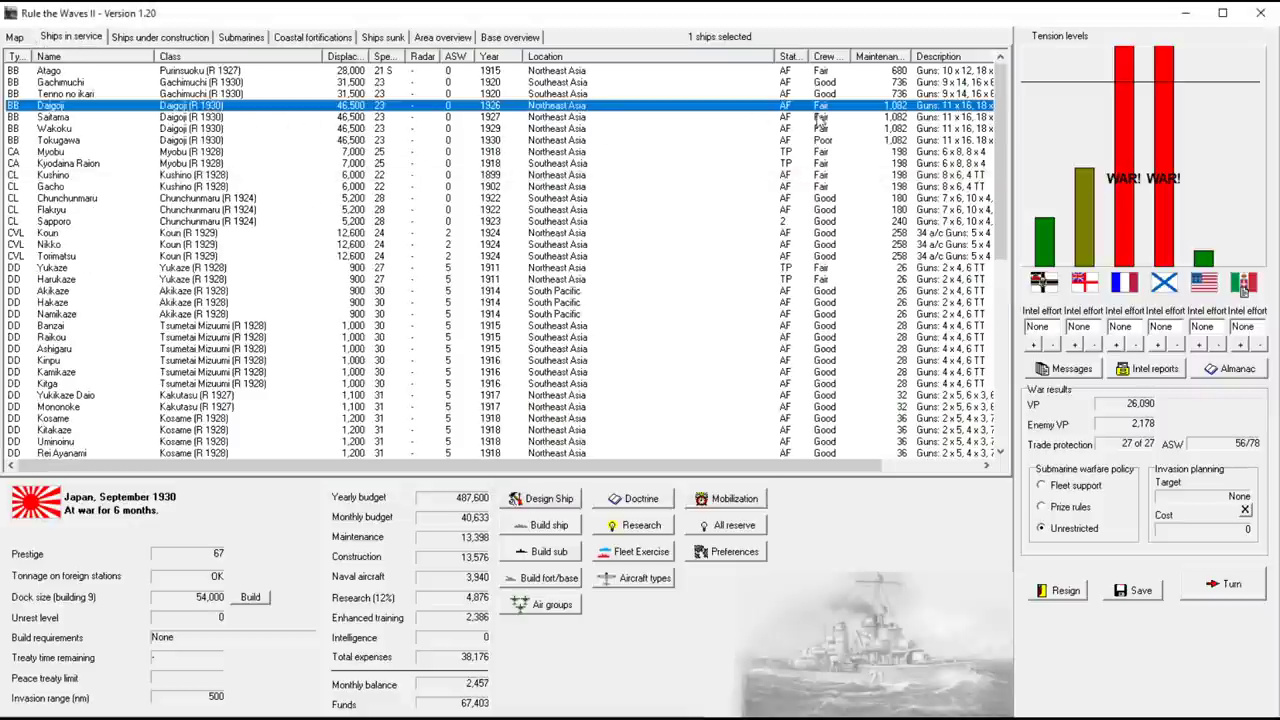
left_click(56, 116)
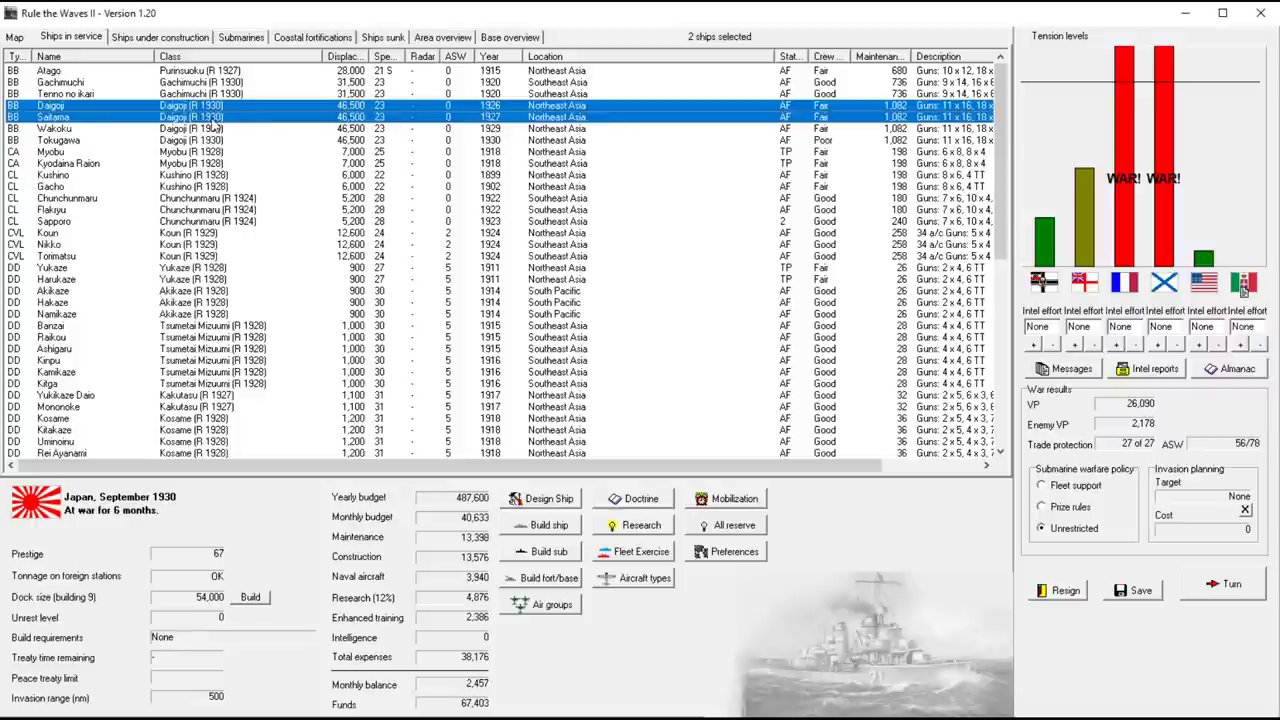
mouse_move(860, 118)
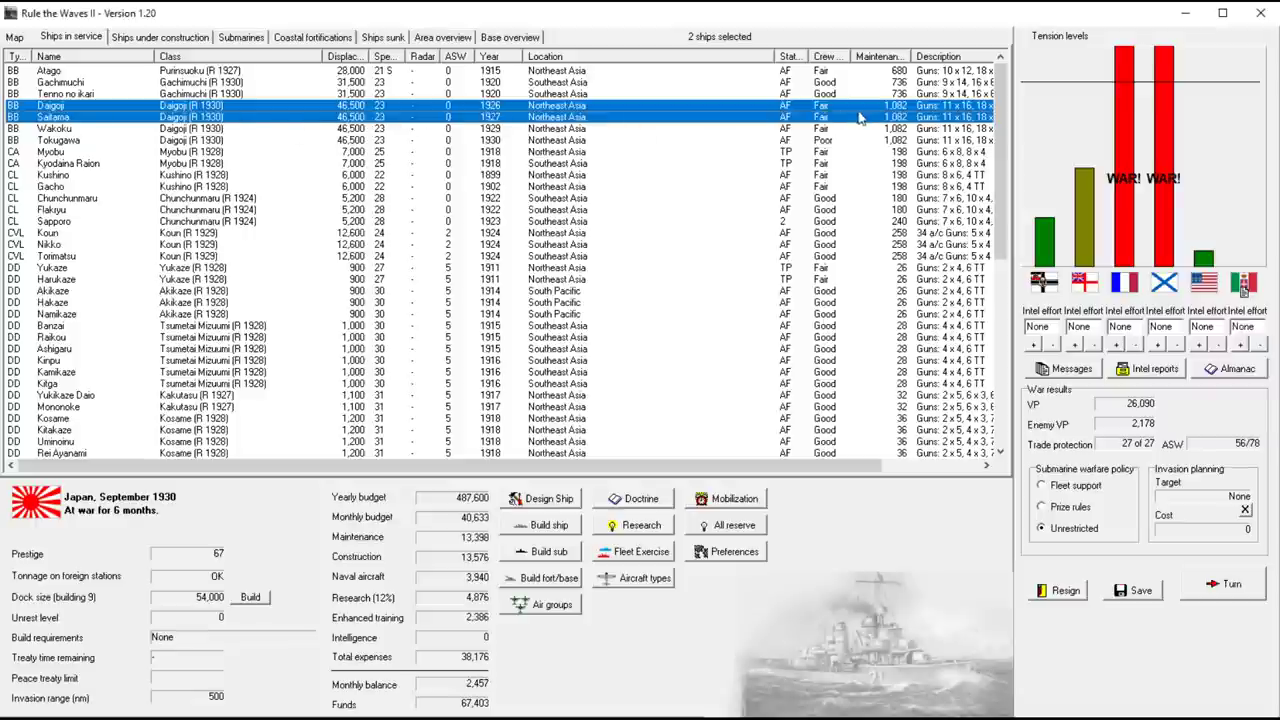
mouse_move(190, 152)
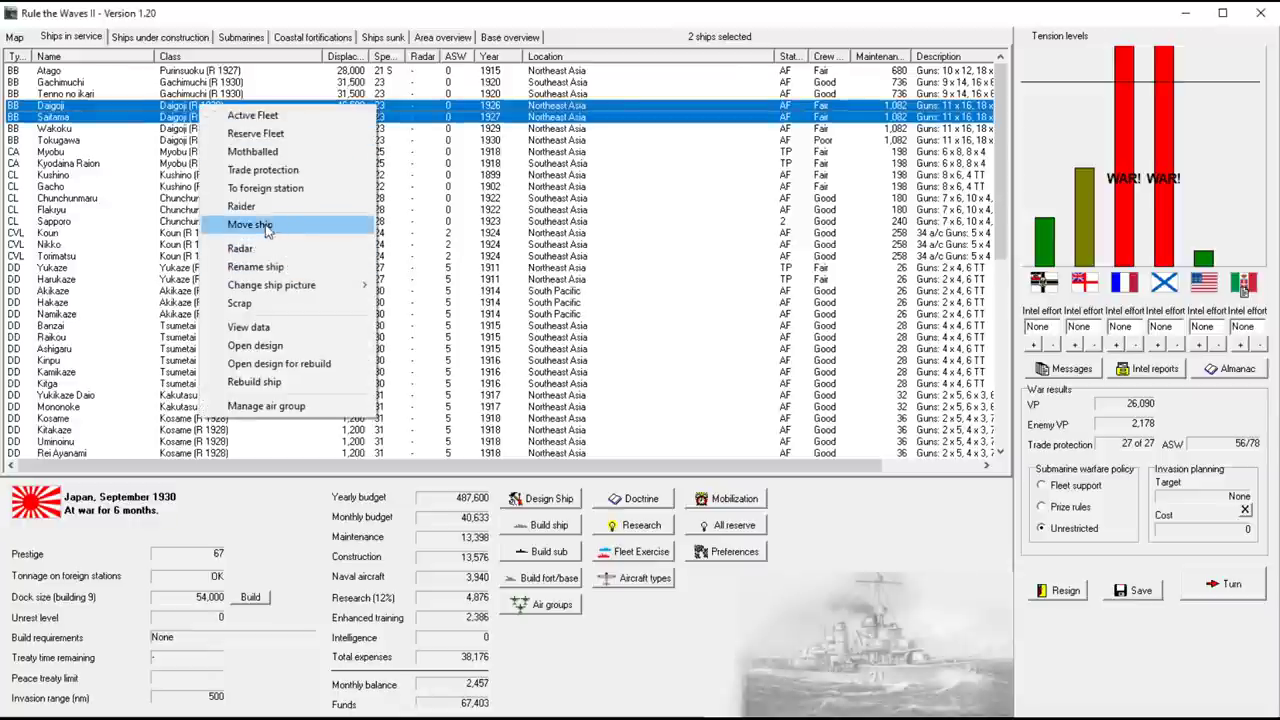
left_click(248, 224)
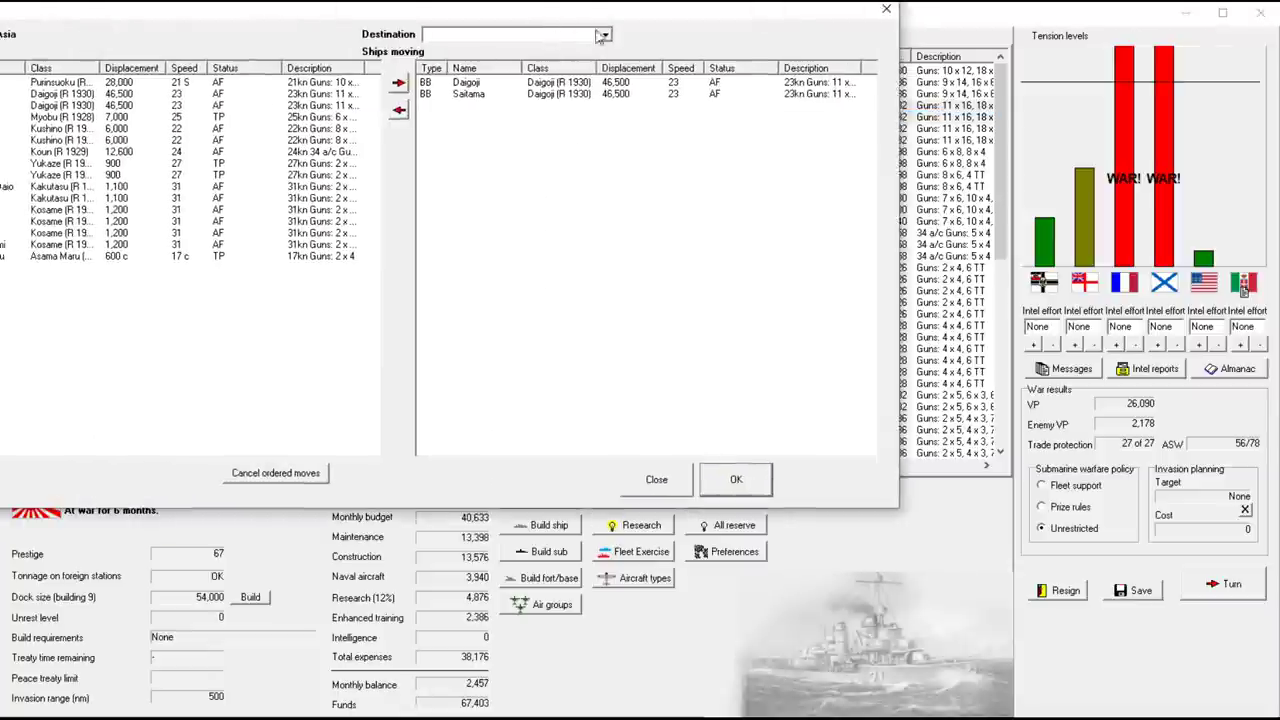
left_click(602, 34)
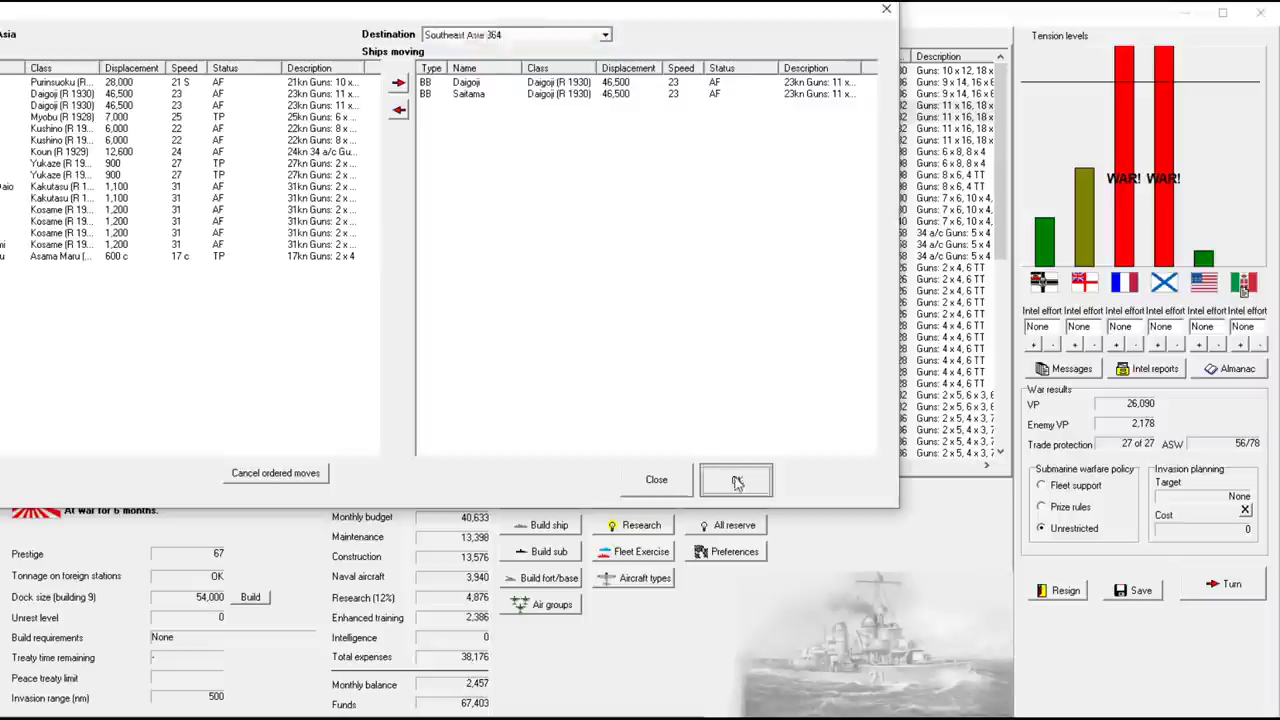
left_click(736, 480)
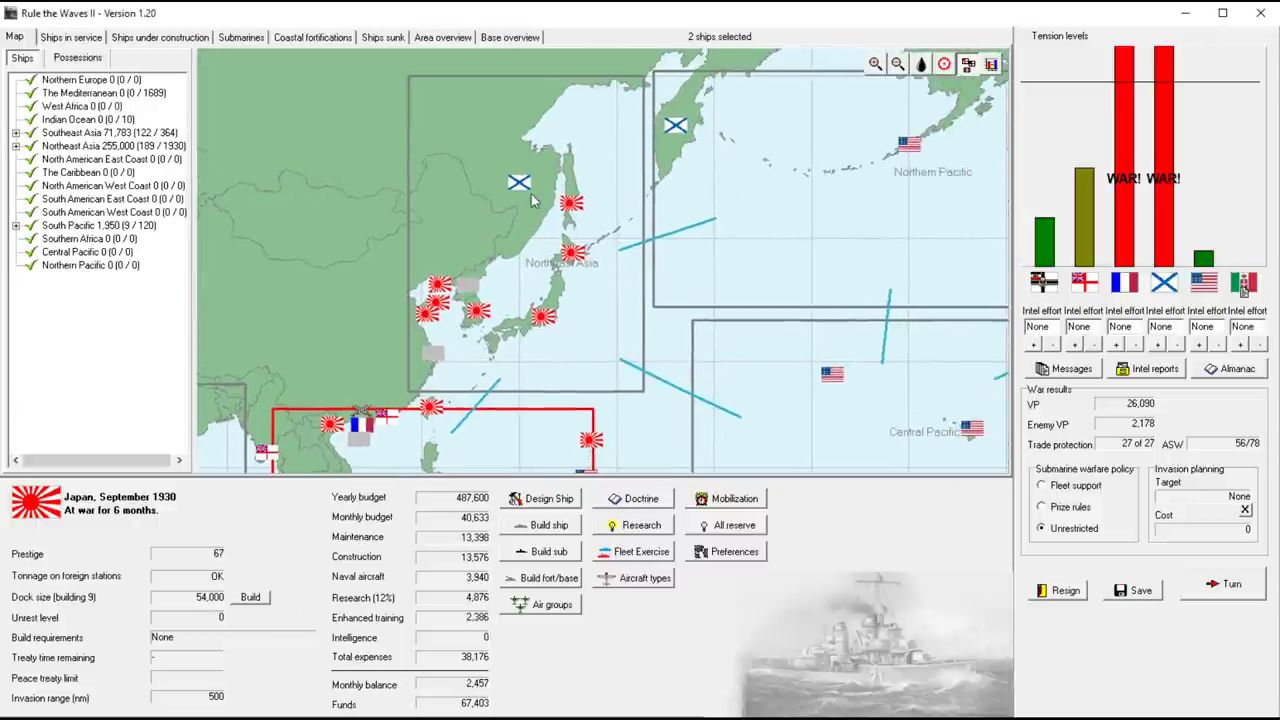
mouse_move(600, 308)
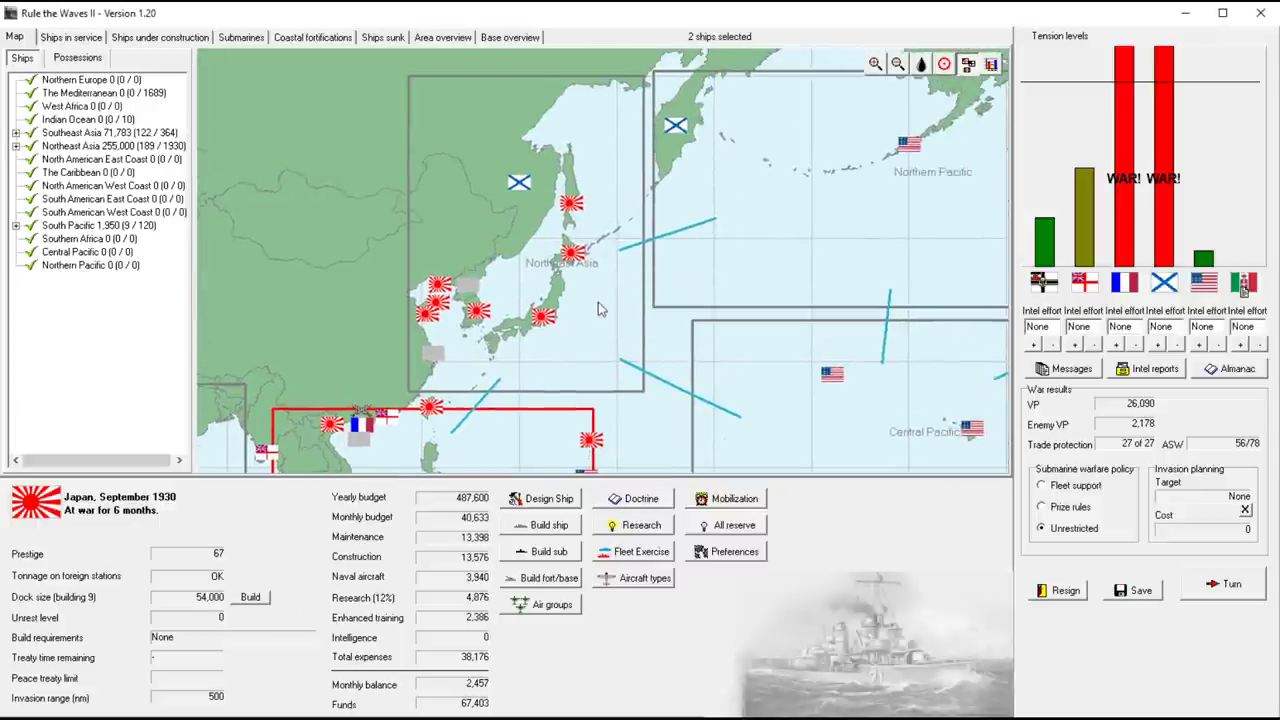
mouse_move(600, 308)
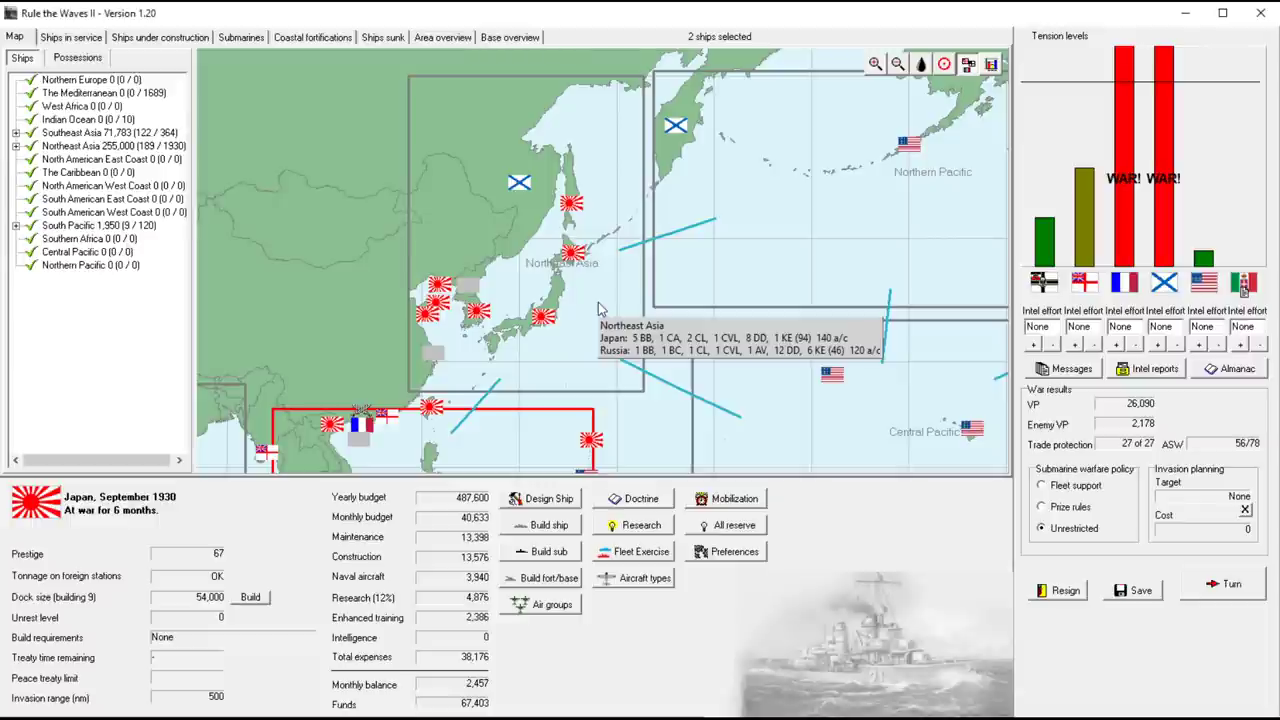
mouse_move(574, 356)
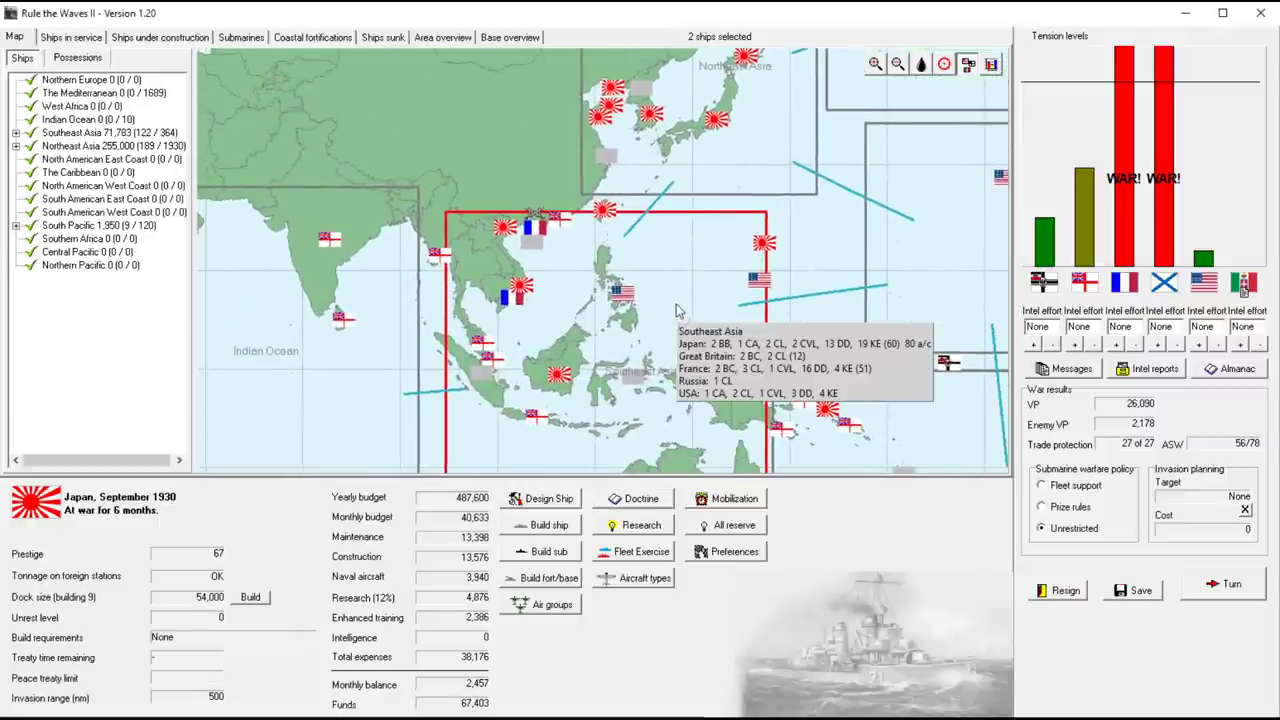
mouse_move(858, 96)
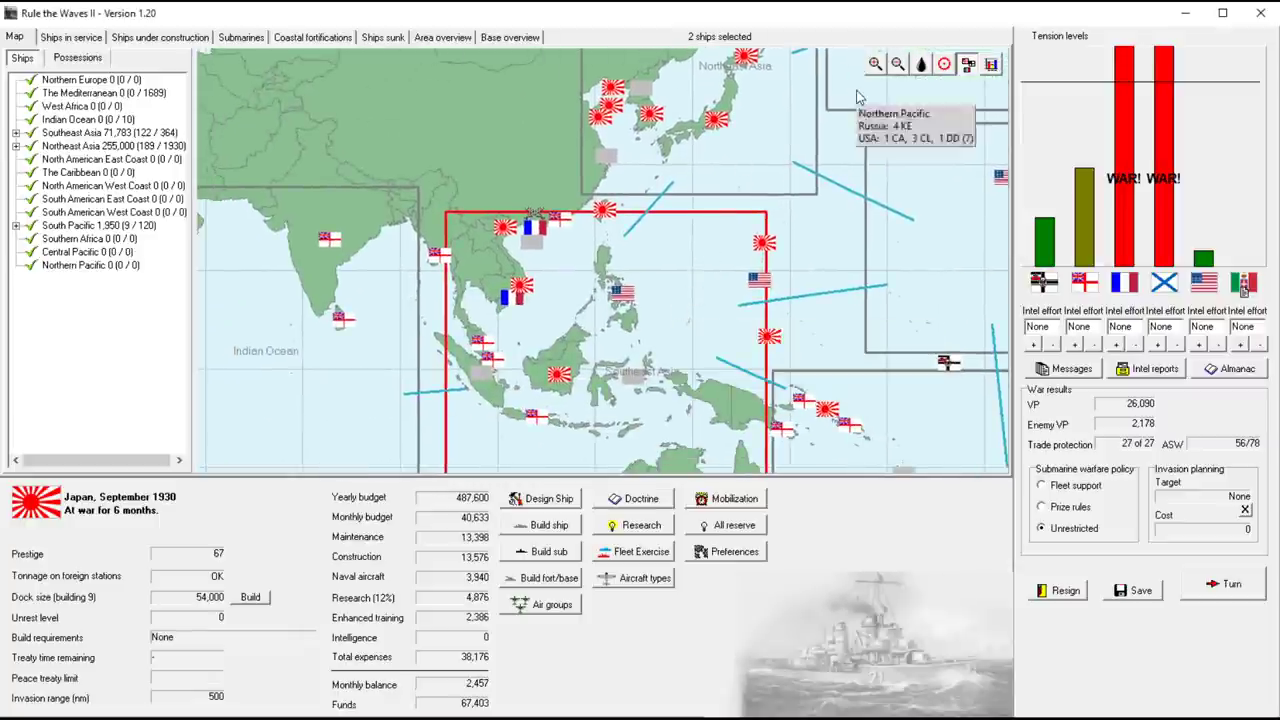
mouse_move(700, 278)
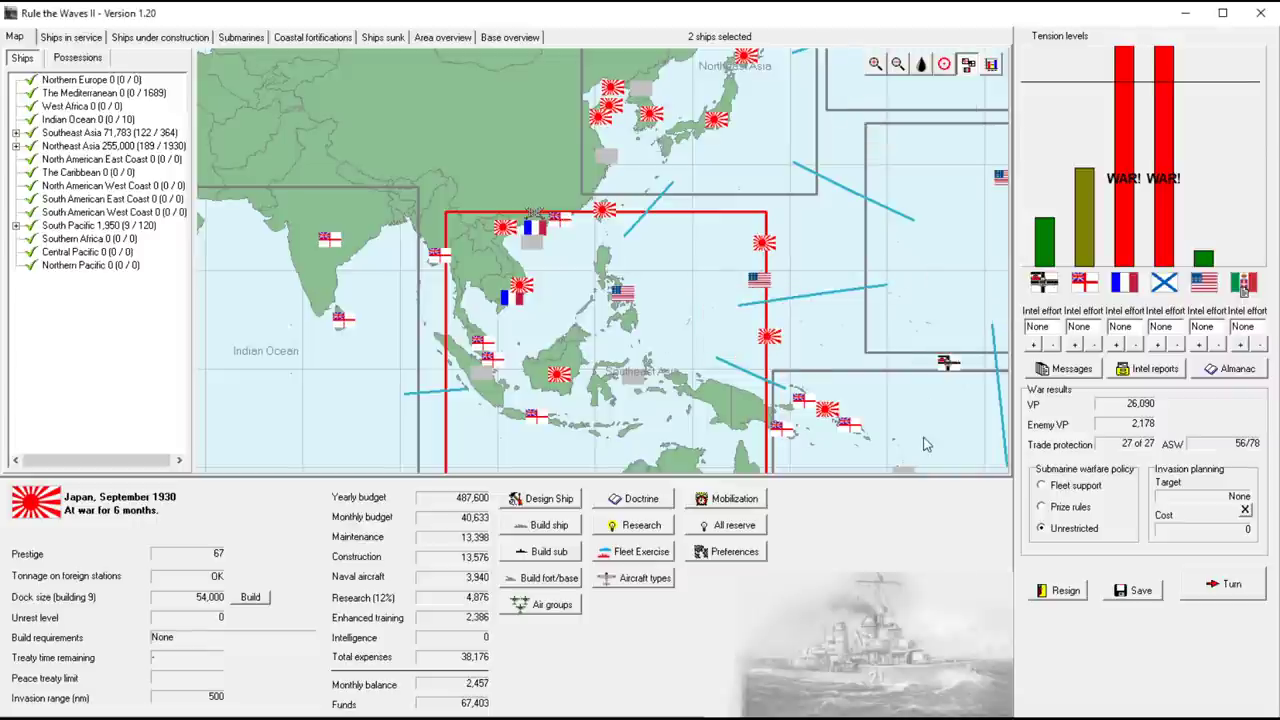
mouse_move(924, 444)
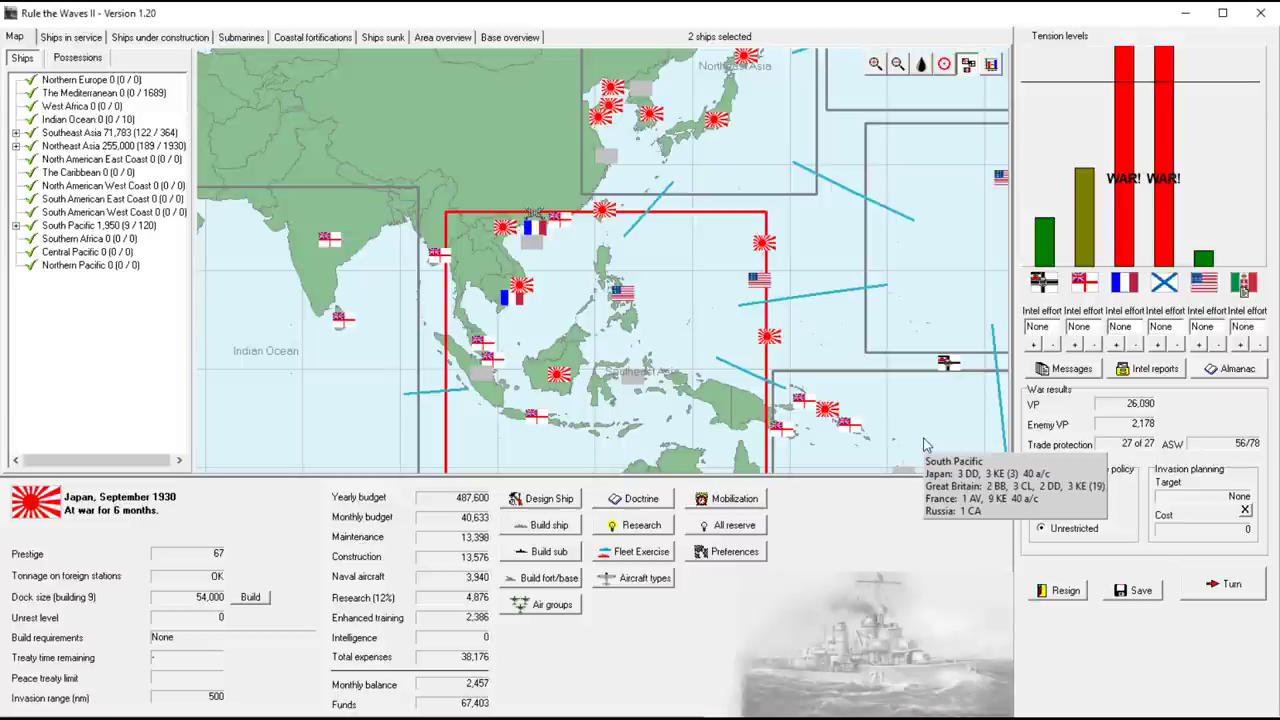
mouse_move(380, 364)
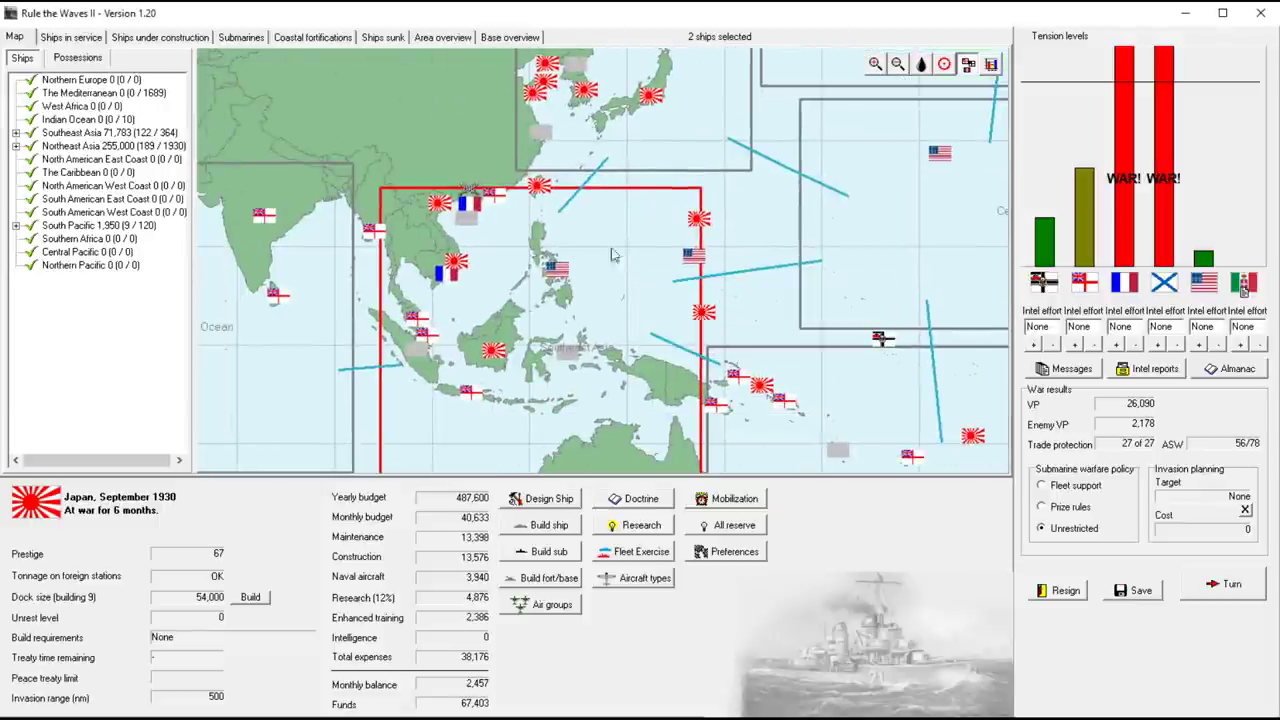
left_click(70, 36)
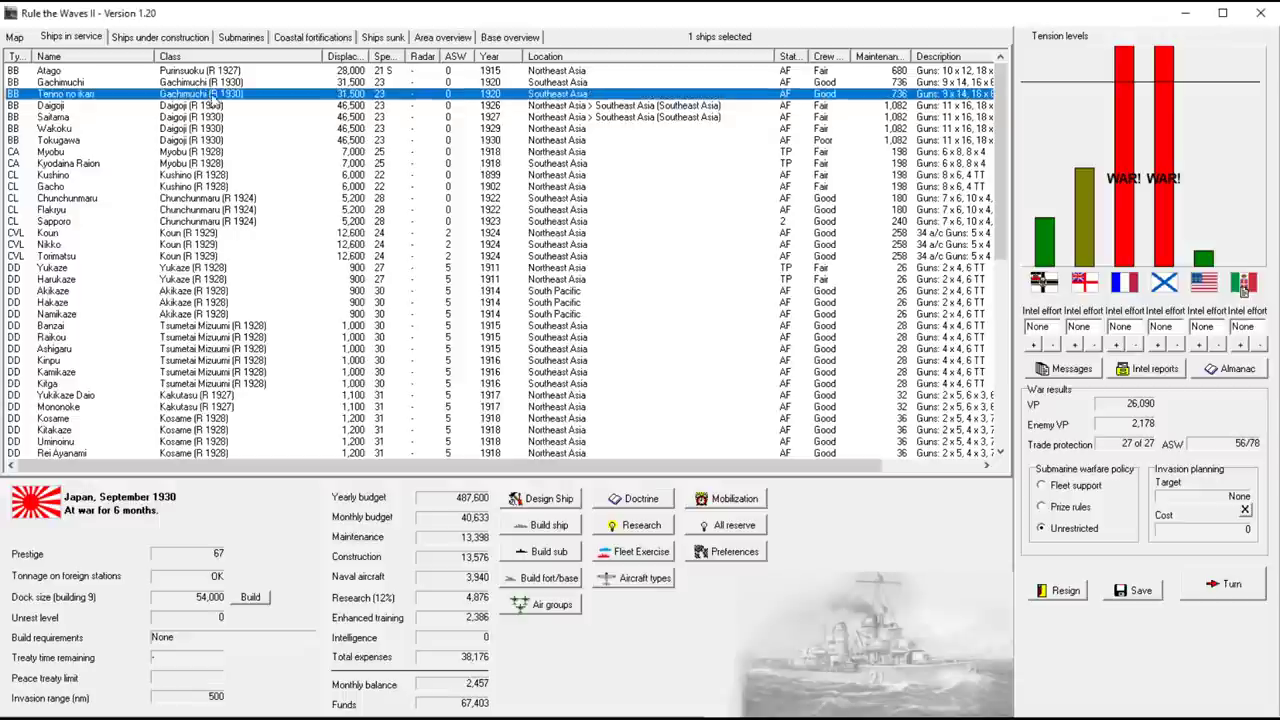
mouse_move(248, 100)
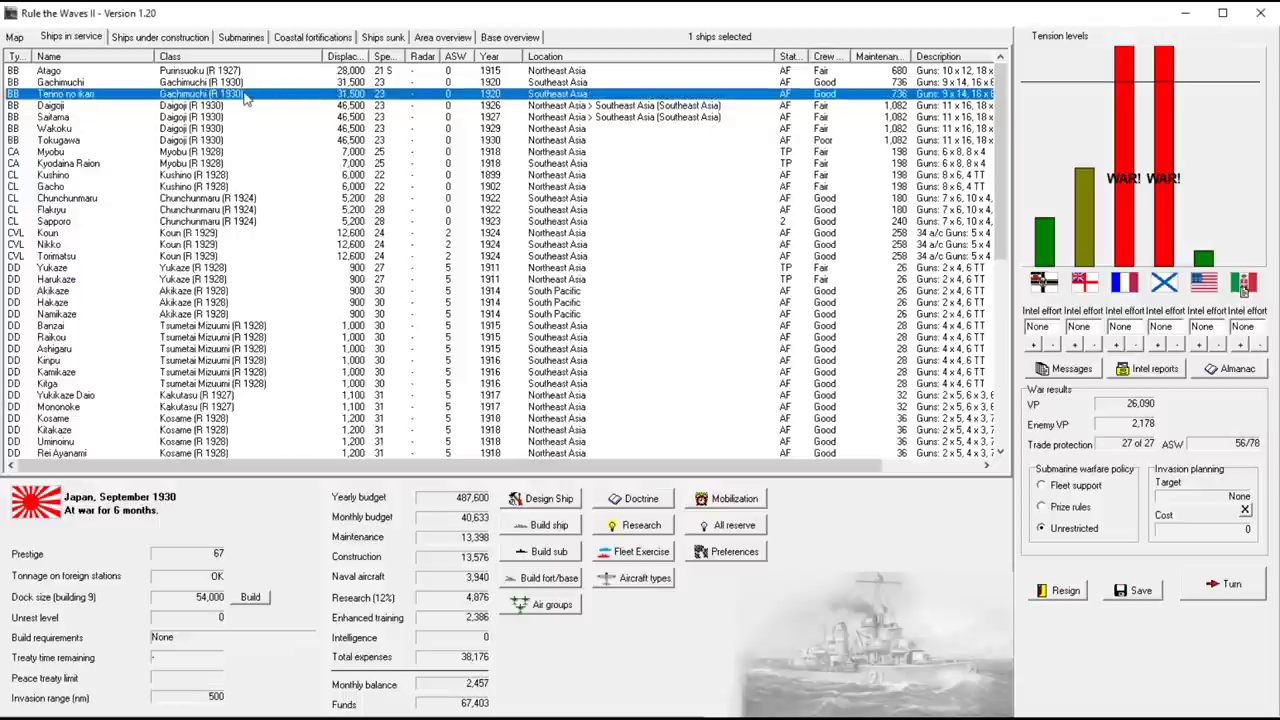
double_click(68, 94)
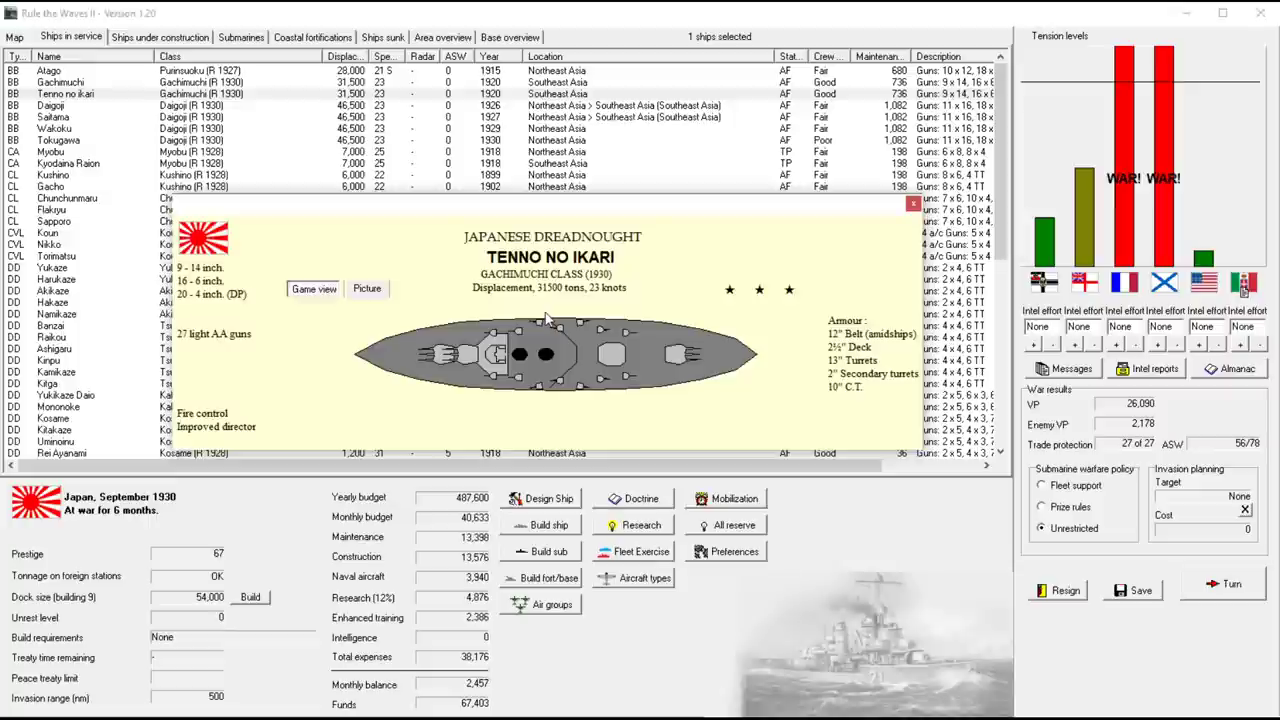
mouse_move(844, 116)
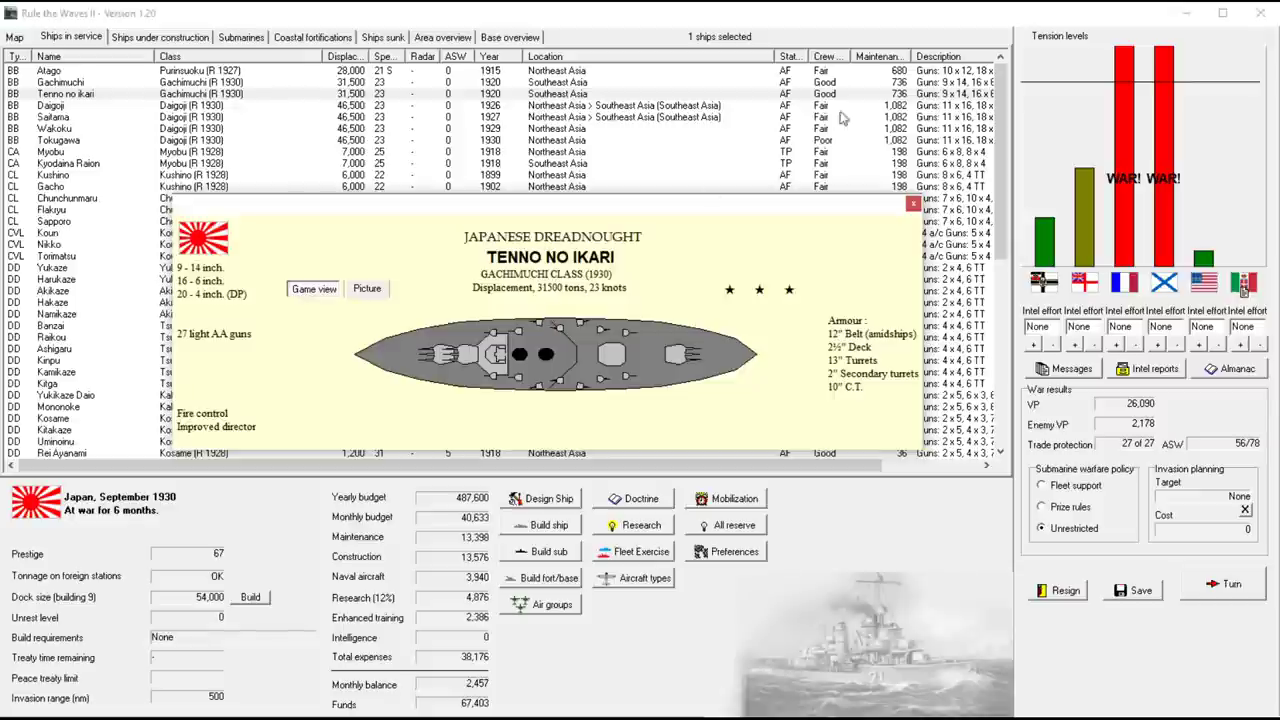
left_click(912, 204)
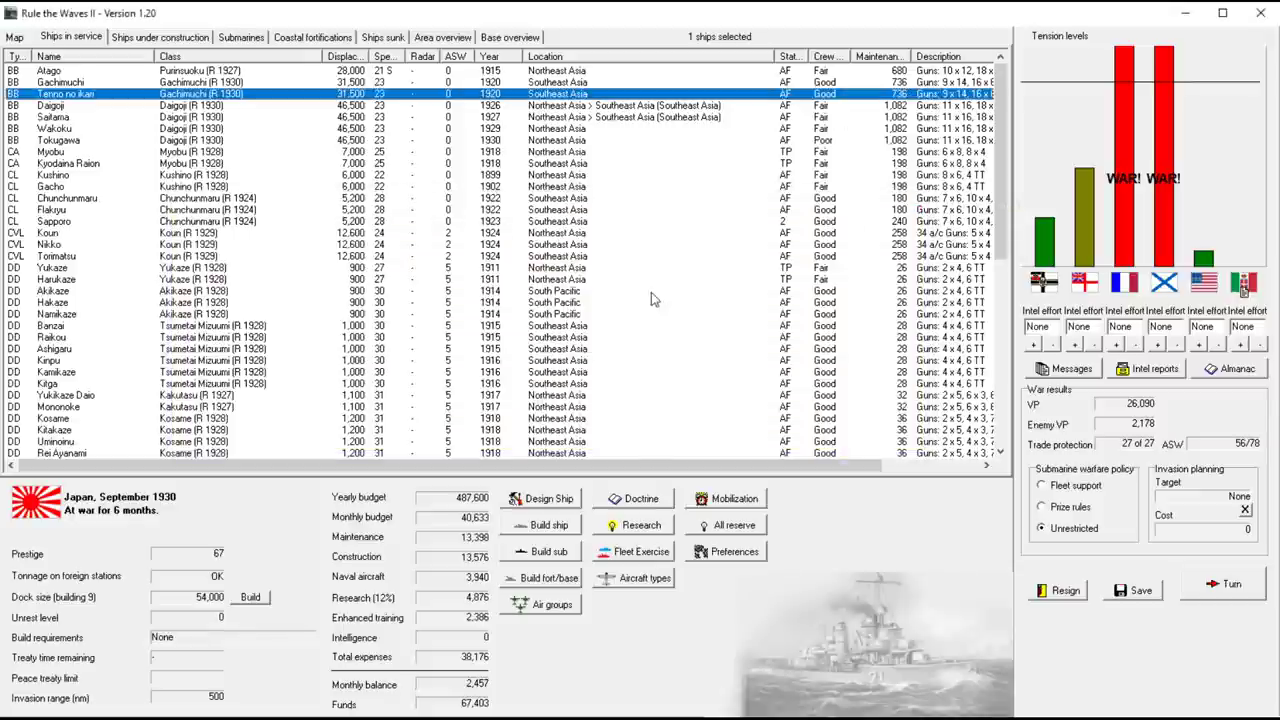
mouse_move(432, 224)
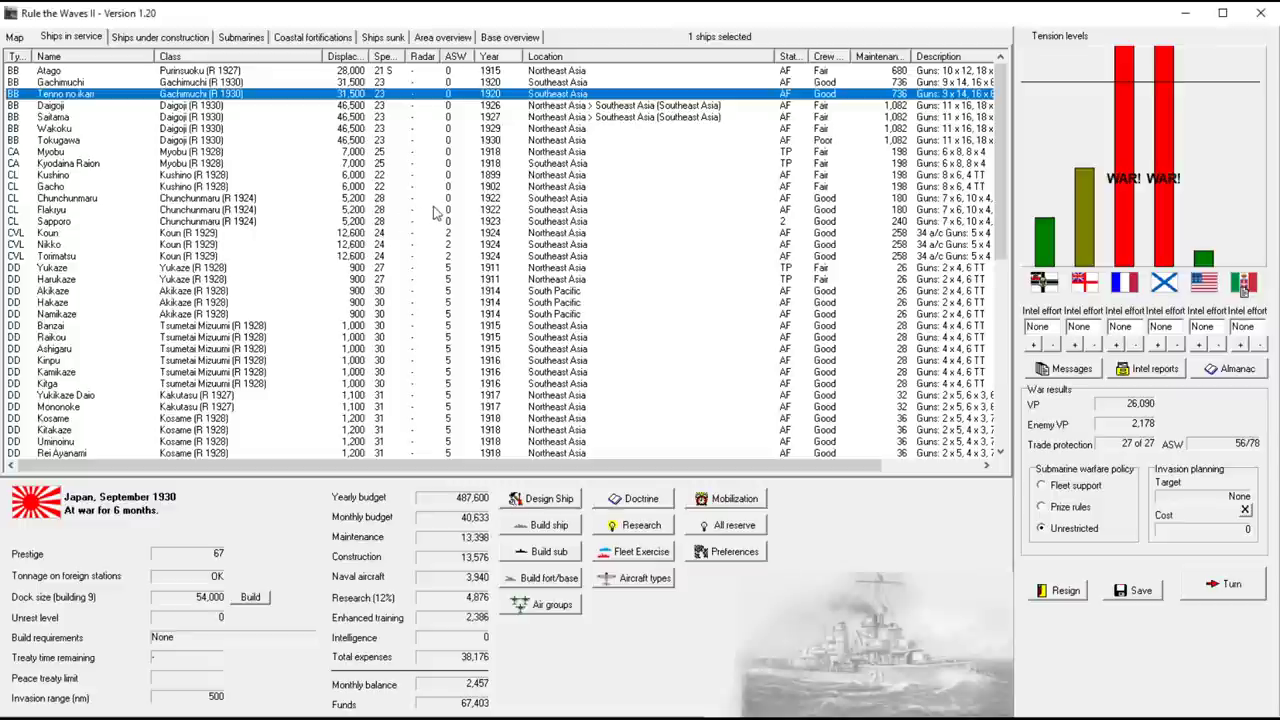
mouse_move(308, 190)
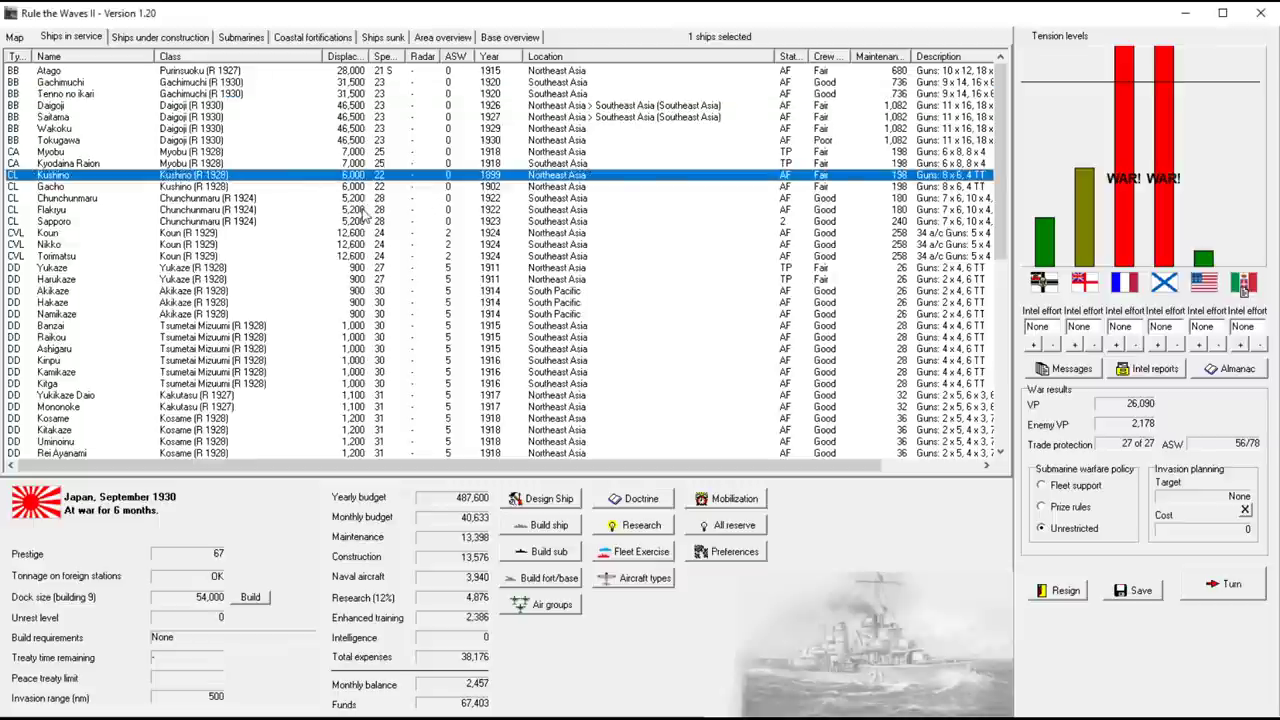
mouse_move(248, 176)
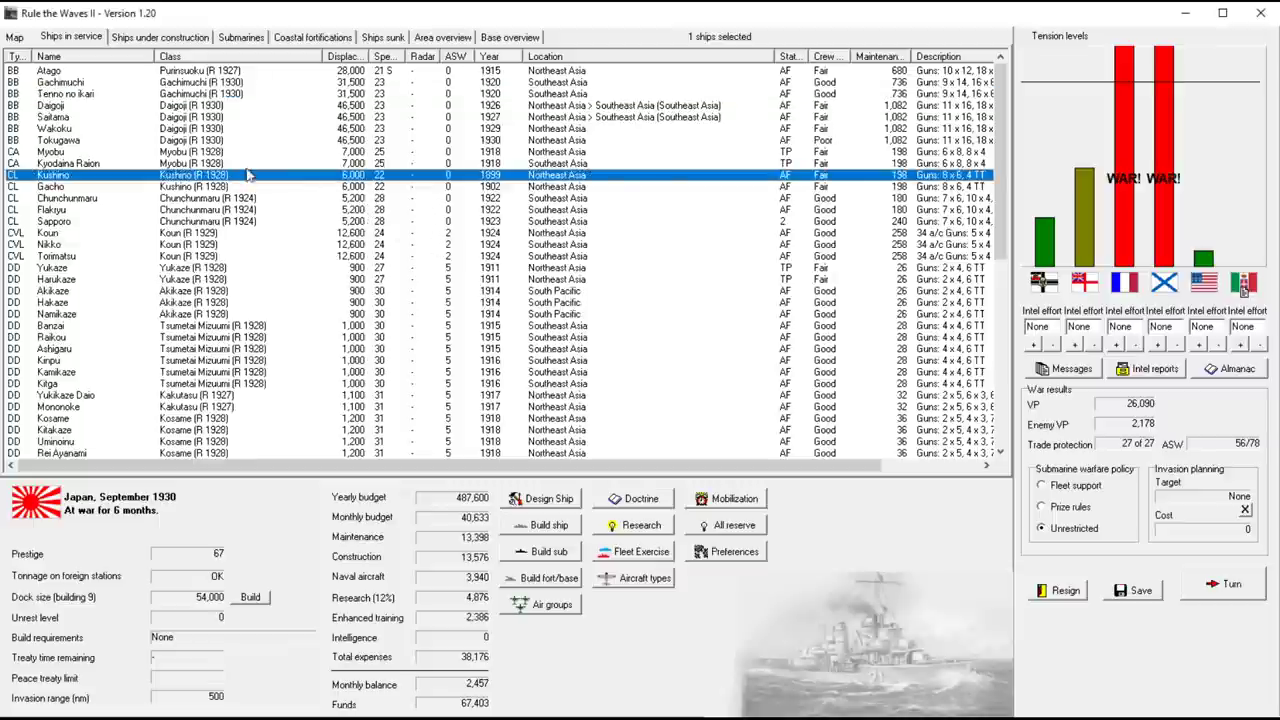
left_click(14, 36)
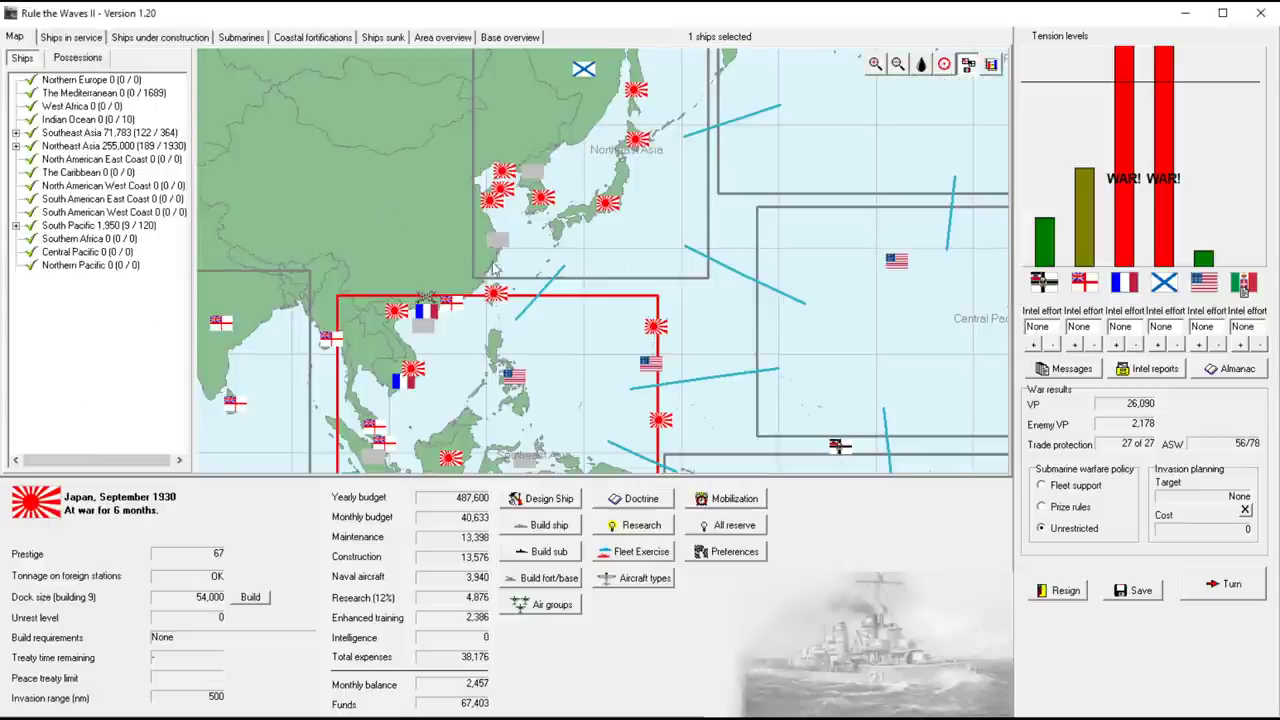
left_click(70, 36)
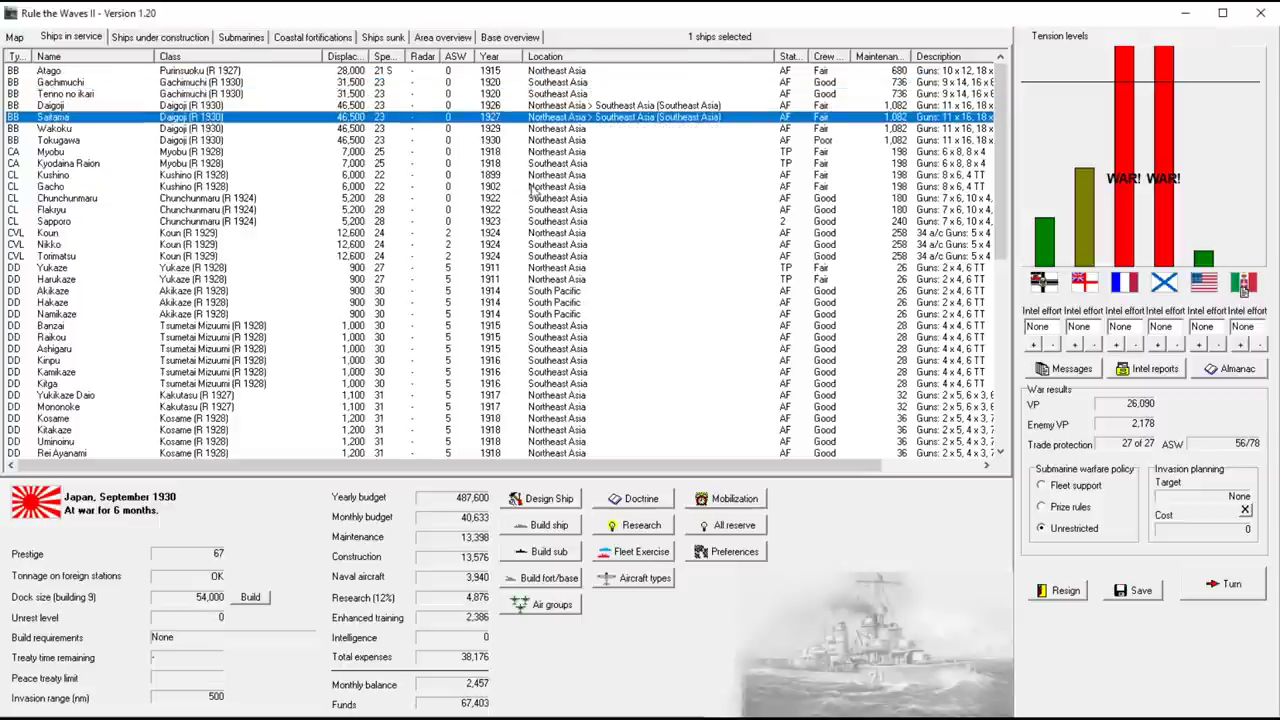
mouse_move(270, 144)
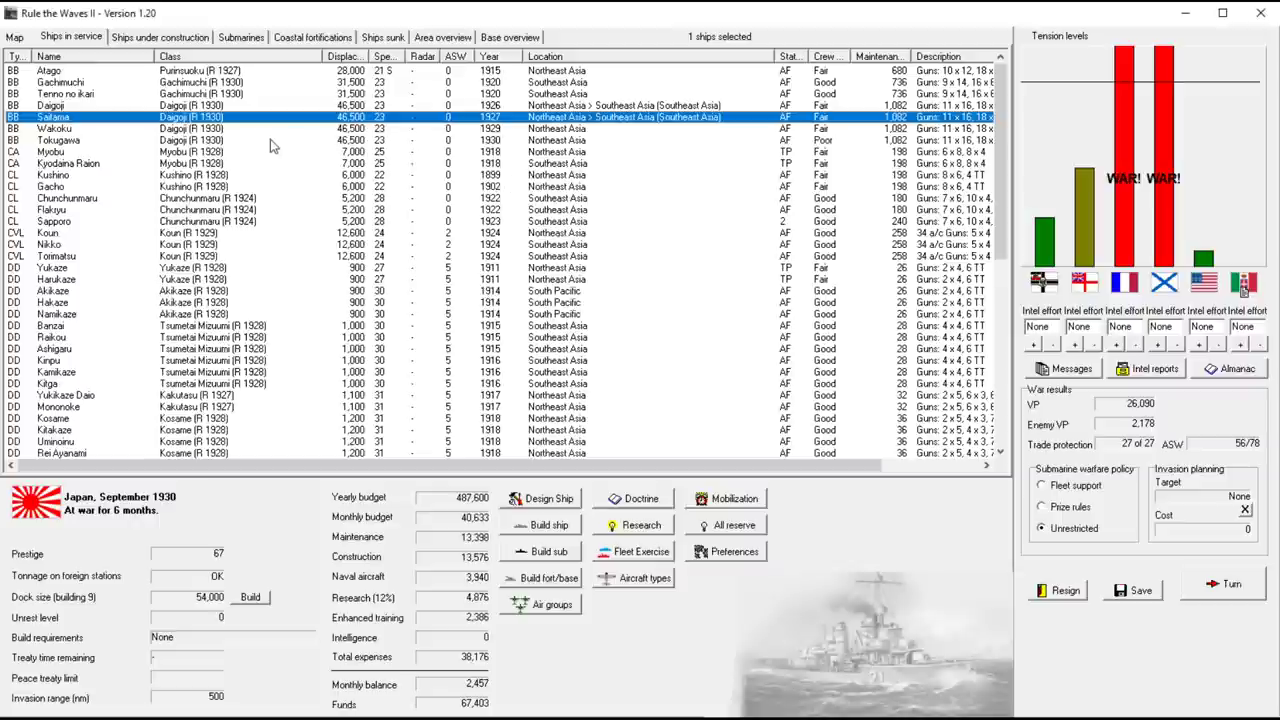
mouse_move(268, 146)
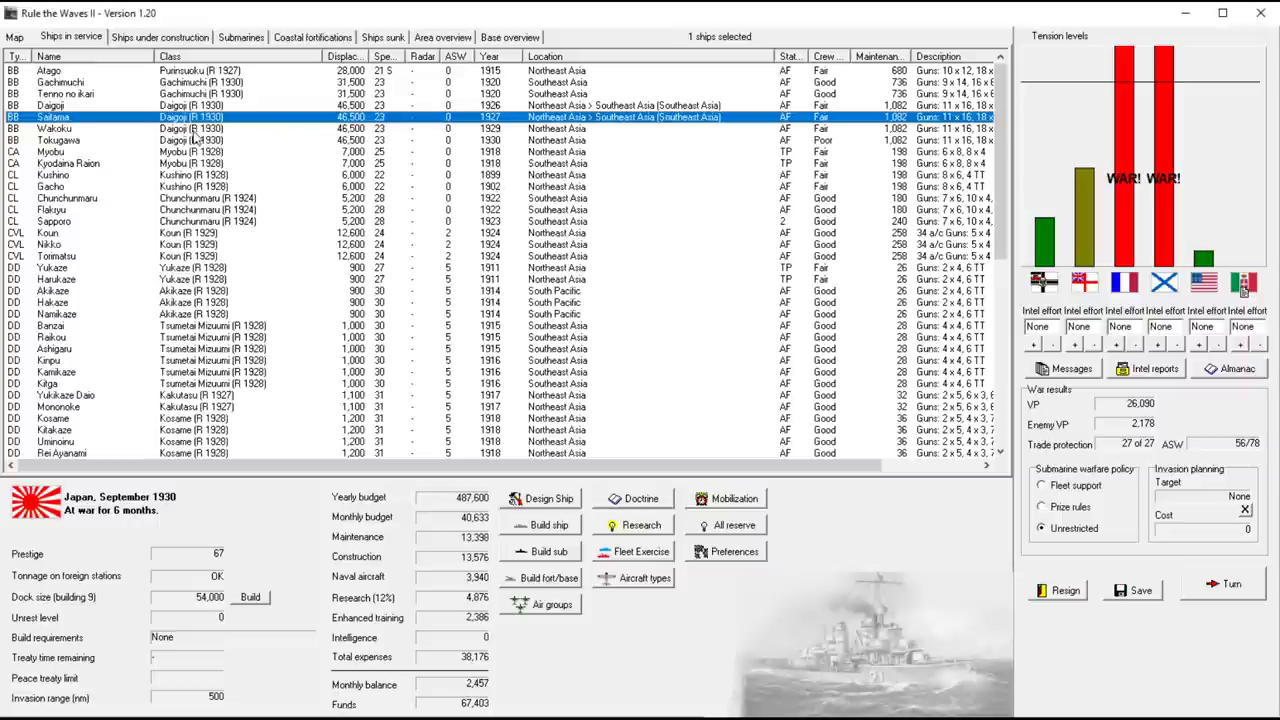
left_click(60, 140)
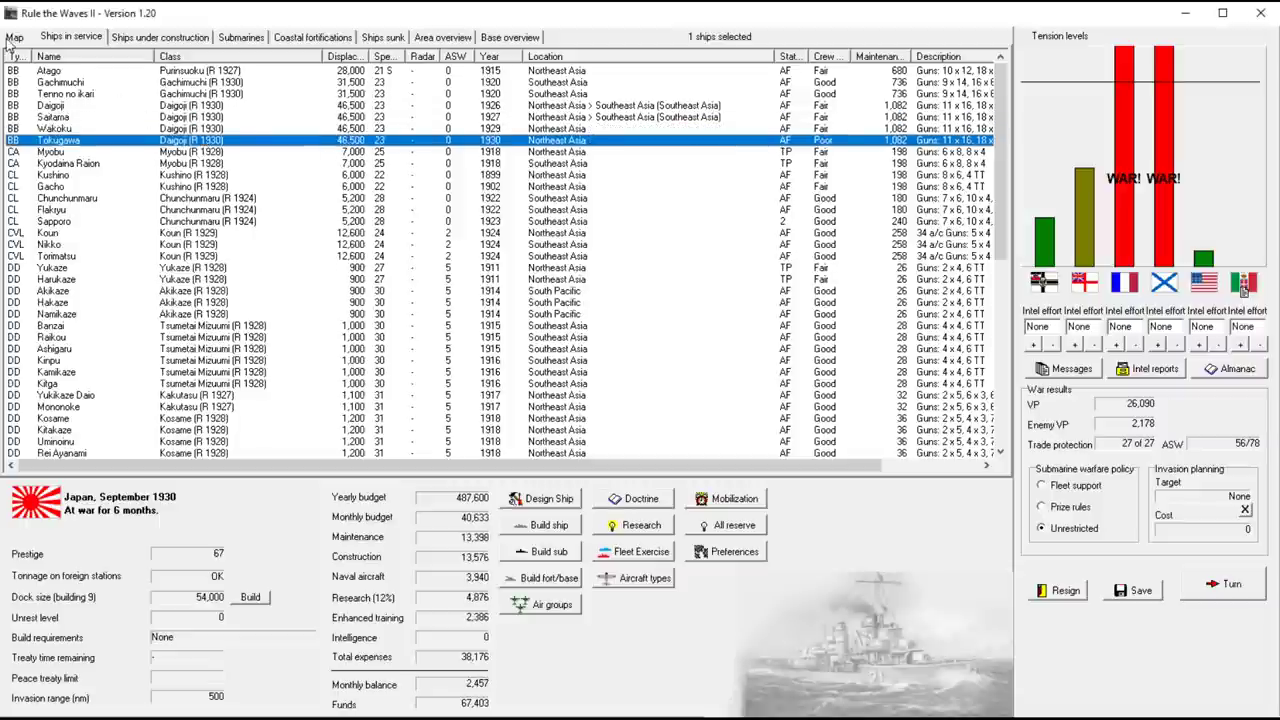
Advance the turn, answer the army that only the navy can win, and acknowledge the research reports
left_click(14, 36)
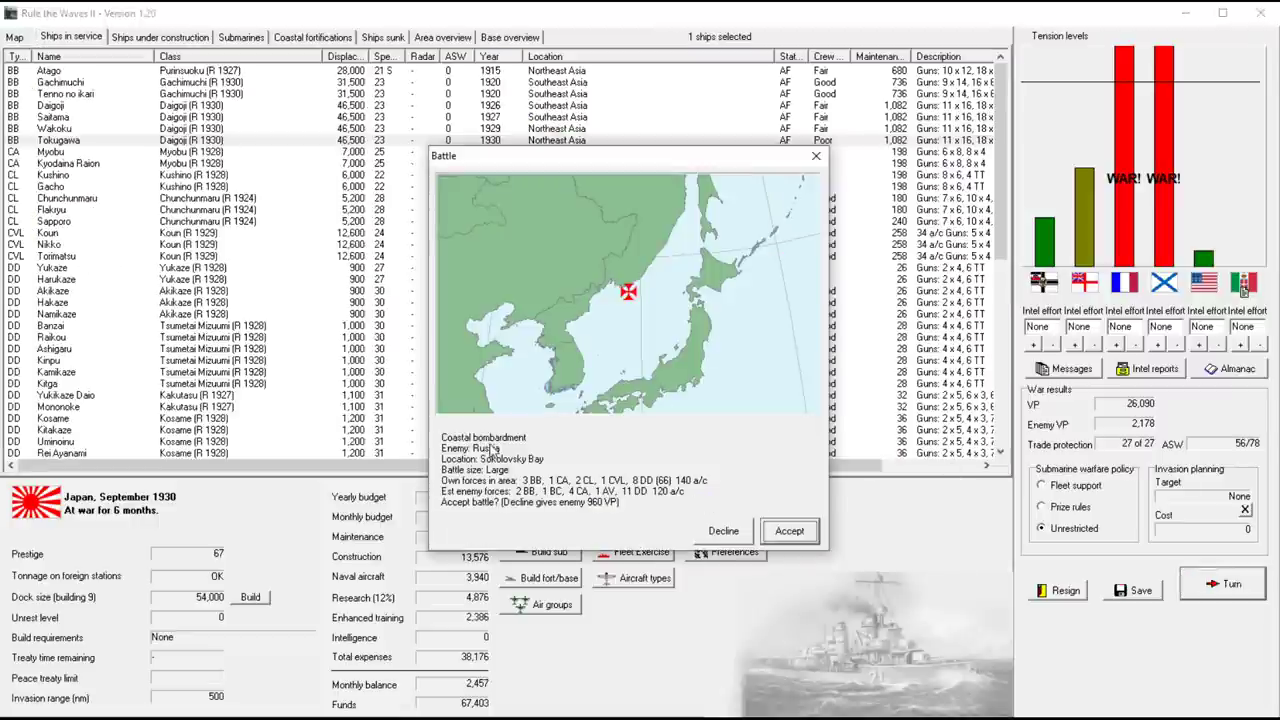
mouse_move(588, 452)
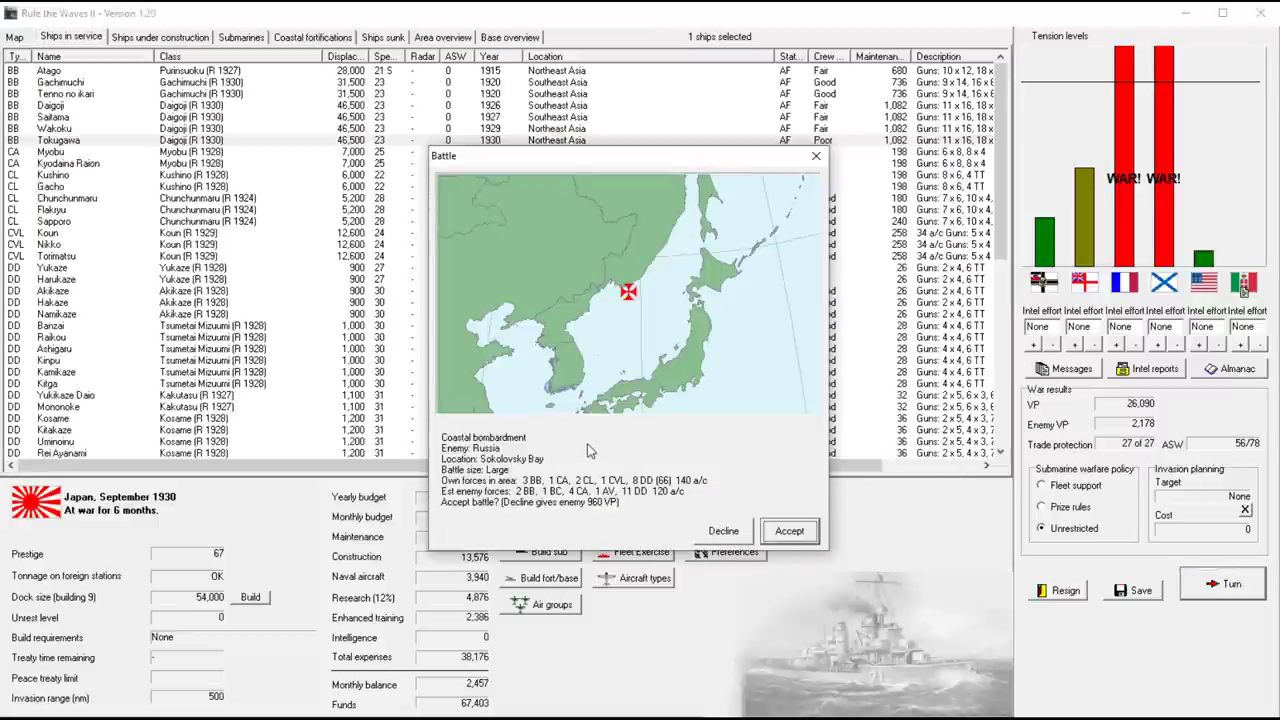
mouse_move(696, 448)
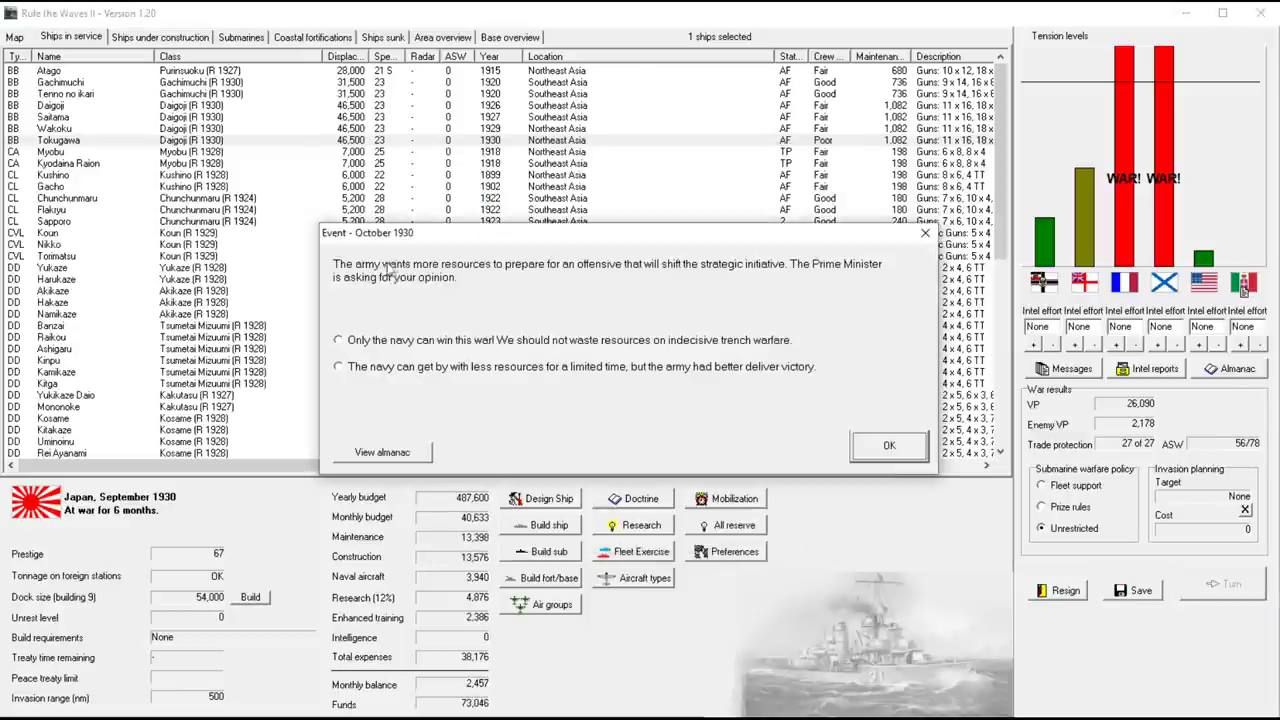
left_click(338, 340)
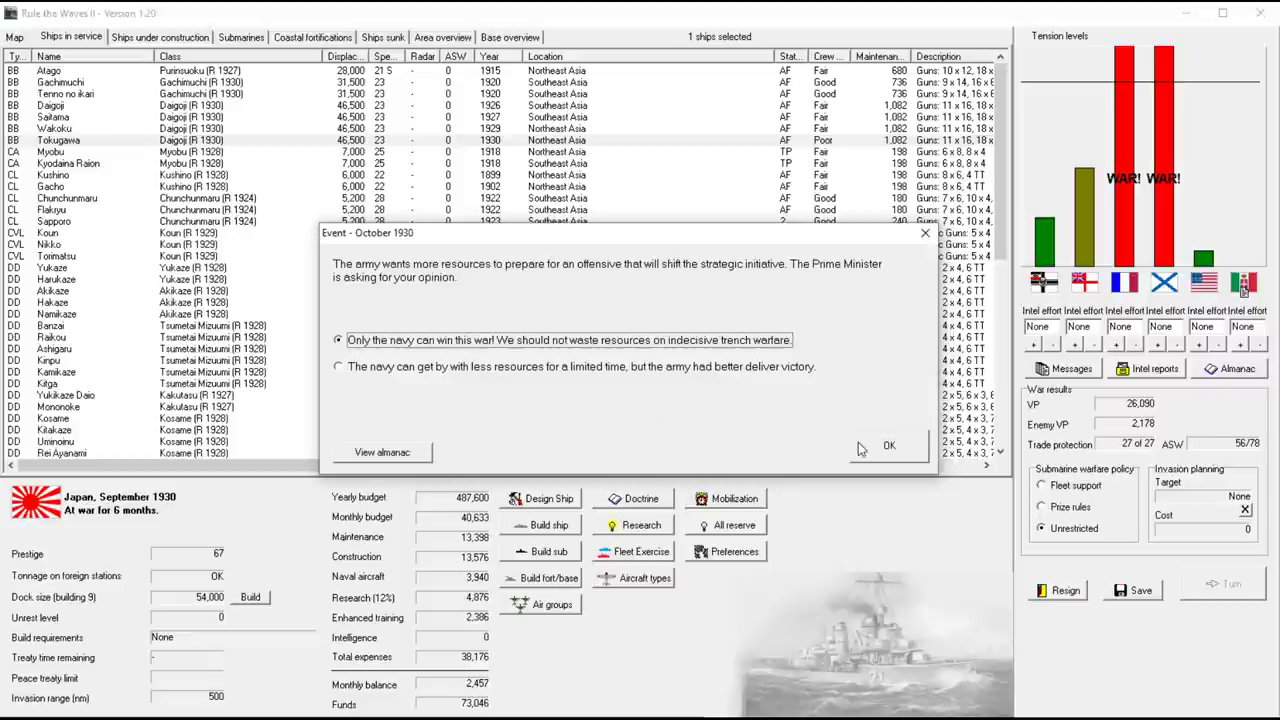
left_click(888, 444)
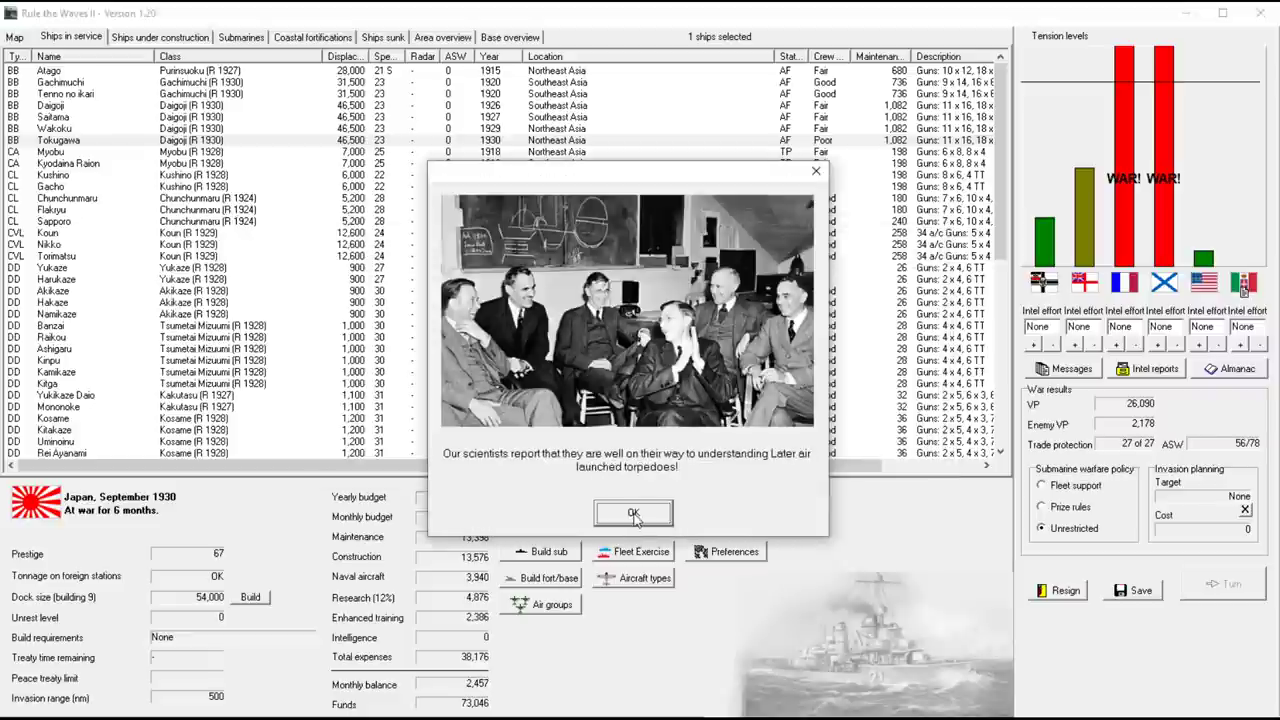
left_click(632, 512)
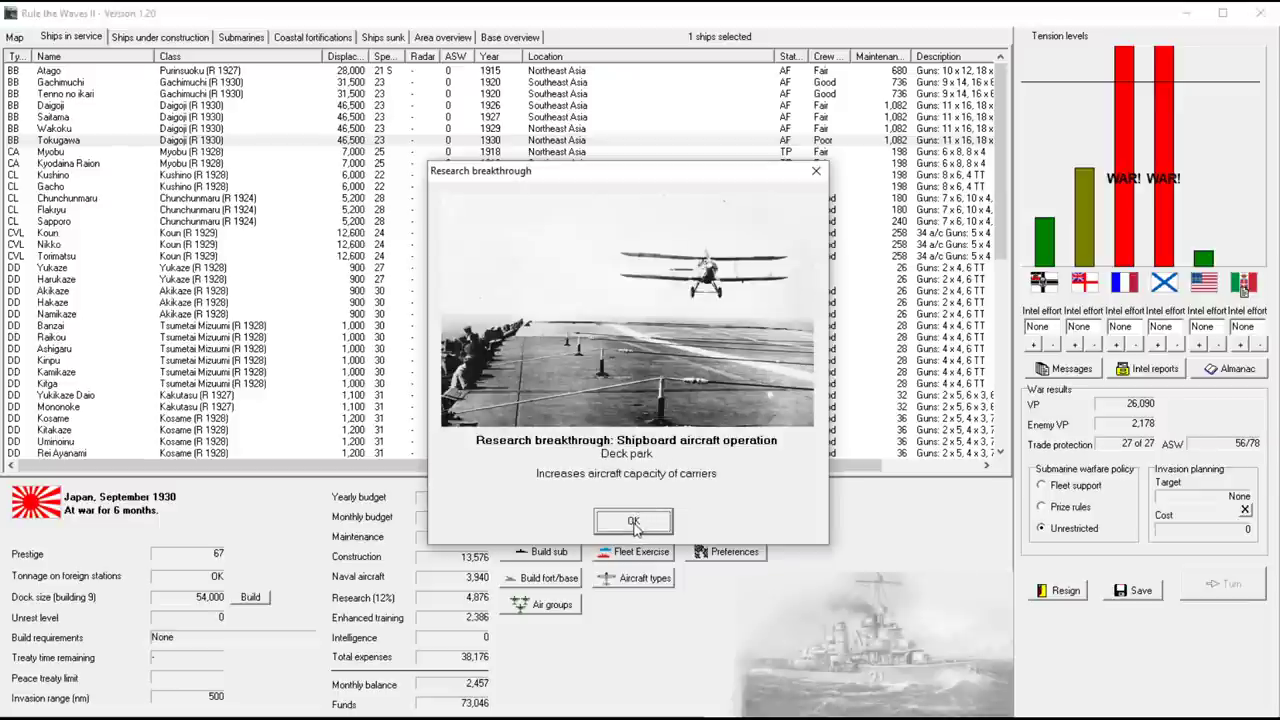
left_click(632, 520)
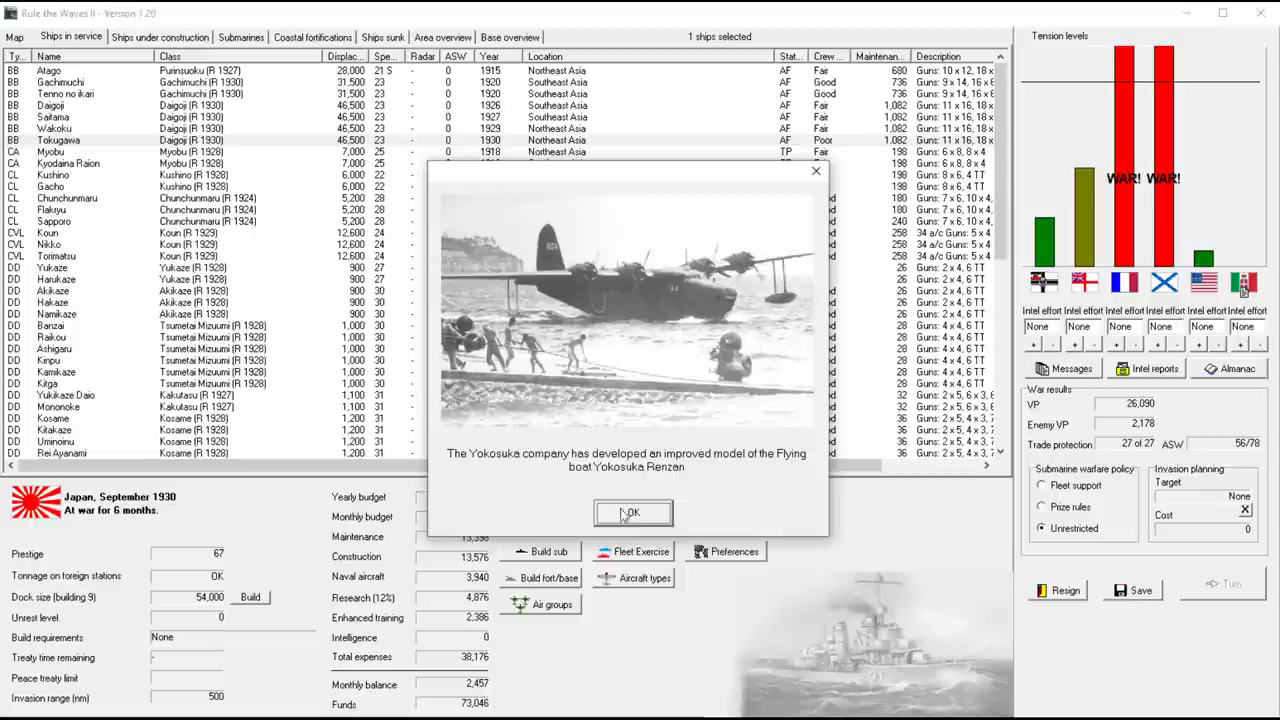
Acknowledge the improved Yokosuka Renzan flying boat announcement to bring up its New model sheet
left_click(630, 512)
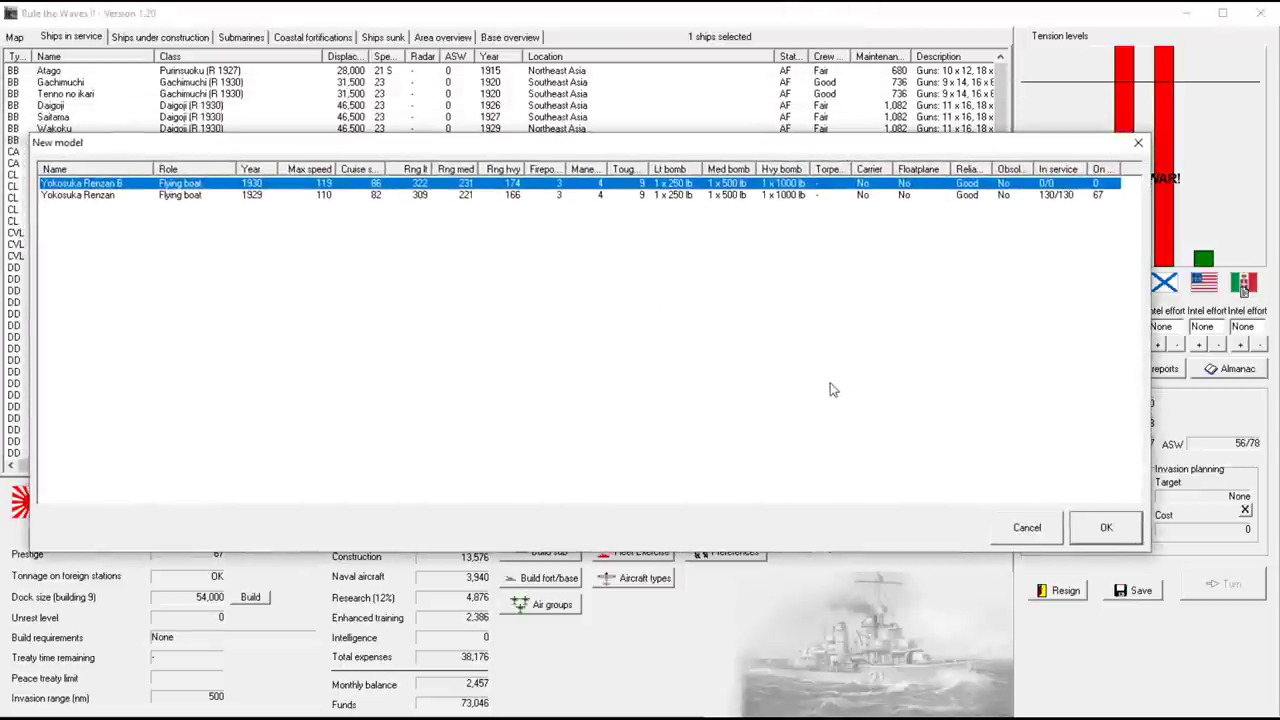
mouse_move(980, 376)
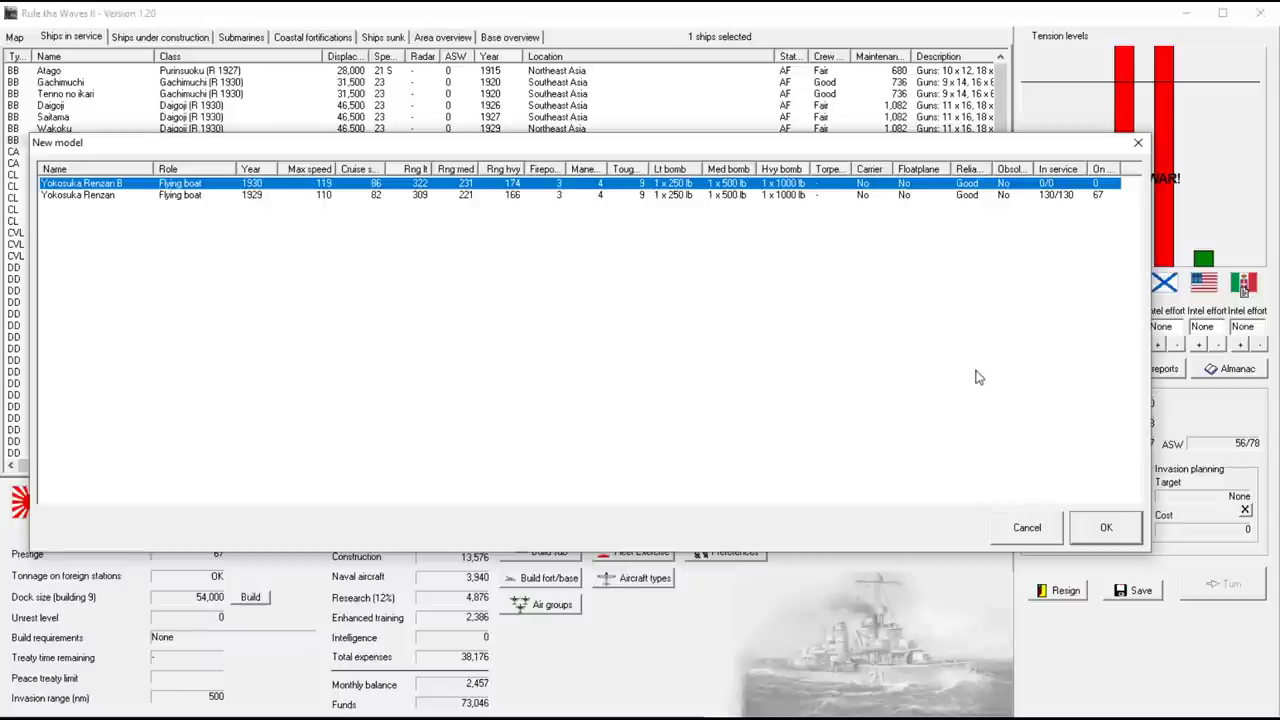
mouse_move(876, 364)
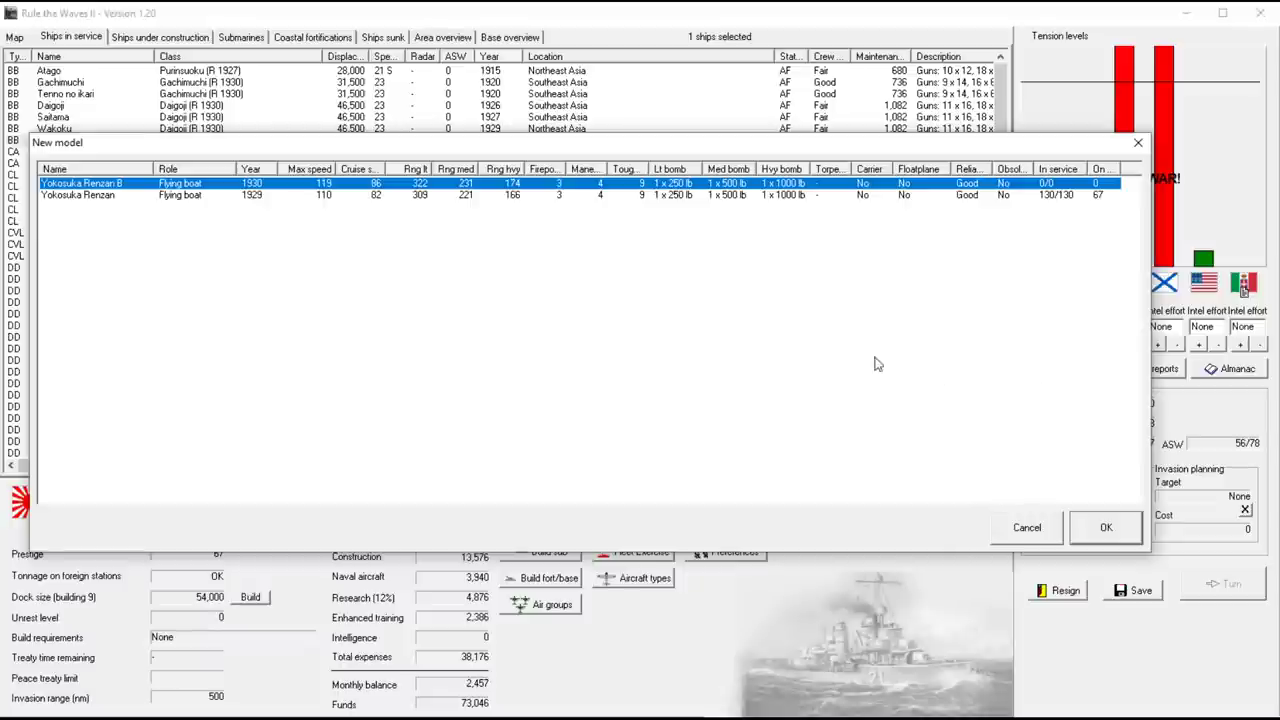
mouse_move(768, 324)
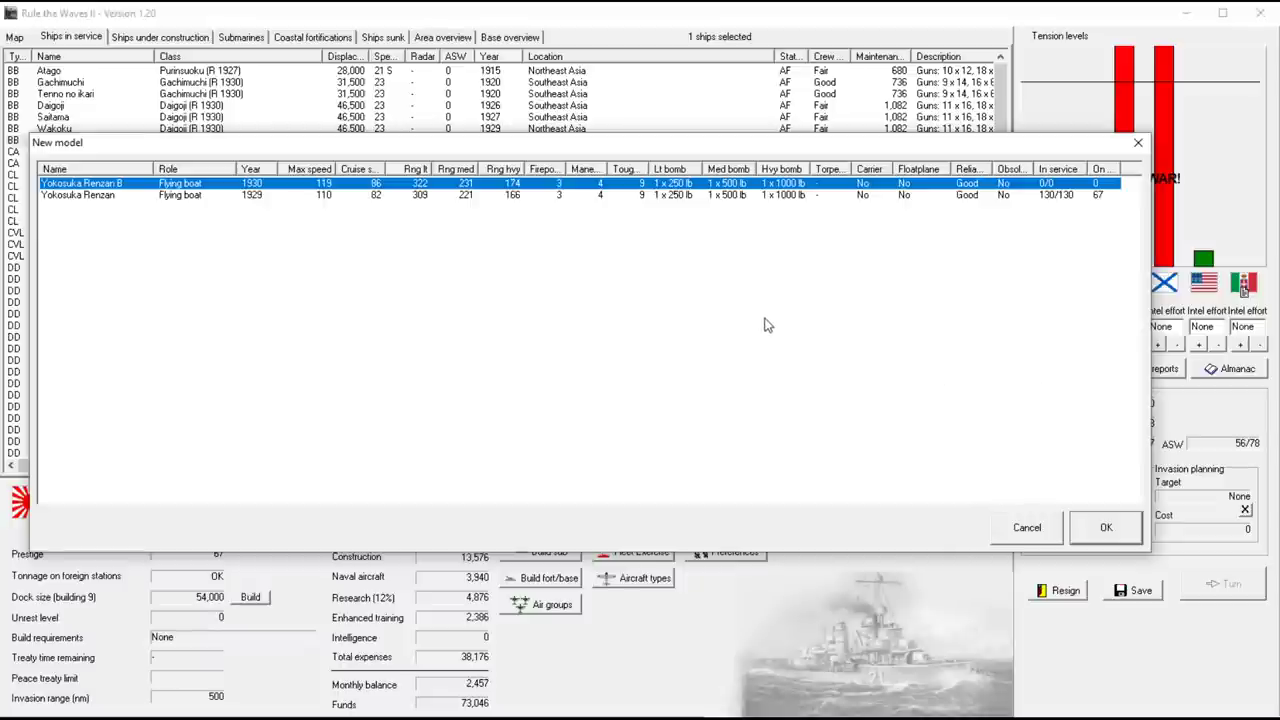
mouse_move(870, 332)
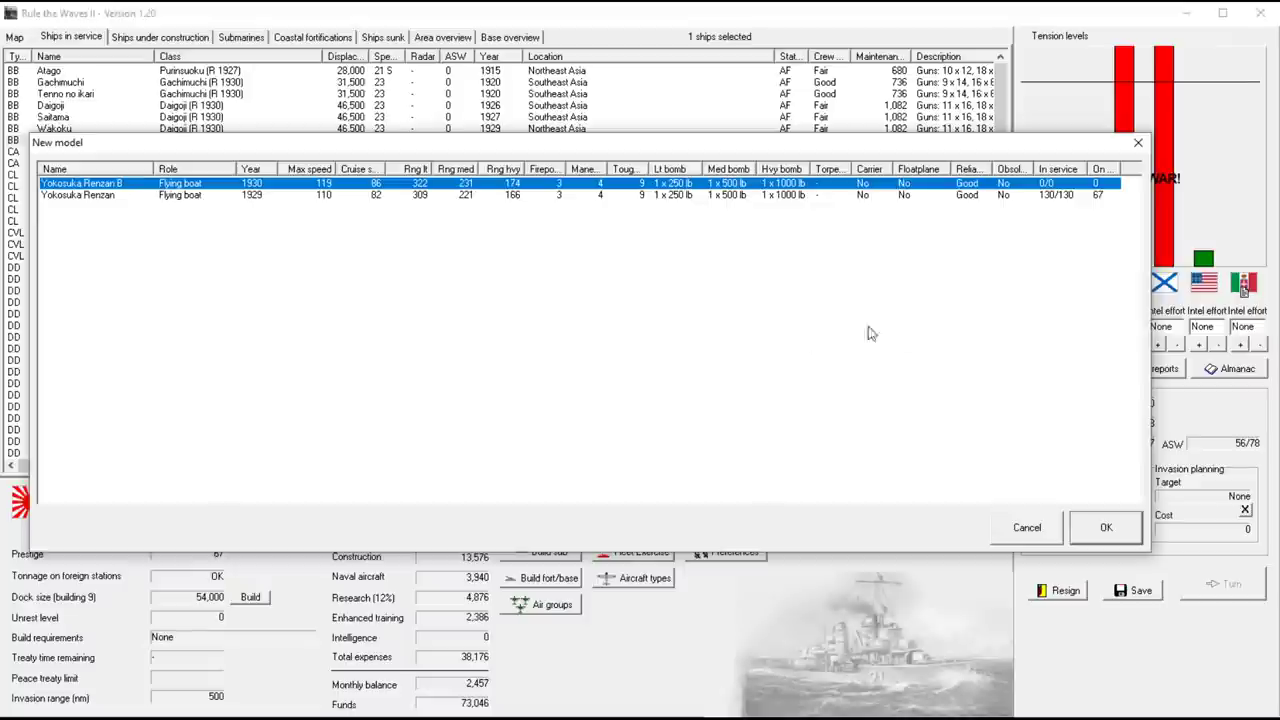
mouse_move(968, 332)
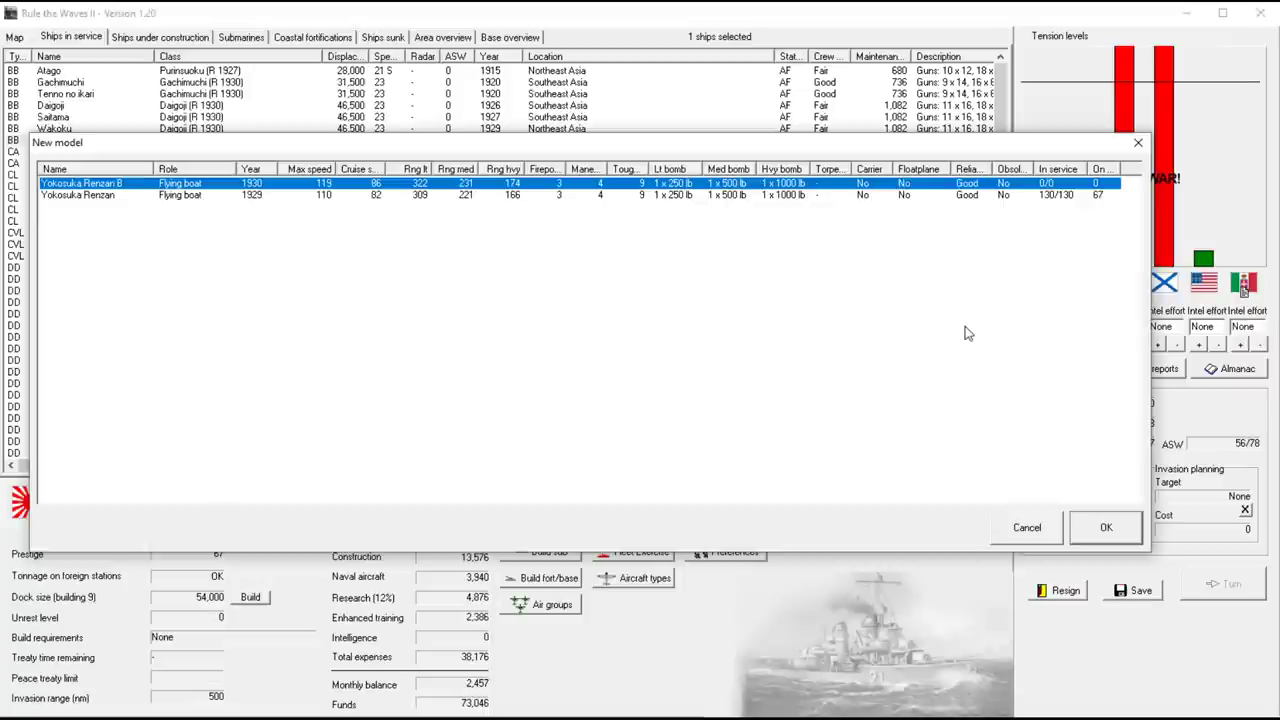
mouse_move(896, 188)
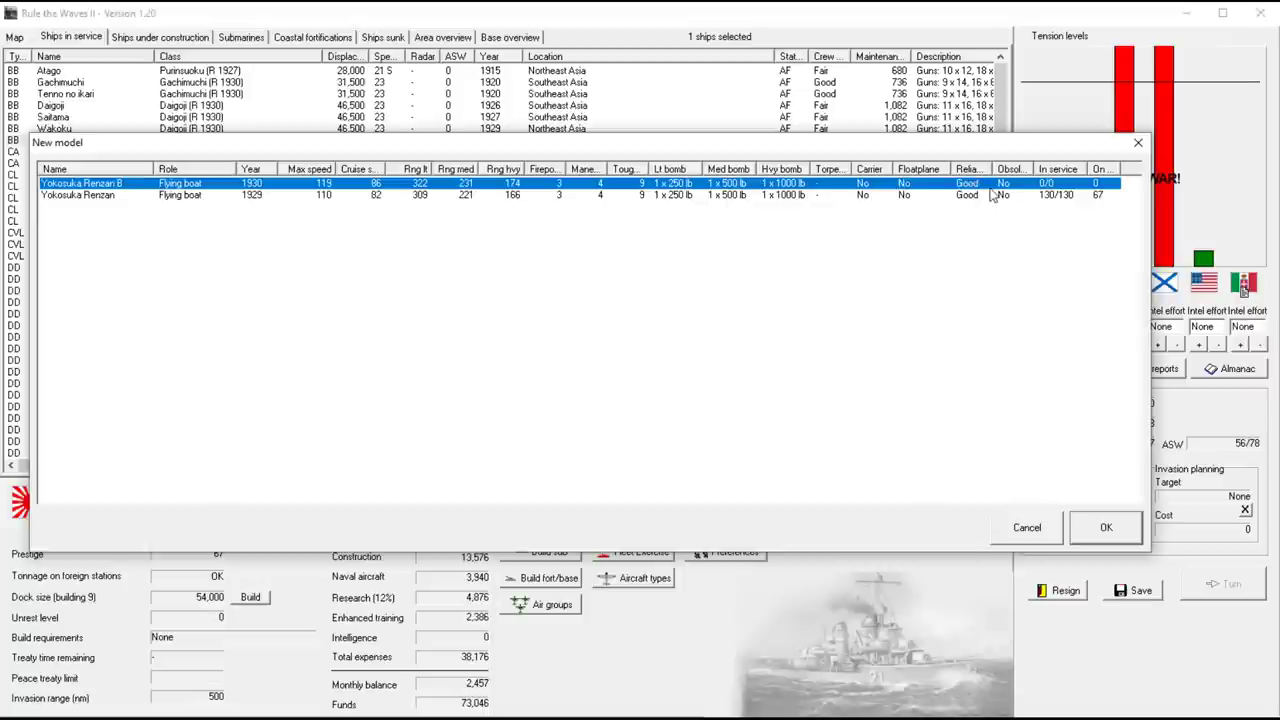
Accept the Yokosuka Renzan II and acknowledge the Kwang-Chow-Wan fighting and Mononoke loss reports
left_click(1106, 528)
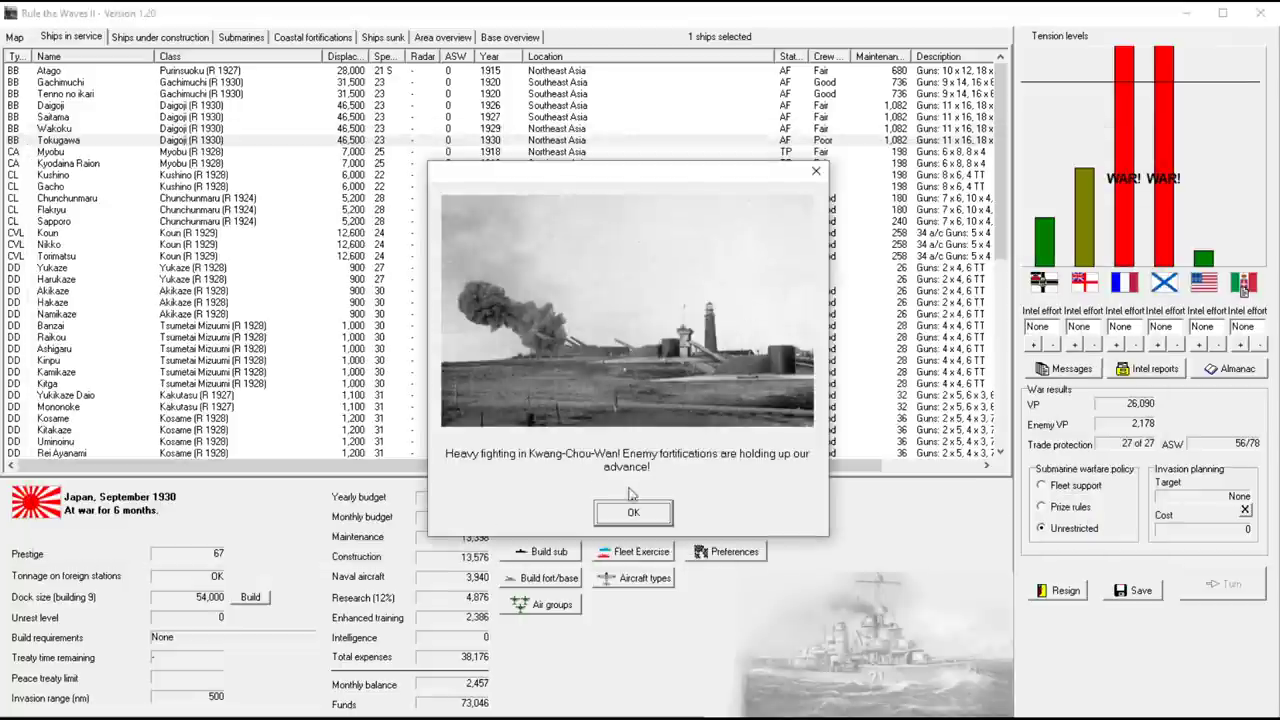
mouse_move(648, 472)
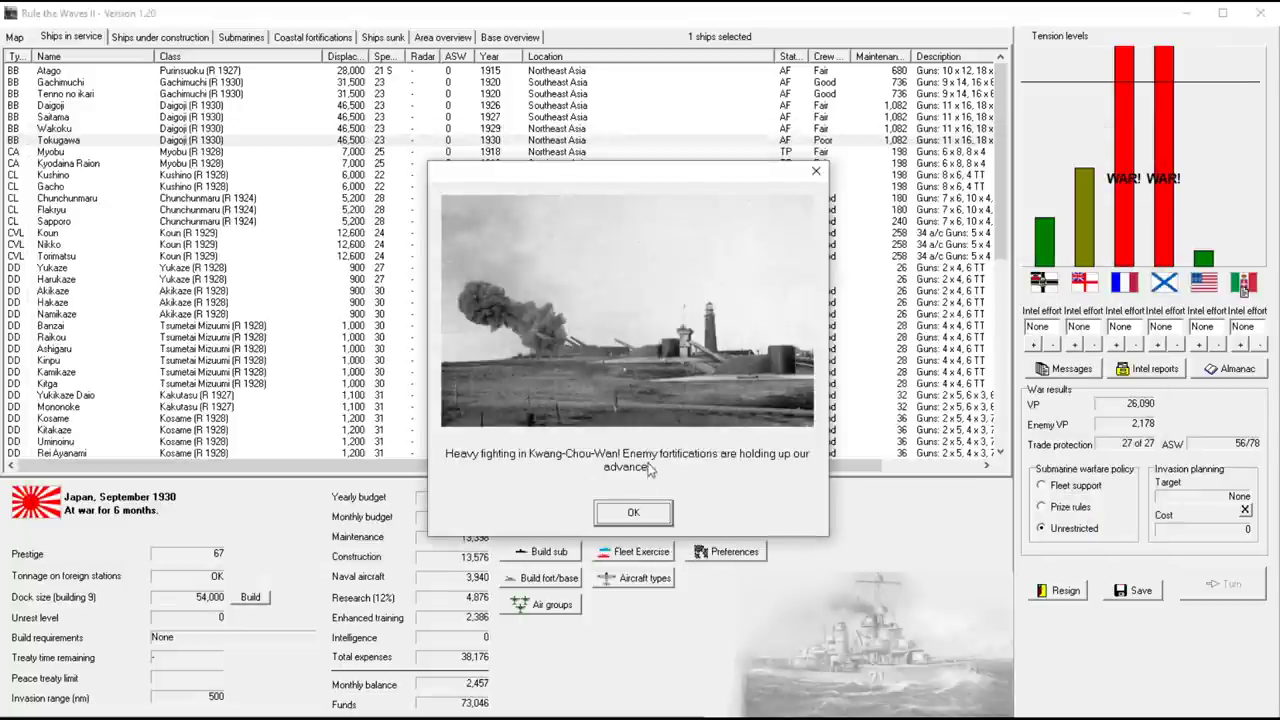
left_click(632, 512)
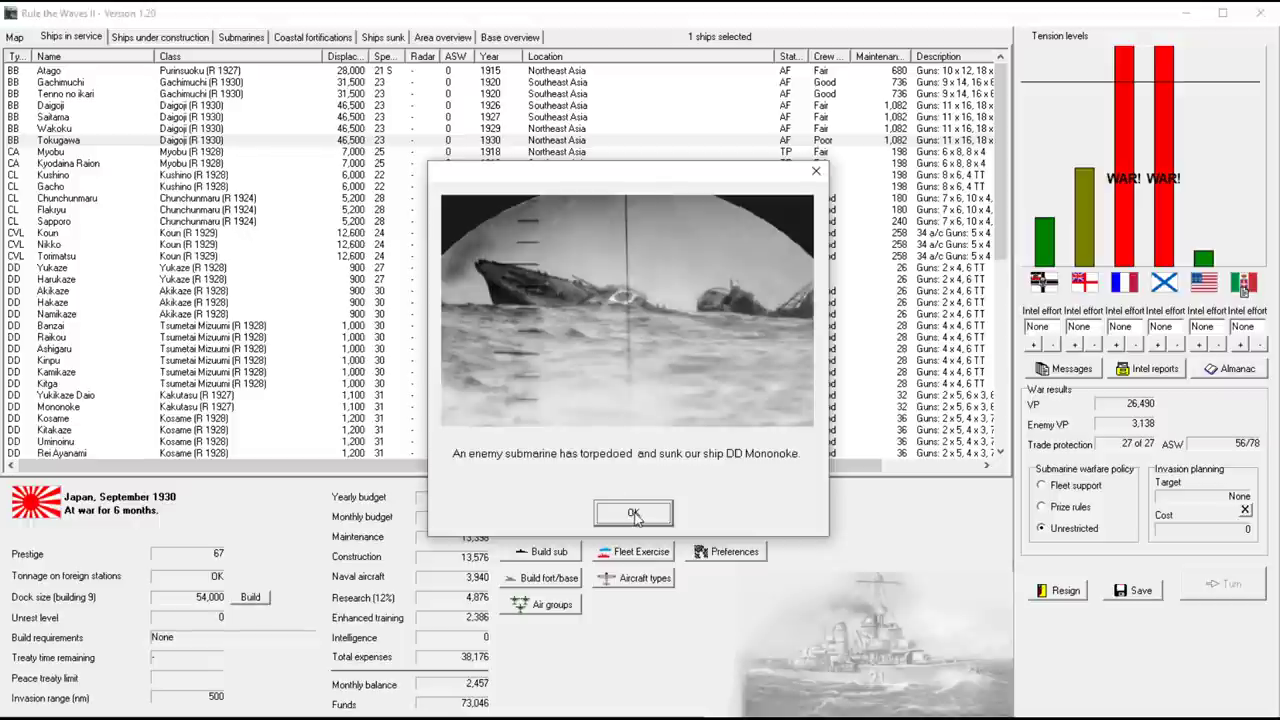
left_click(632, 512)
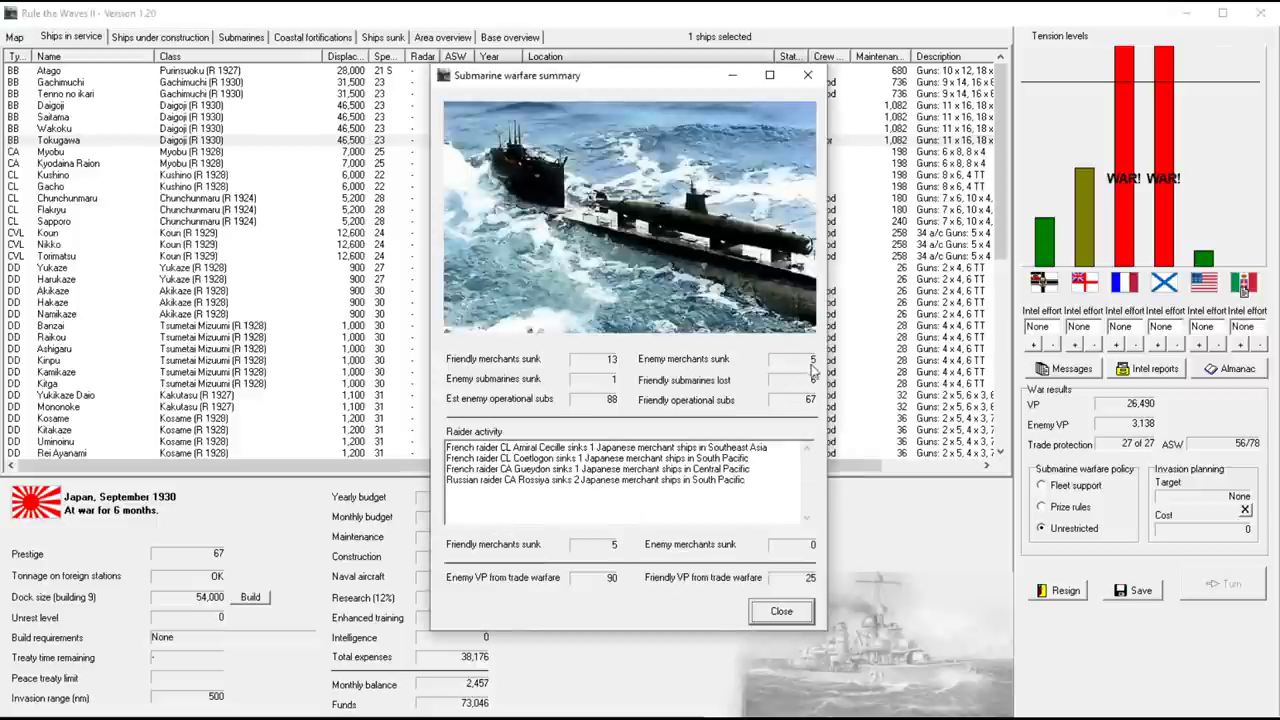
mouse_move(1100, 556)
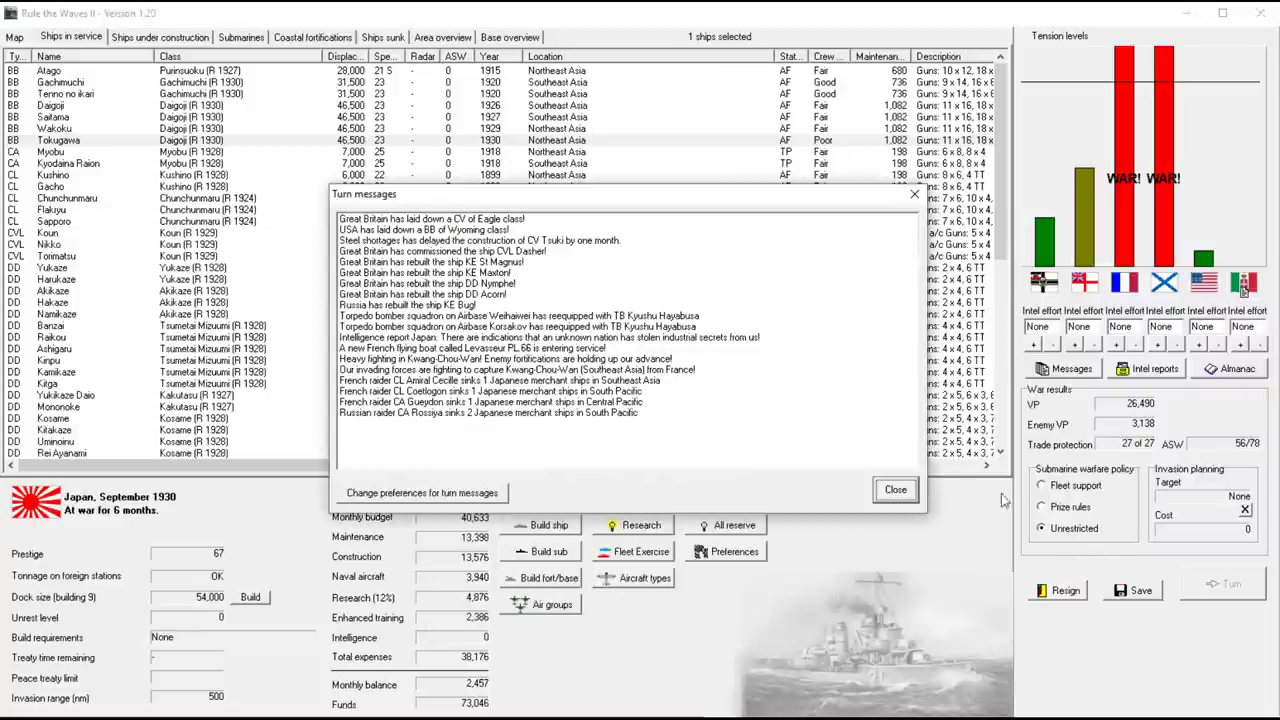
Close the turn messages to return to the October 1930 fleet list
left_click(894, 488)
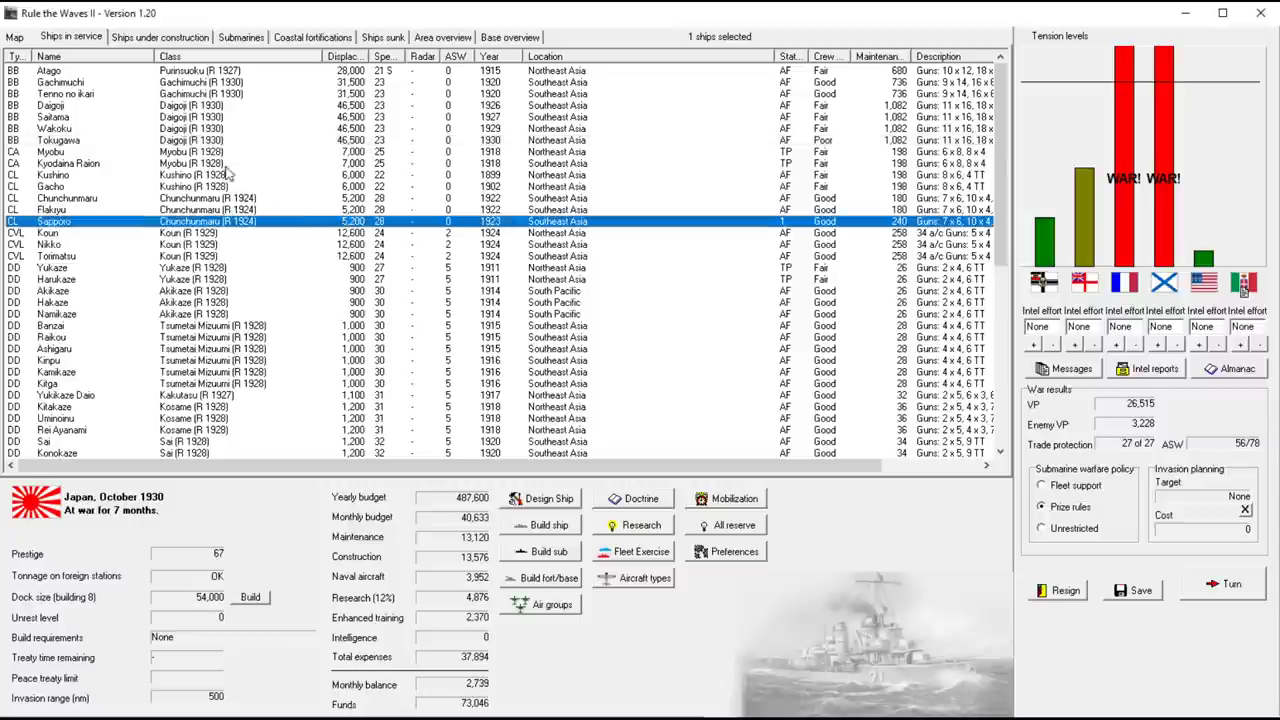
mouse_move(248, 122)
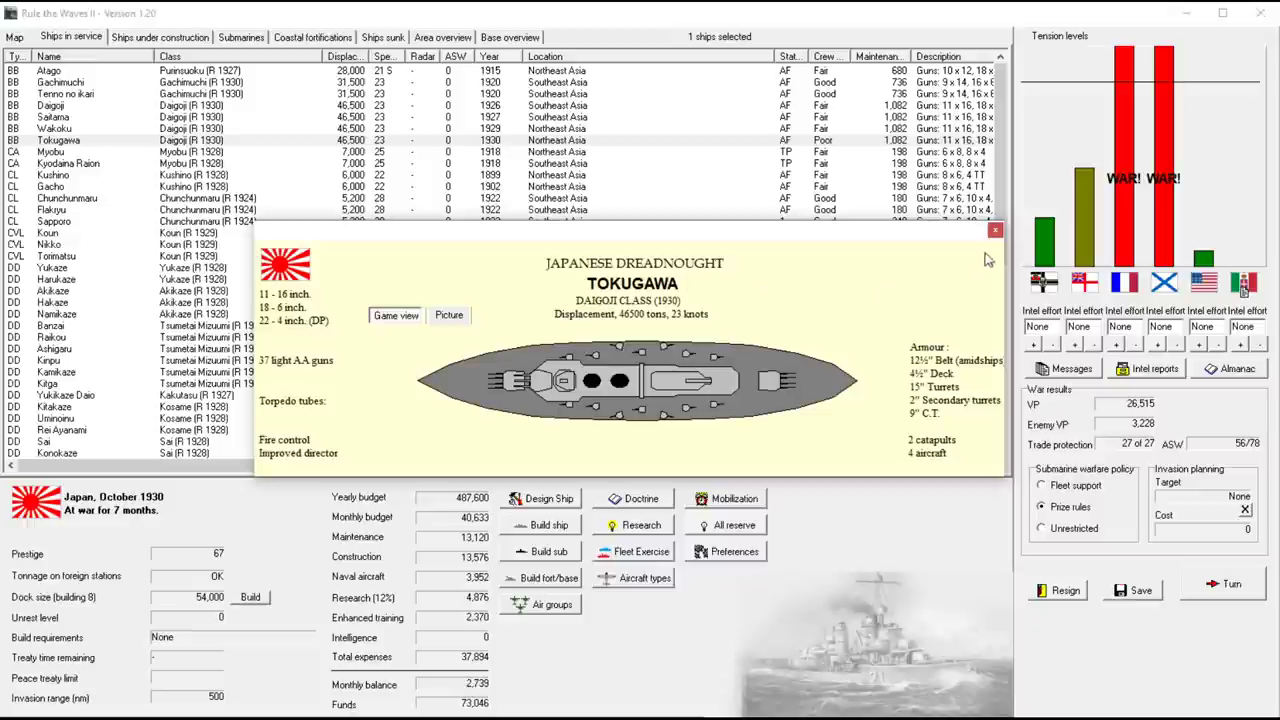
mouse_move(948, 256)
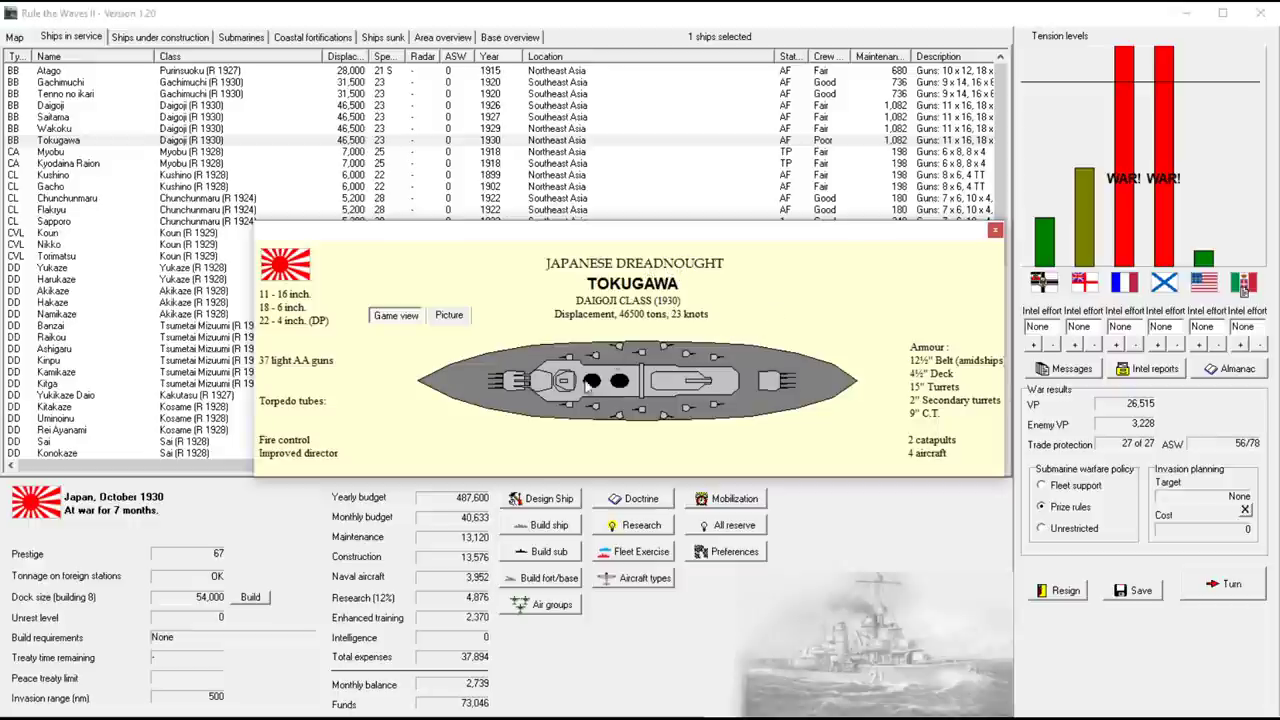
mouse_move(948, 280)
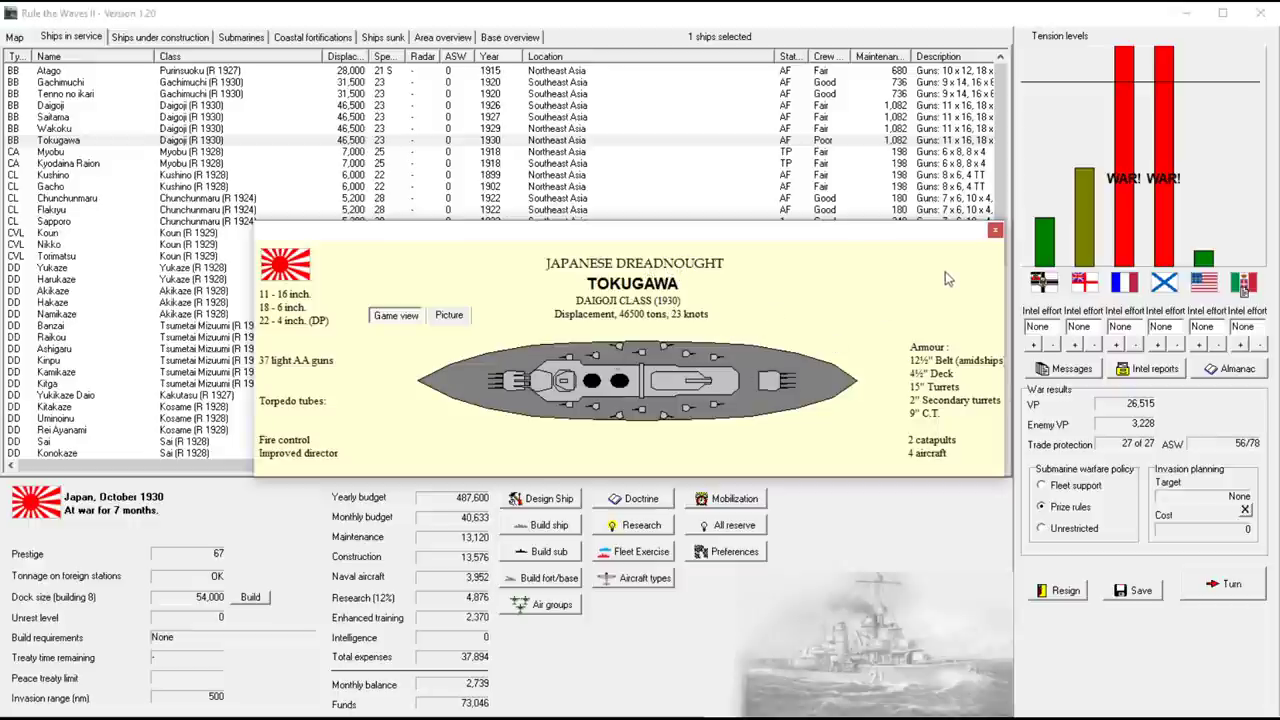
mouse_move(962, 350)
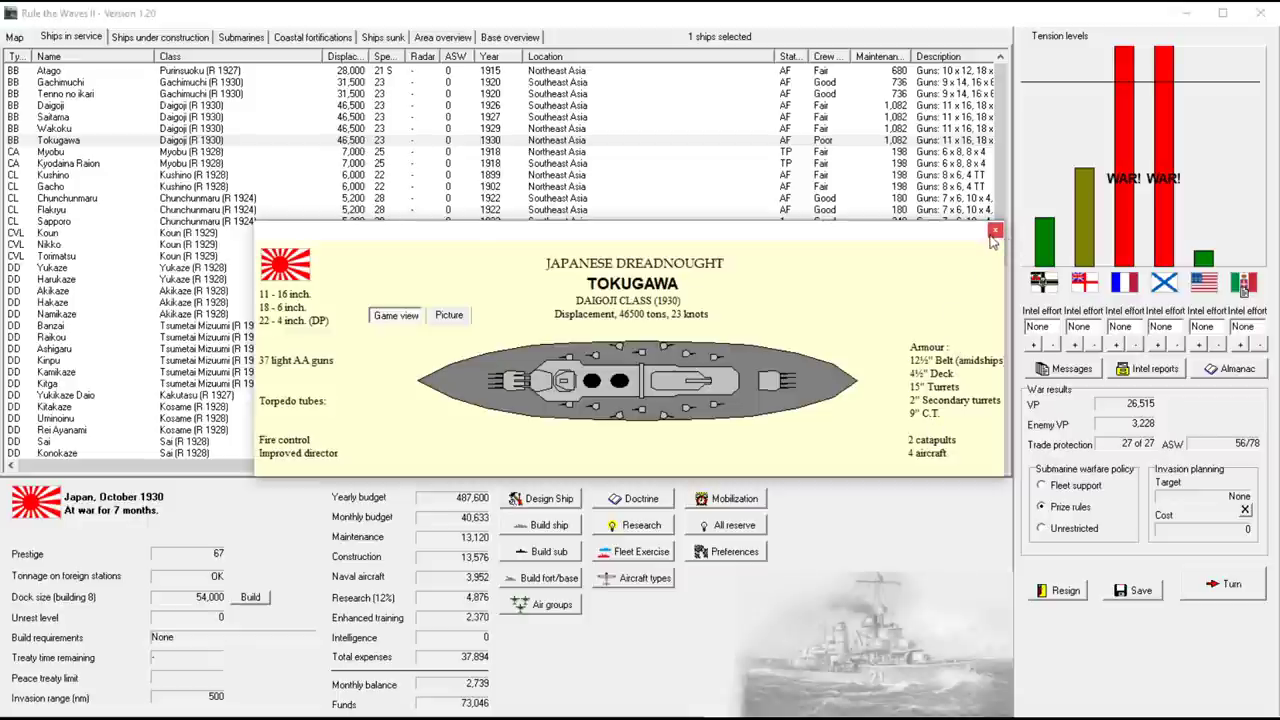
Close the Tokugawa sheet, advance the turn, accept the offered battle and reject the enemy's peace terms
left_click(996, 232)
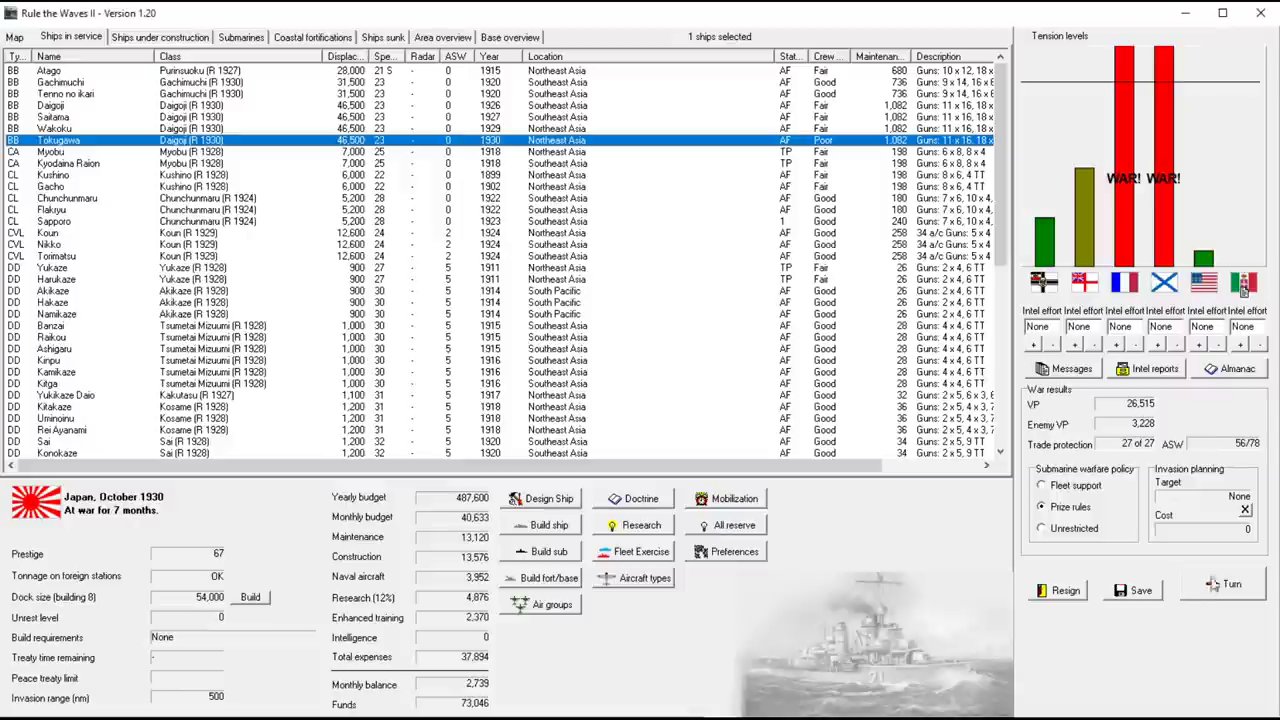
left_click(1230, 584)
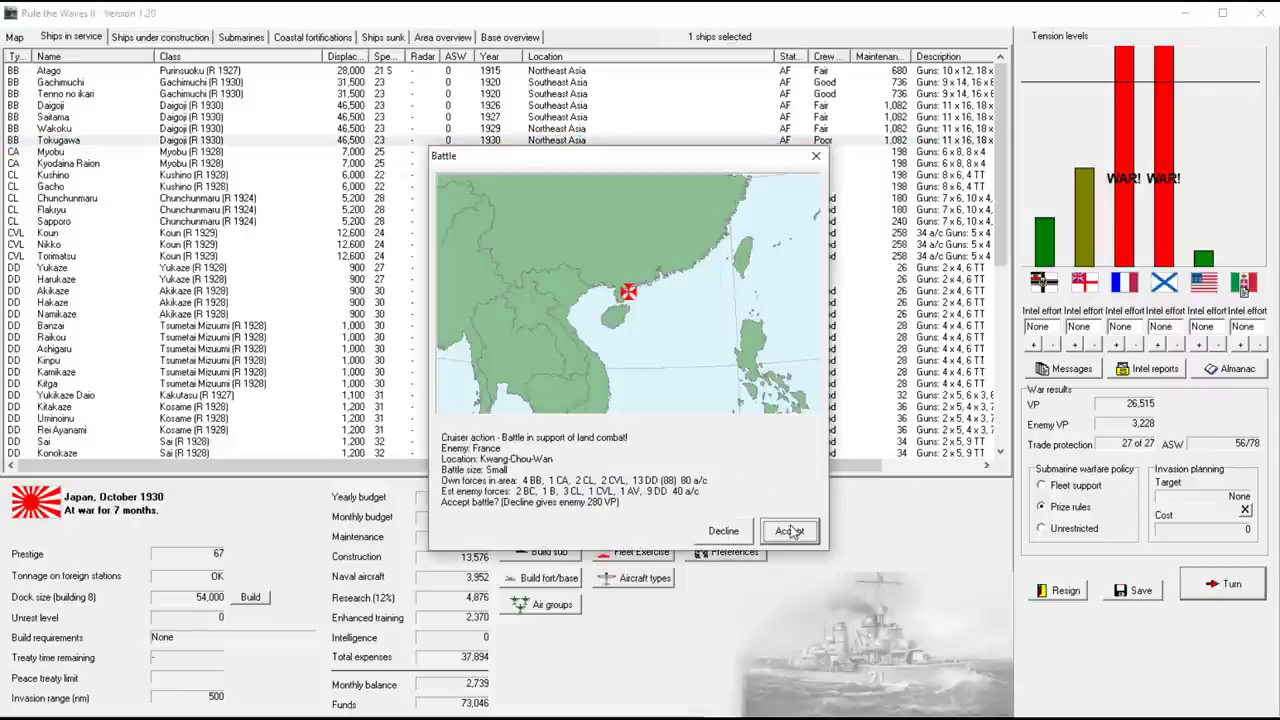
left_click(788, 530)
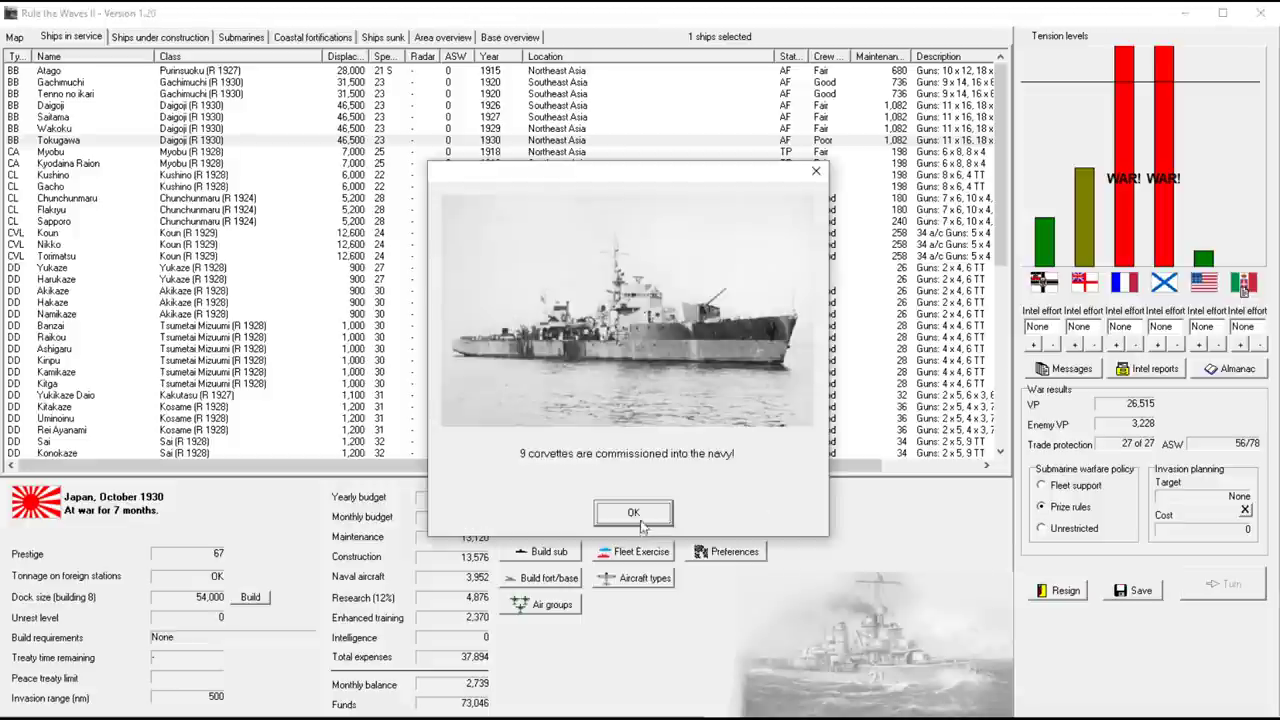
left_click(632, 512)
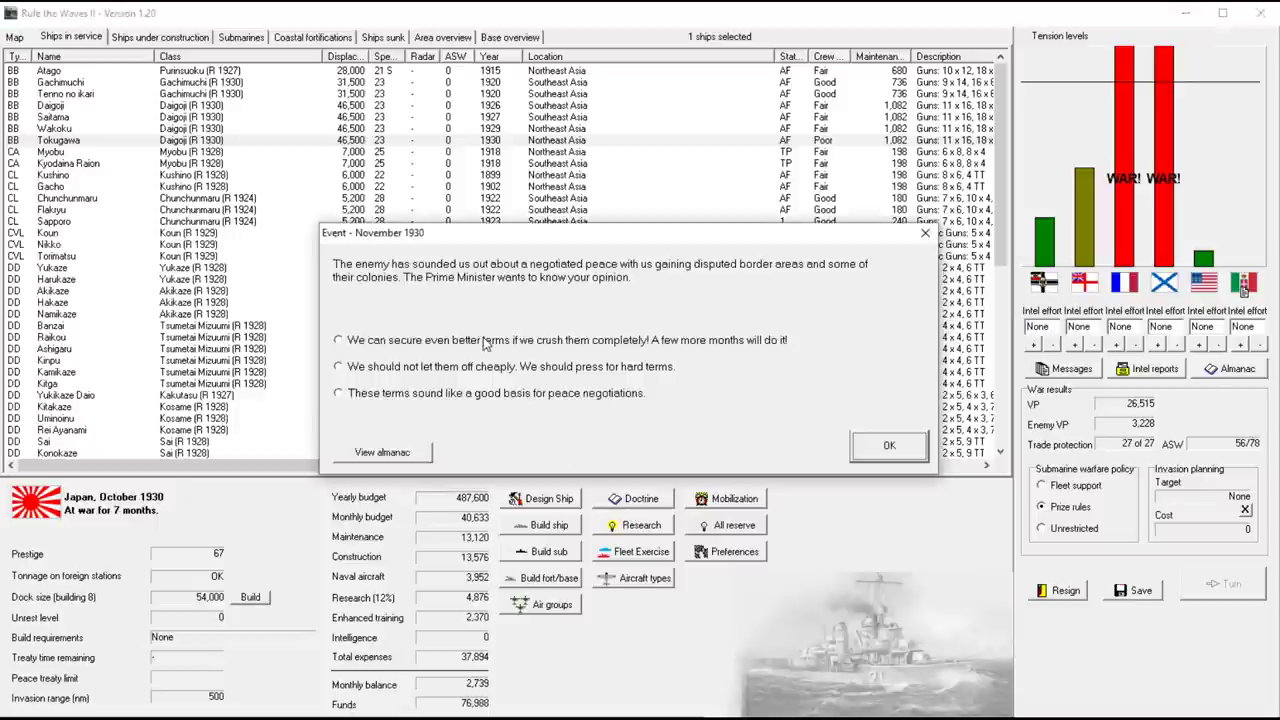
left_click(888, 444)
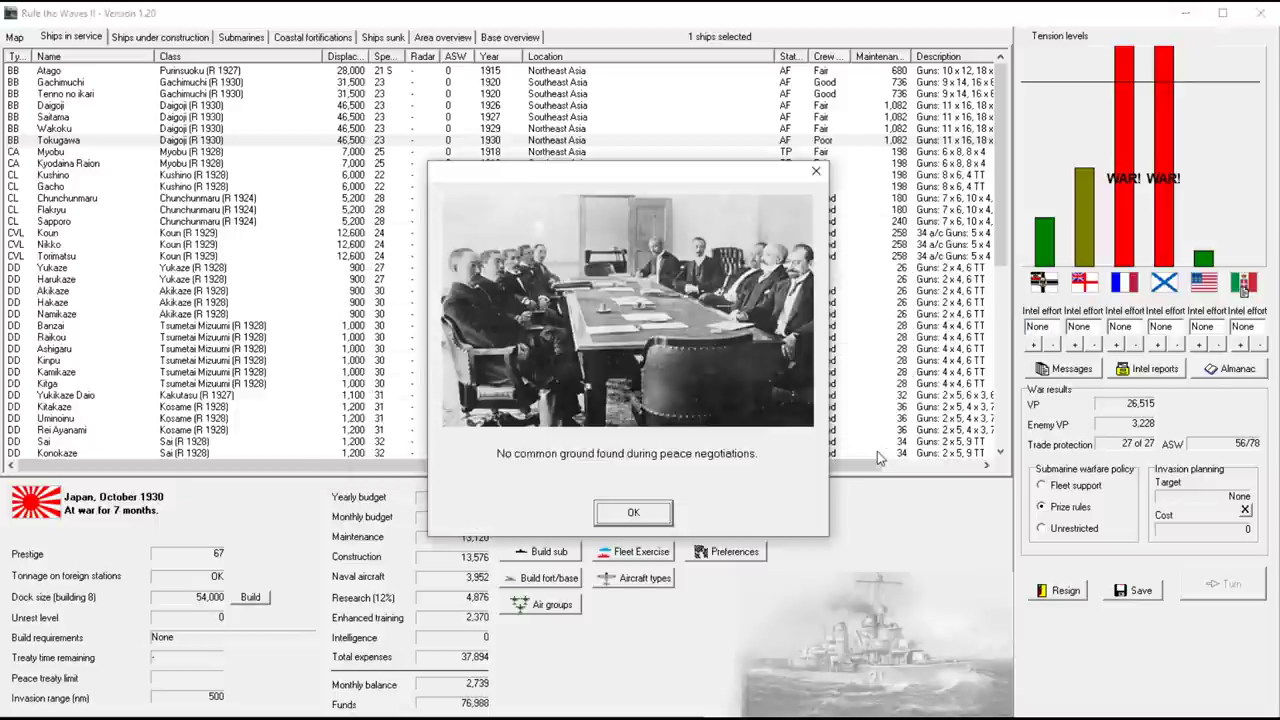
left_click(632, 512)
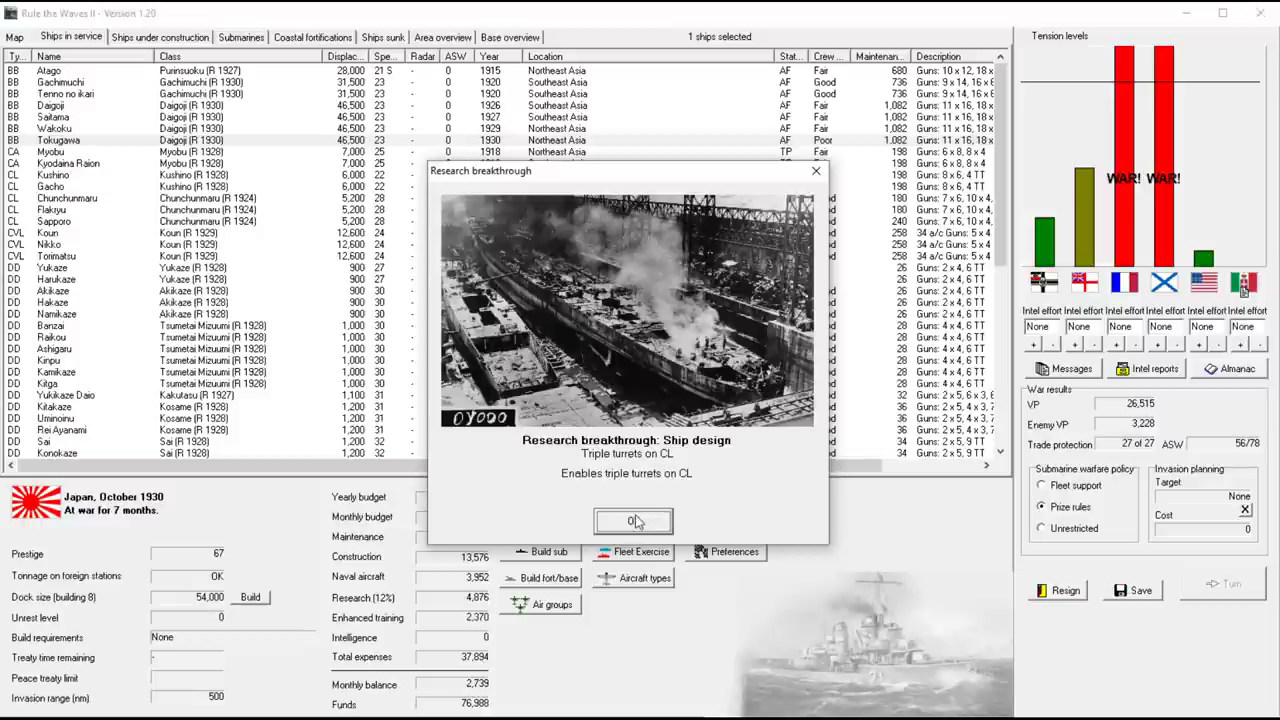
Acknowledge the triple turret, air torpedo, bomber, Kitakaze loss and submarine summary reports
left_click(632, 520)
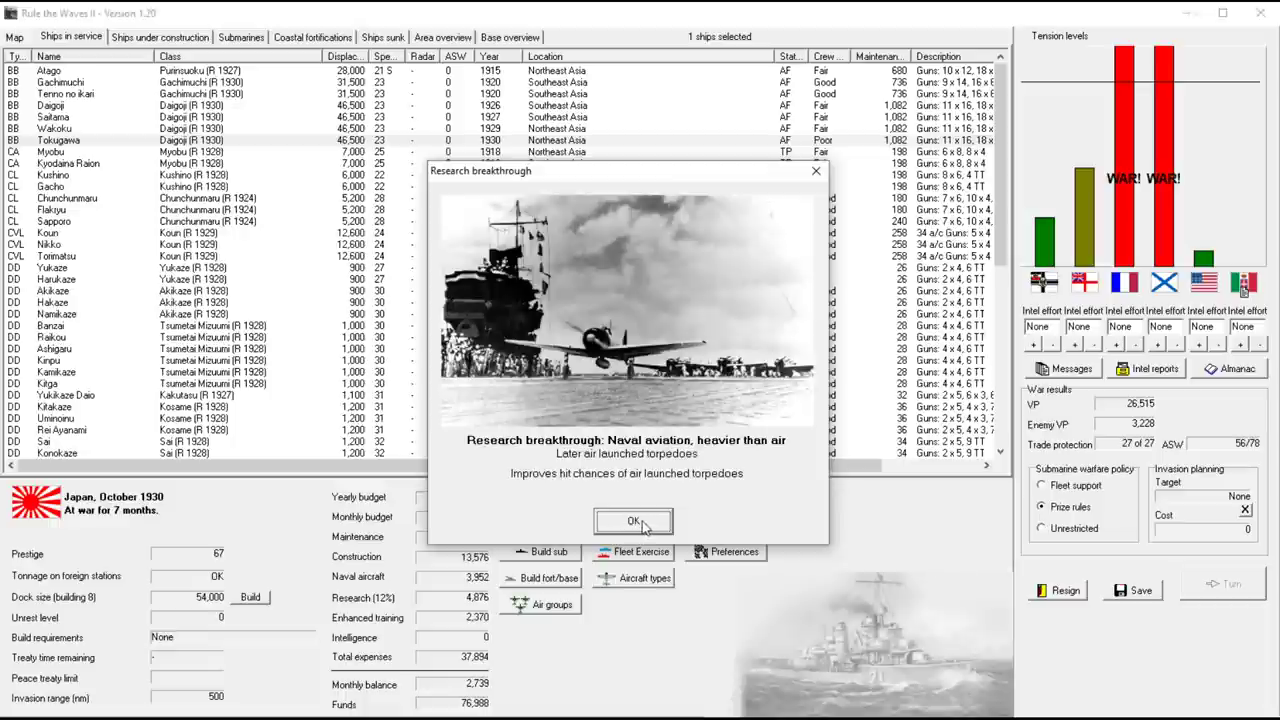
left_click(632, 520)
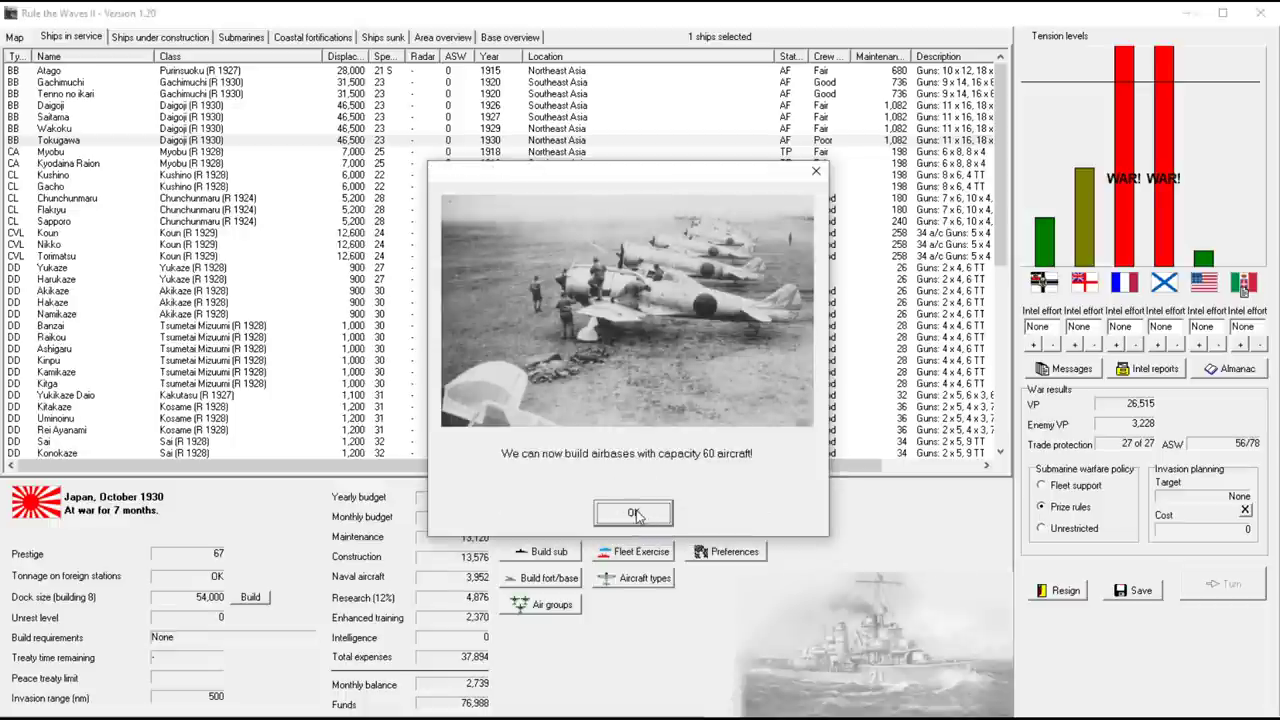
left_click(632, 512)
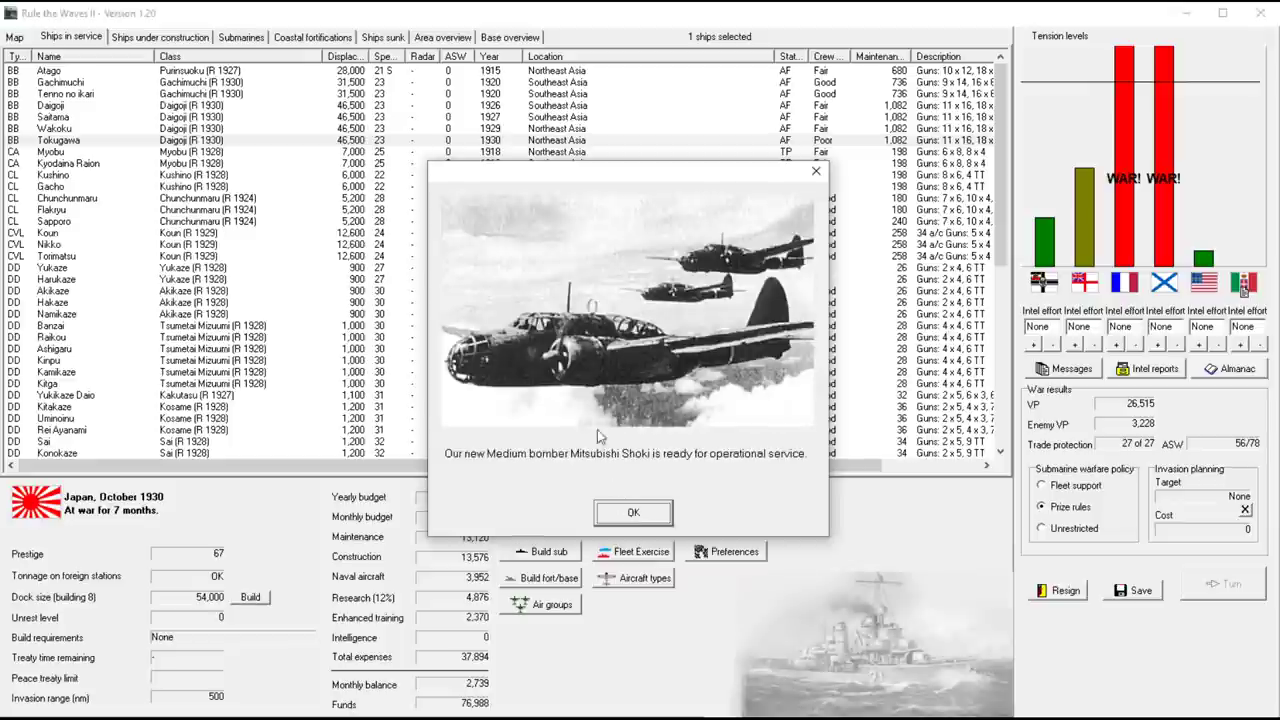
left_click(632, 512)
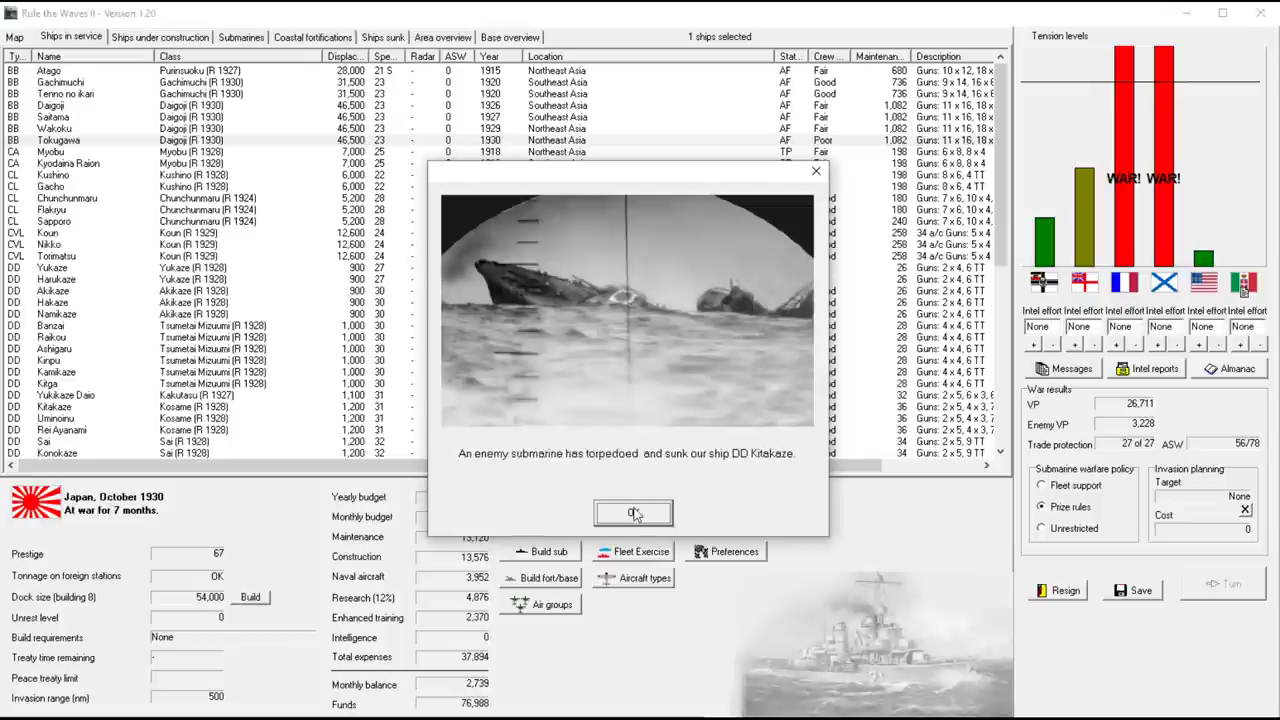
left_click(632, 512)
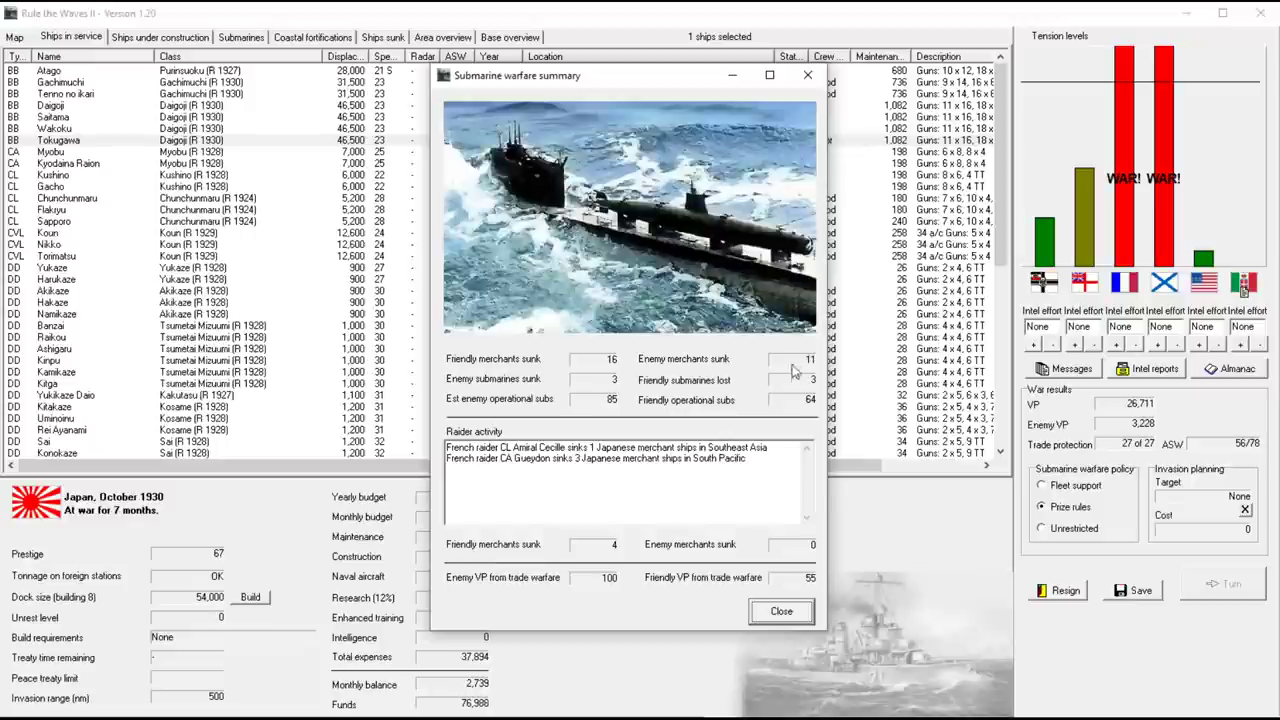
mouse_move(800, 372)
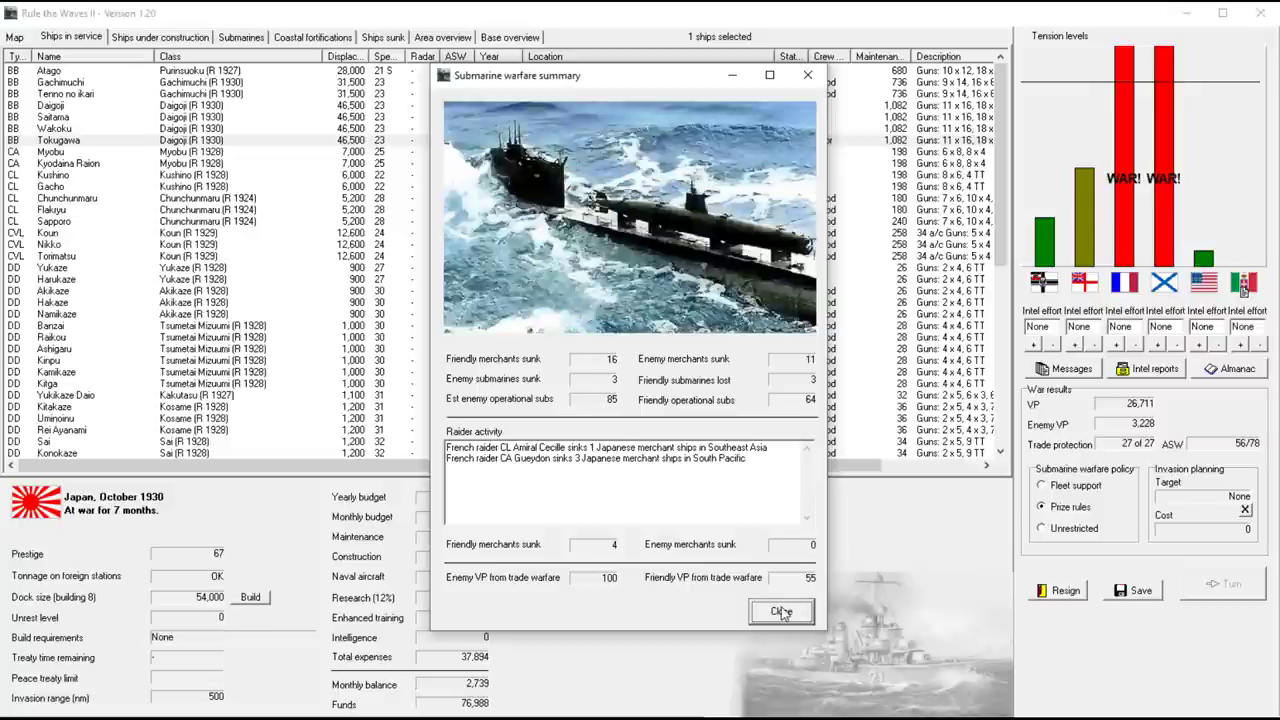
left_click(780, 612)
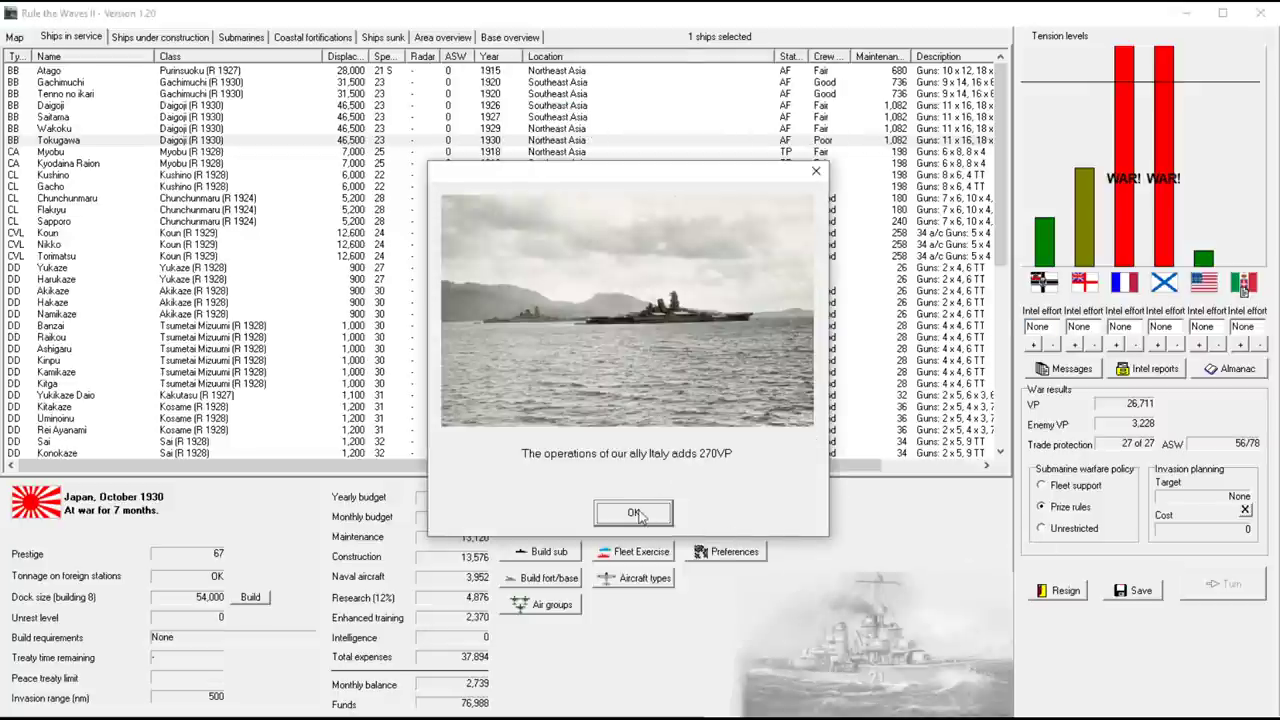
left_click(632, 512)
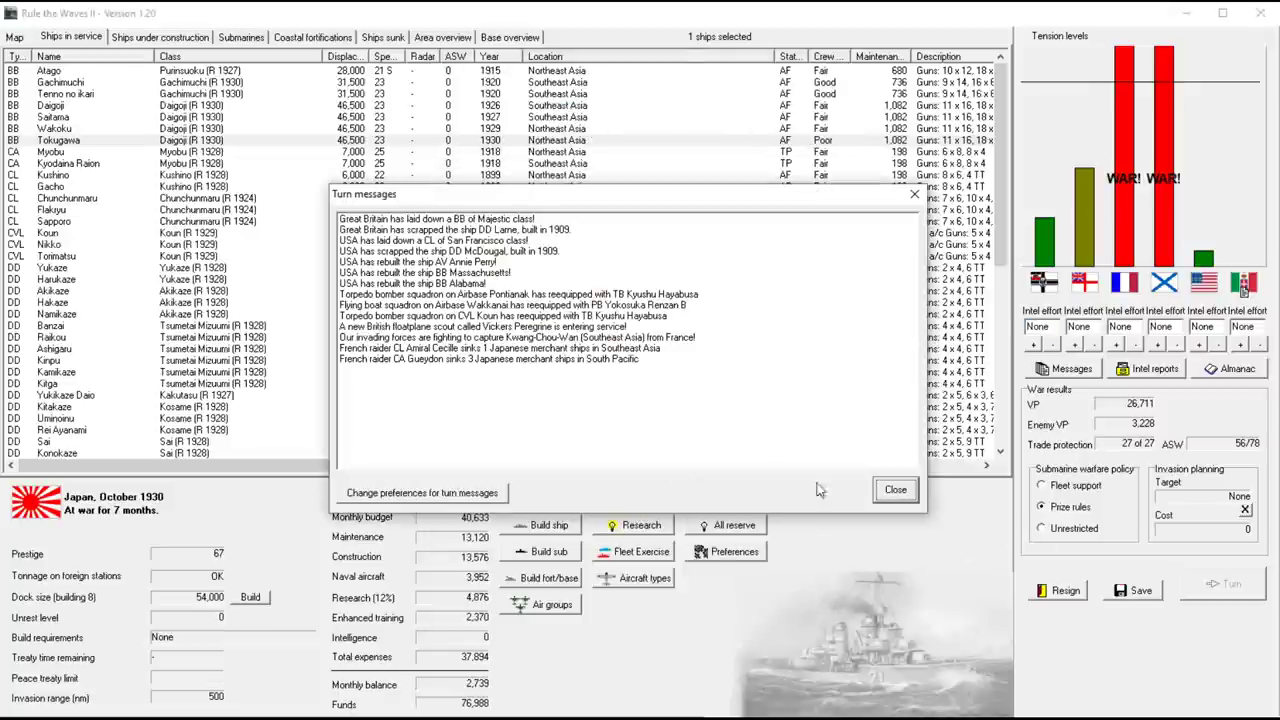
Set submarine warfare to unrestricted and put the nine Hoten Maru escorts on trade protection
left_click(896, 488)
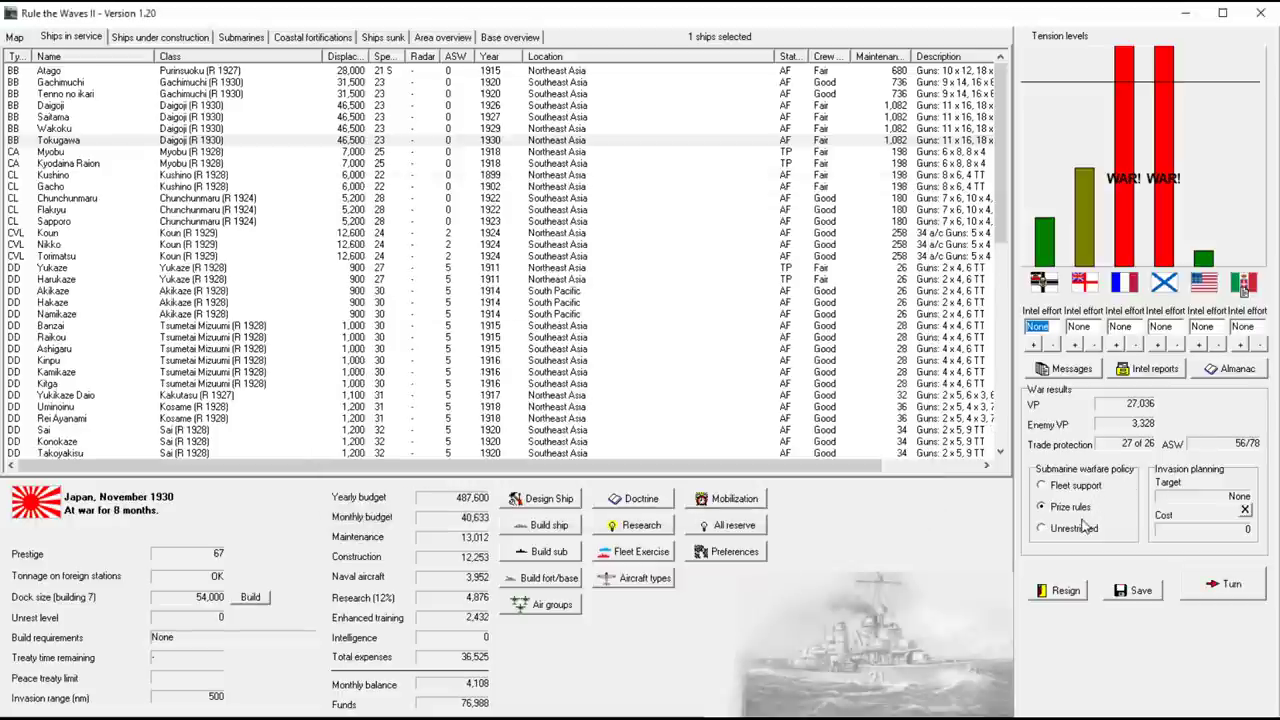
left_click(1040, 528)
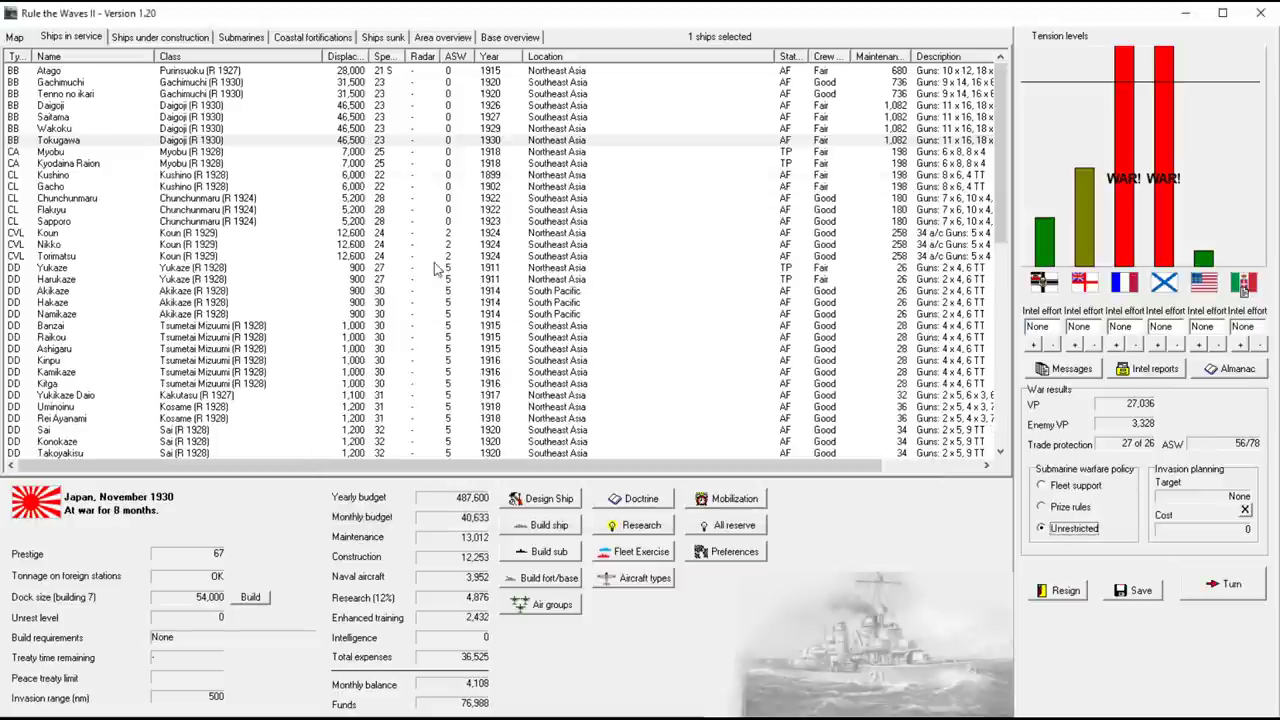
scroll("down", 3)
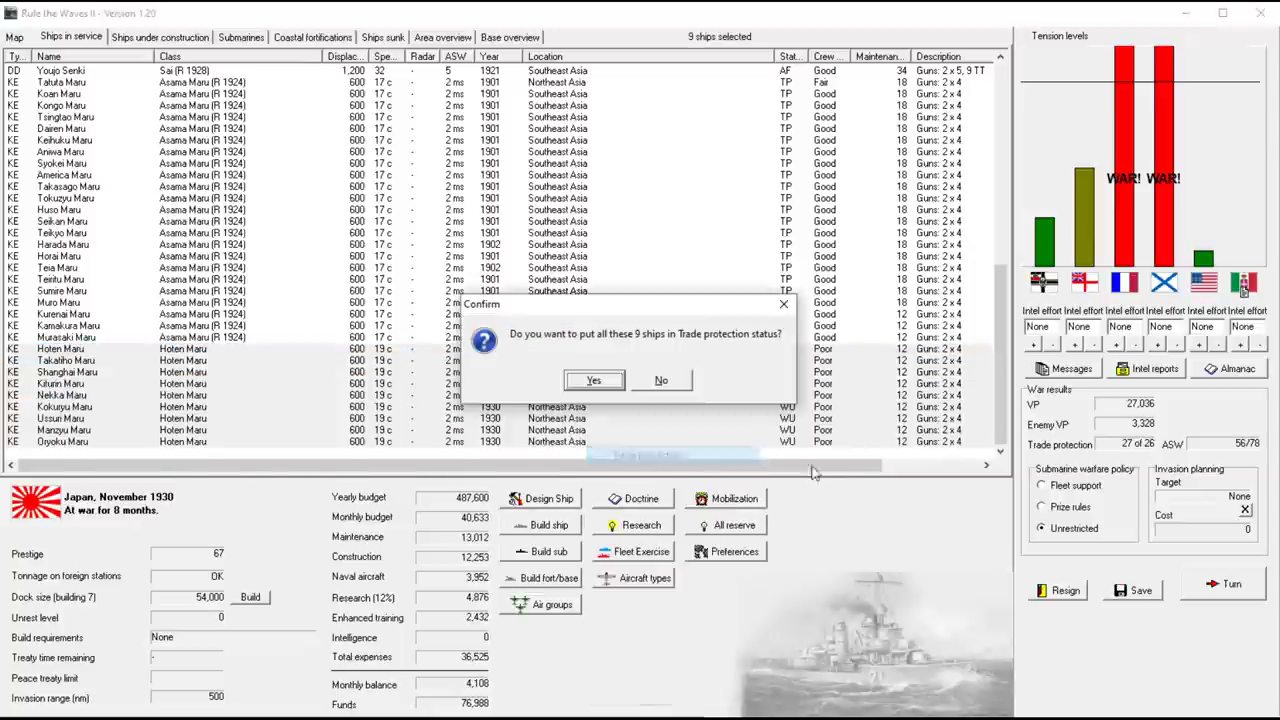
left_click(592, 380)
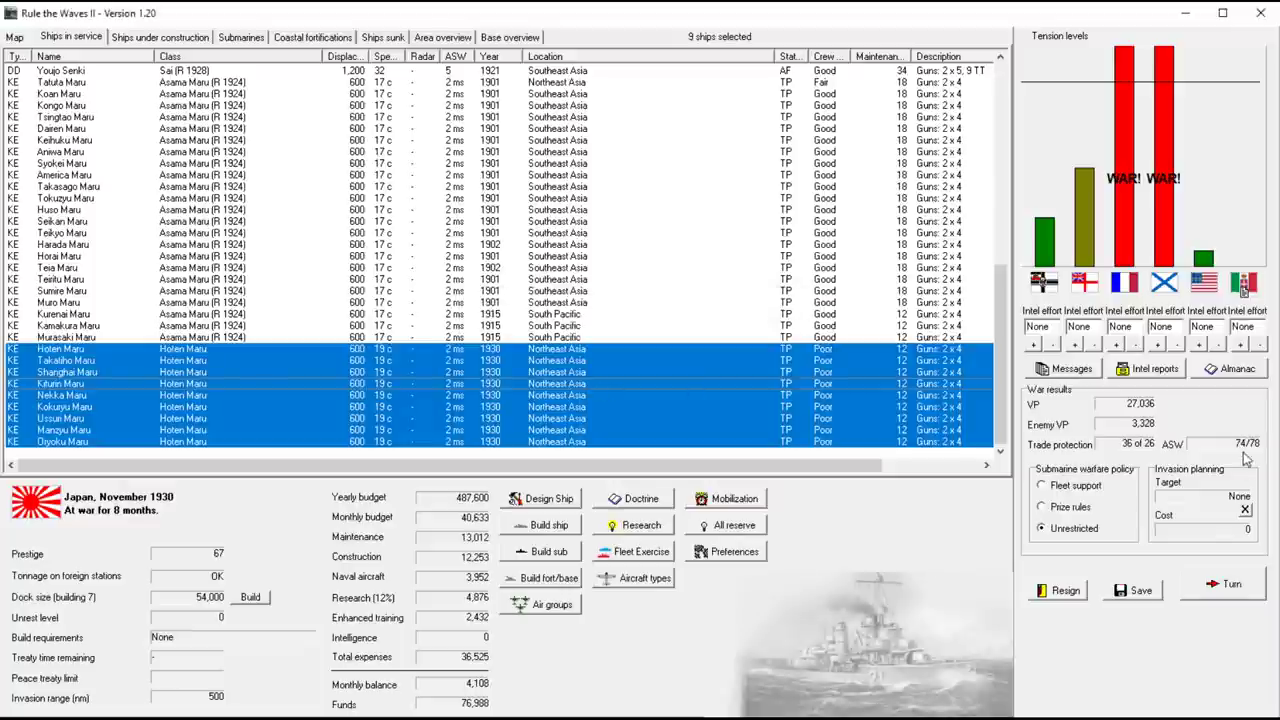
left_click(60, 256)
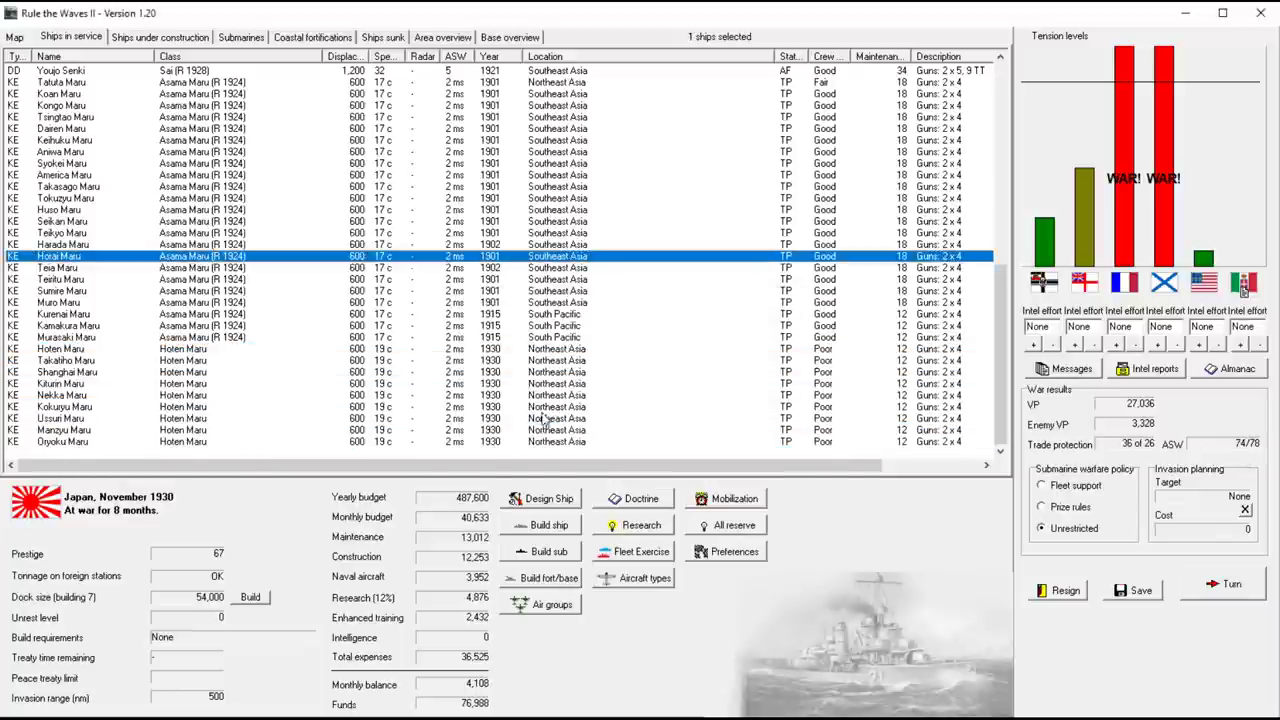
left_click(160, 36)
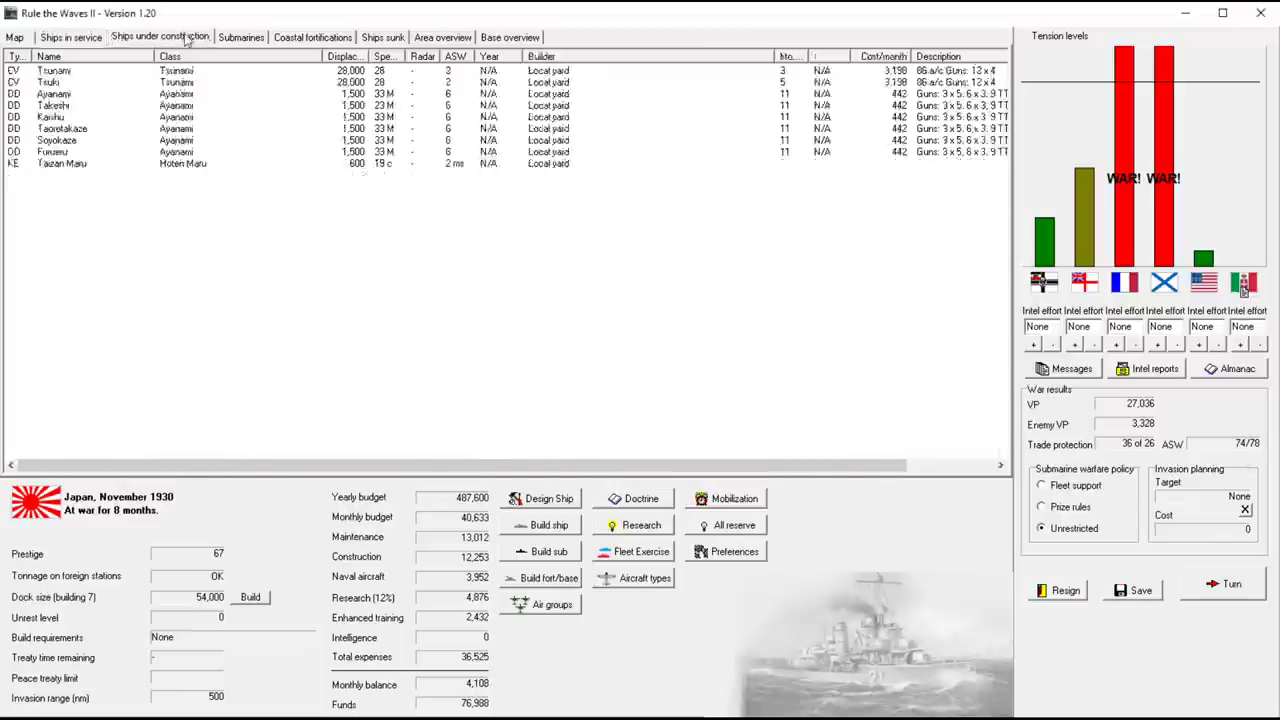
Browse the carriers and destroyers under construction, then return to Ships in service
left_click(160, 36)
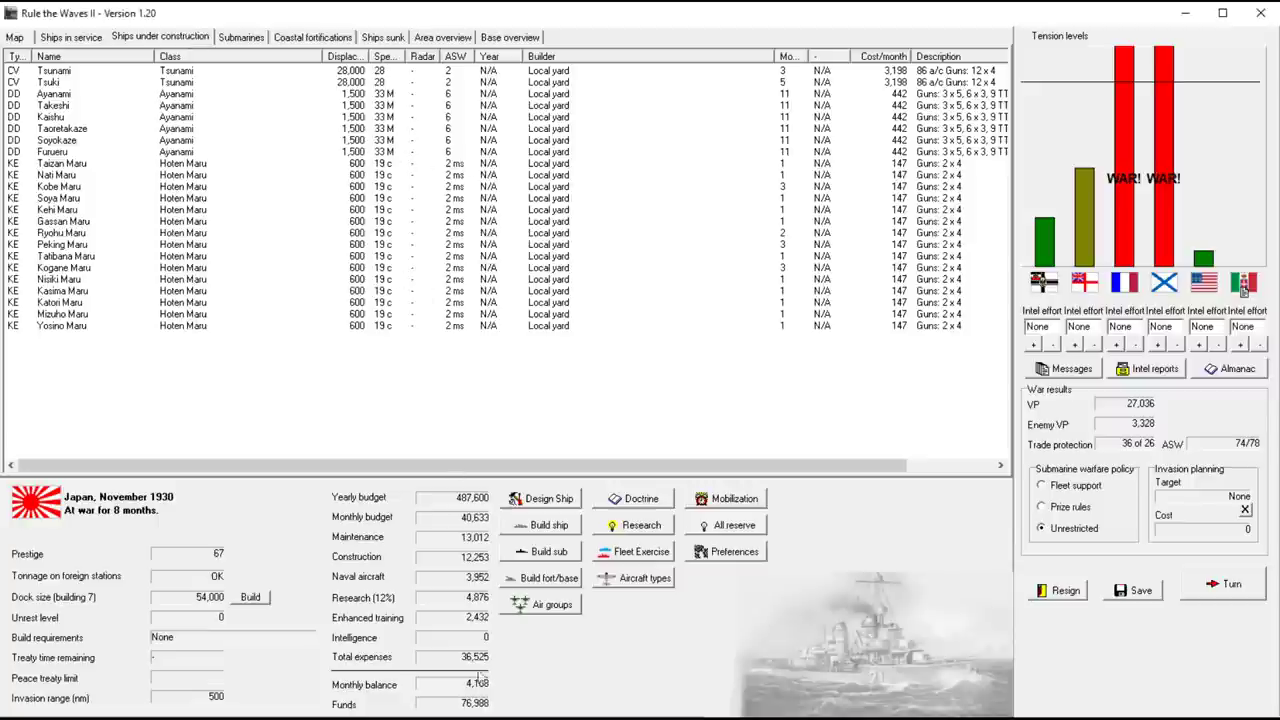
mouse_move(478, 684)
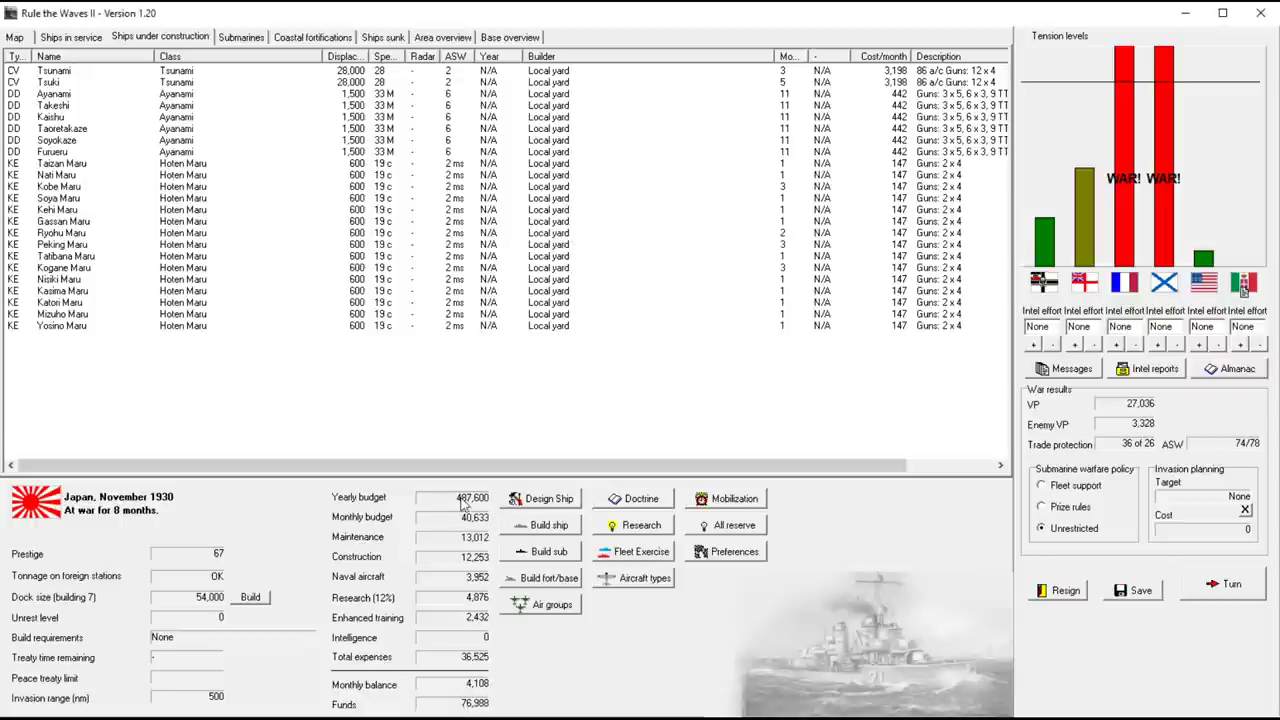
mouse_move(596, 444)
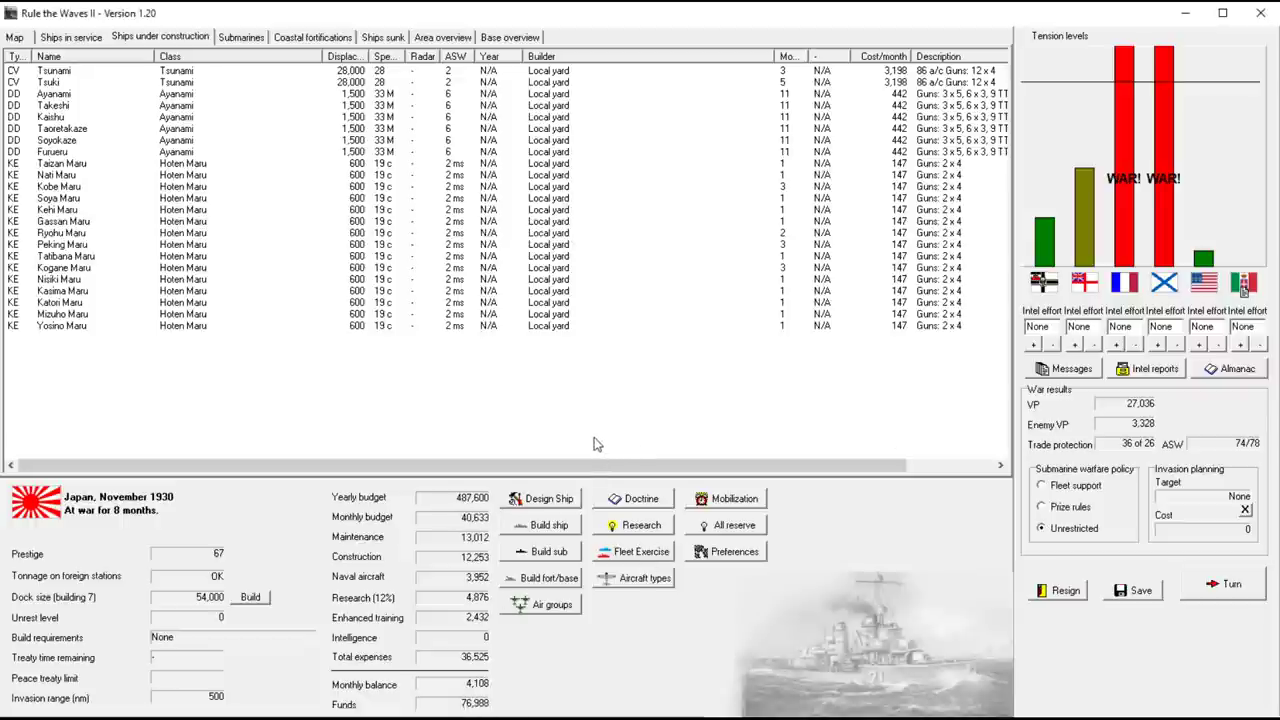
mouse_move(578, 420)
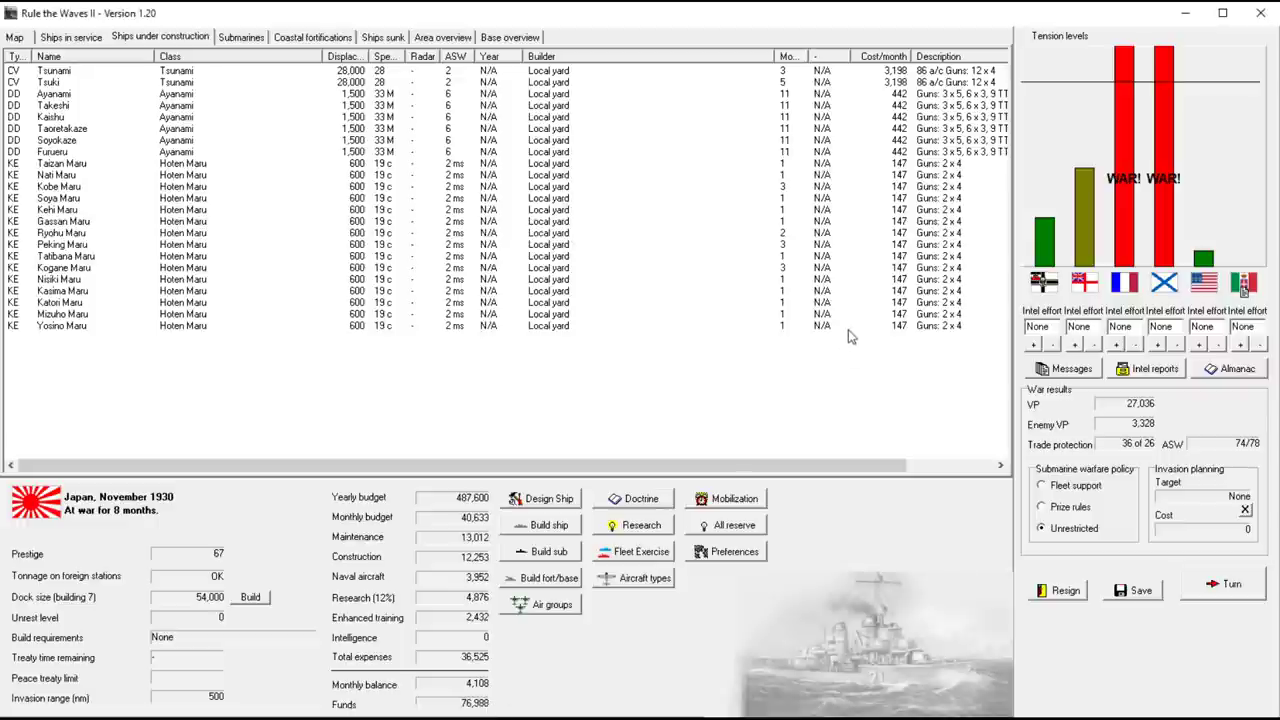
mouse_move(190, 116)
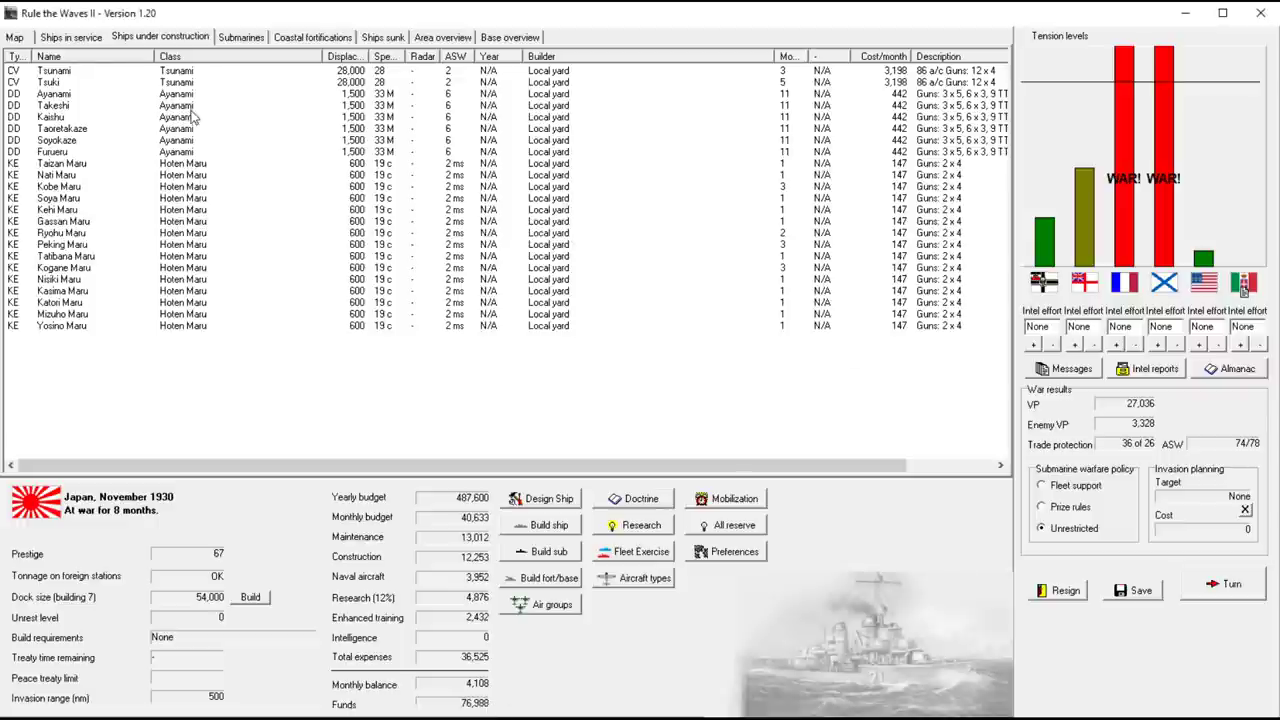
mouse_move(410, 90)
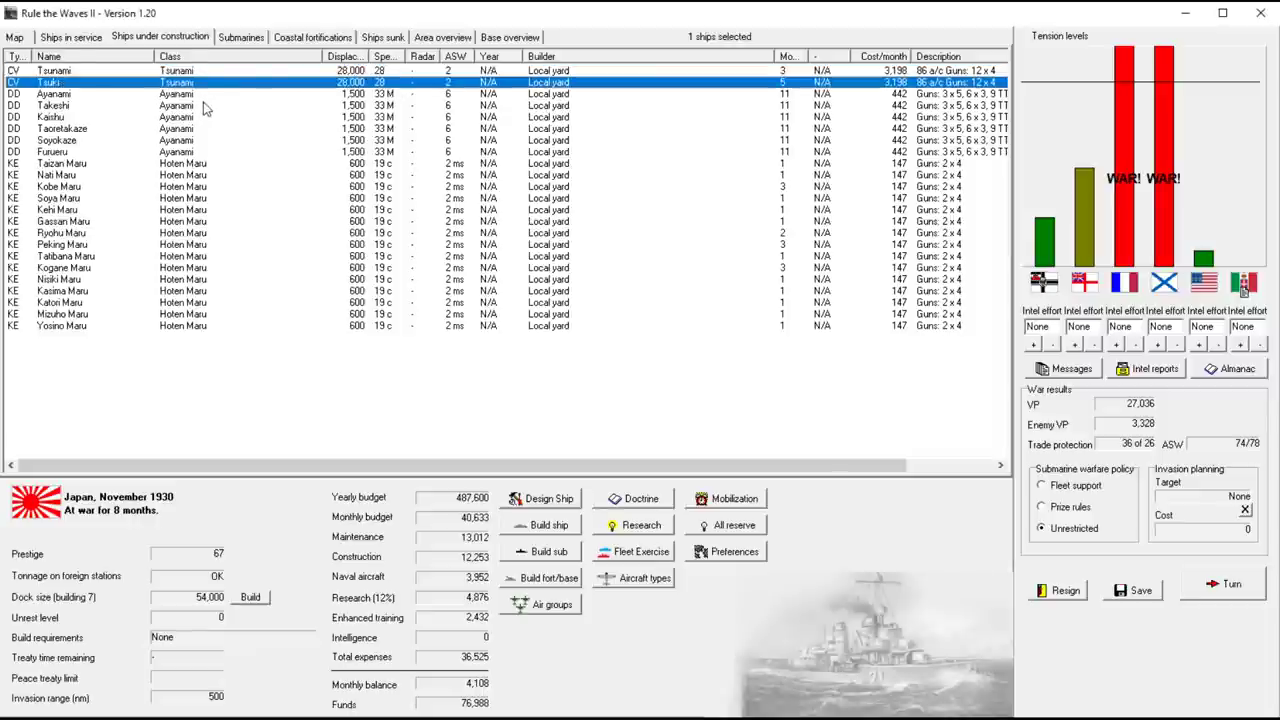
left_click(56, 140)
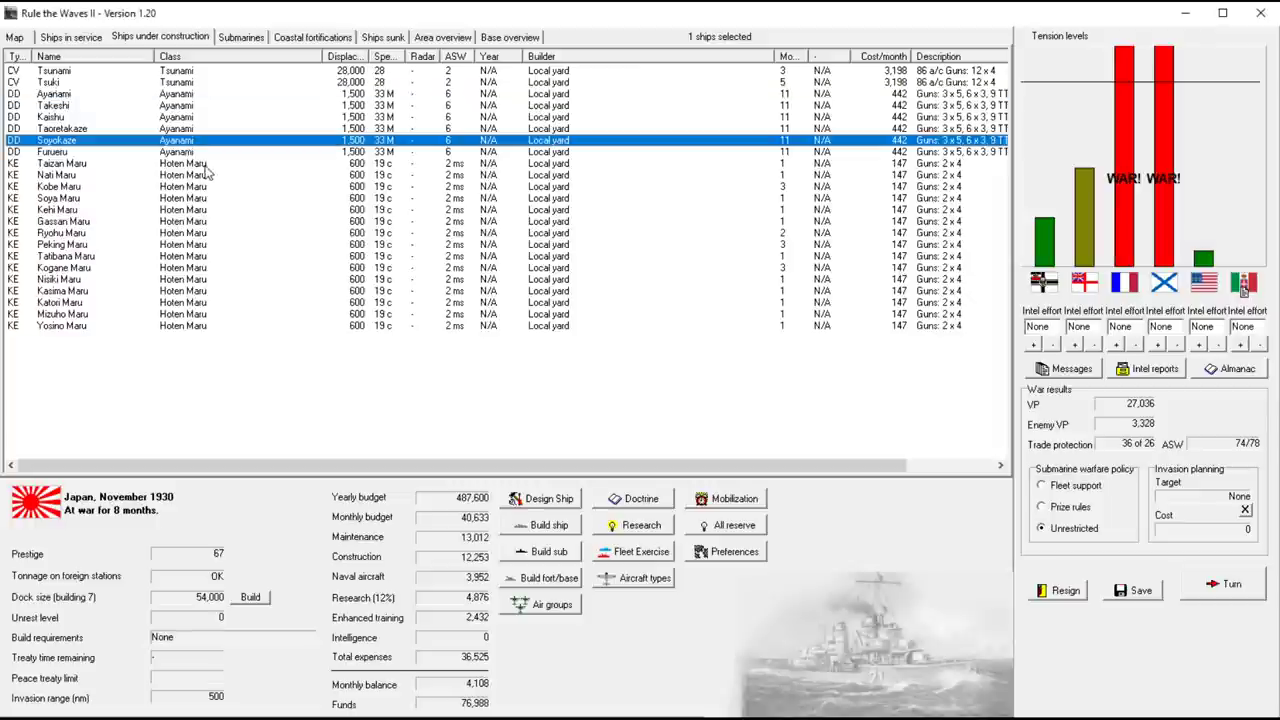
left_click(60, 152)
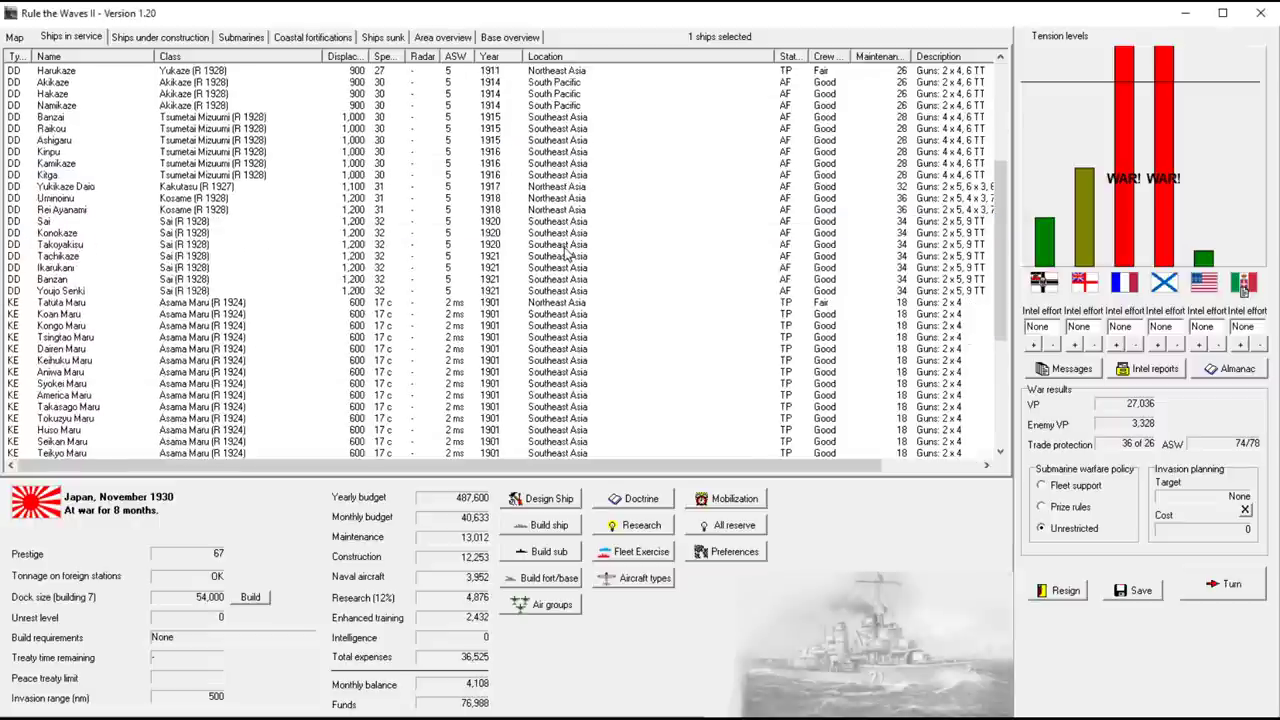
scroll("down", 3)
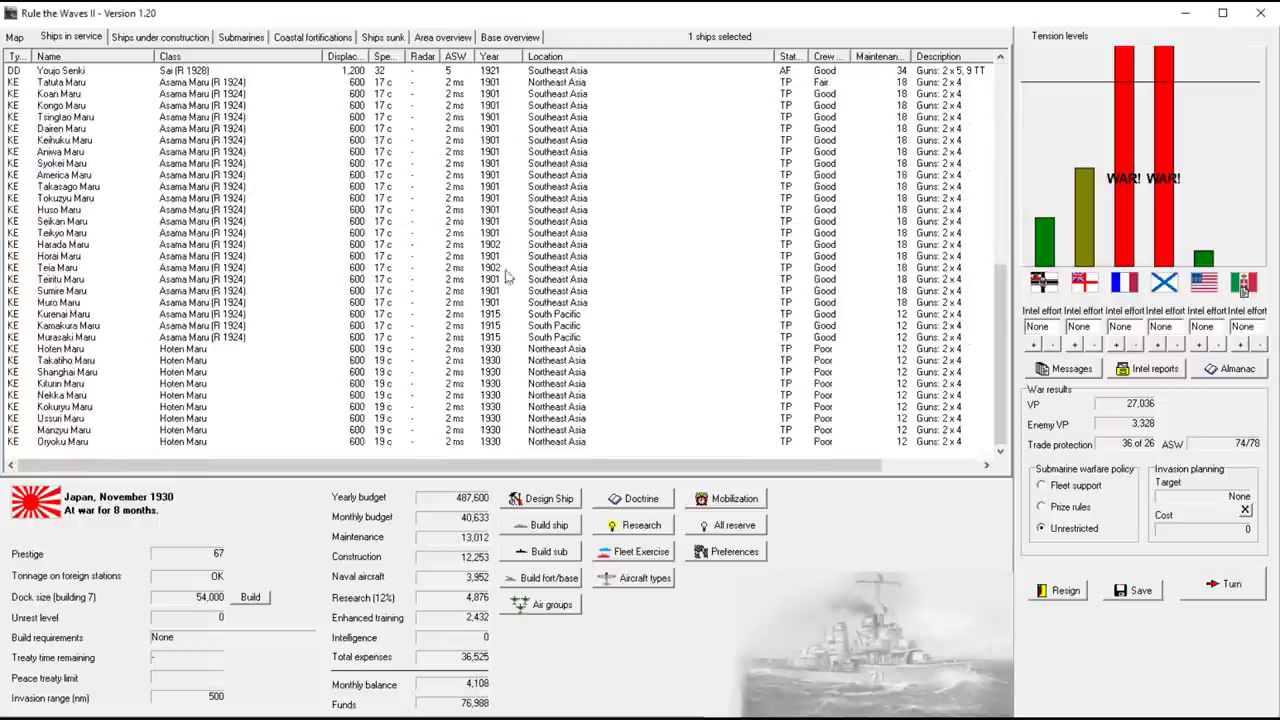
mouse_move(416, 304)
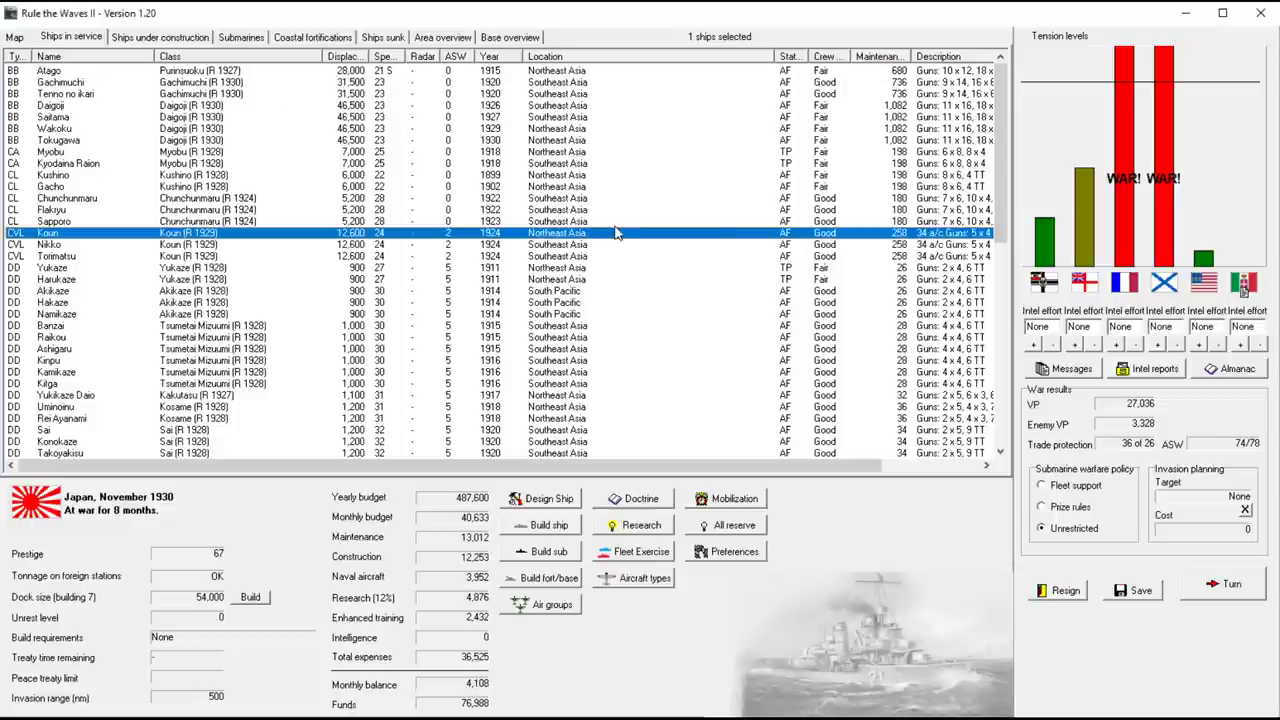
mouse_move(592, 258)
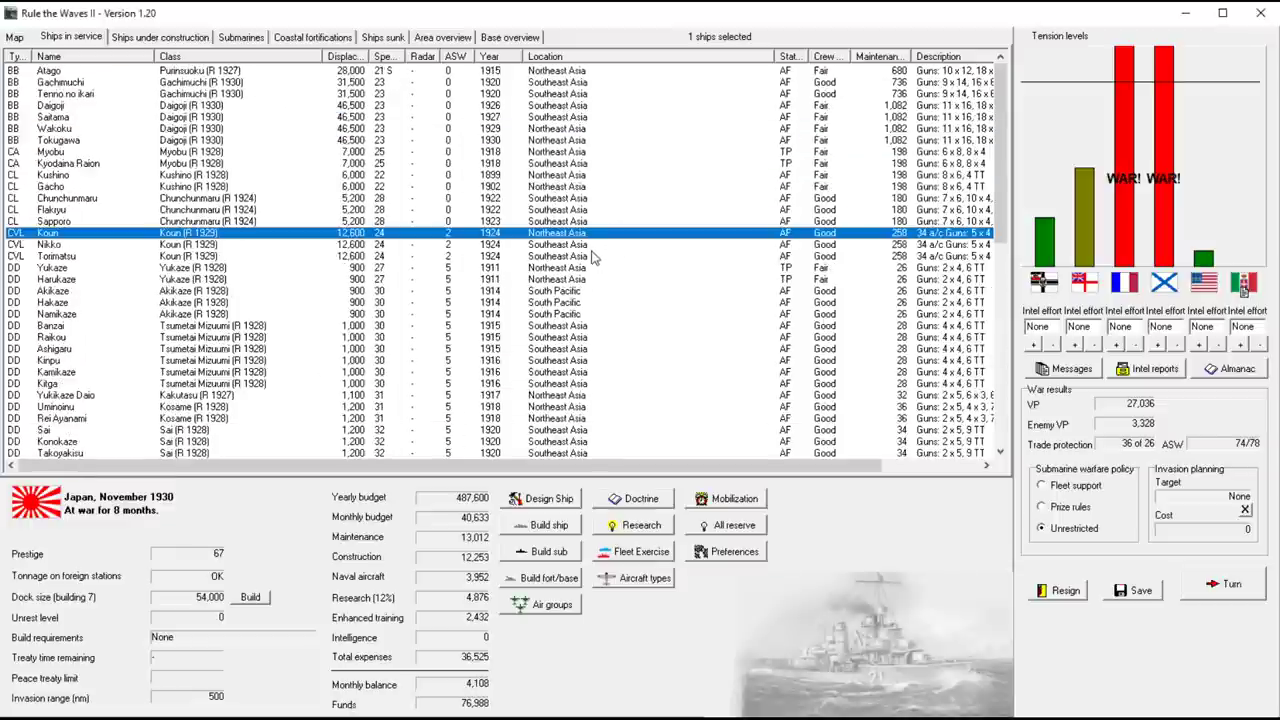
mouse_move(1148, 624)
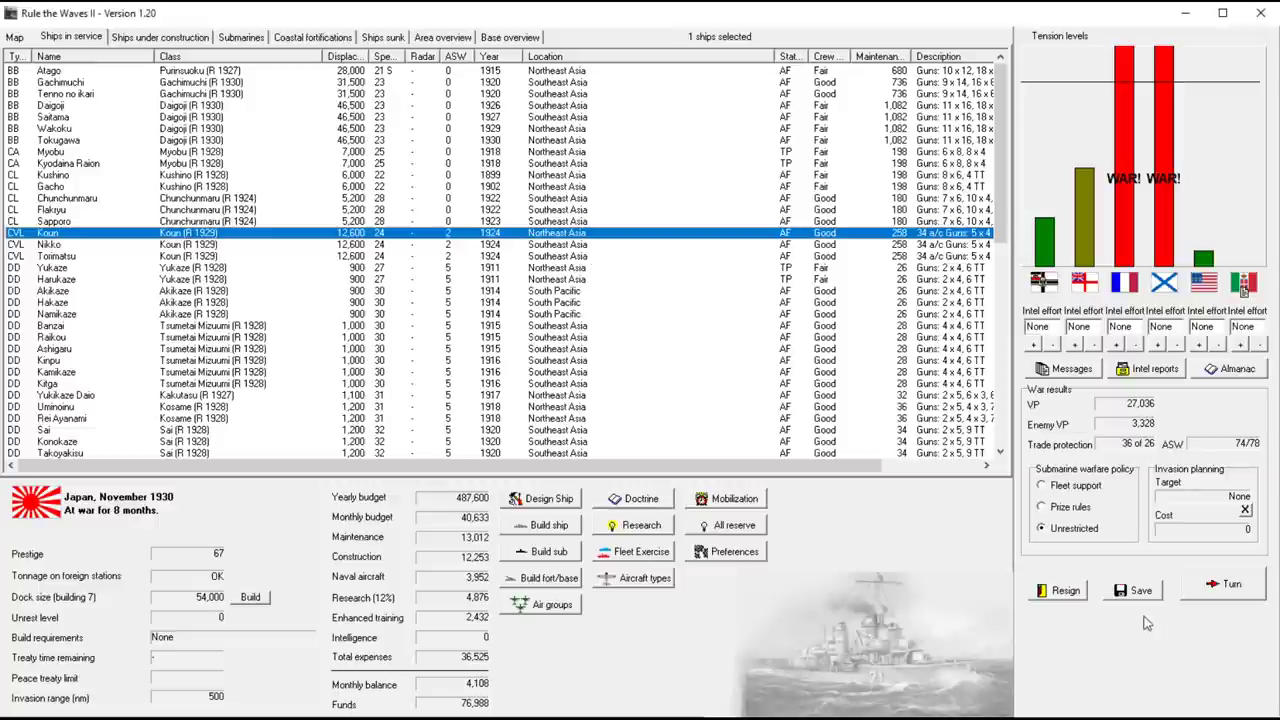
scroll("down", 3)
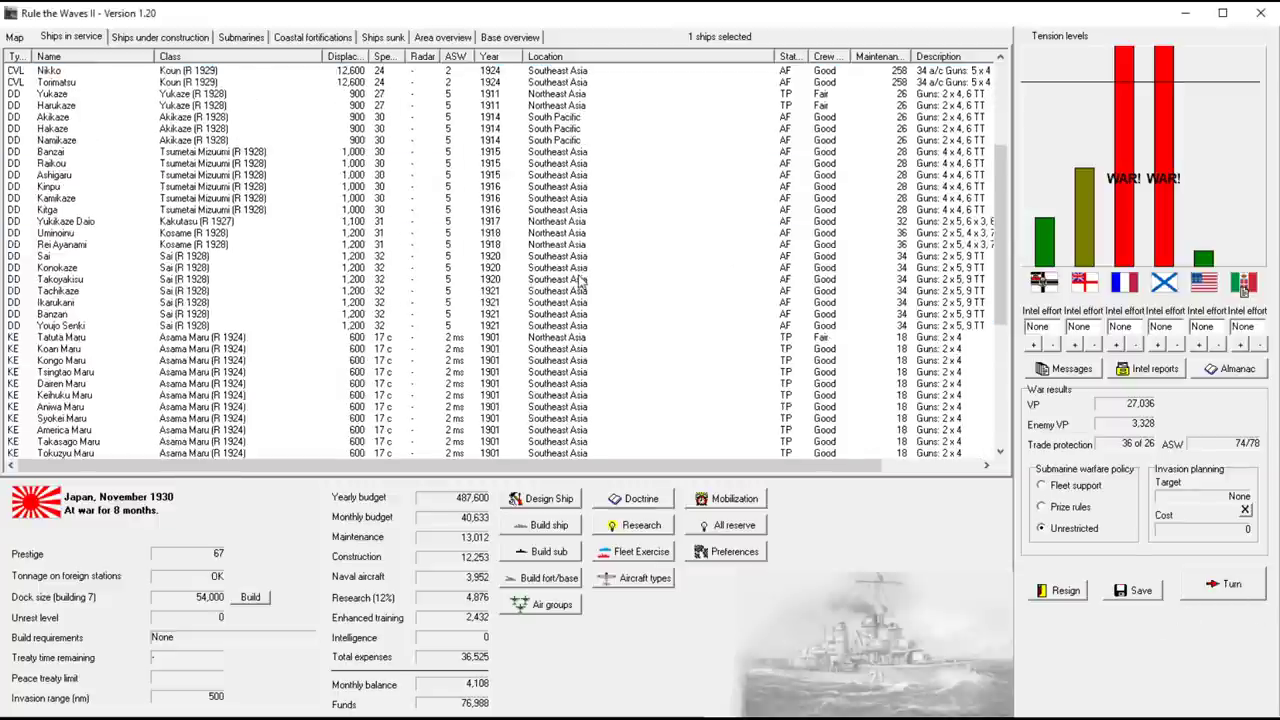
scroll("down", 3)
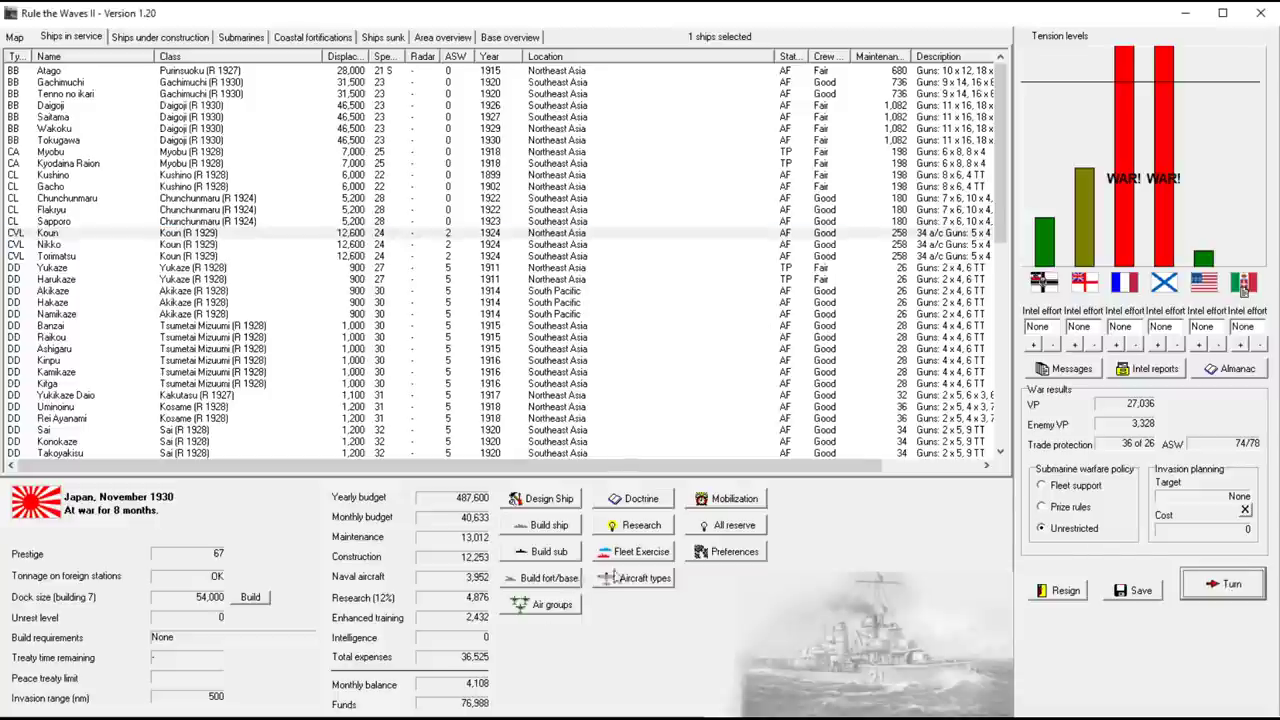
In Aircraft types, mark the Kyushu Senden and Kawanishi Hayate torpedo bombers obsolete
left_click(644, 576)
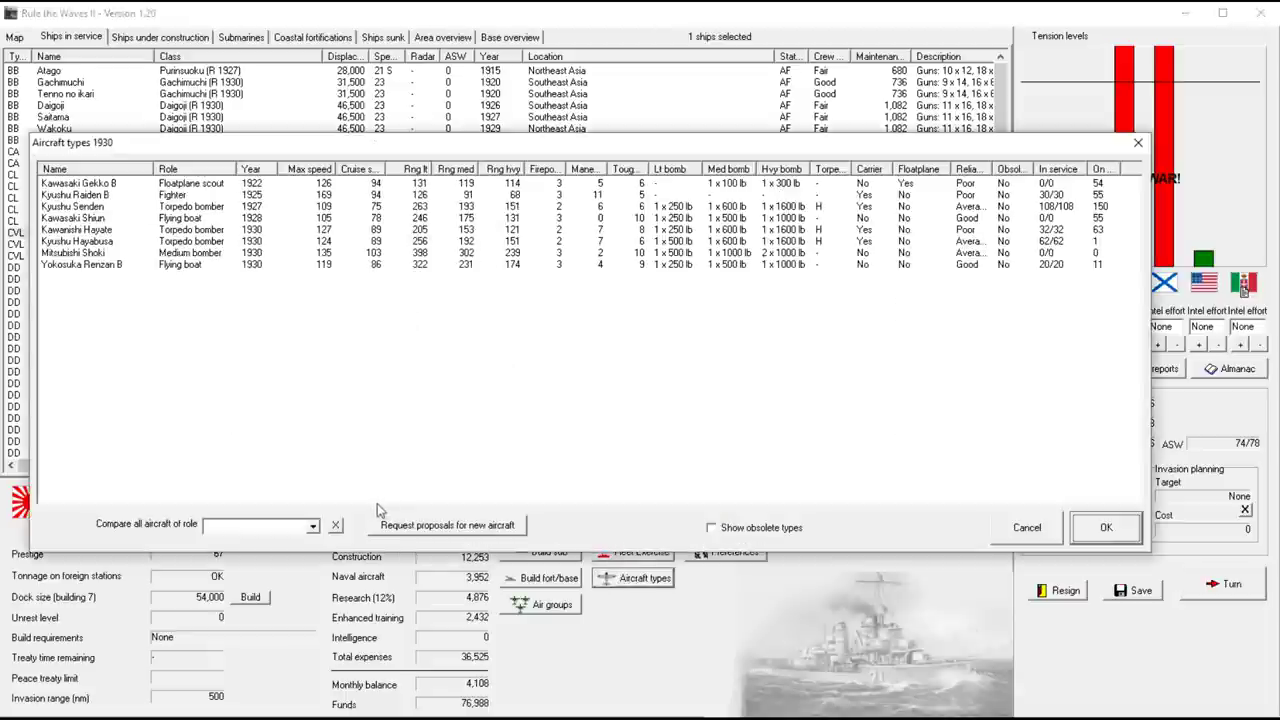
mouse_move(430, 530)
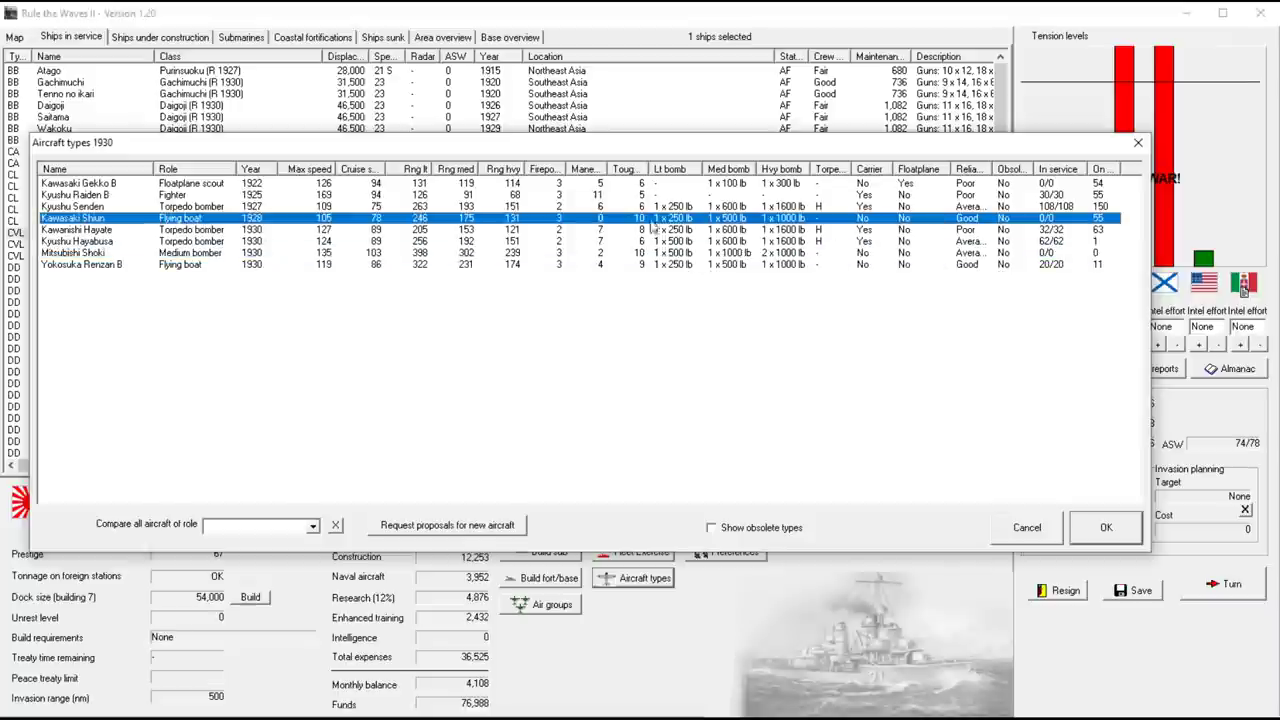
mouse_move(420, 272)
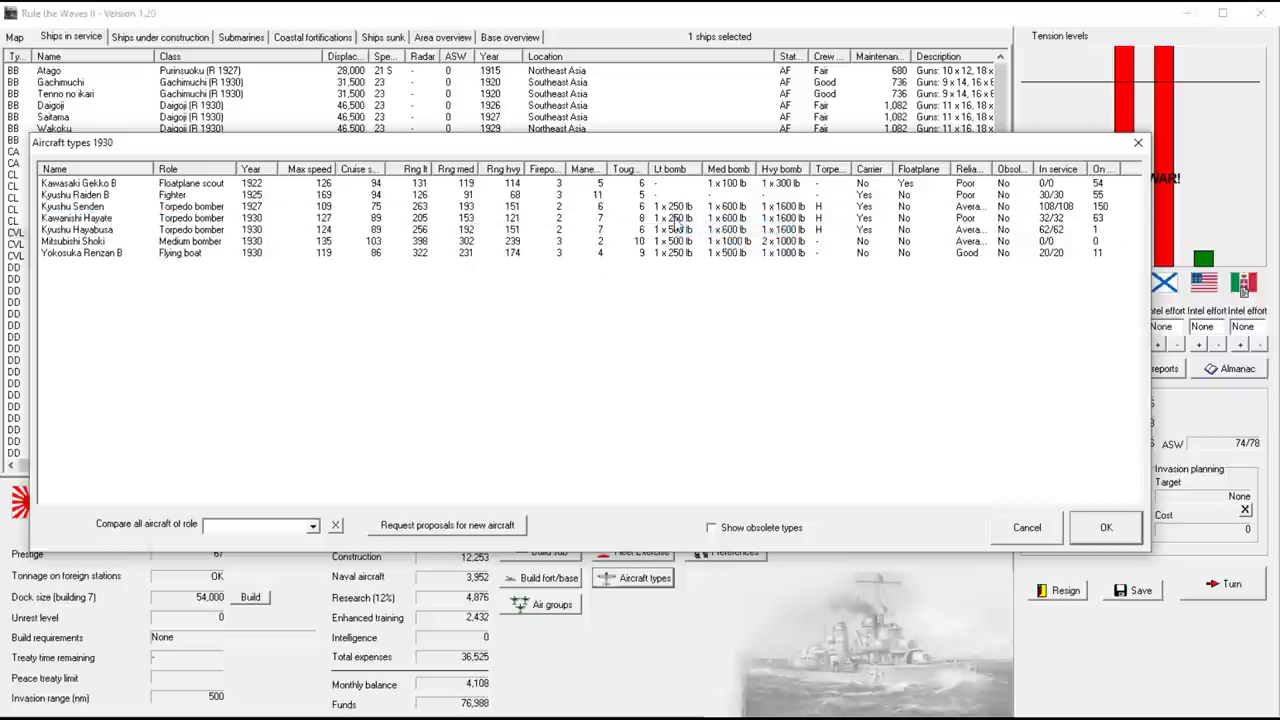
mouse_move(190, 200)
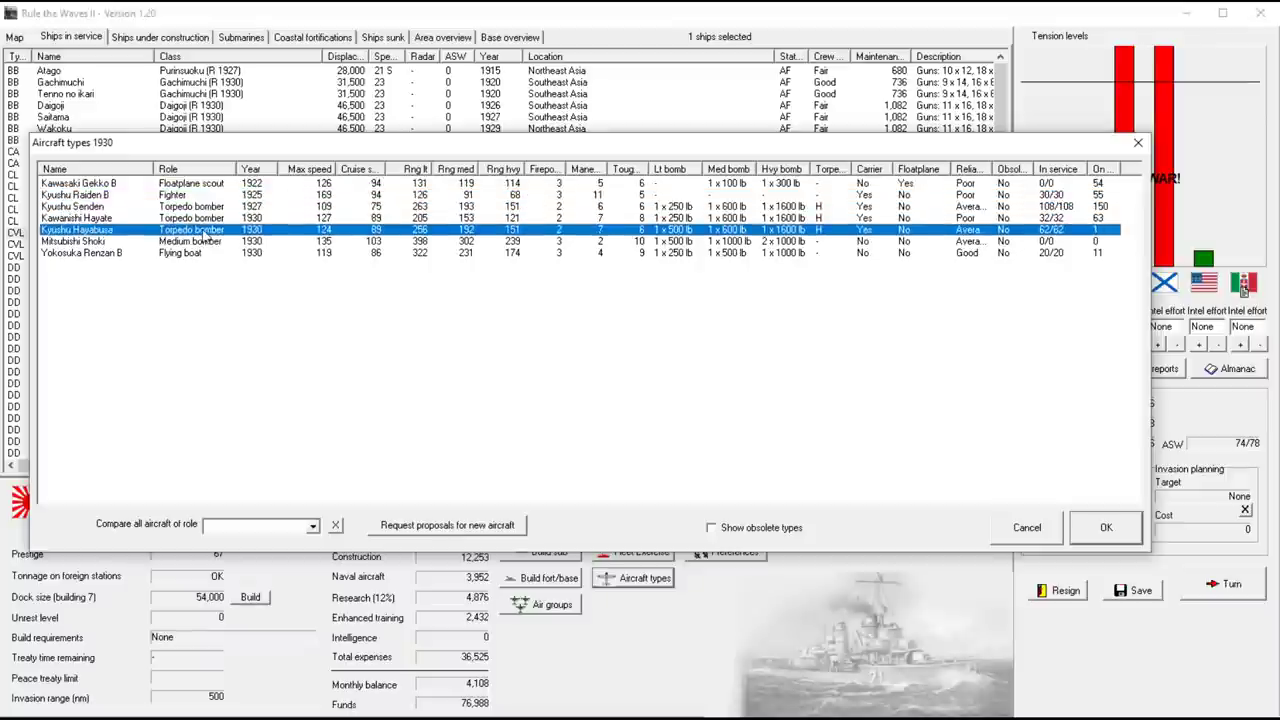
left_click(76, 206)
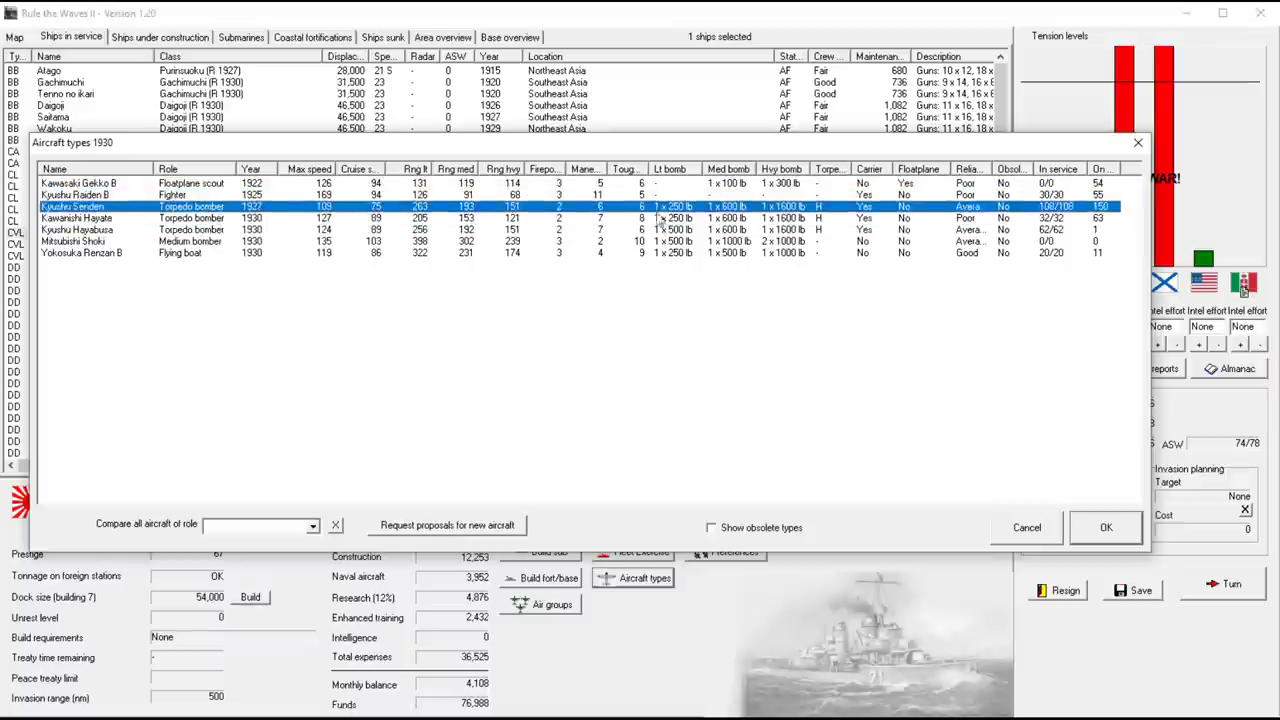
mouse_move(516, 224)
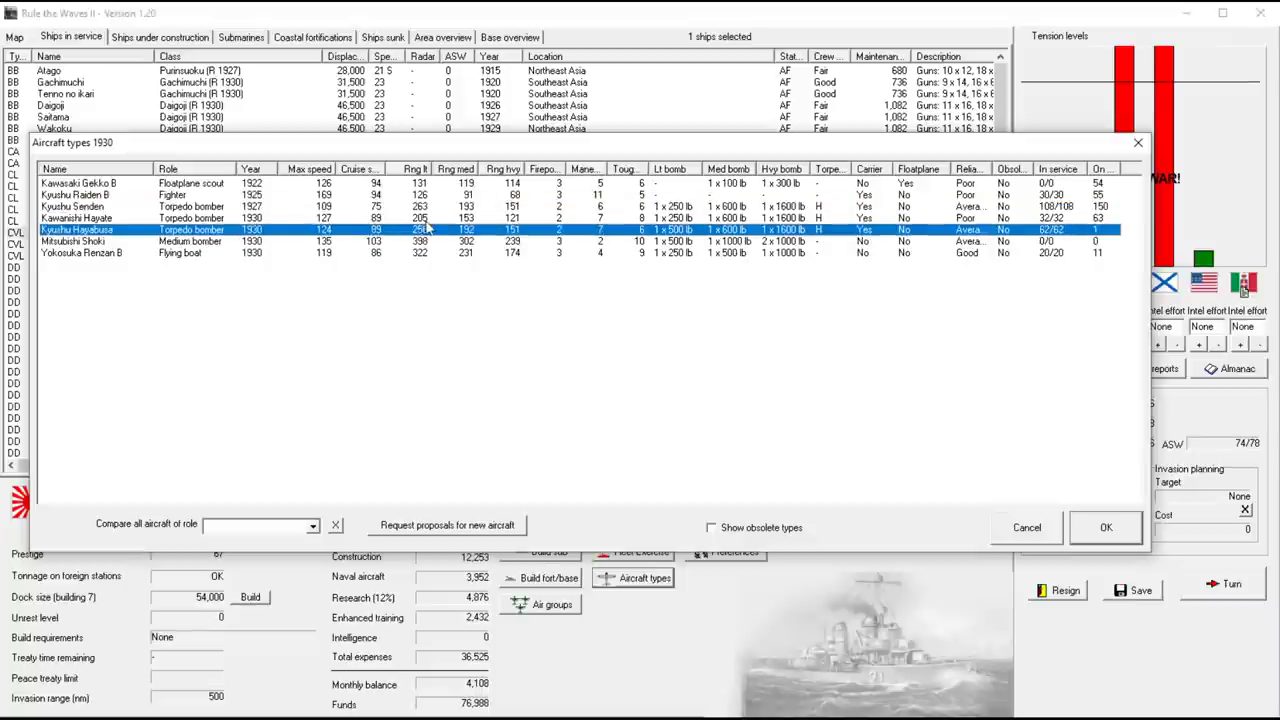
mouse_move(584, 224)
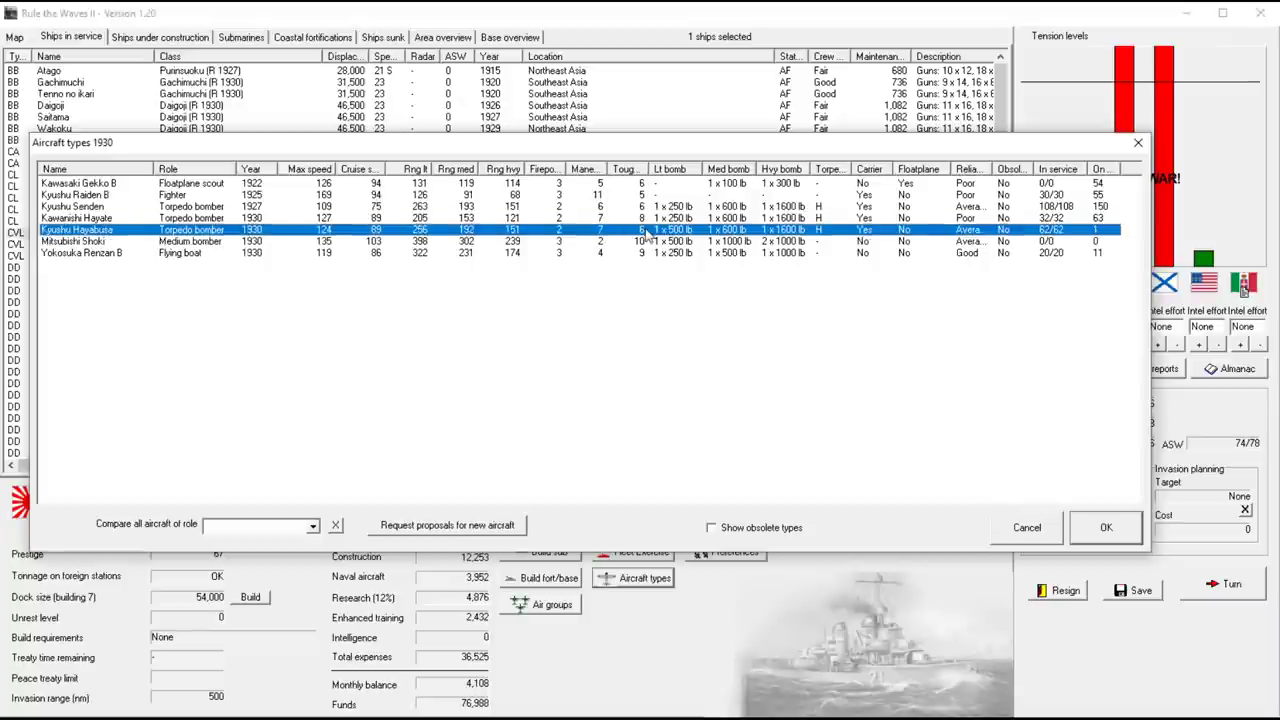
mouse_move(636, 226)
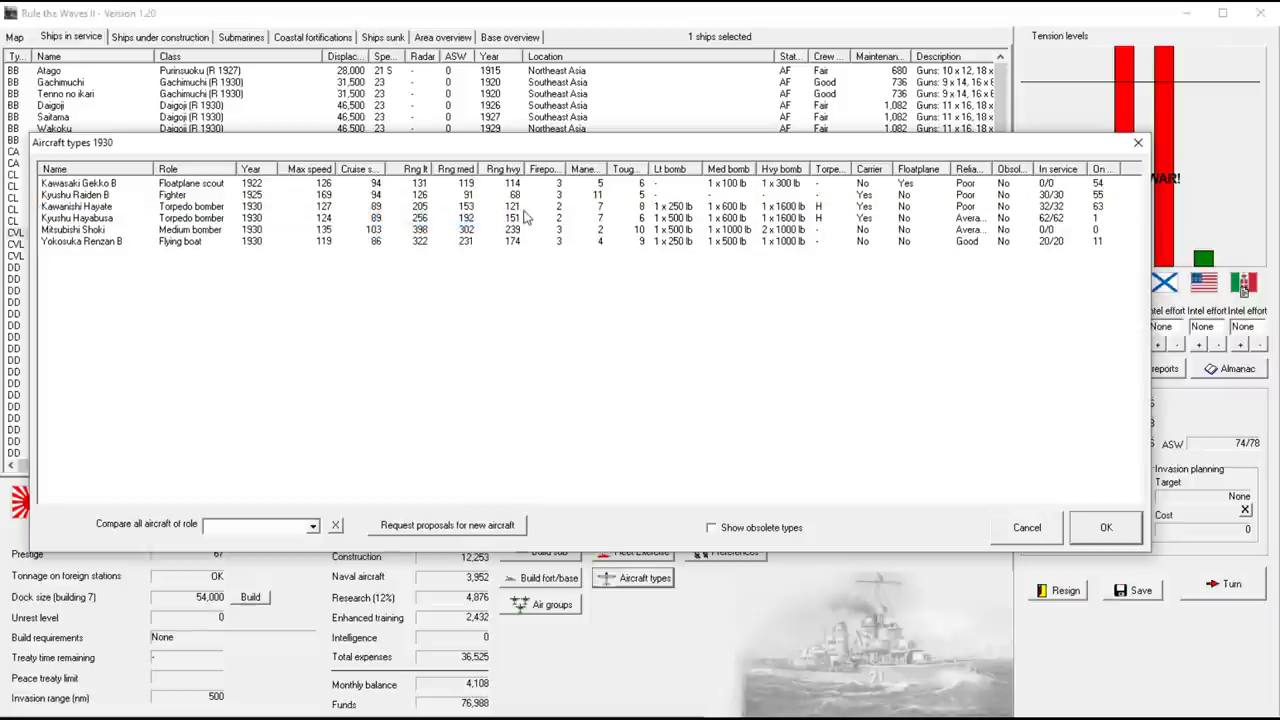
mouse_move(528, 244)
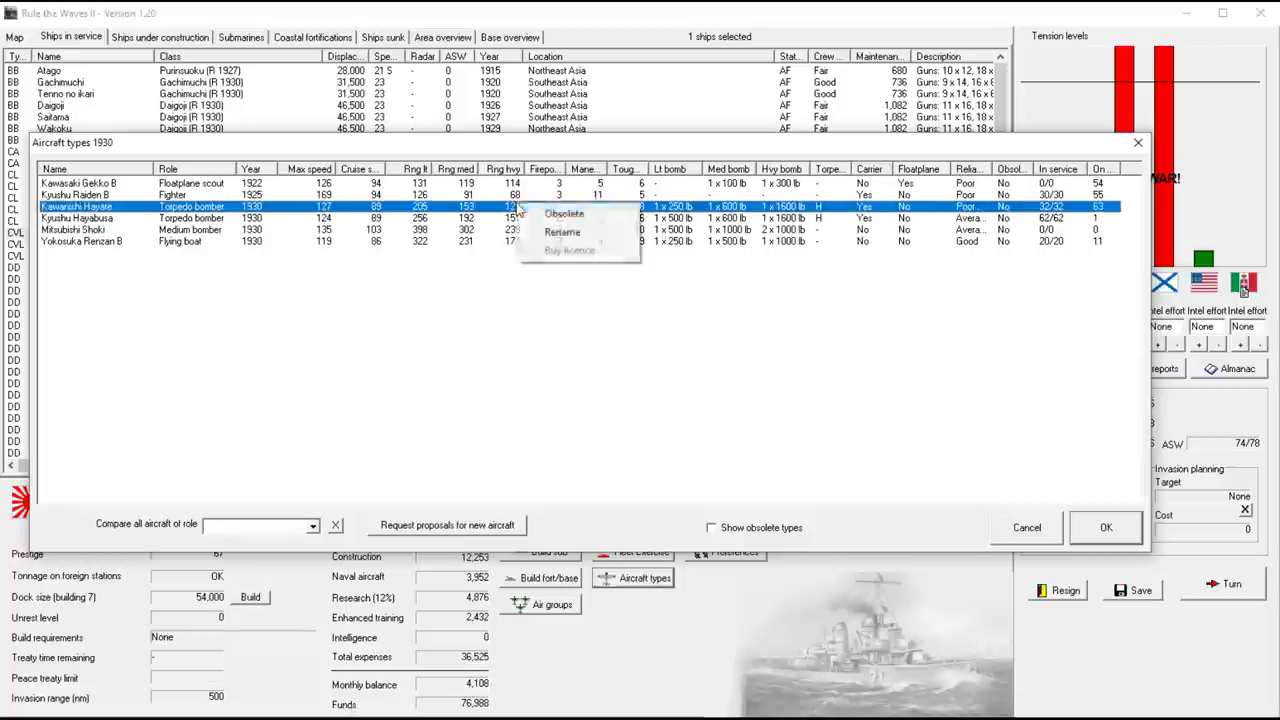
left_click(564, 212)
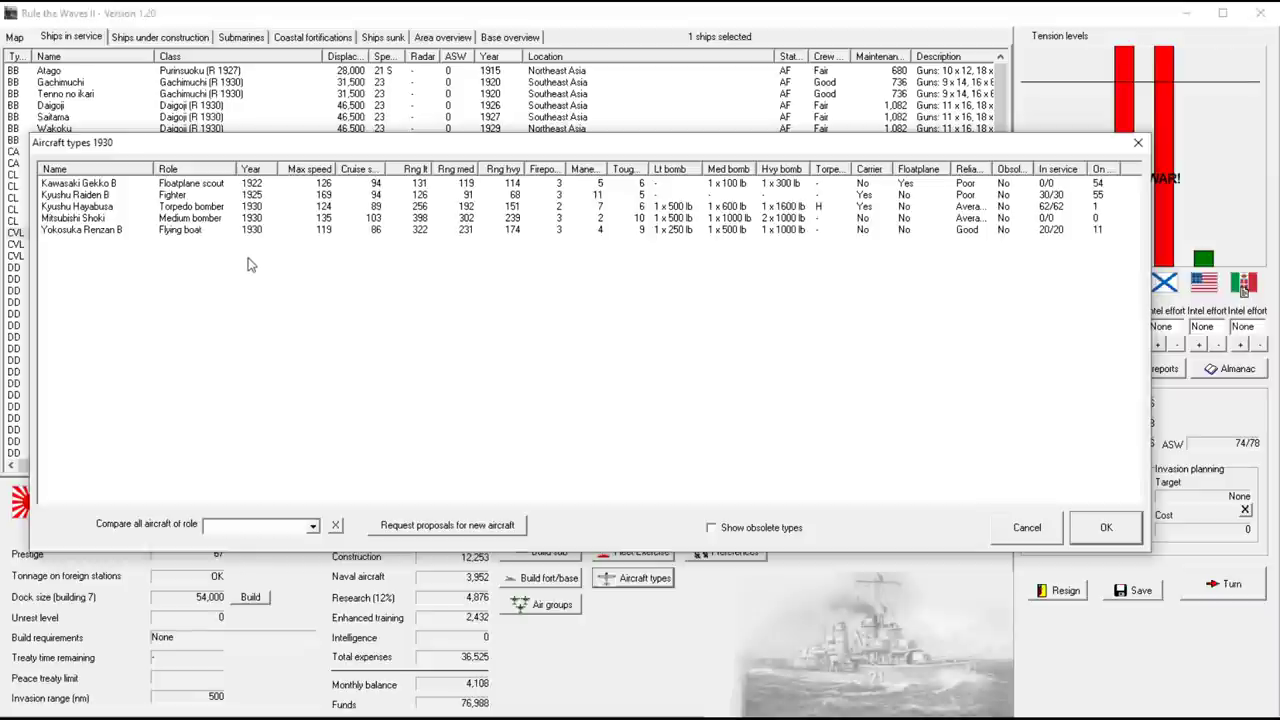
mouse_move(170, 220)
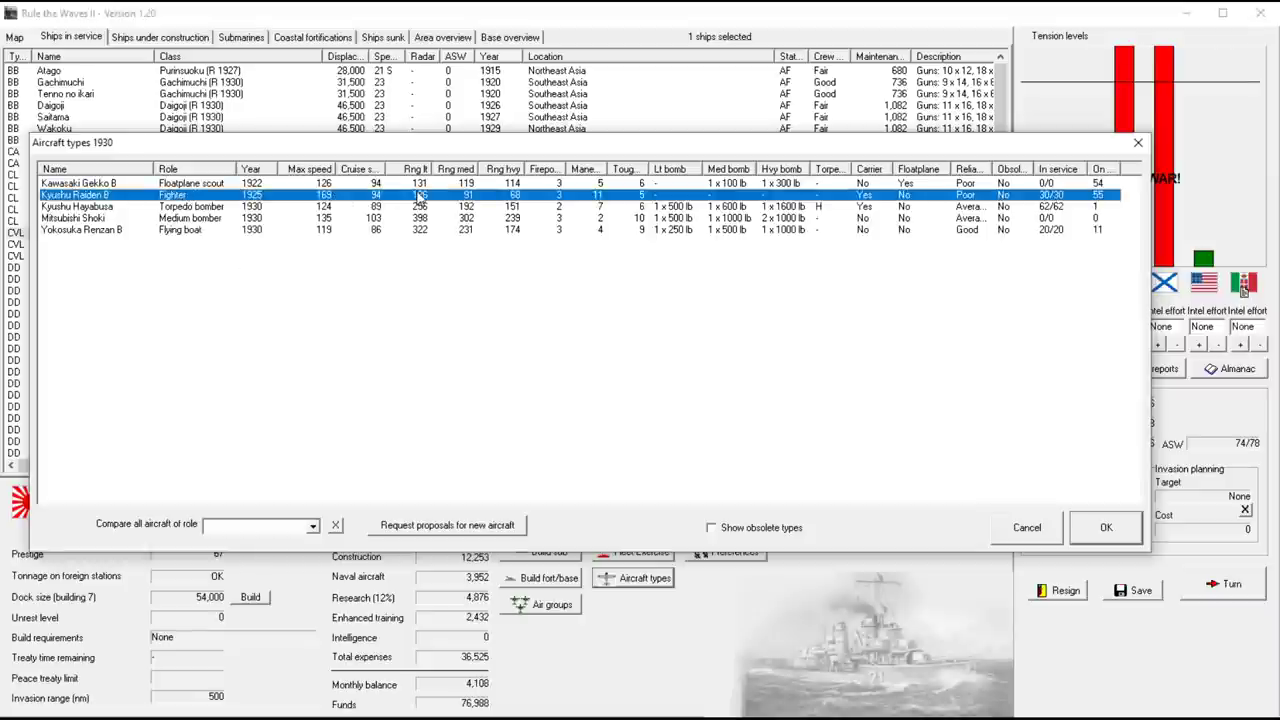
Request new fighter proposals with Speed as both first and second priority
left_click(446, 524)
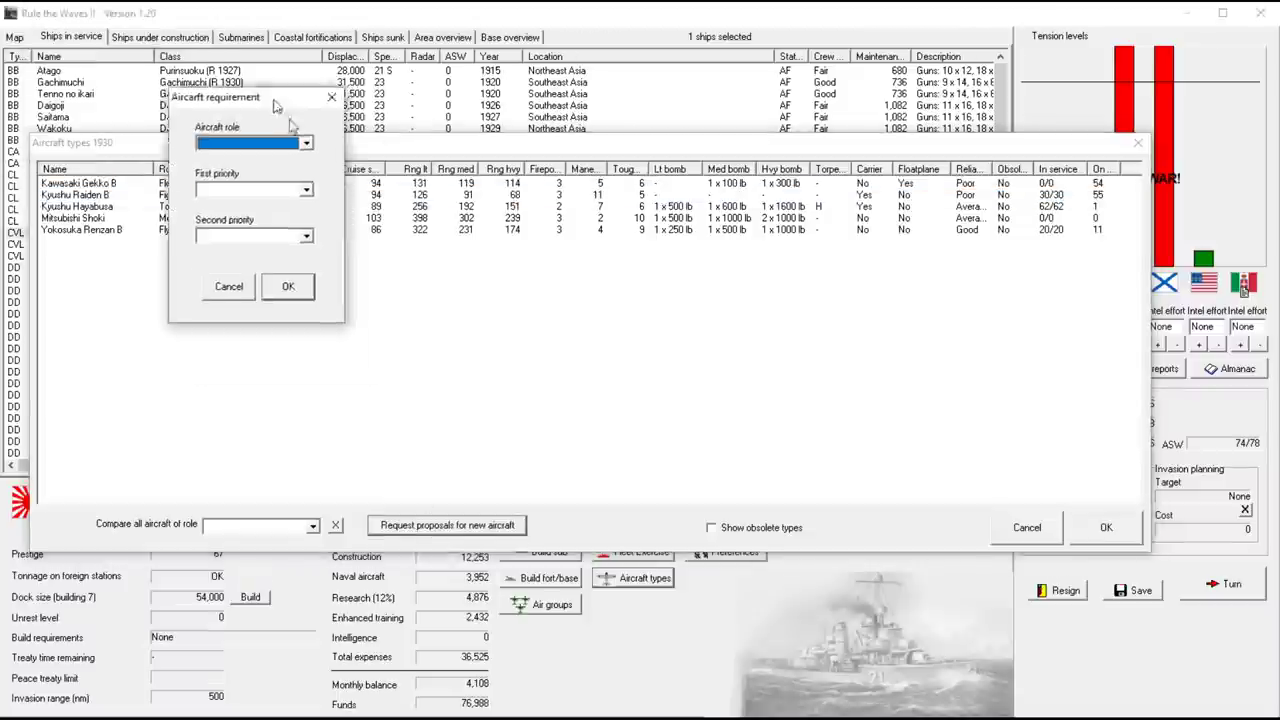
left_click(344, 252)
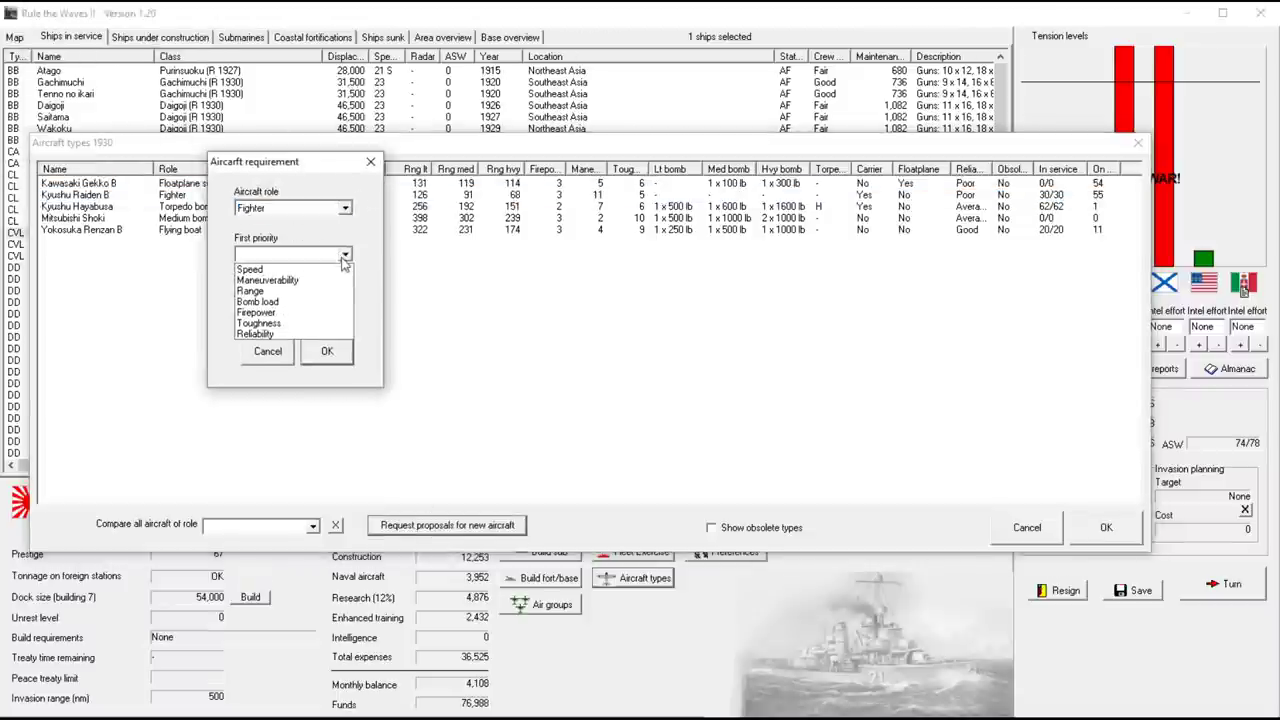
left_click(250, 268)
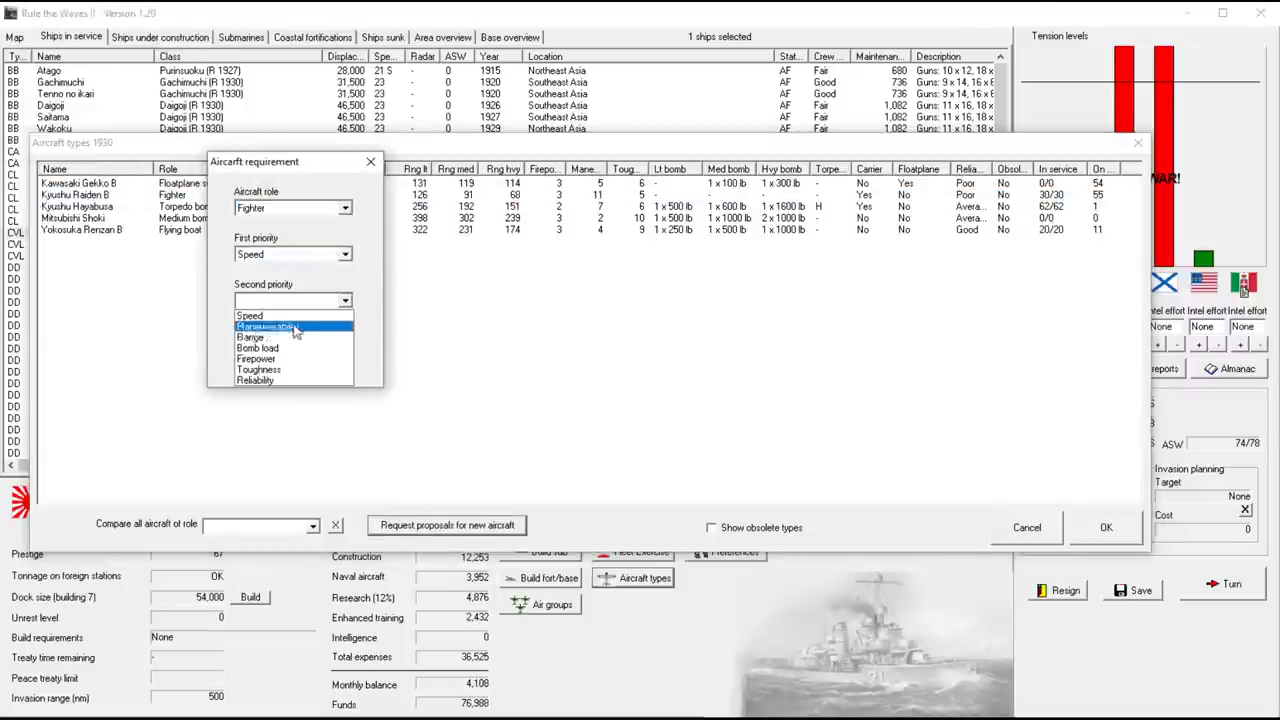
left_click(248, 316)
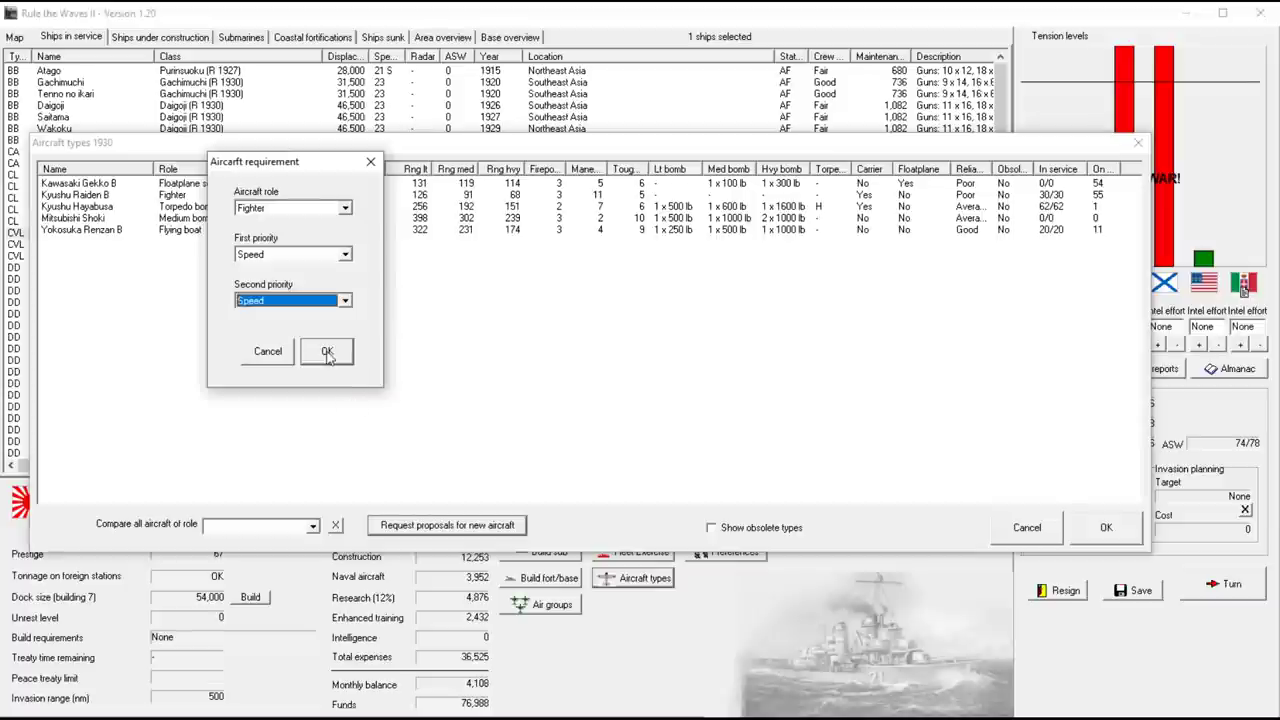
mouse_move(318, 630)
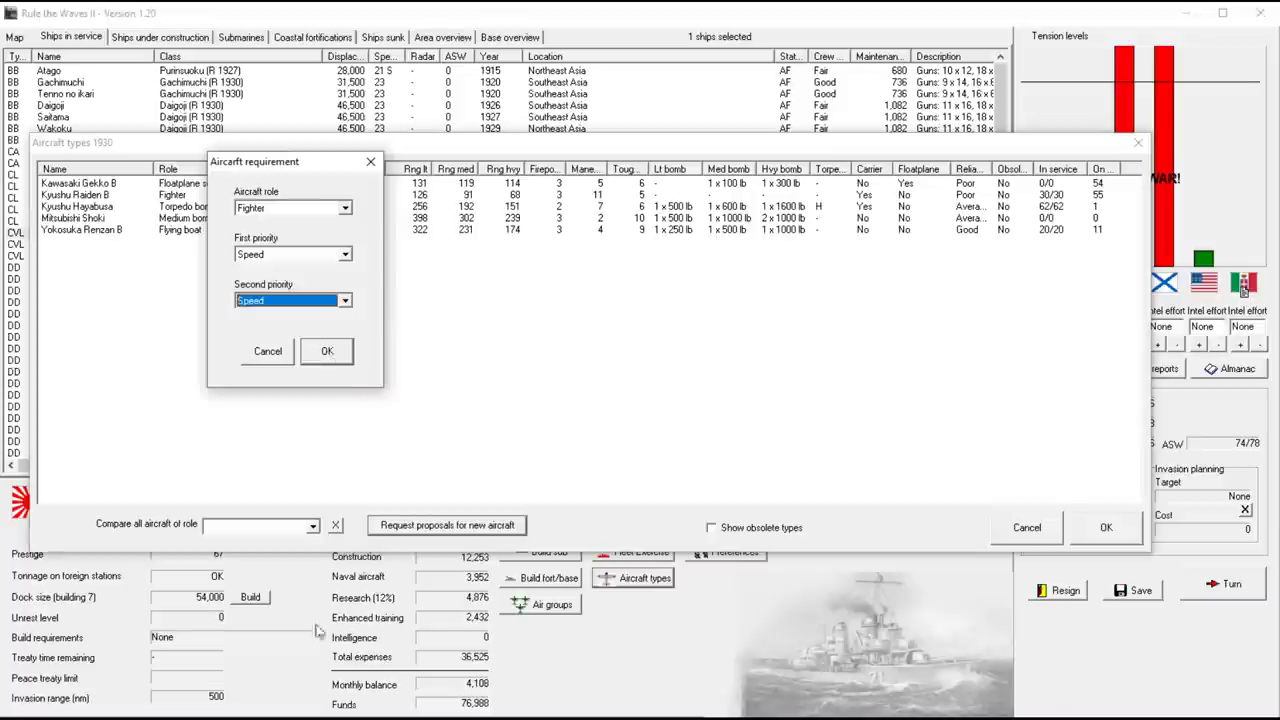
mouse_move(296, 572)
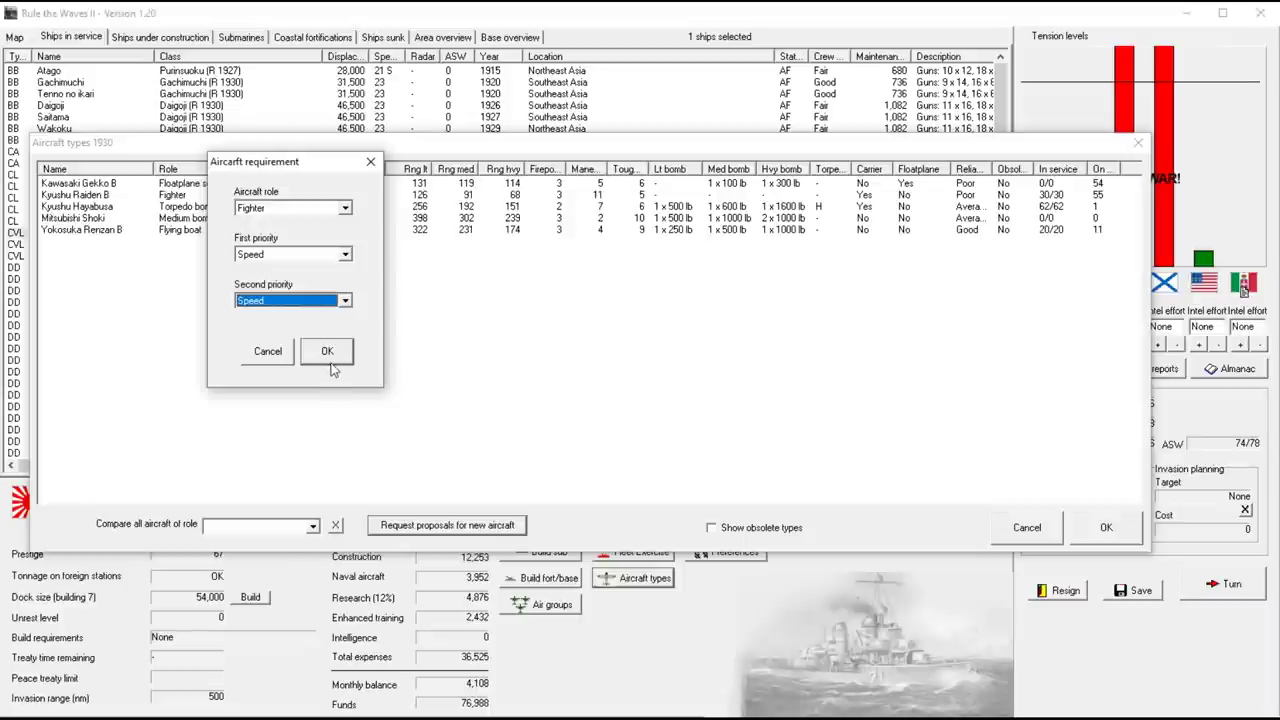
left_click(328, 352)
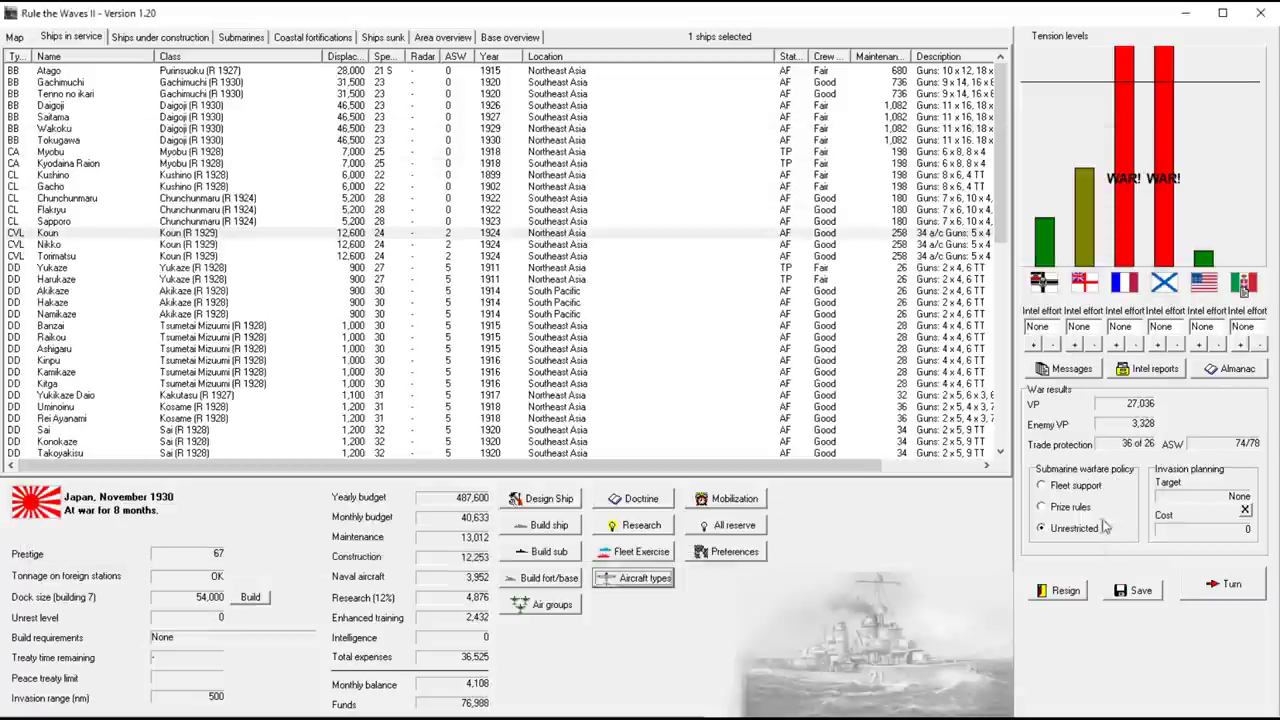
Close the Aircraft types overview and return to the fleet list
left_click(644, 576)
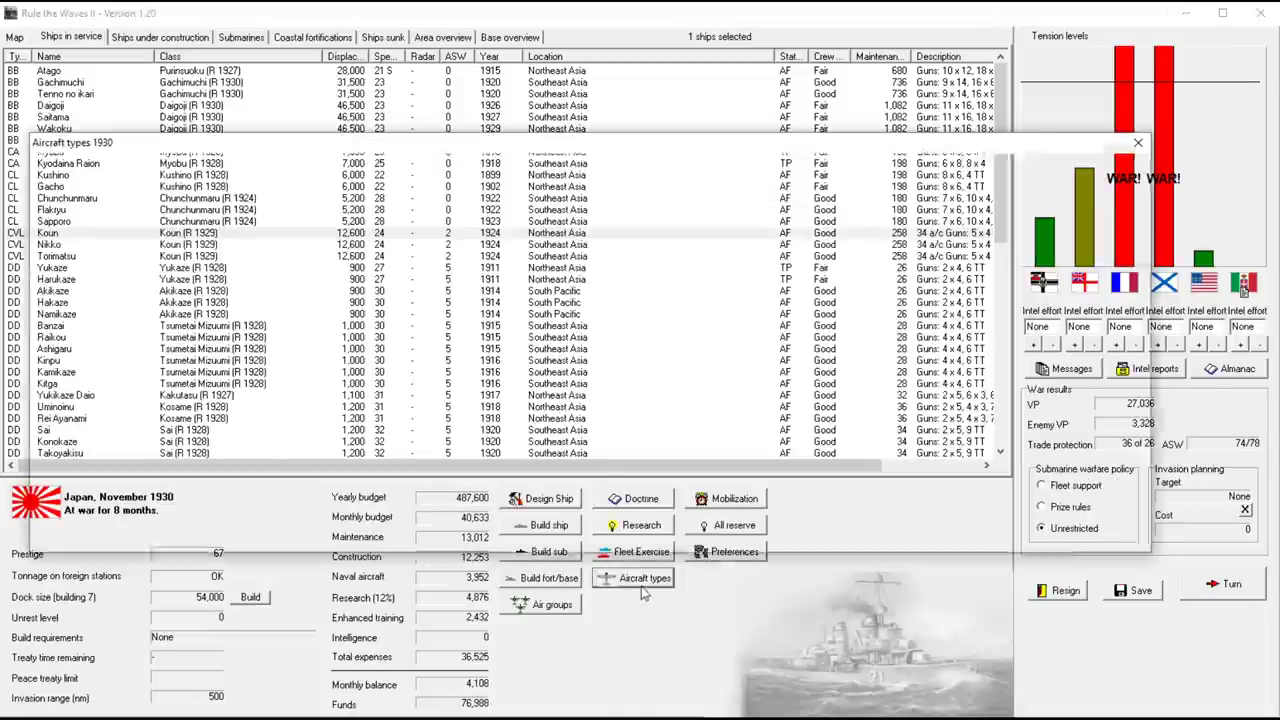
left_click(1136, 142)
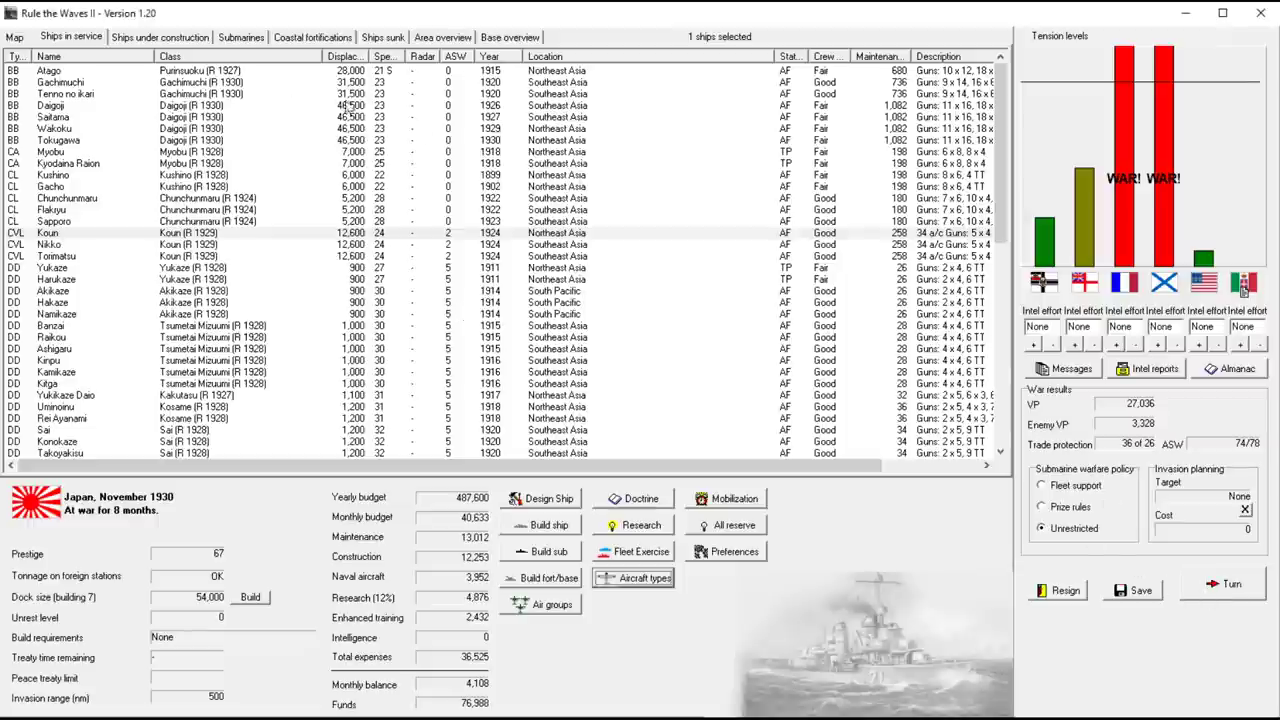
Order a batch of medium range submarines from the map, then return to Ships in service
left_click(14, 36)
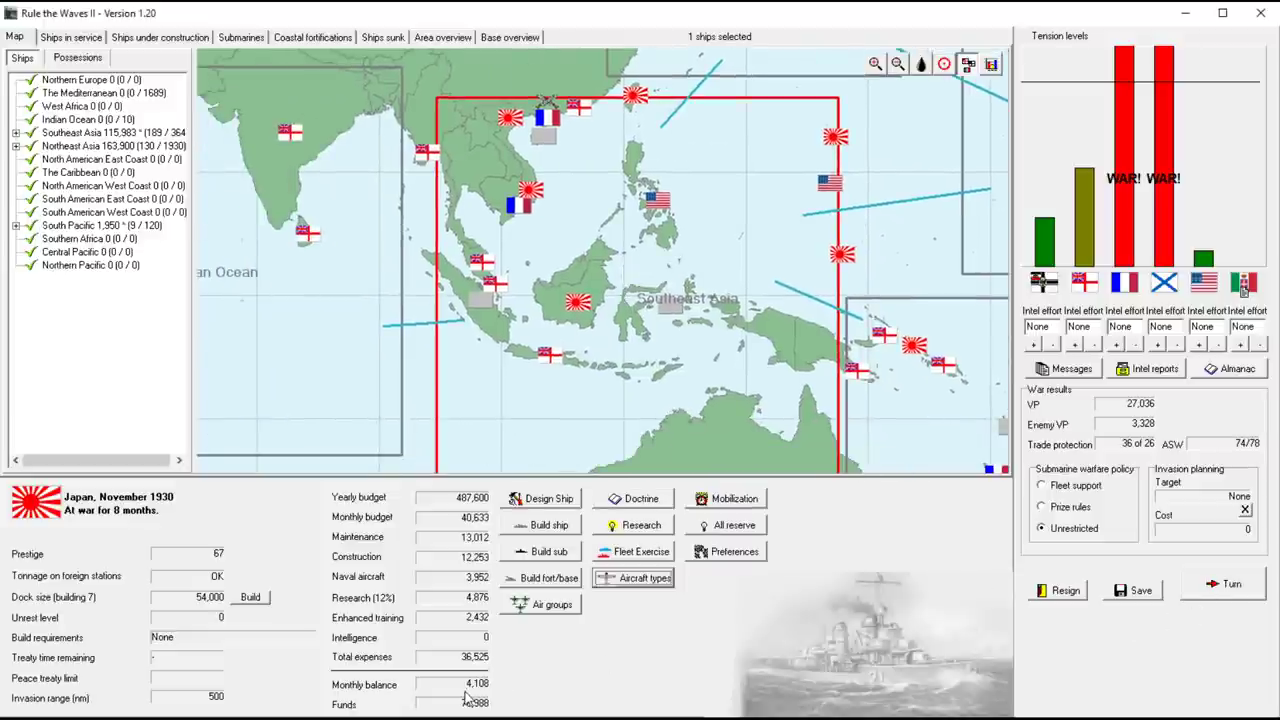
left_click(548, 552)
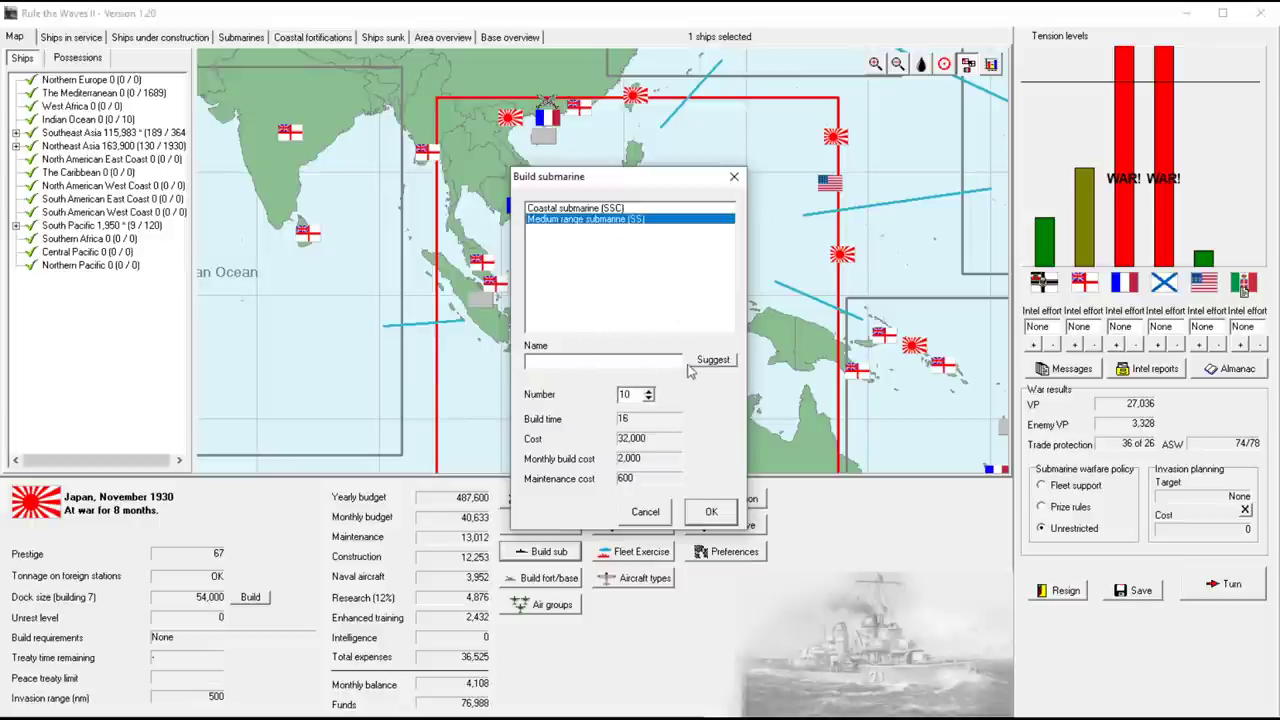
left_click(644, 512)
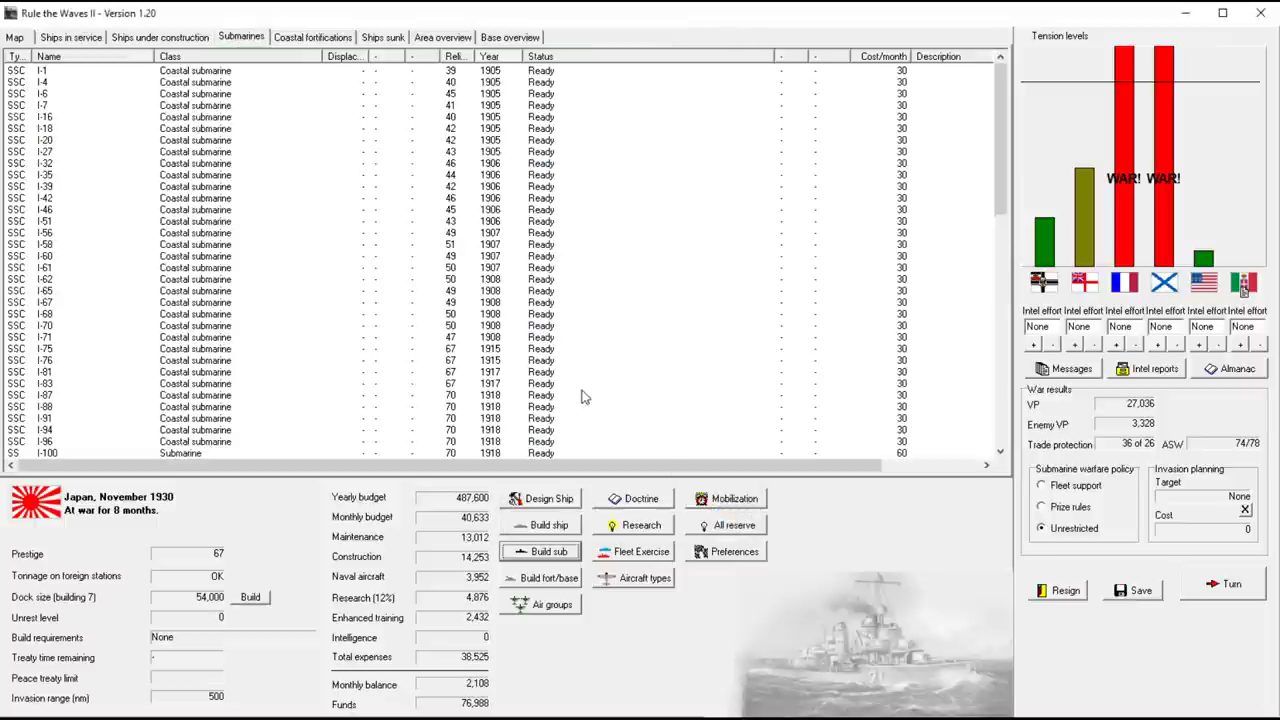
mouse_move(304, 118)
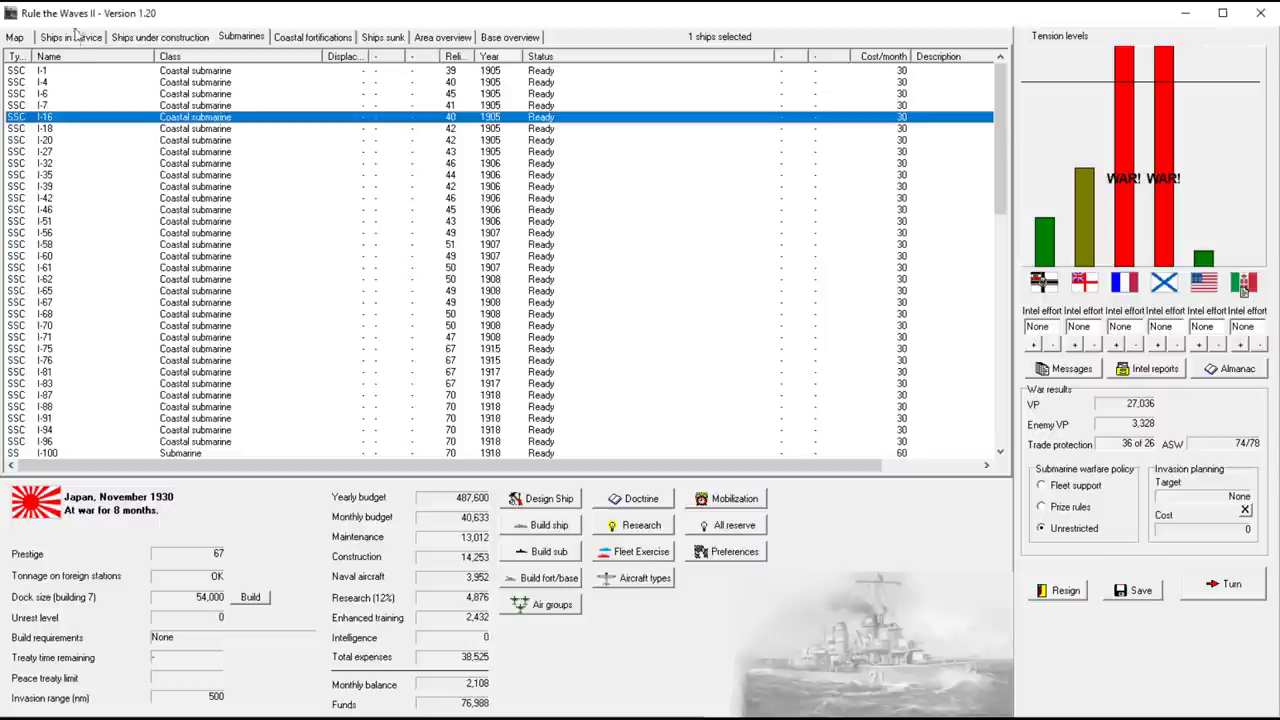
left_click(1232, 584)
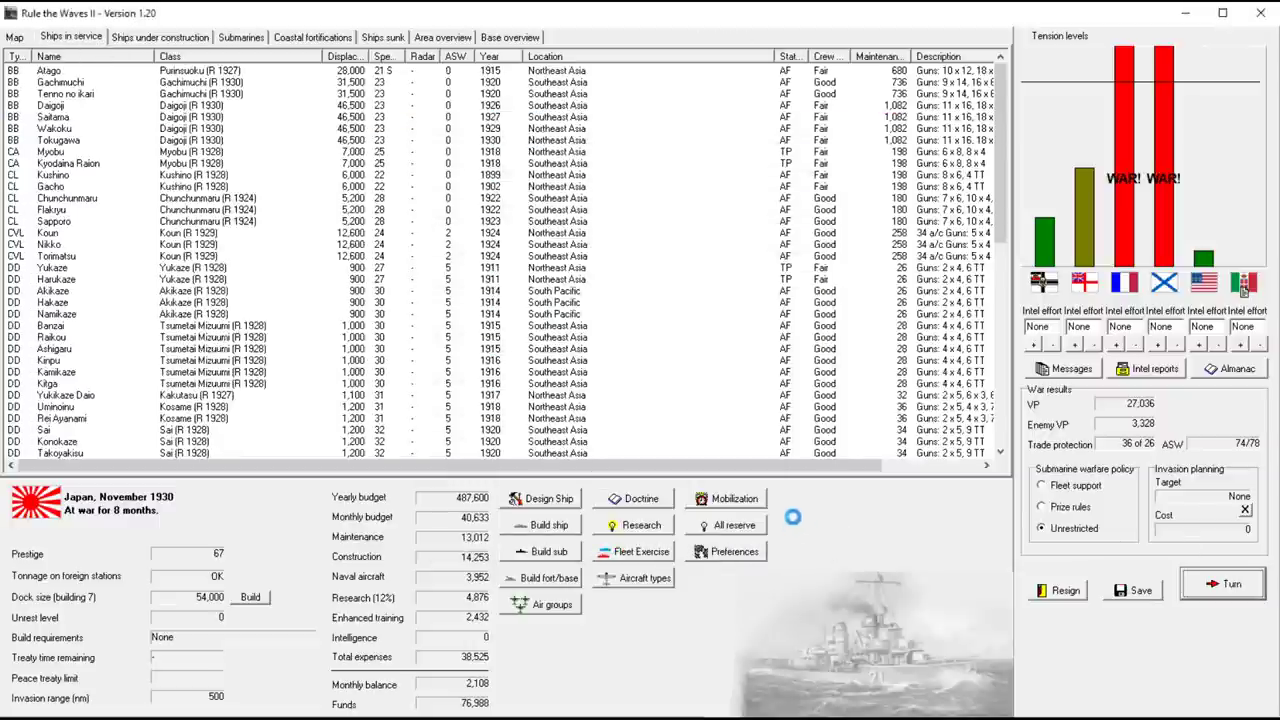
Advance the turn and let the light cruiser battle run until Japan is declared victor
left_click(1220, 584)
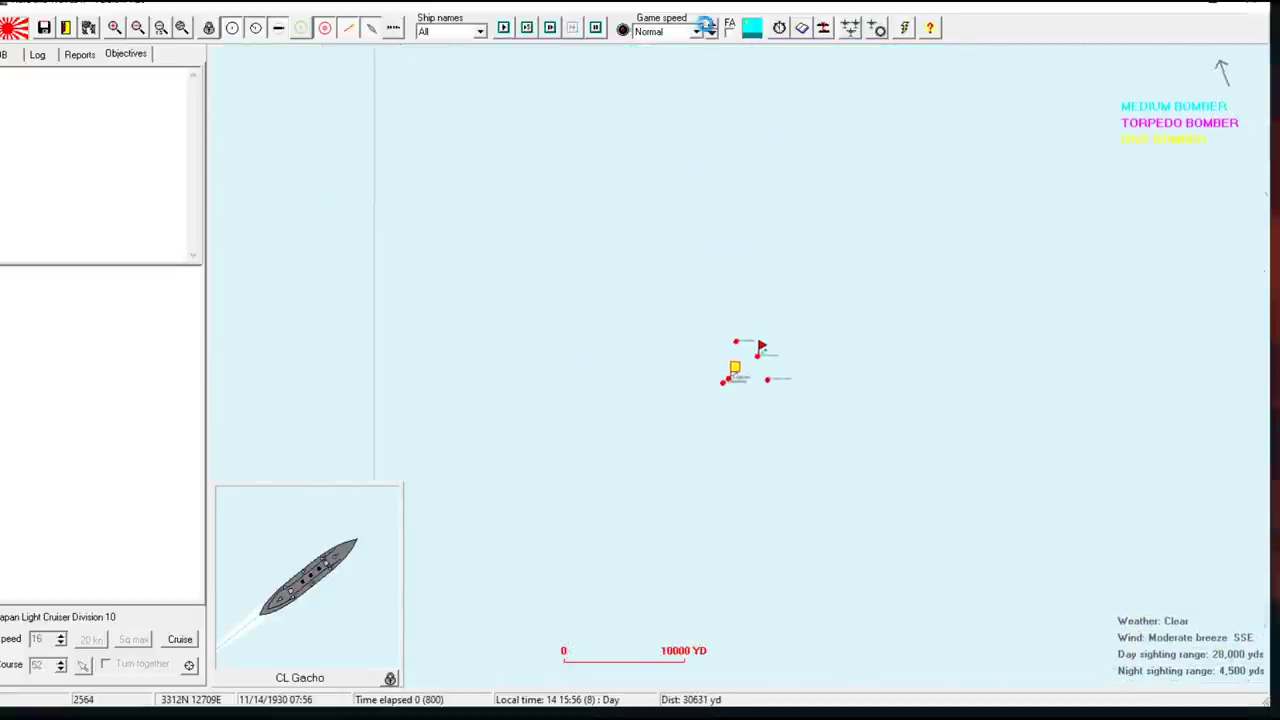
left_click(712, 24)
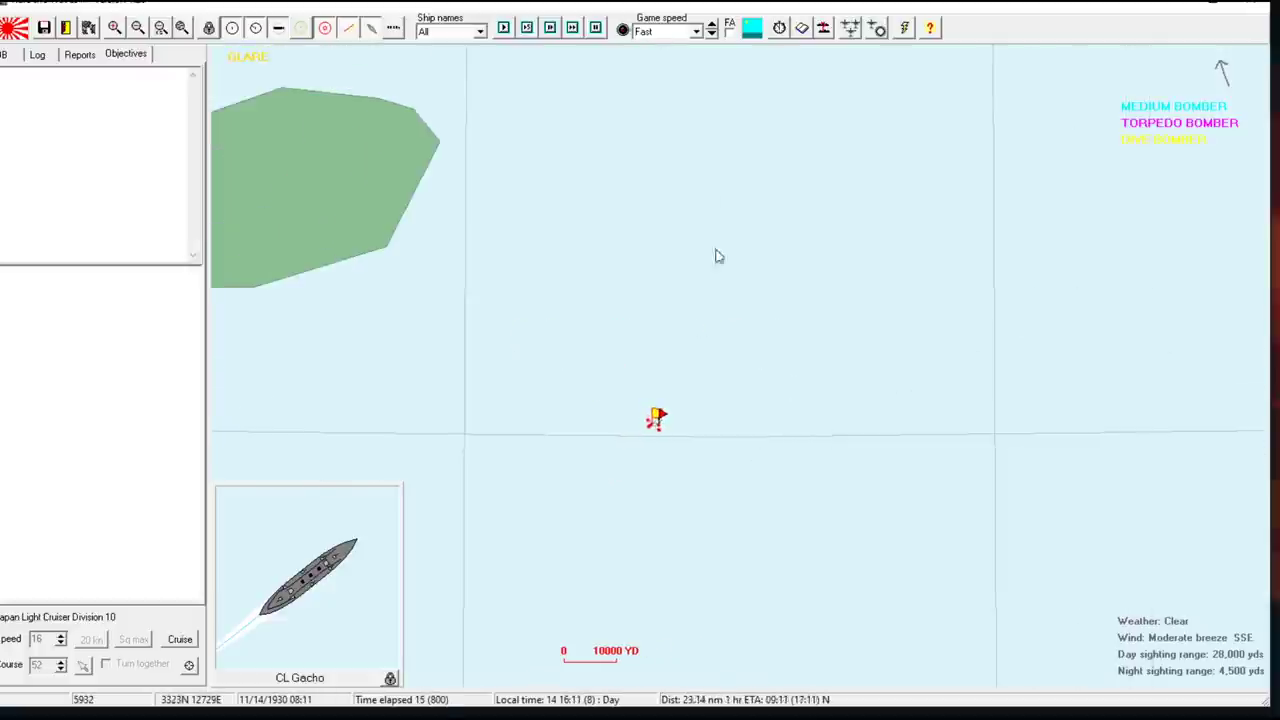
left_click(712, 24)
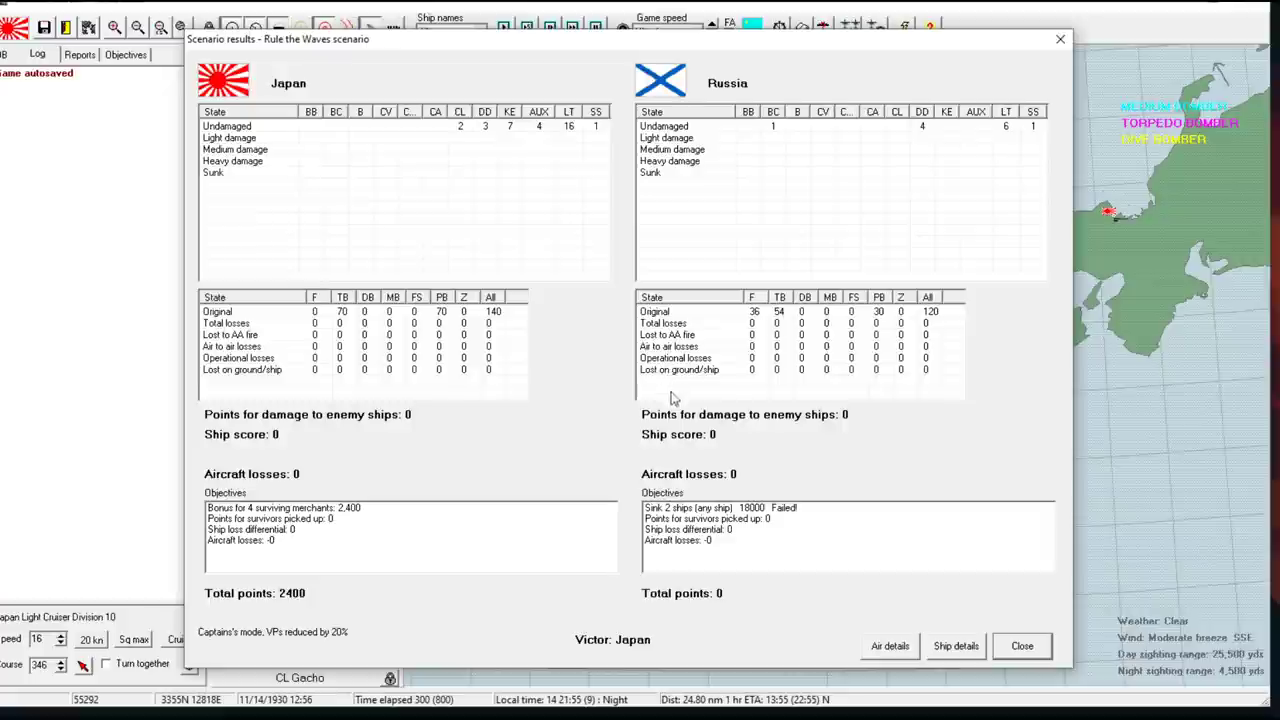
mouse_move(770, 130)
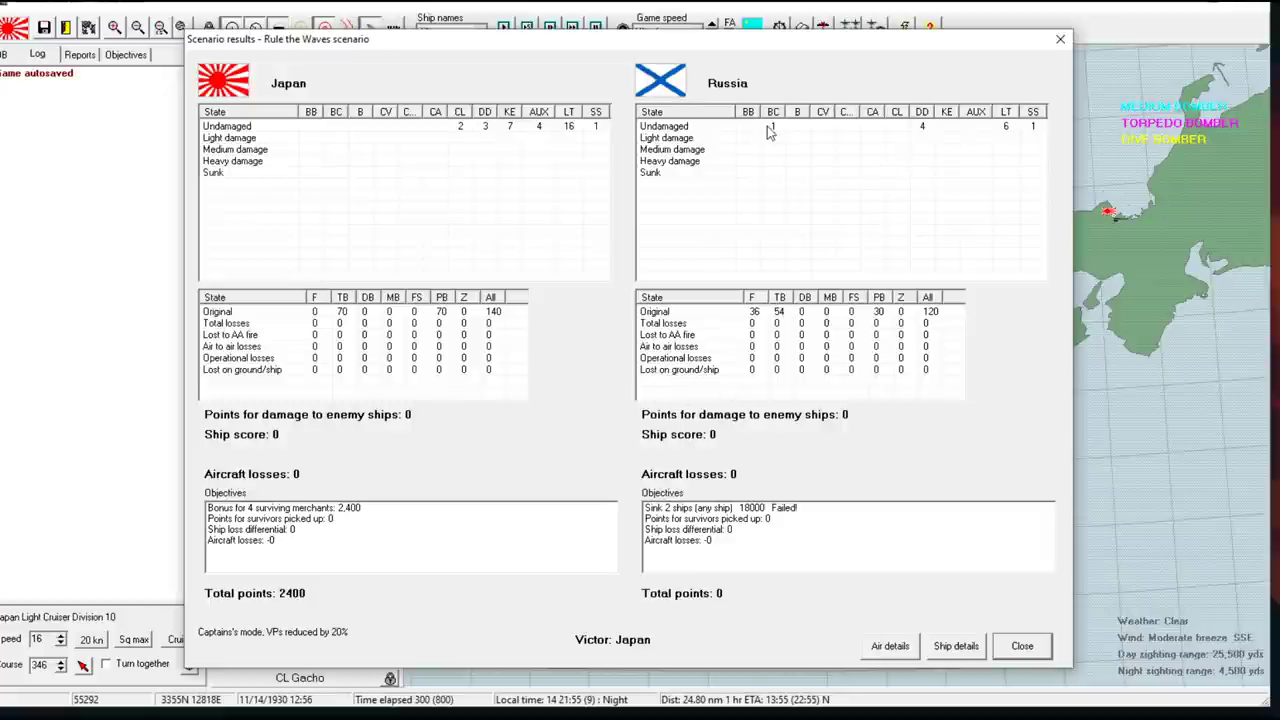
Close the scenario results and confirm leaving the finished battle
left_click(1020, 644)
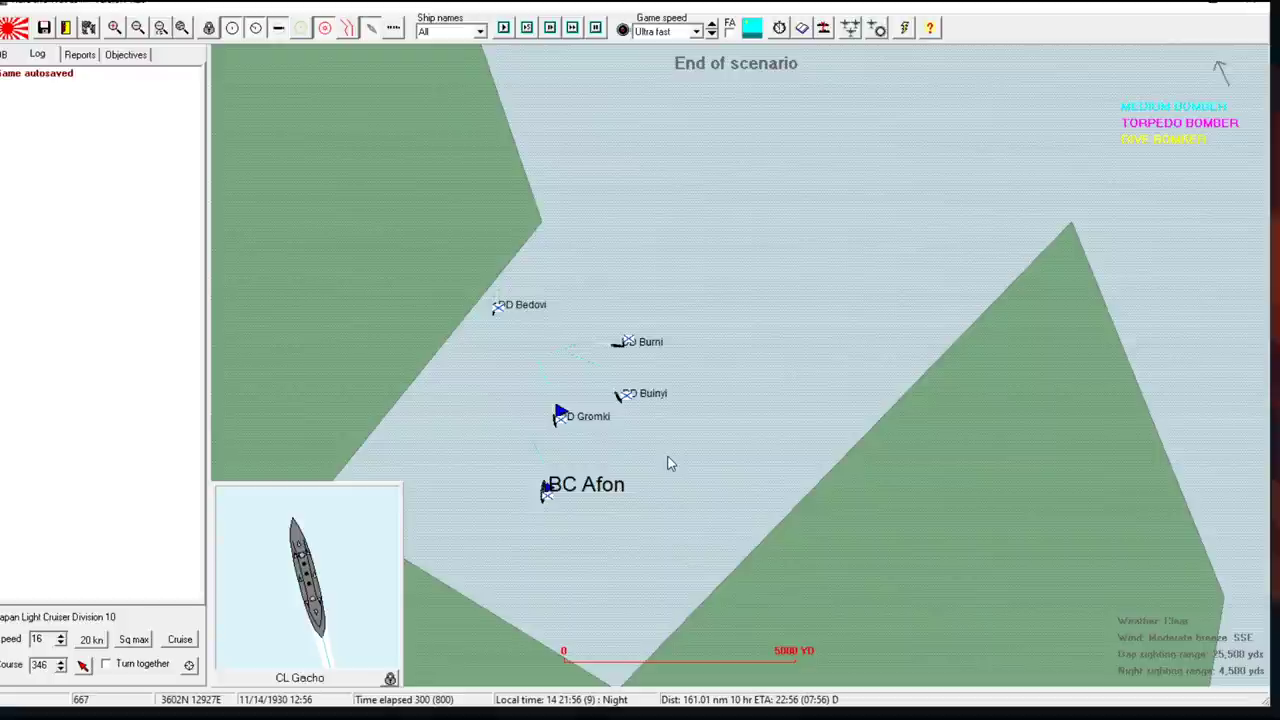
mouse_move(544, 500)
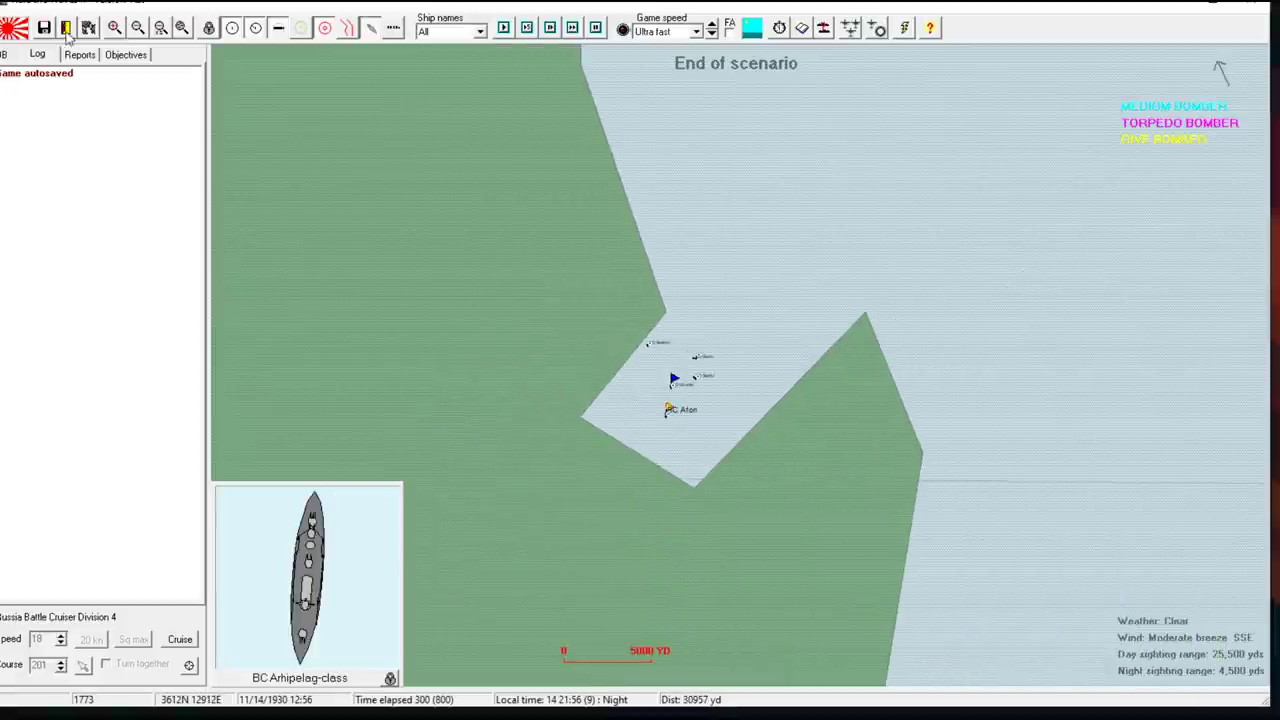
left_click(66, 28)
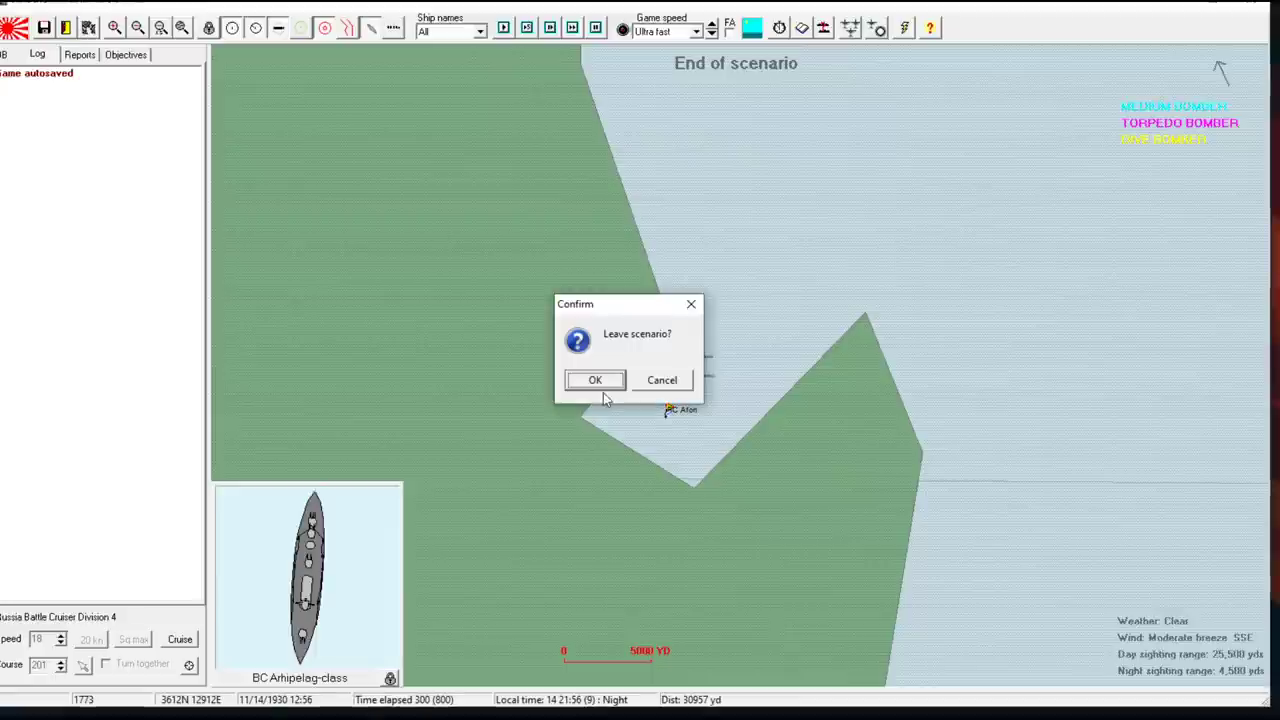
left_click(594, 380)
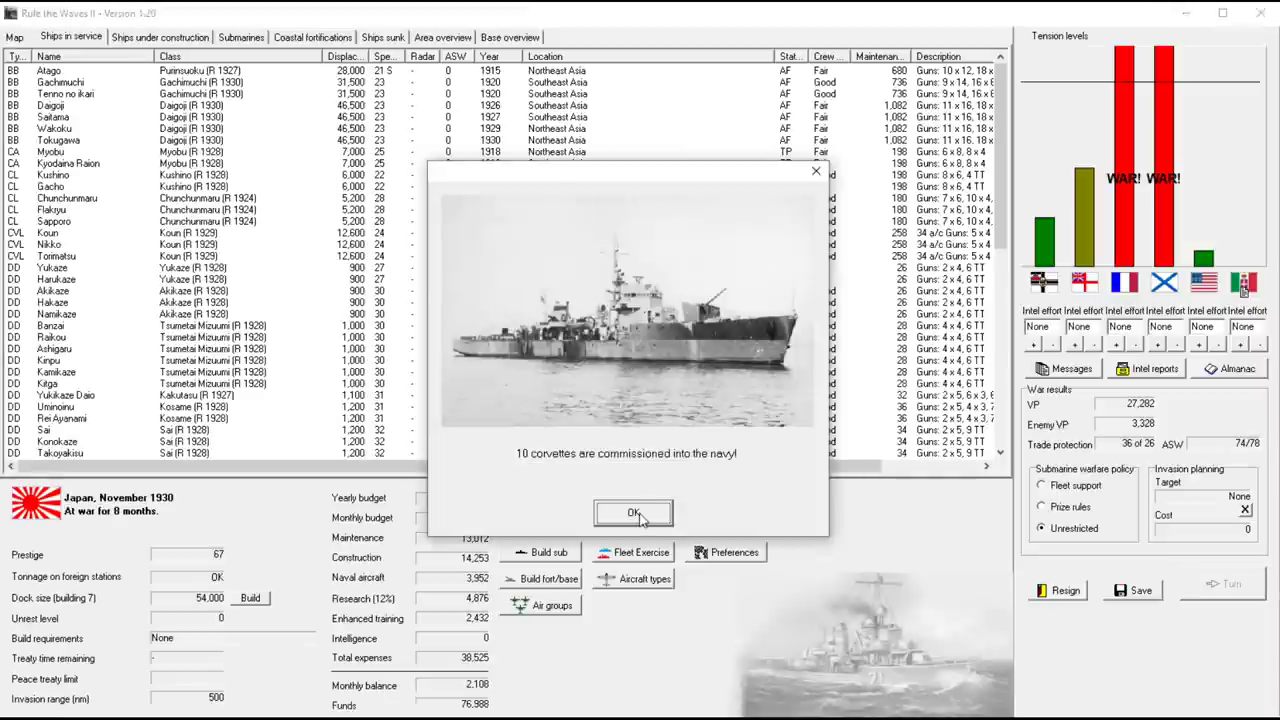
Acknowledge the ten newly commissioned corvettes
left_click(632, 512)
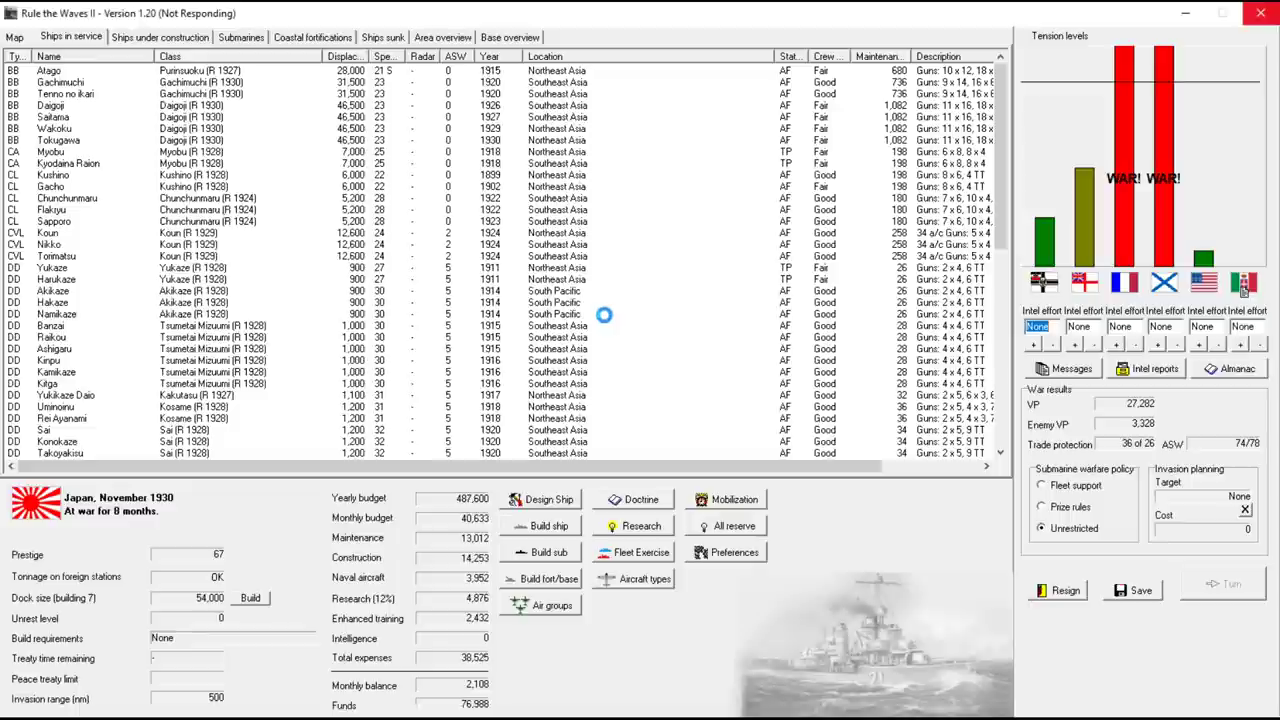
mouse_move(552, 292)
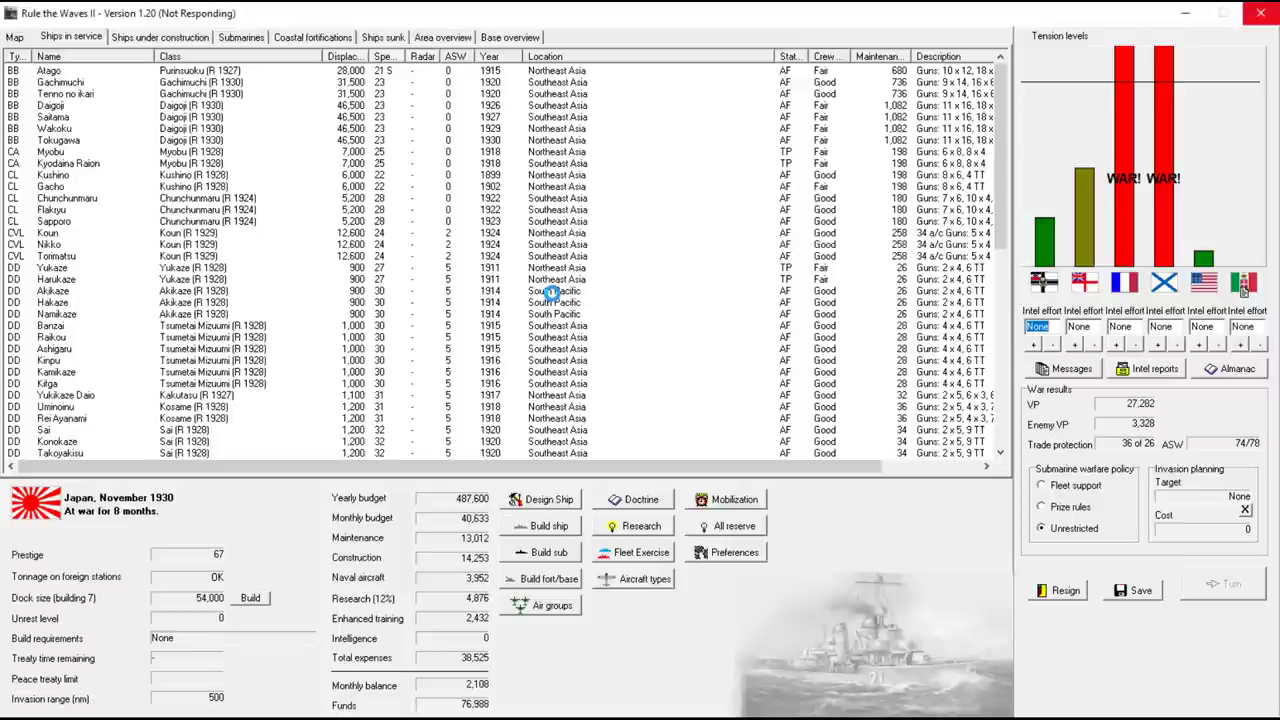
mouse_move(510, 242)
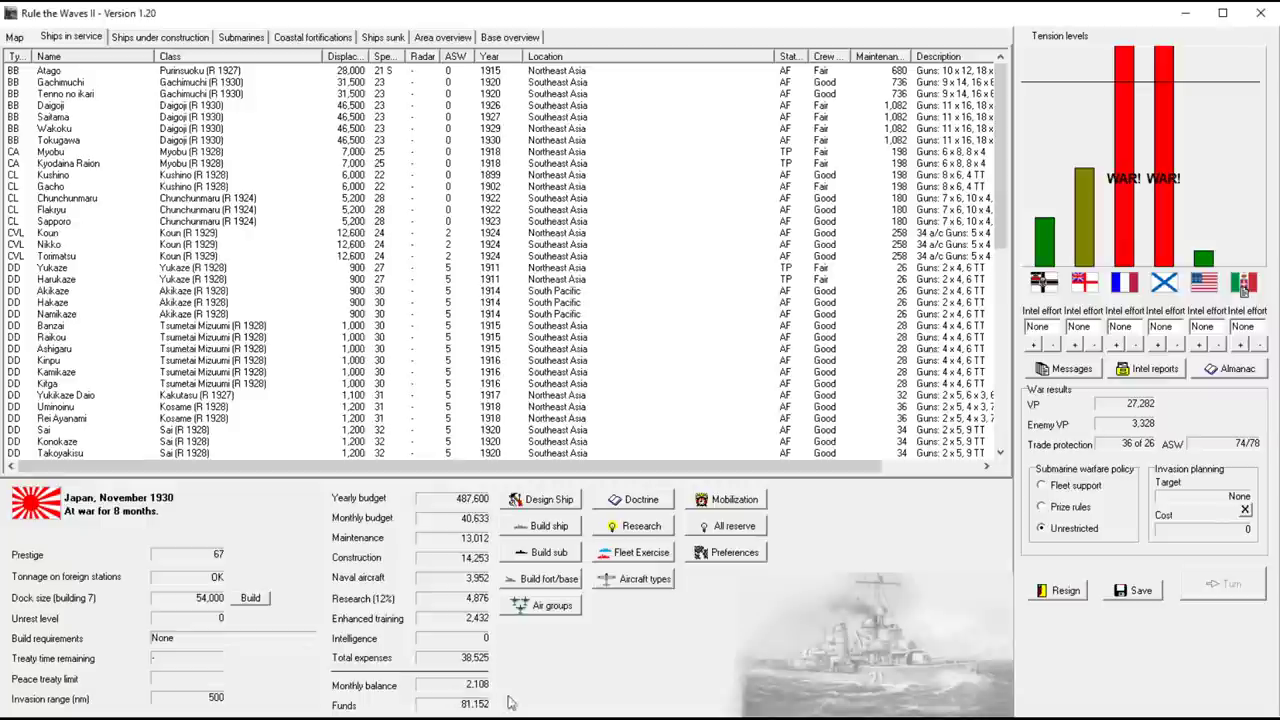
mouse_move(830, 520)
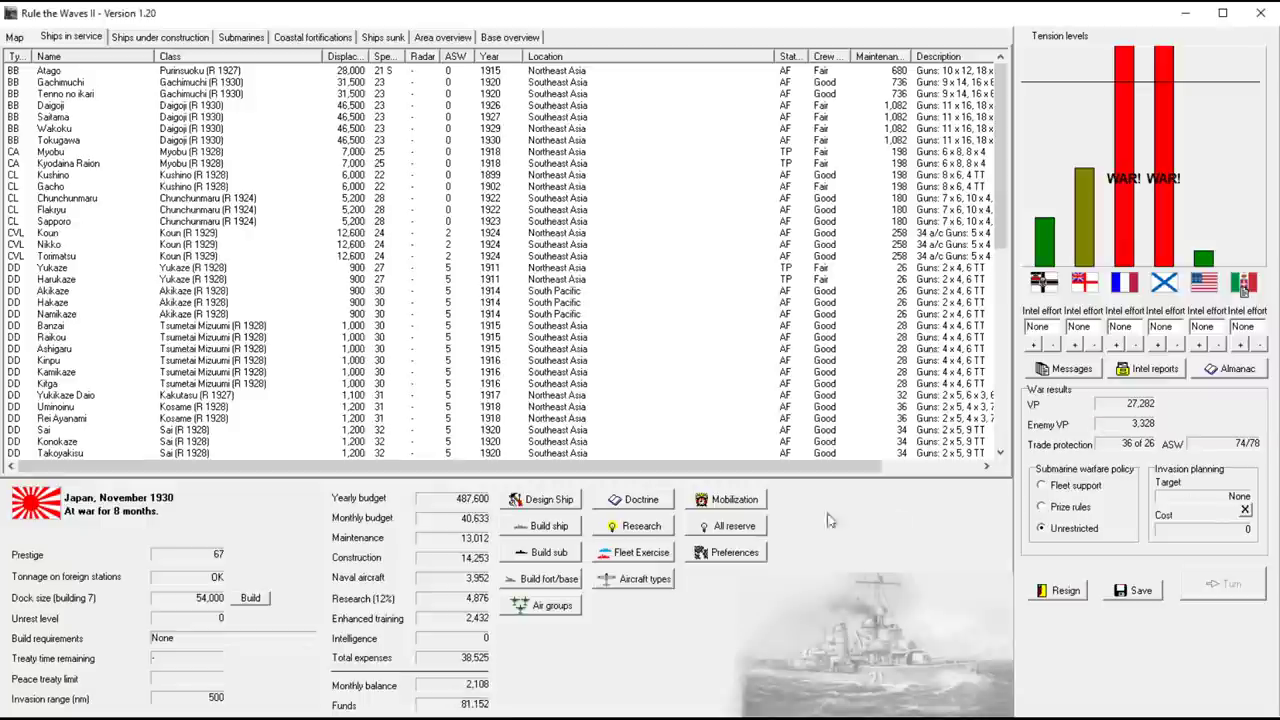
mouse_move(1056, 396)
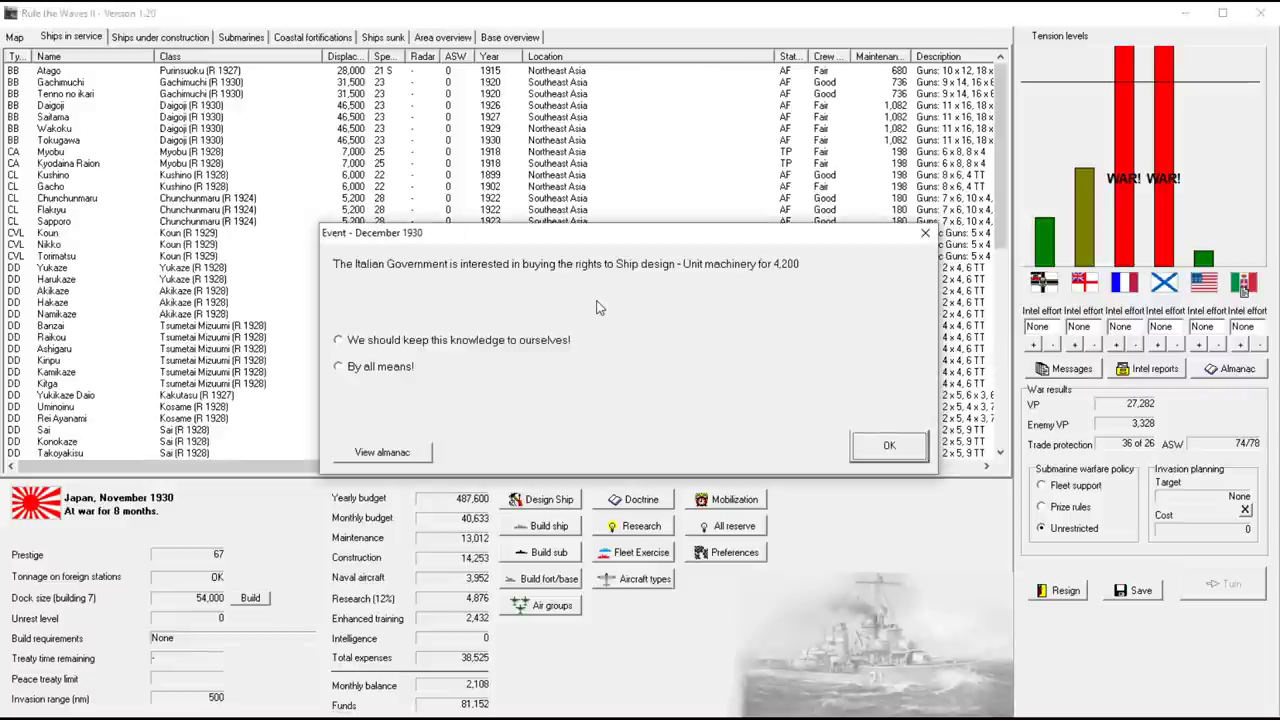
mouse_move(476, 278)
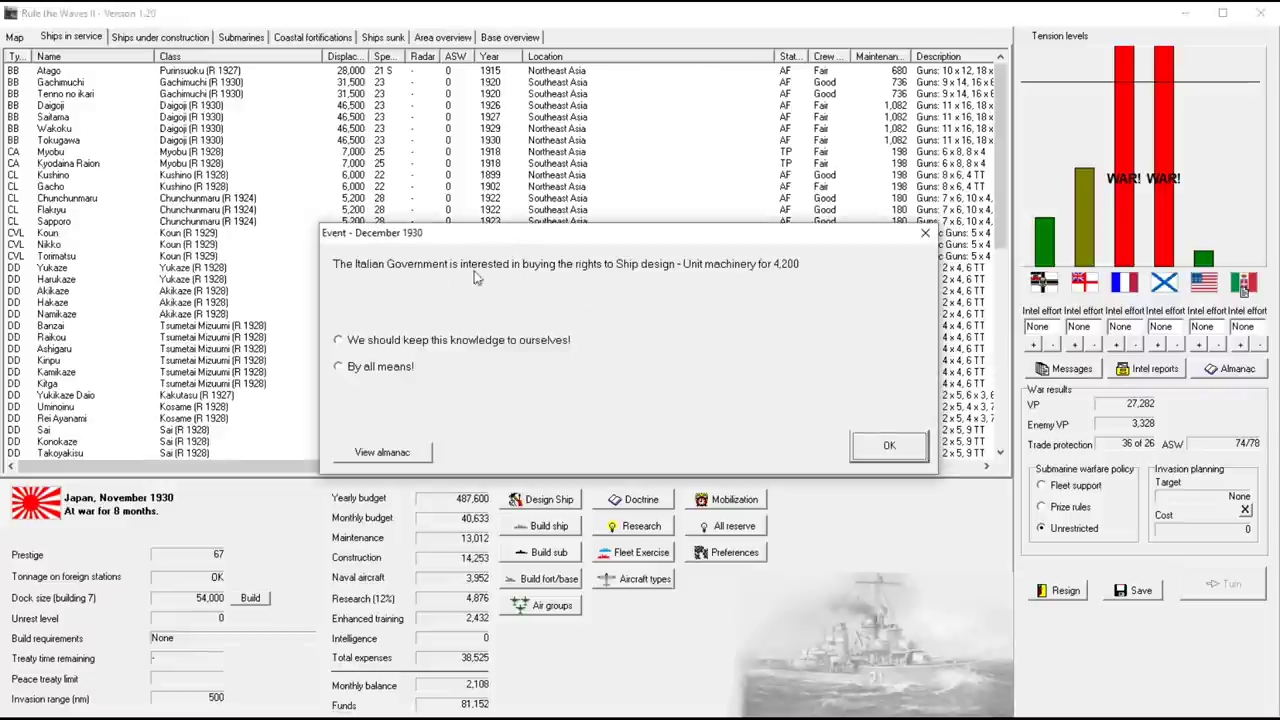
Sell the design rights to Italy ('By all means!') and acknowledge the Pobeda blueprints and oxygen torpedo news
left_click(338, 366)
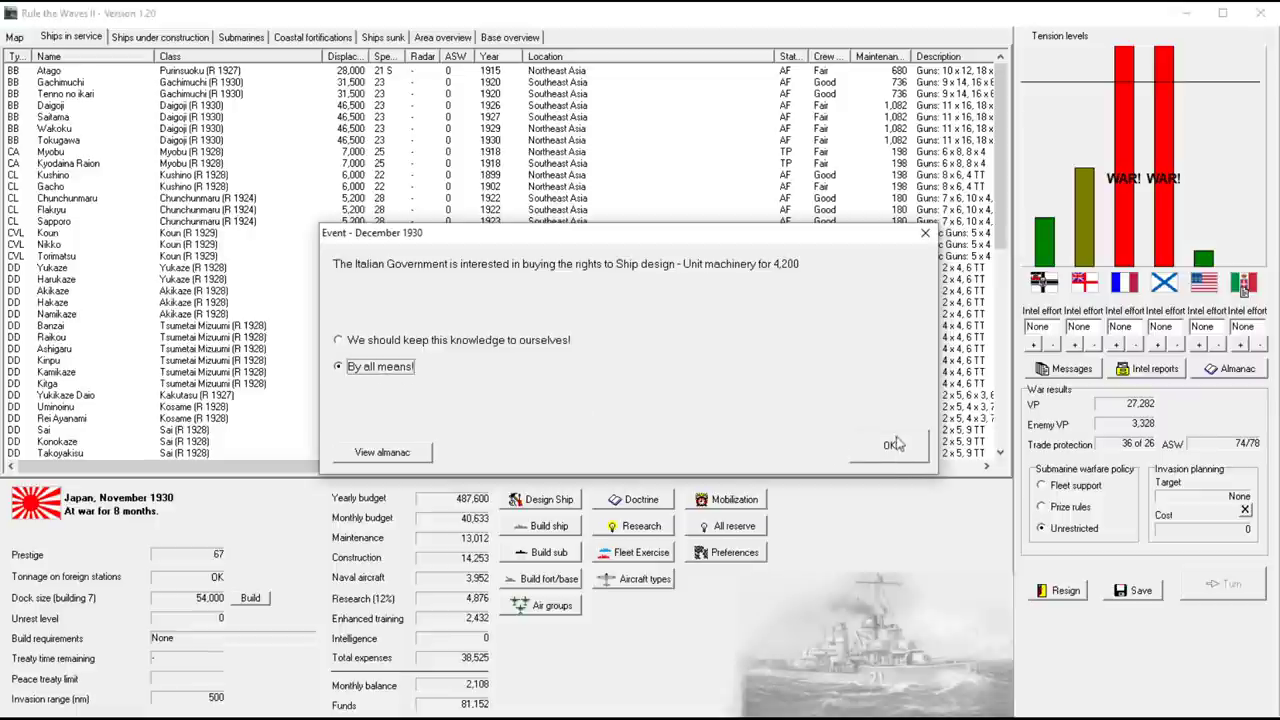
left_click(890, 444)
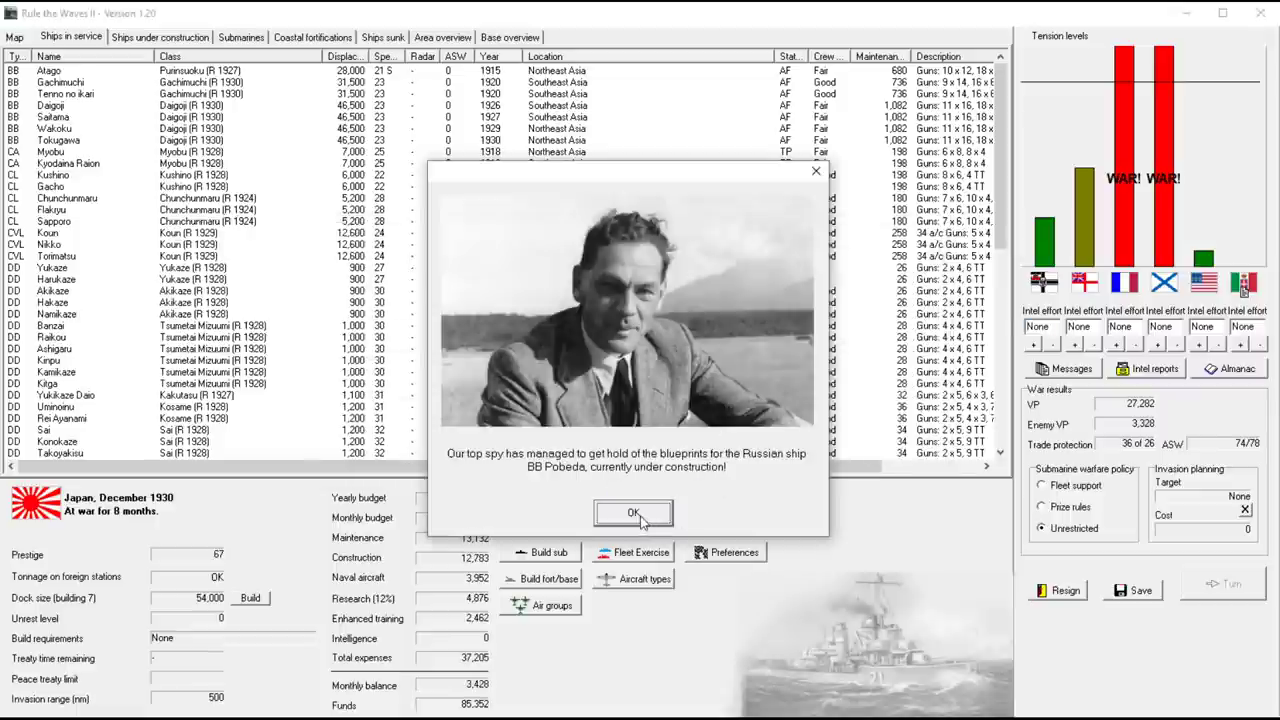
left_click(632, 512)
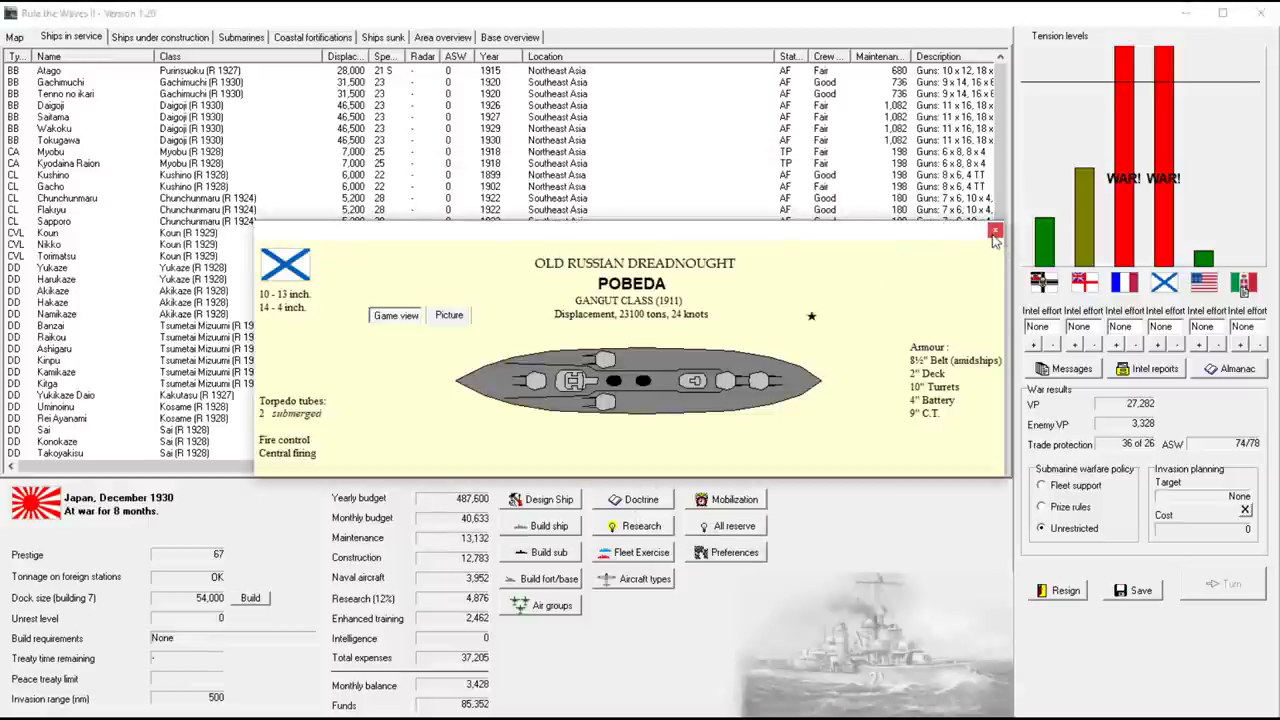
left_click(996, 240)
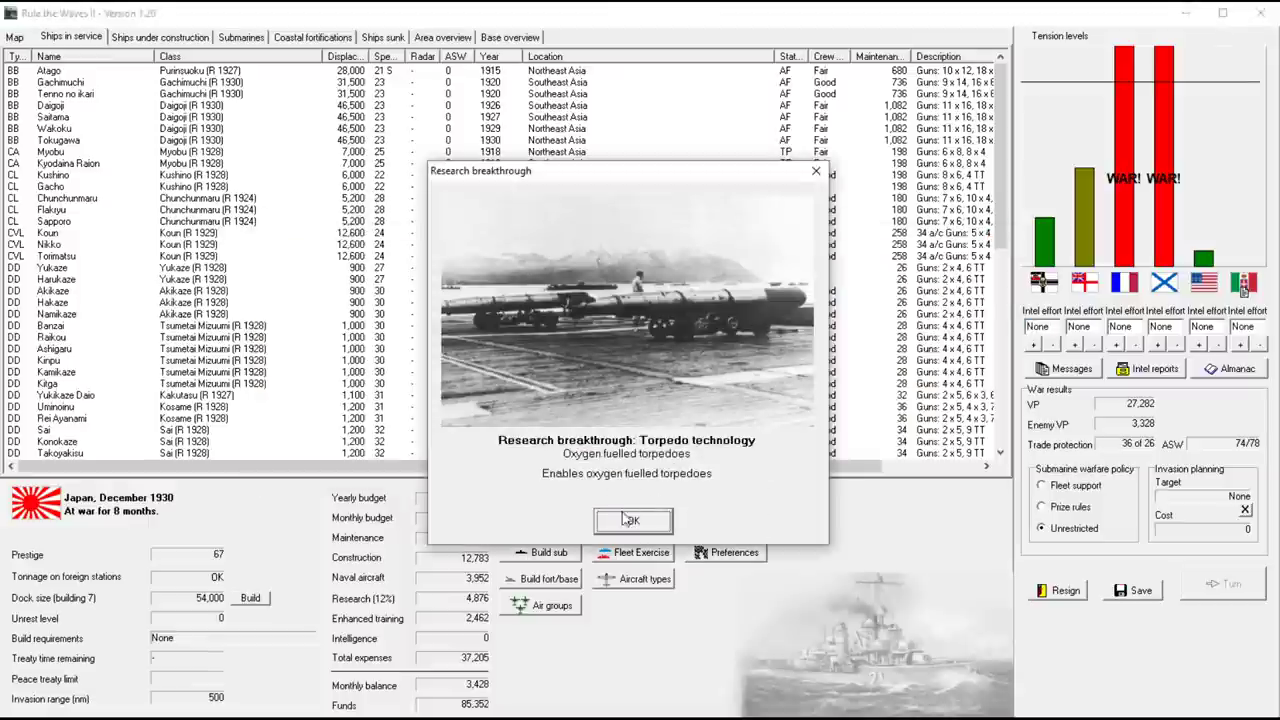
left_click(632, 520)
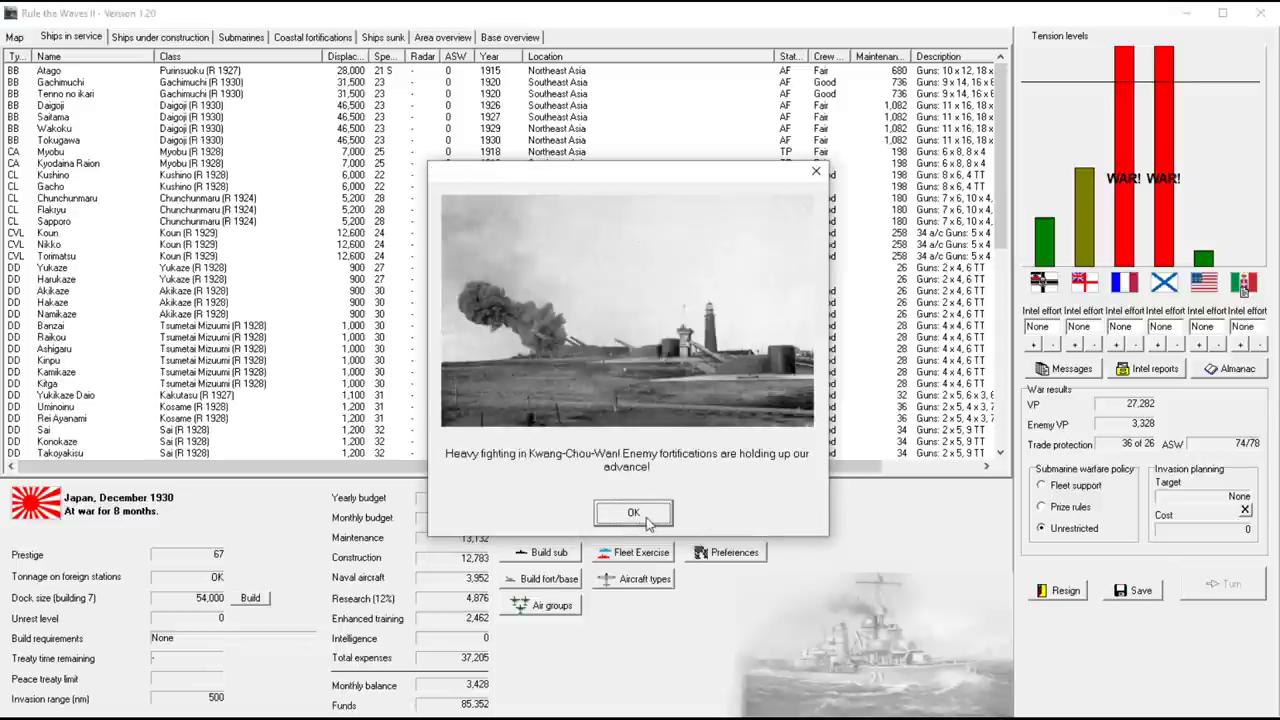
Dismiss the Kwang-Chou-Wan fighting, Russian food shortage, submarine warfare and trade disruption reports
left_click(632, 512)
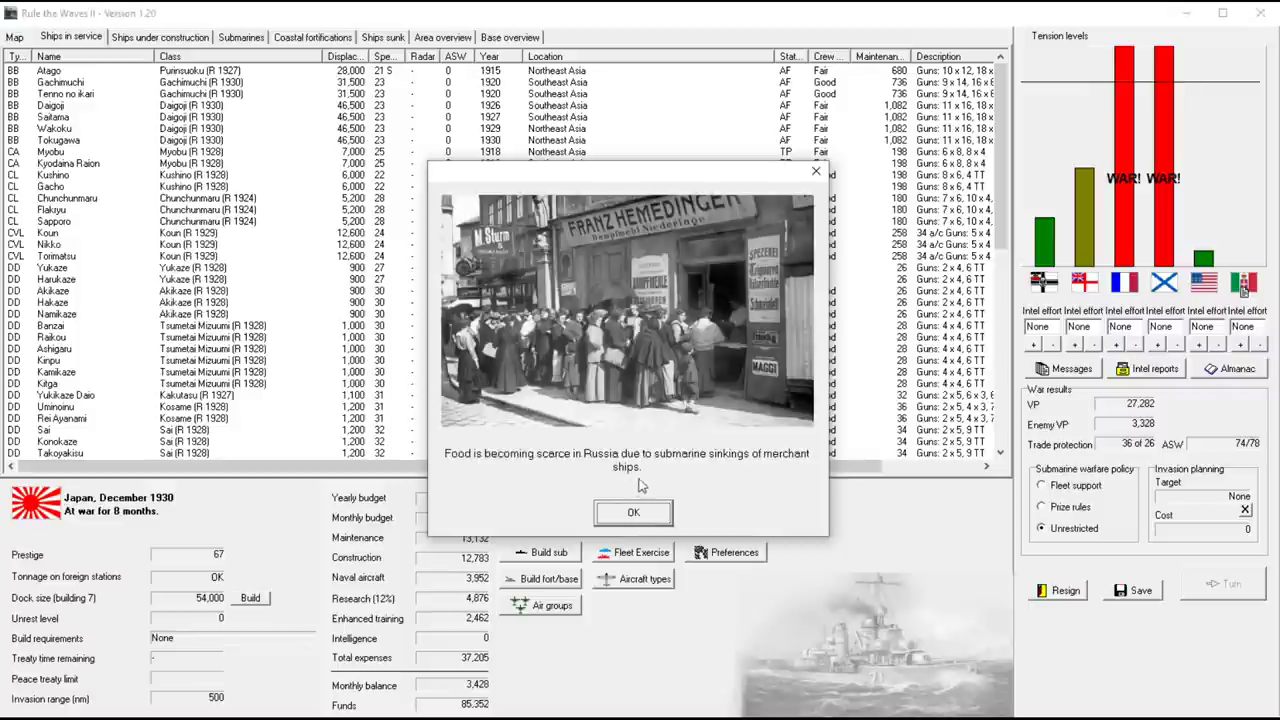
left_click(632, 512)
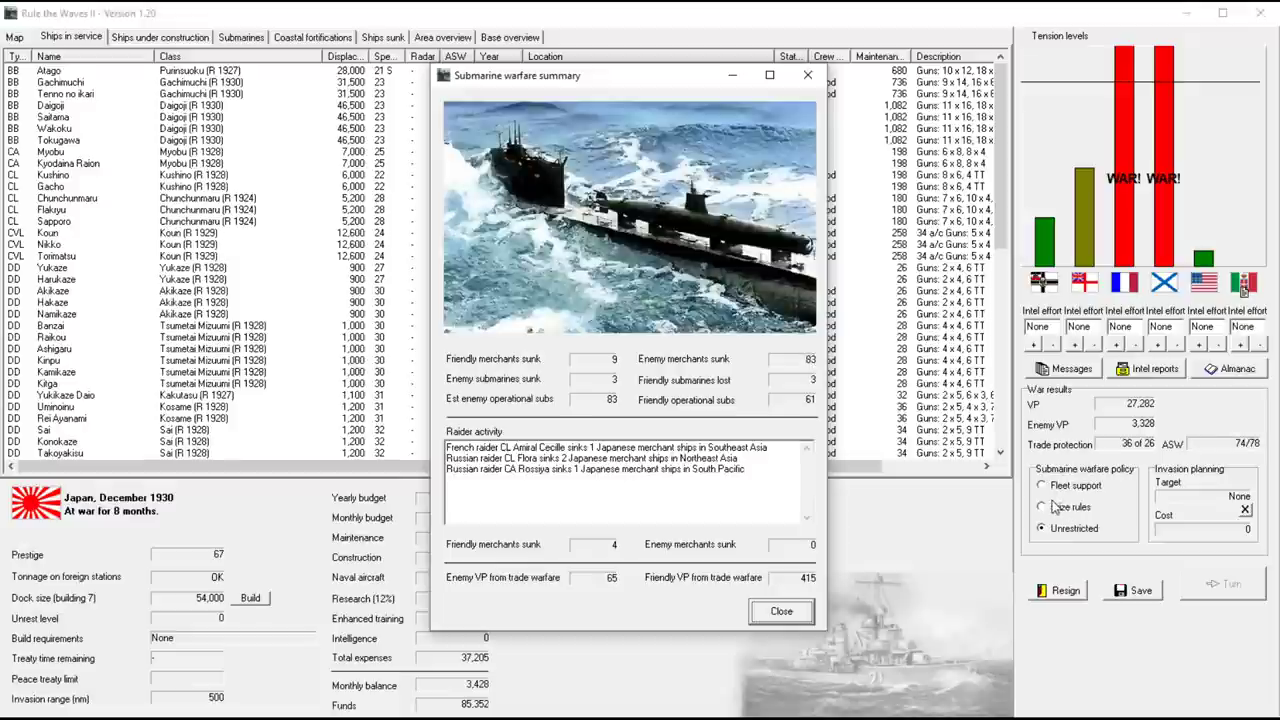
left_click(780, 612)
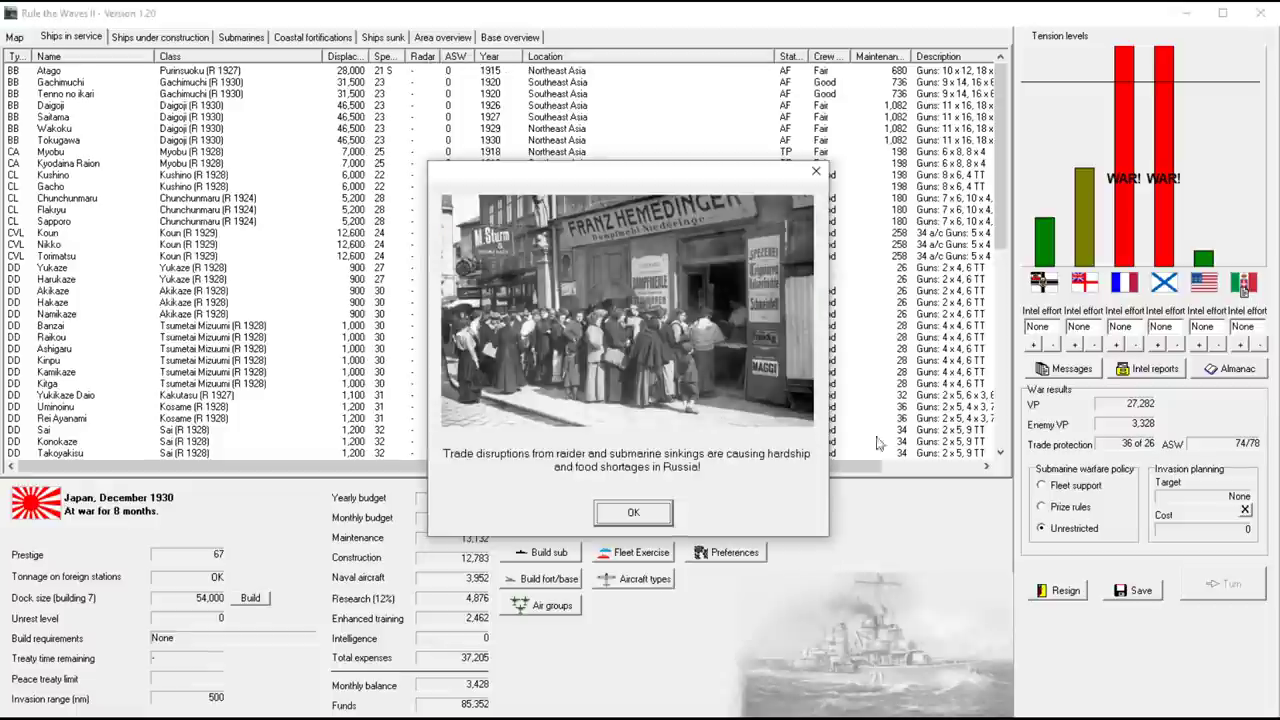
left_click(632, 512)
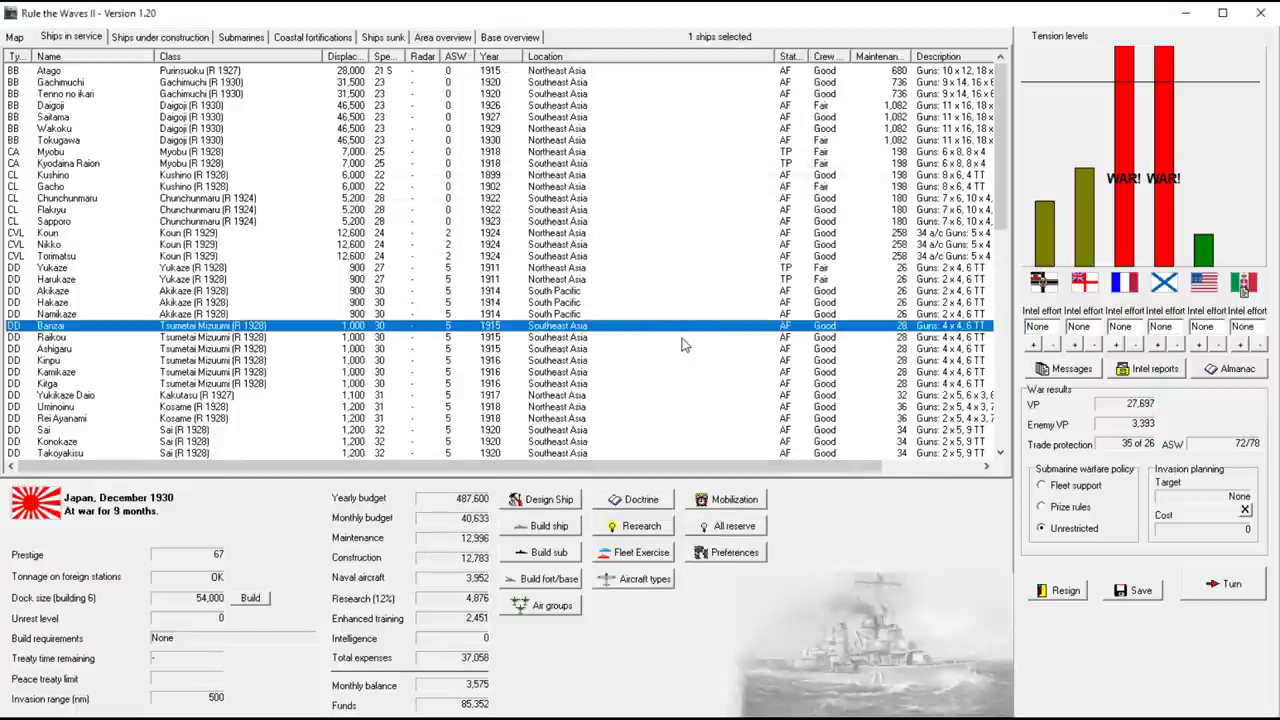
mouse_move(658, 344)
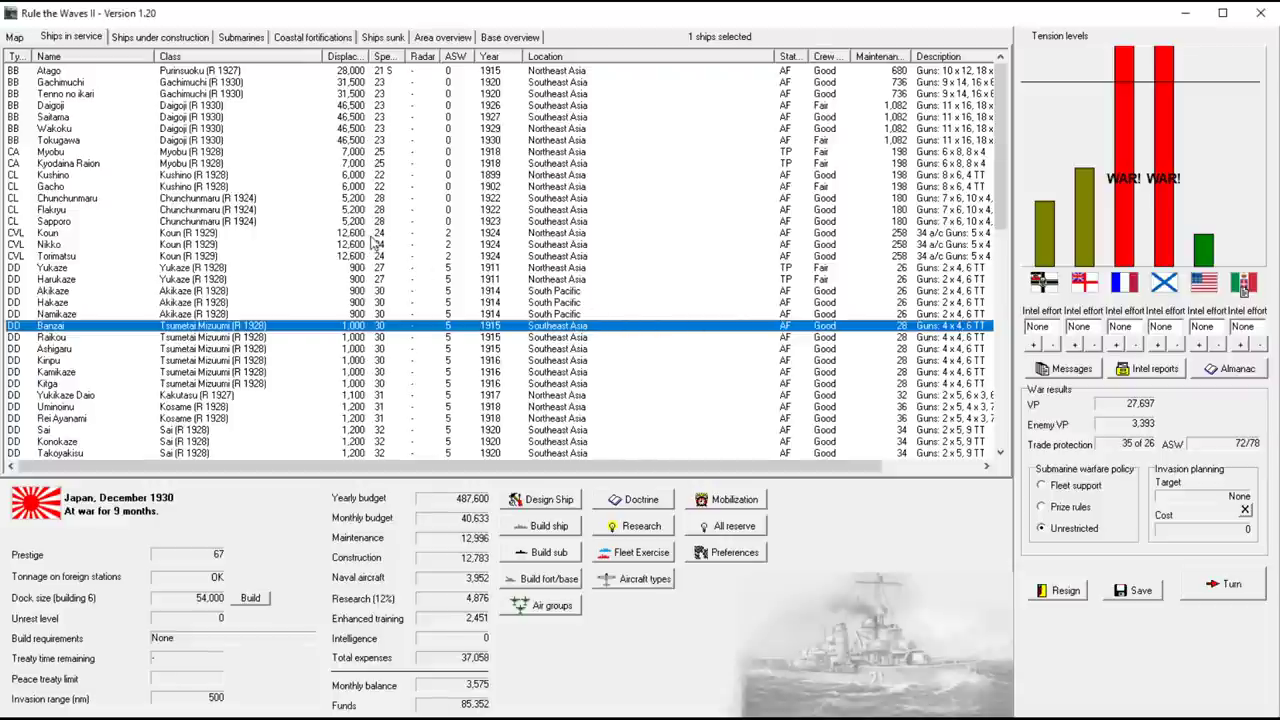
Review Ships under construction, return to Ships in service and start the ship designer
left_click(160, 36)
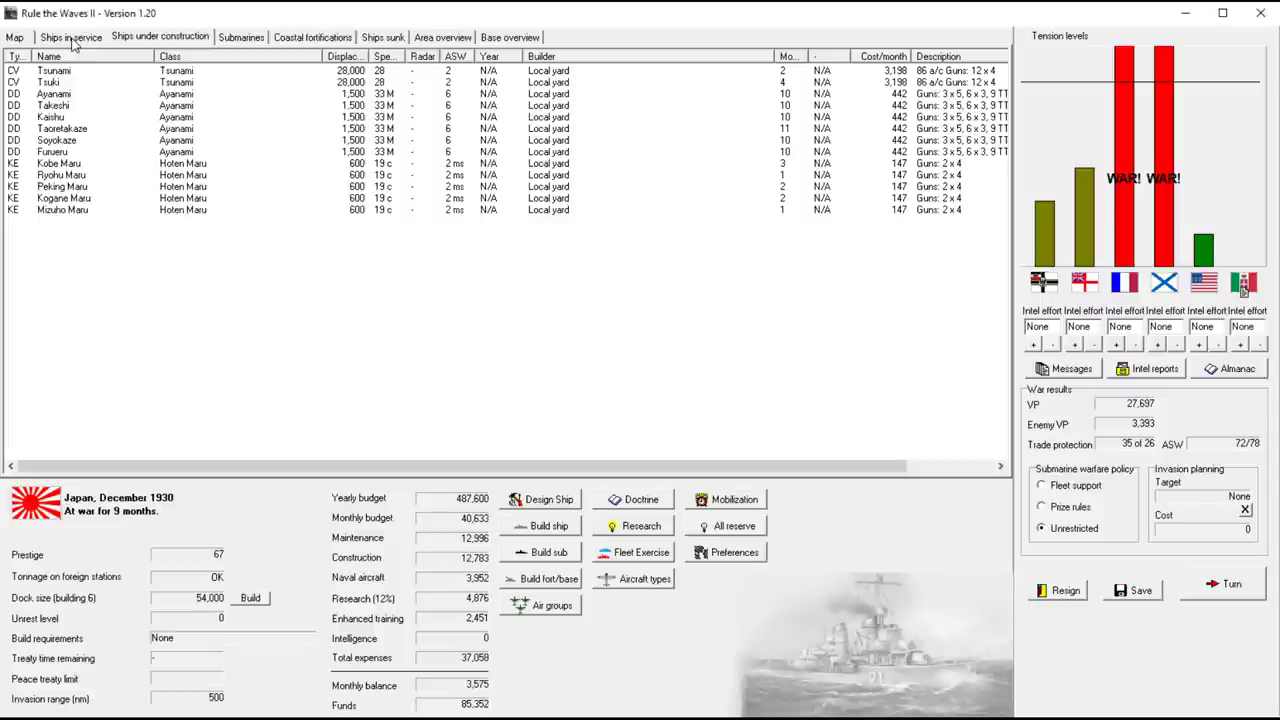
left_click(70, 36)
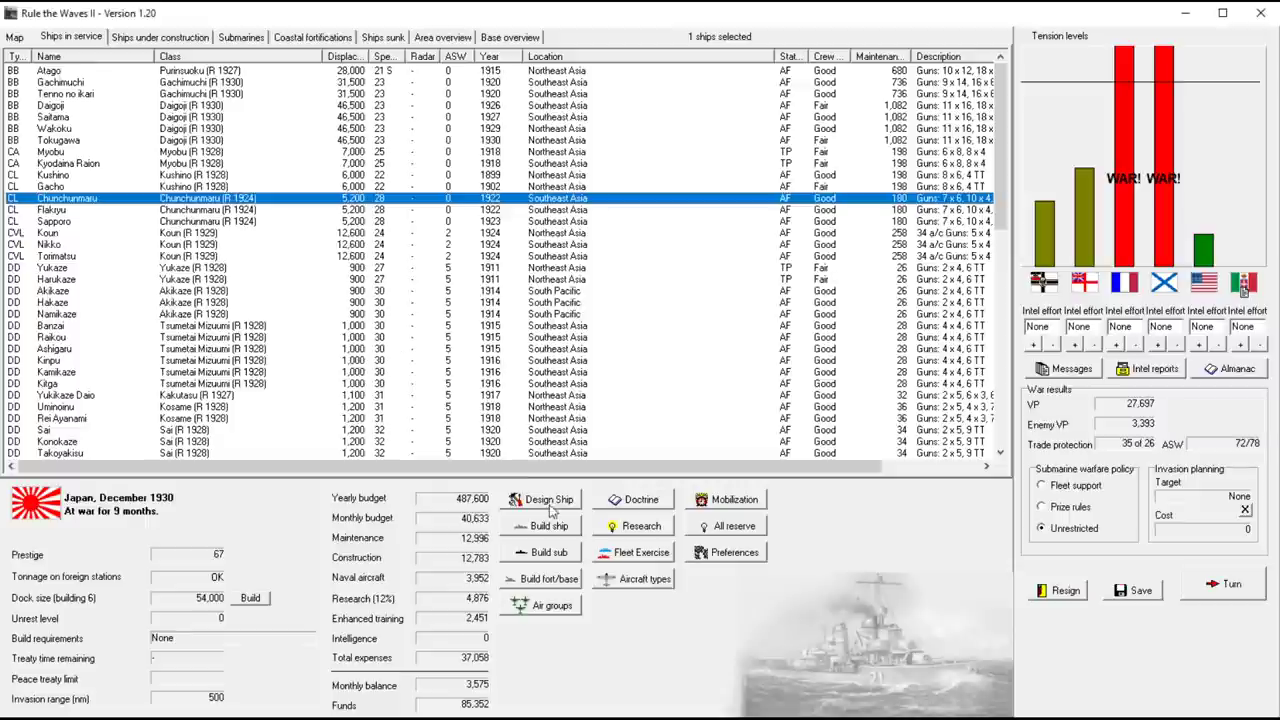
left_click(548, 500)
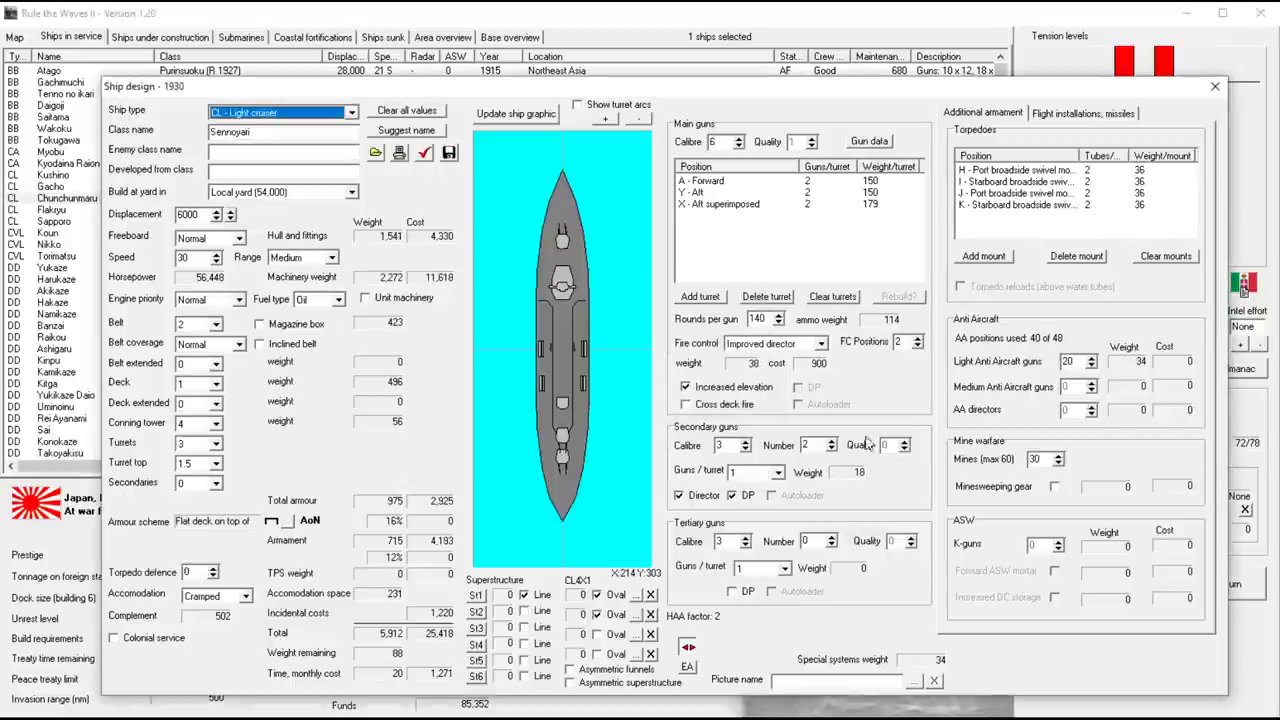
mouse_move(736, 316)
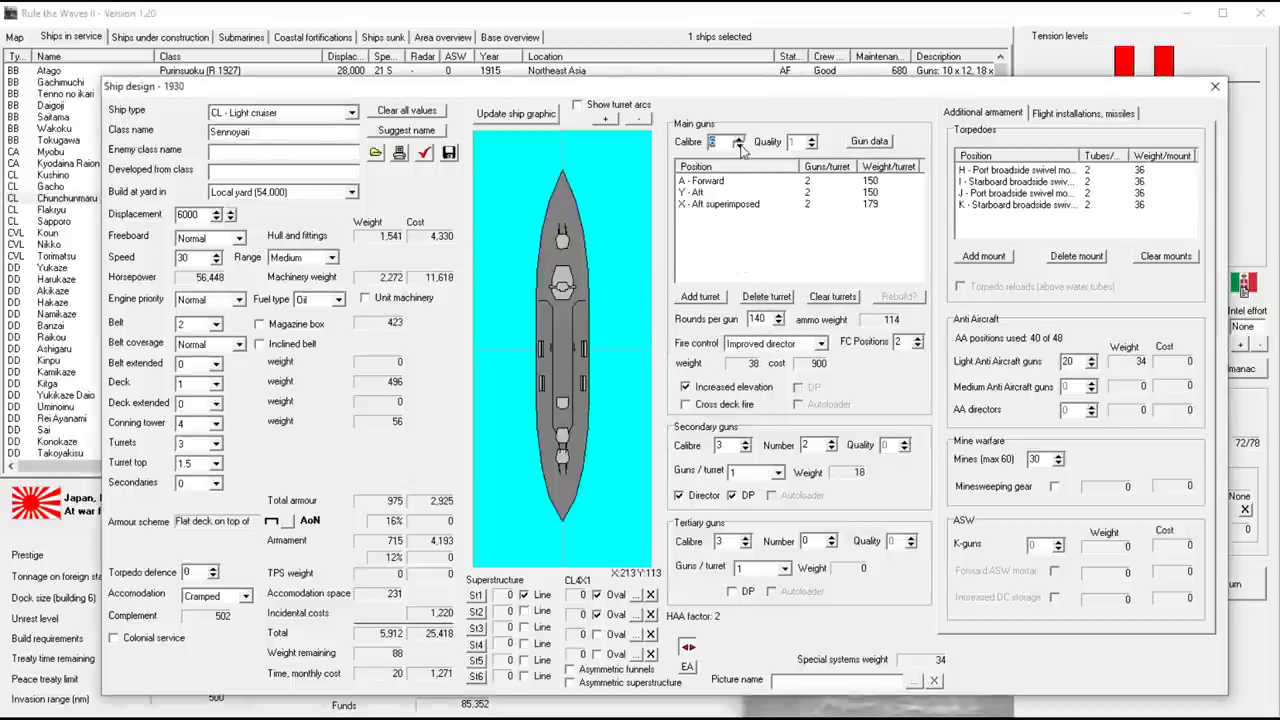
Lower the light cruiser's main gun calibre to 5, discard the design and start a fresh one
left_click(738, 138)
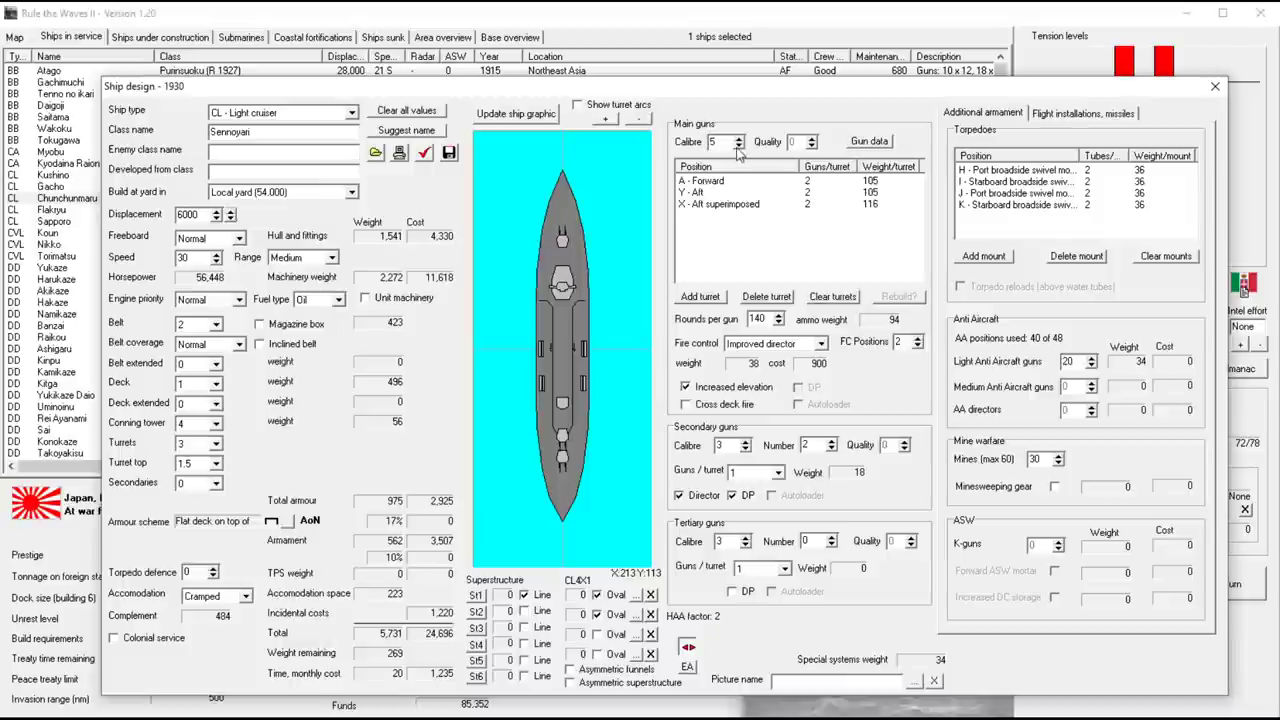
left_click(740, 146)
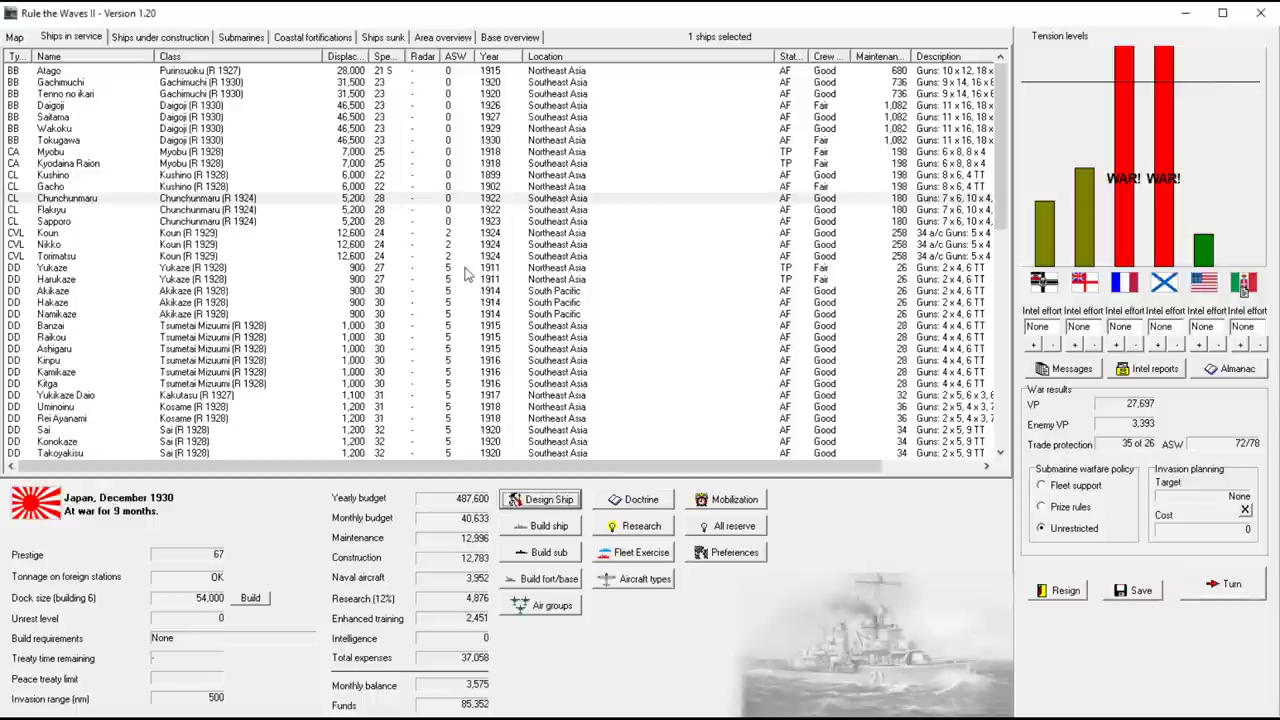
mouse_move(236, 232)
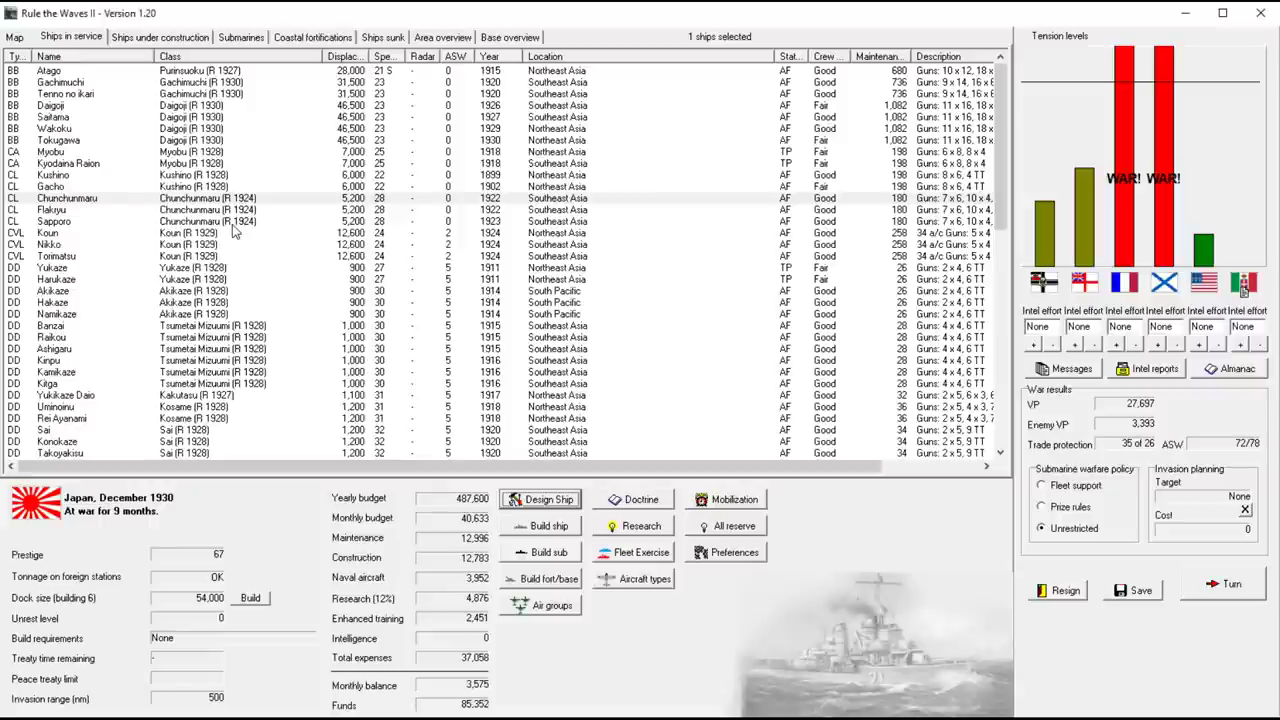
left_click(548, 498)
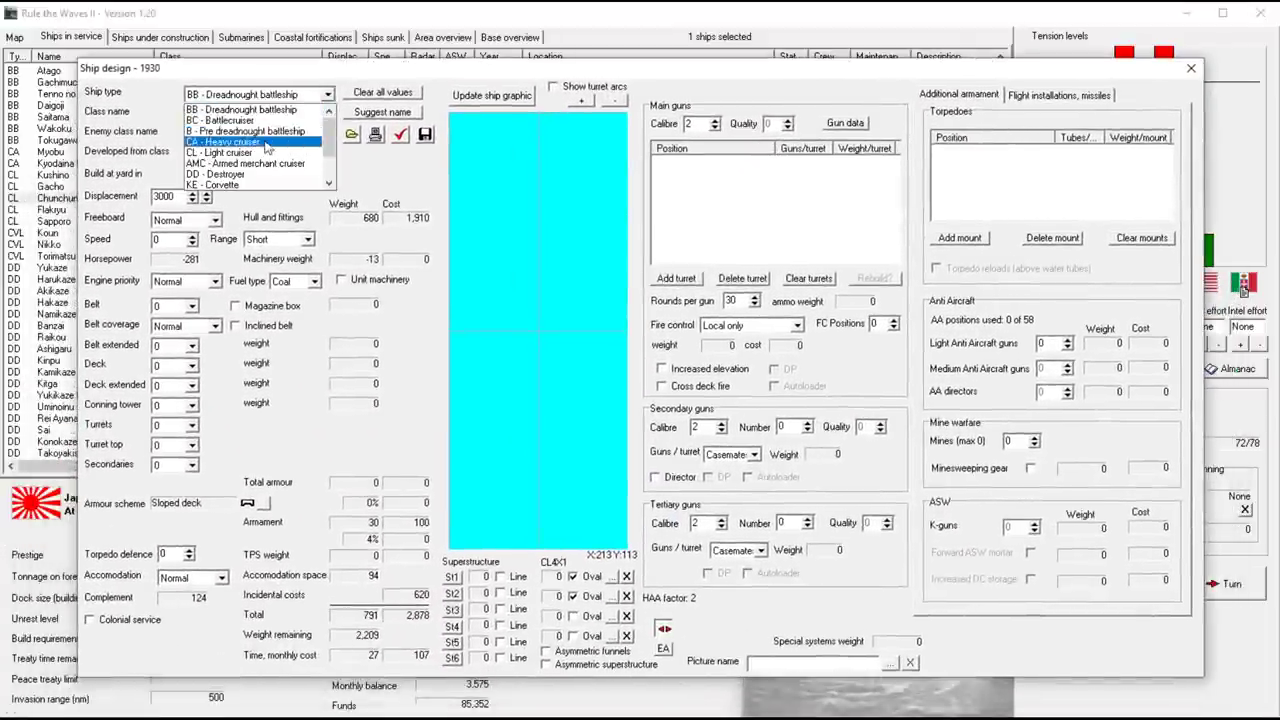
Auto-generate a heavy cruiser design, the Ashigara
left_click(230, 140)
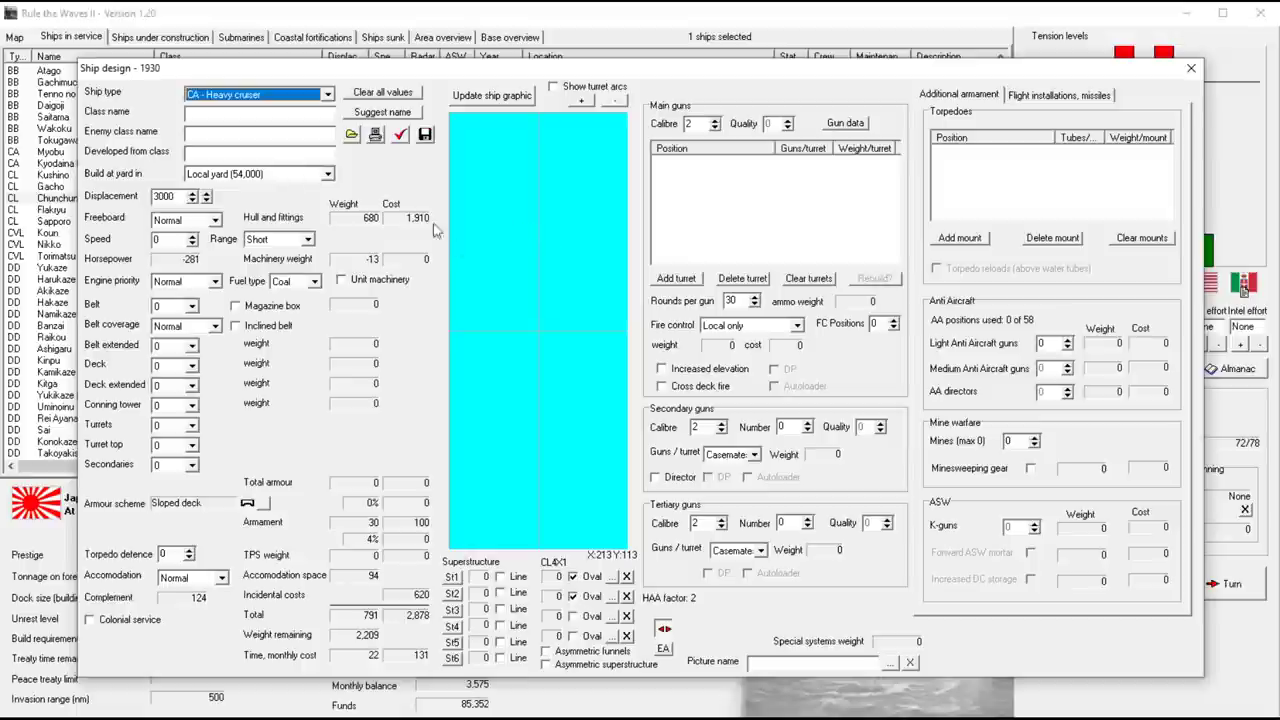
left_click(376, 136)
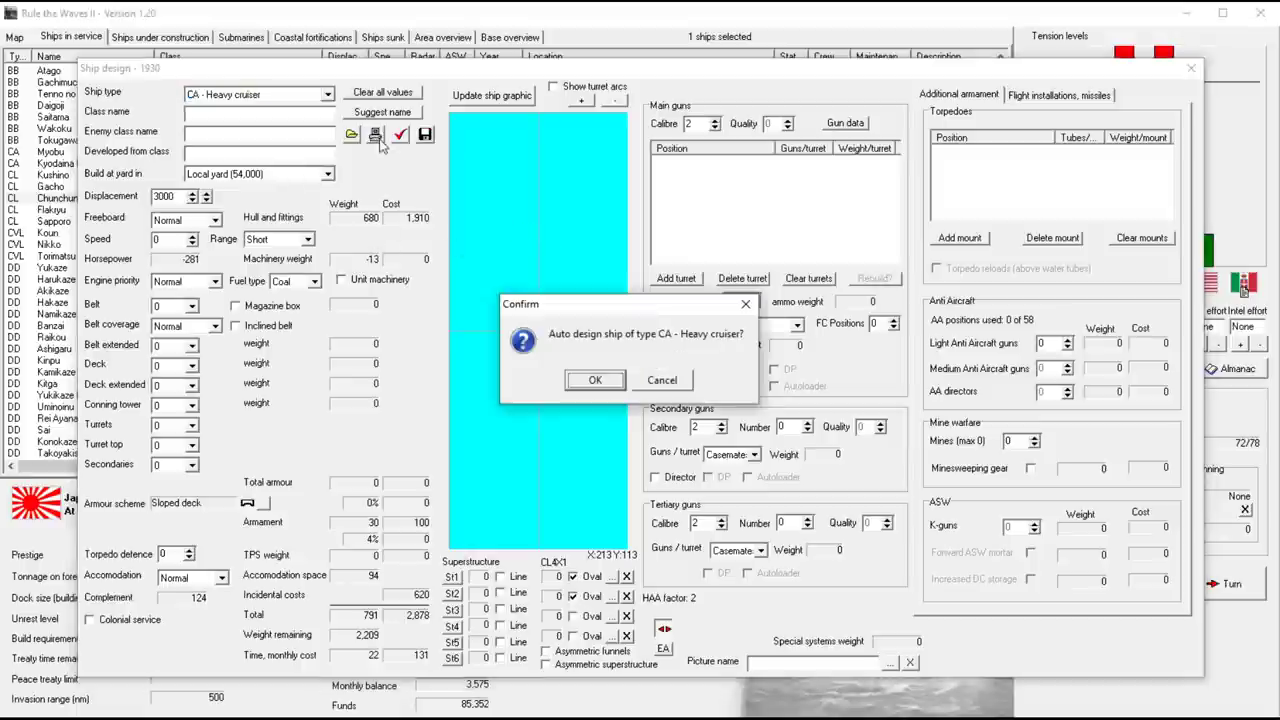
left_click(594, 380)
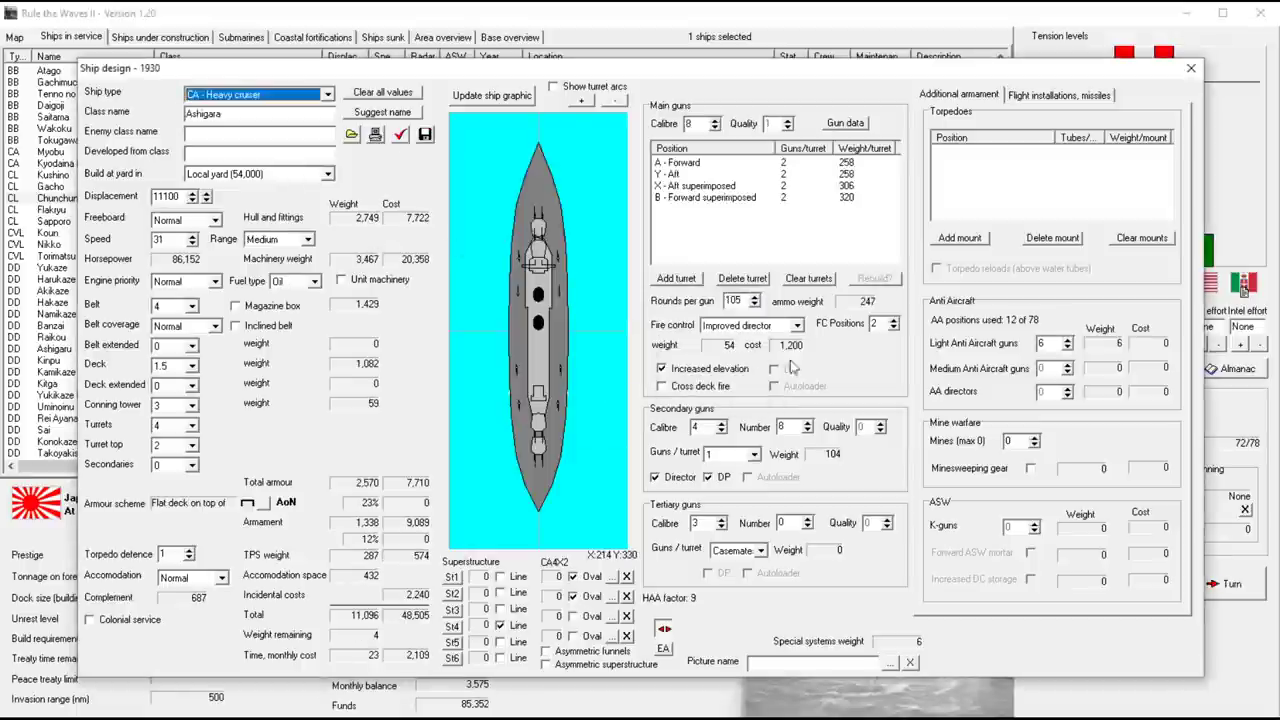
mouse_move(720, 164)
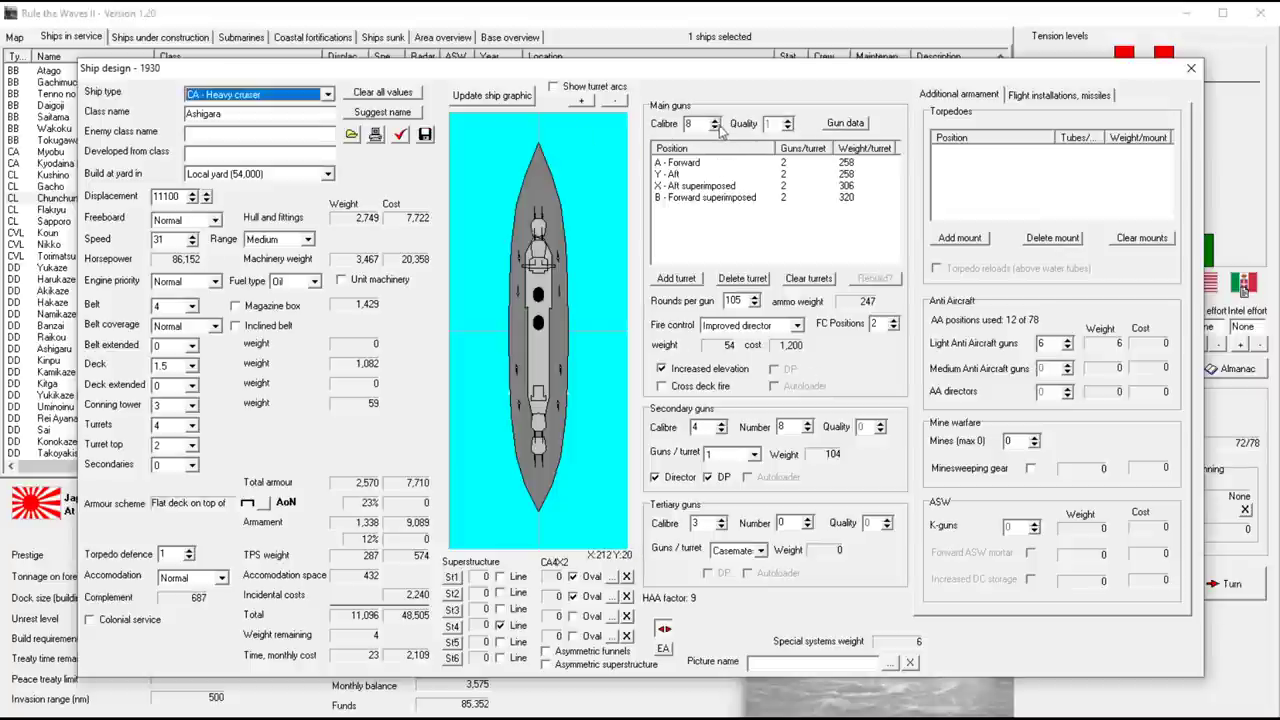
Keep the main guns at 8 inch, add guns to the A forward turret and check the design report
left_click(714, 120)
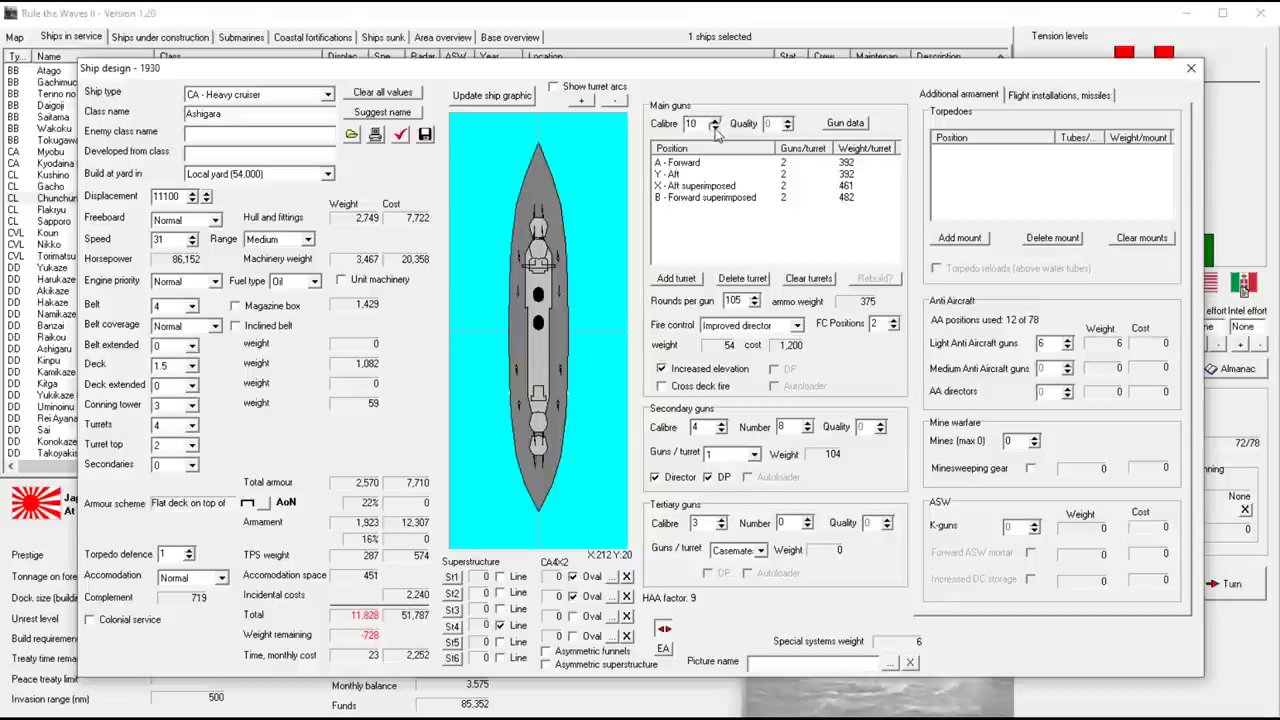
left_click(714, 128)
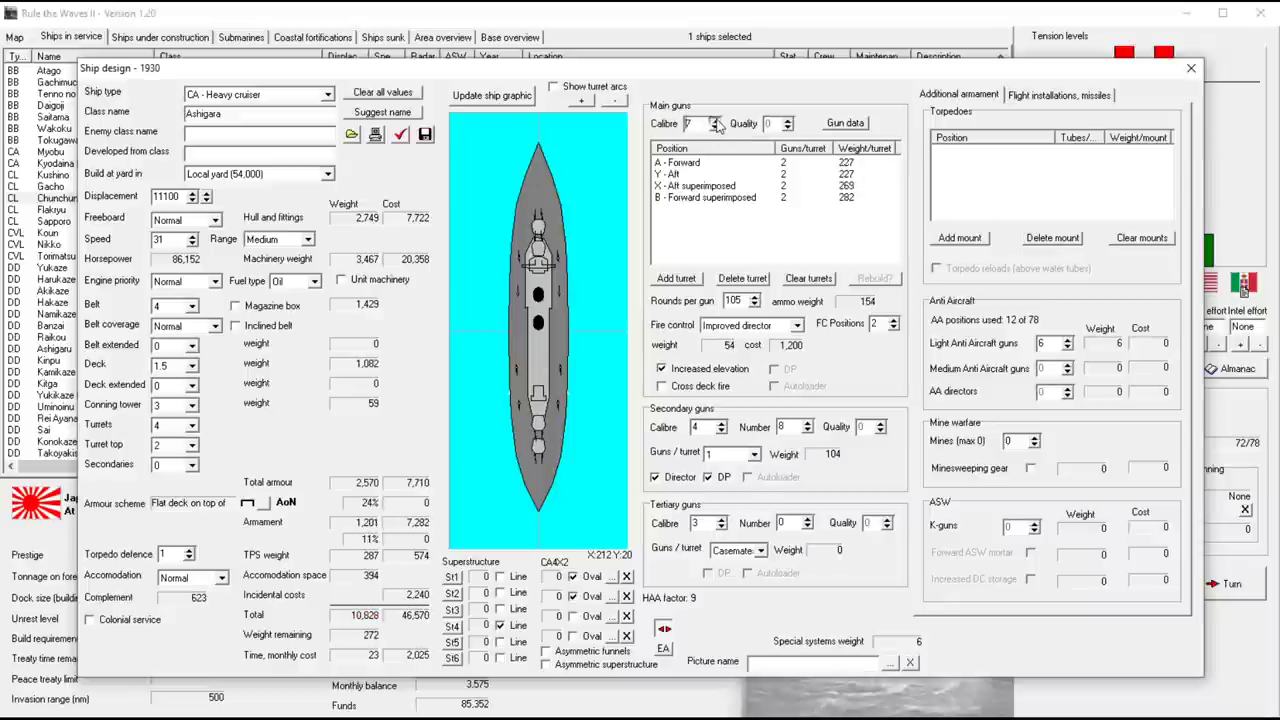
left_click(714, 120)
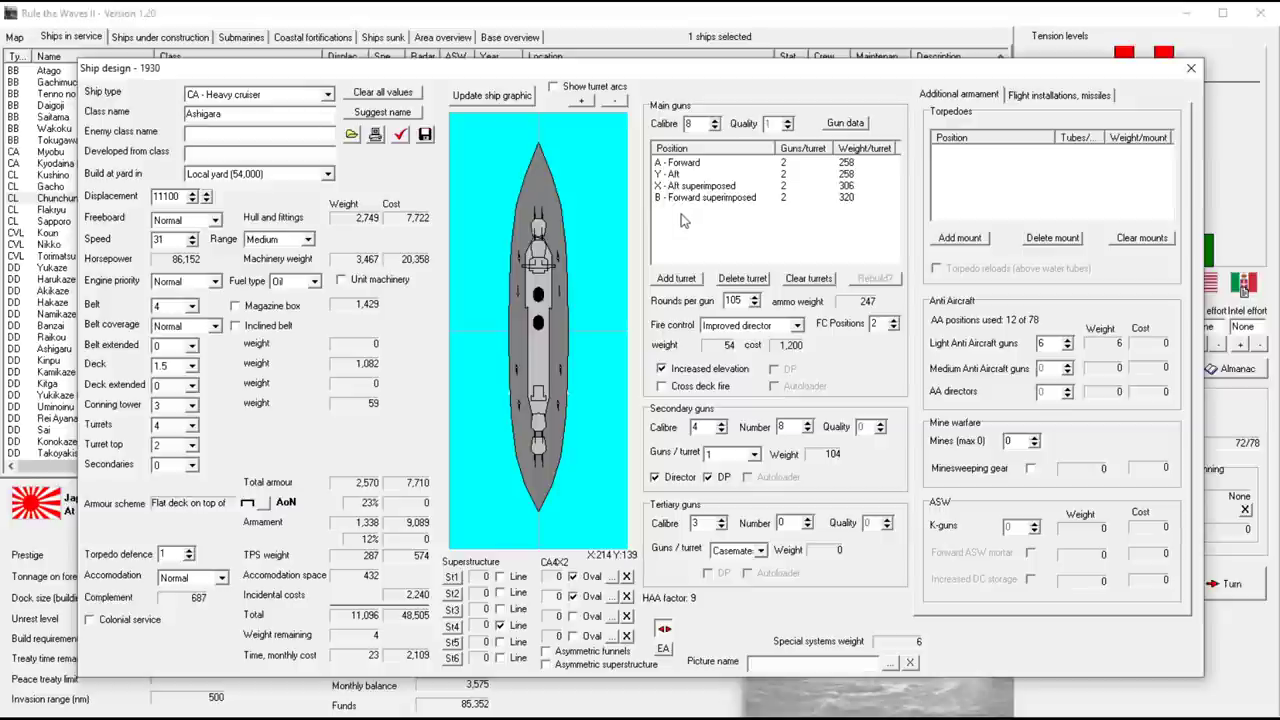
left_click(680, 162)
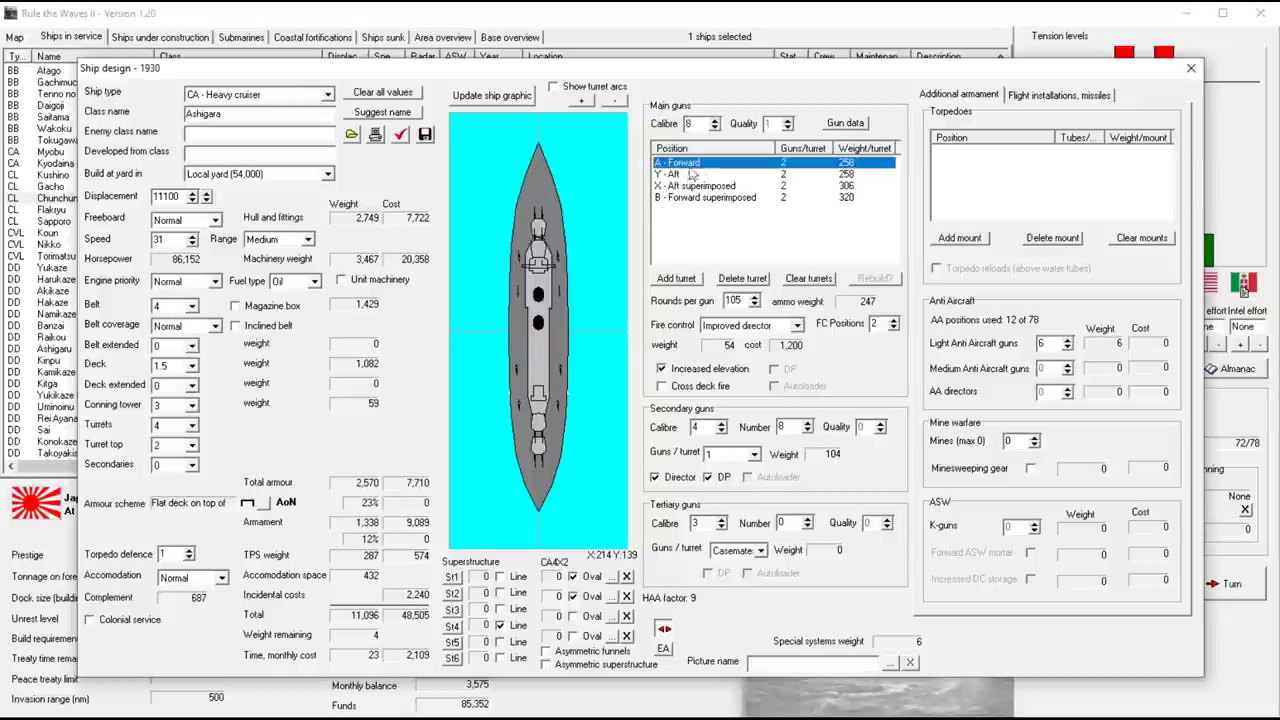
left_click(776, 162)
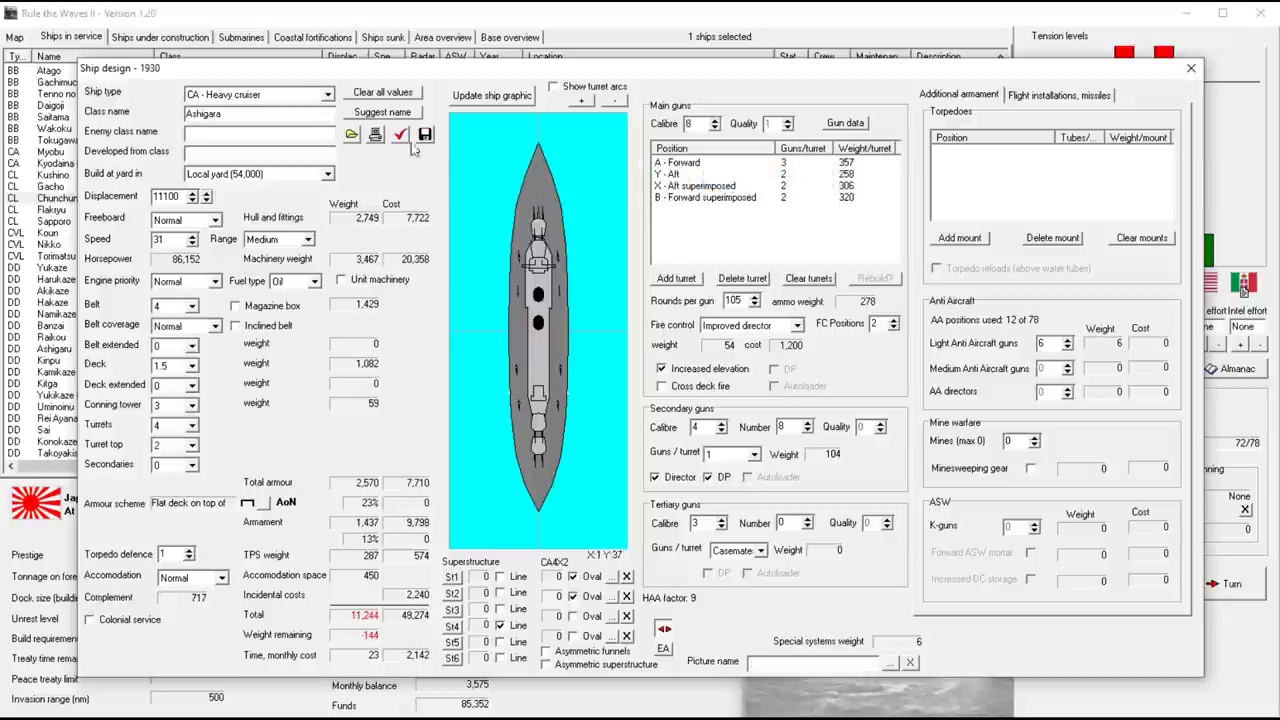
left_click(400, 136)
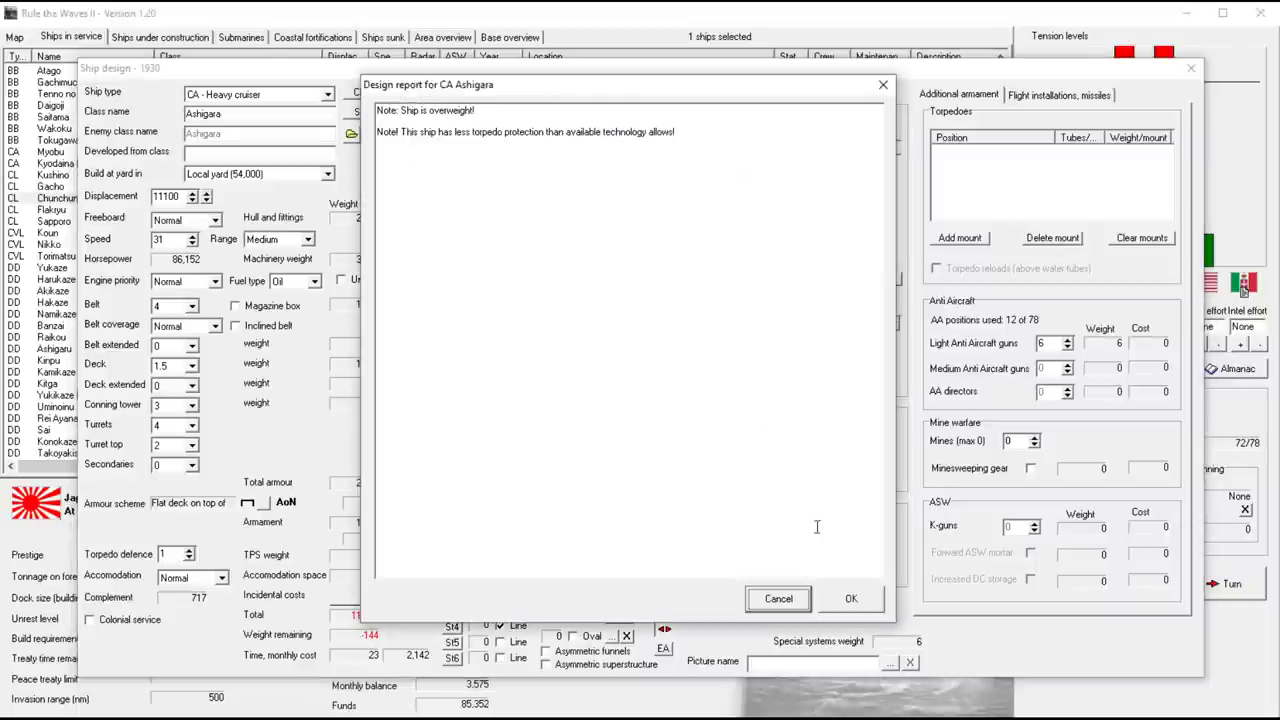
Close and re-review the Ashigara design report, still overweight
left_click(852, 598)
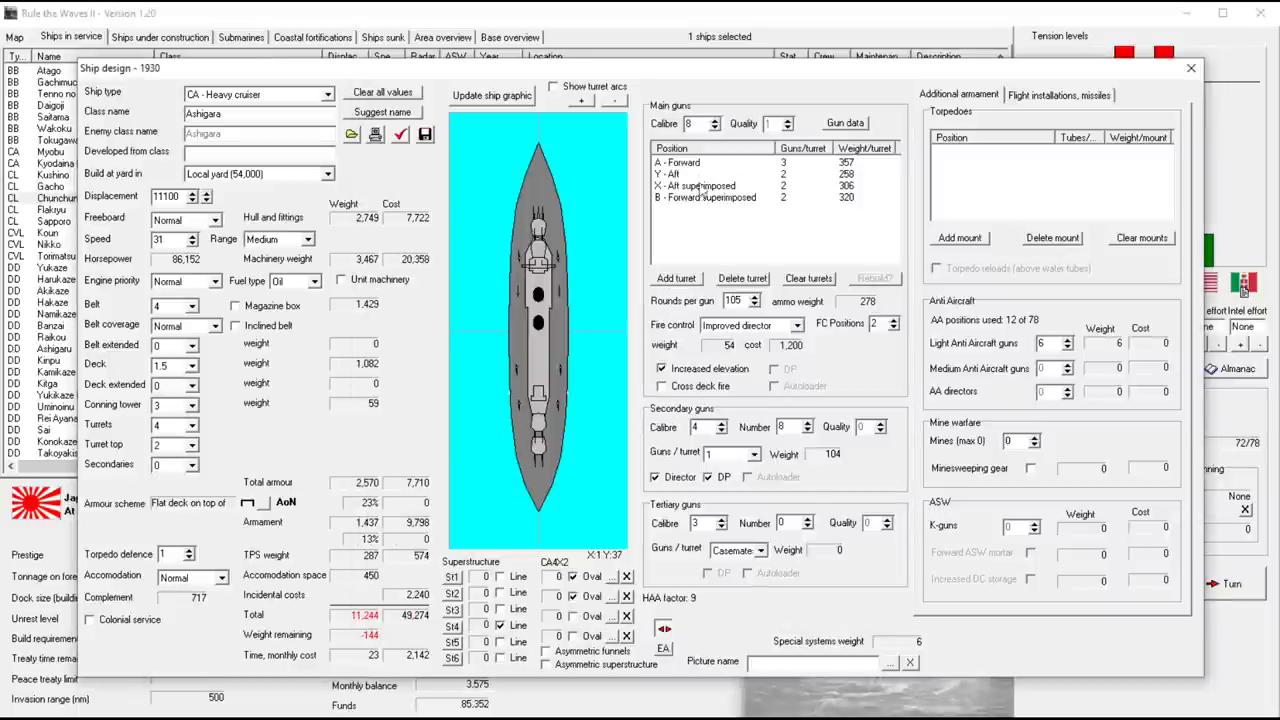
left_click(678, 162)
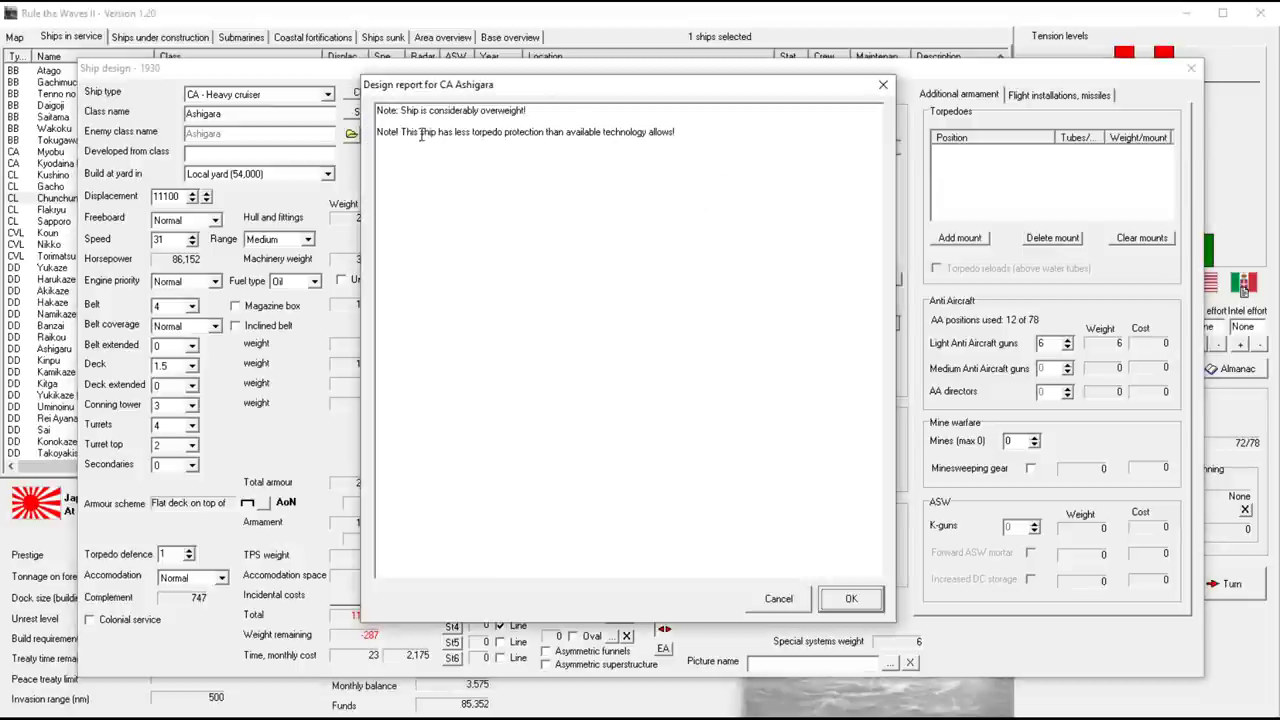
left_click(850, 598)
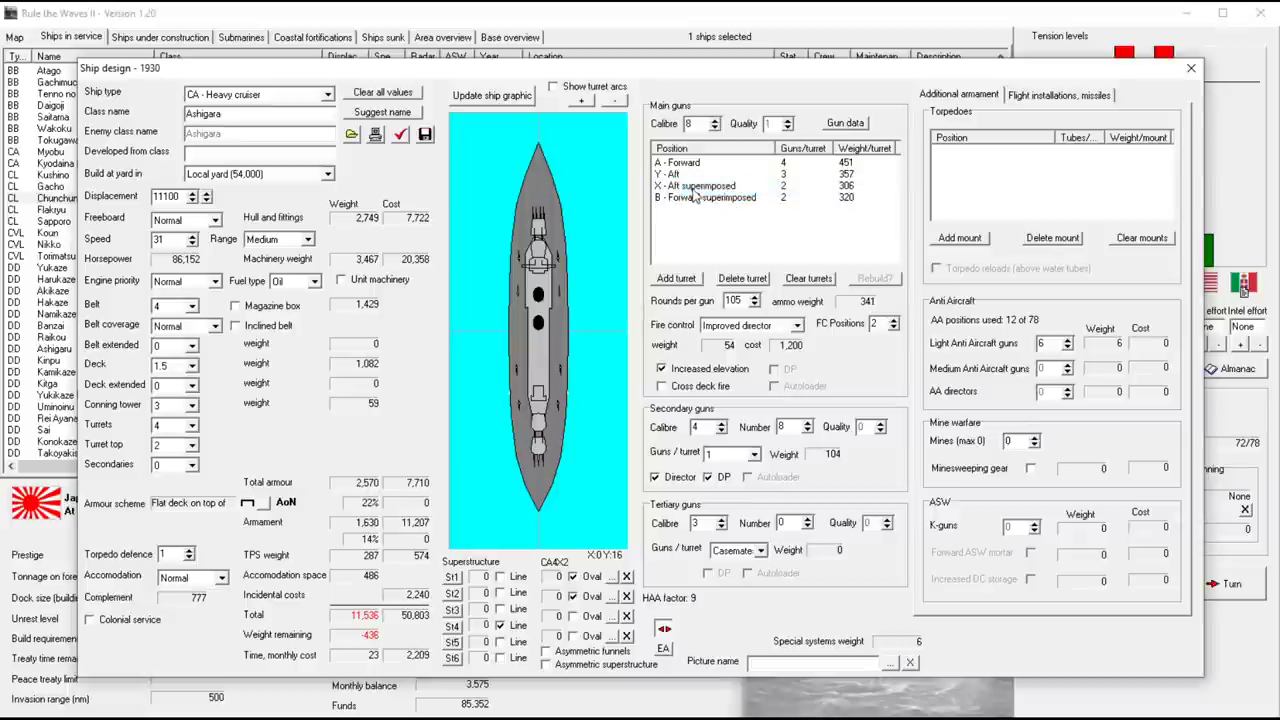
Rework the main battery to three turrets without X, recheck and close the report
left_click(700, 186)
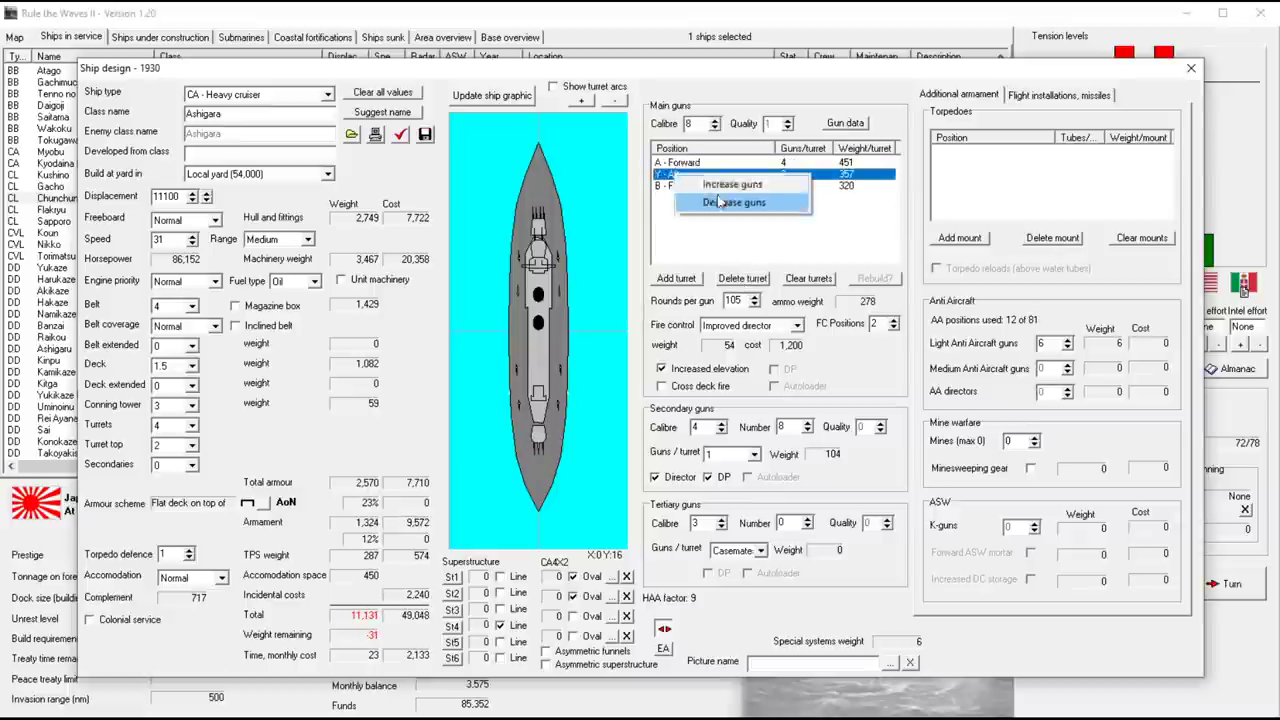
left_click(732, 184)
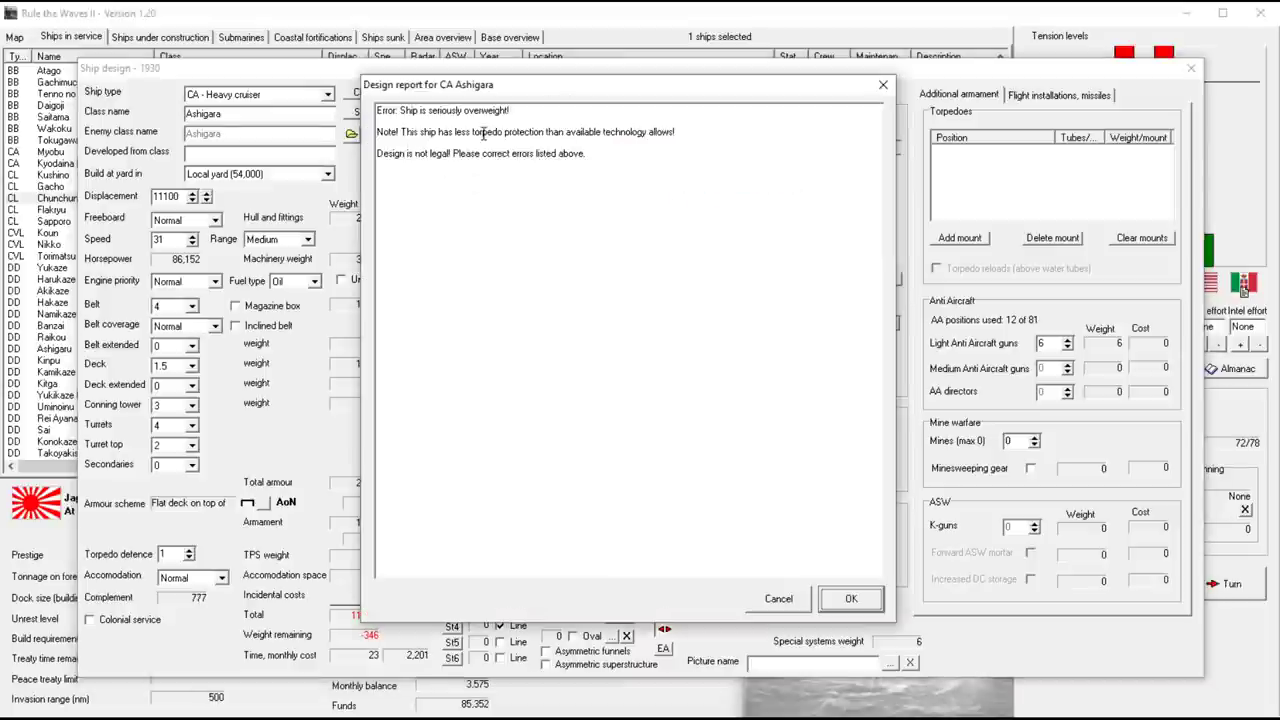
mouse_move(796, 540)
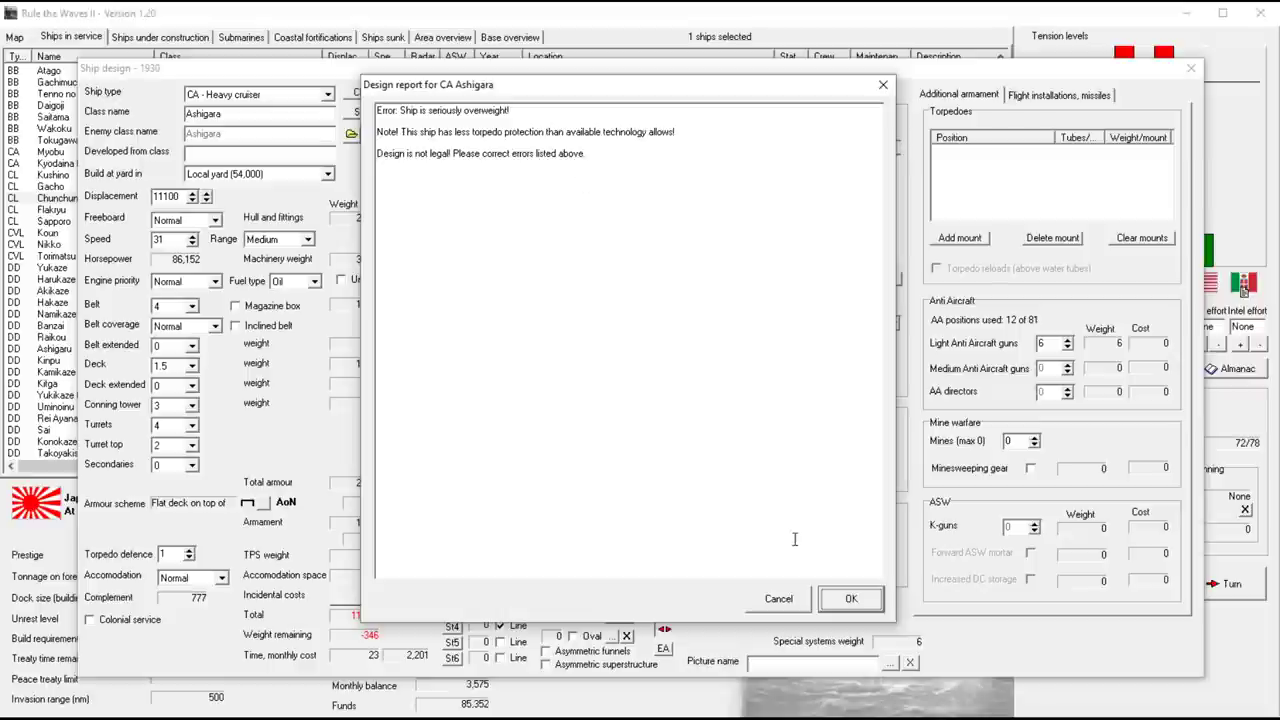
left_click(848, 598)
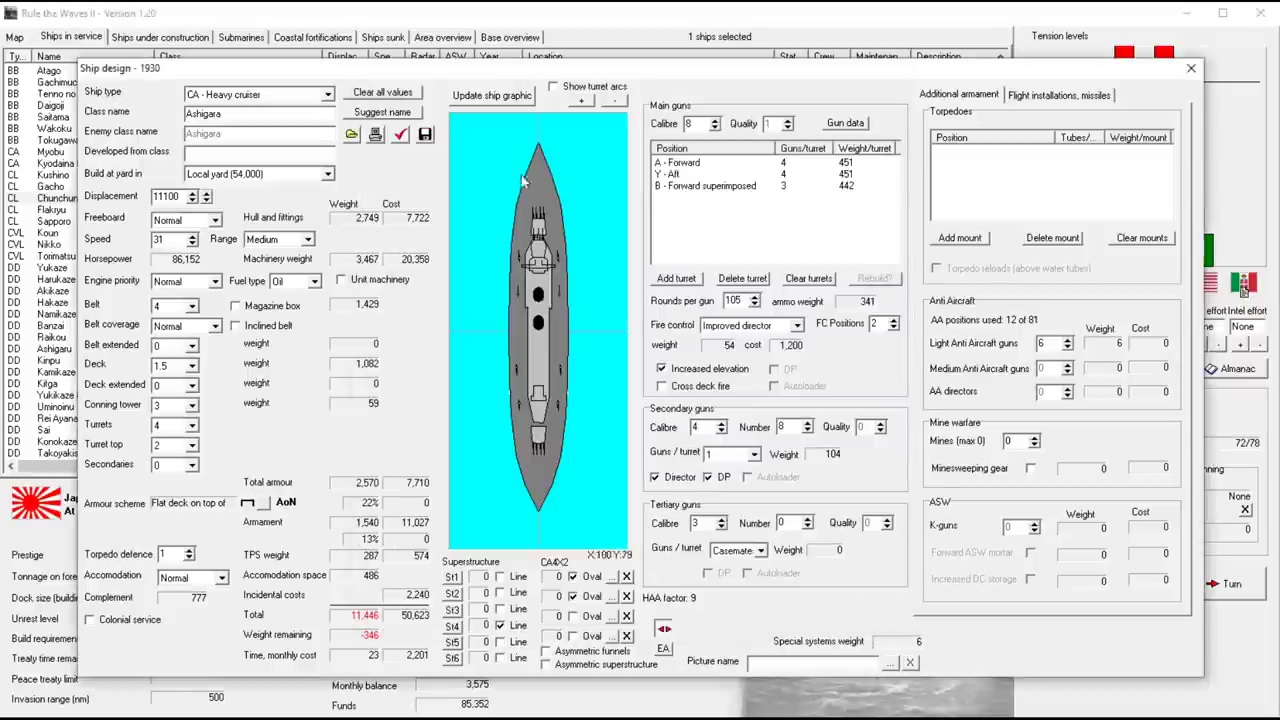
mouse_move(404, 260)
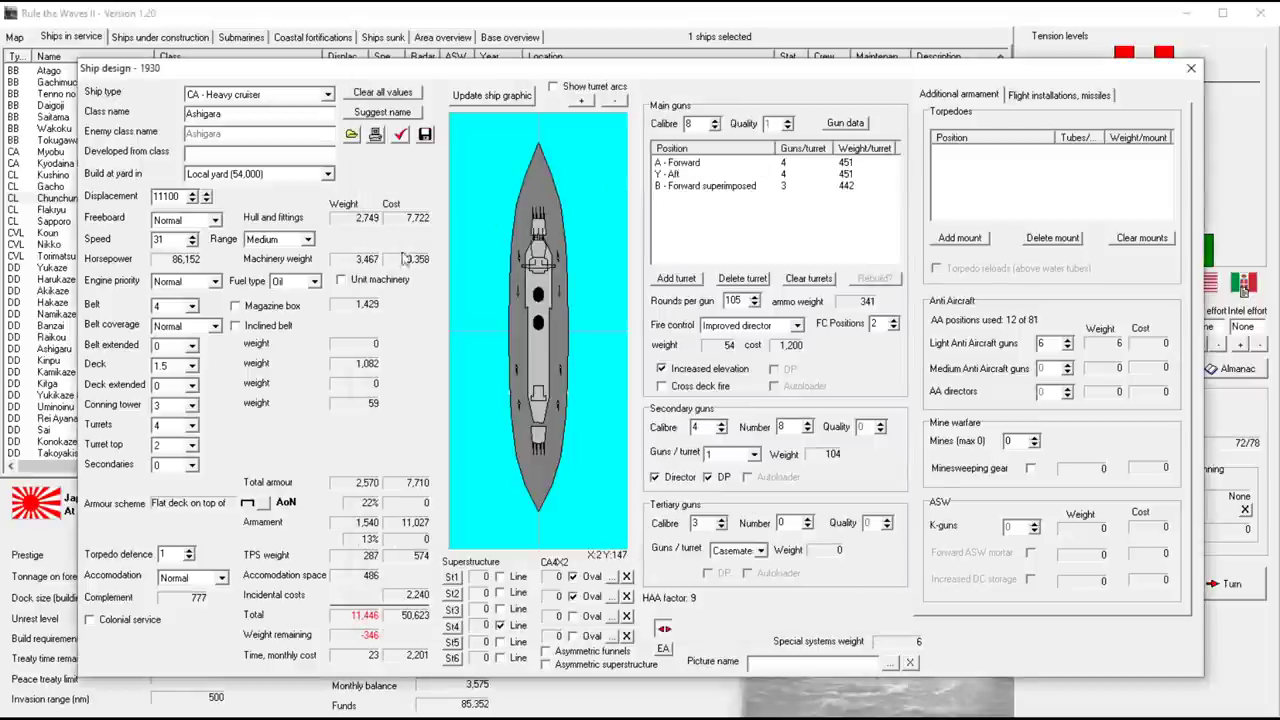
left_click(192, 364)
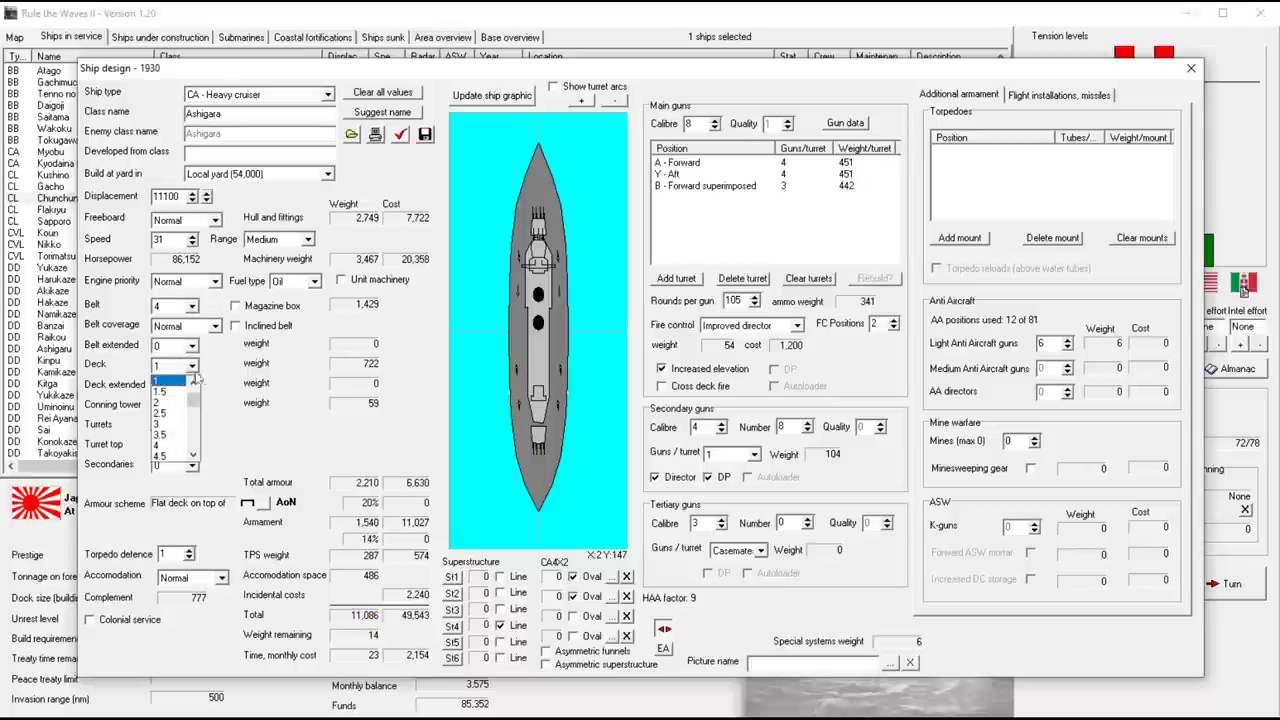
left_click(160, 402)
type("29")
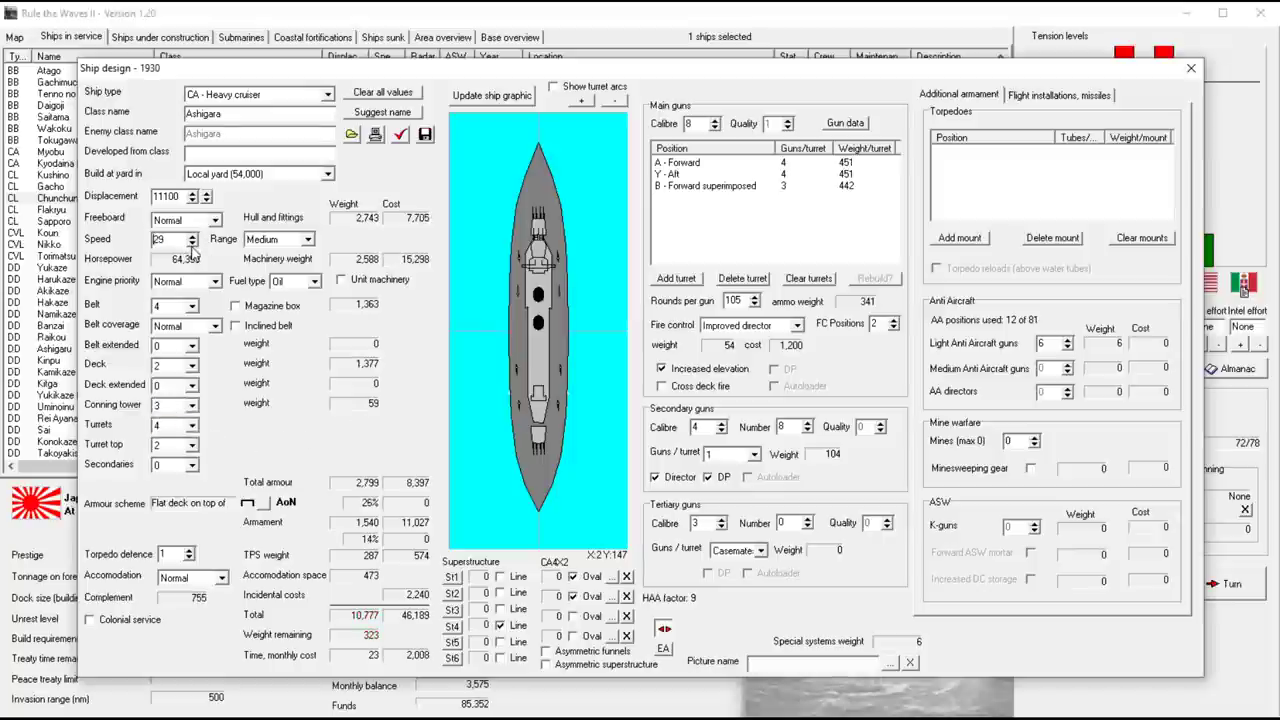
left_click(188, 236)
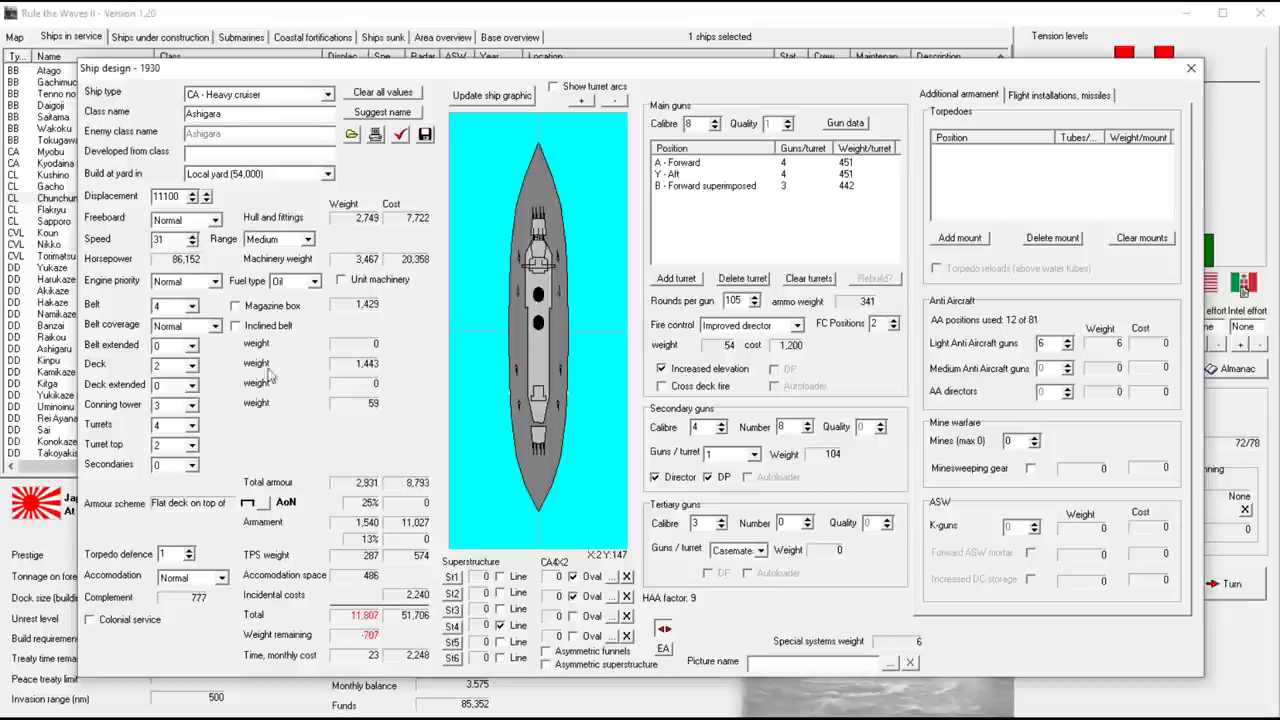
mouse_move(196, 252)
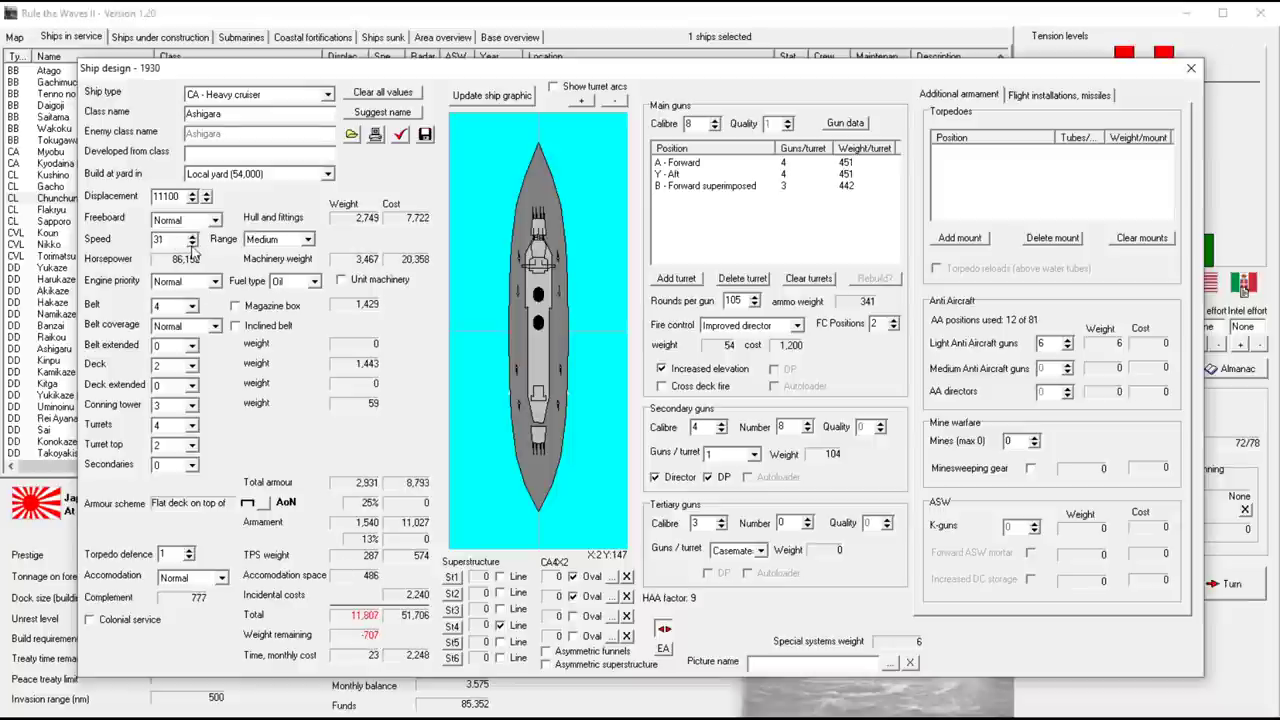
left_click(190, 240)
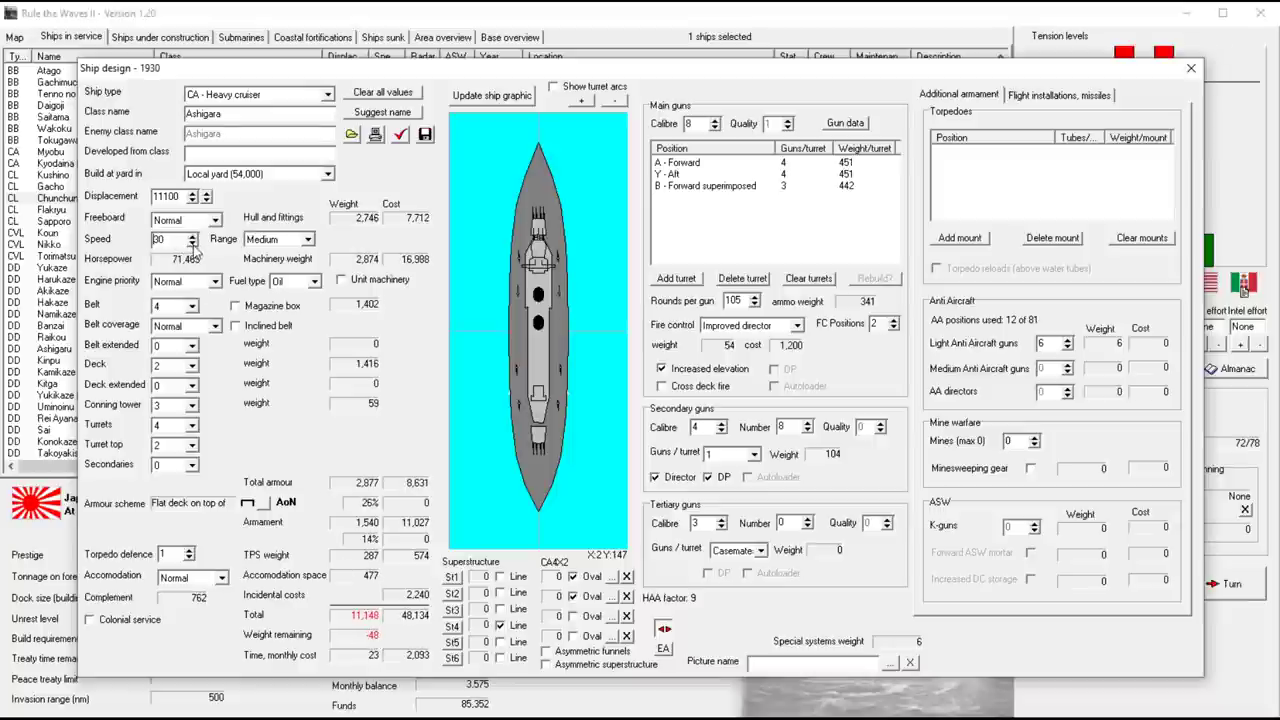
left_click(192, 244)
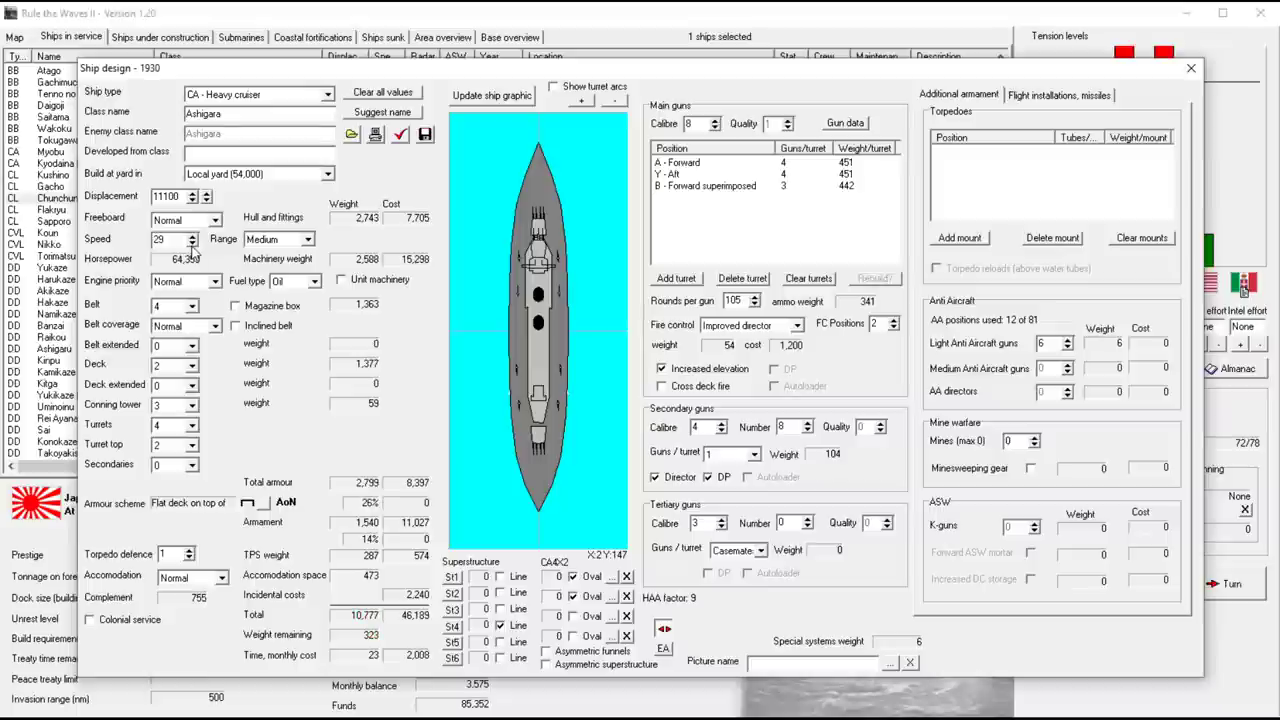
left_click(192, 236)
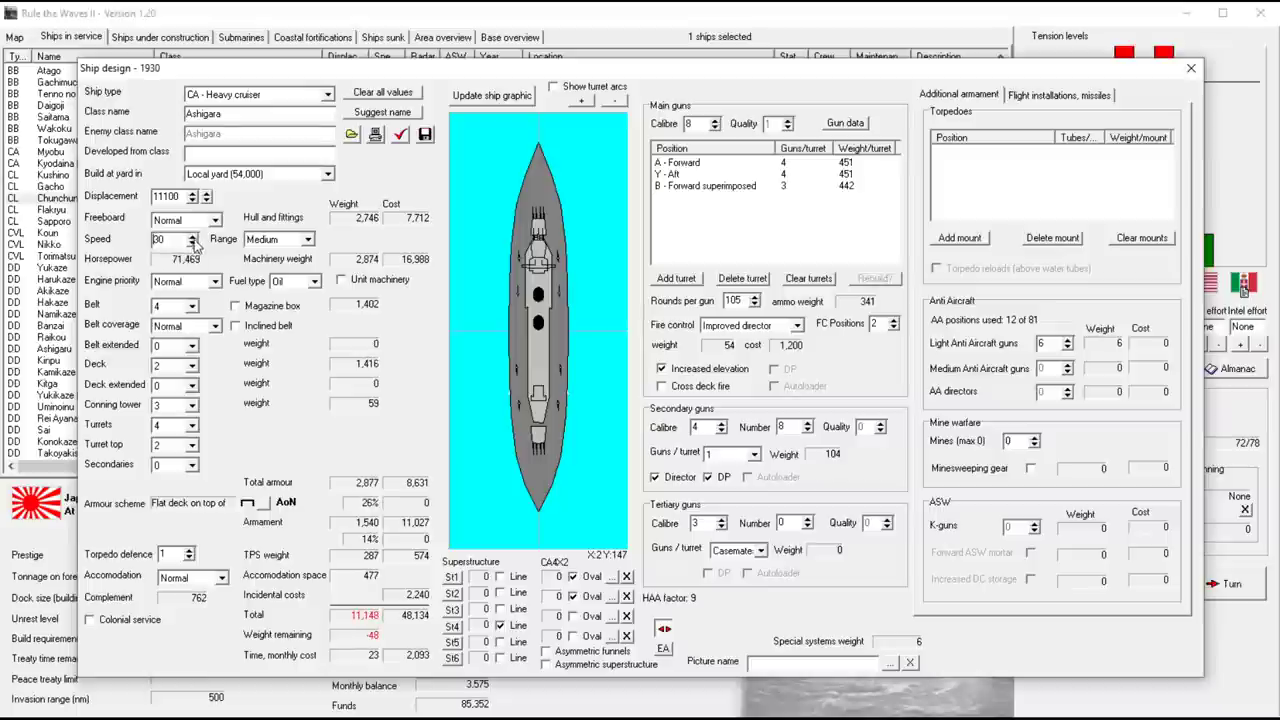
left_click(190, 242)
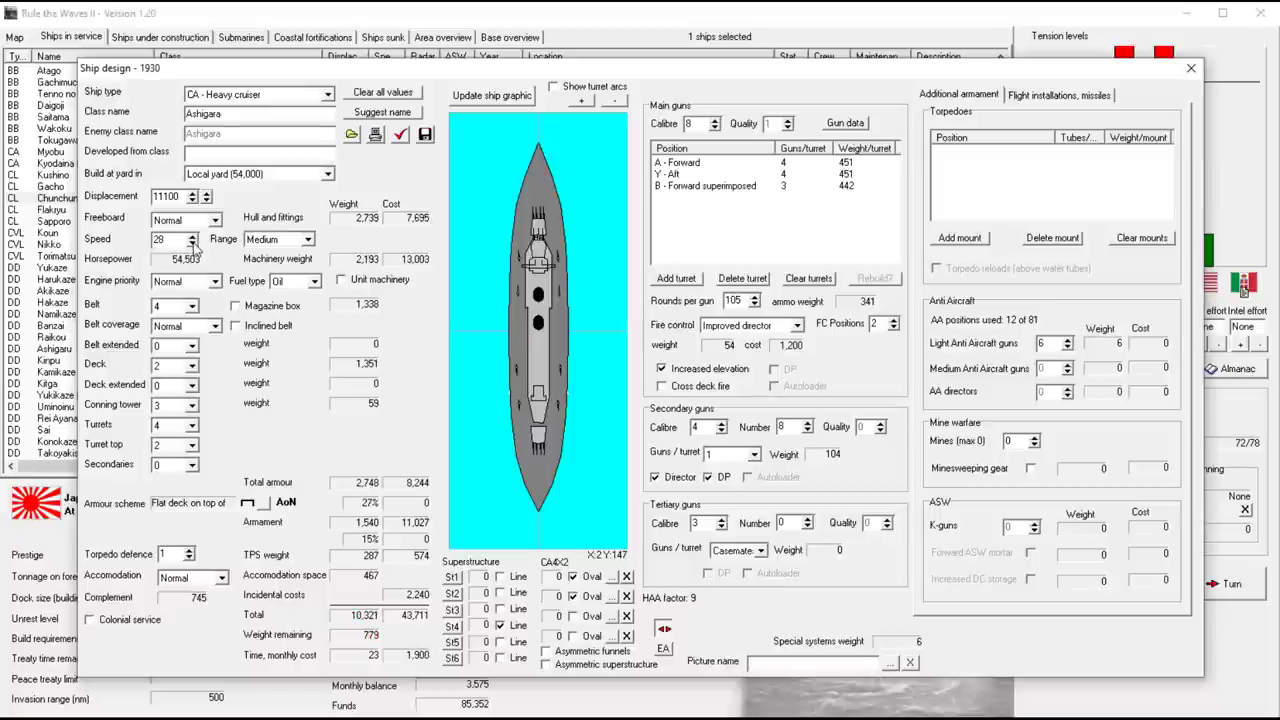
left_click(192, 236)
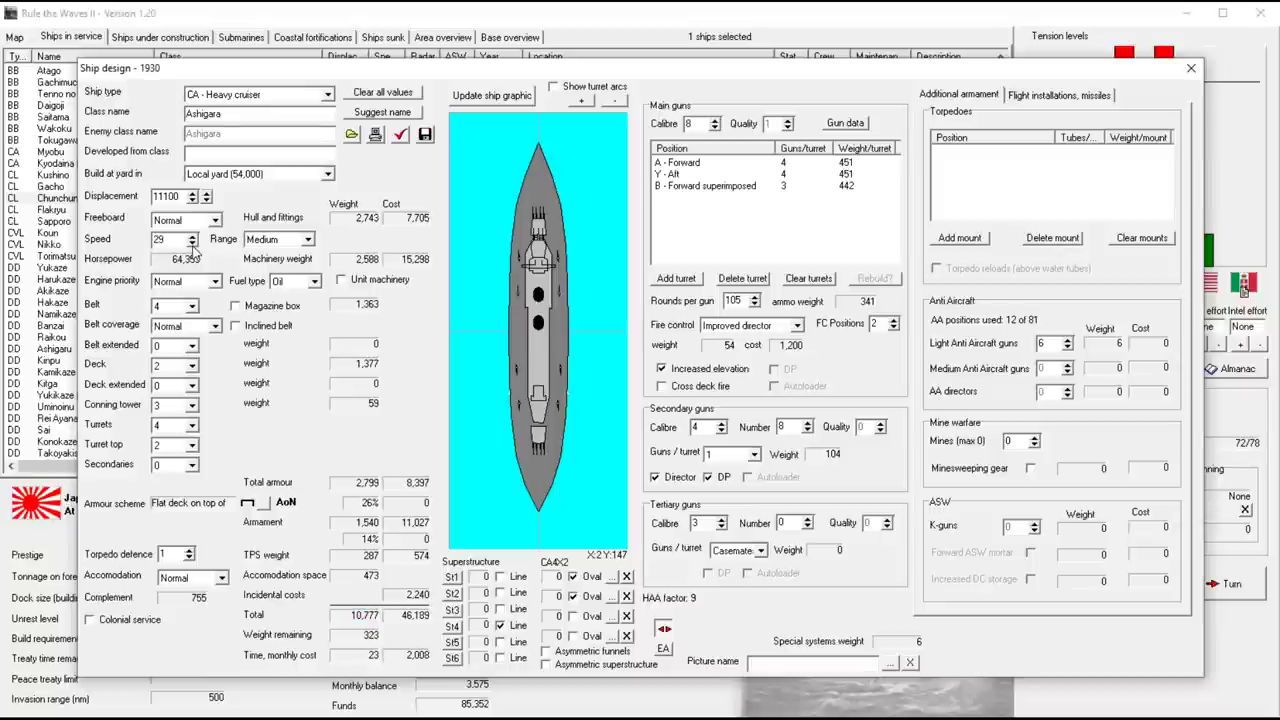
left_click(190, 242)
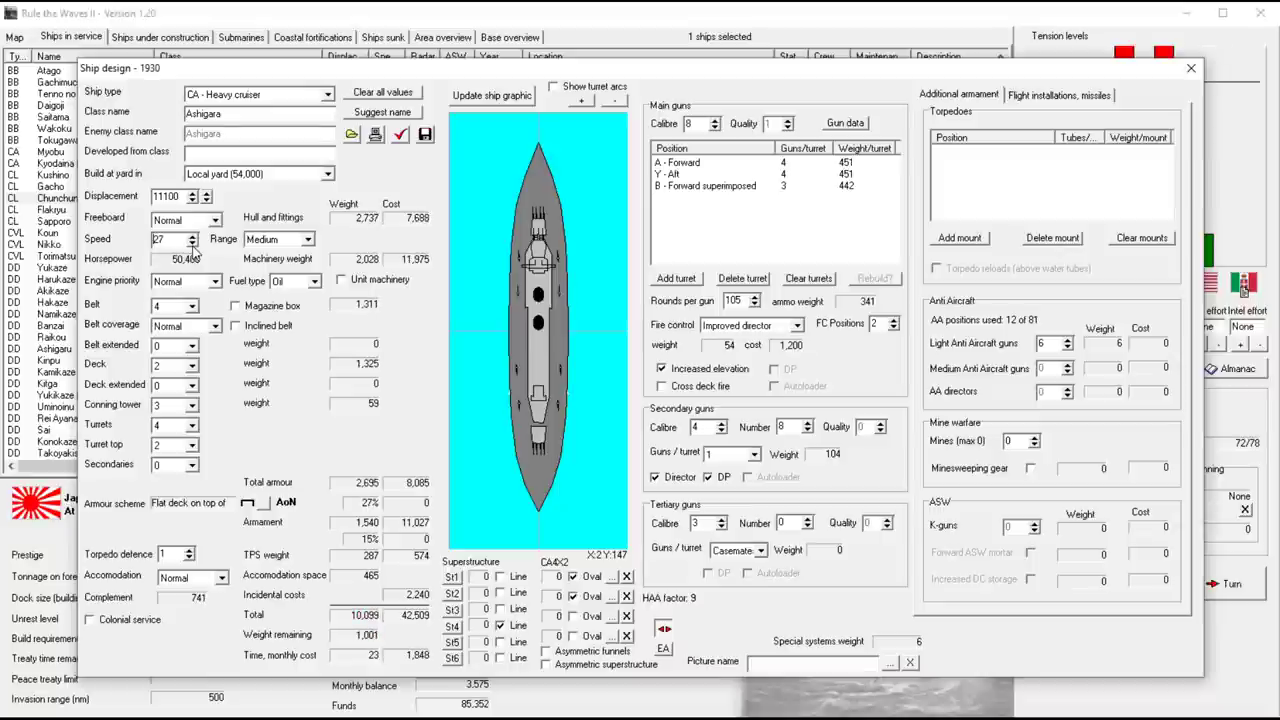
left_click(190, 236)
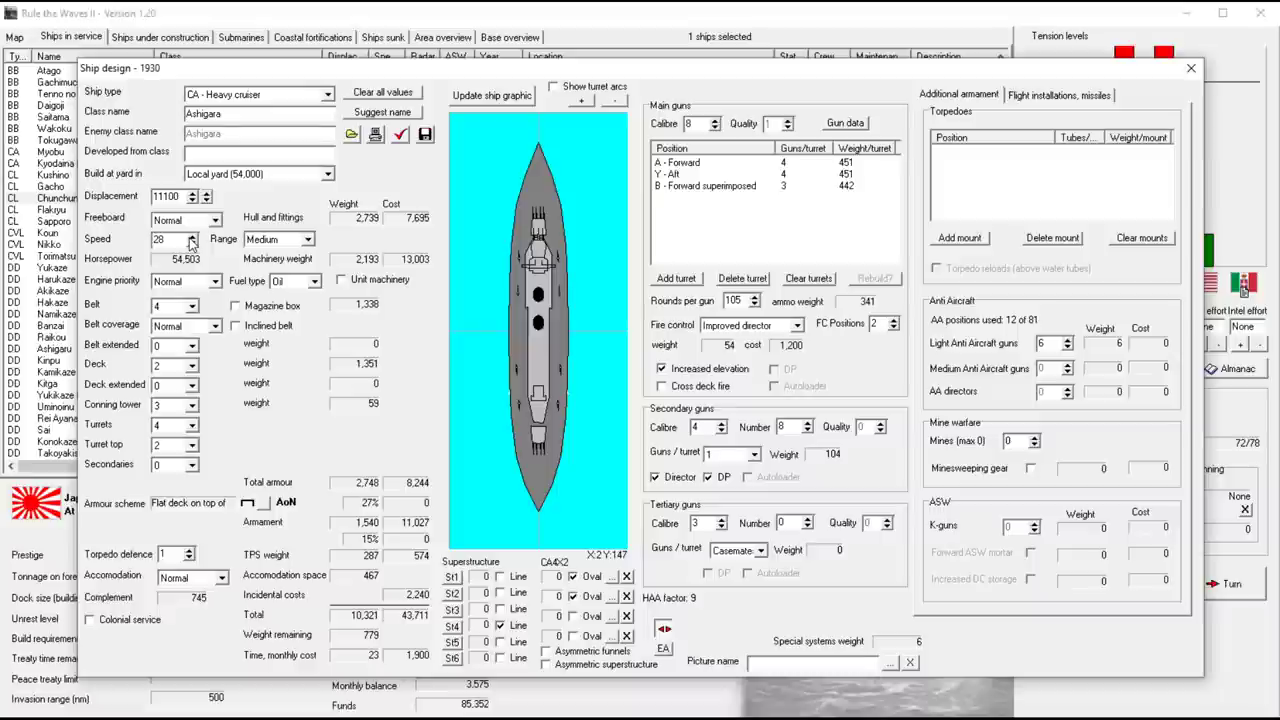
left_click(192, 236)
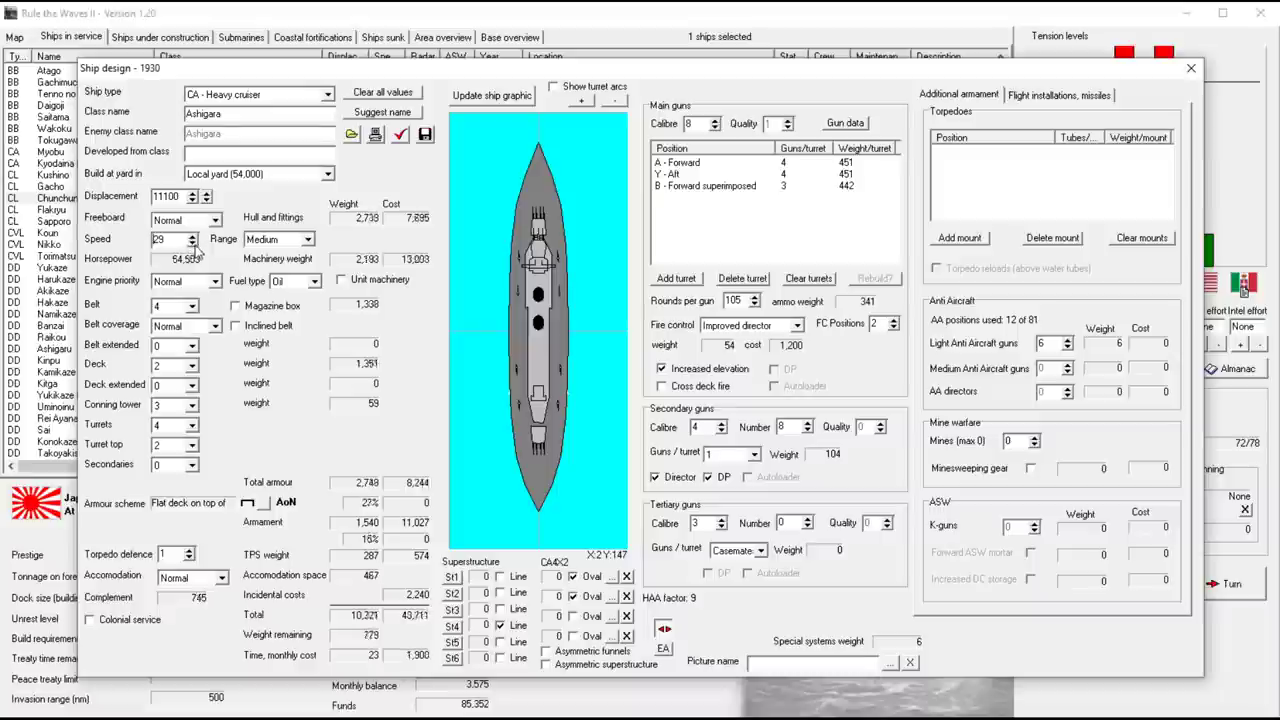
left_click(192, 242)
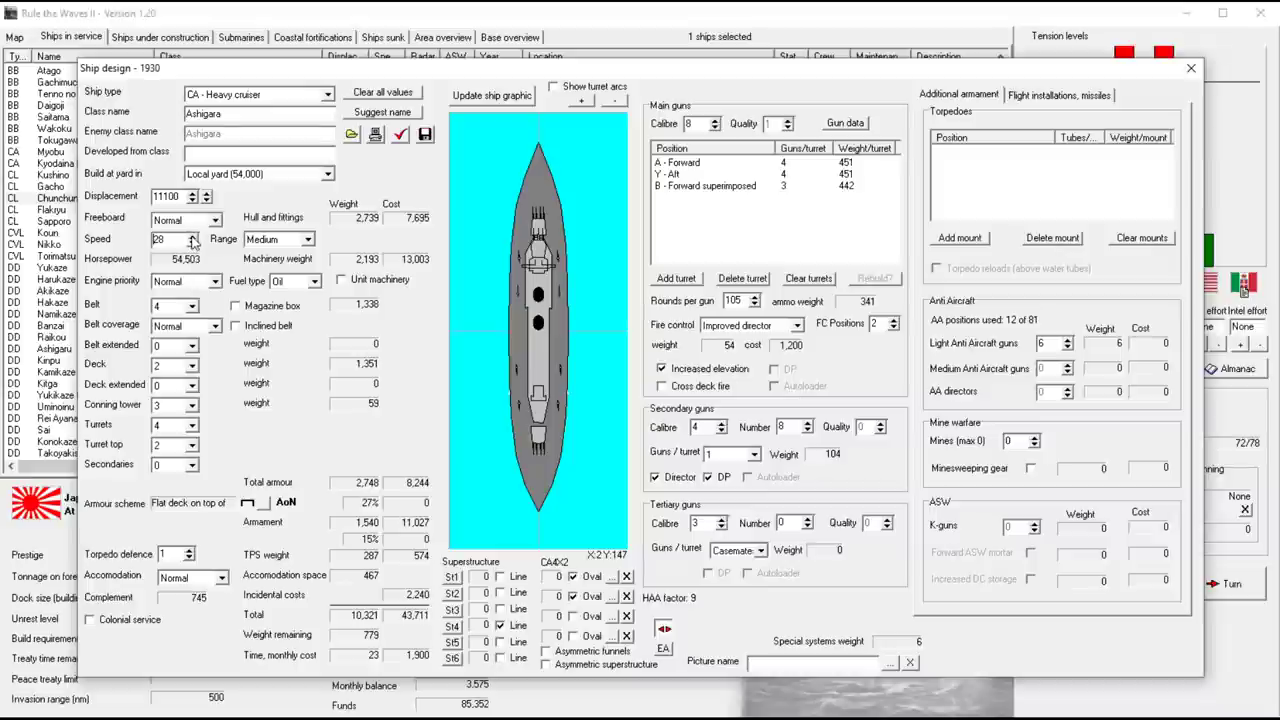
left_click(192, 236)
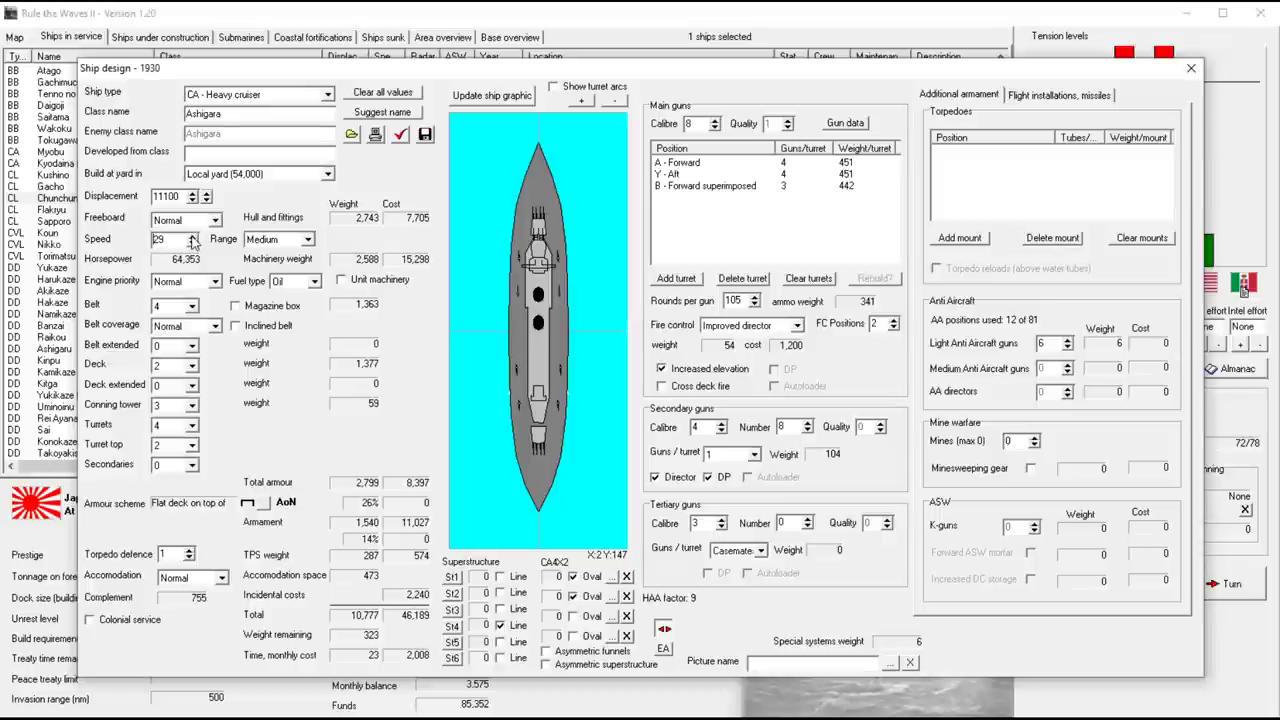
left_click(192, 236)
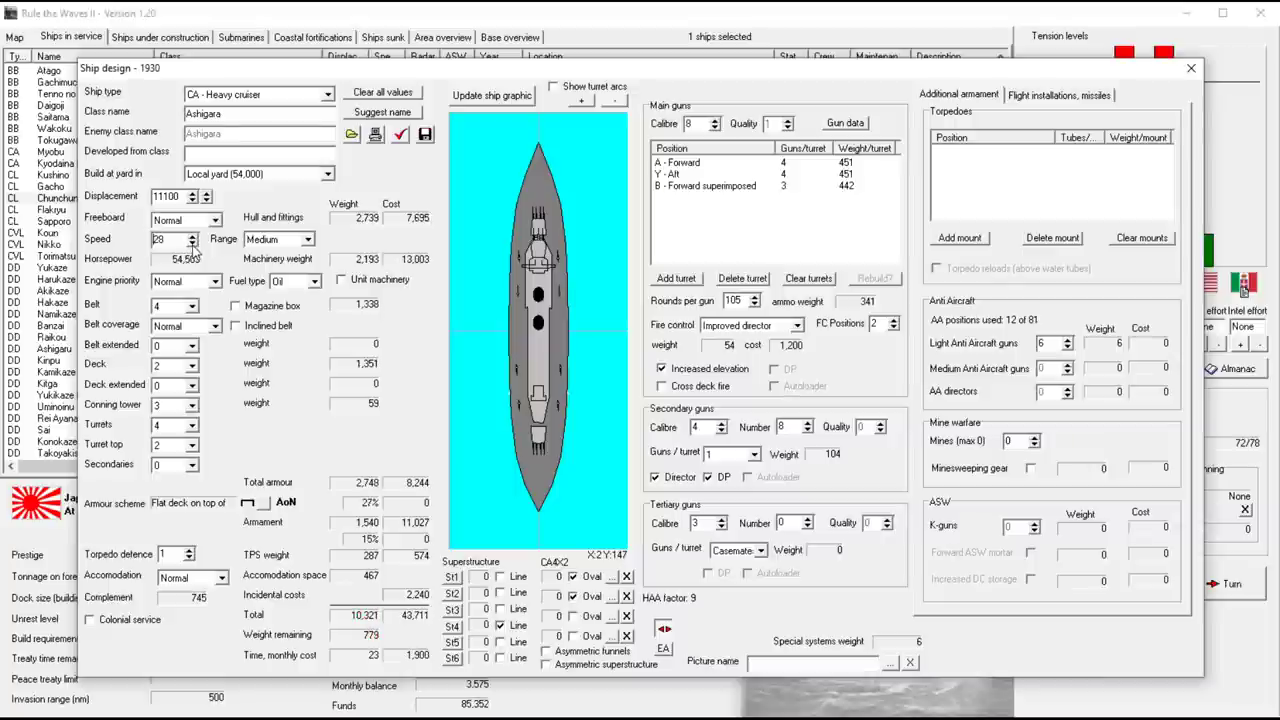
left_click(192, 234)
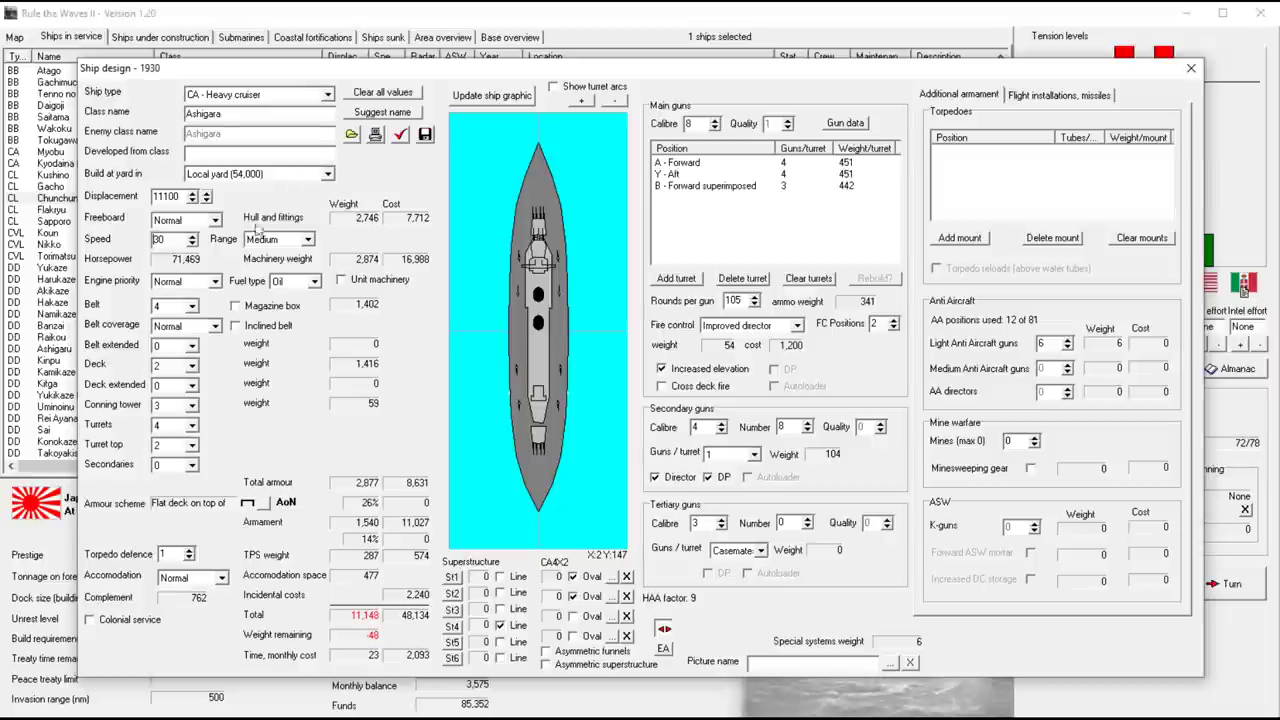
left_click(210, 280)
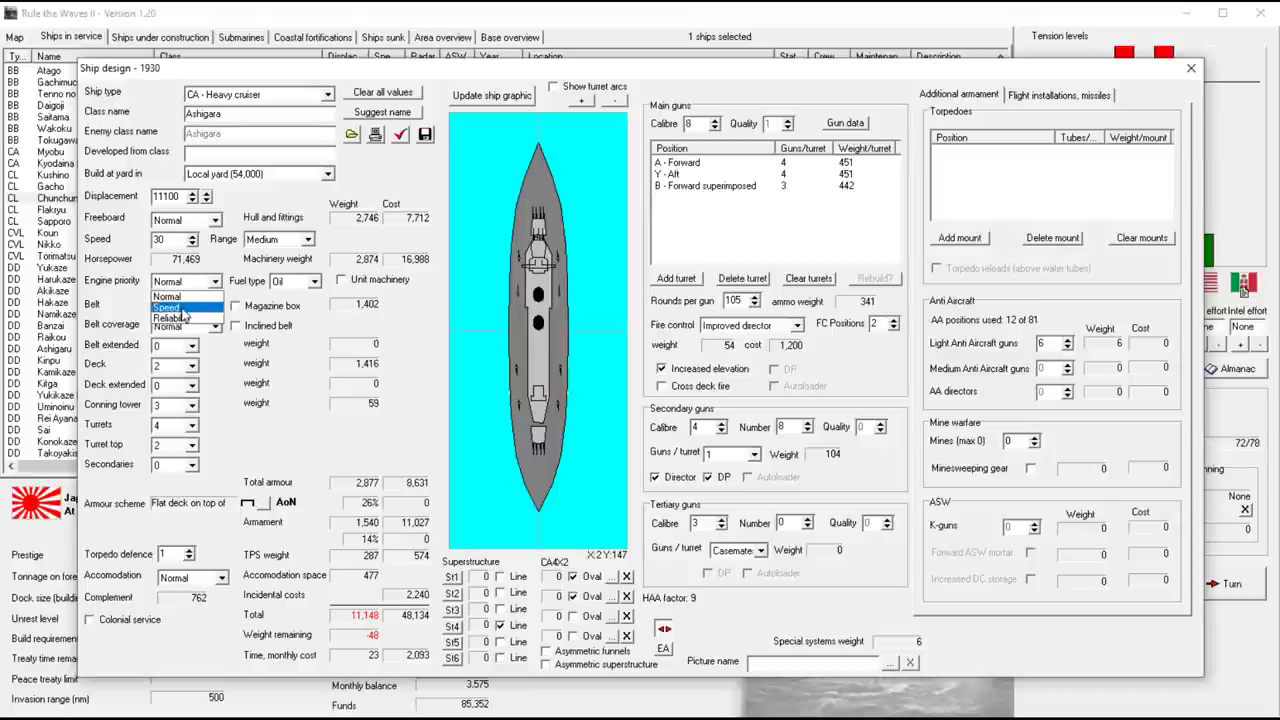
left_click(166, 308)
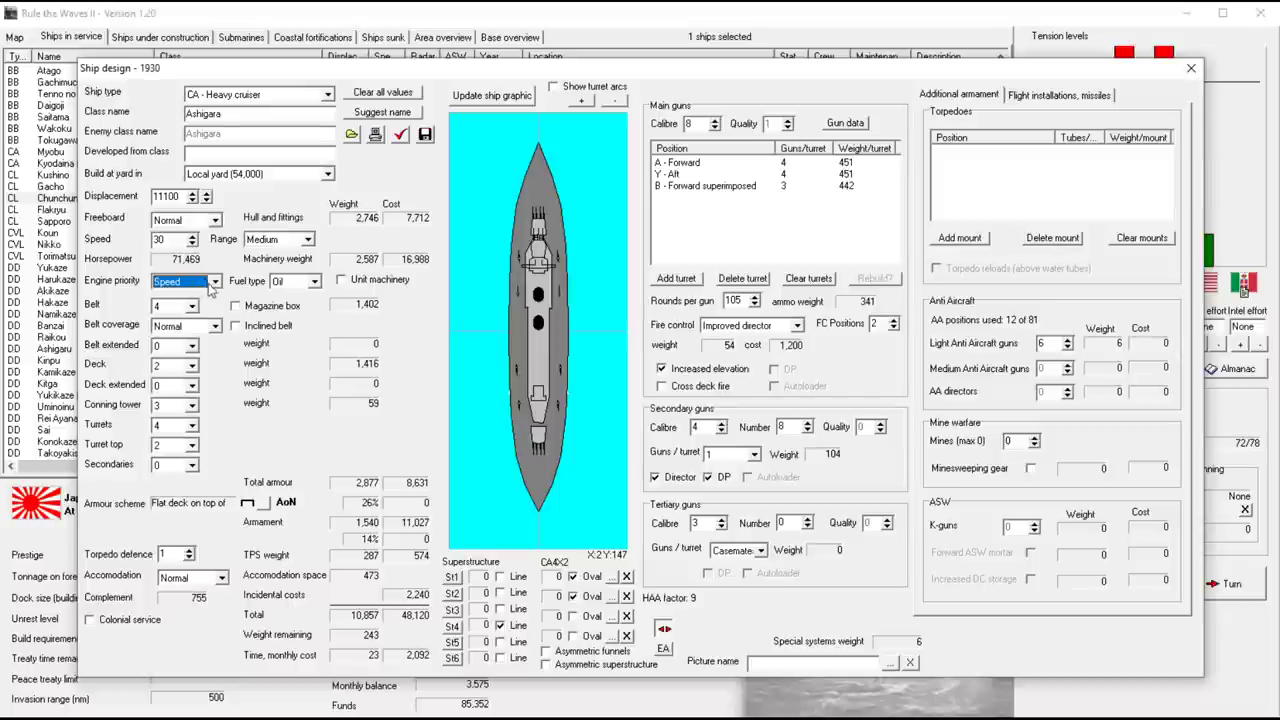
left_click(212, 280)
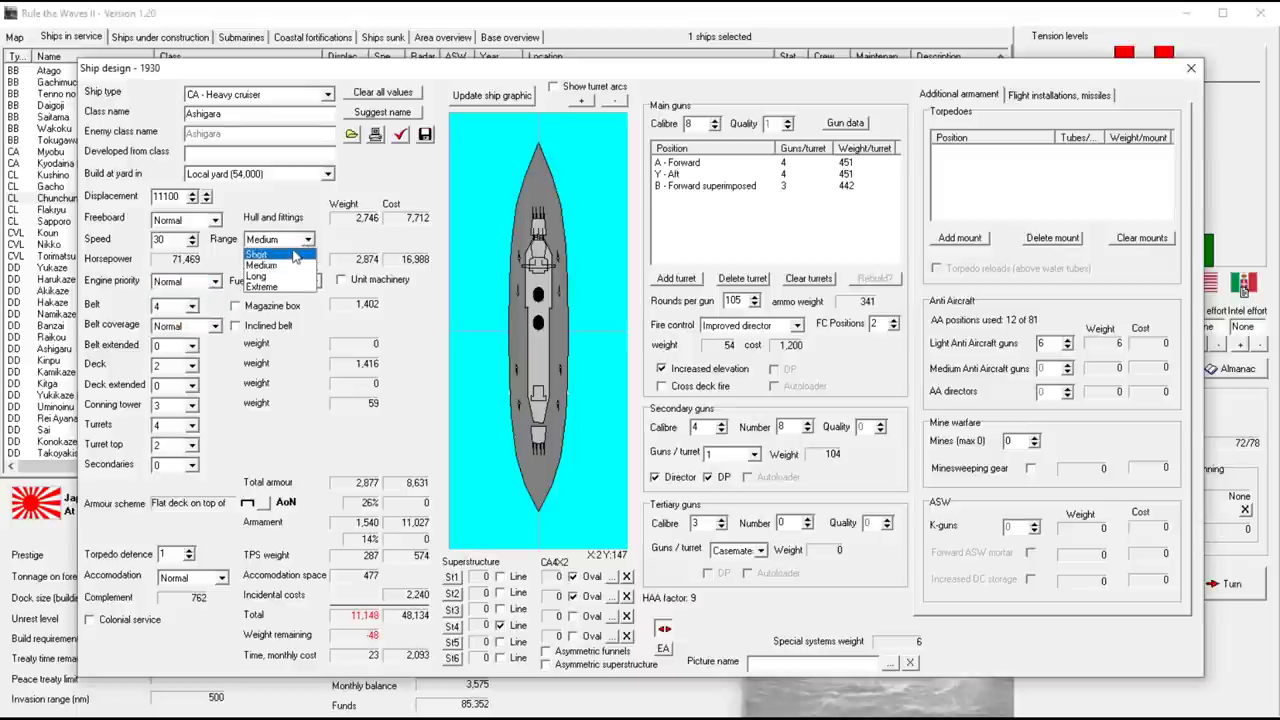
left_click(260, 264)
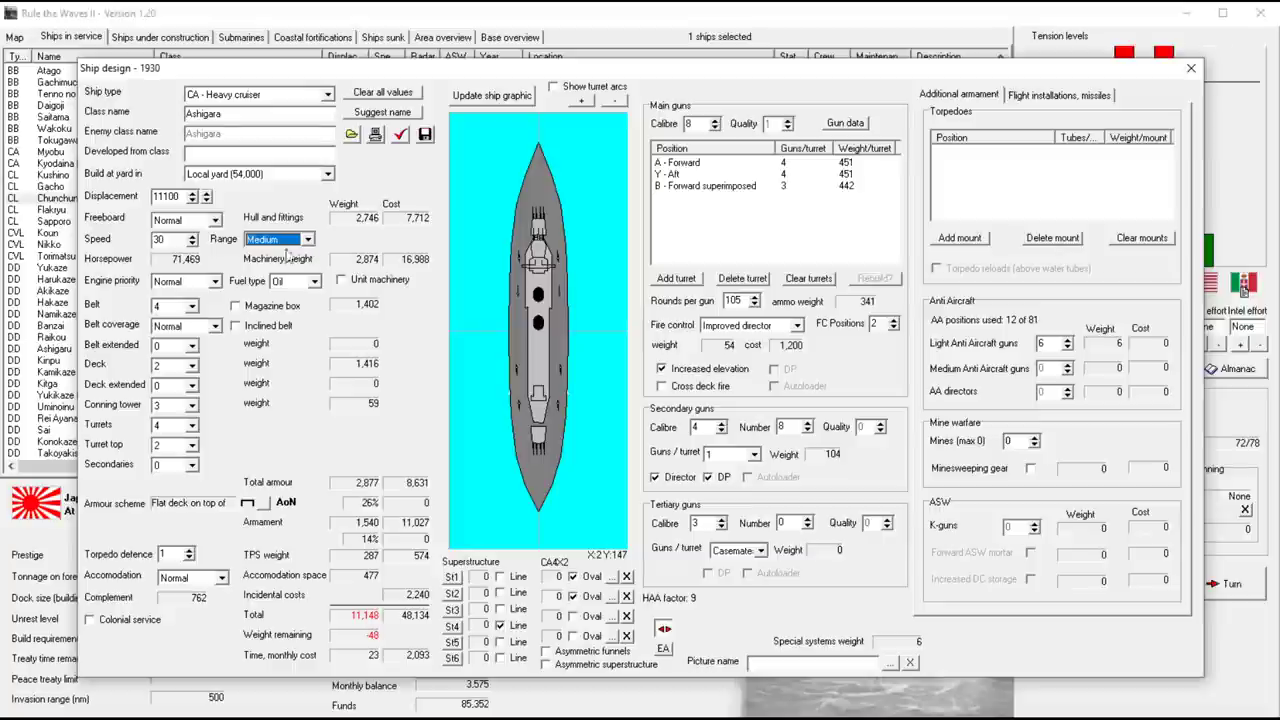
mouse_move(236, 312)
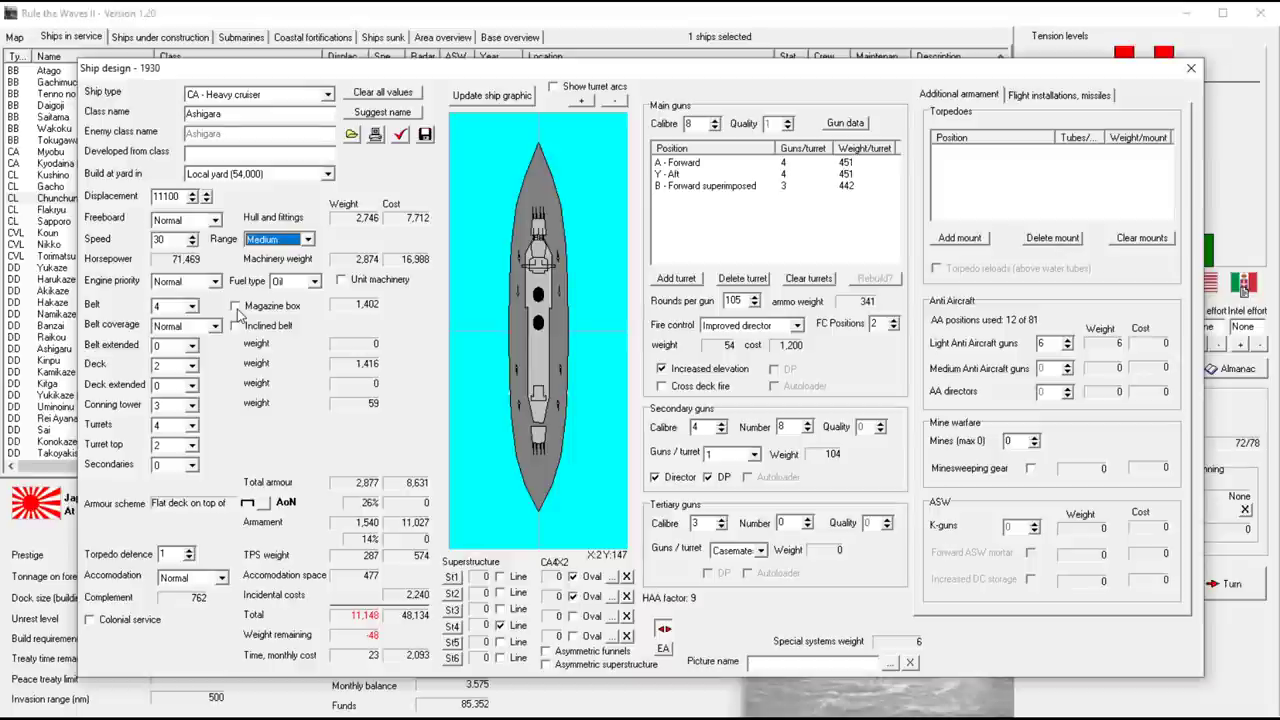
Add a magazine box, set belt armour to 5 and deck armour to 2.5
left_click(236, 304)
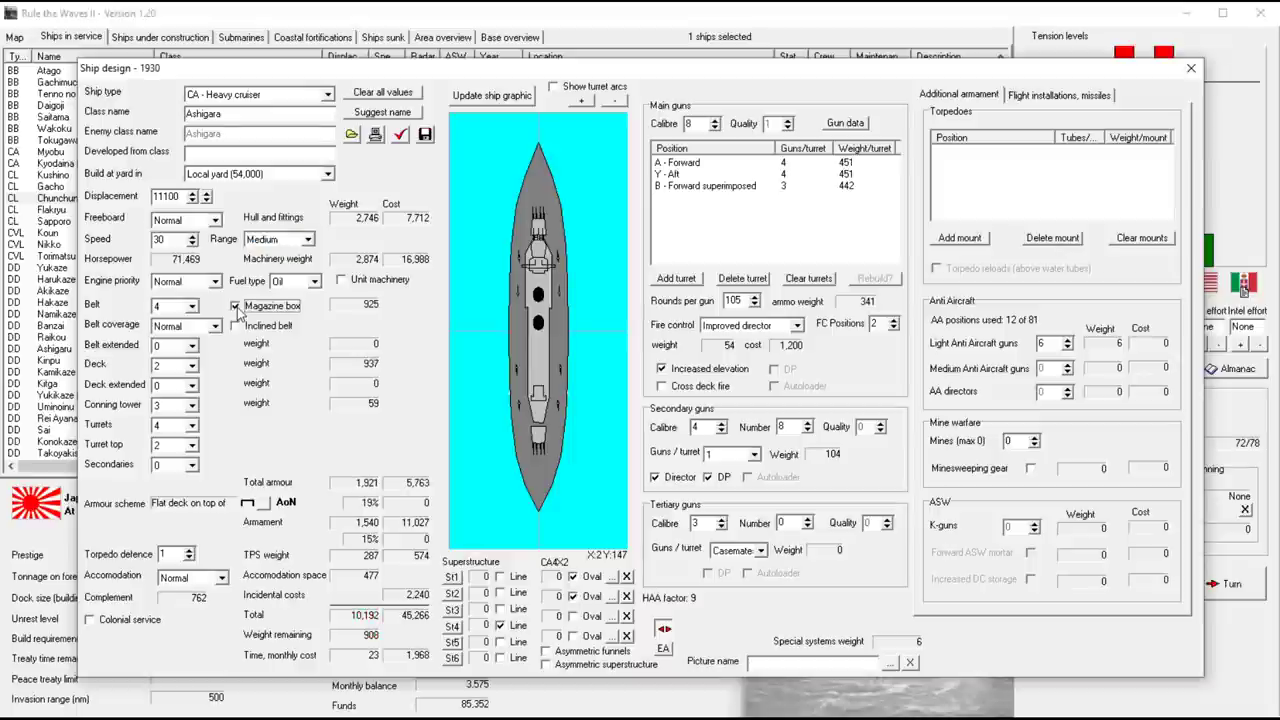
mouse_move(236, 306)
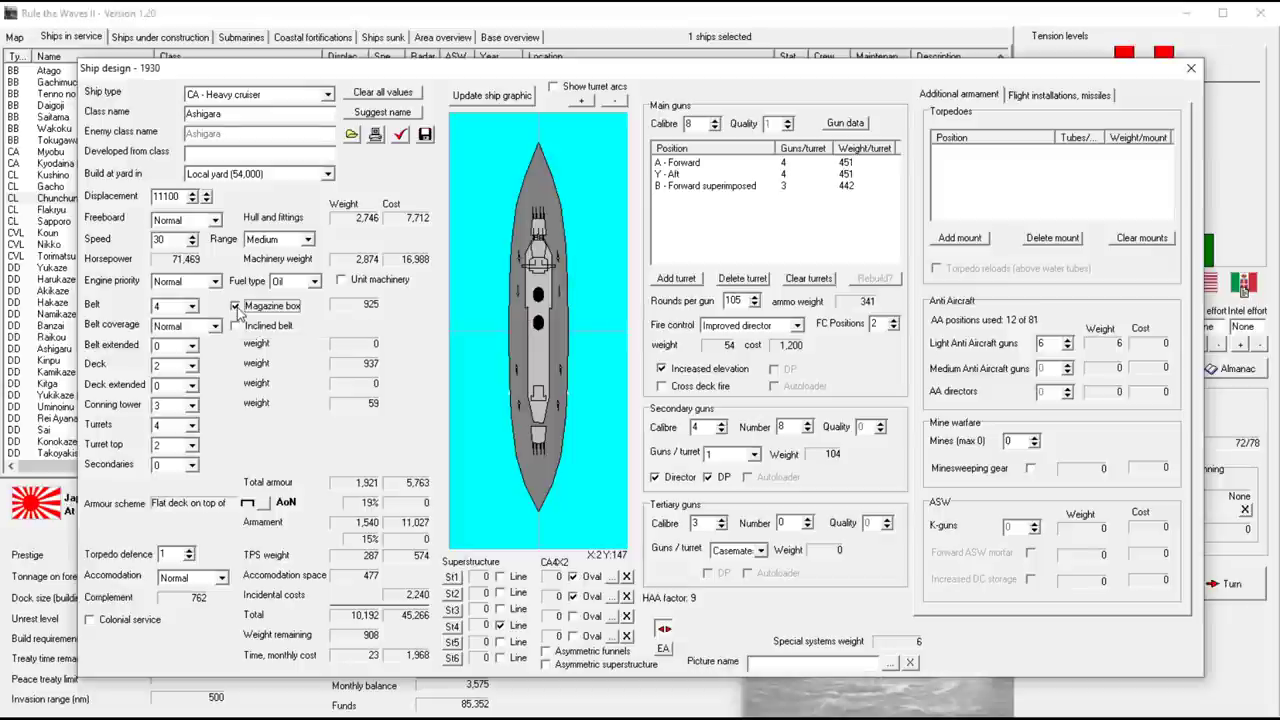
mouse_move(178, 318)
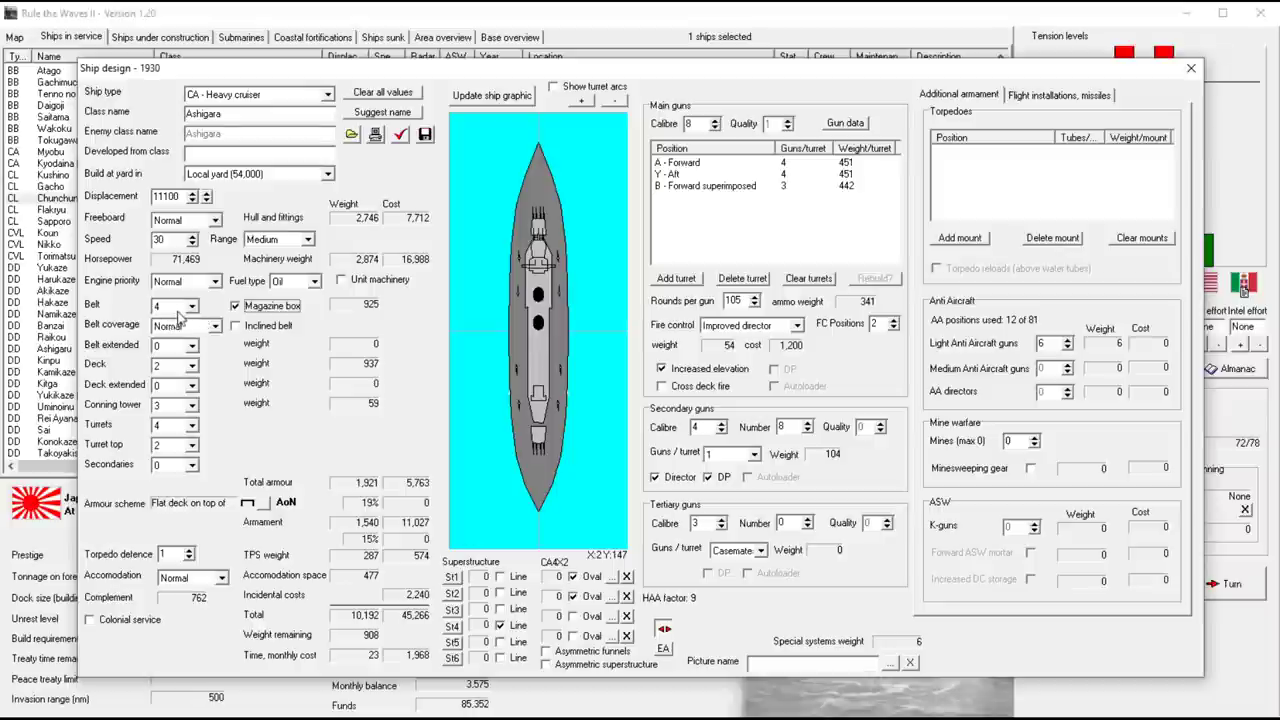
left_click(190, 304)
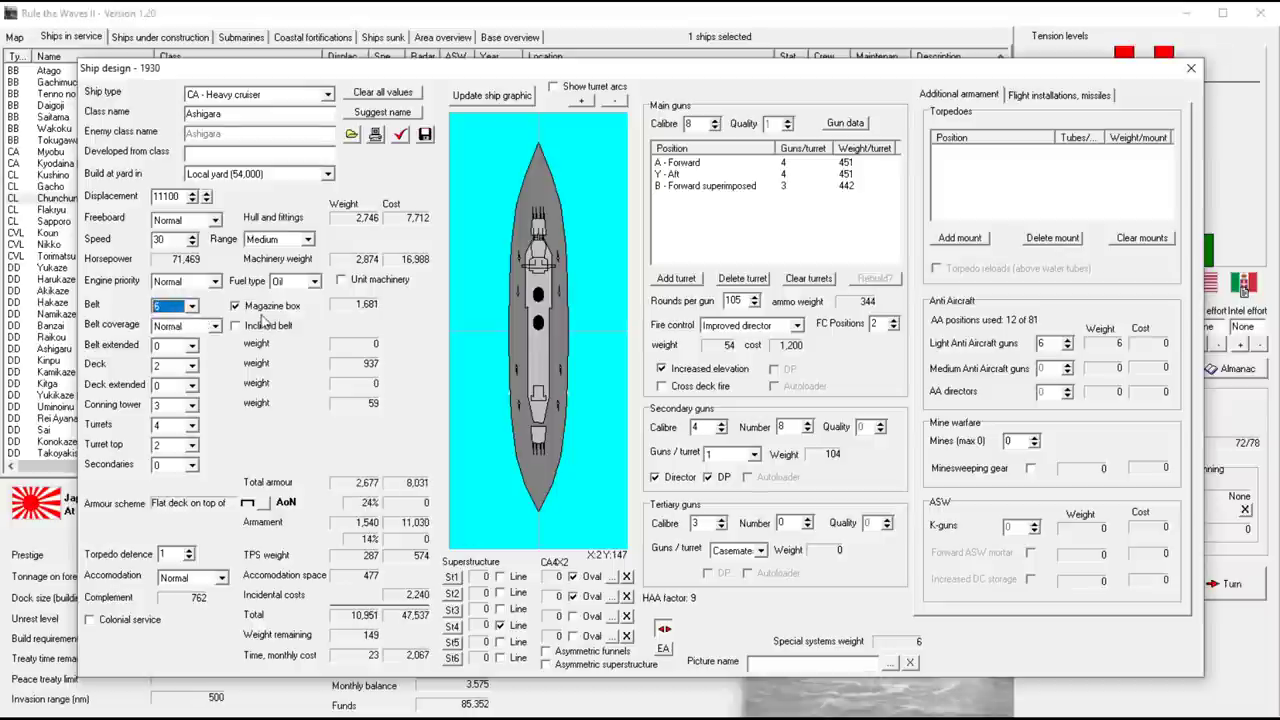
mouse_move(188, 372)
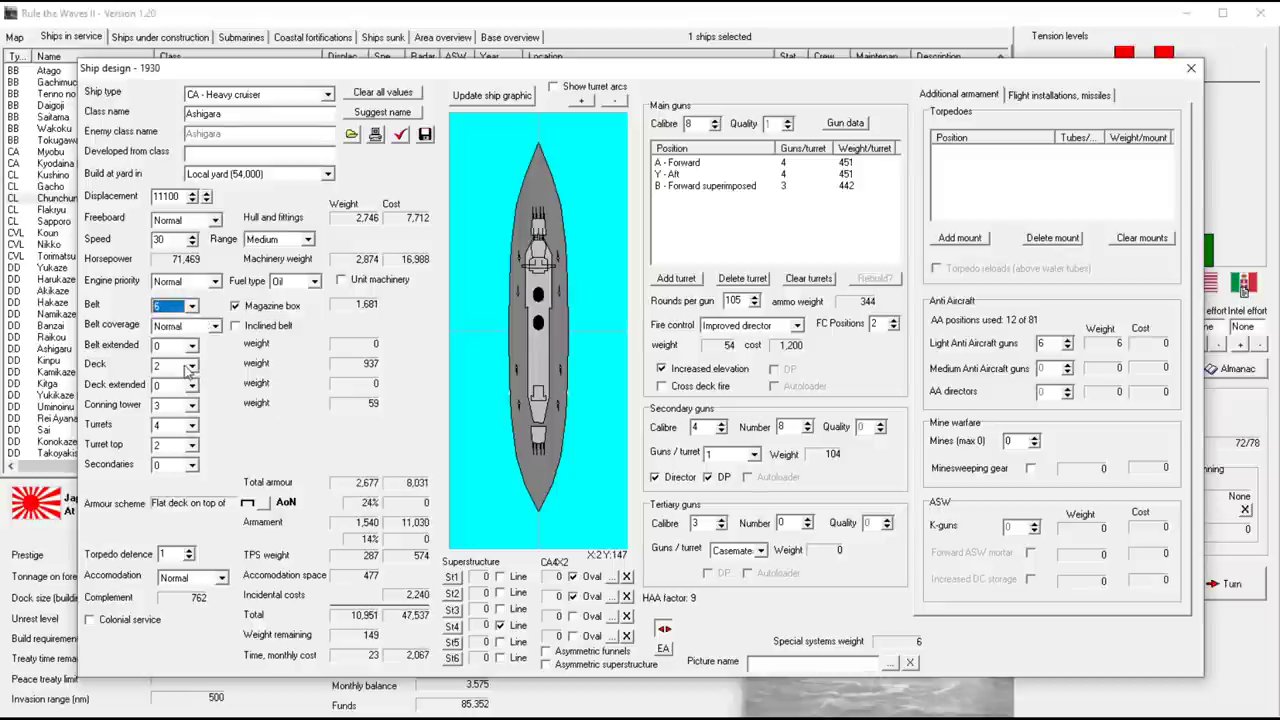
left_click(190, 360)
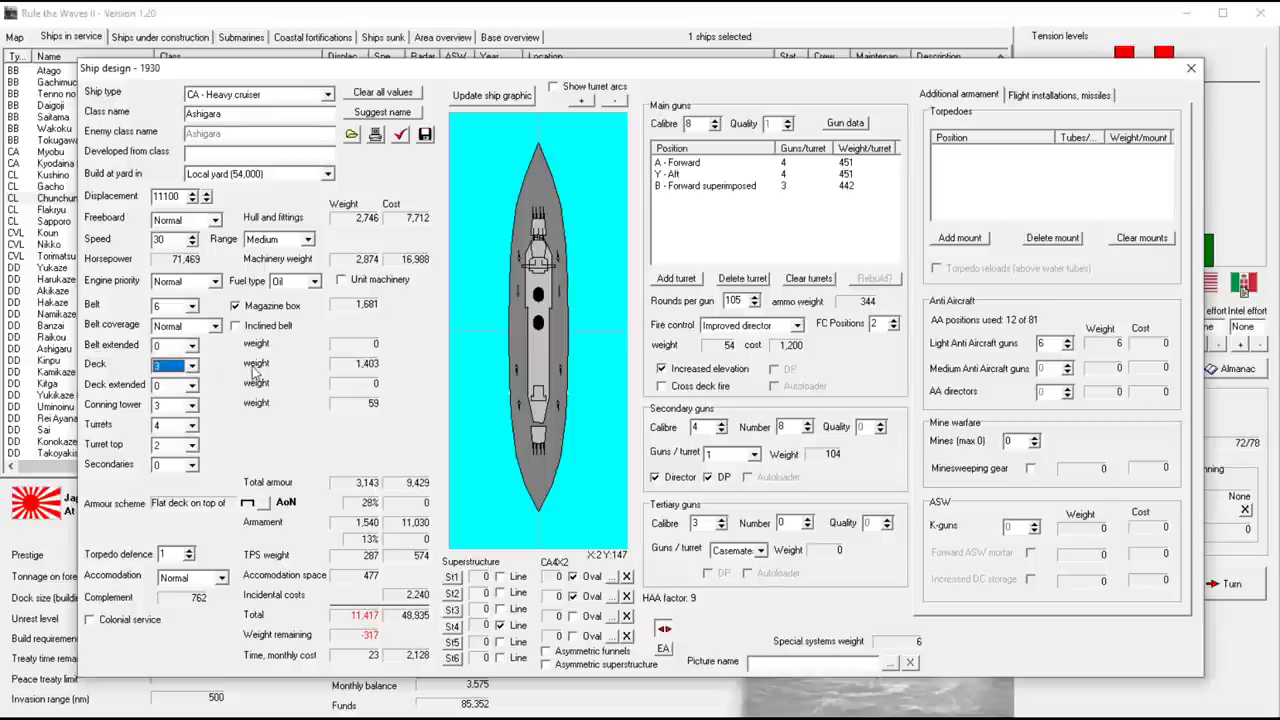
left_click(192, 360)
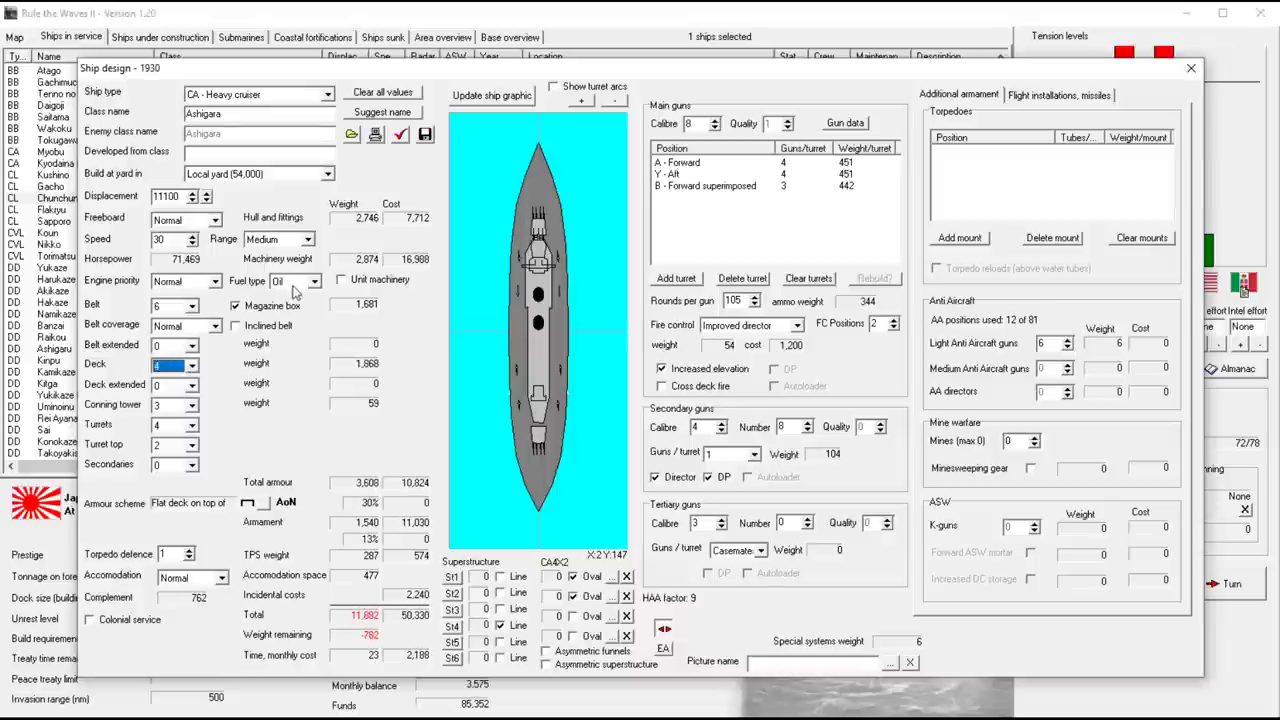
left_click(186, 360)
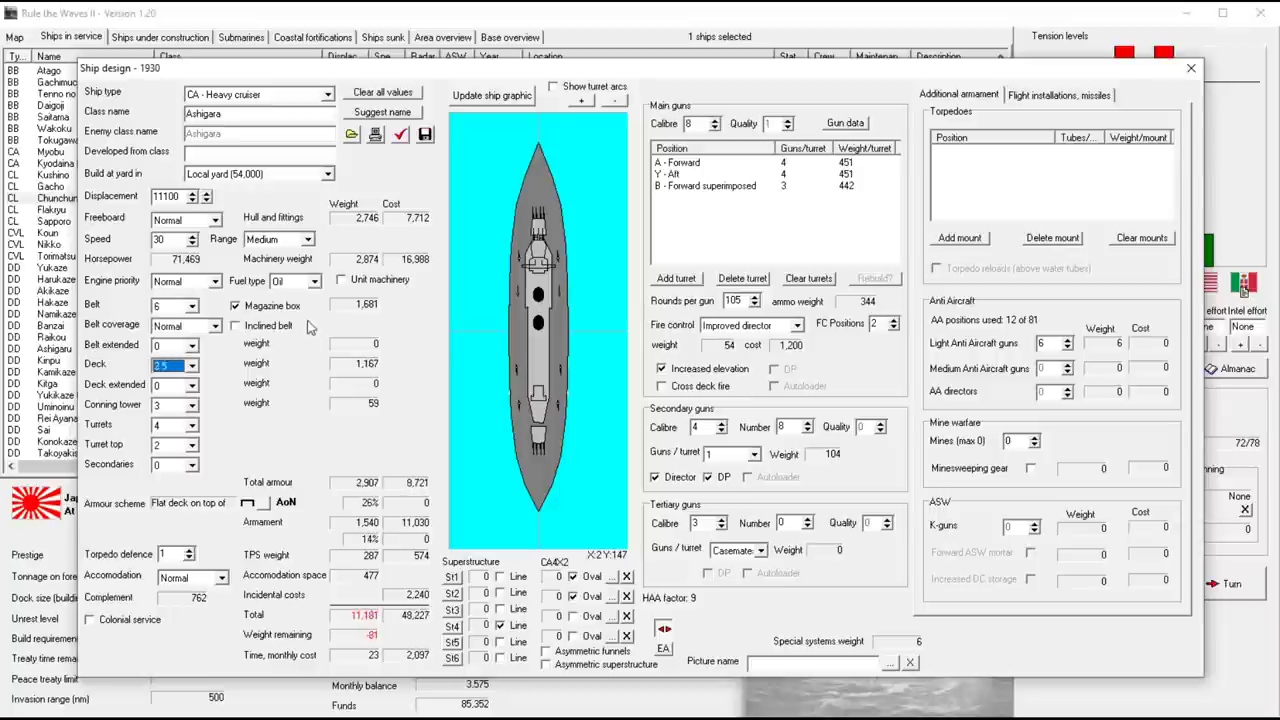
left_click(192, 364)
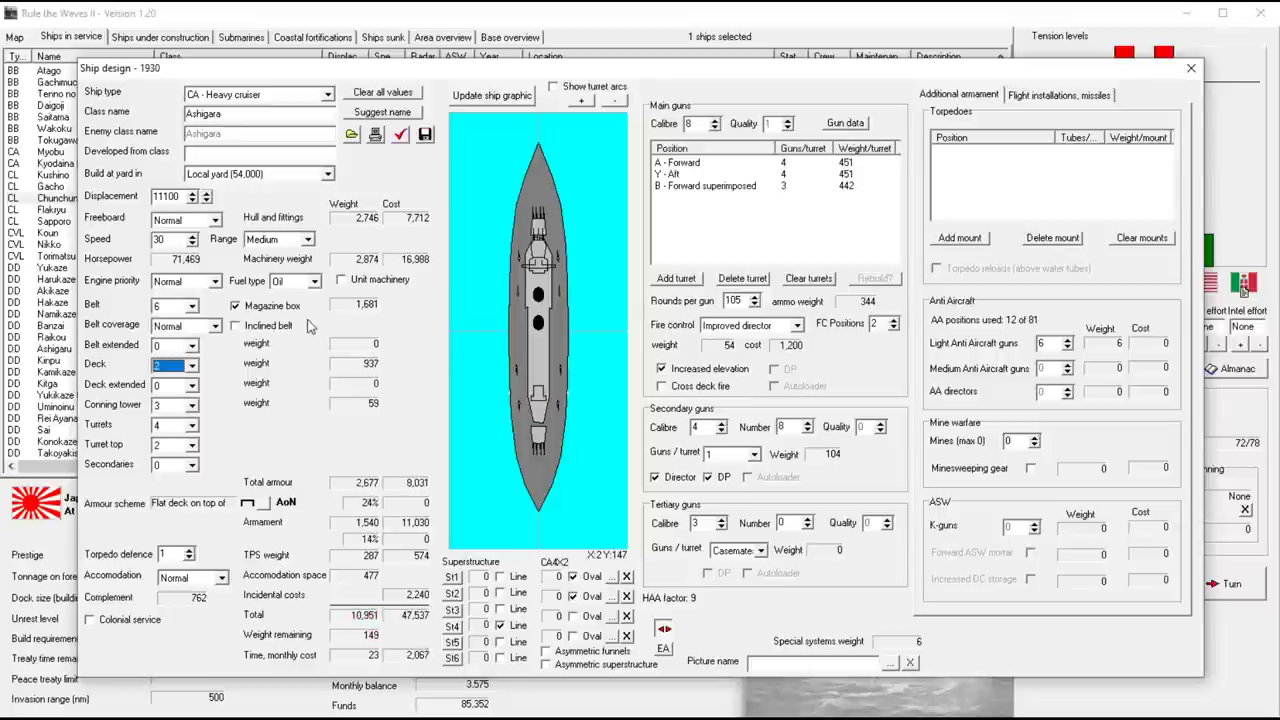
Set turret top armour to 2.5 and make the belt inclined, leaving weight near balance
left_click(192, 444)
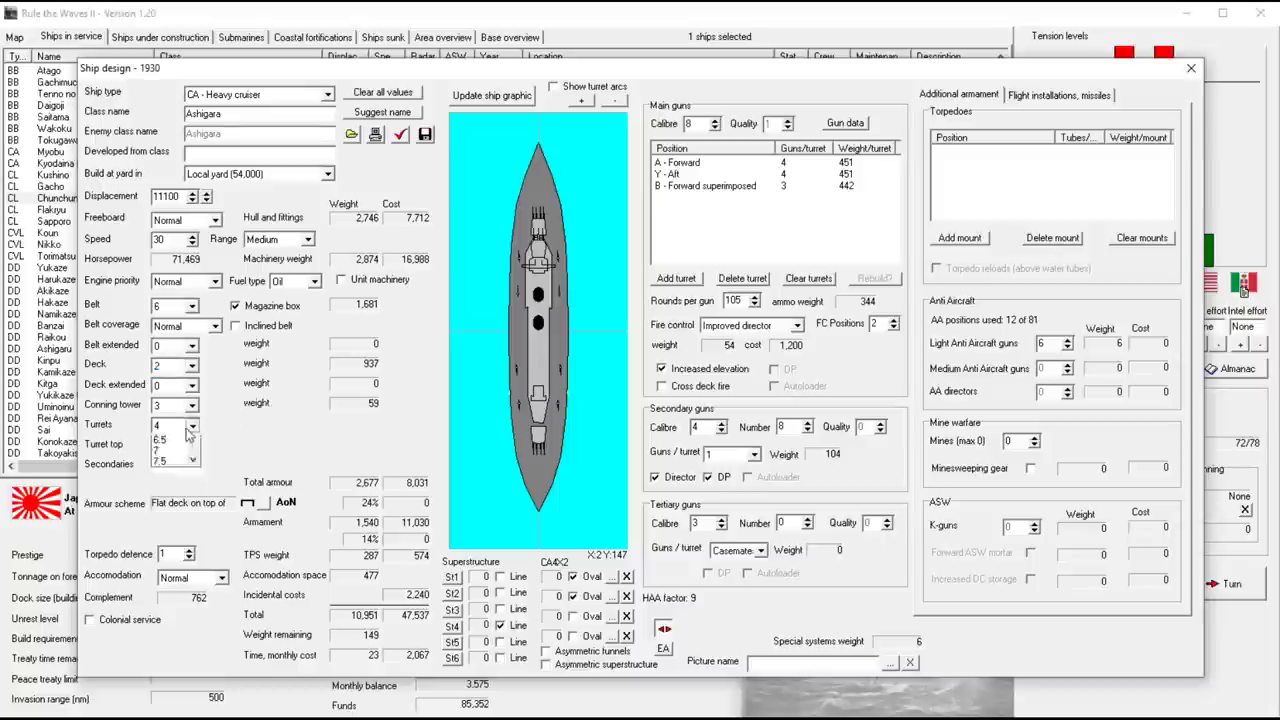
left_click(170, 424)
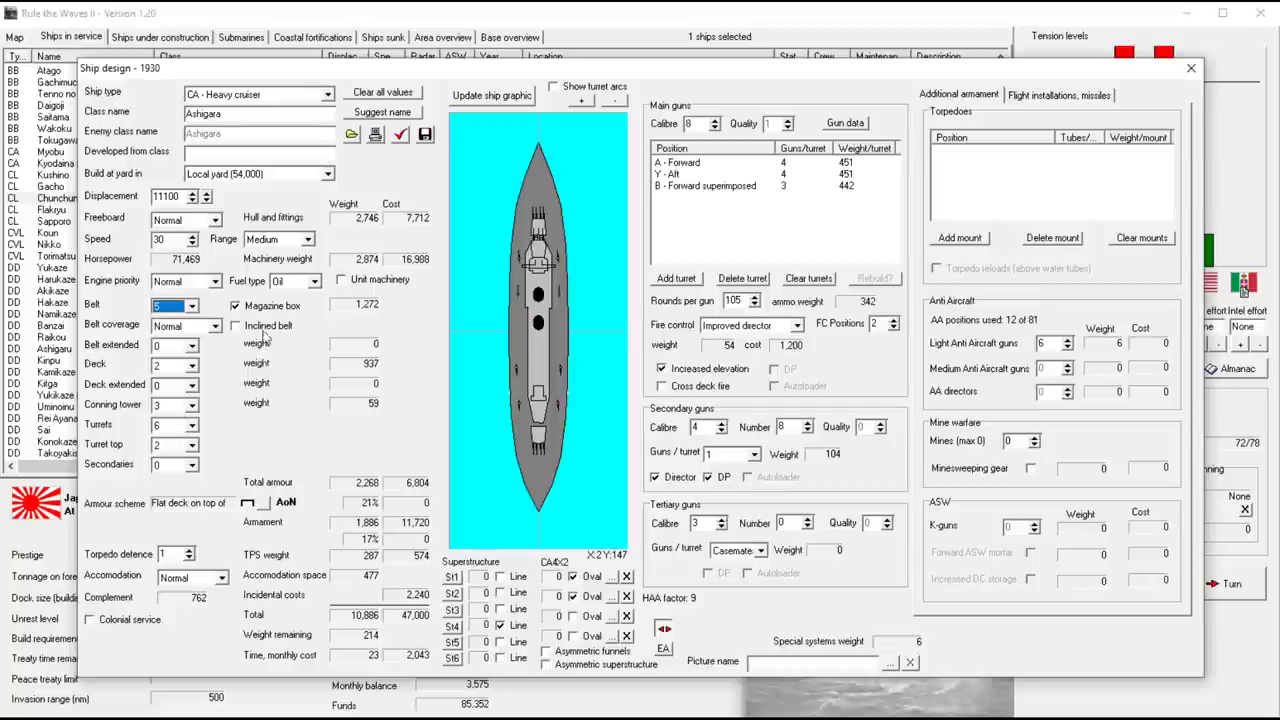
left_click(236, 326)
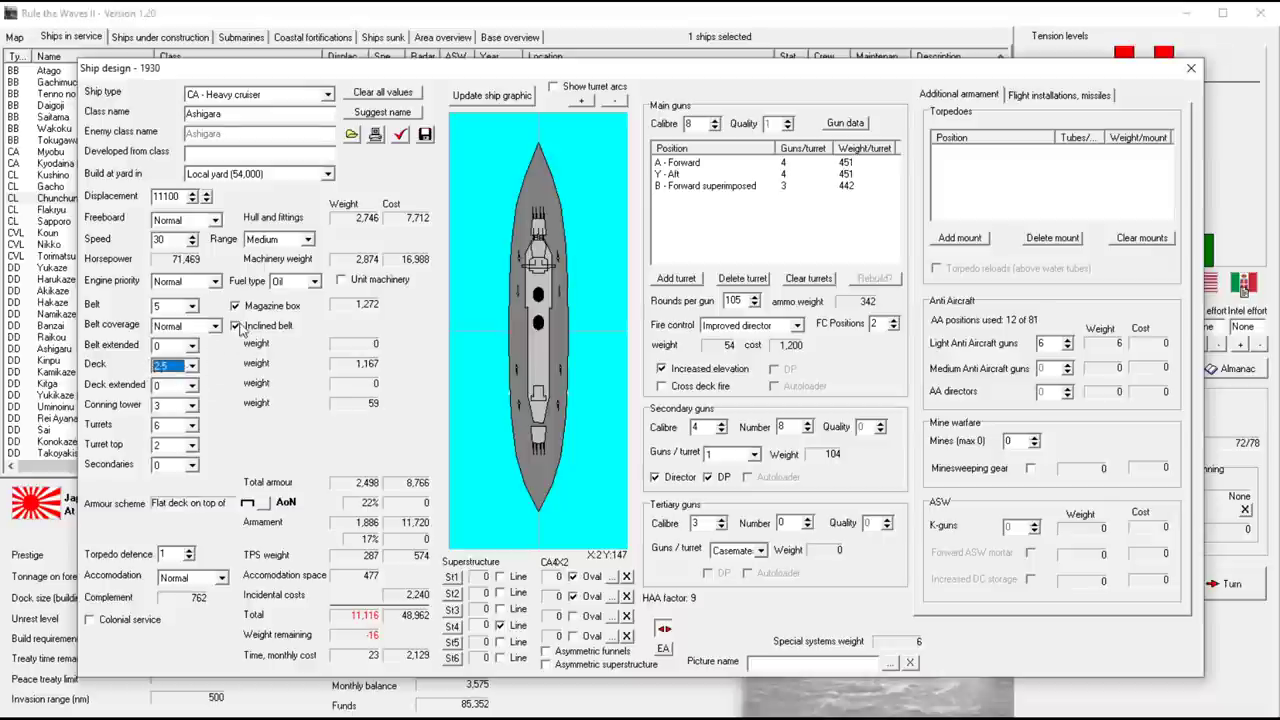
mouse_move(240, 310)
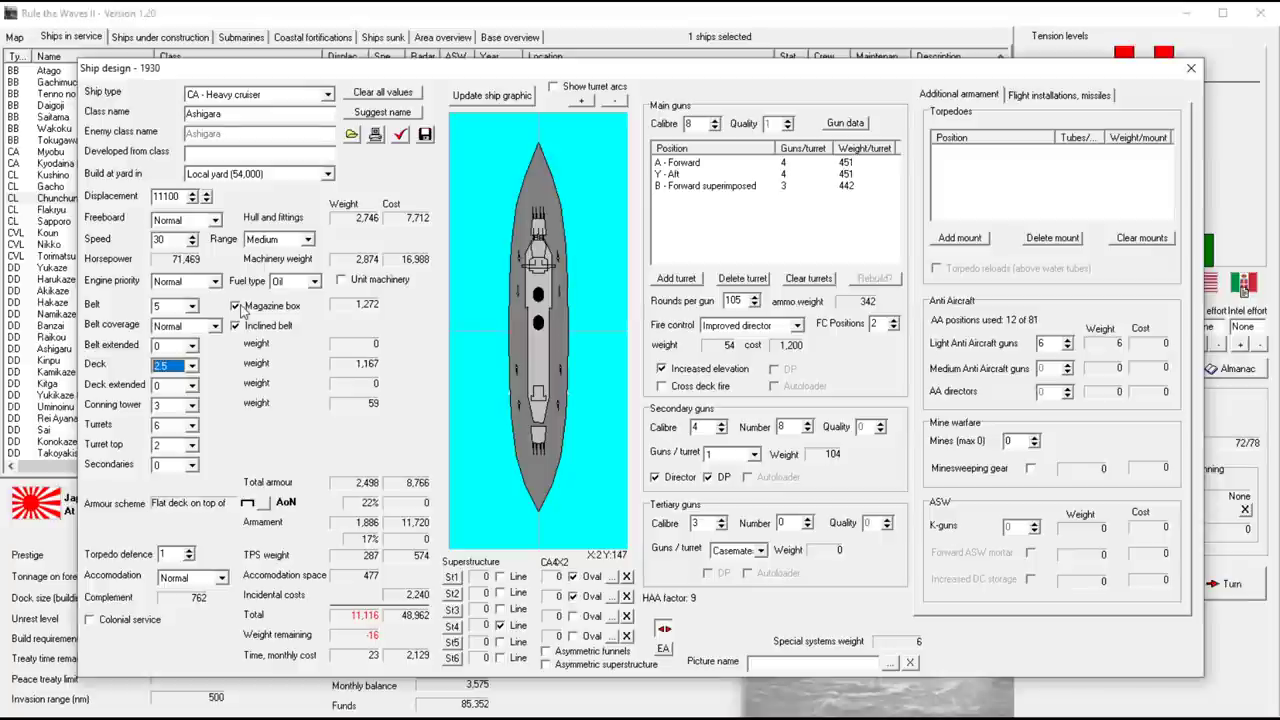
mouse_move(180, 414)
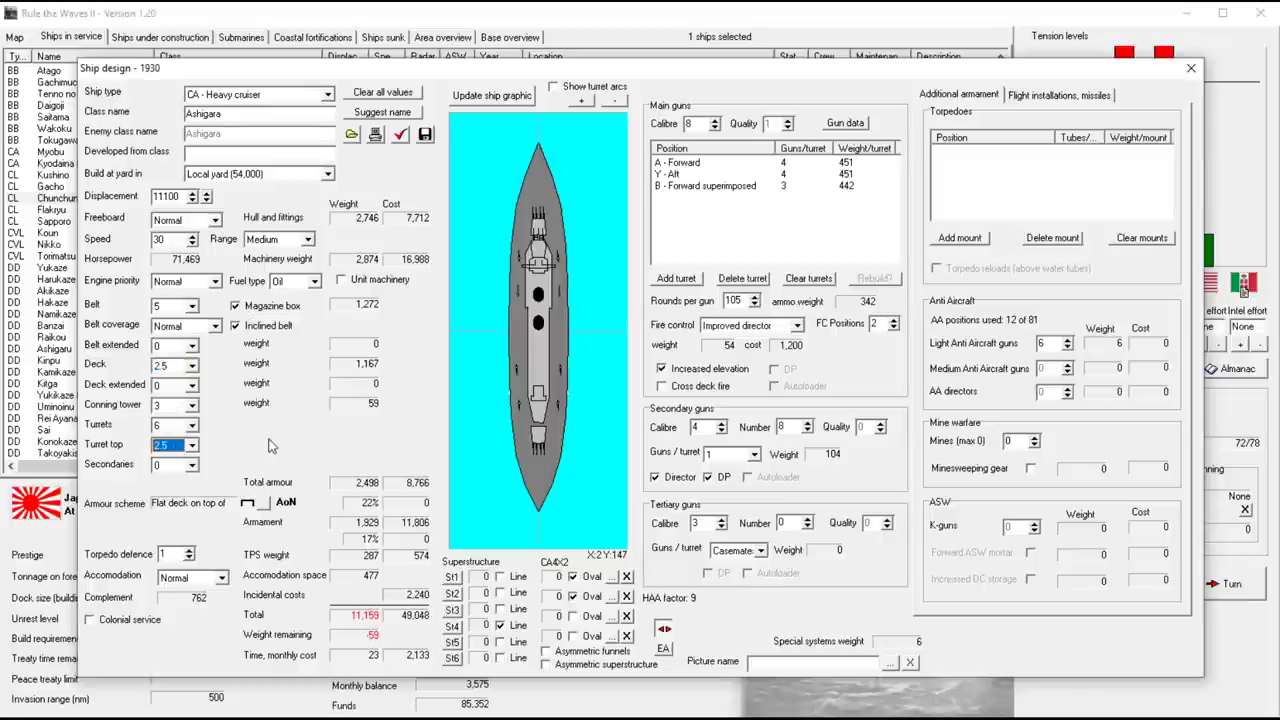
mouse_move(288, 444)
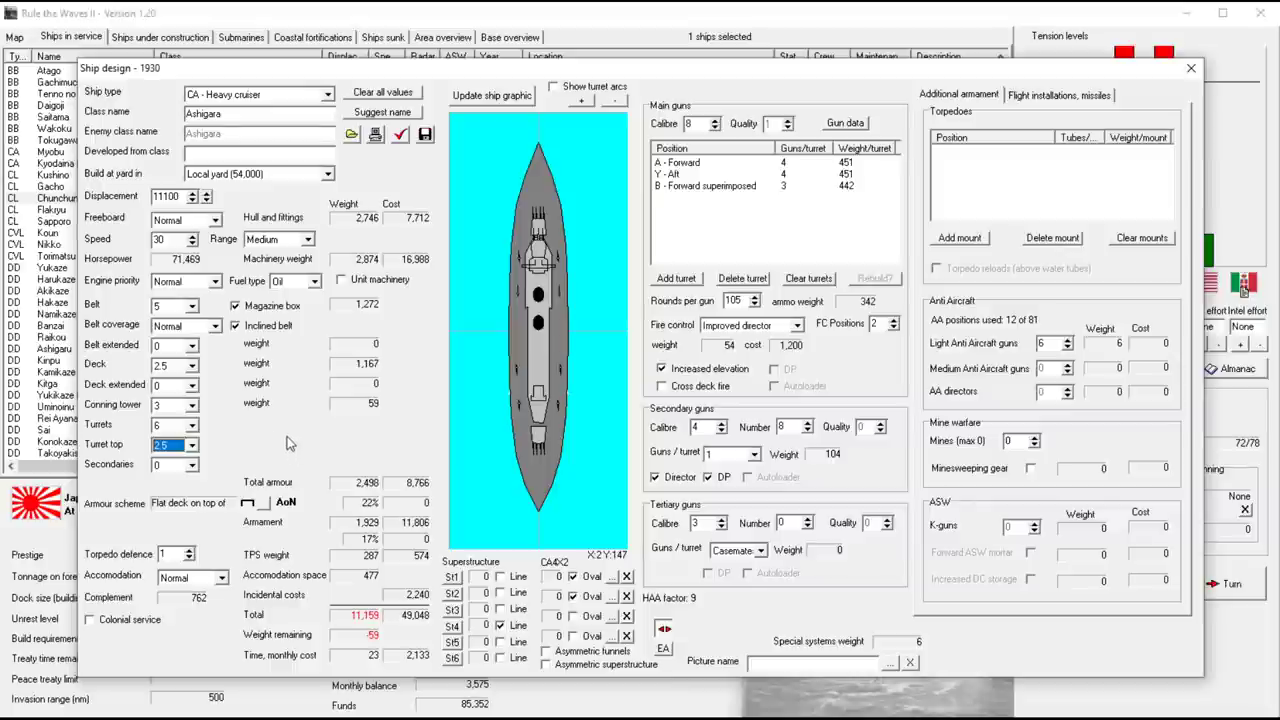
mouse_move(228, 464)
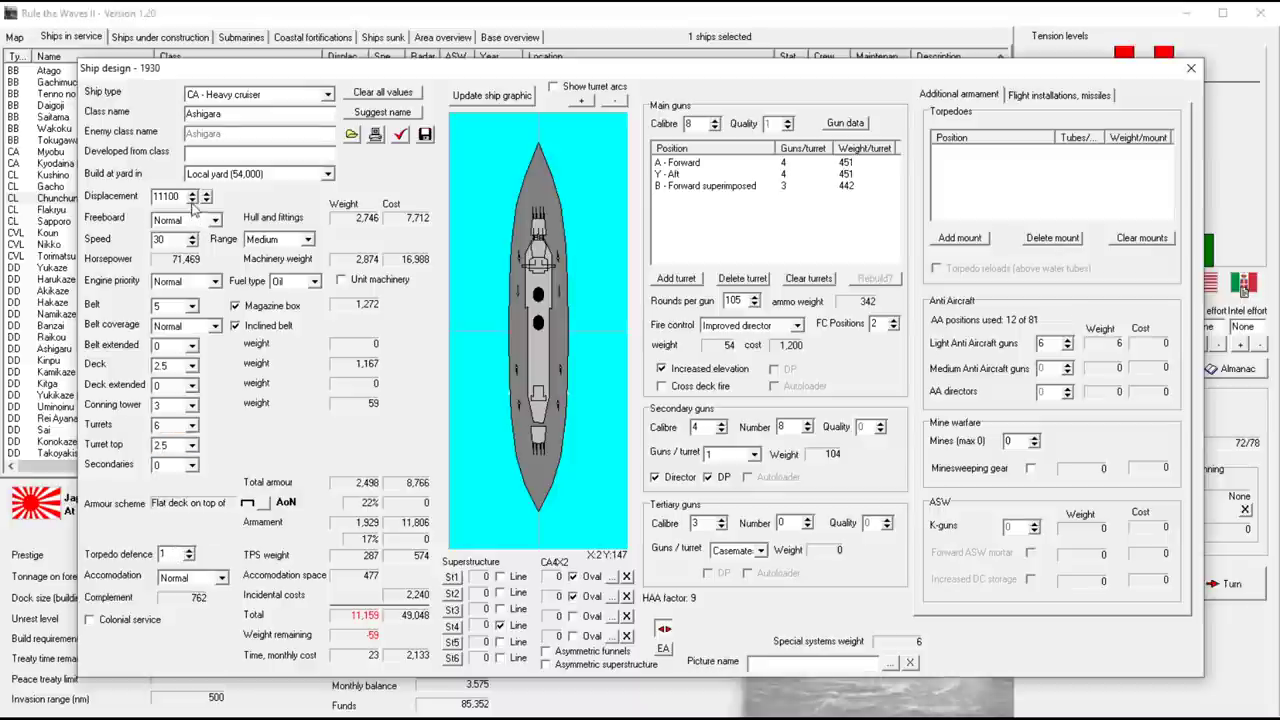
Raise the displacement and main gun rounds, then review the design report
left_click(208, 192)
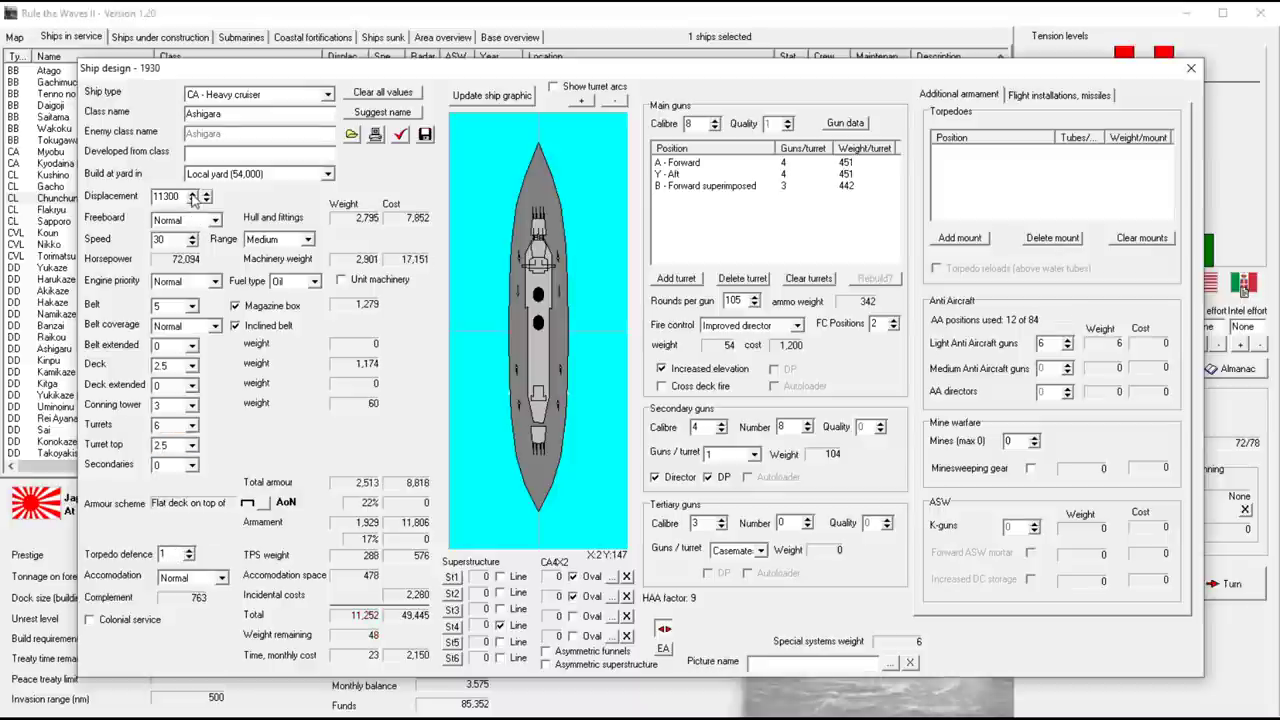
left_click(204, 192)
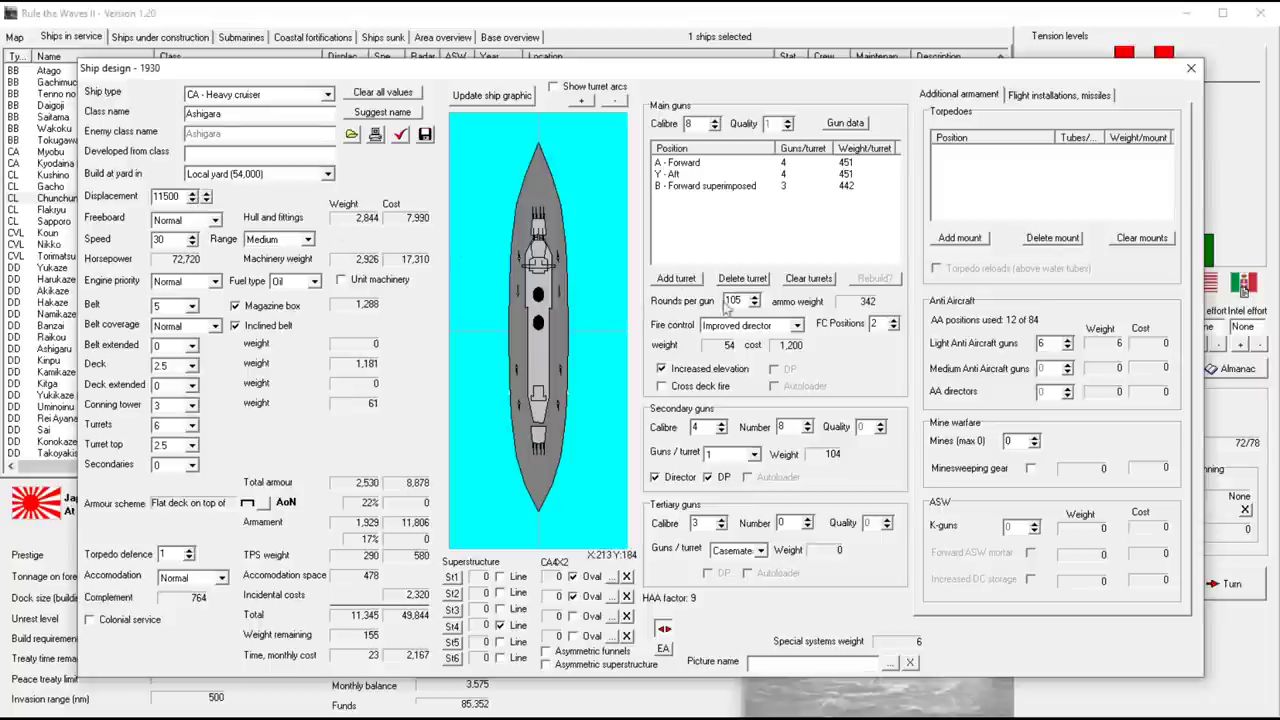
left_click(756, 296)
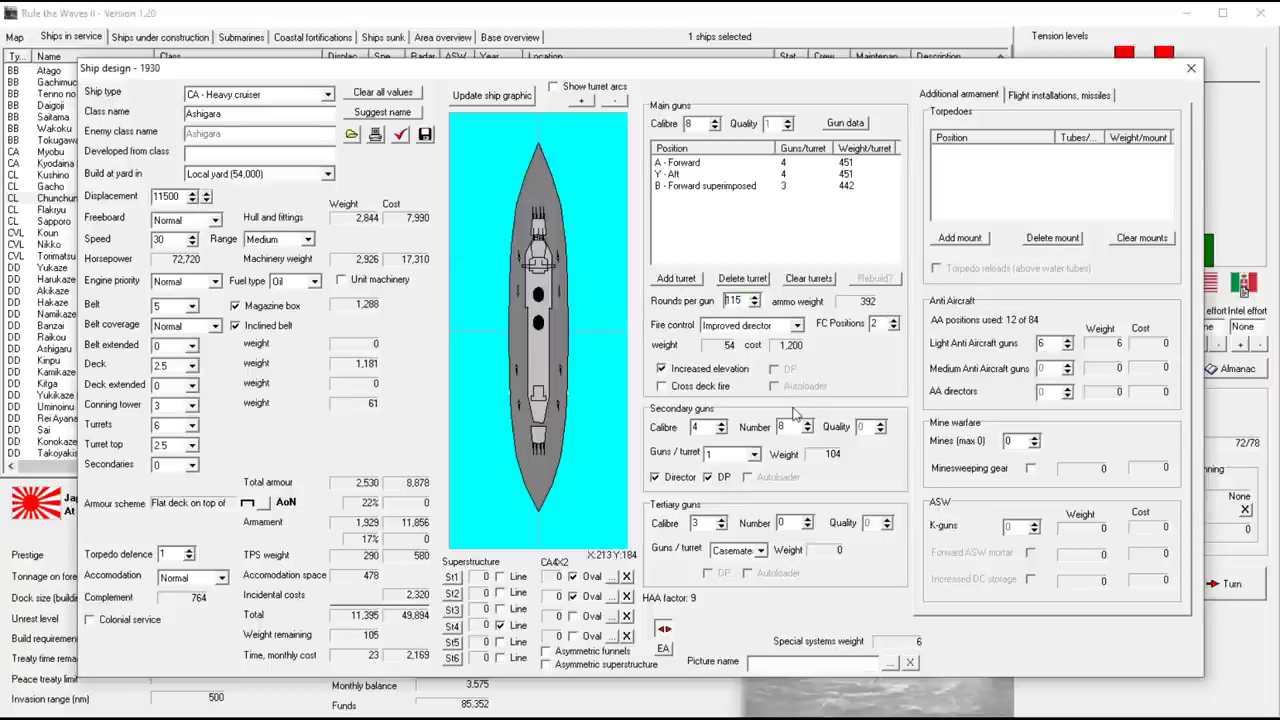
left_click(736, 296)
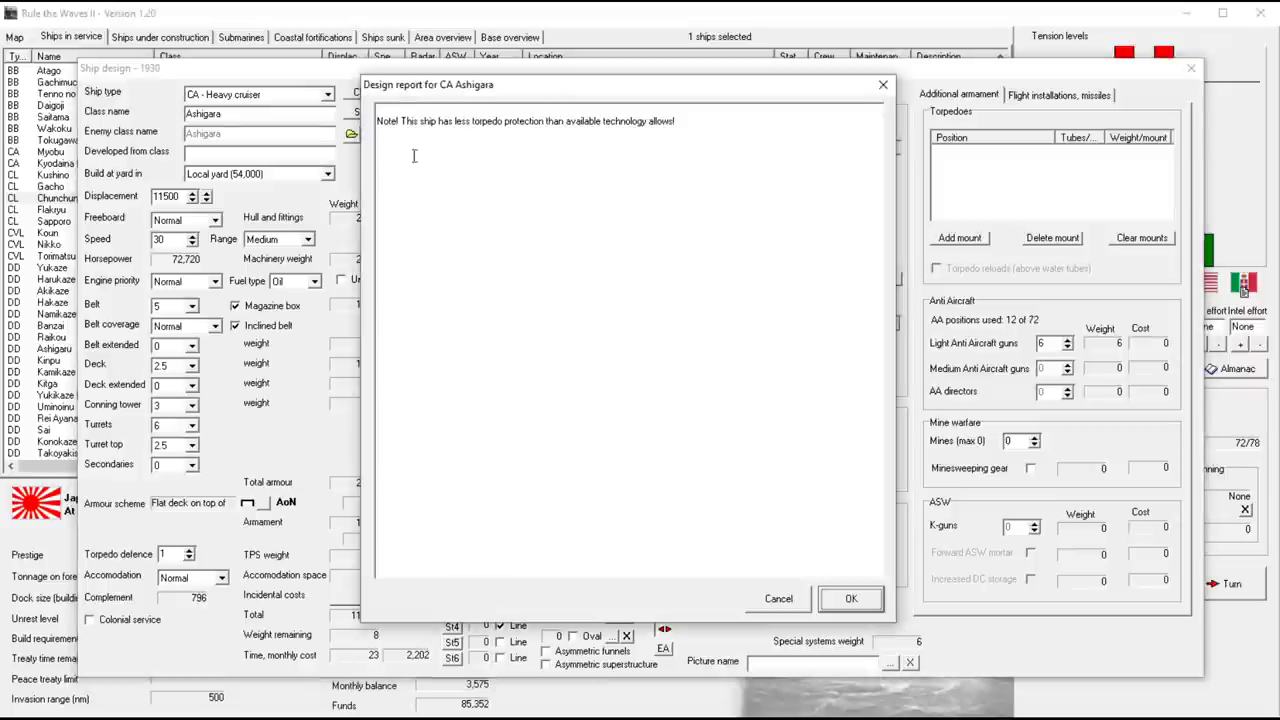
left_click(850, 598)
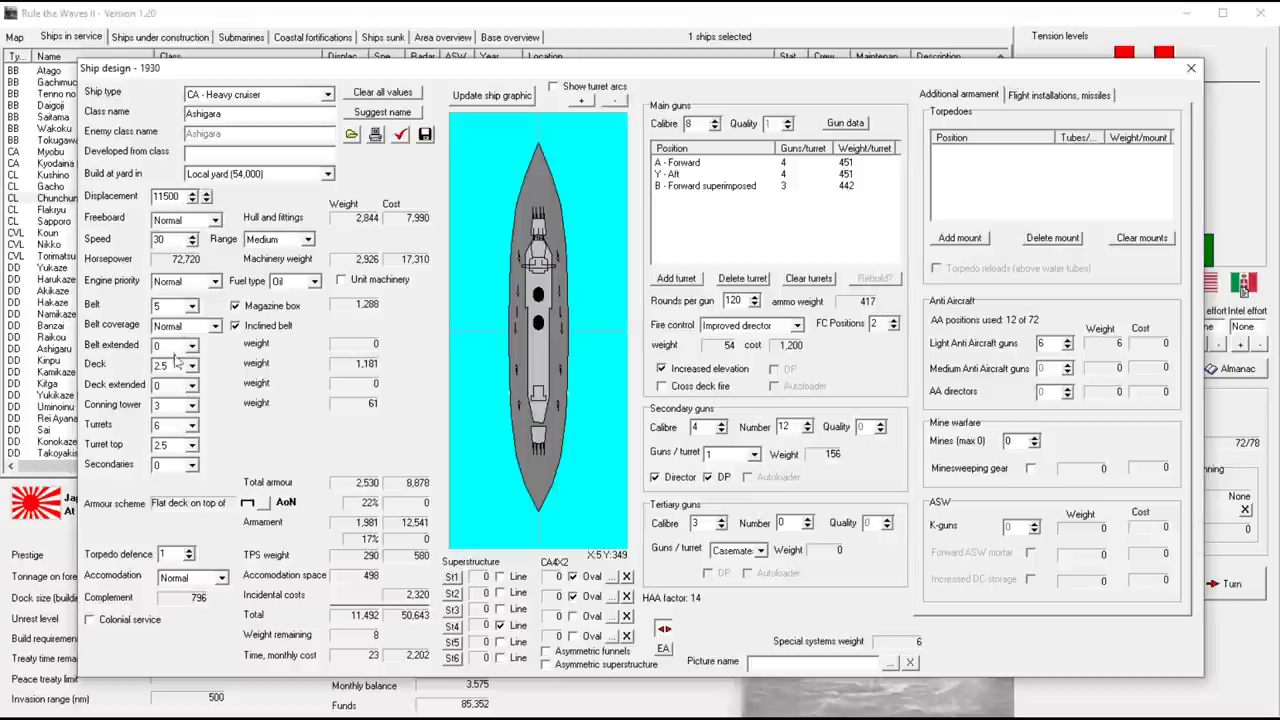
mouse_move(920, 222)
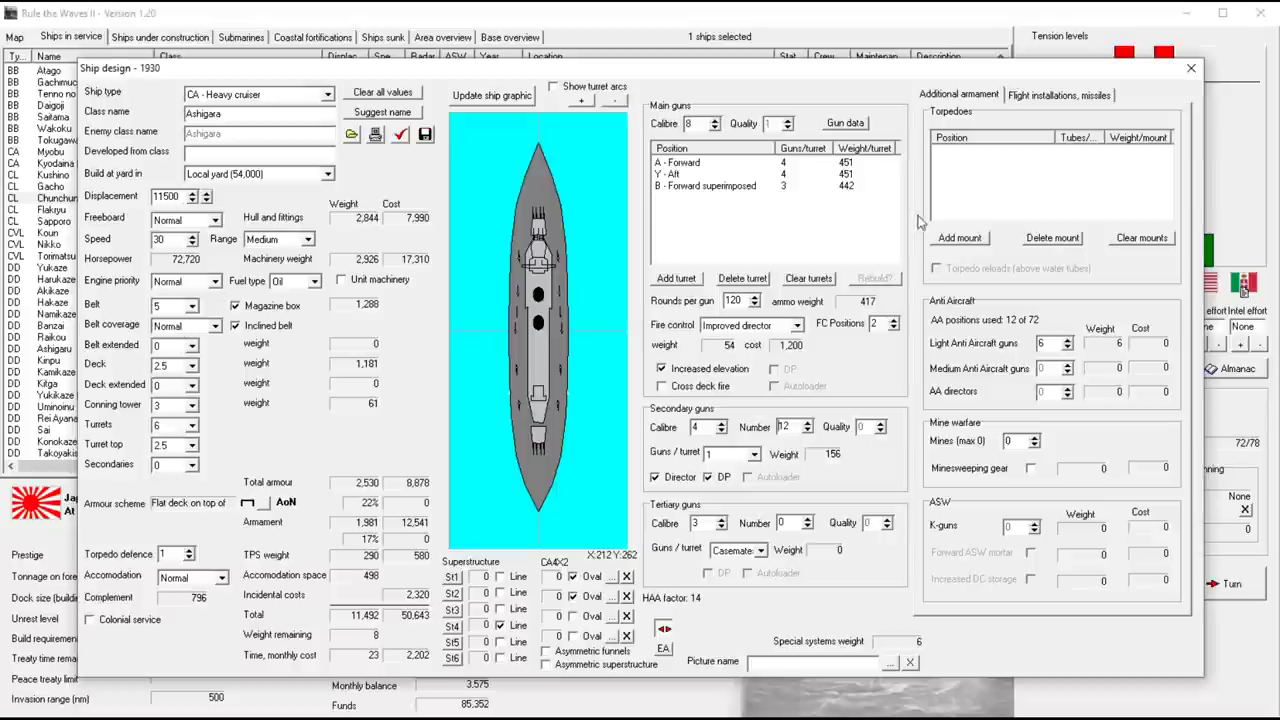
mouse_move(990, 300)
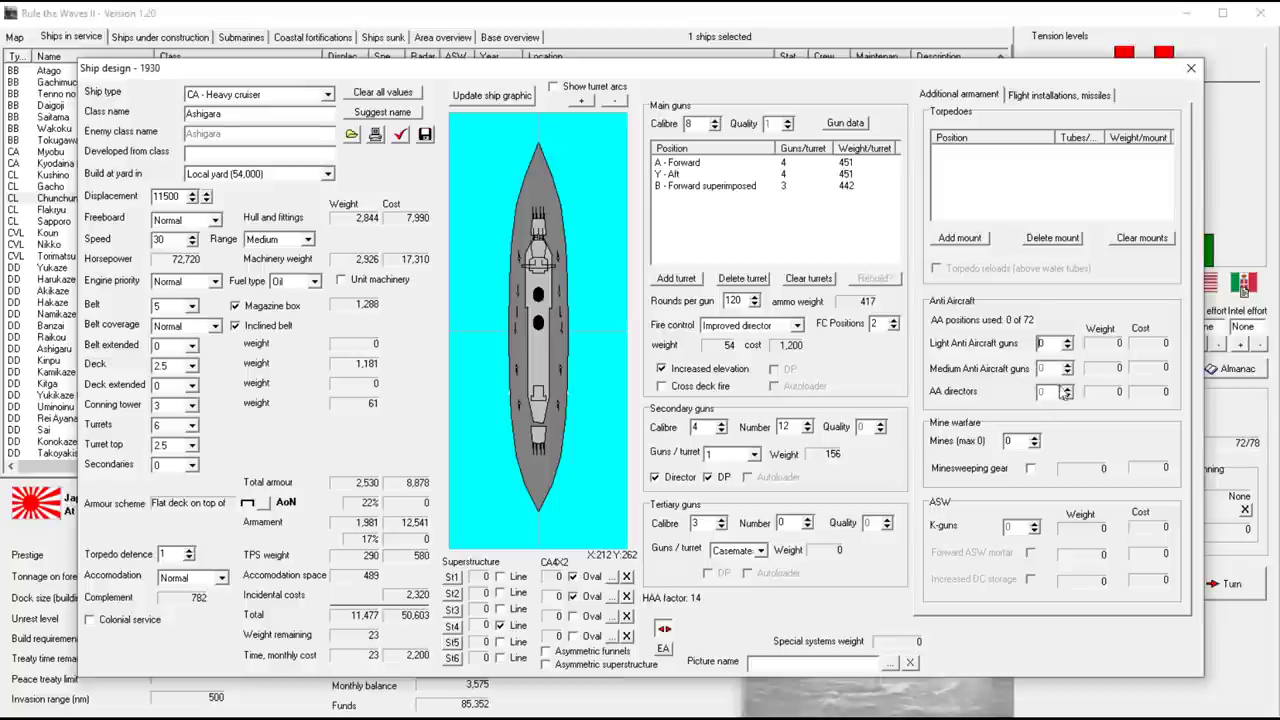
mouse_move(1024, 488)
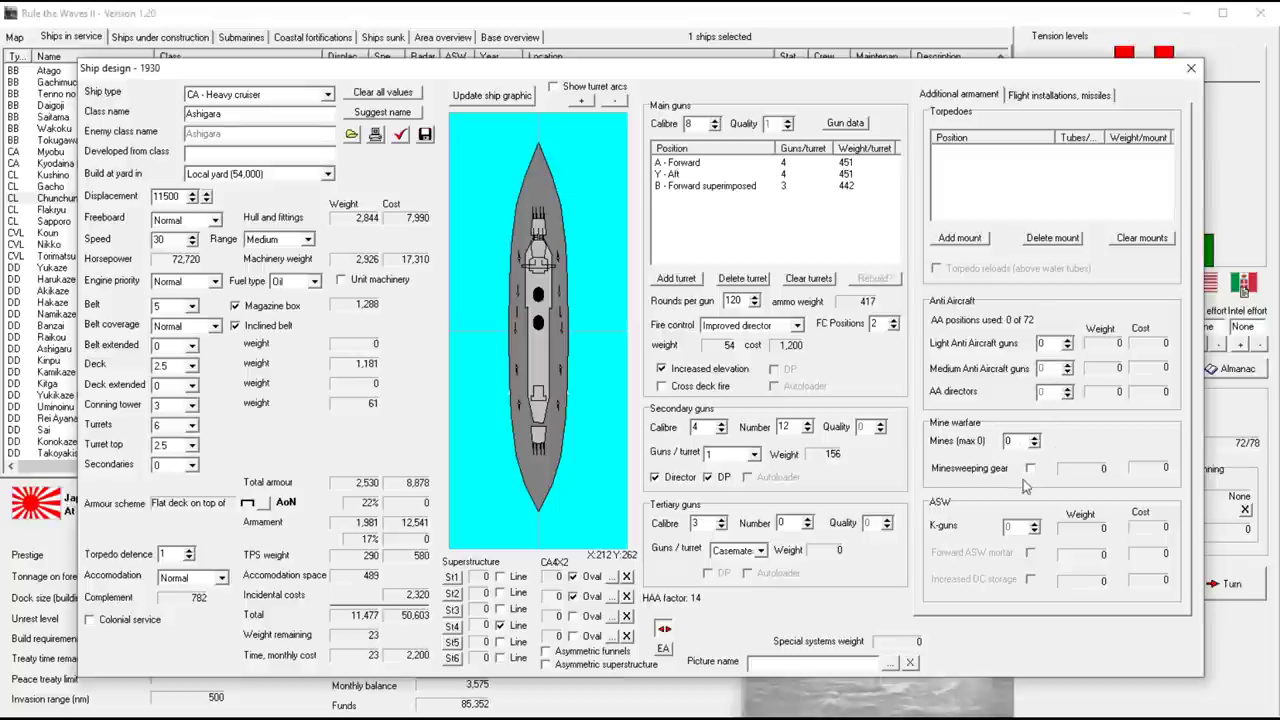
mouse_move(824, 438)
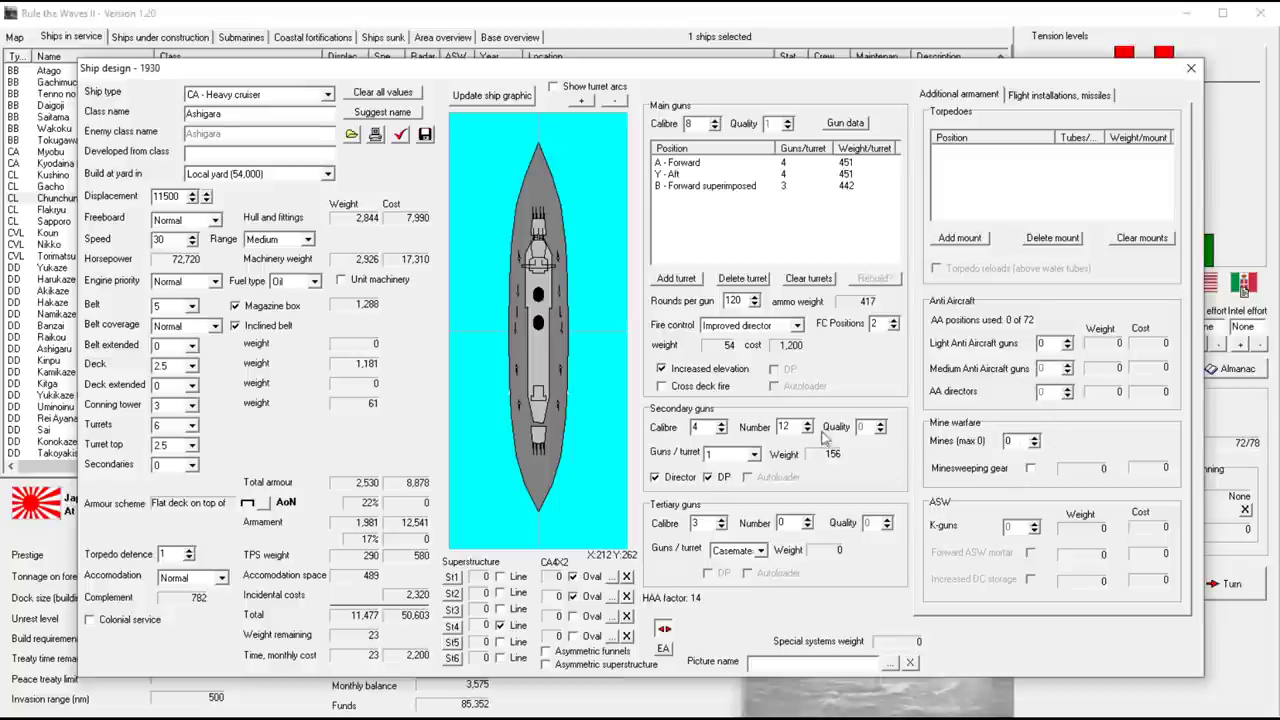
Adjust the gun mountings and bring up the turret gun-count options
left_click(760, 452)
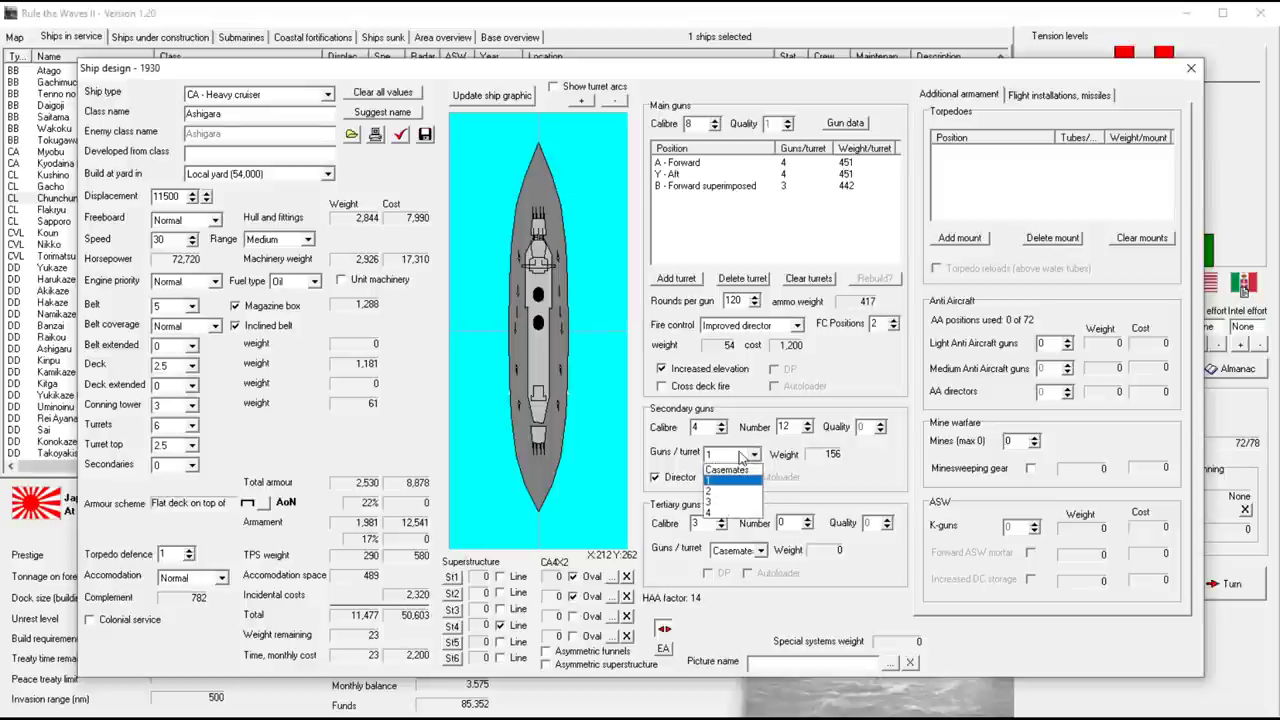
left_click(728, 470)
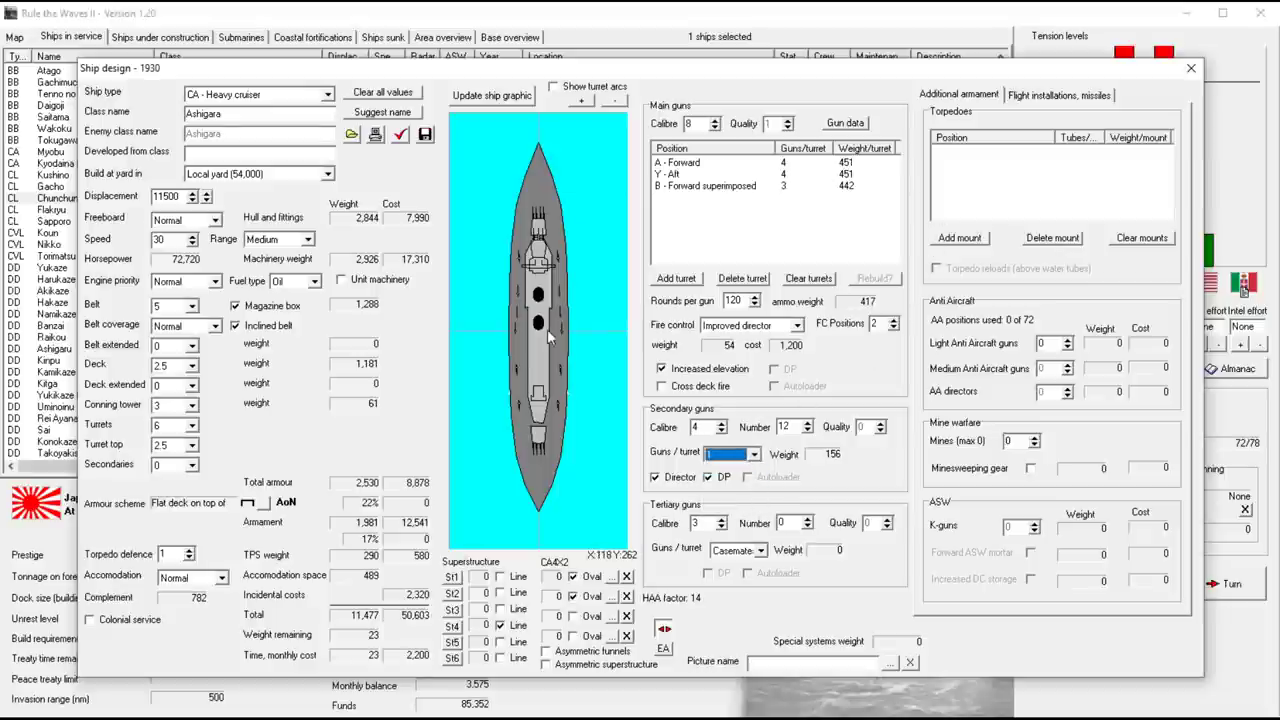
mouse_move(610, 468)
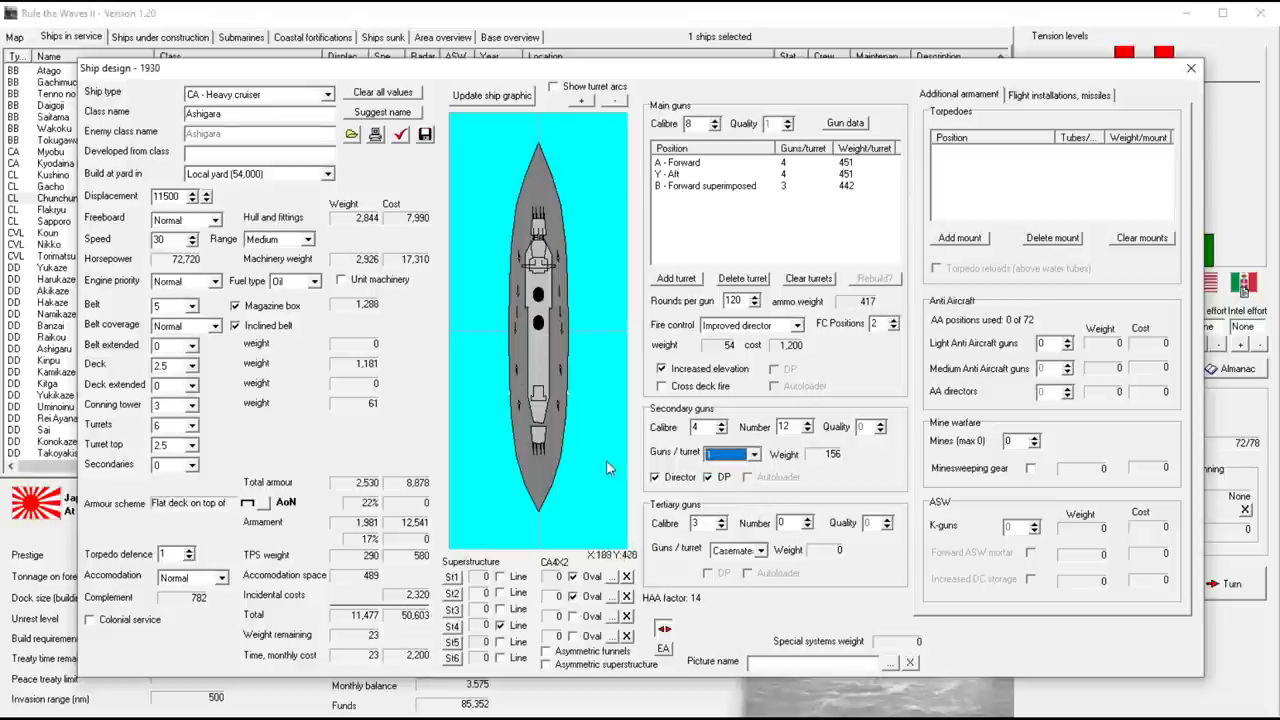
mouse_move(400, 308)
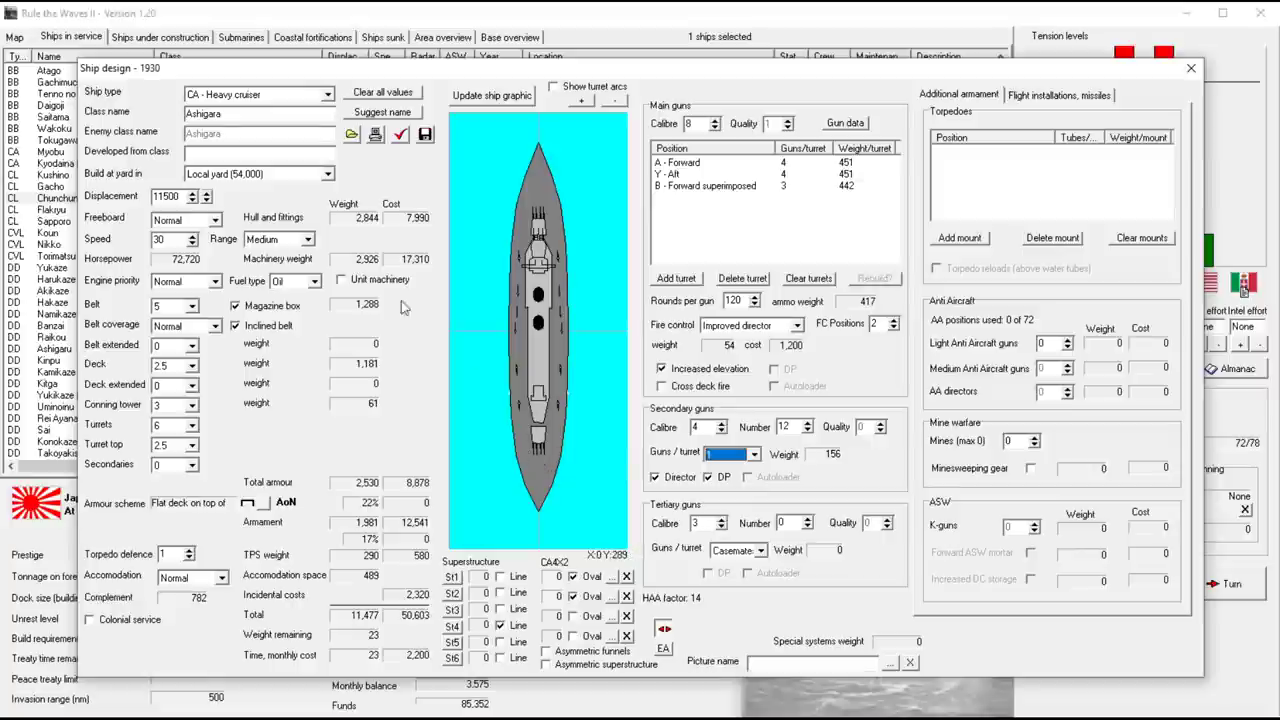
right_click(680, 162)
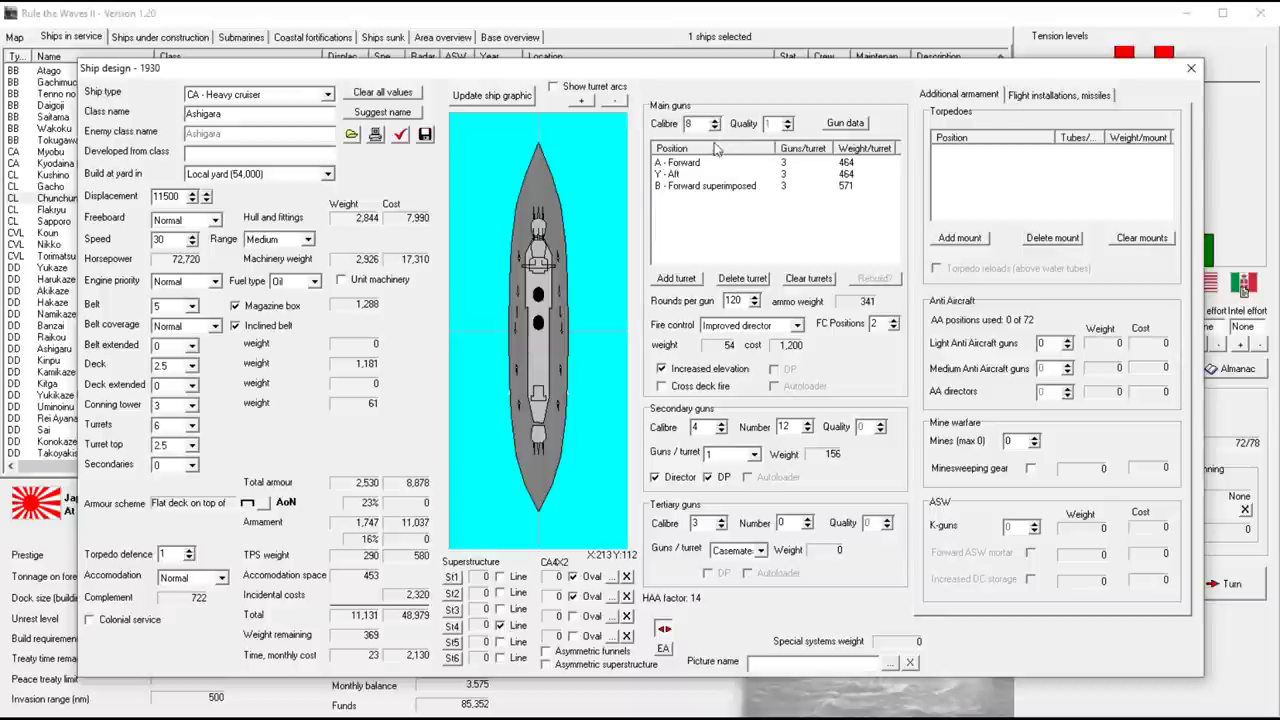
mouse_move(580, 216)
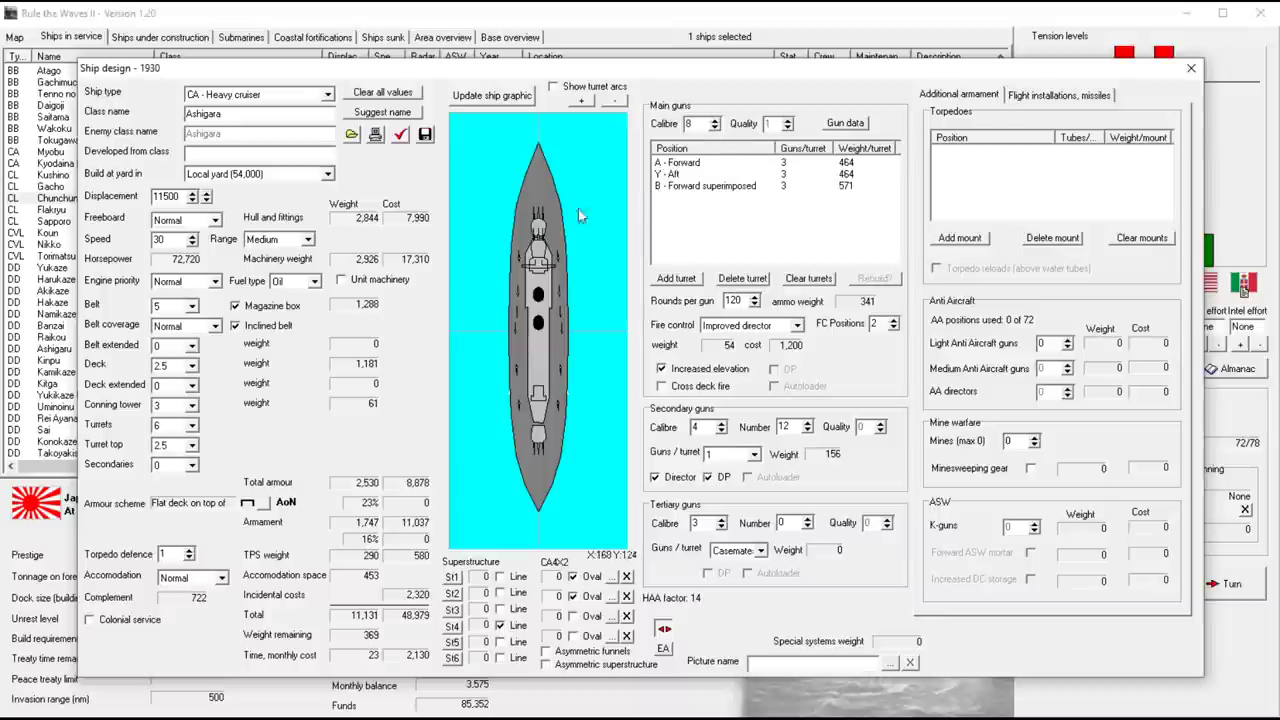
mouse_move(710, 76)
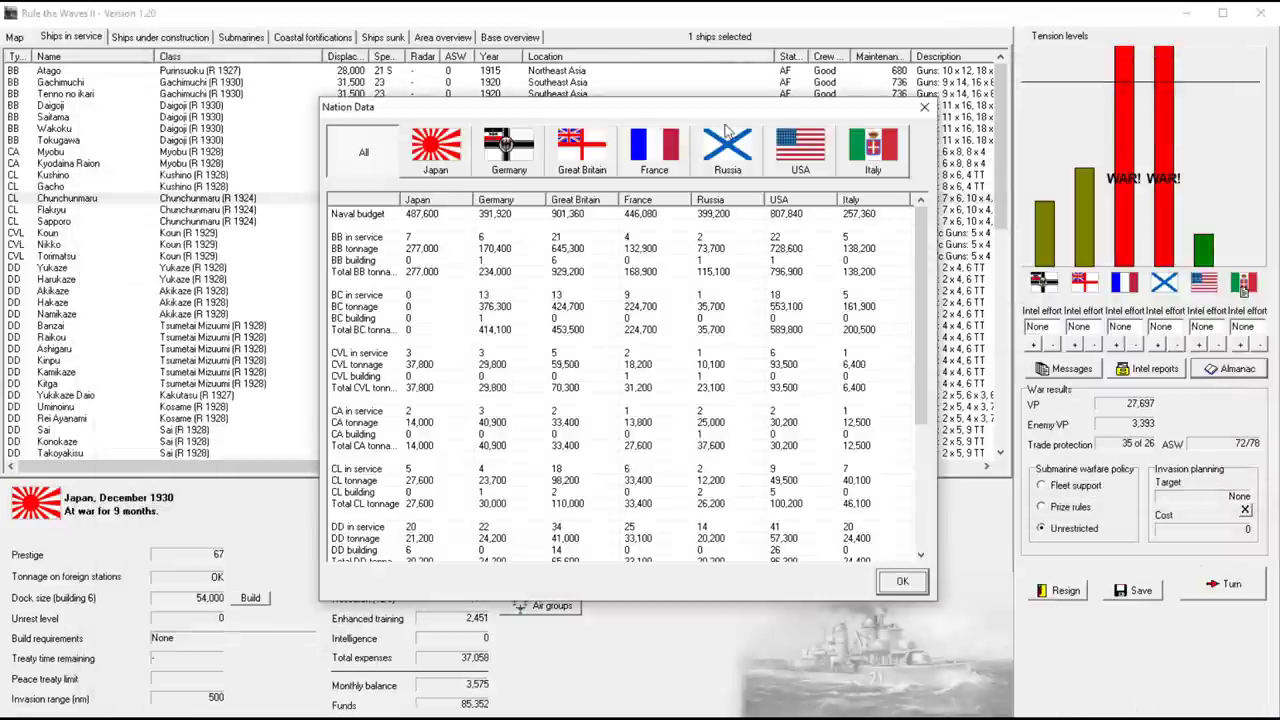
View Germany's ship list and inspect the Hertha and Prinz Heinrich heavy cruiser pictures
left_click(508, 150)
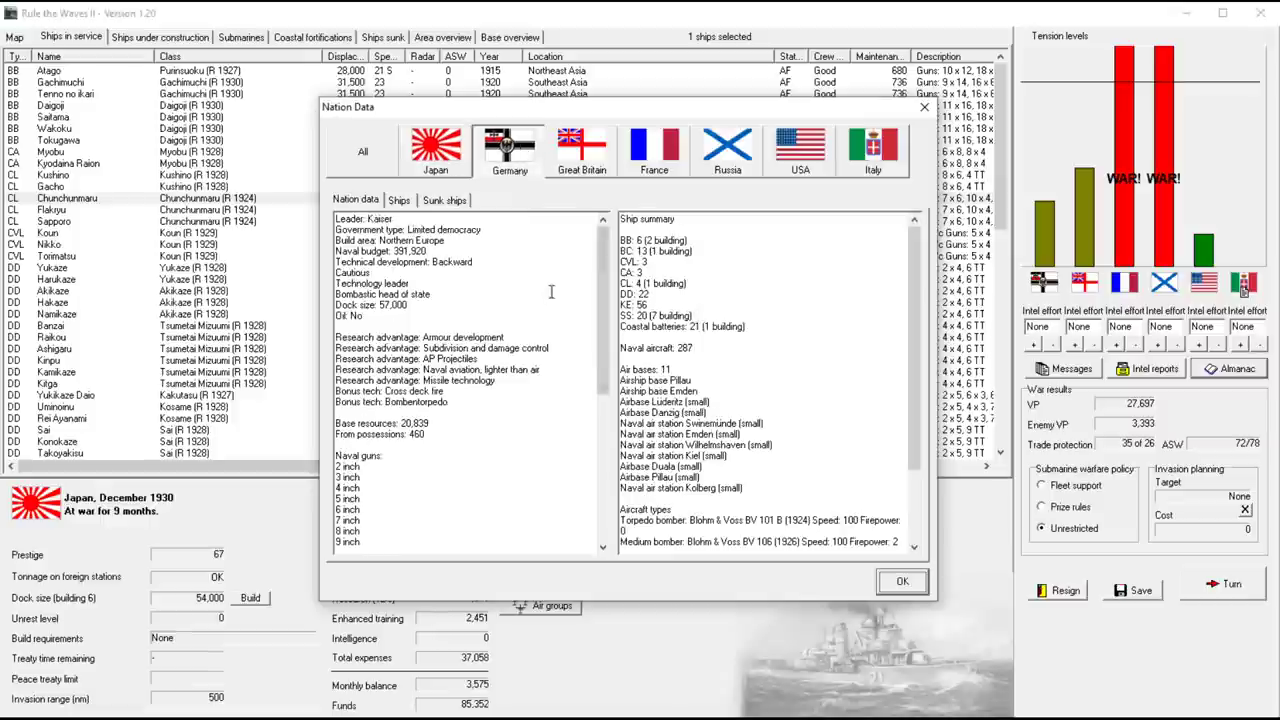
mouse_move(448, 308)
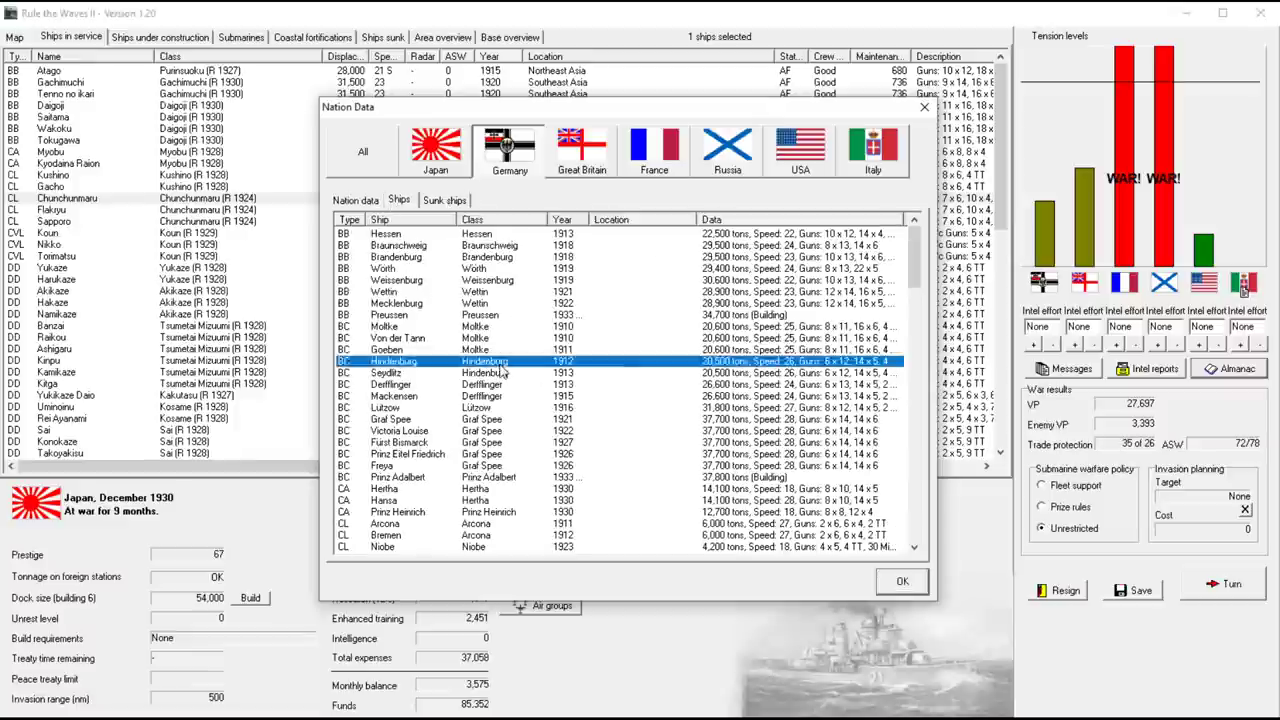
scroll("down", 3)
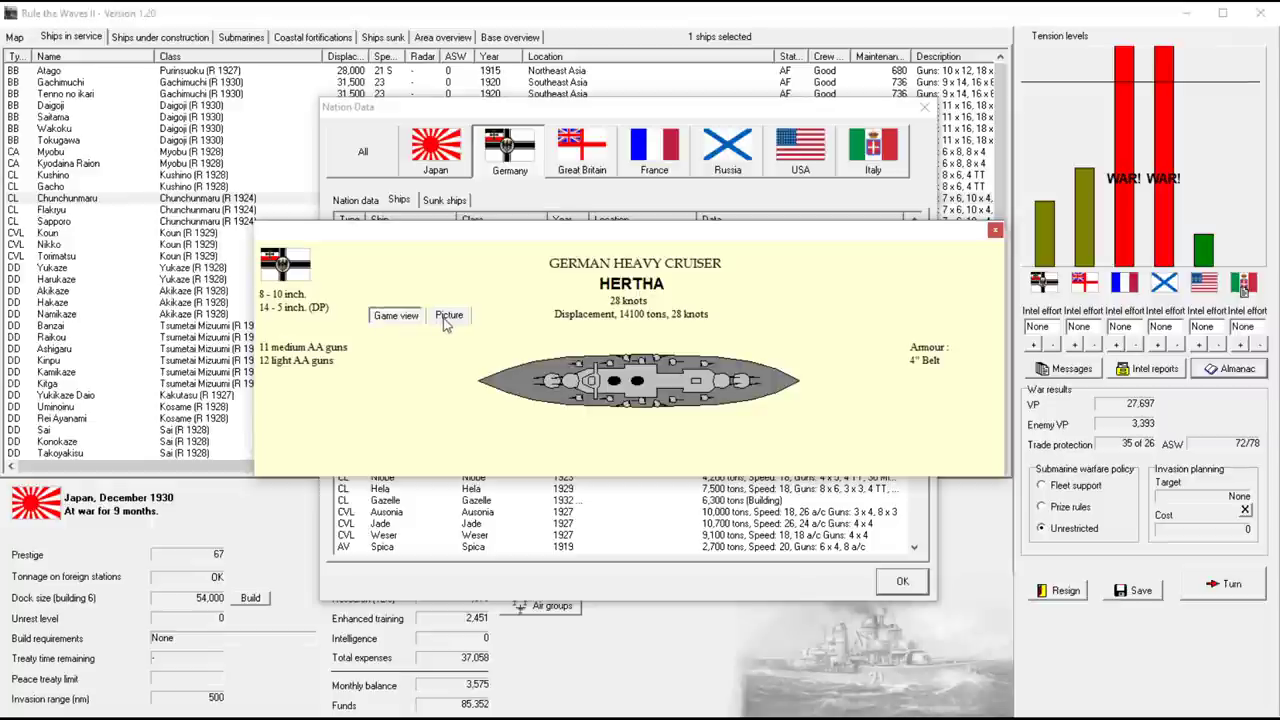
mouse_move(584, 290)
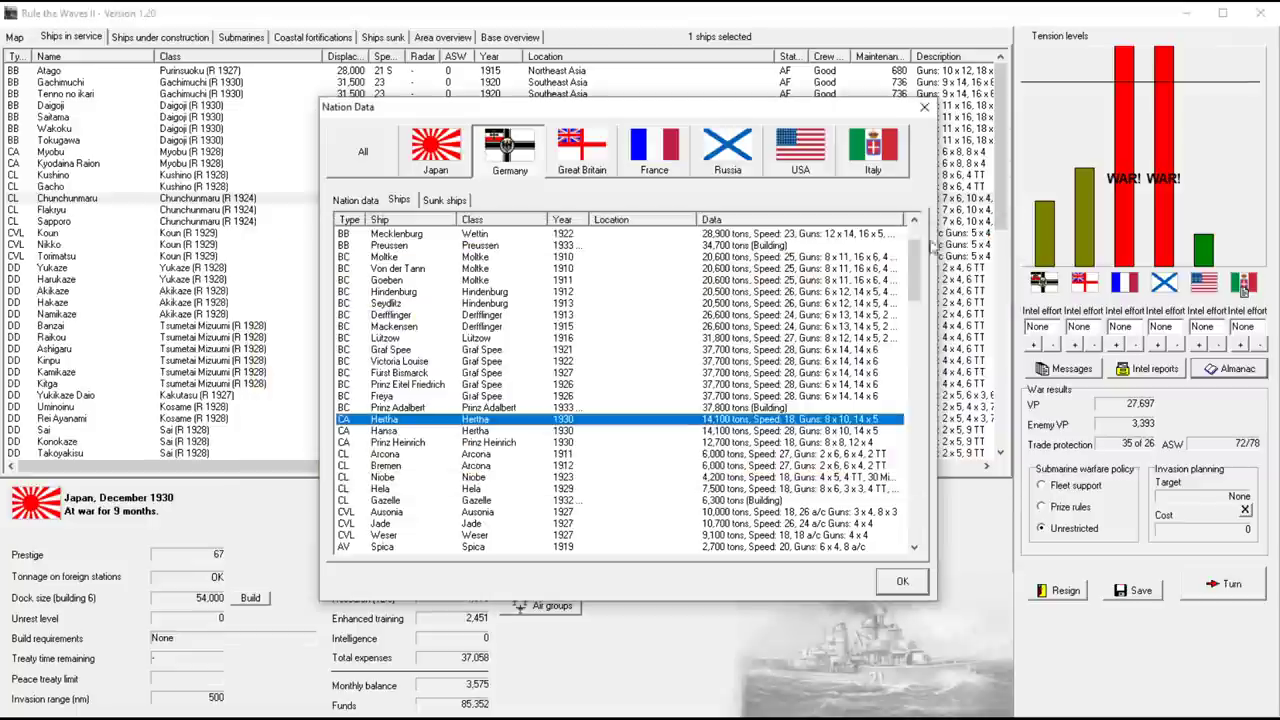
mouse_move(696, 422)
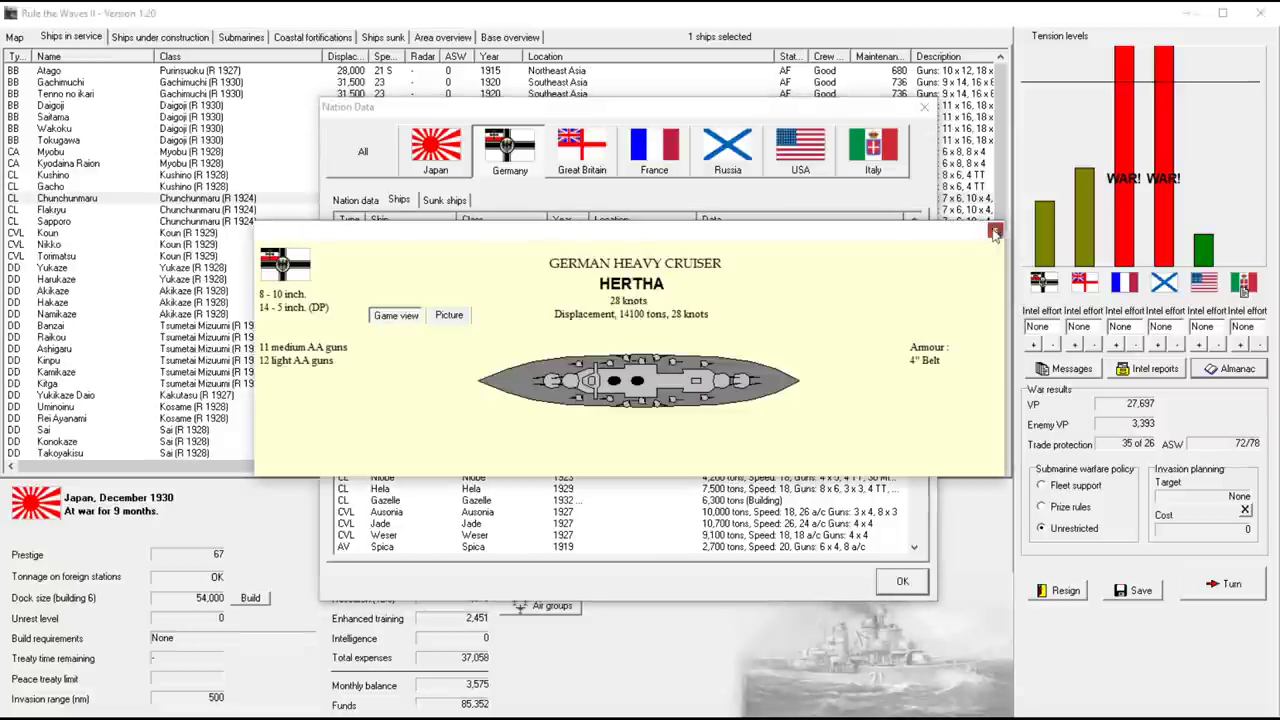
left_click(996, 232)
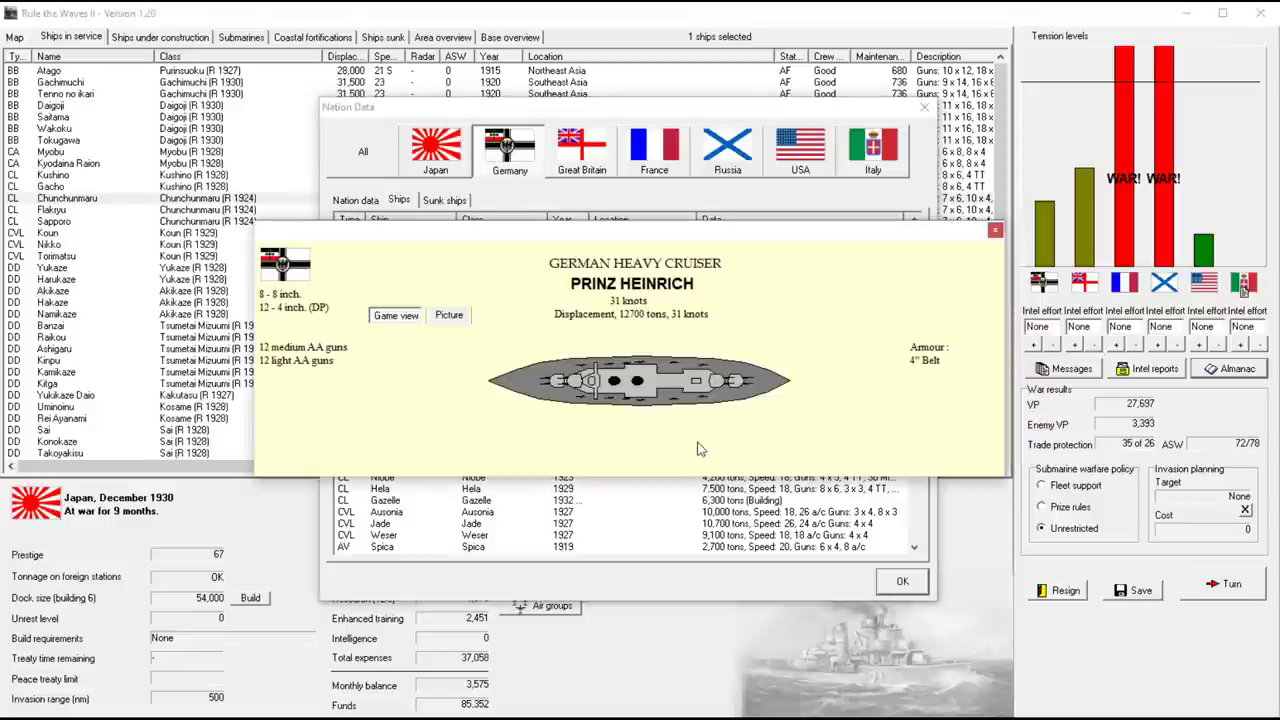
mouse_move(590, 378)
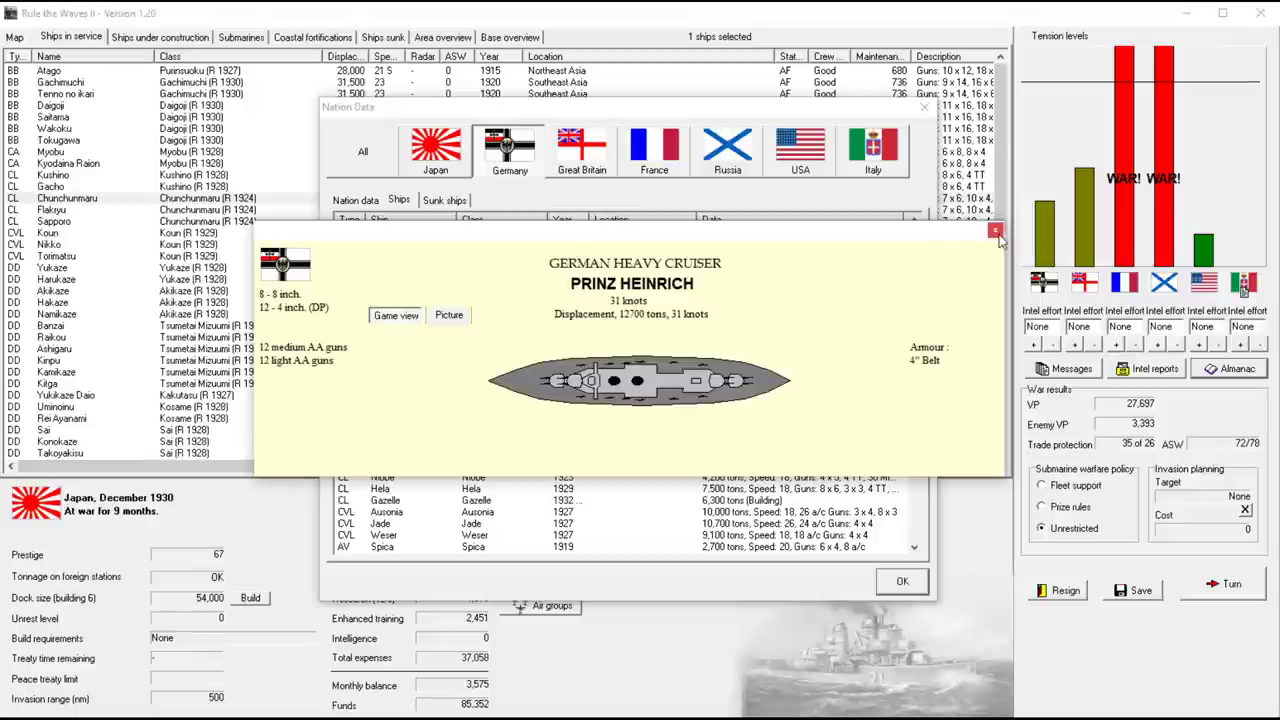
left_click(996, 228)
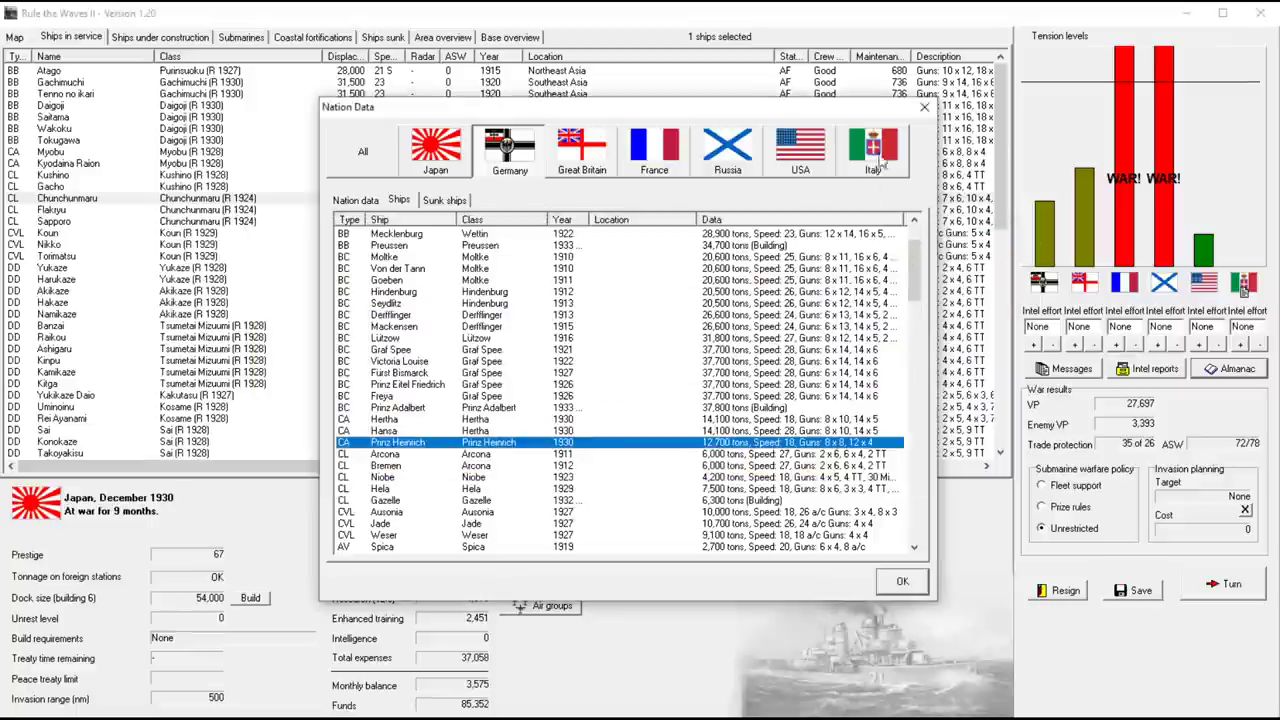
Return to the design and give the forward and aft turrets four guns each
left_click(900, 580)
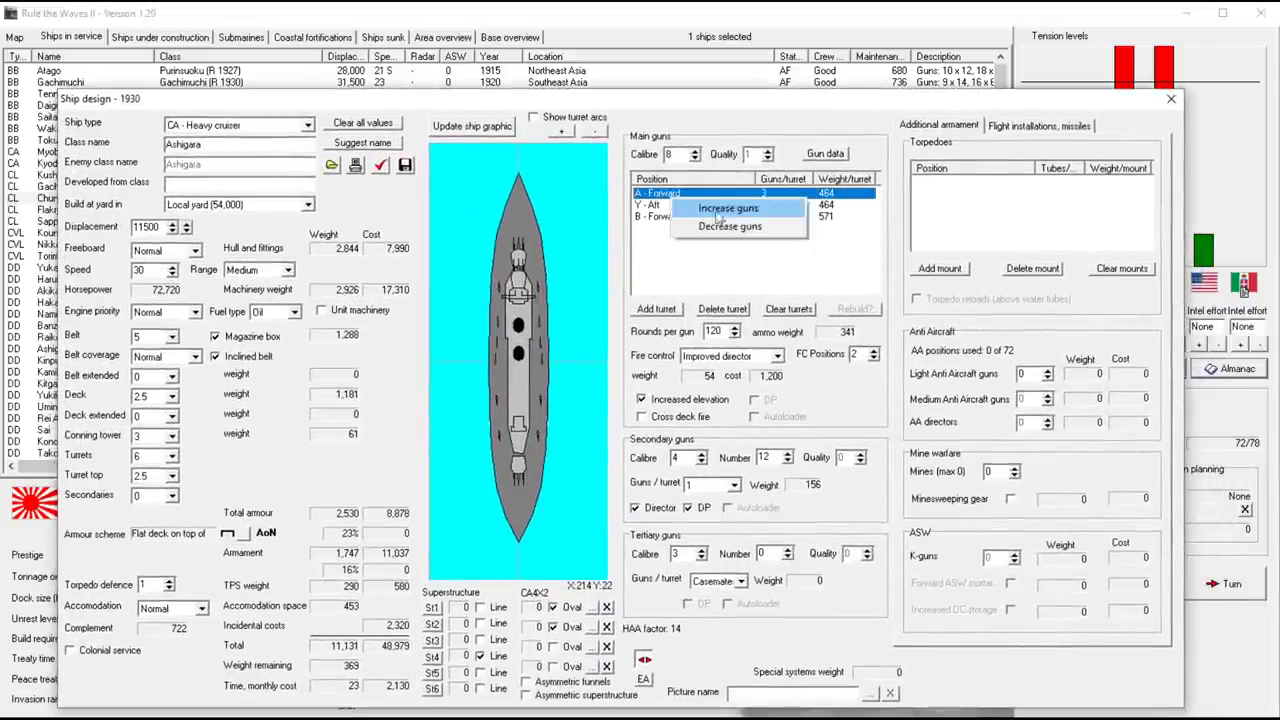
left_click(728, 206)
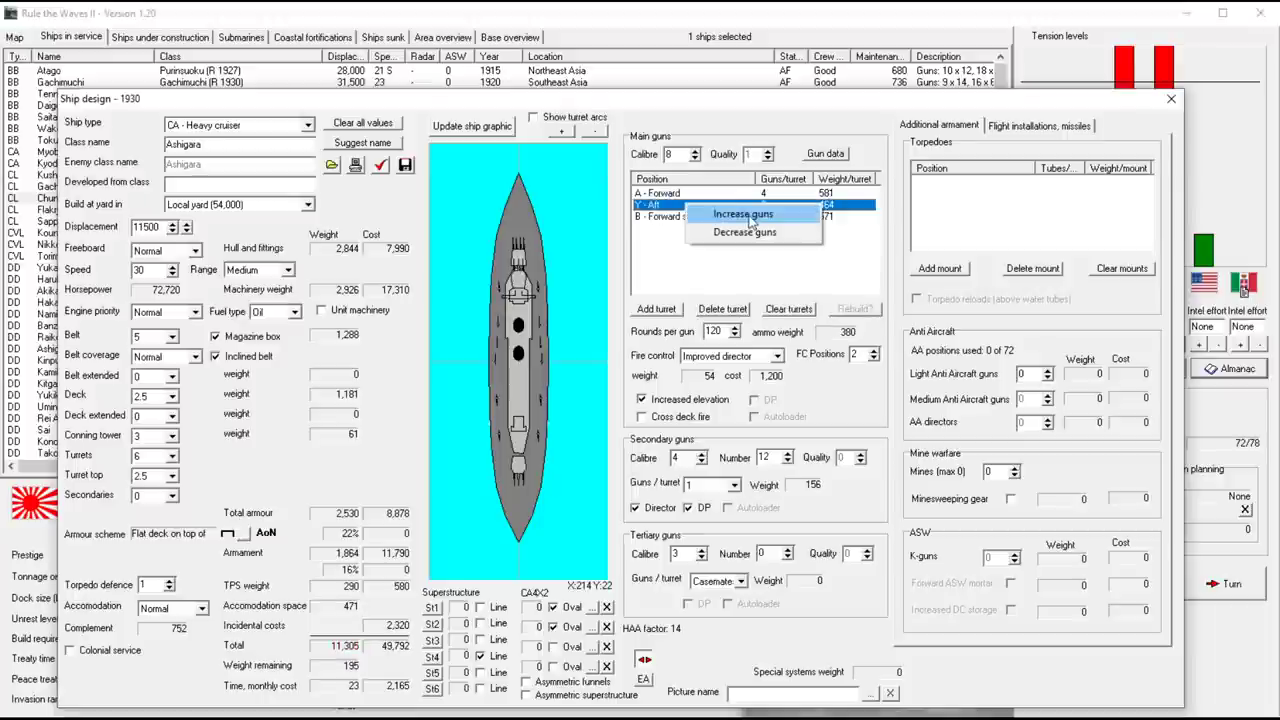
left_click(742, 214)
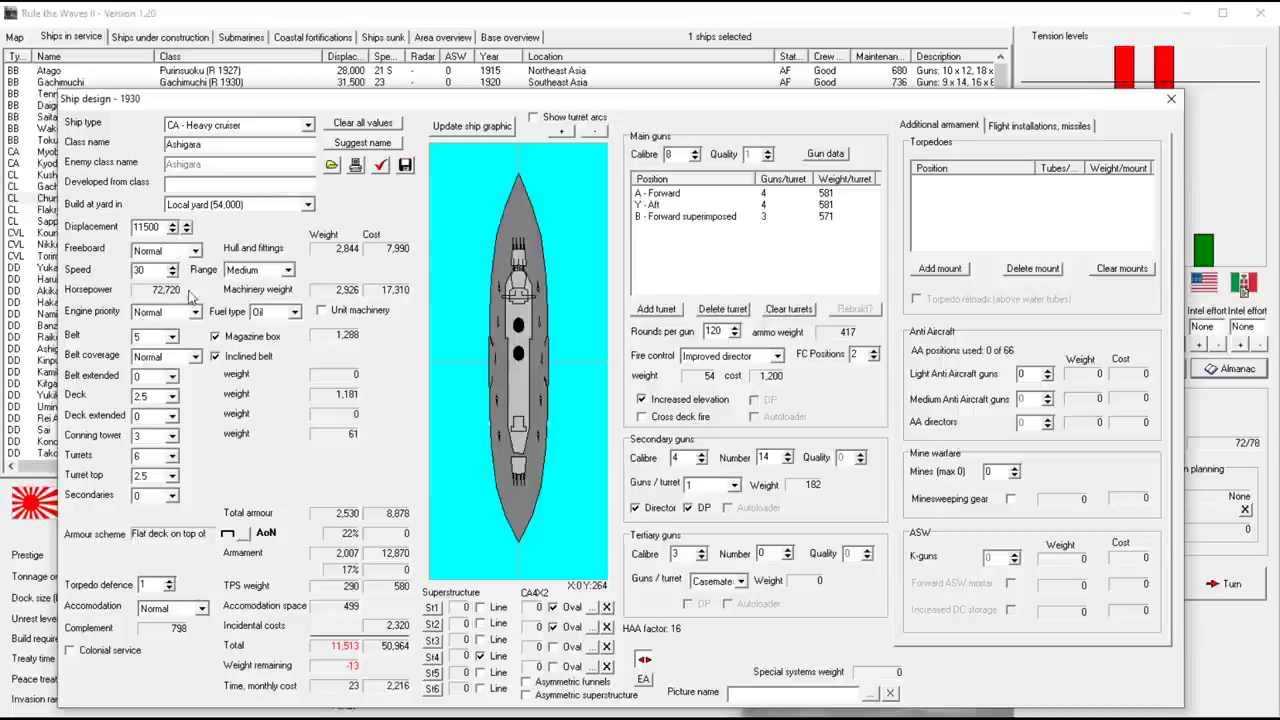
Check the design report and raise the secondary guns to 24
left_click(790, 452)
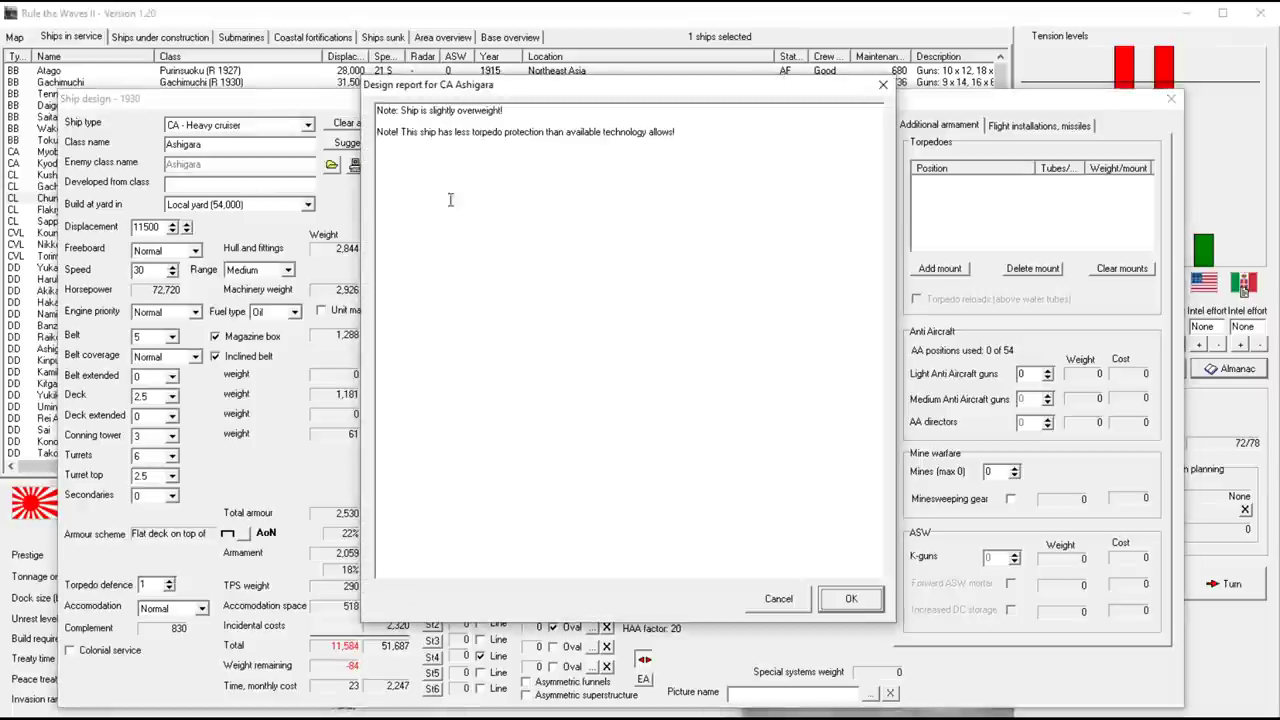
left_click(850, 598)
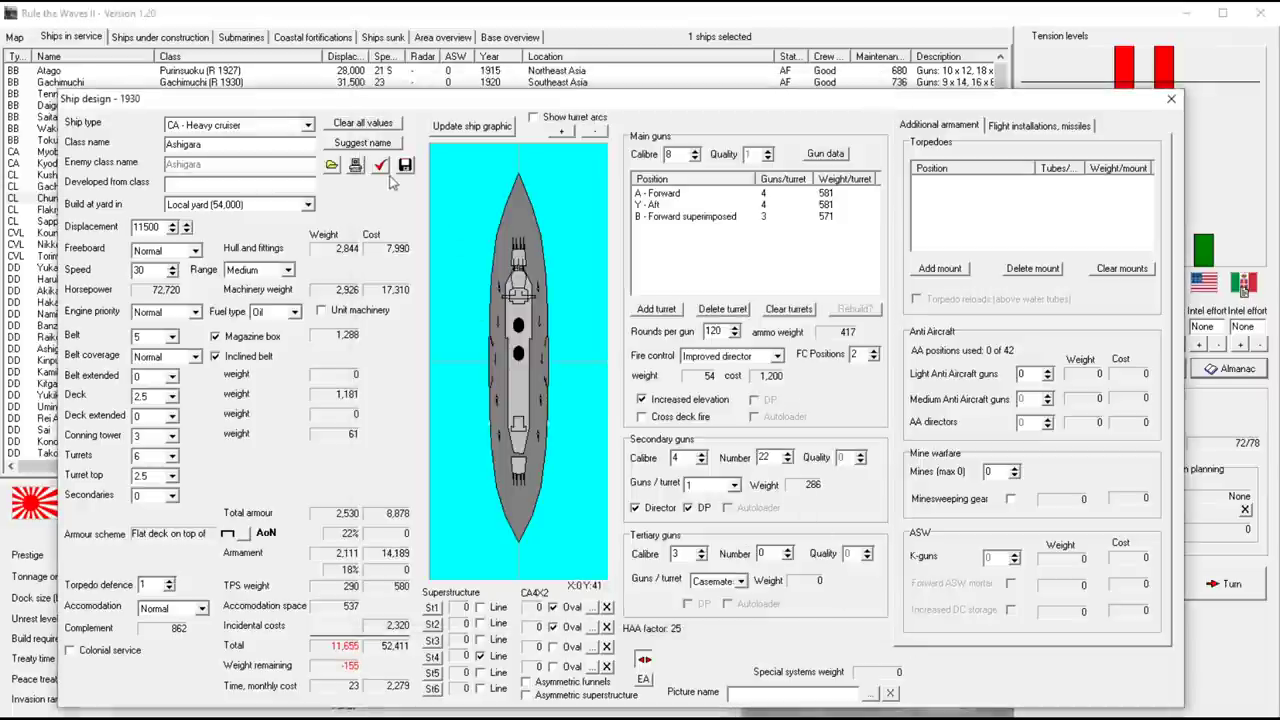
left_click(788, 452)
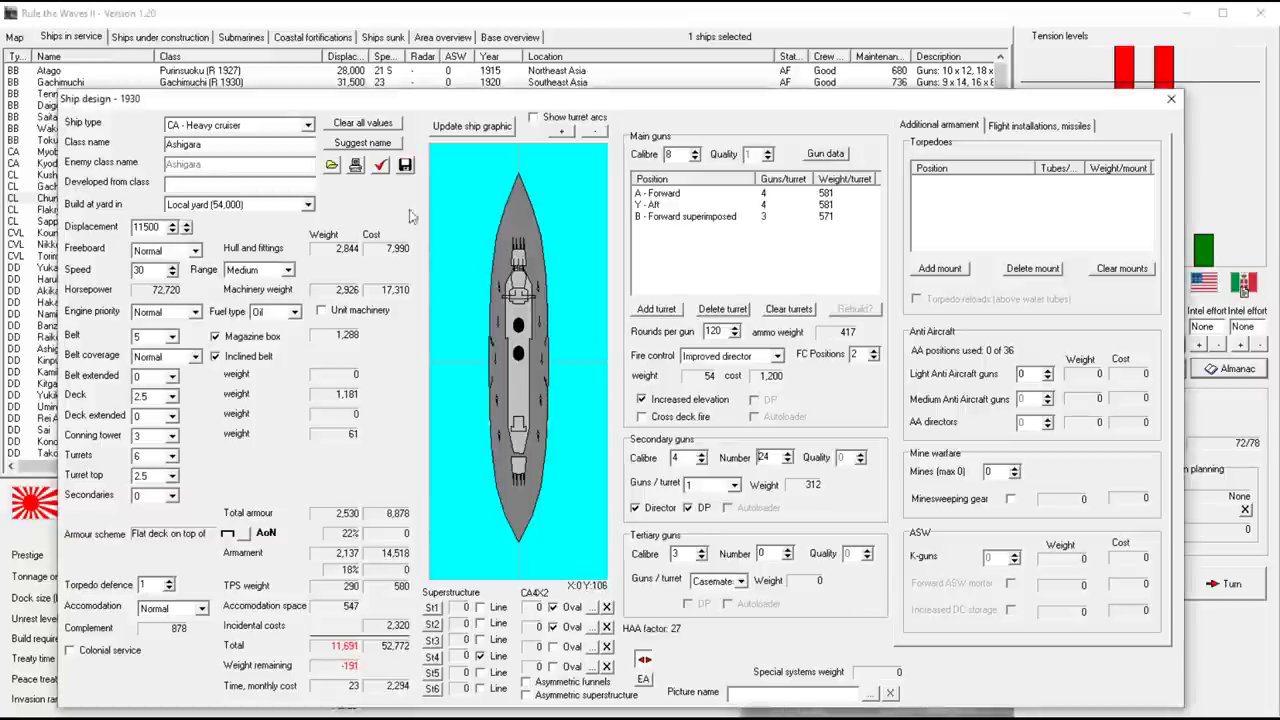
mouse_move(684, 540)
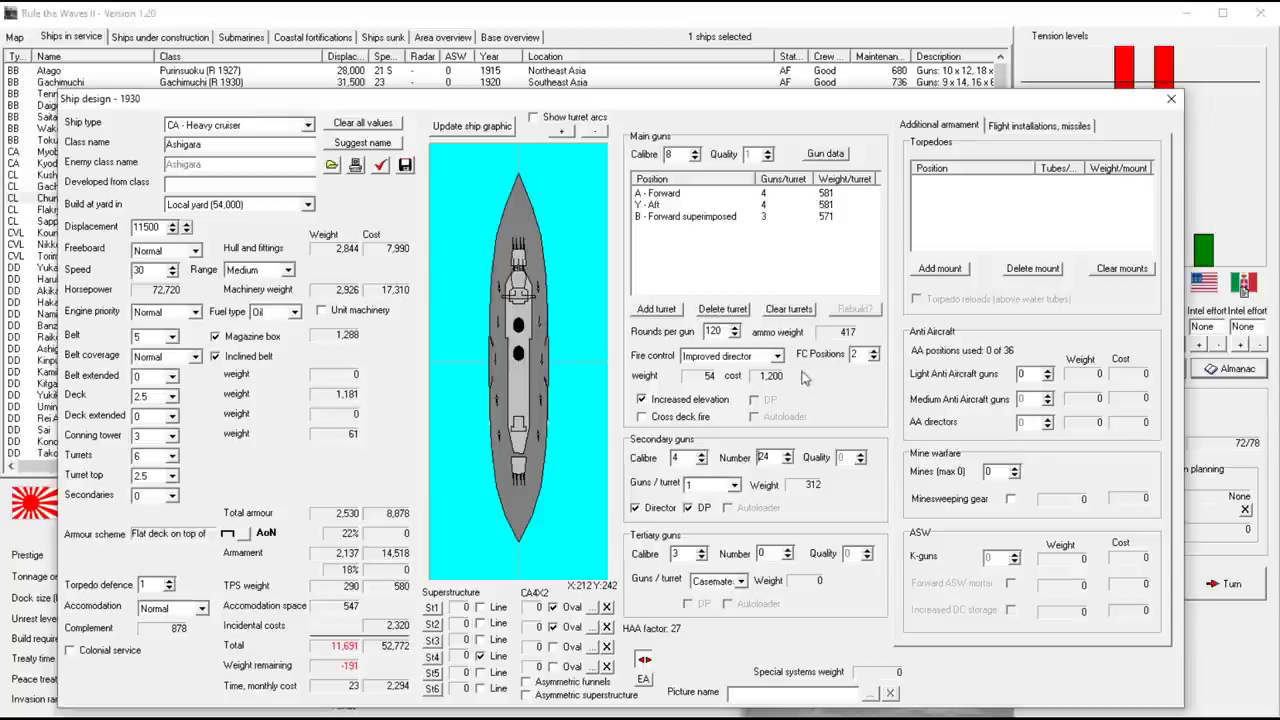
mouse_move(720, 510)
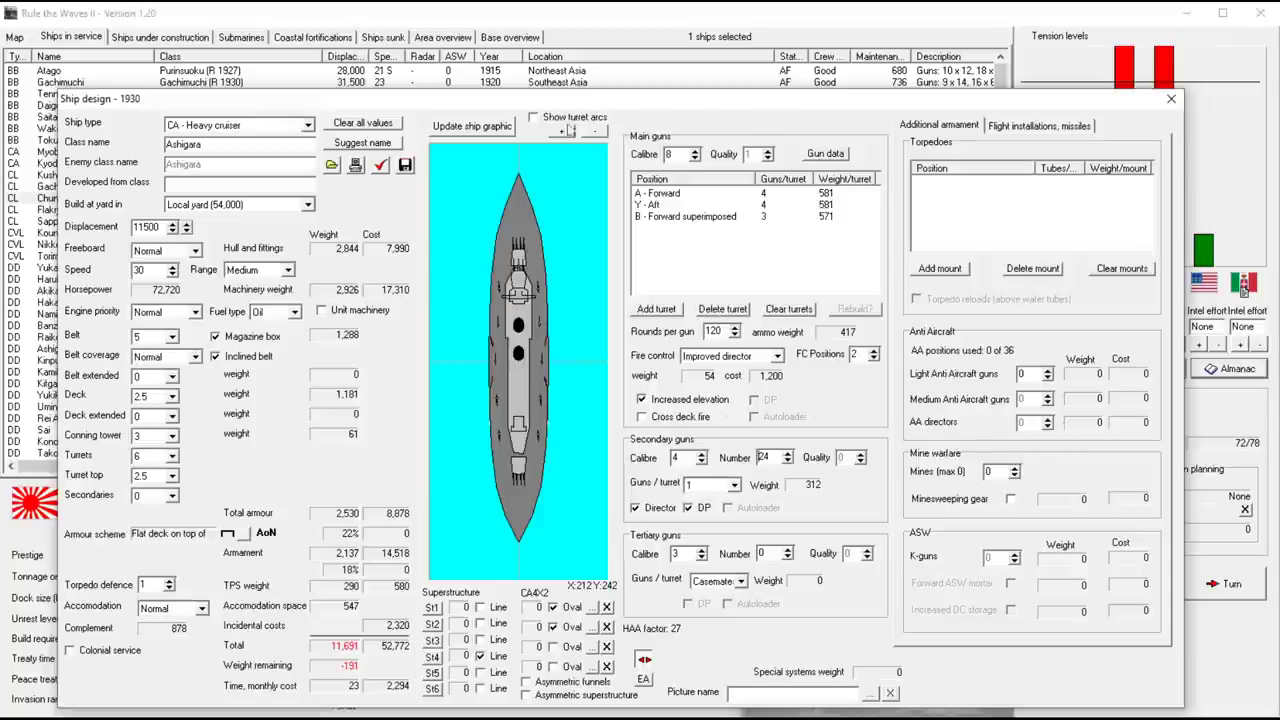
Adjust displacement toward 12,000 tons and raise main gun rounds to 125
left_click(1038, 124)
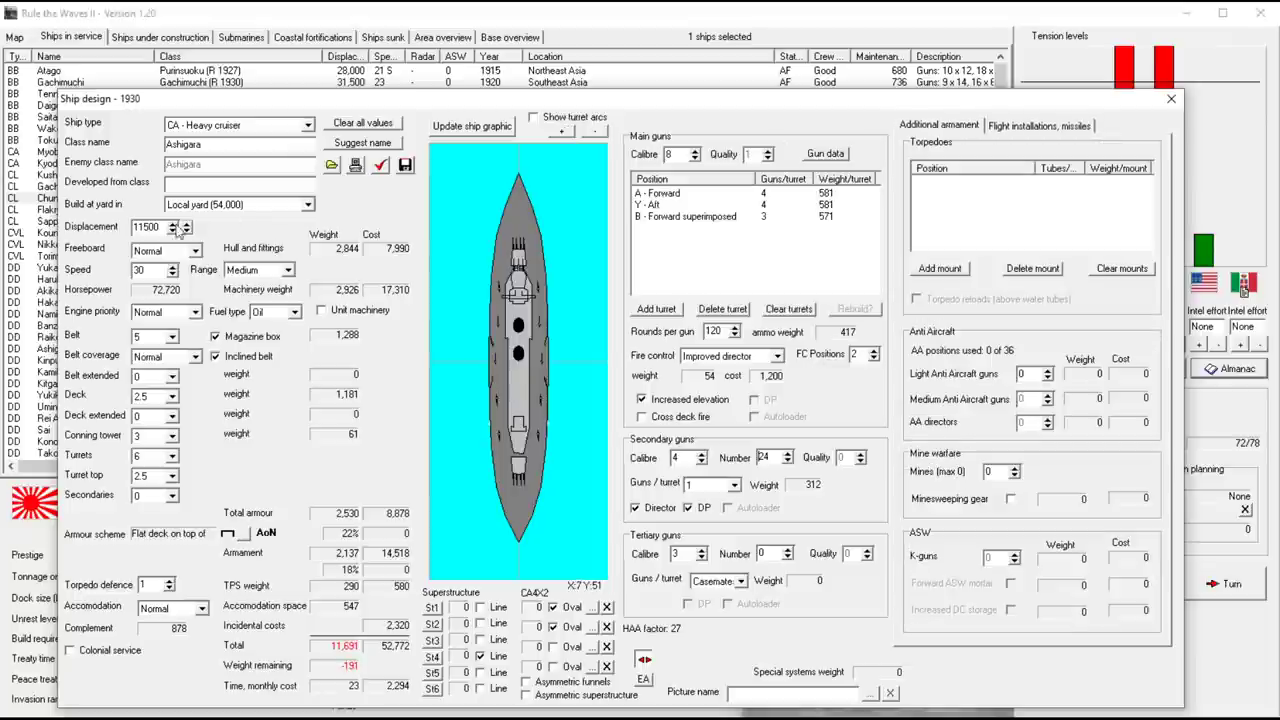
left_click(180, 222)
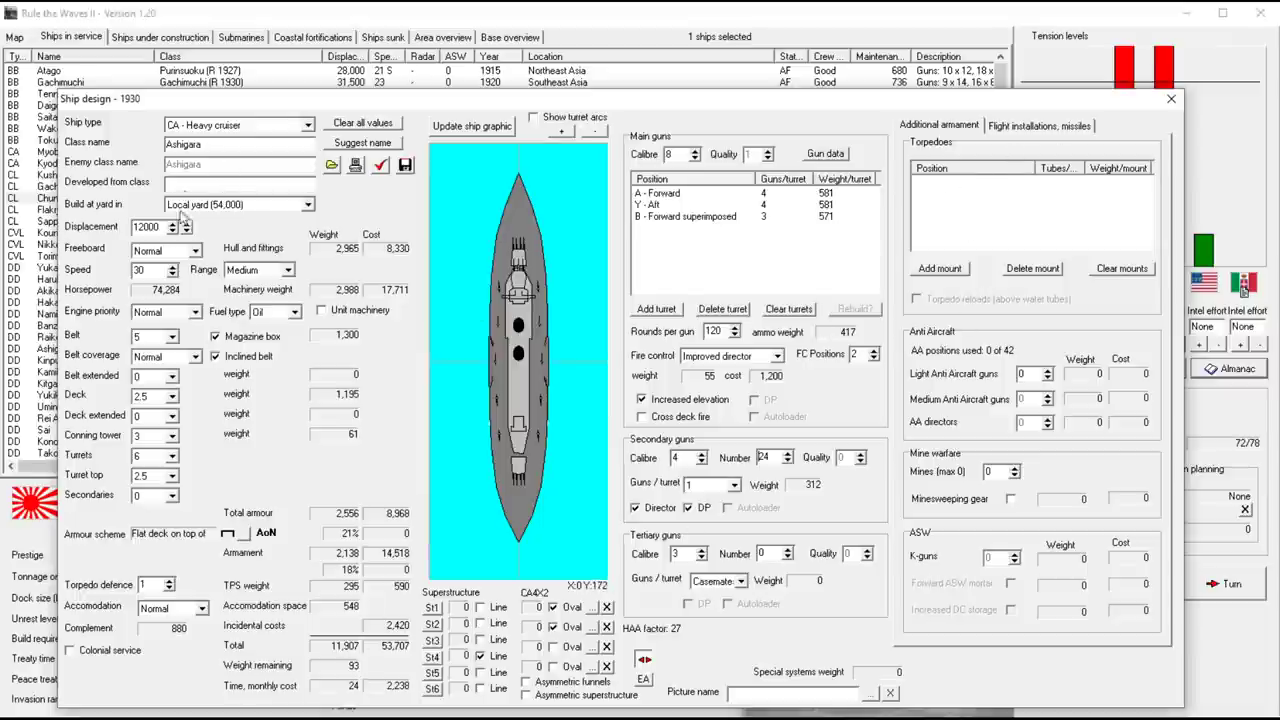
left_click(186, 232)
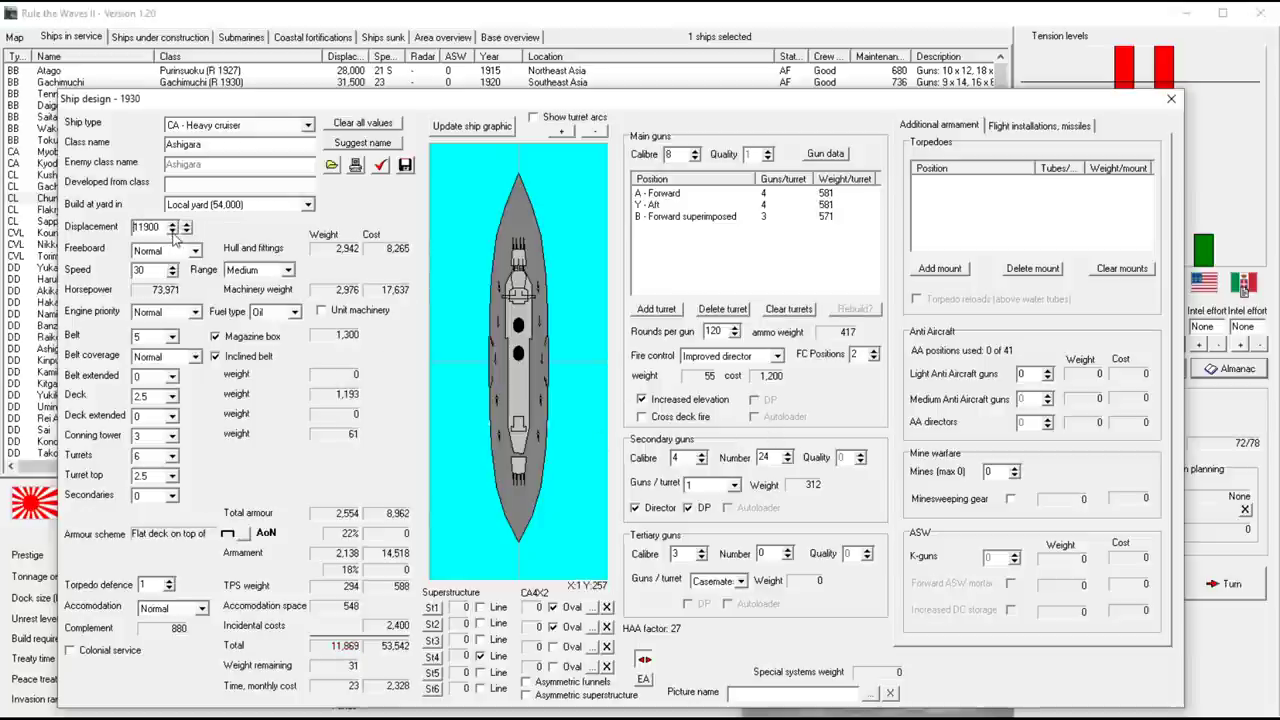
left_click(188, 230)
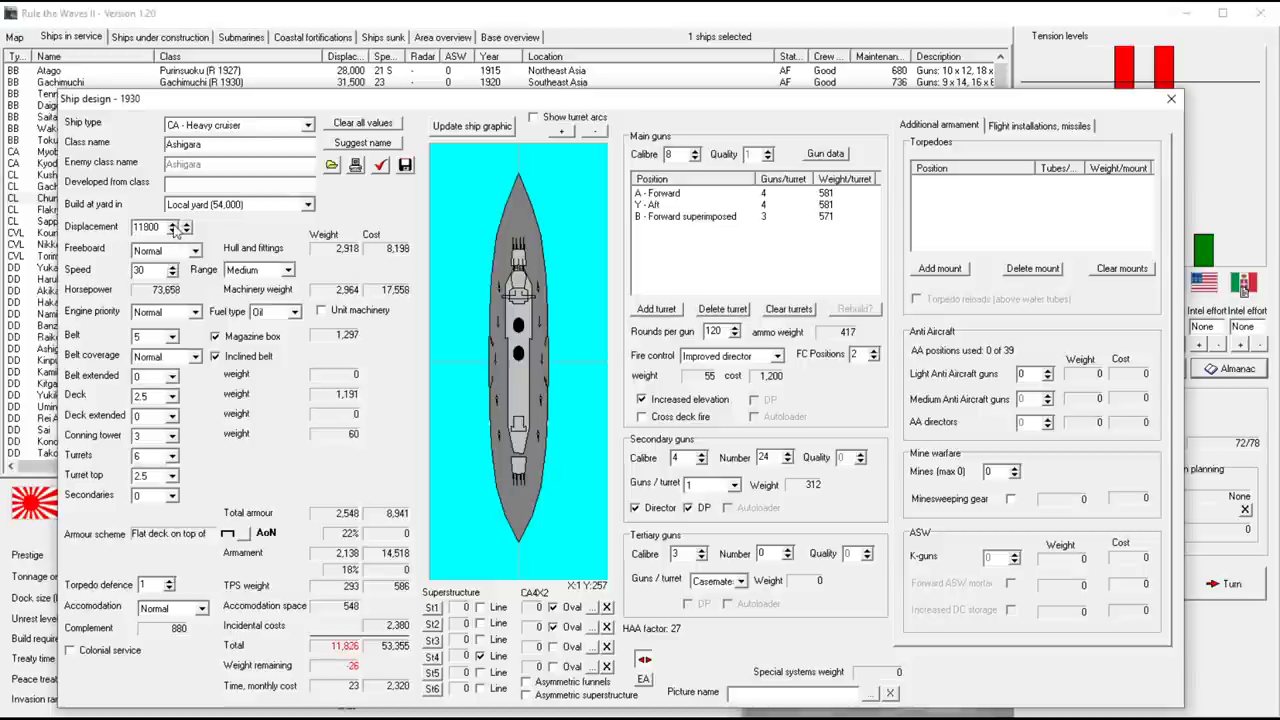
left_click(184, 224)
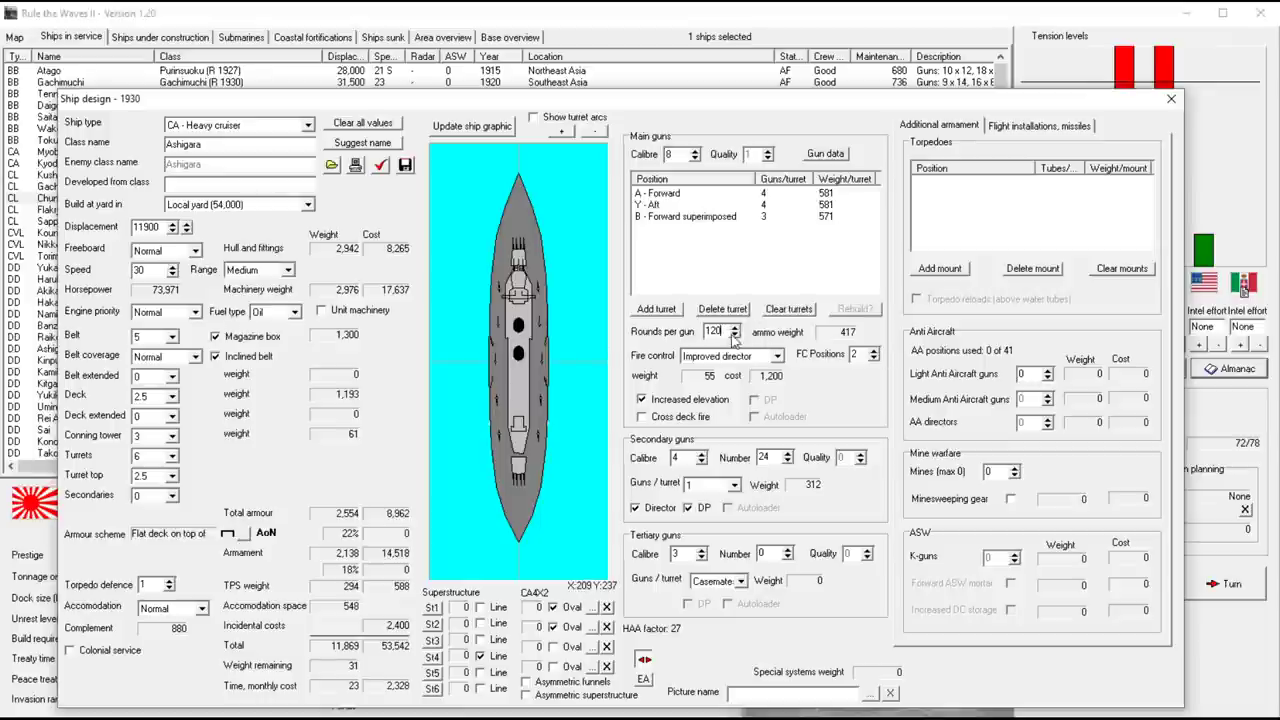
left_click(736, 328)
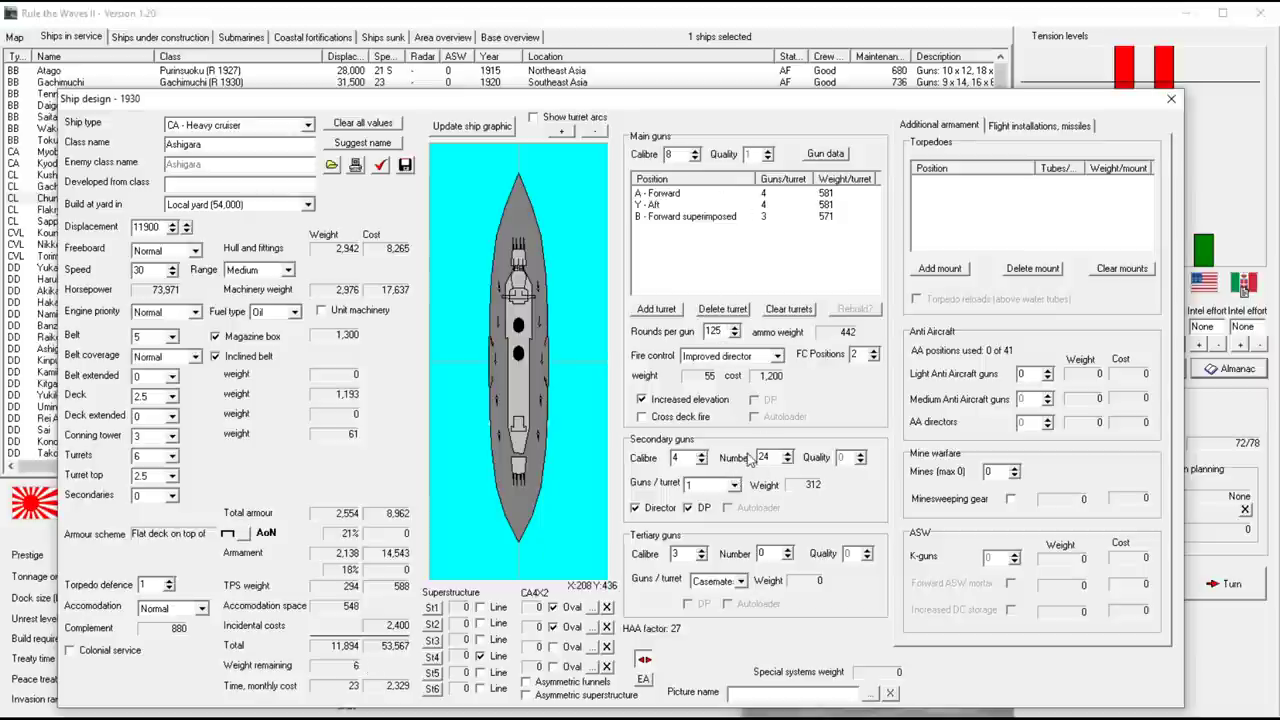
mouse_move(1016, 428)
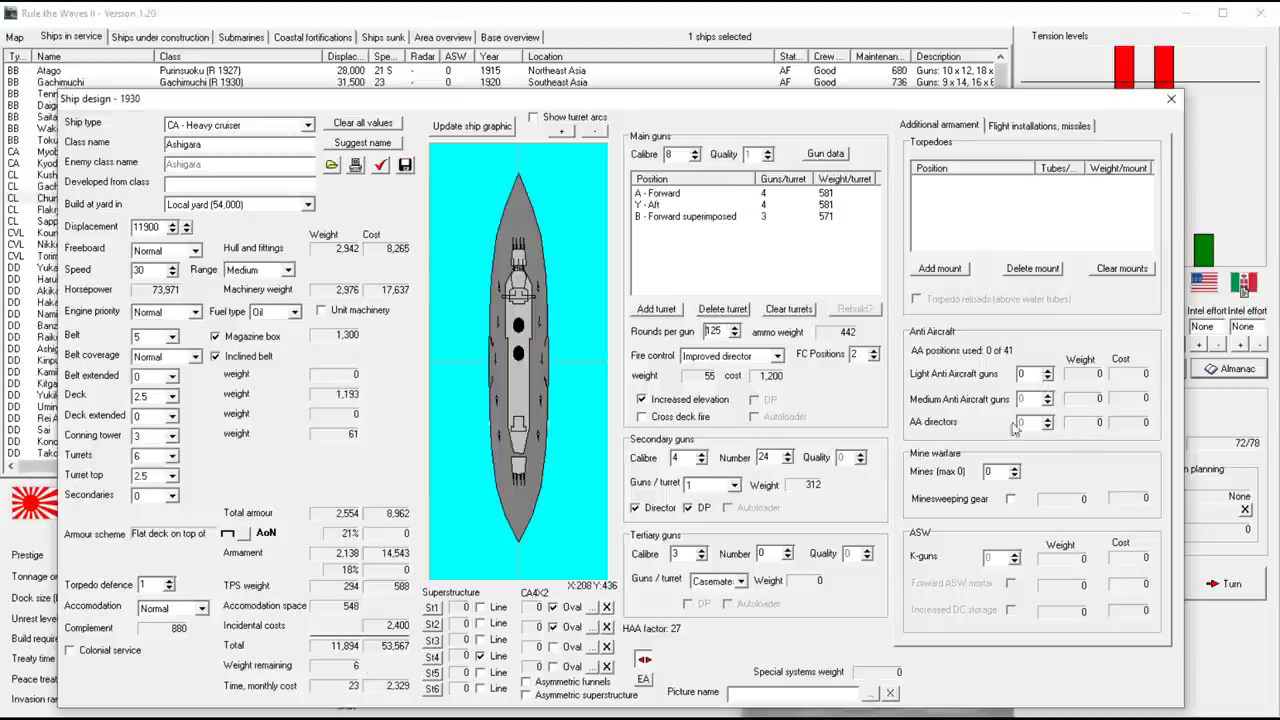
mouse_move(990, 248)
type("12000")
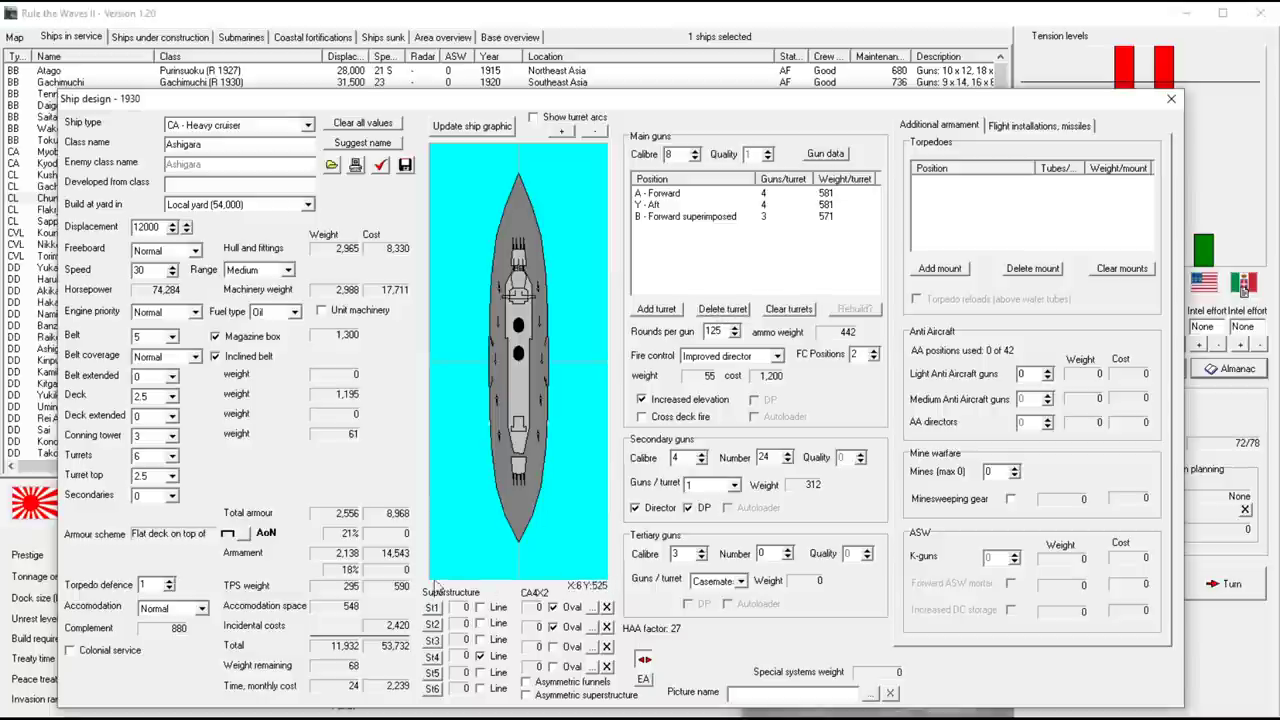
Raise rounds per gun to 130, keep 24 secondary guns and set 16 light AA guns
left_click(736, 328)
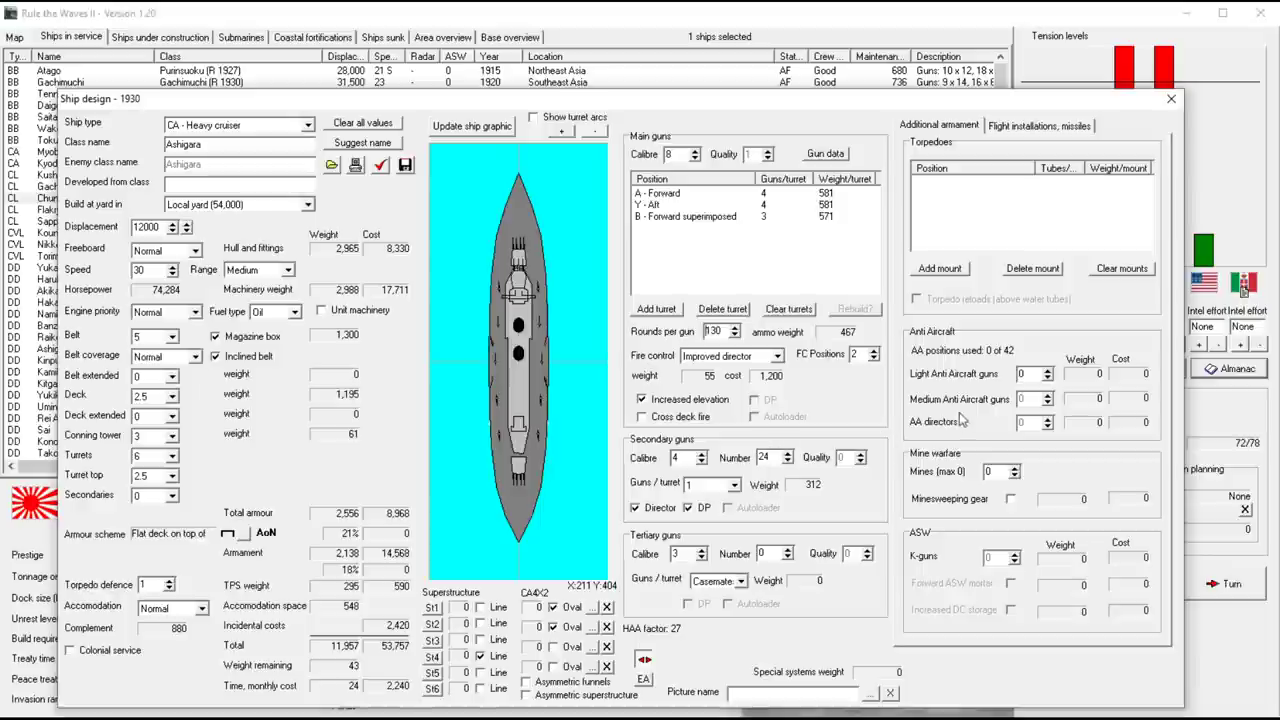
mouse_move(1042, 430)
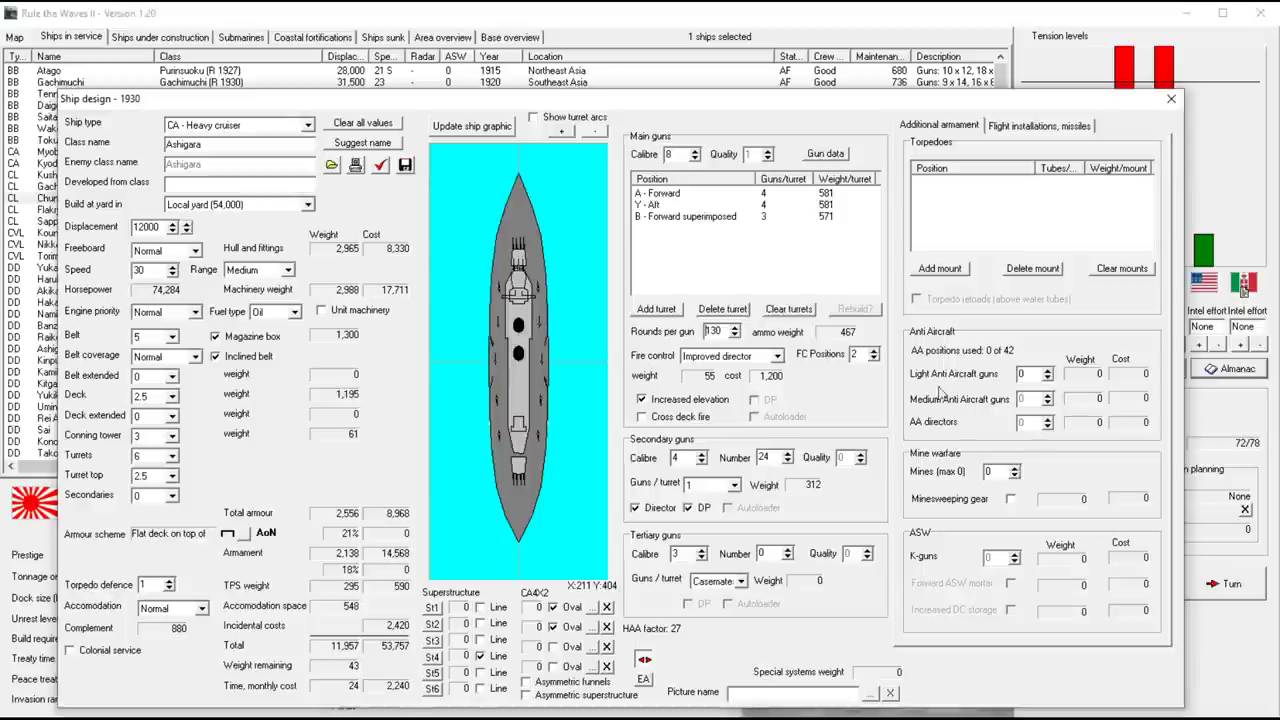
mouse_move(788, 480)
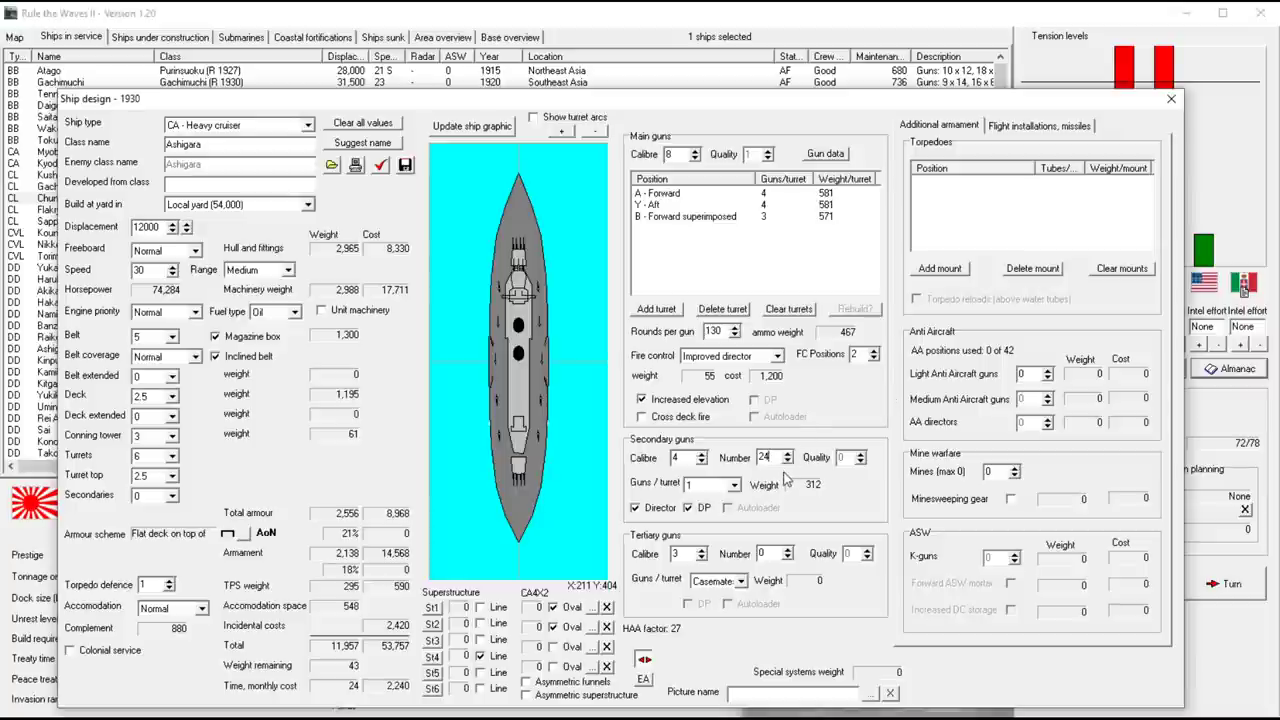
left_click(786, 462)
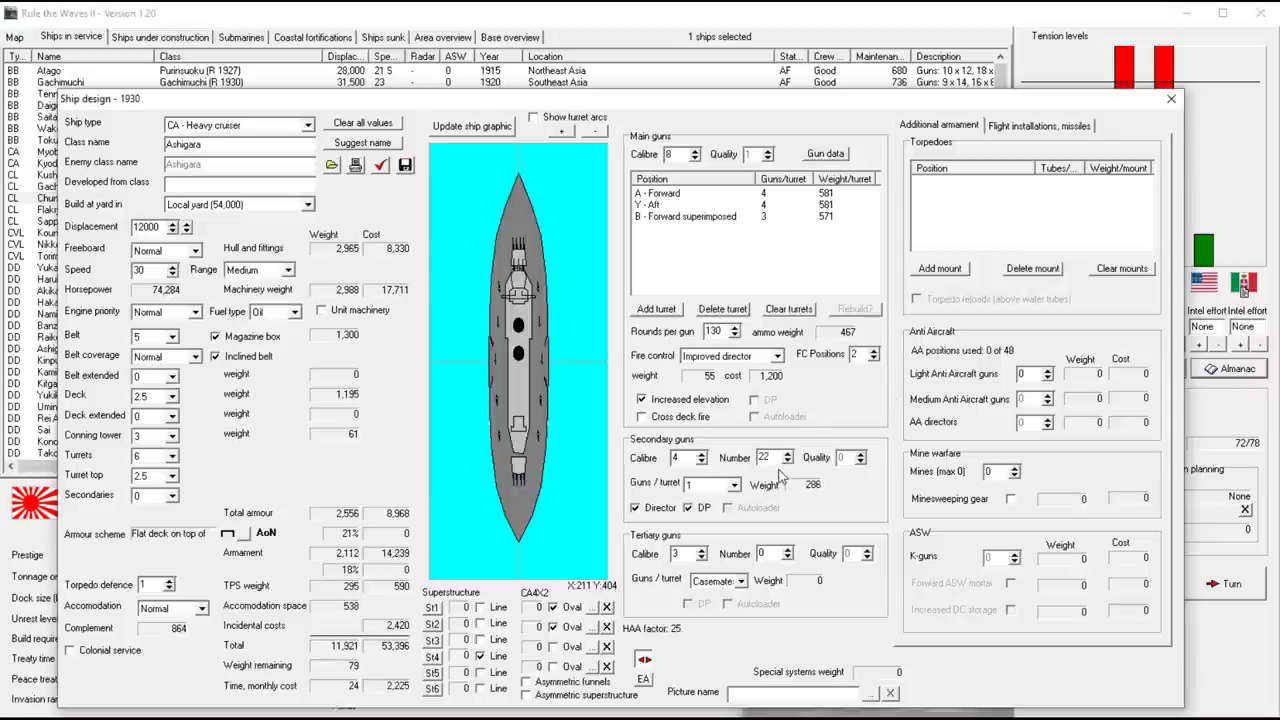
left_click(788, 452)
type("22")
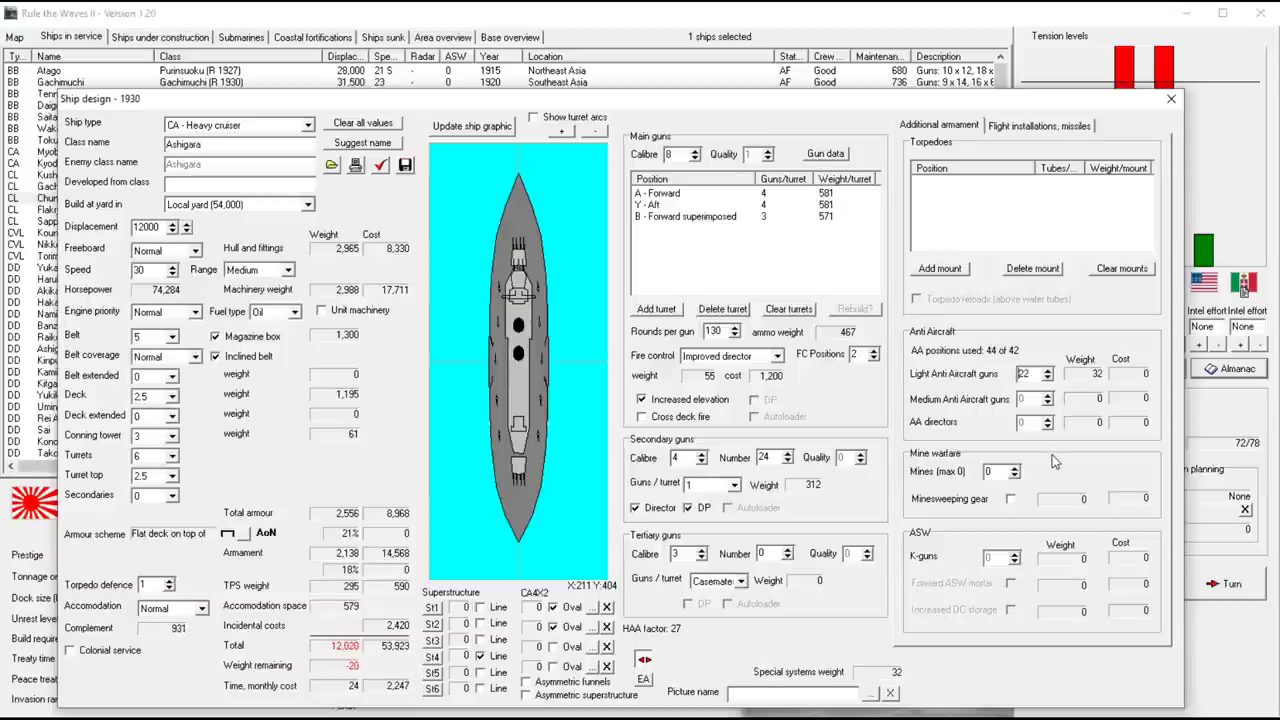
left_click(1048, 376)
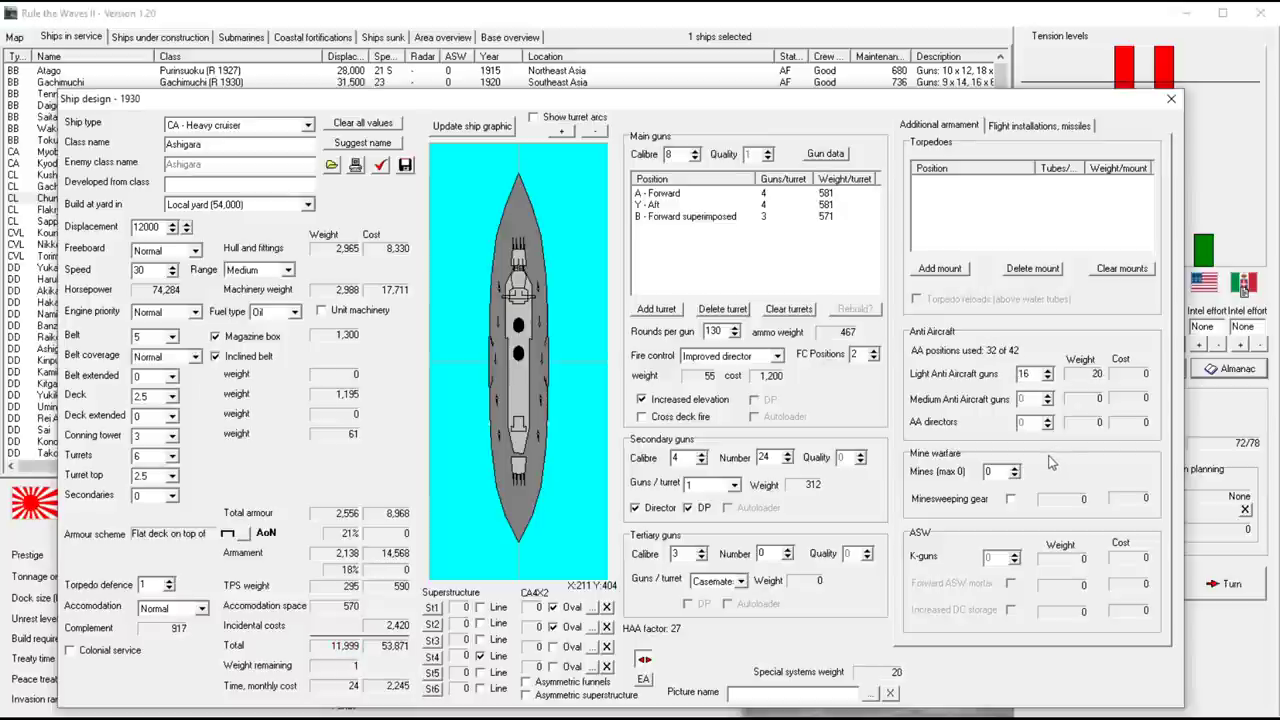
mouse_move(850, 422)
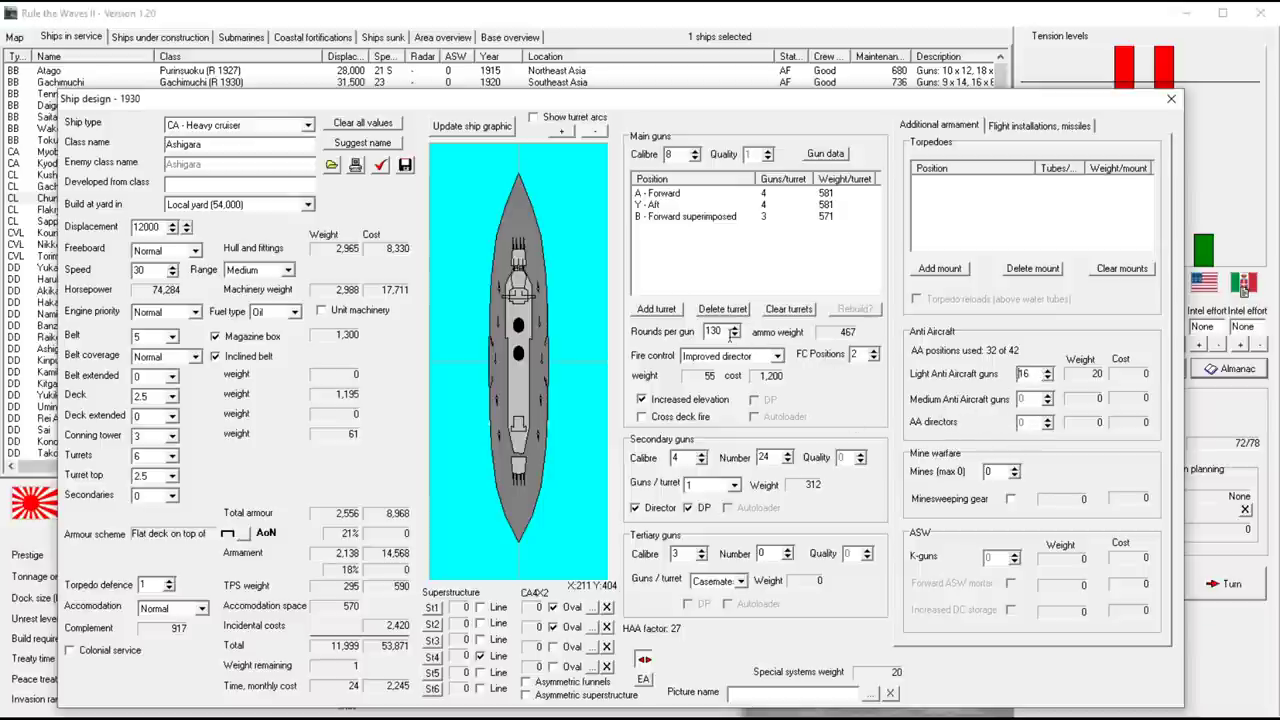
mouse_move(830, 424)
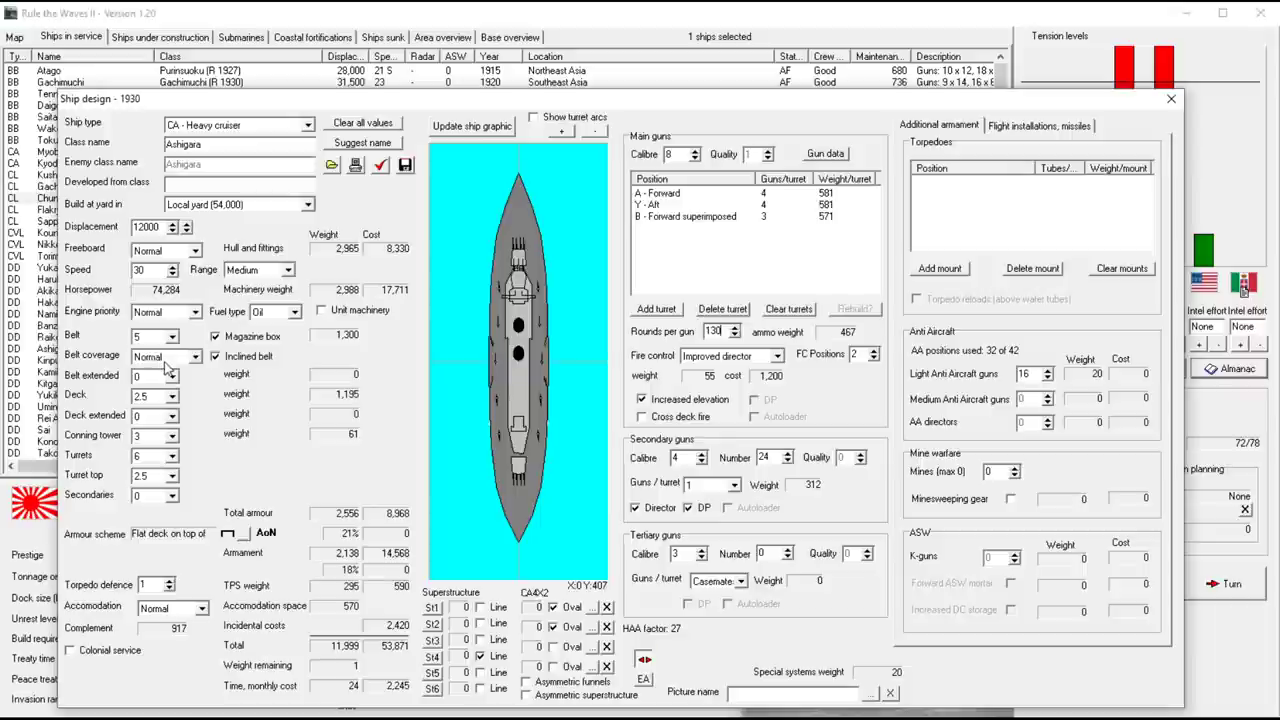
mouse_move(170, 464)
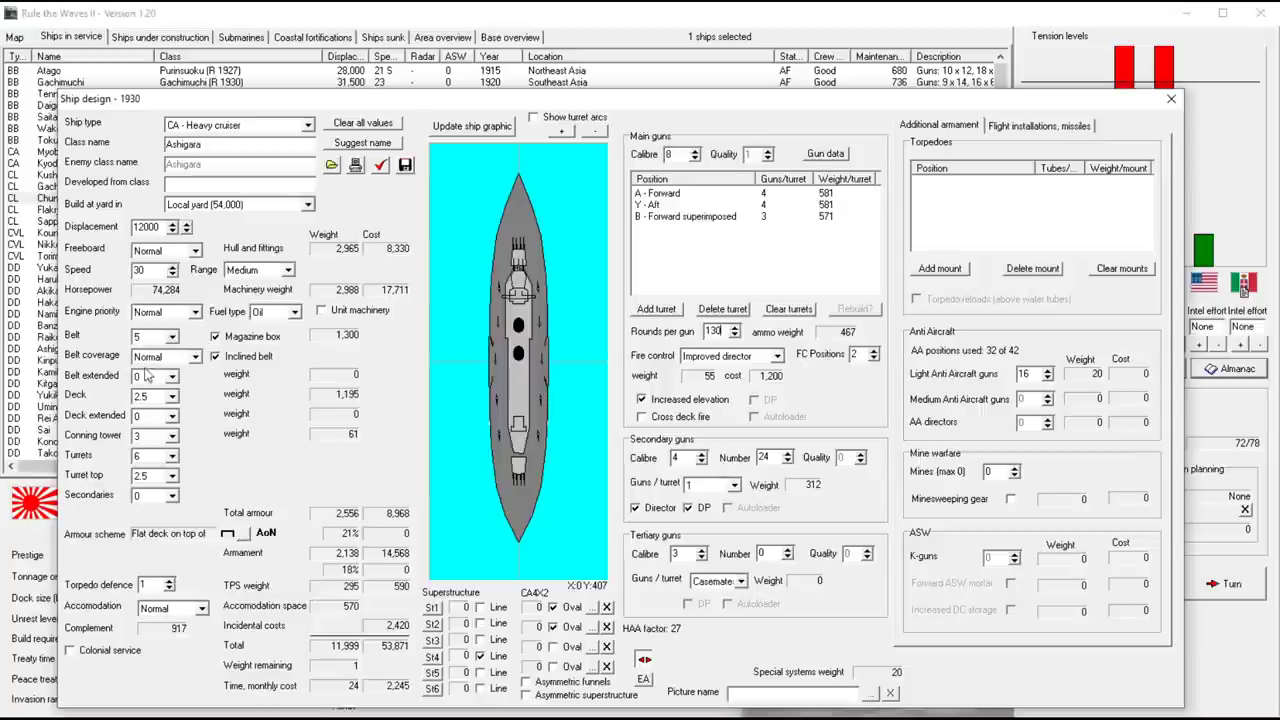
mouse_move(184, 390)
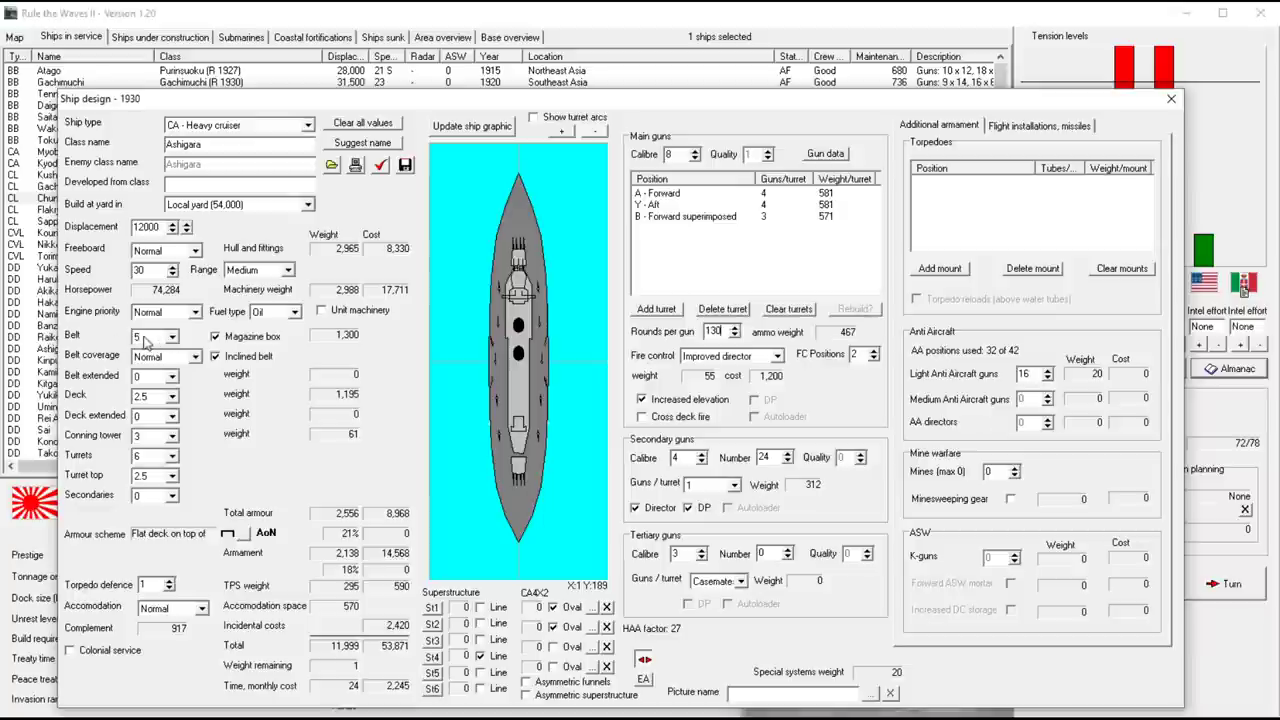
mouse_move(152, 444)
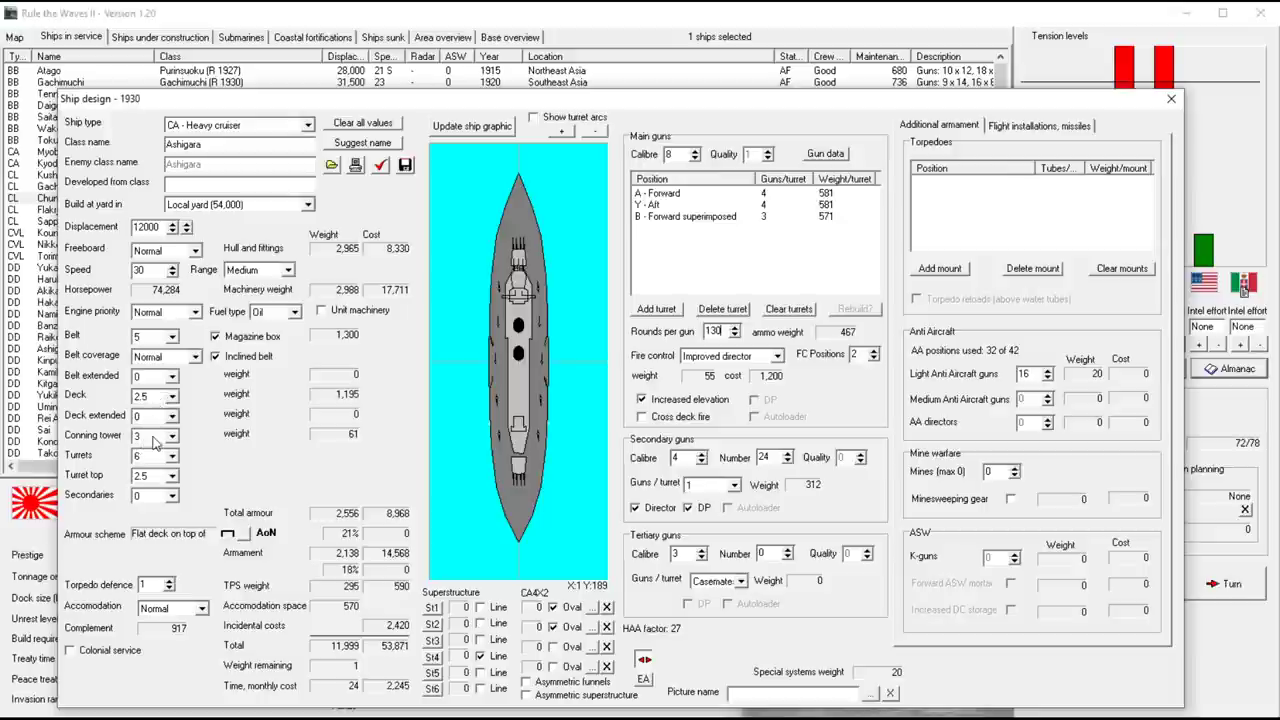
mouse_move(180, 466)
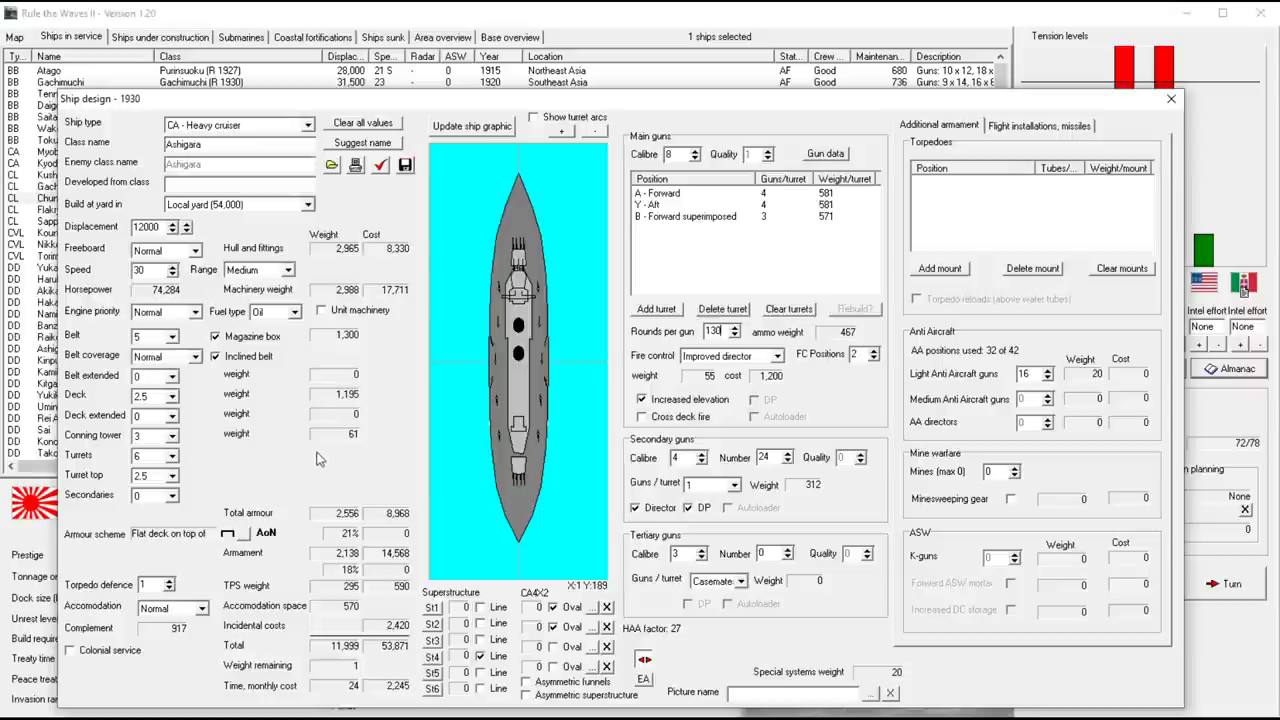
mouse_move(224, 456)
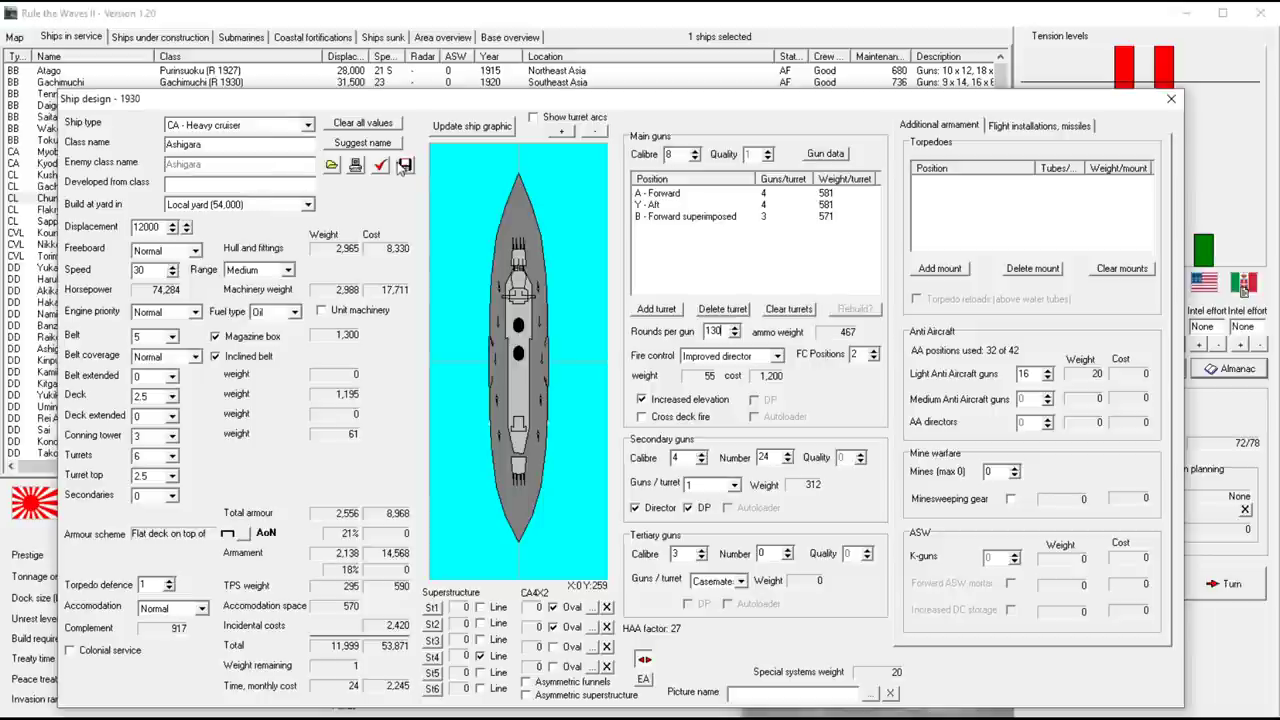
mouse_move(1030, 412)
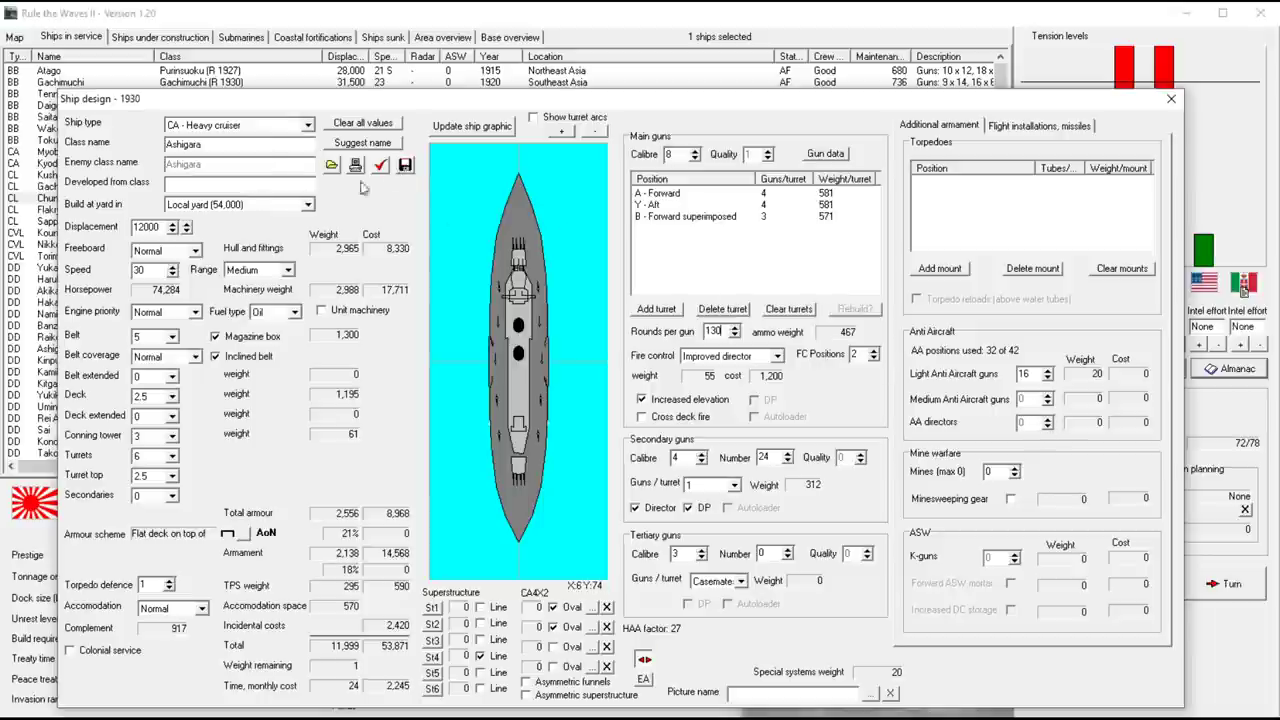
mouse_move(796, 362)
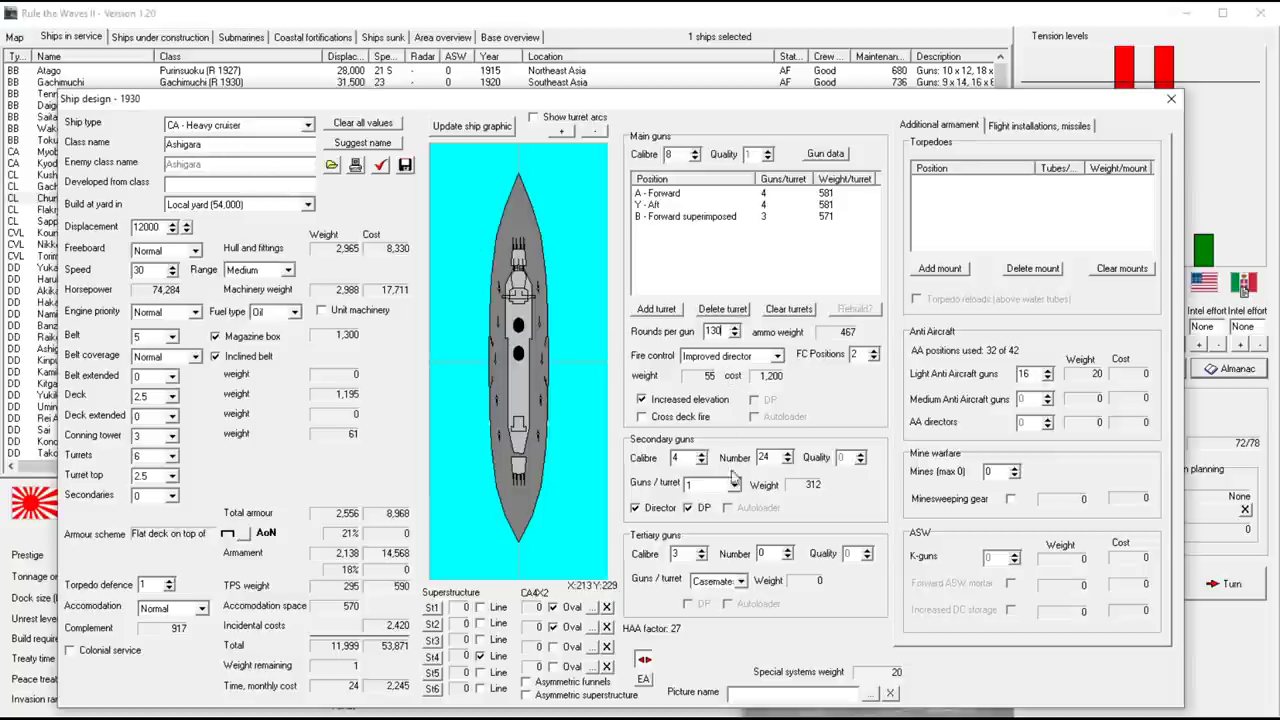
mouse_move(1076, 168)
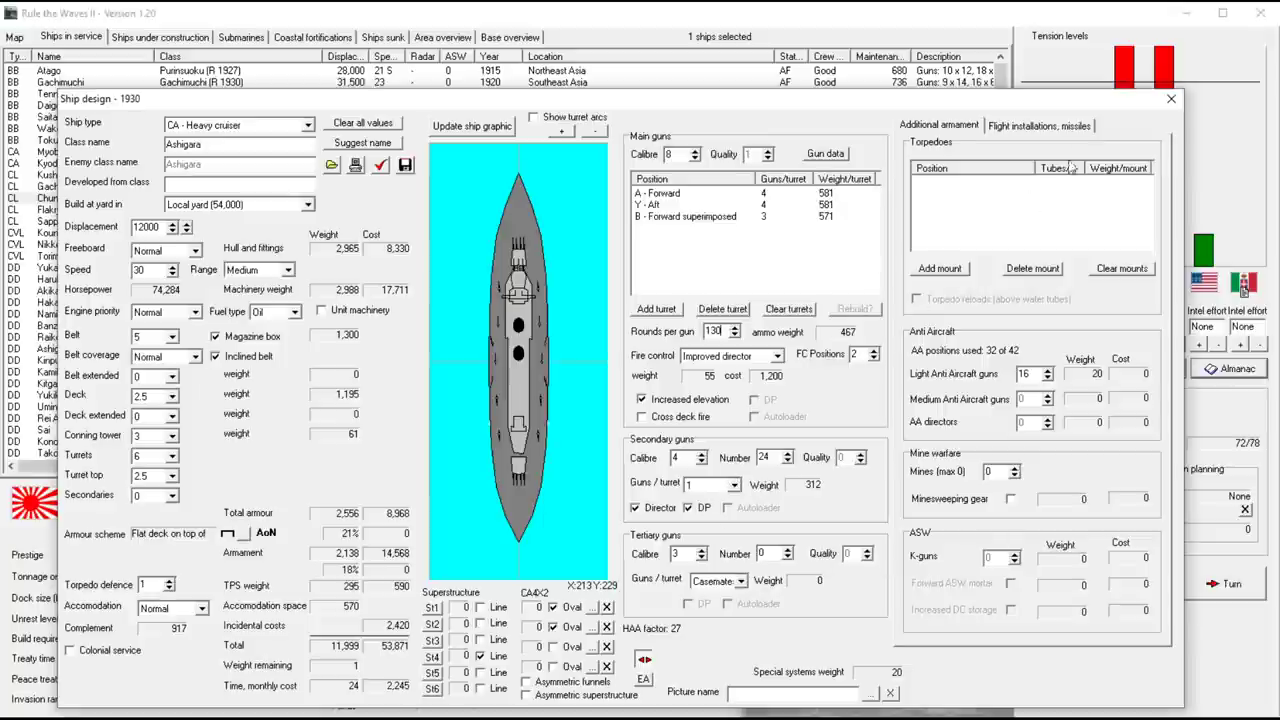
Peek at Flight installations, then review the design report flagging weak protection
left_click(1040, 124)
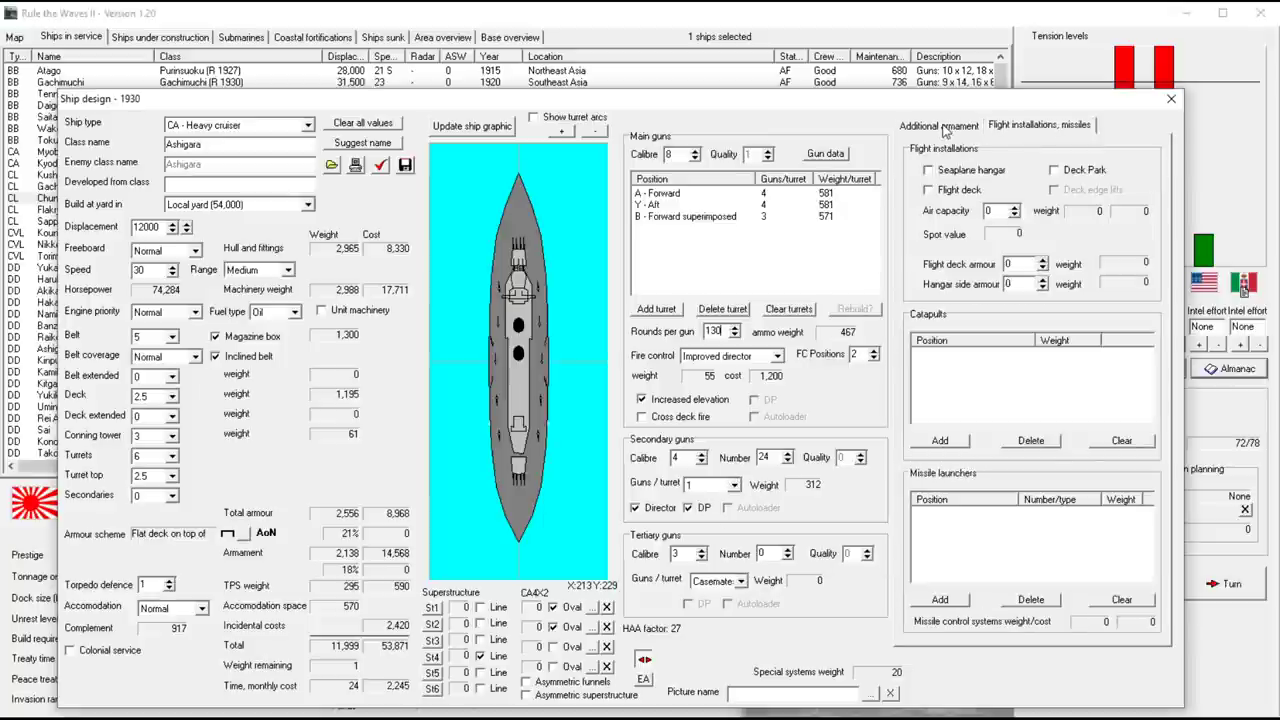
left_click(938, 124)
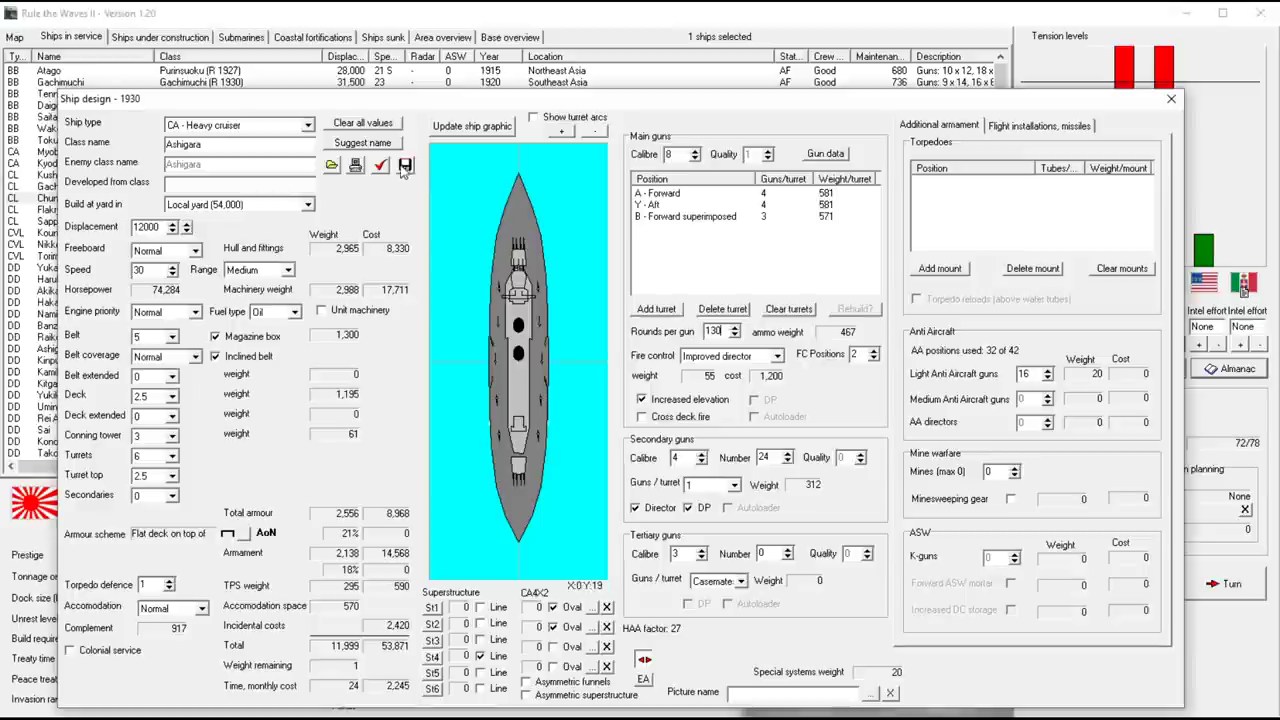
left_click(404, 164)
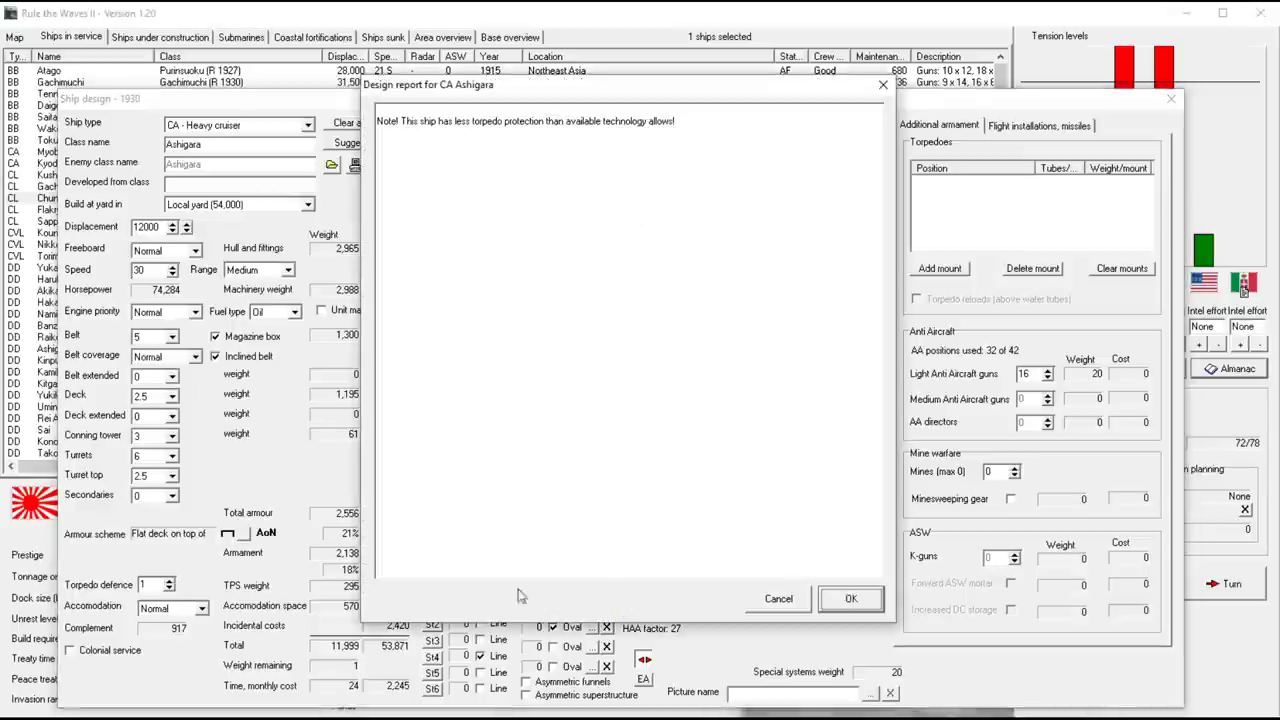
left_click(848, 598)
type("2")
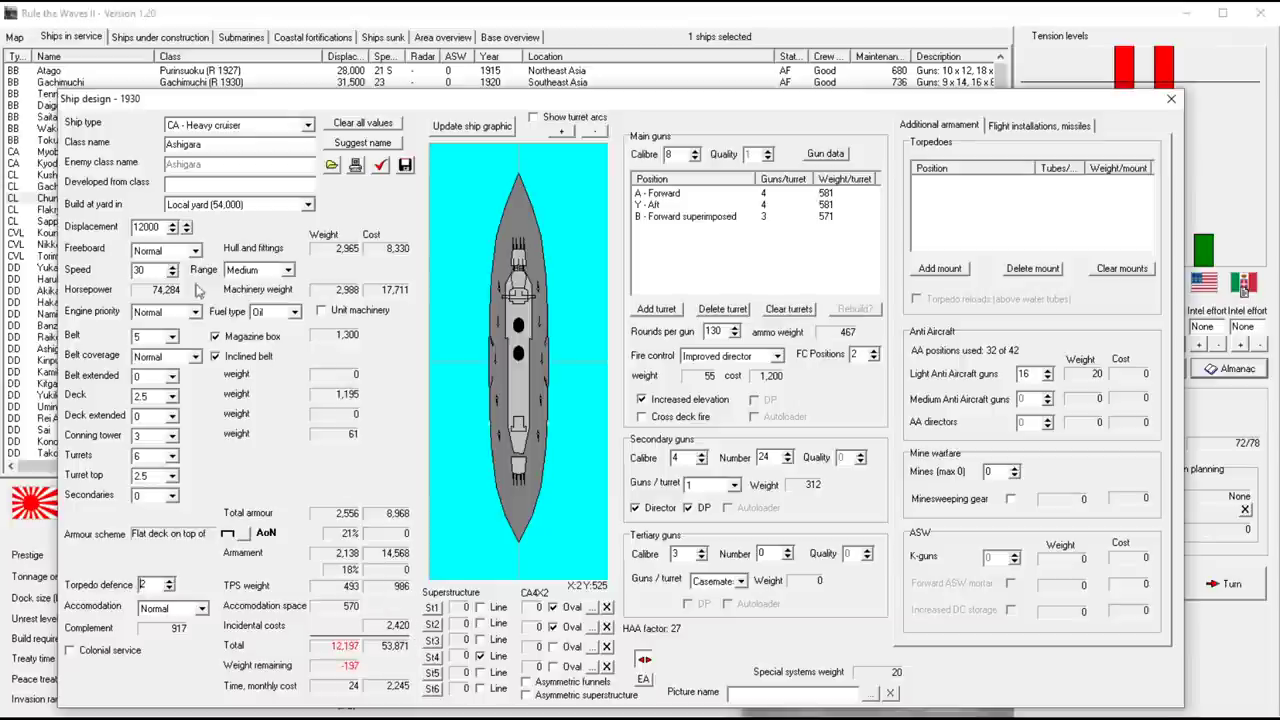
mouse_move(988, 202)
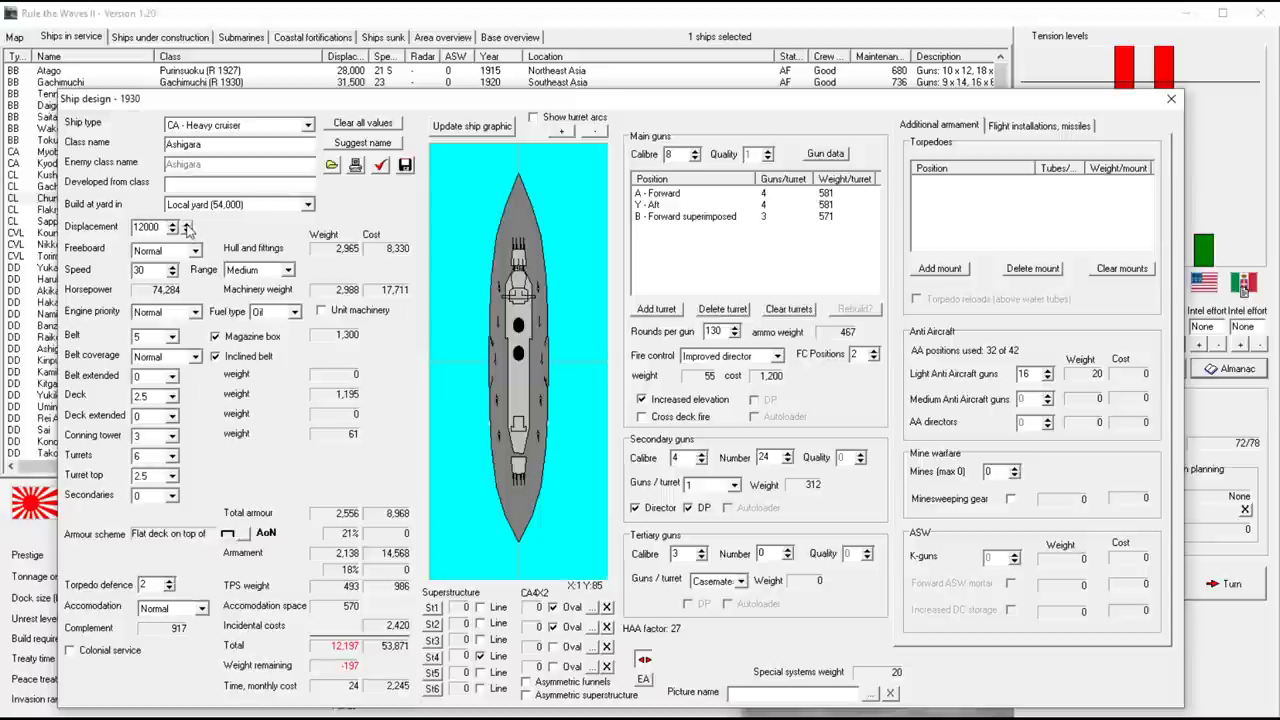
Set displacement to 12,500 tons and add port and starboard broadside swivel torpedo mounts
left_click(186, 224)
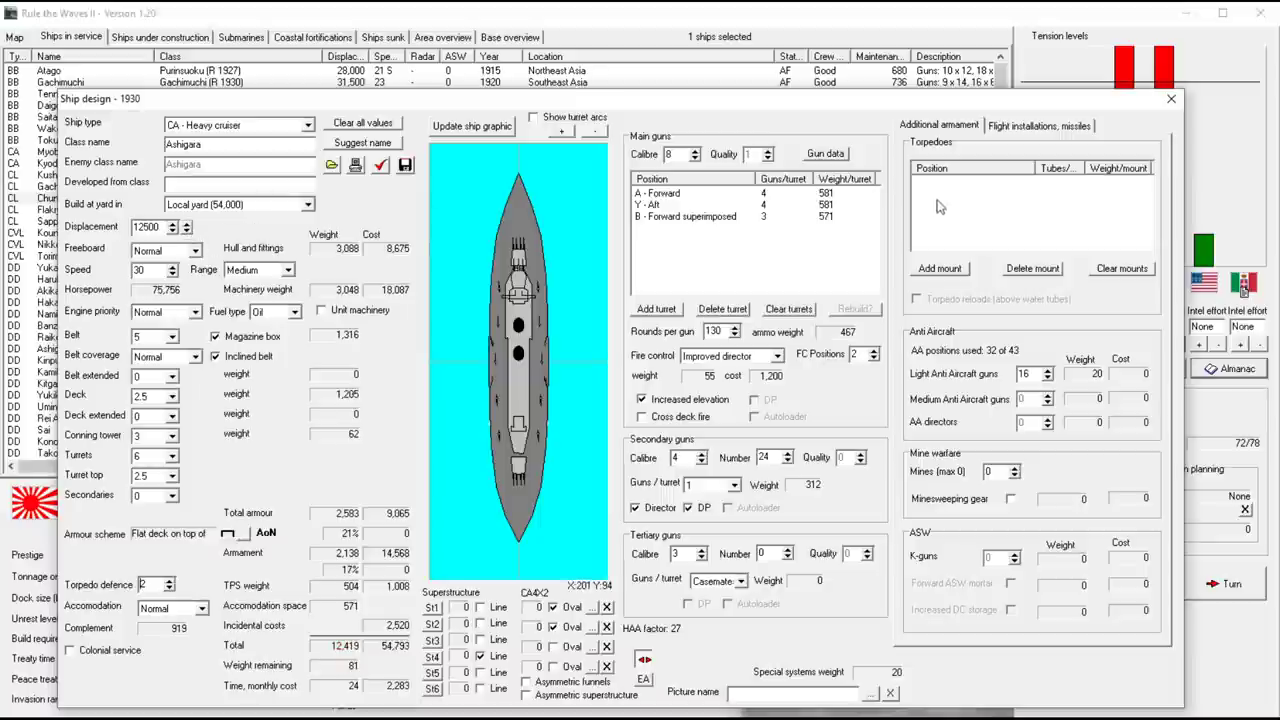
left_click(938, 268)
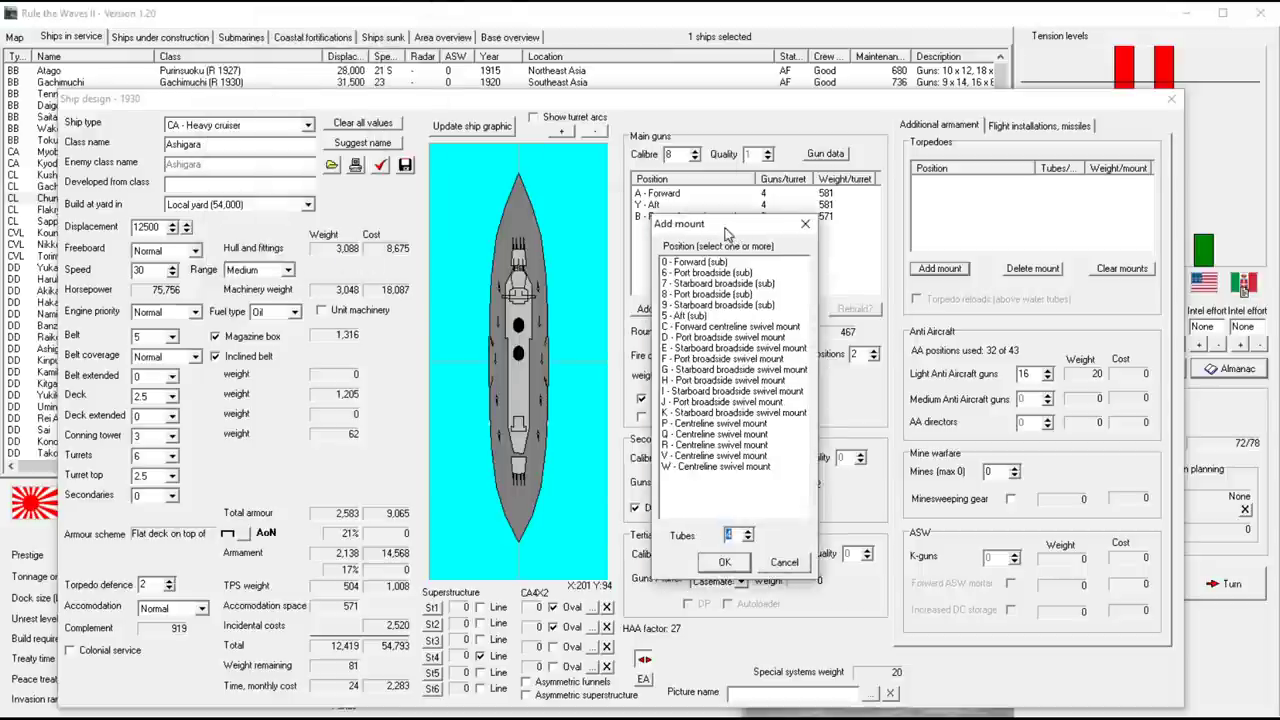
mouse_move(310, 332)
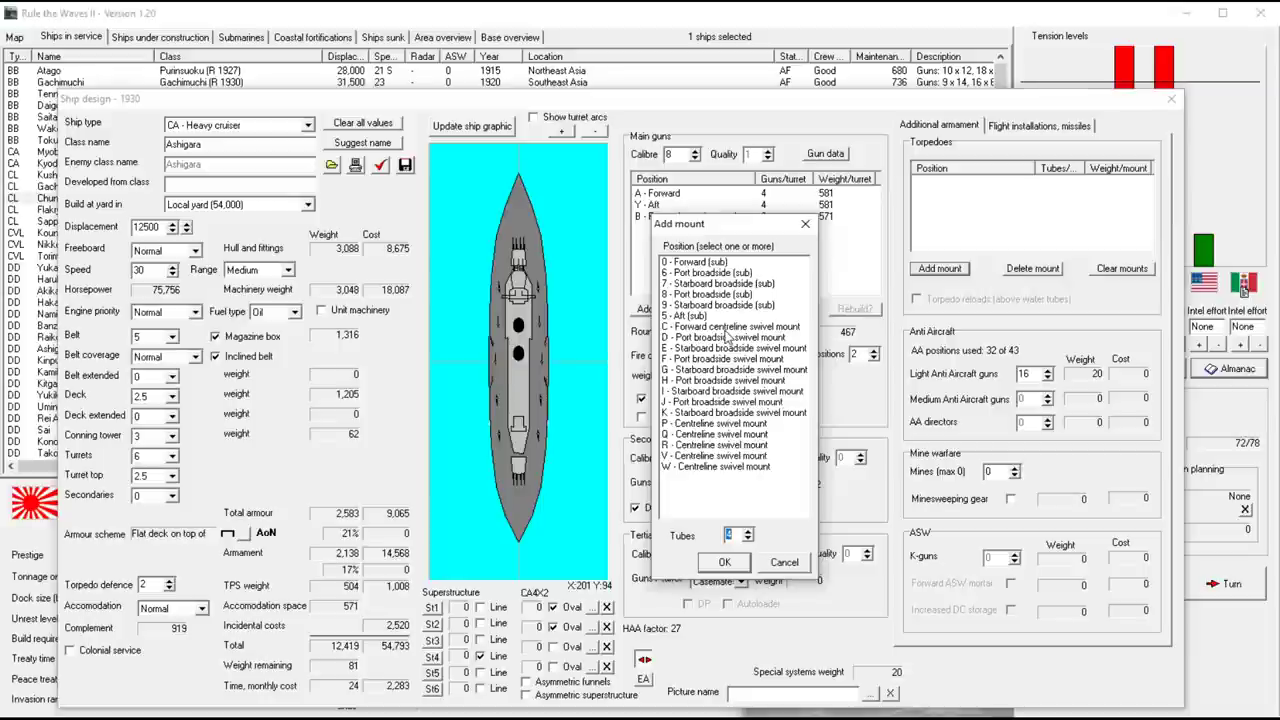
left_click(732, 336)
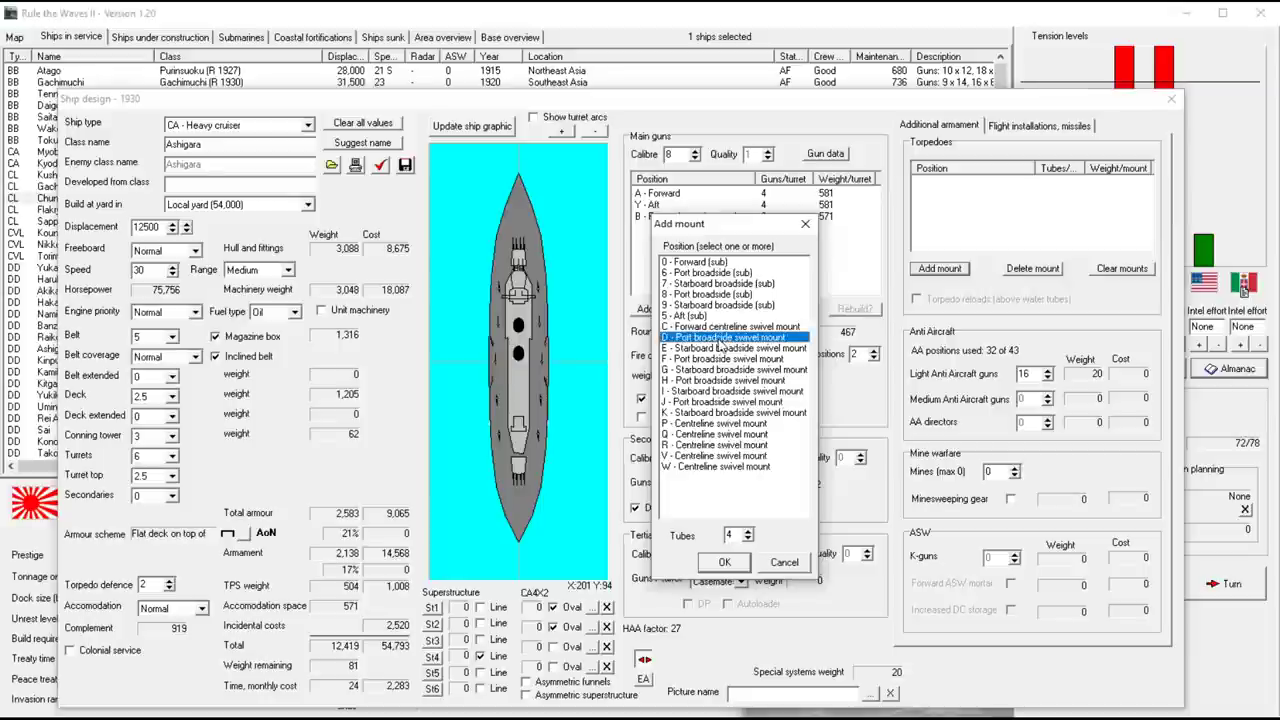
left_click(730, 348)
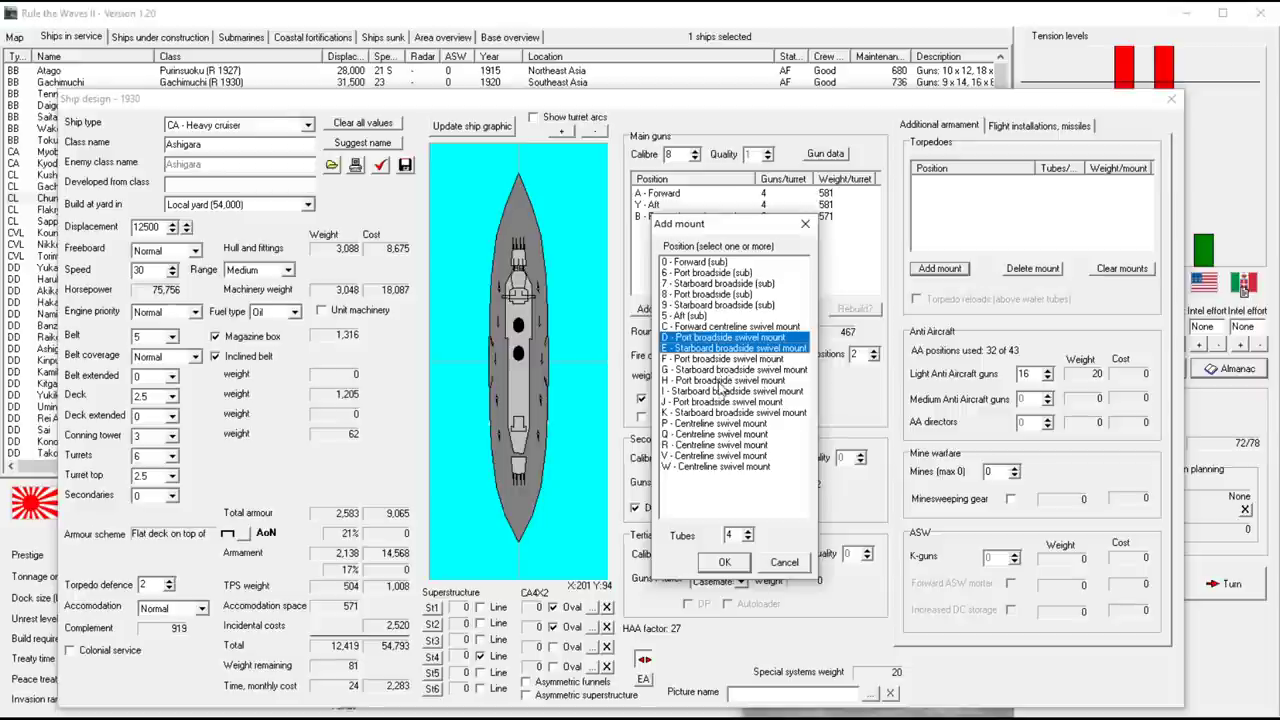
left_click(730, 390)
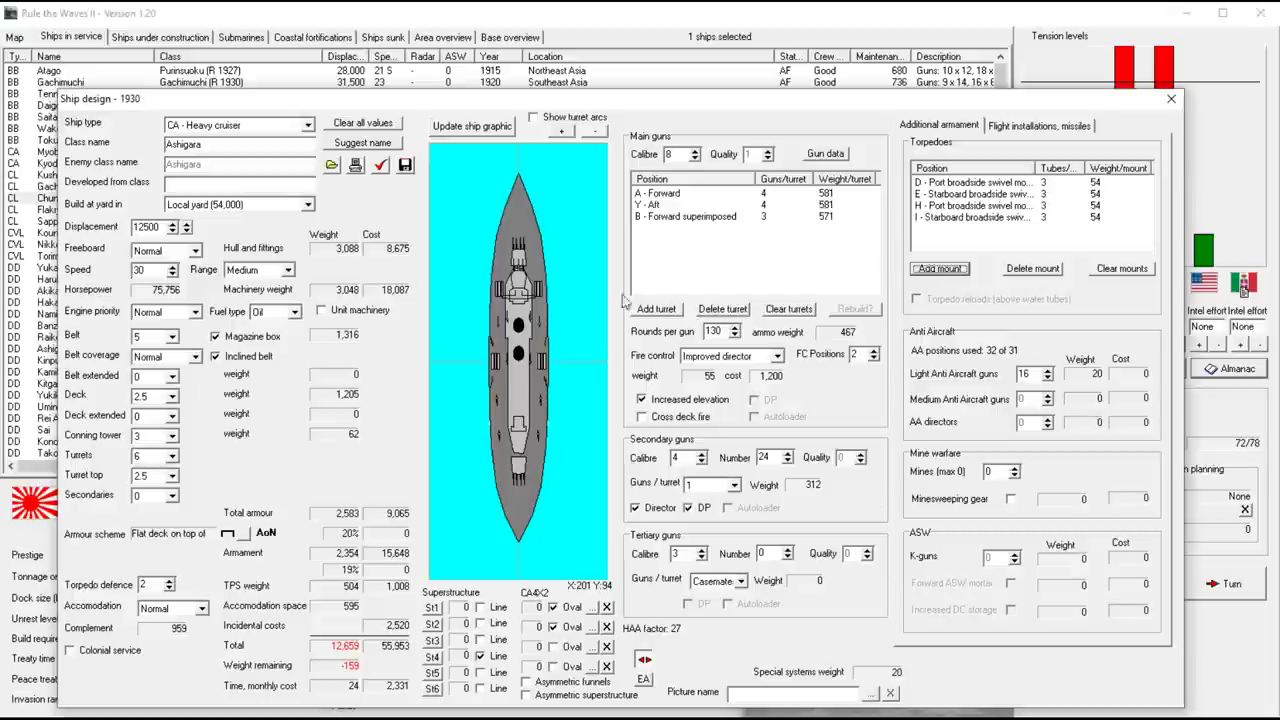
mouse_move(538, 458)
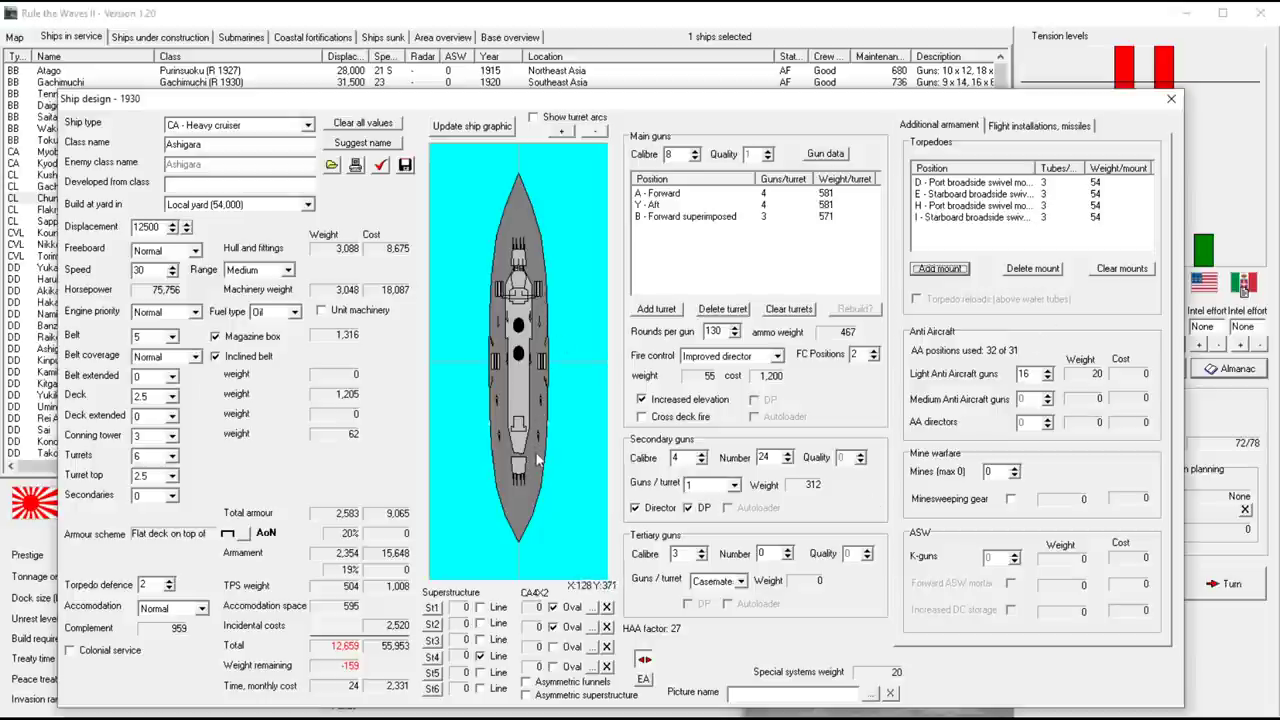
mouse_move(1010, 360)
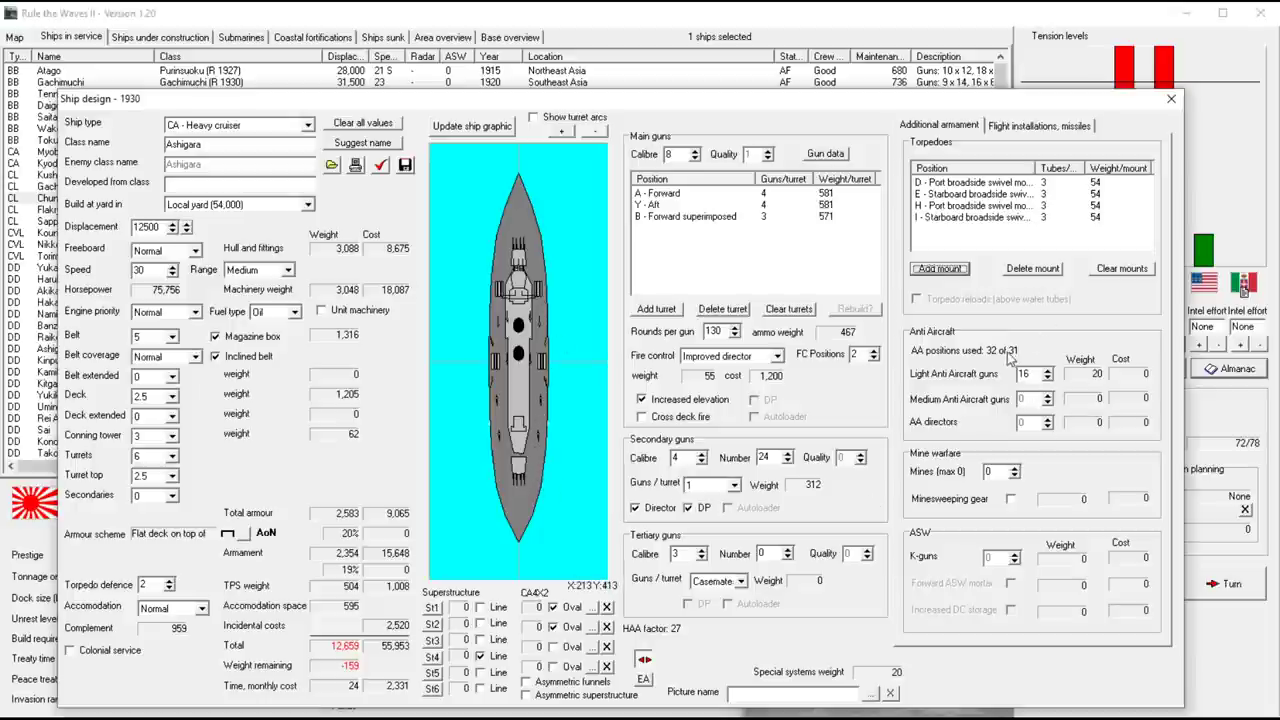
Add another torpedo mount, raise displacement to 13,000 tons and fit unit machinery
left_click(1048, 376)
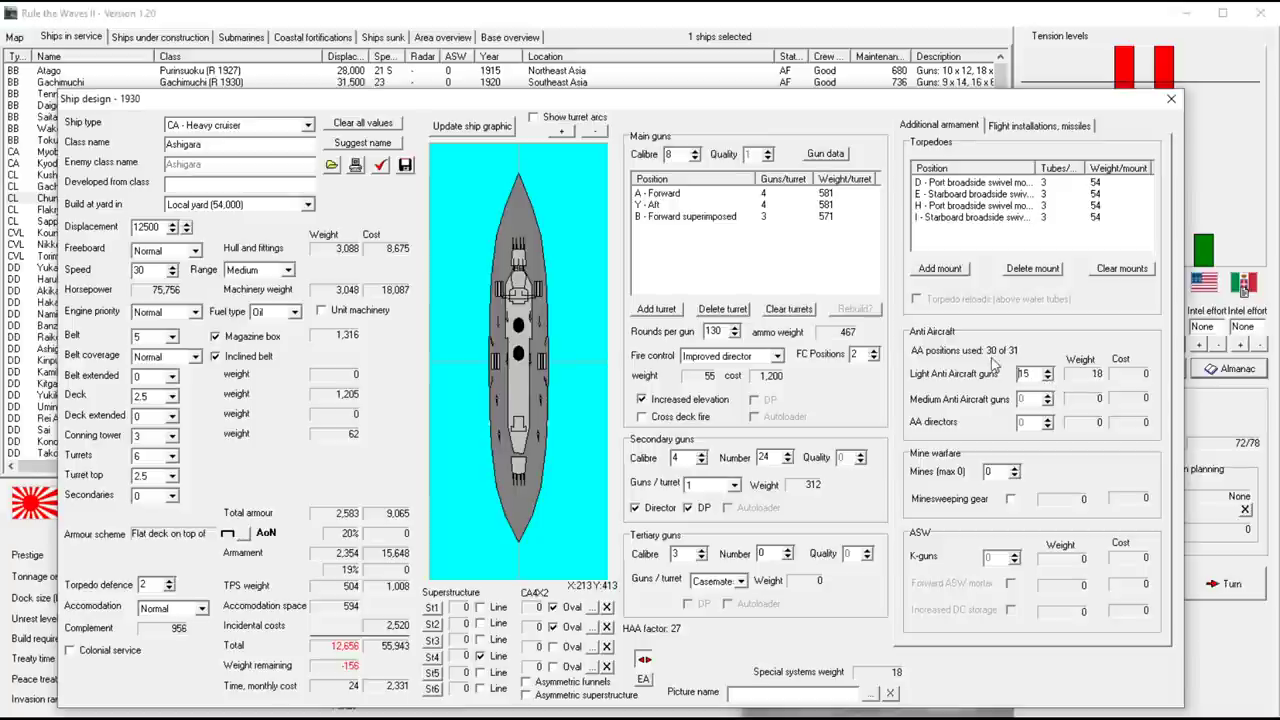
mouse_move(868, 388)
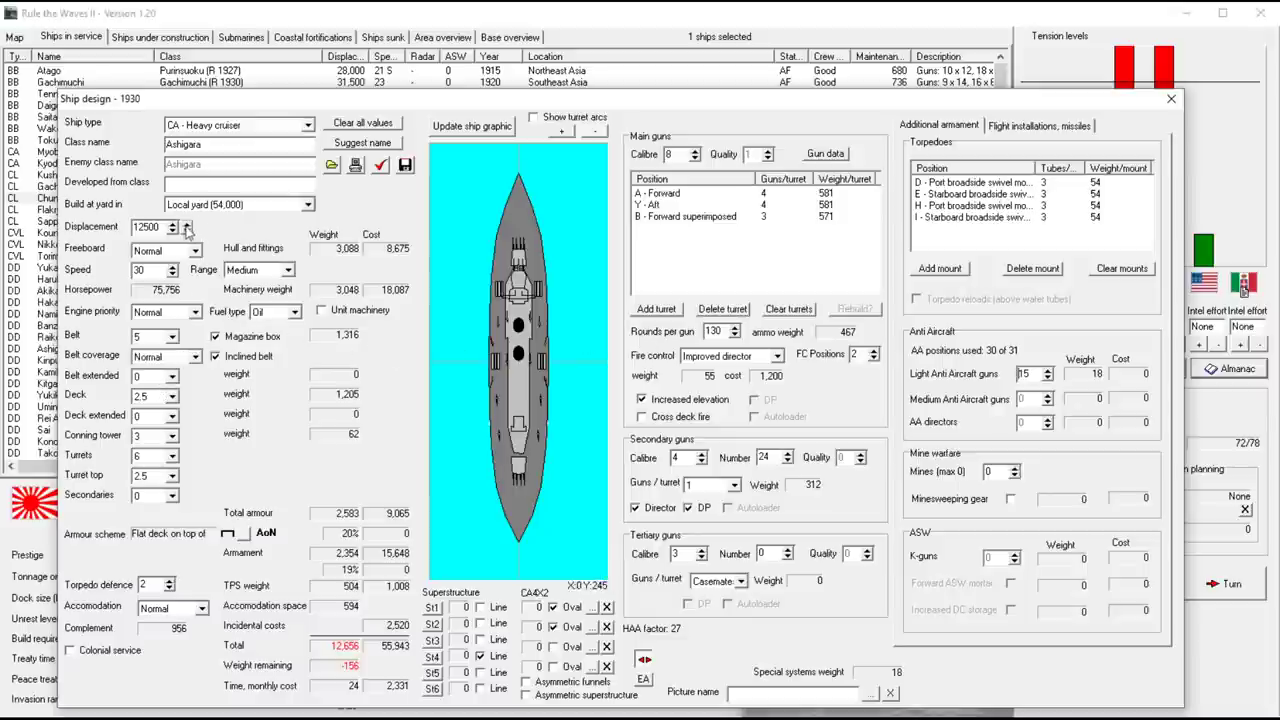
left_click(186, 224)
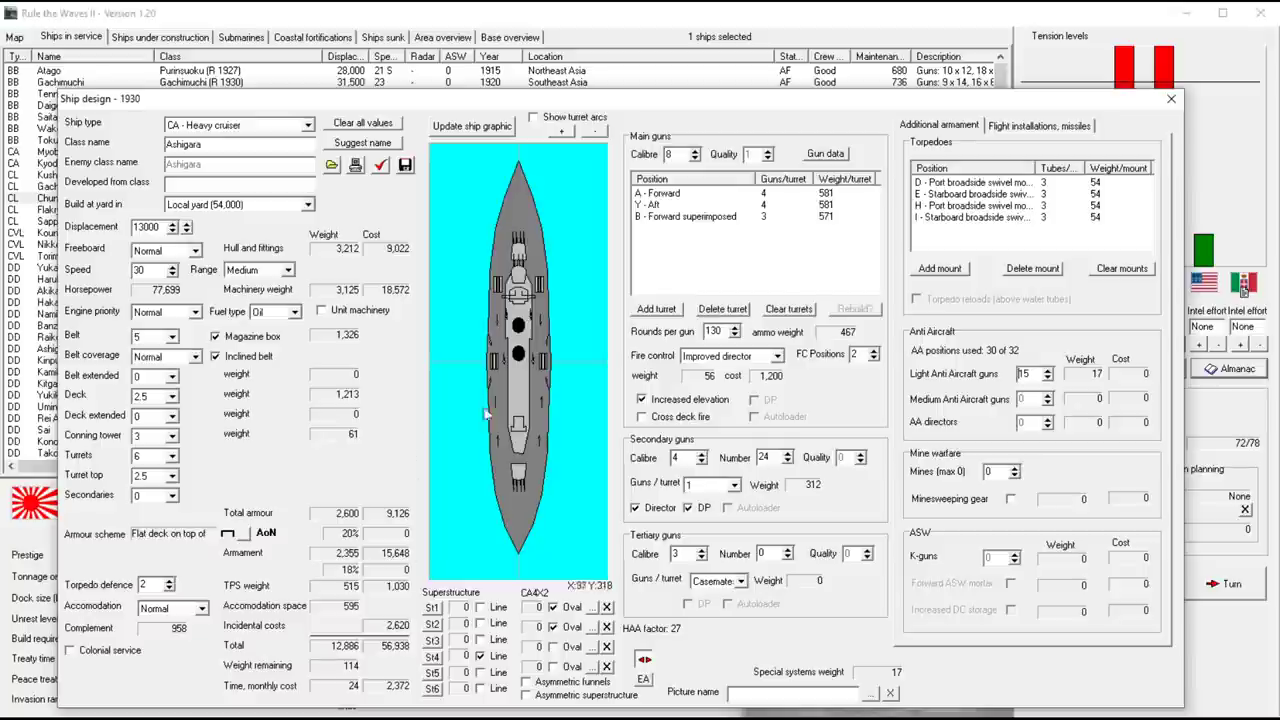
mouse_move(400, 664)
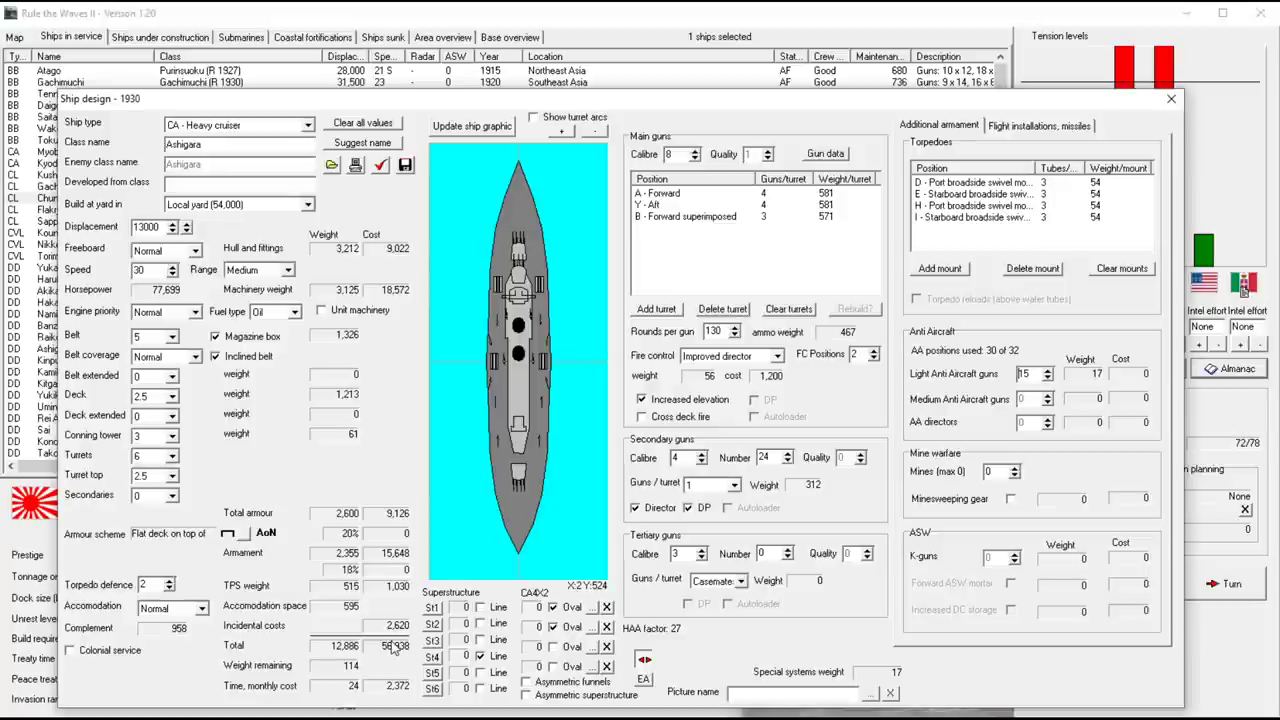
mouse_move(560, 224)
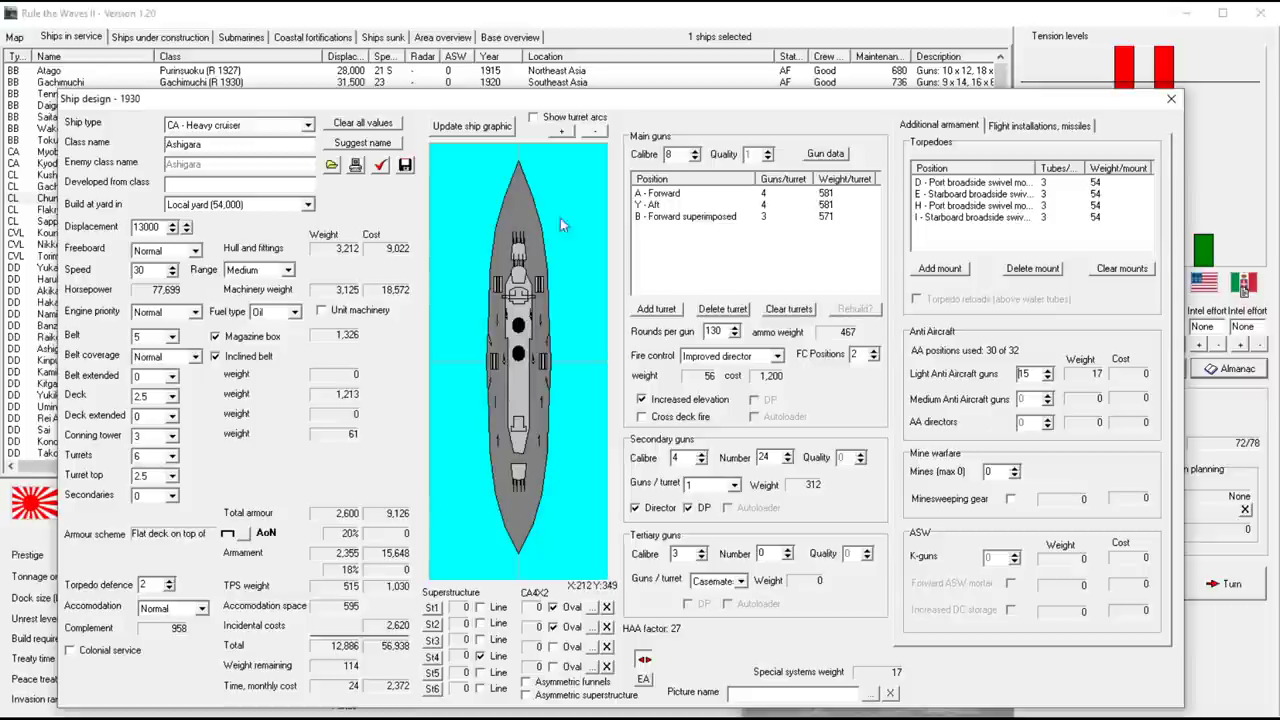
mouse_move(204, 280)
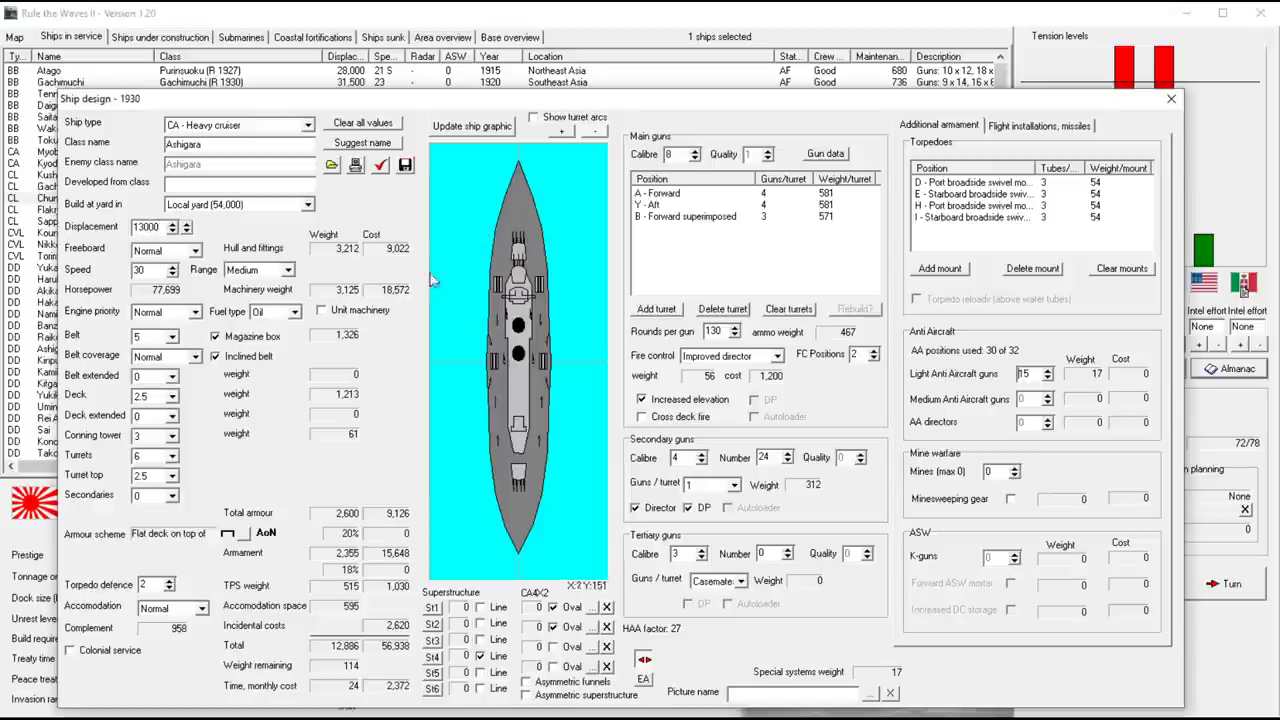
mouse_move(322, 310)
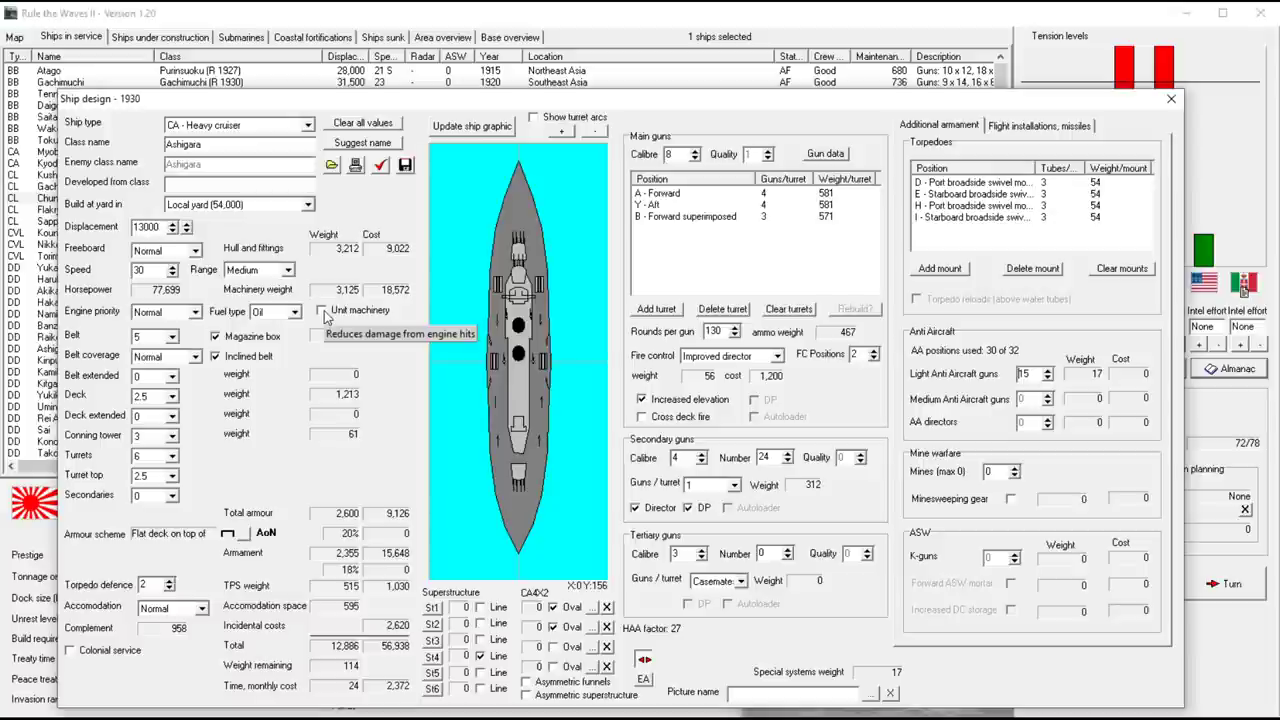
left_click(320, 310)
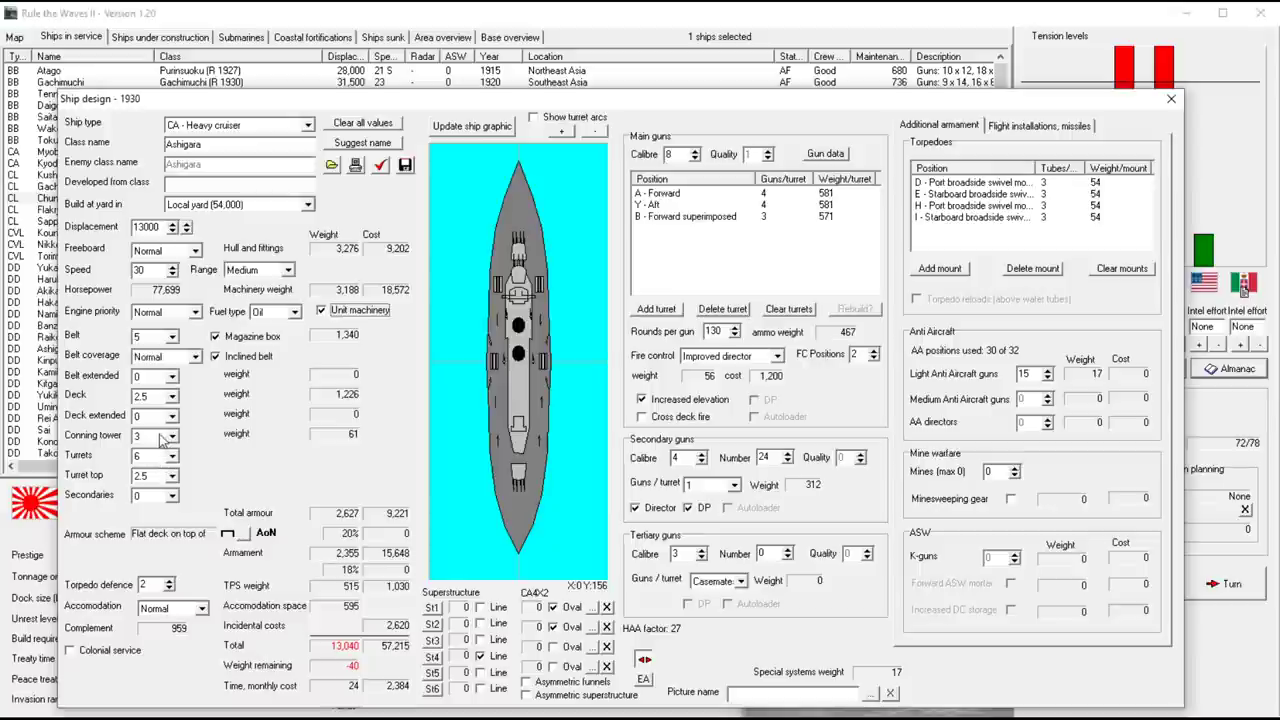
Change conning tower armour, add a light AA gun and save the Ashigara design
triple_click(150, 436)
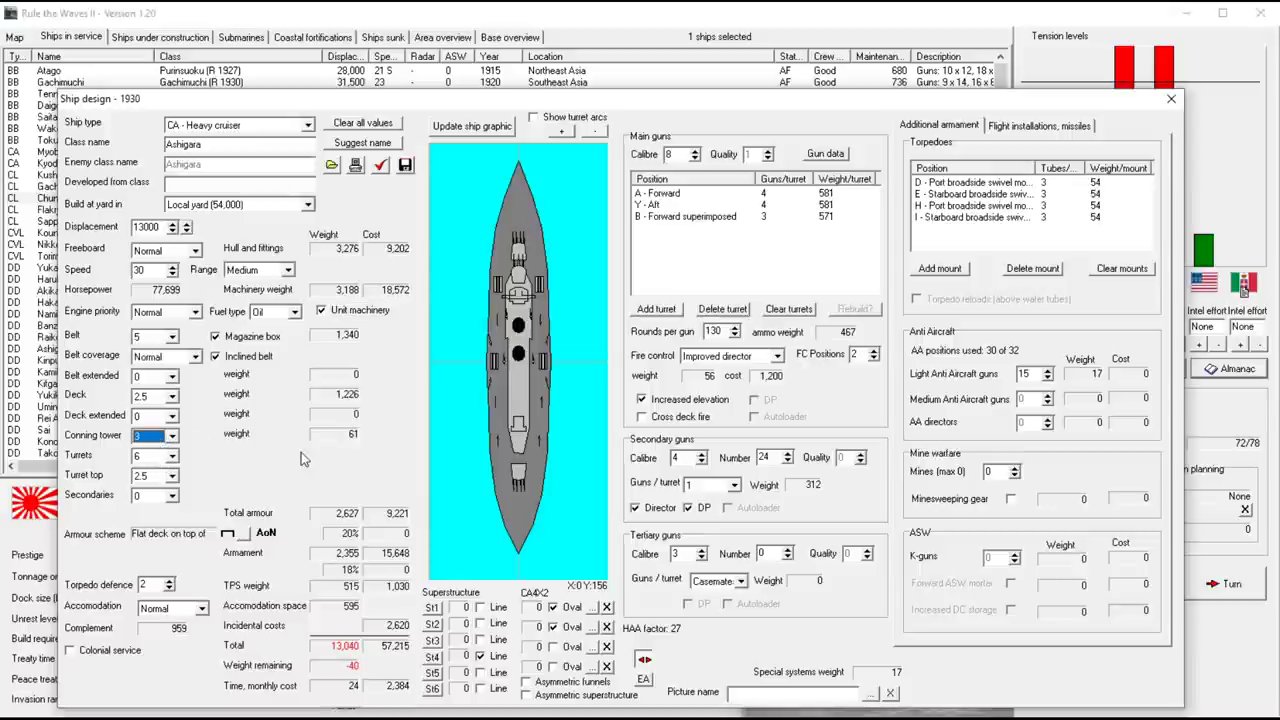
mouse_move(736, 352)
type("2")
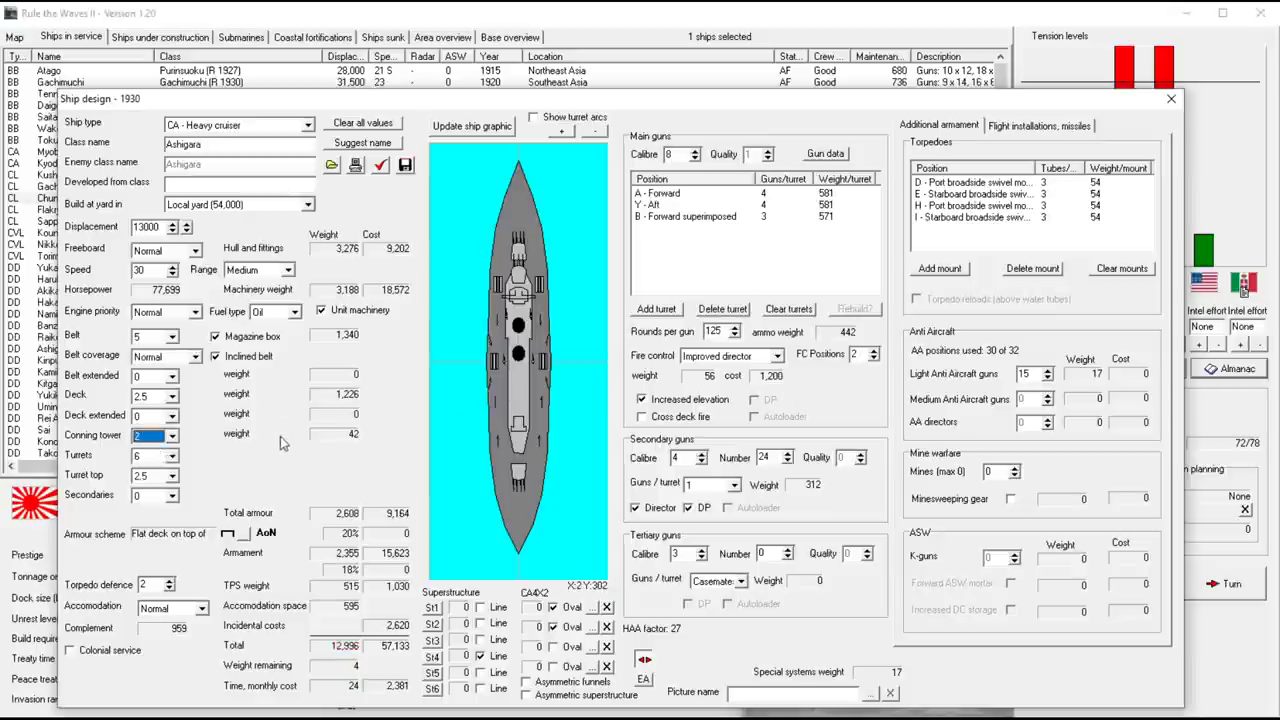
mouse_move(408, 448)
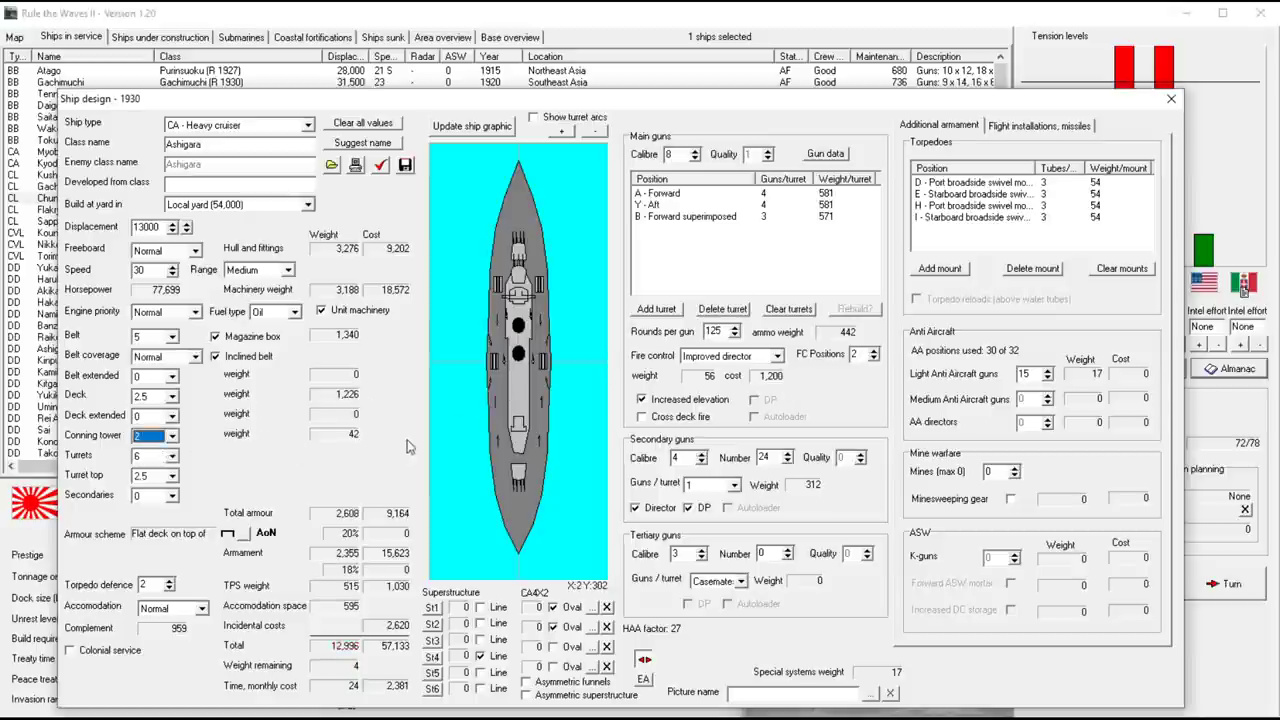
mouse_move(564, 390)
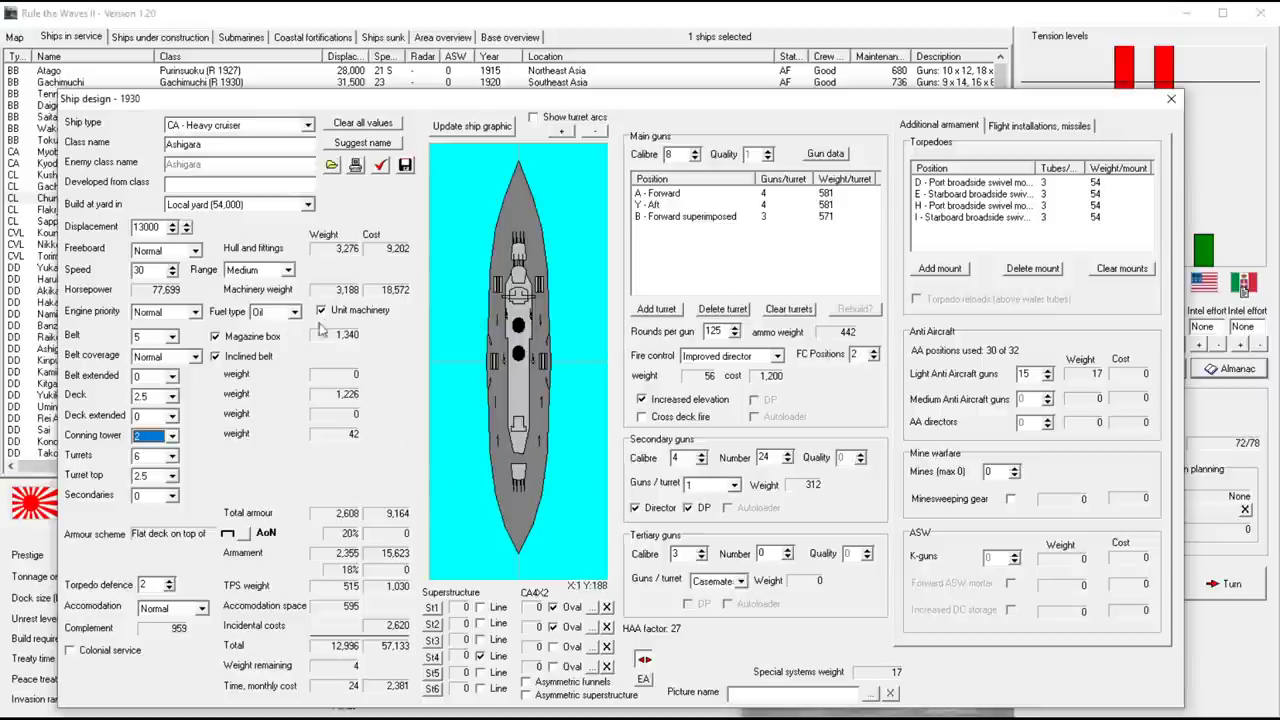
mouse_move(524, 400)
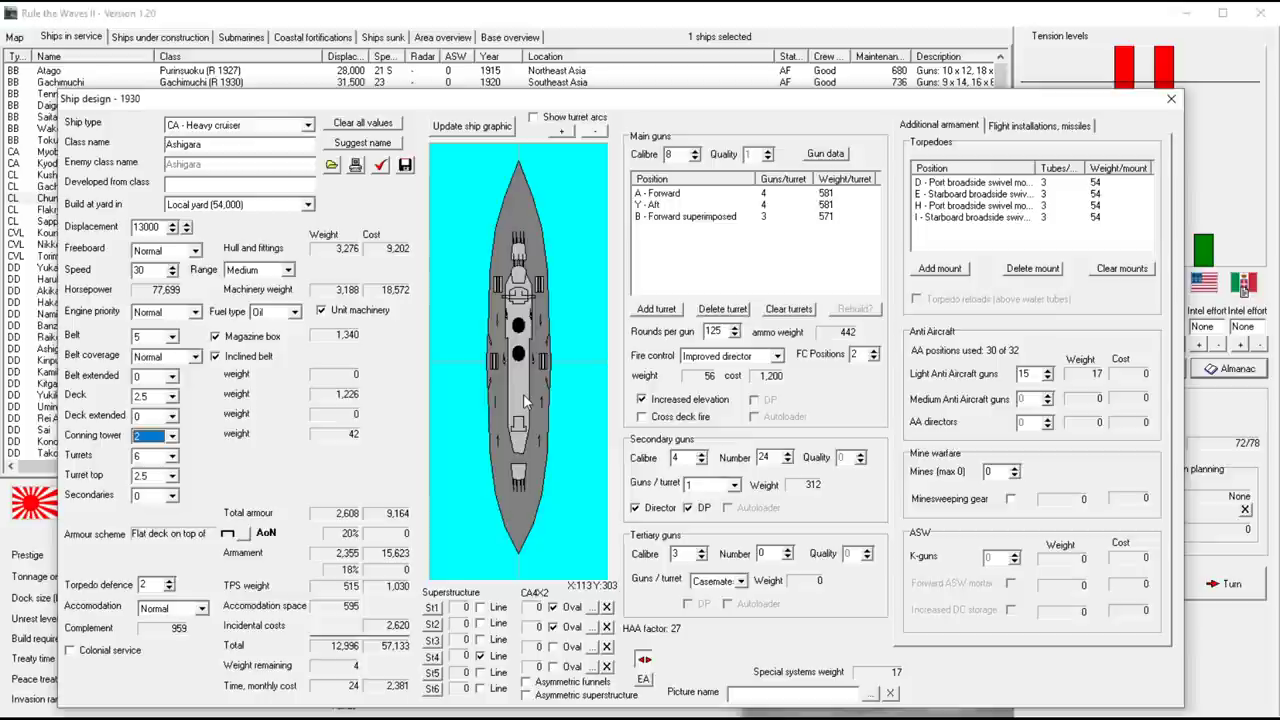
mouse_move(768, 364)
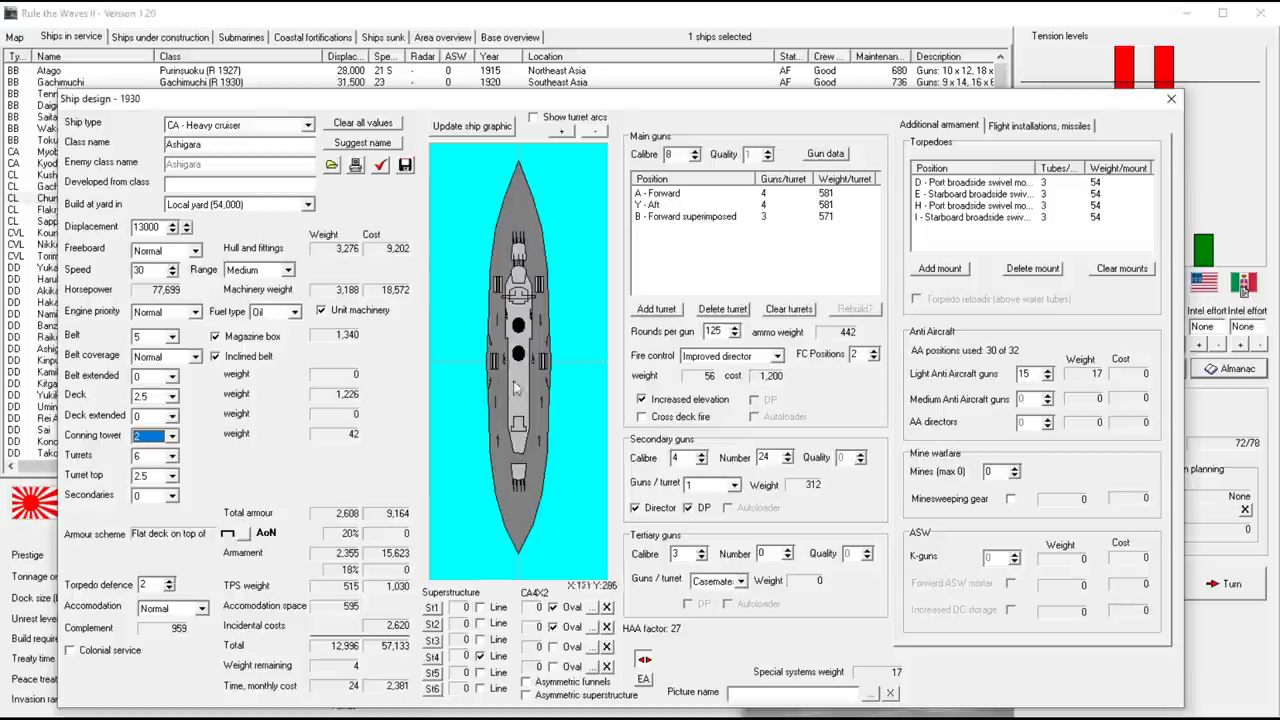
mouse_move(978, 260)
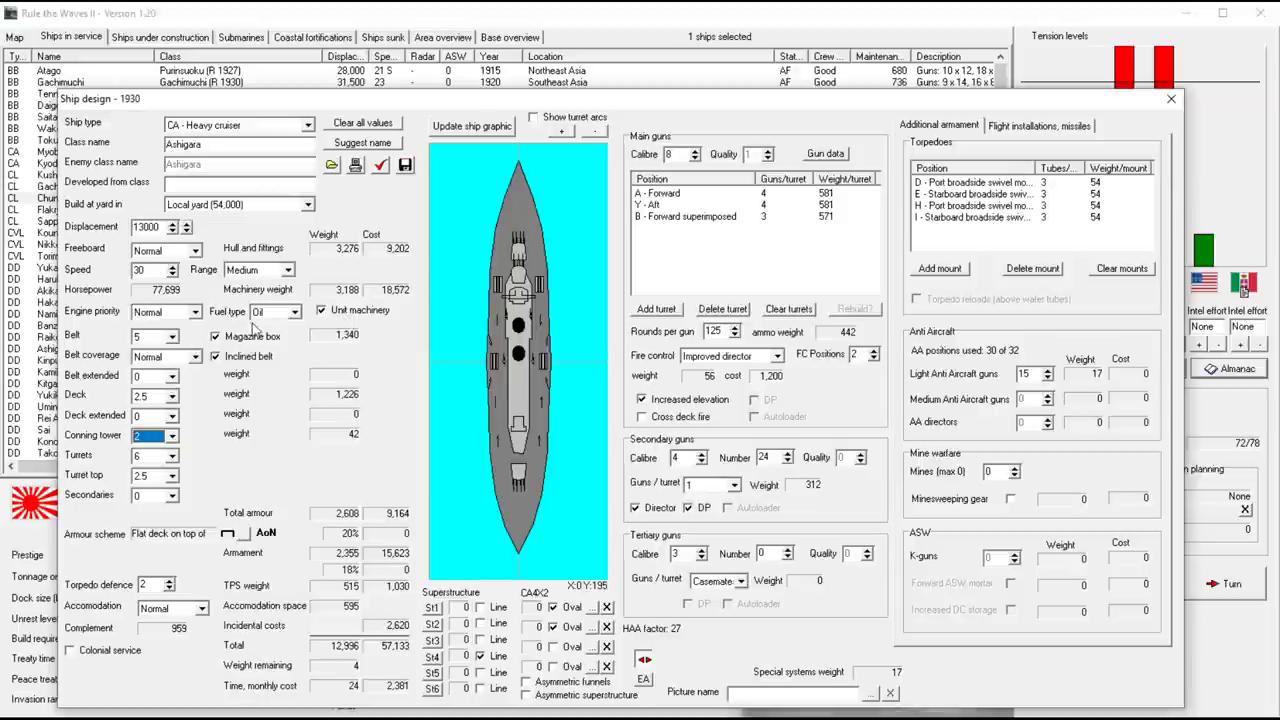
mouse_move(304, 344)
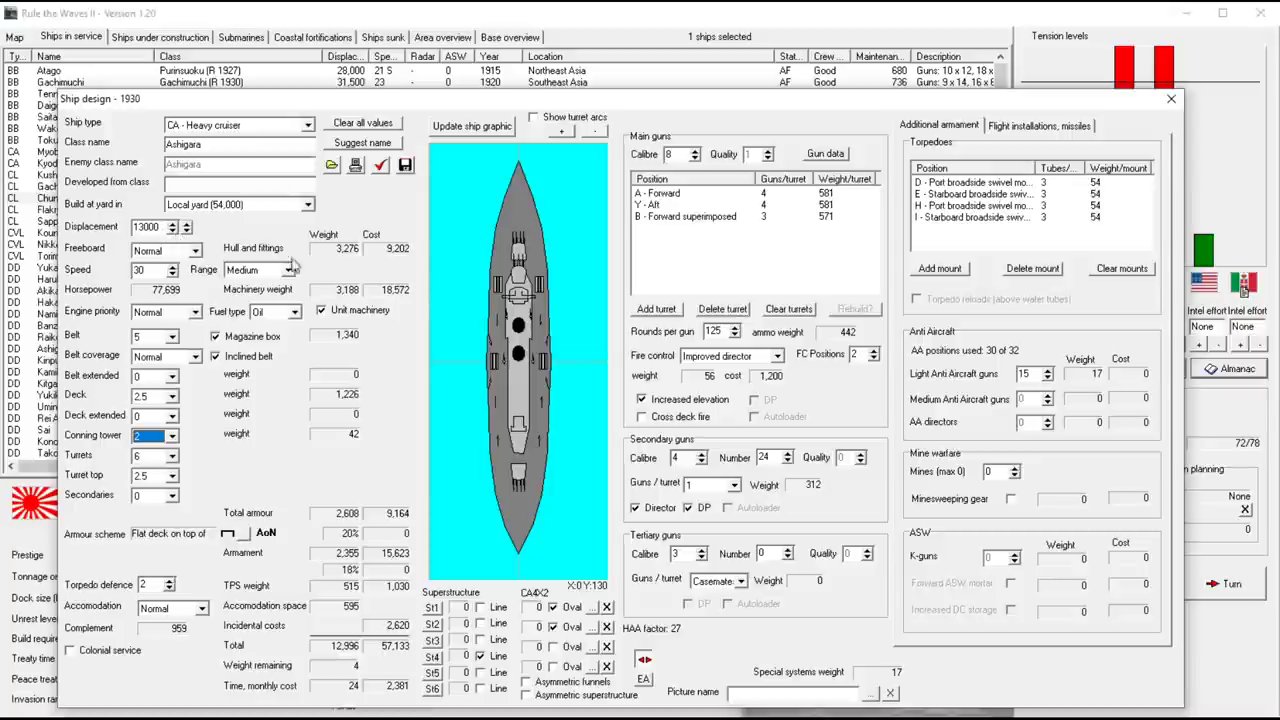
mouse_move(444, 280)
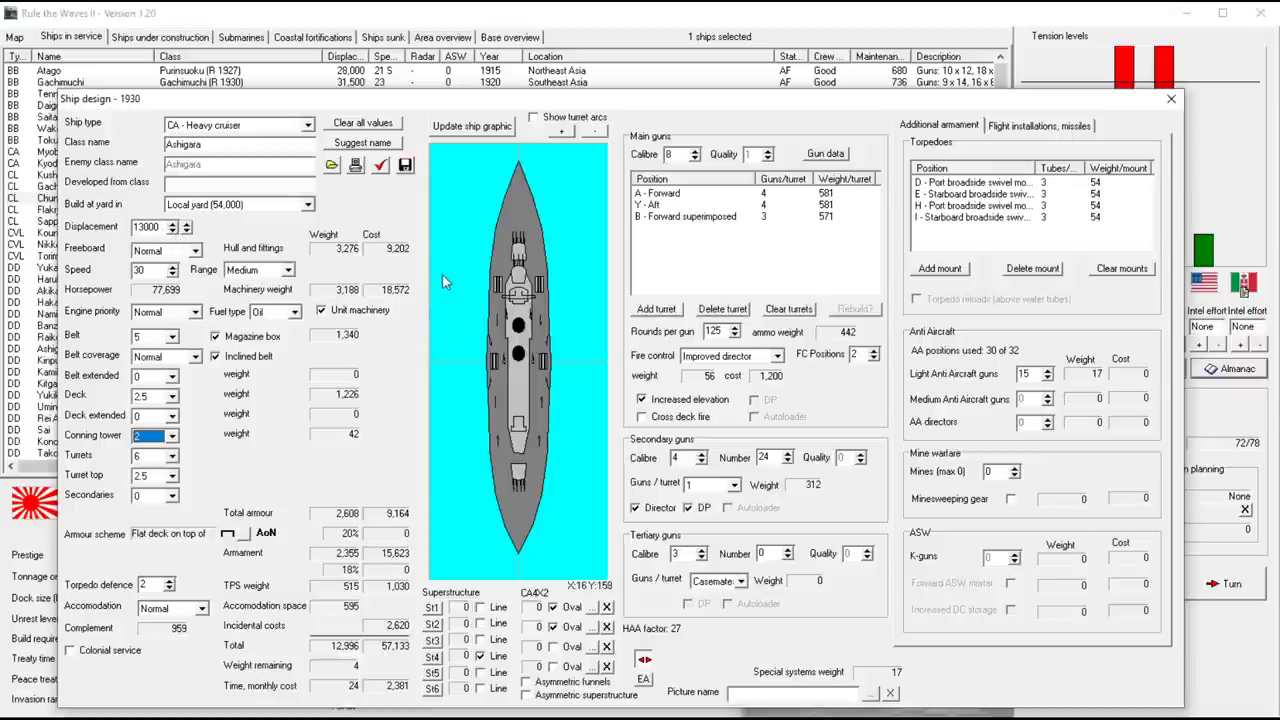
mouse_move(410, 278)
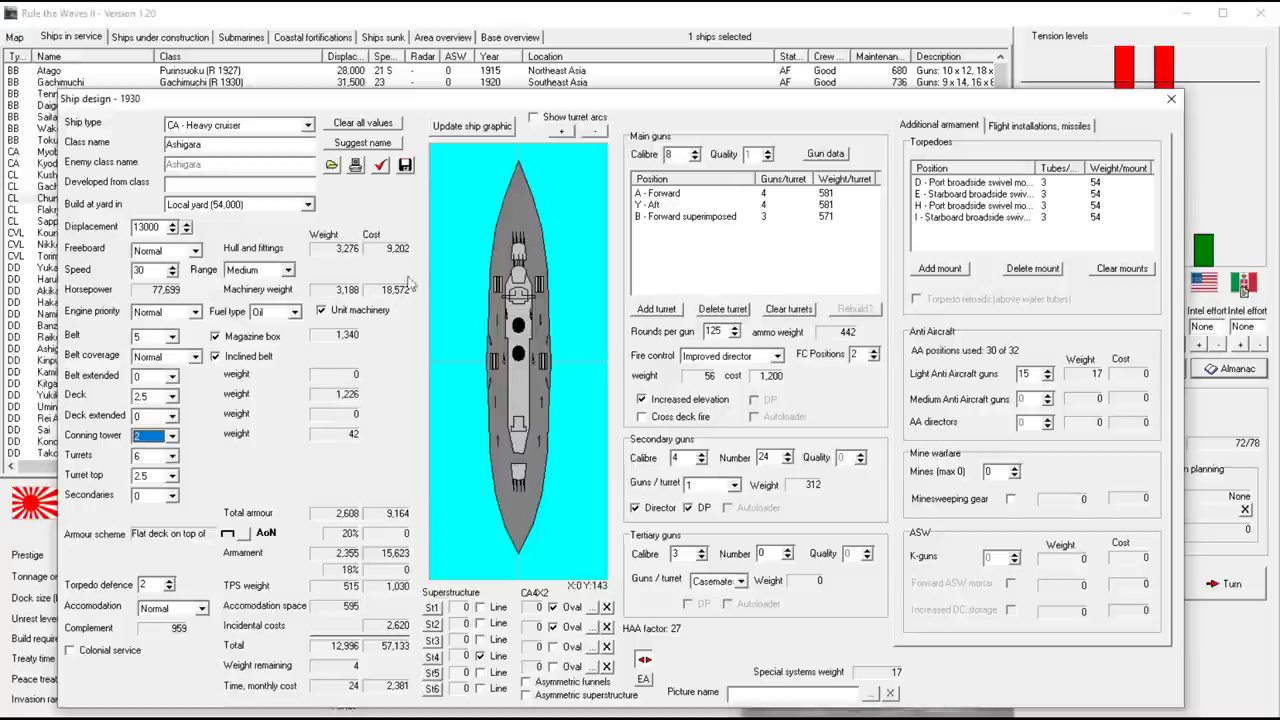
mouse_move(556, 224)
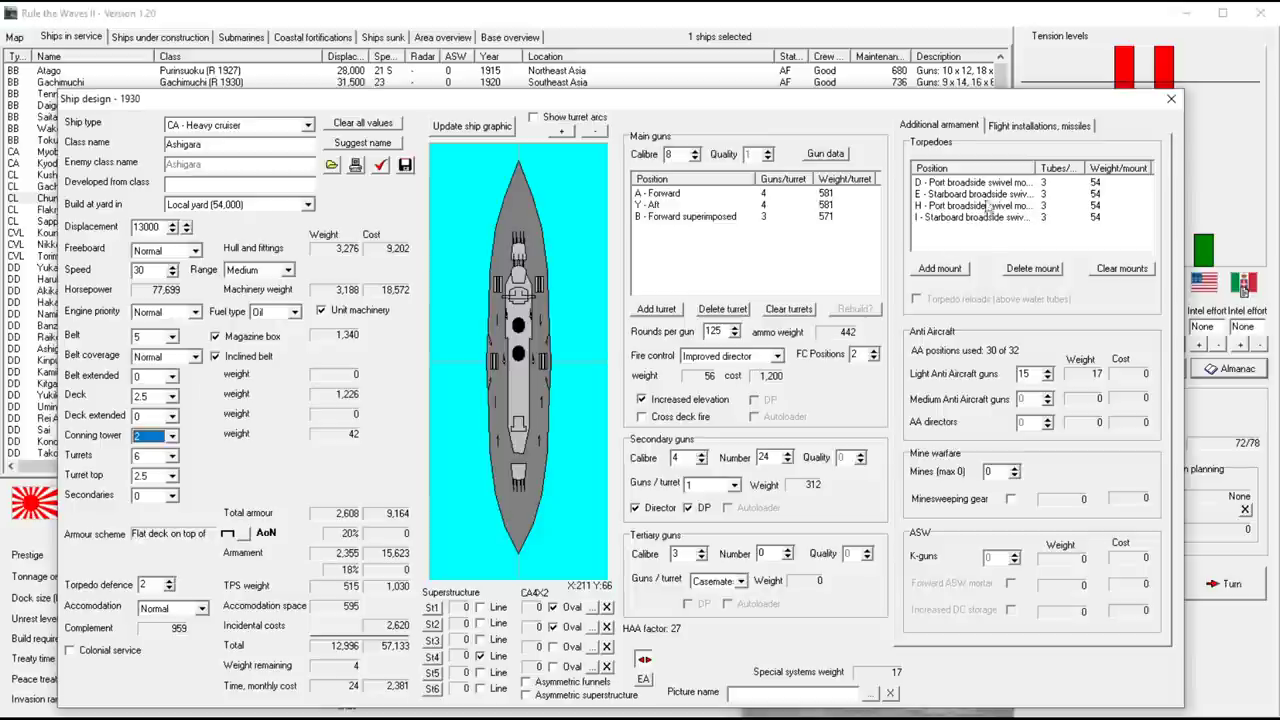
mouse_move(776, 390)
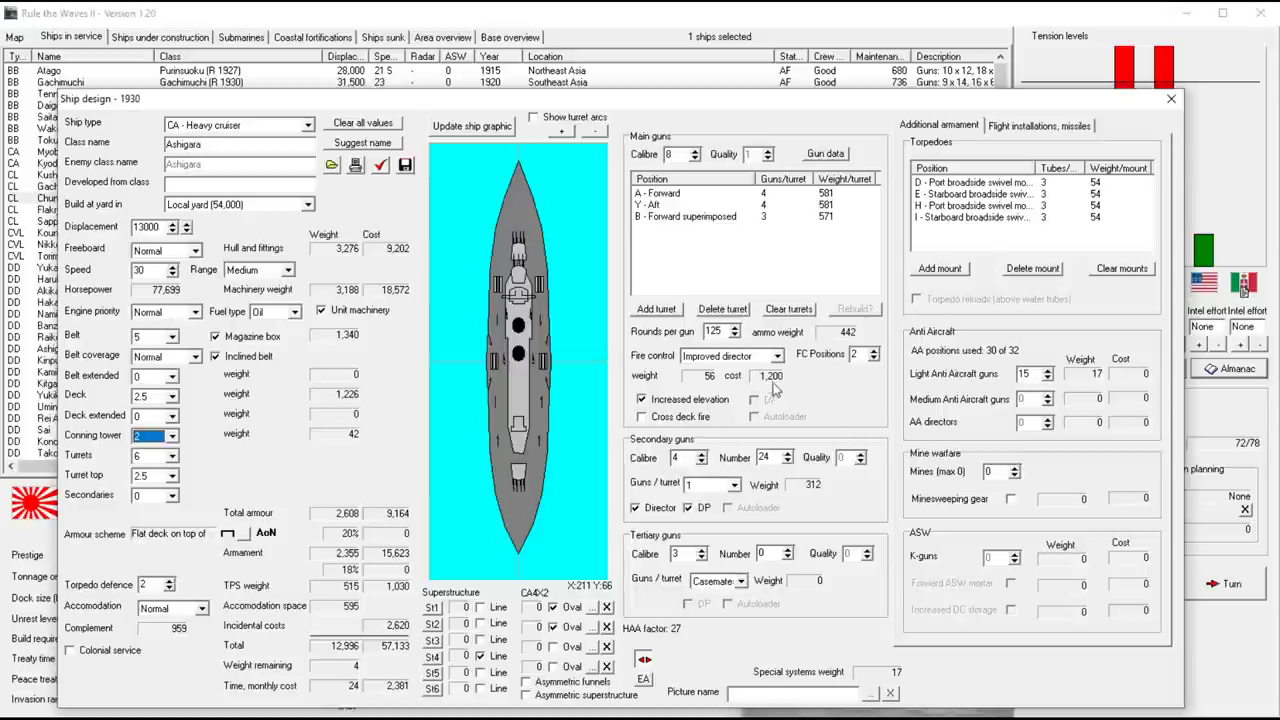
mouse_move(778, 378)
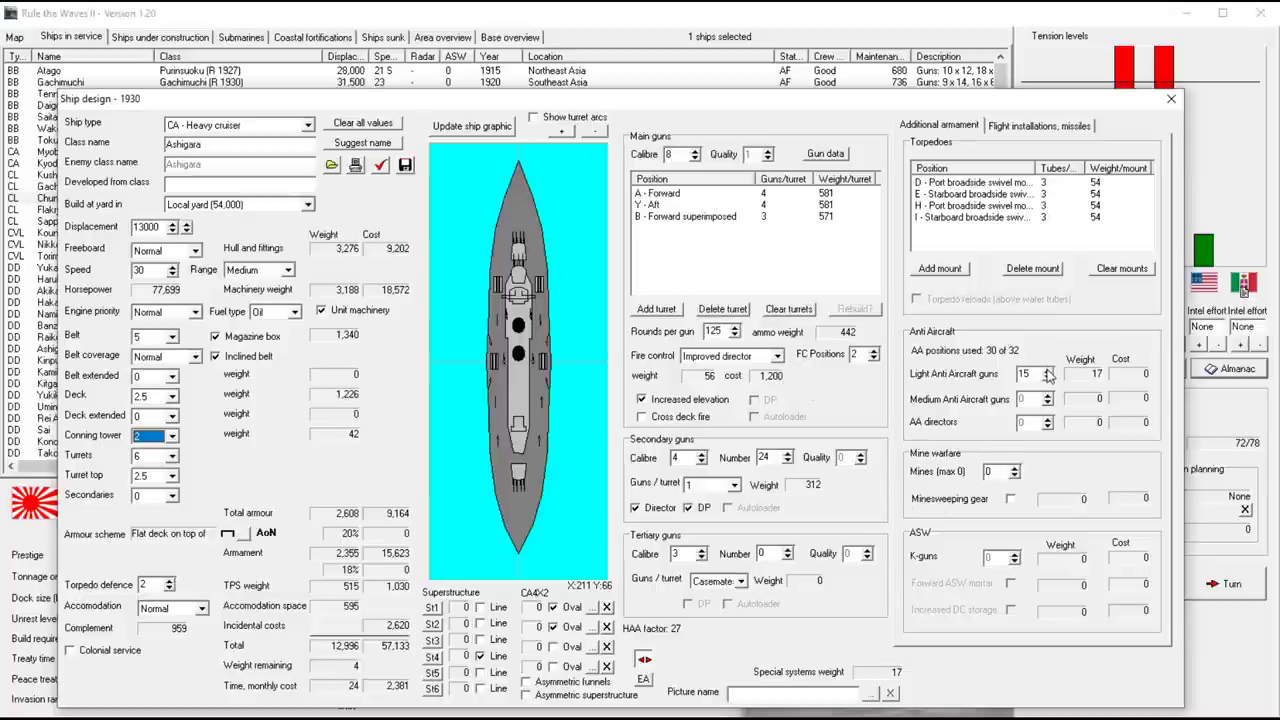
left_click(1050, 370)
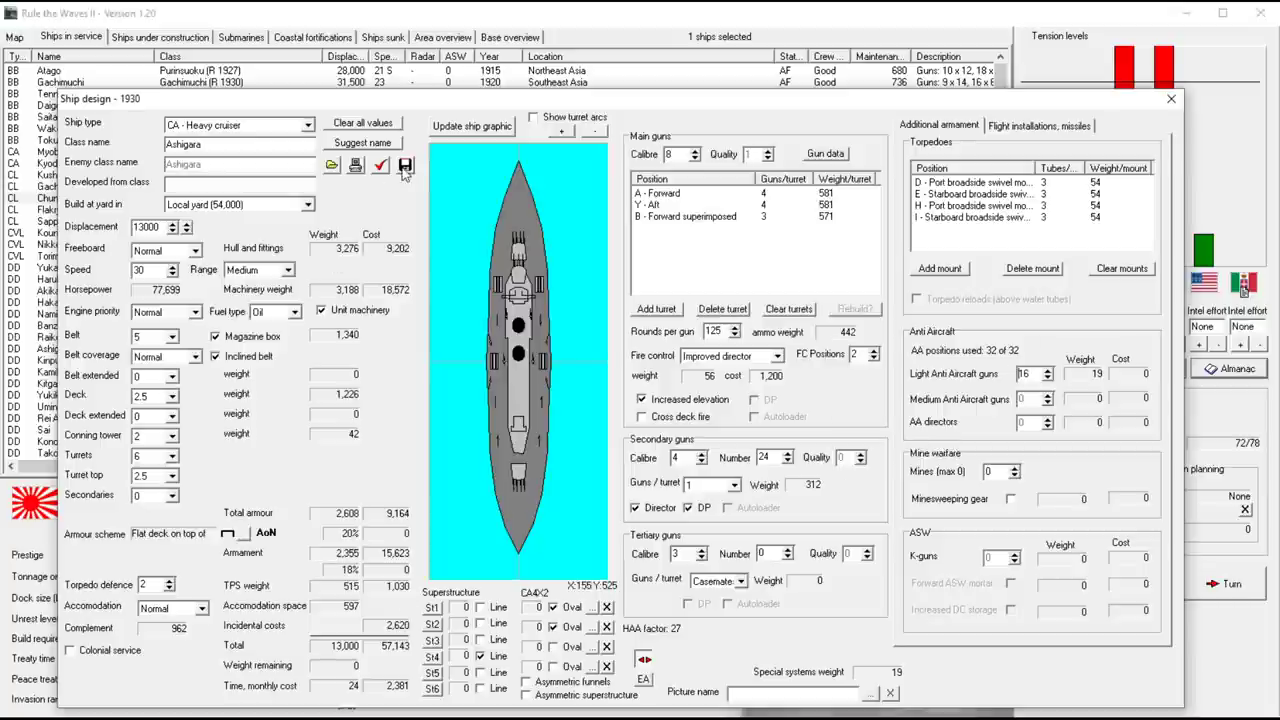
left_click(404, 164)
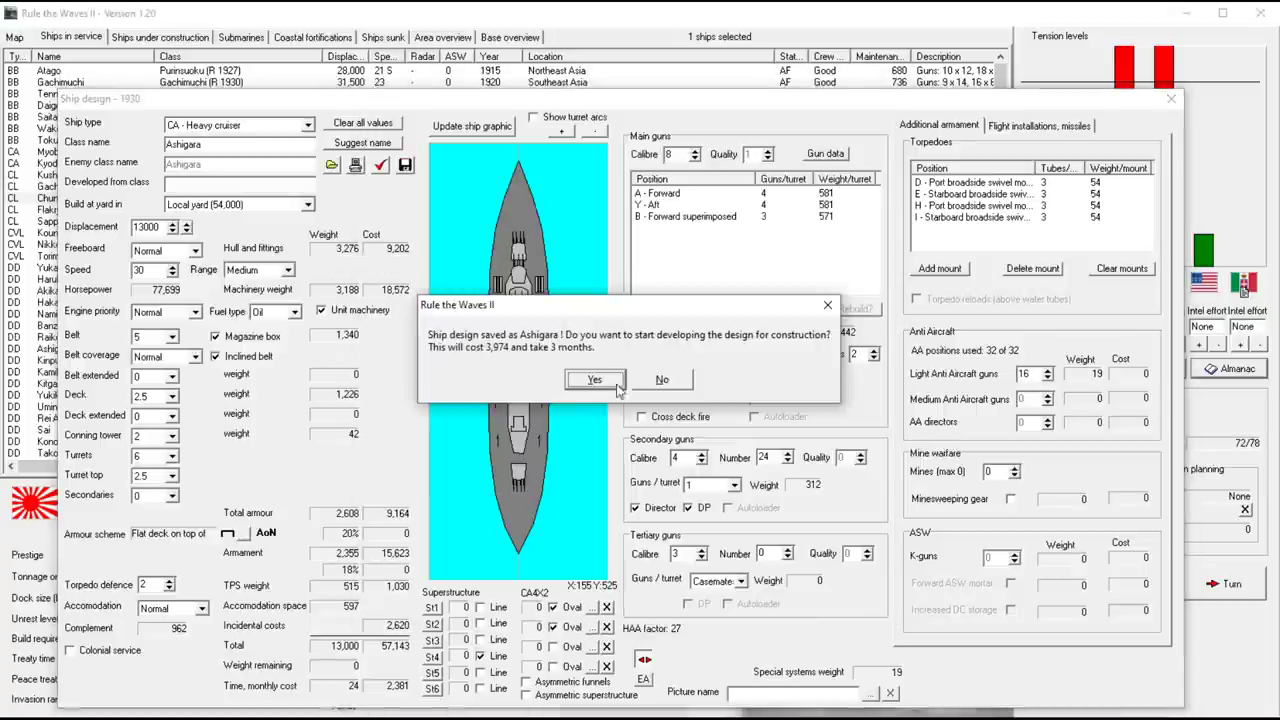
Start developing the Ashigara and advance the turn to the Russian convoy-defence battle offer
left_click(594, 380)
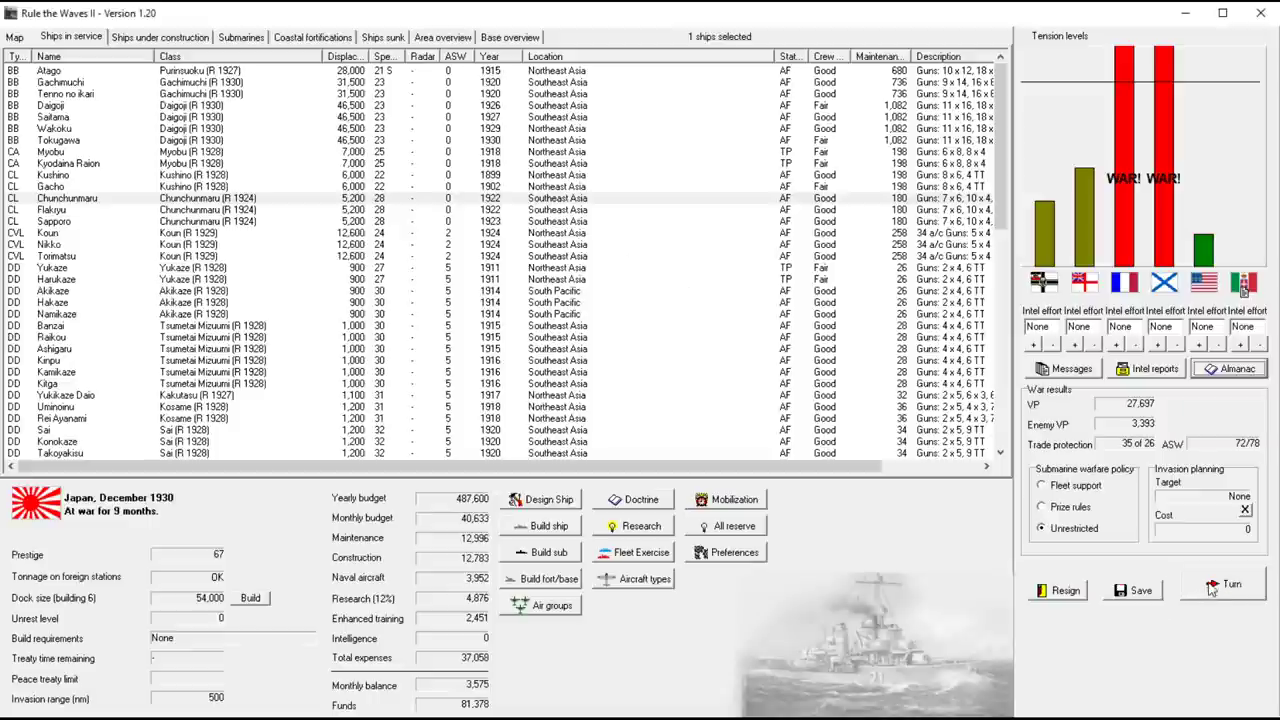
left_click(1232, 584)
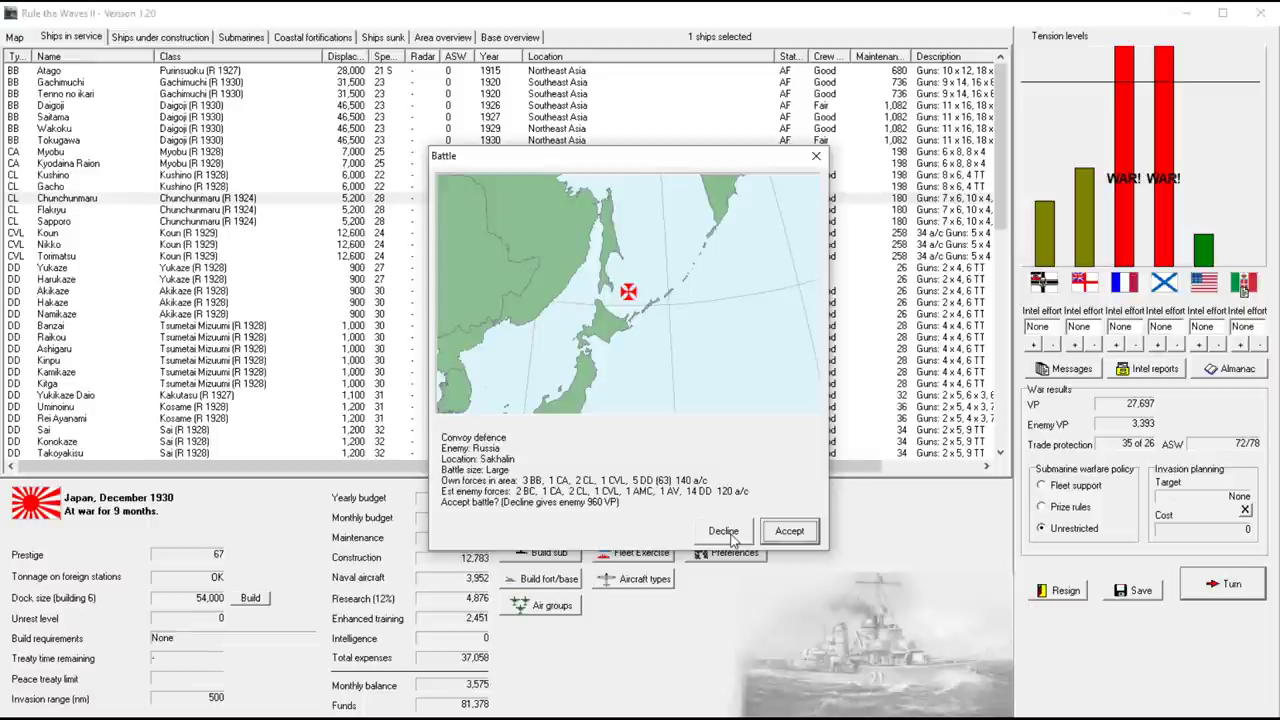
Decline the convoy defence battle and acknowledge the aircraft study, Loire 70, explosive shells and Kyushu bomber news
left_click(722, 532)
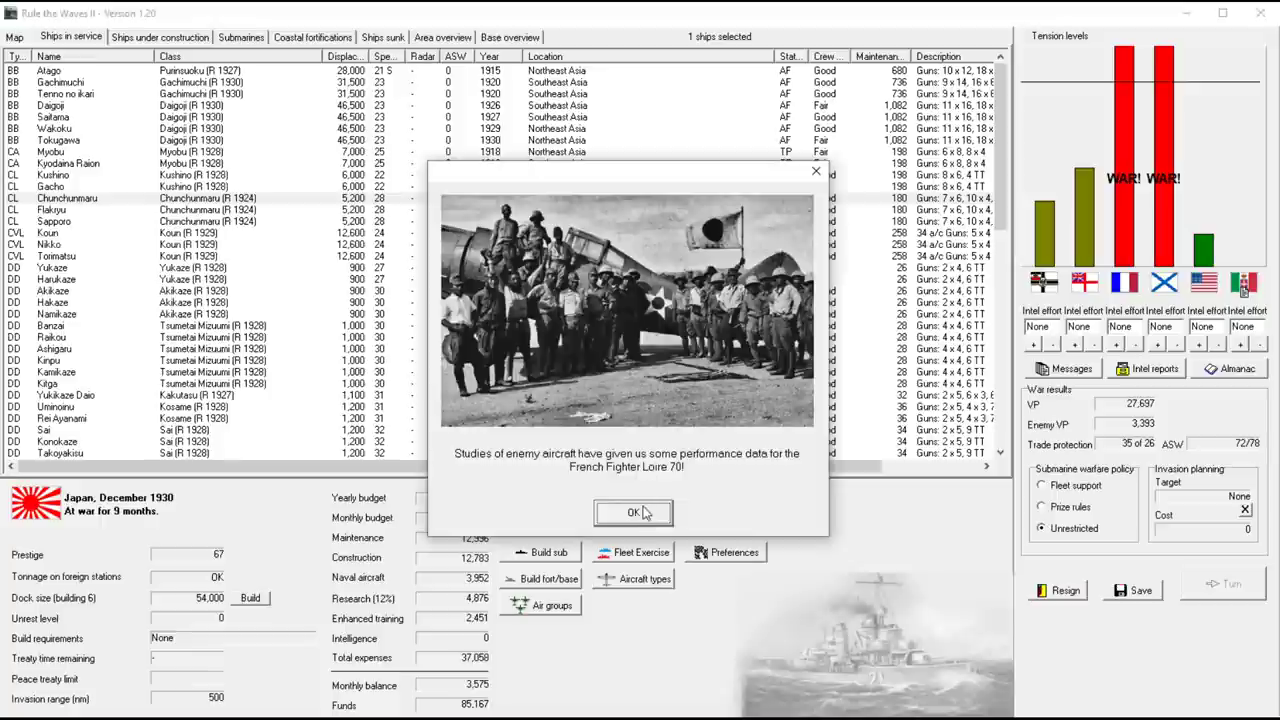
left_click(632, 512)
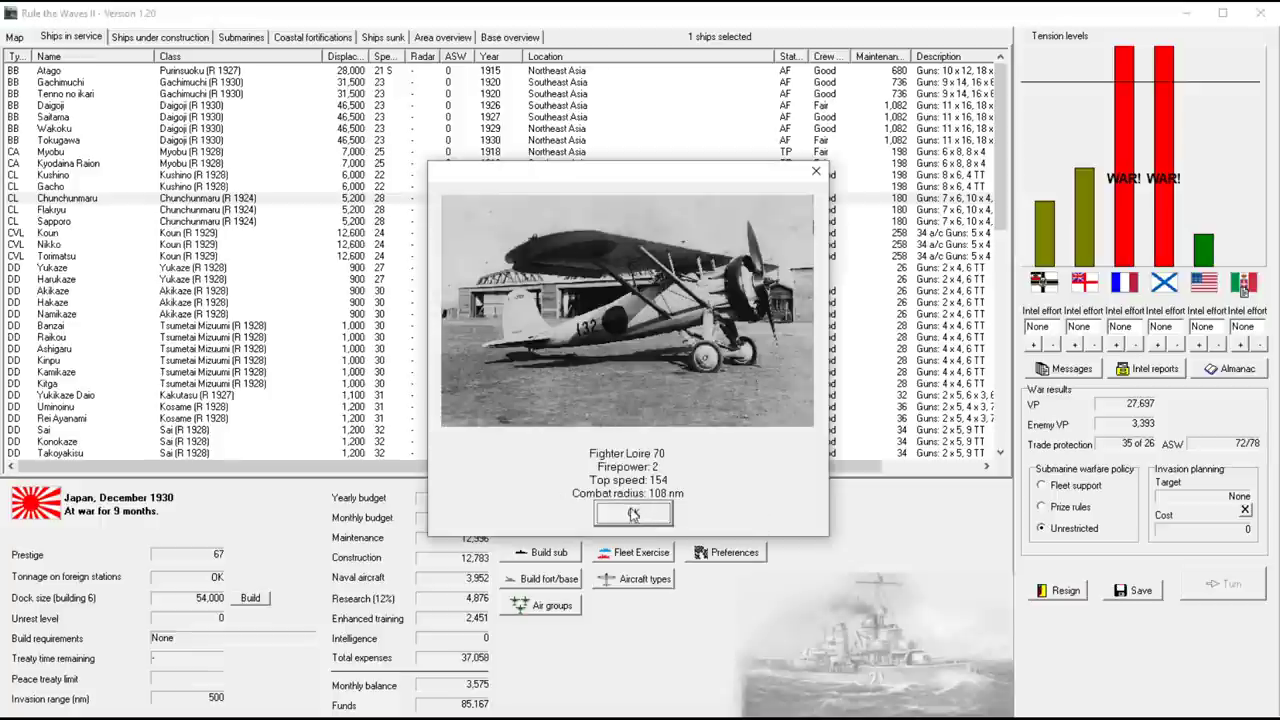
left_click(632, 512)
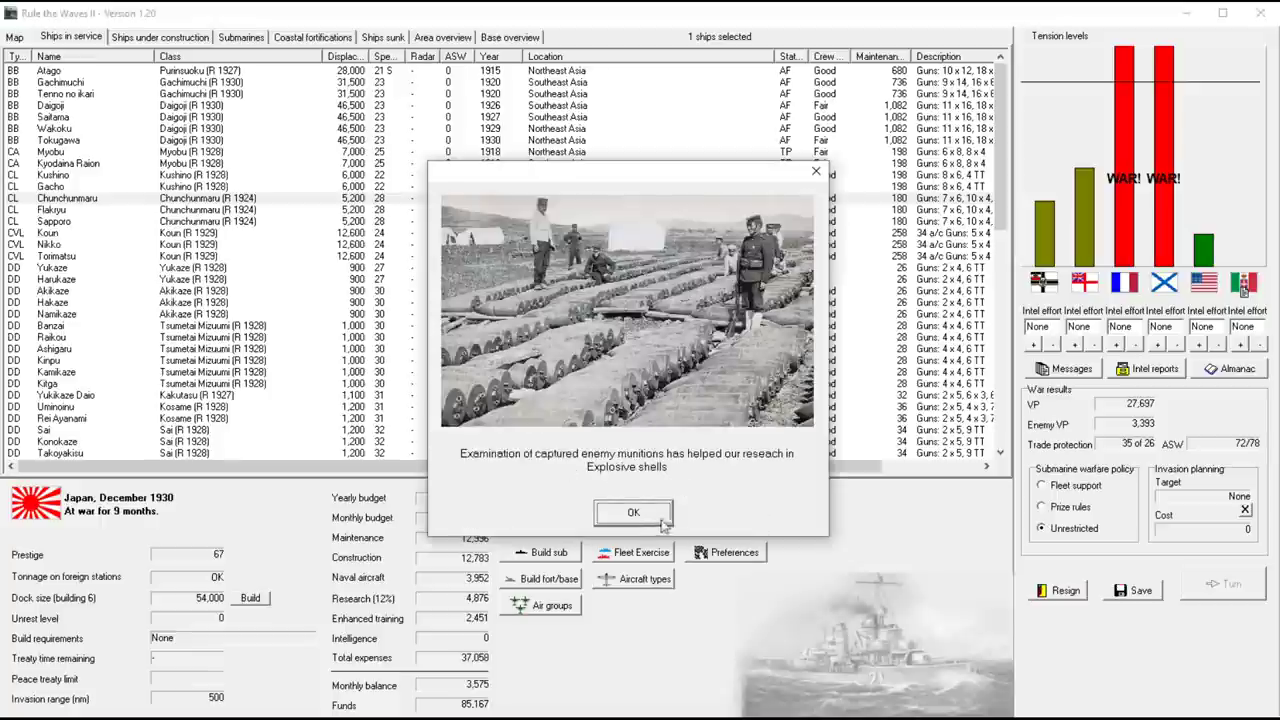
left_click(632, 512)
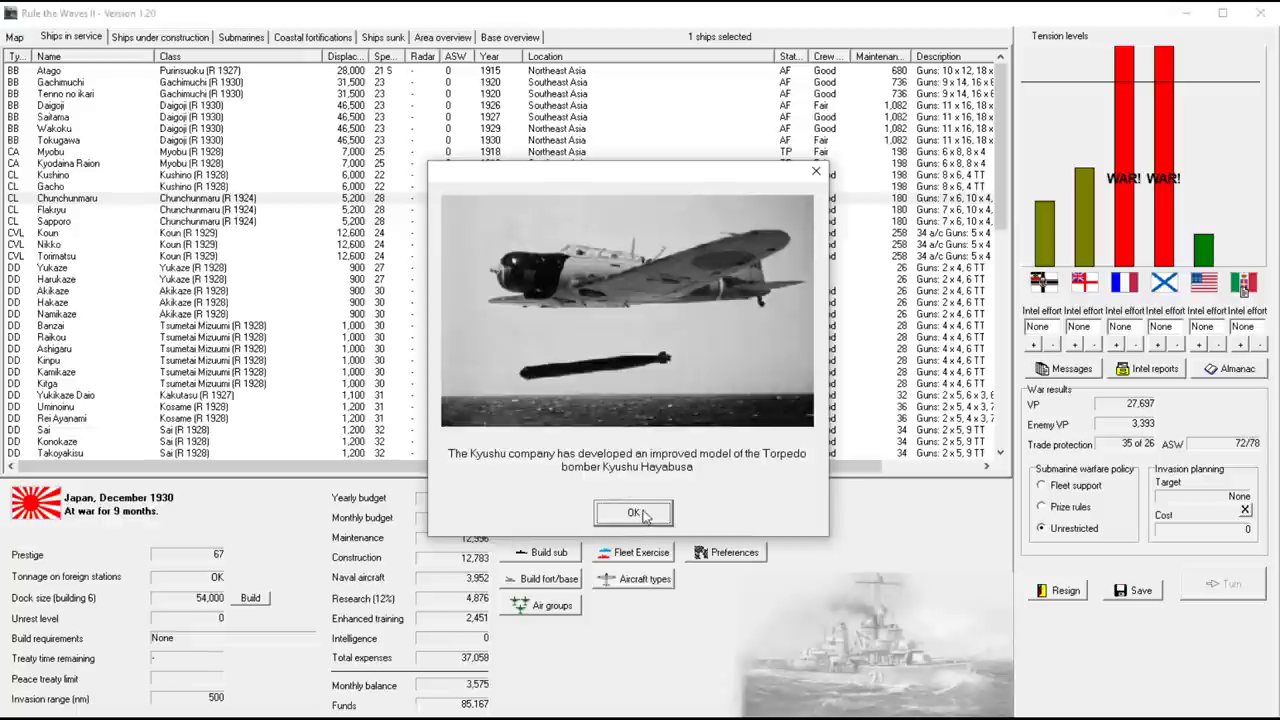
mouse_move(656, 508)
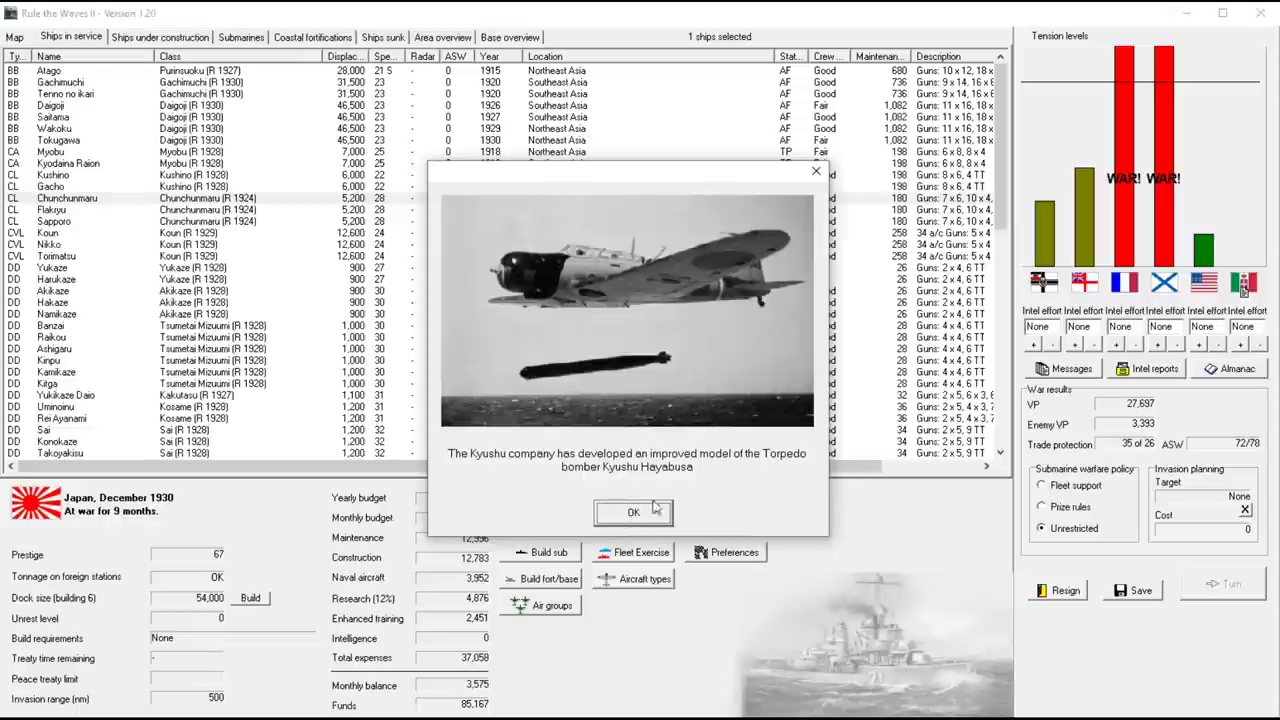
left_click(632, 512)
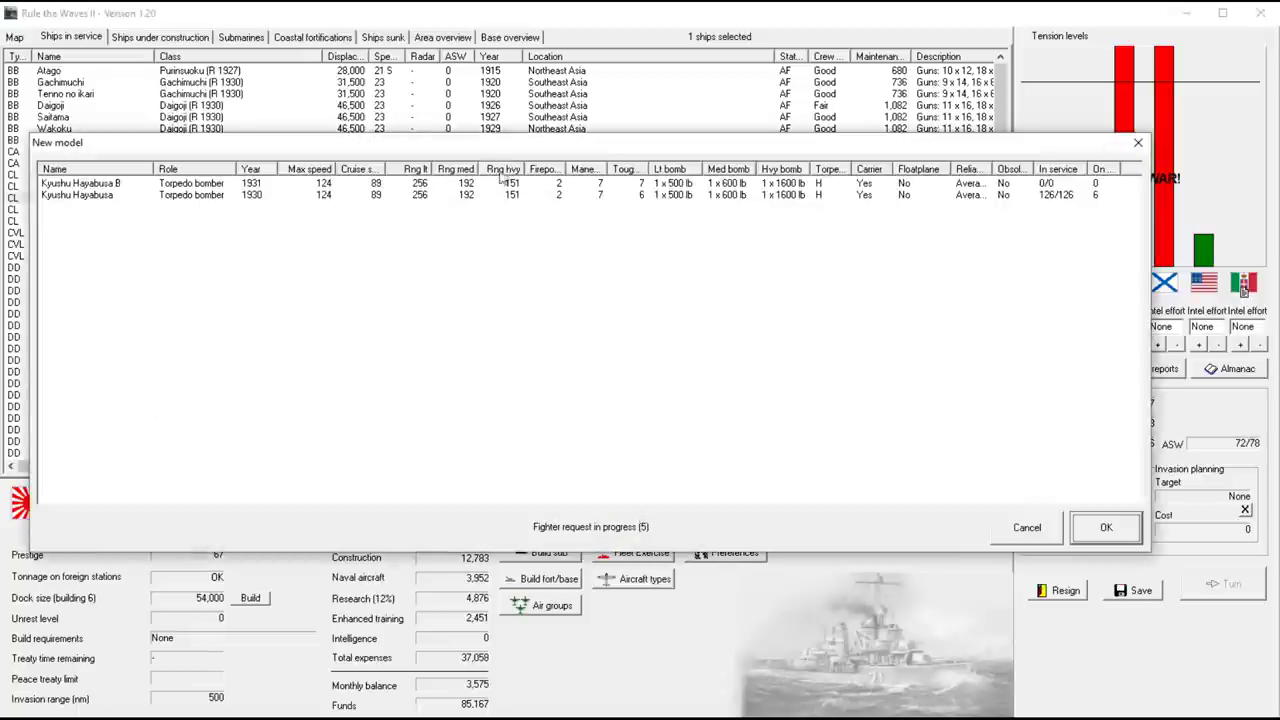
mouse_move(238, 210)
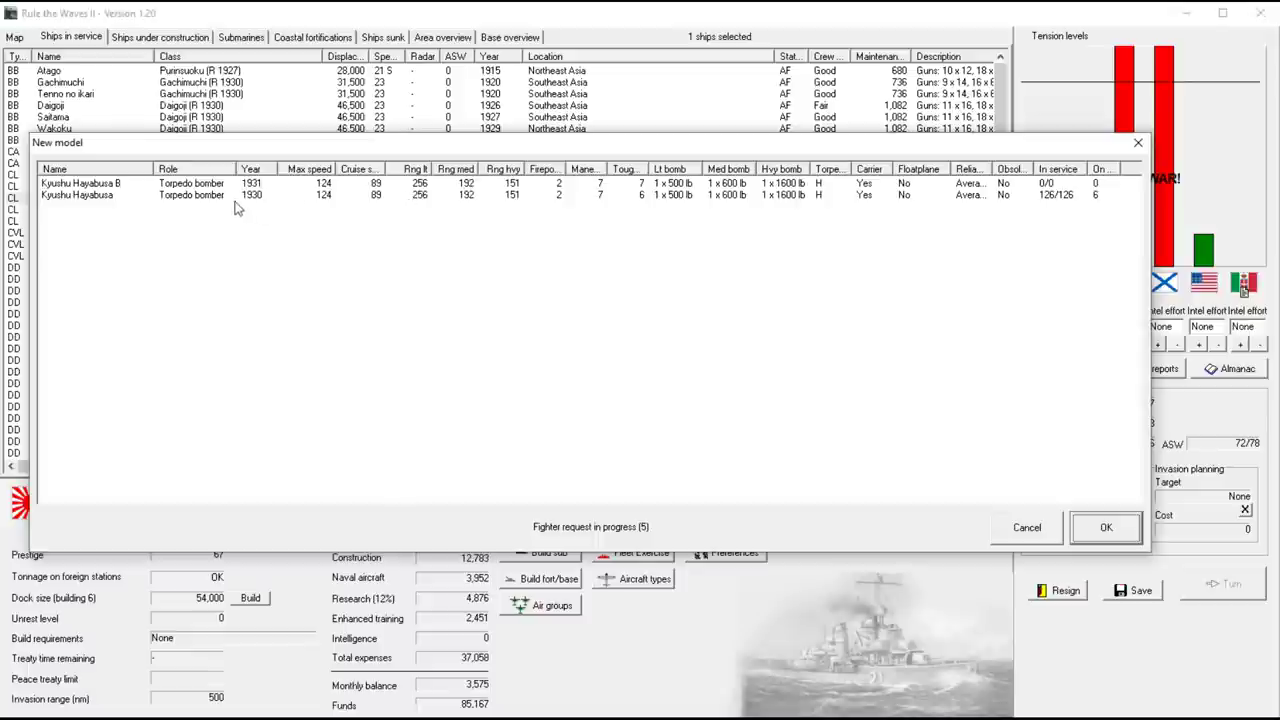
mouse_move(1018, 280)
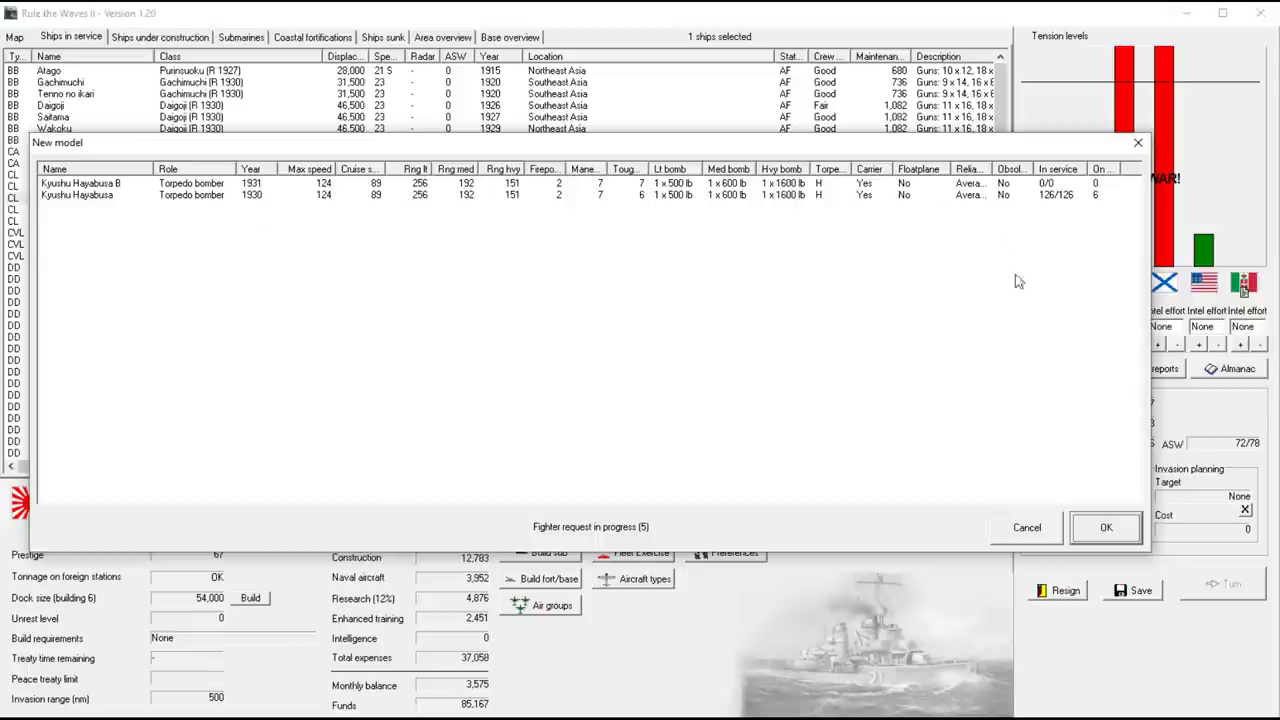
mouse_move(1060, 548)
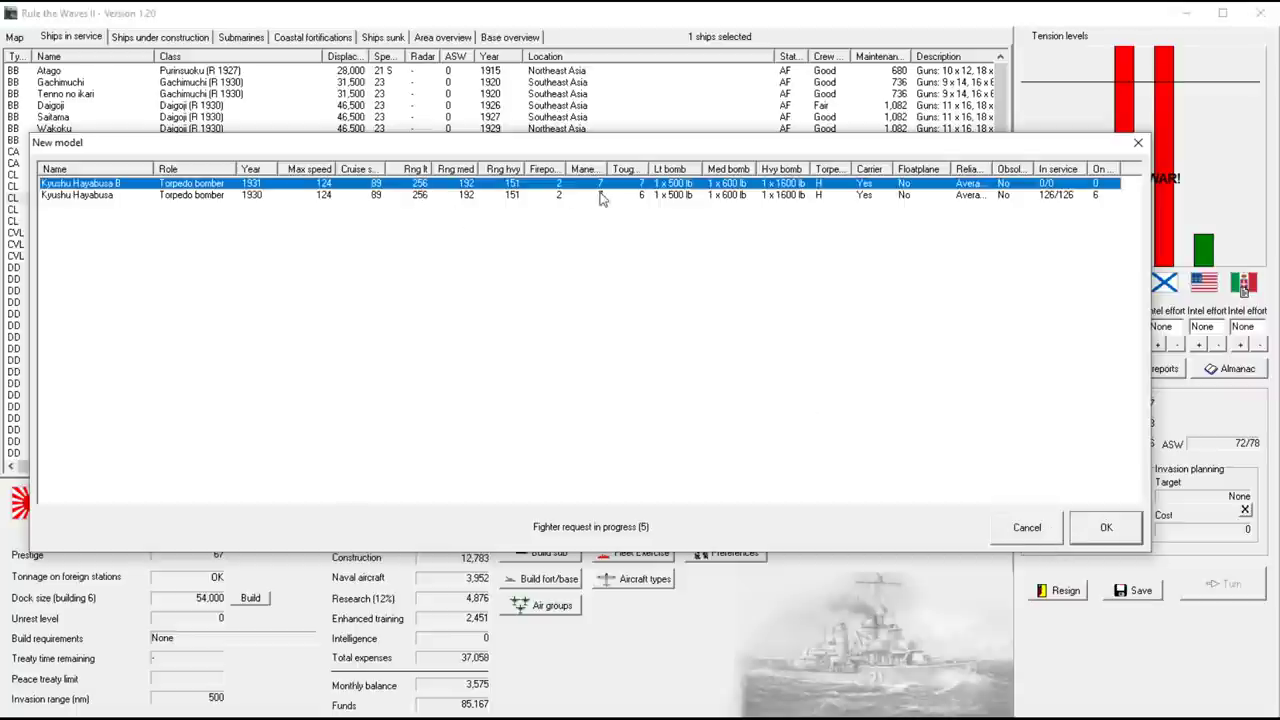
mouse_move(684, 200)
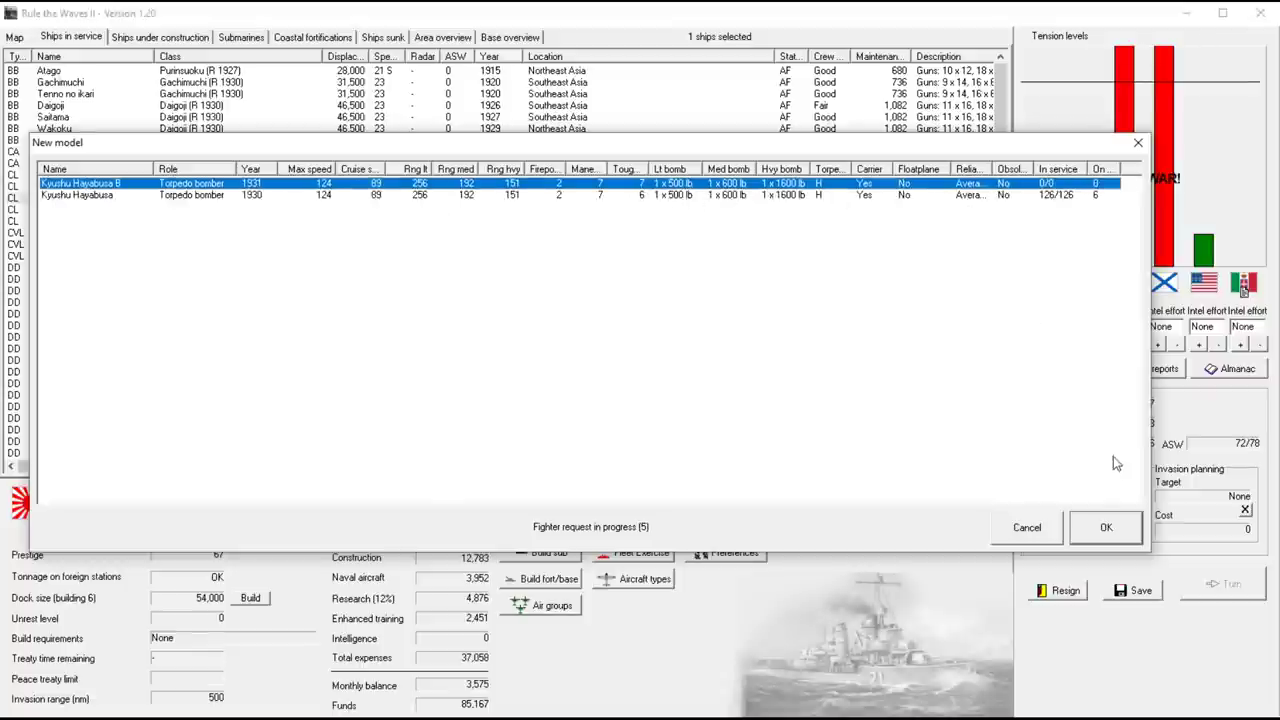
Accept the Kyushu Hayabusa B as the new torpedo bomber model
left_click(1106, 528)
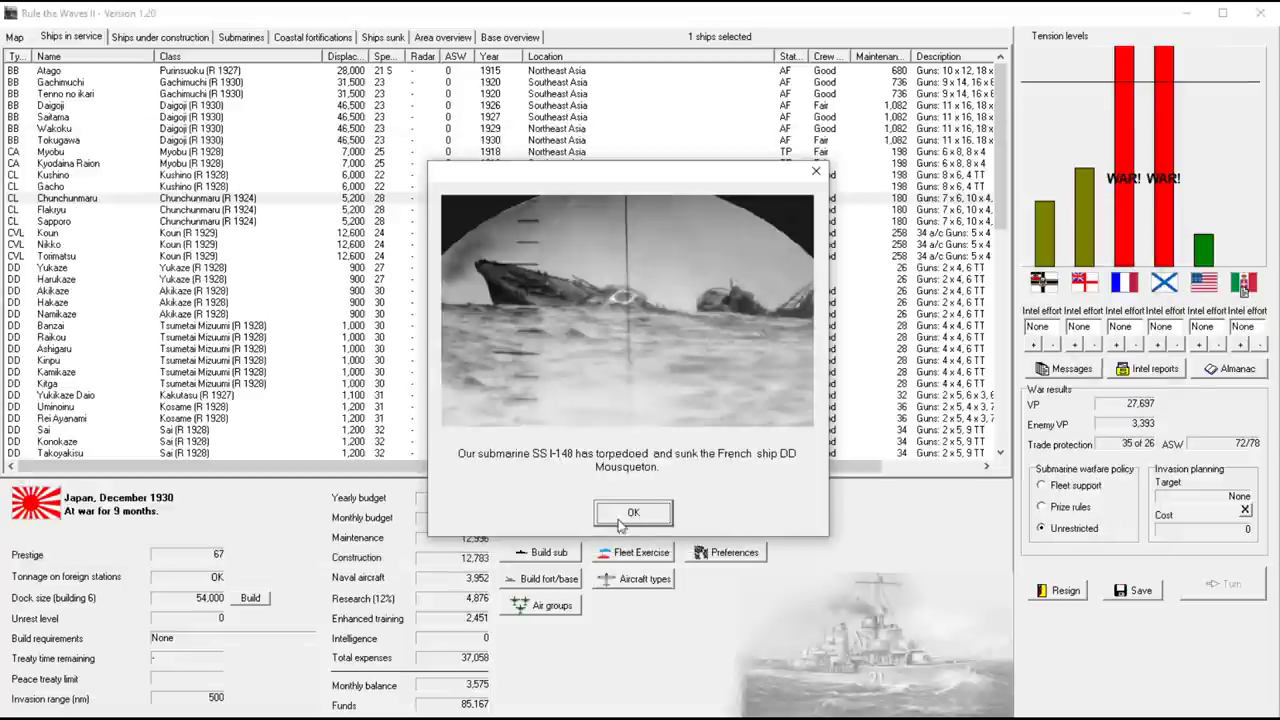
Dismiss the Mousqueton sinking, Daigoi torpedoing, submarine summary and Montcalm news, then the turn messages
left_click(632, 512)
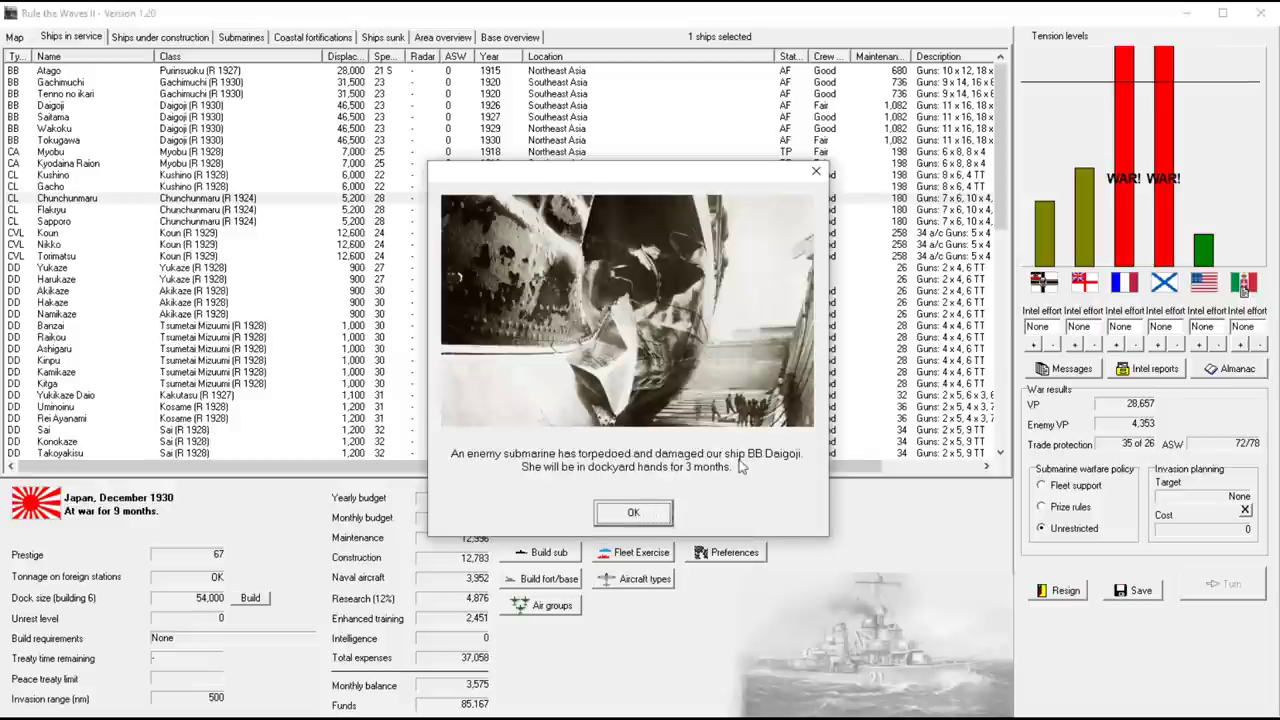
mouse_move(652, 510)
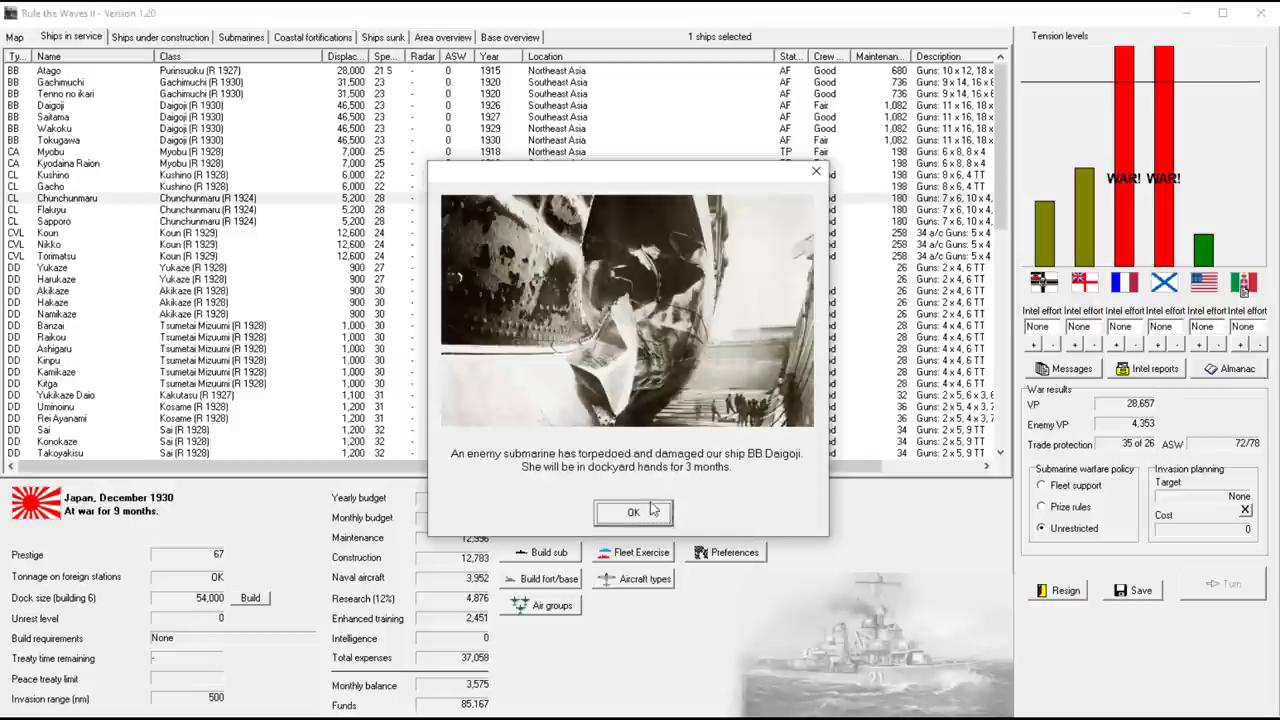
left_click(632, 512)
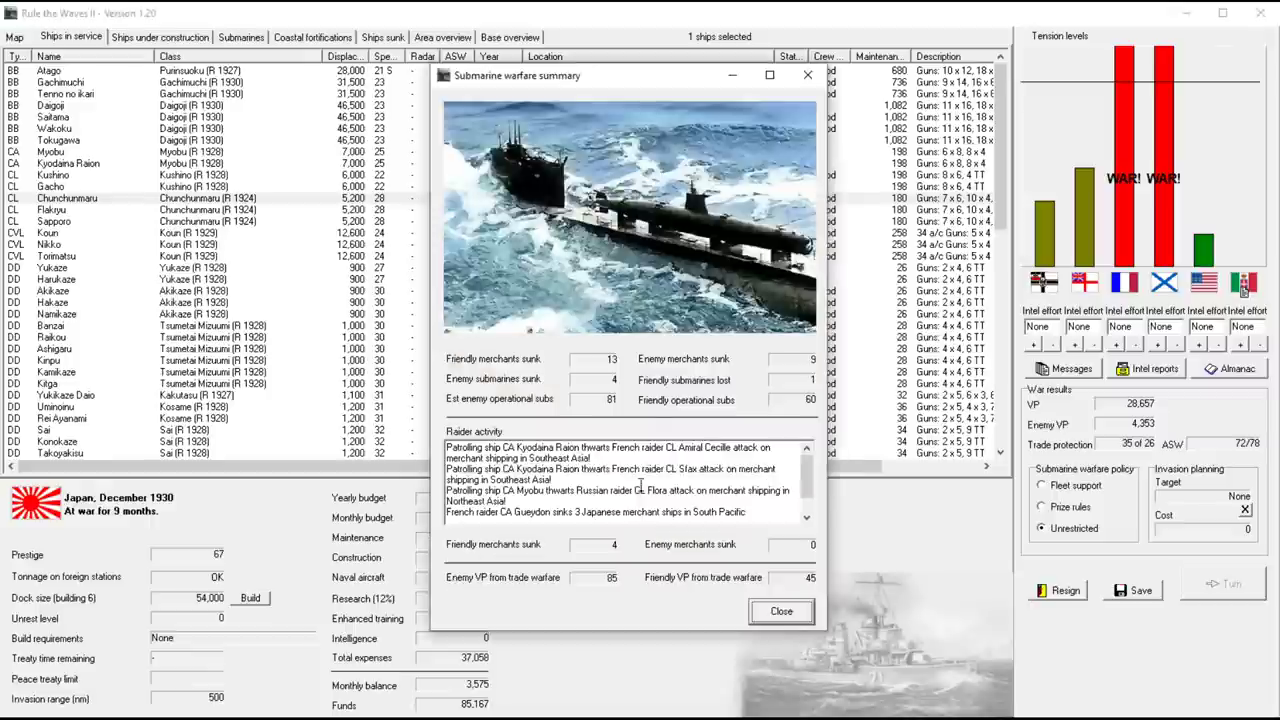
left_click(780, 612)
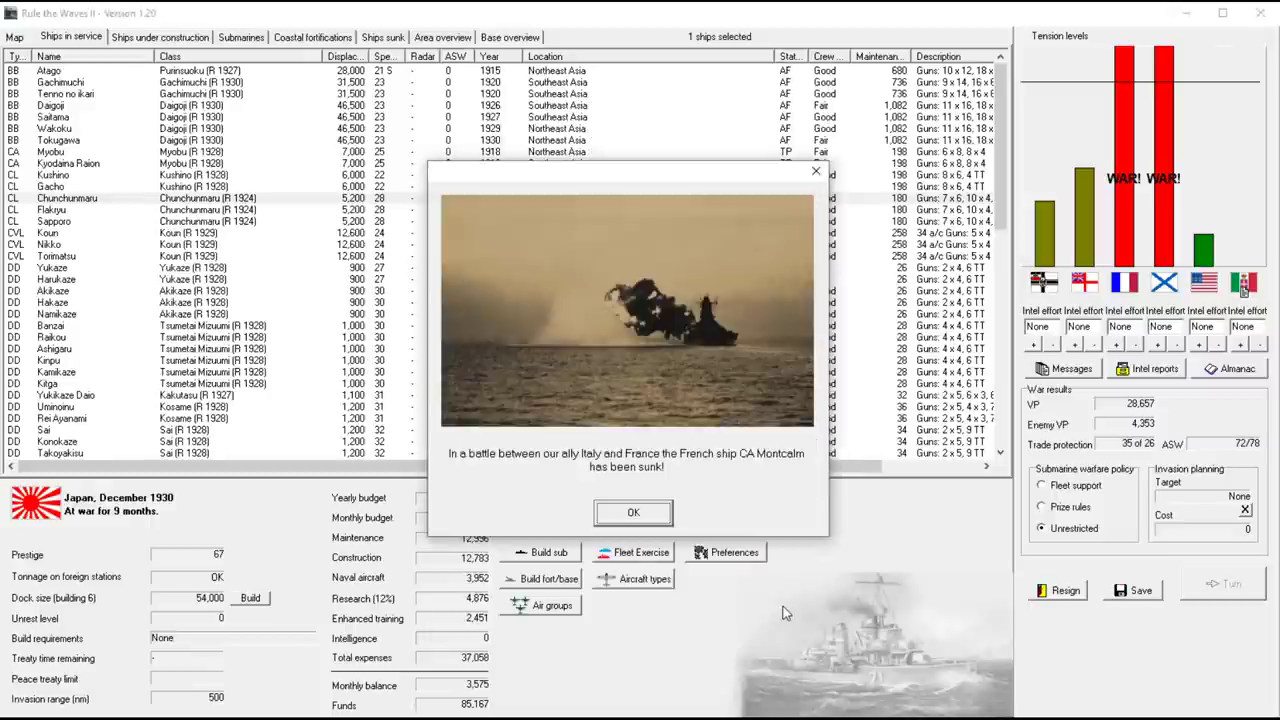
mouse_move(784, 514)
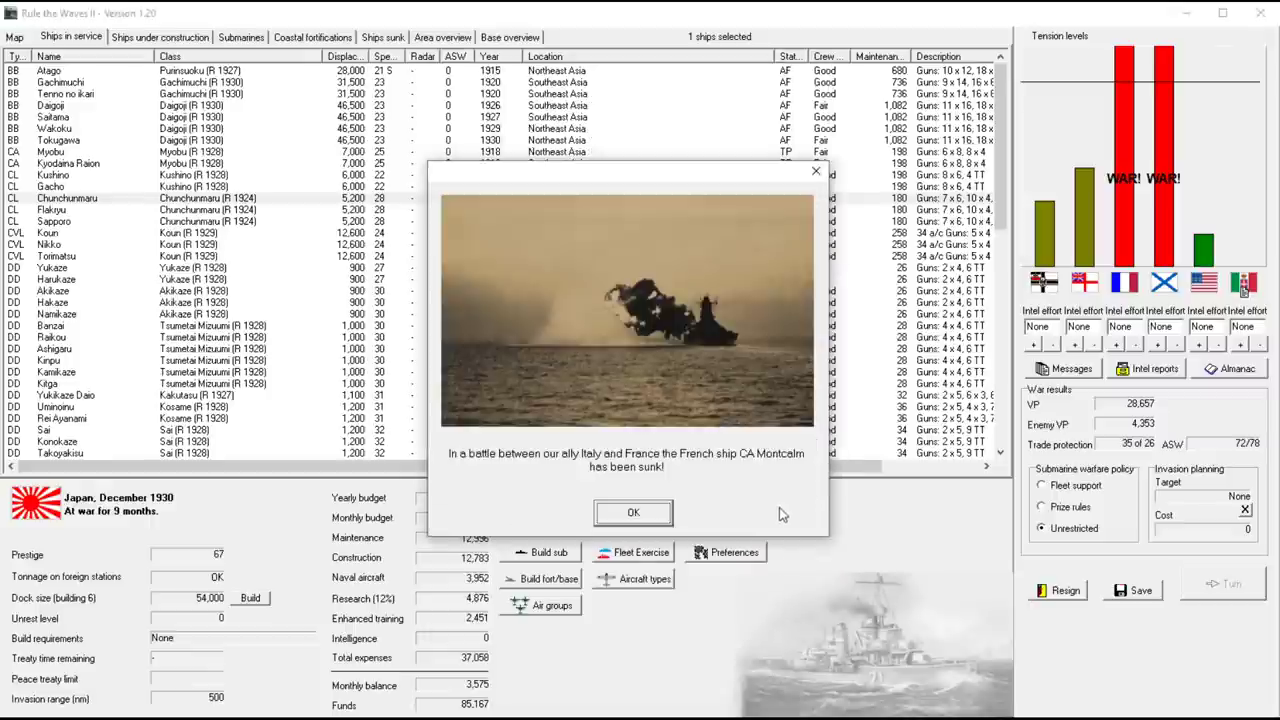
mouse_move(730, 470)
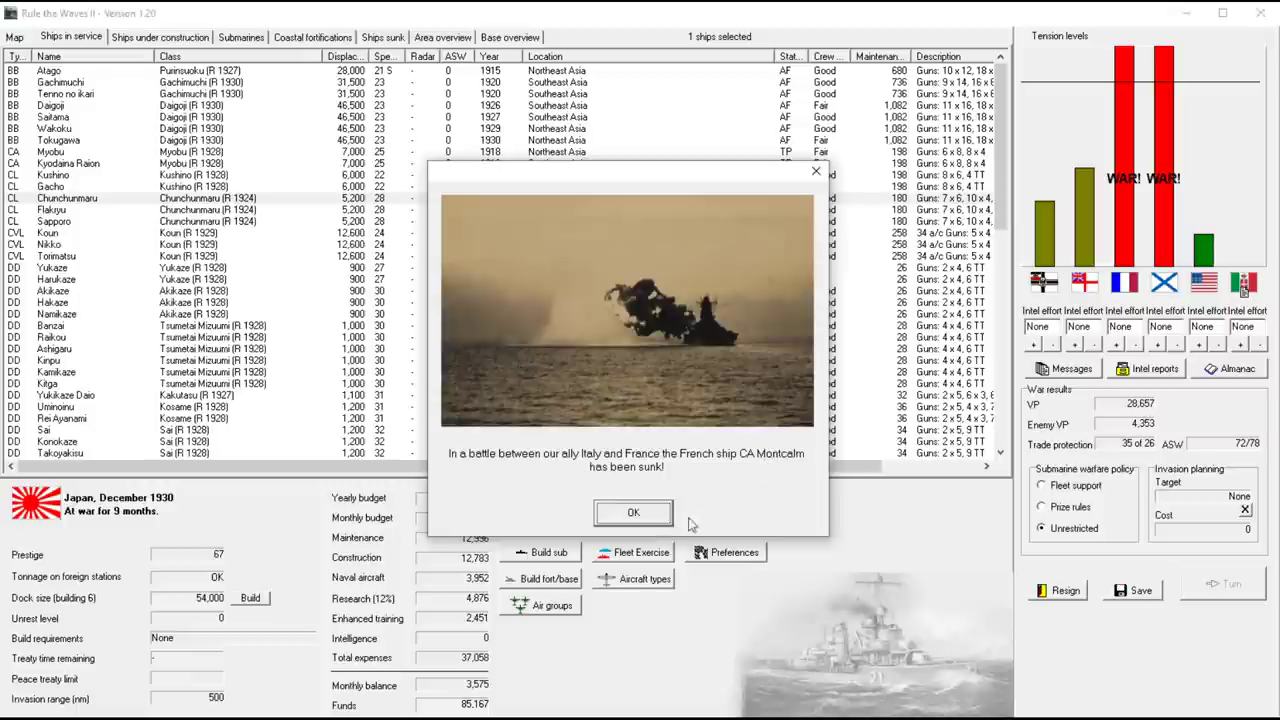
left_click(632, 512)
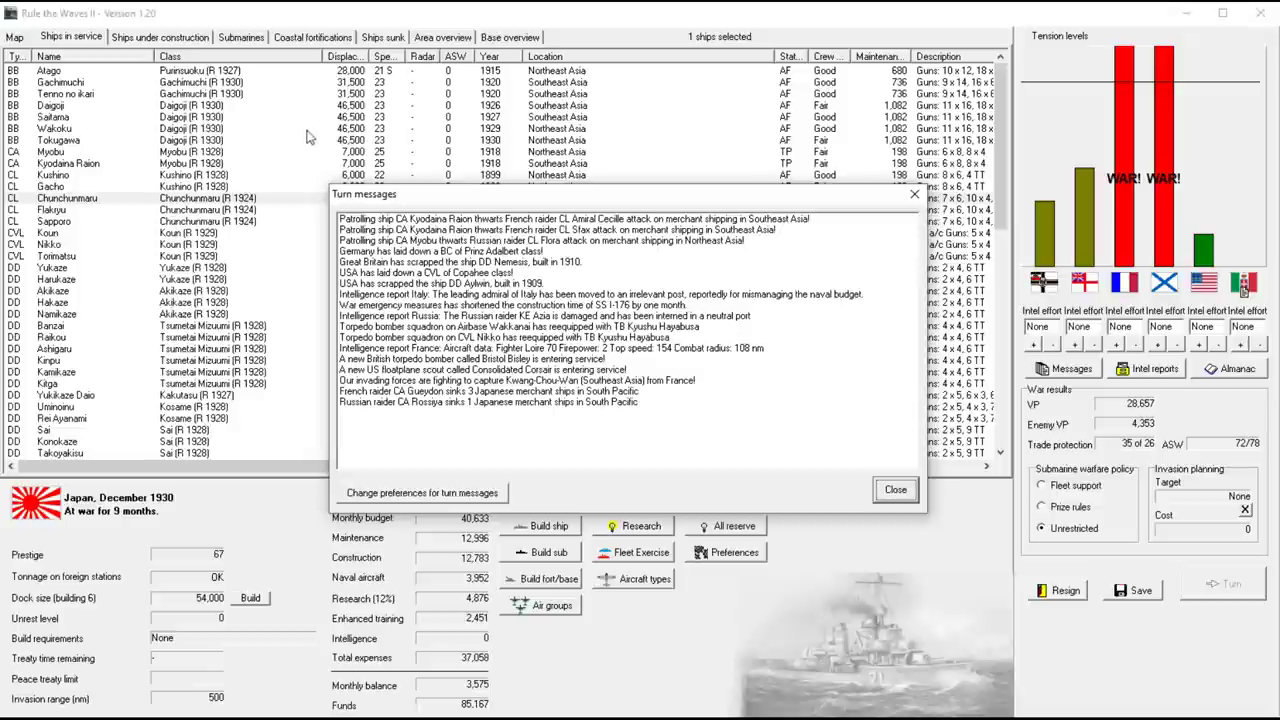
mouse_move(828, 456)
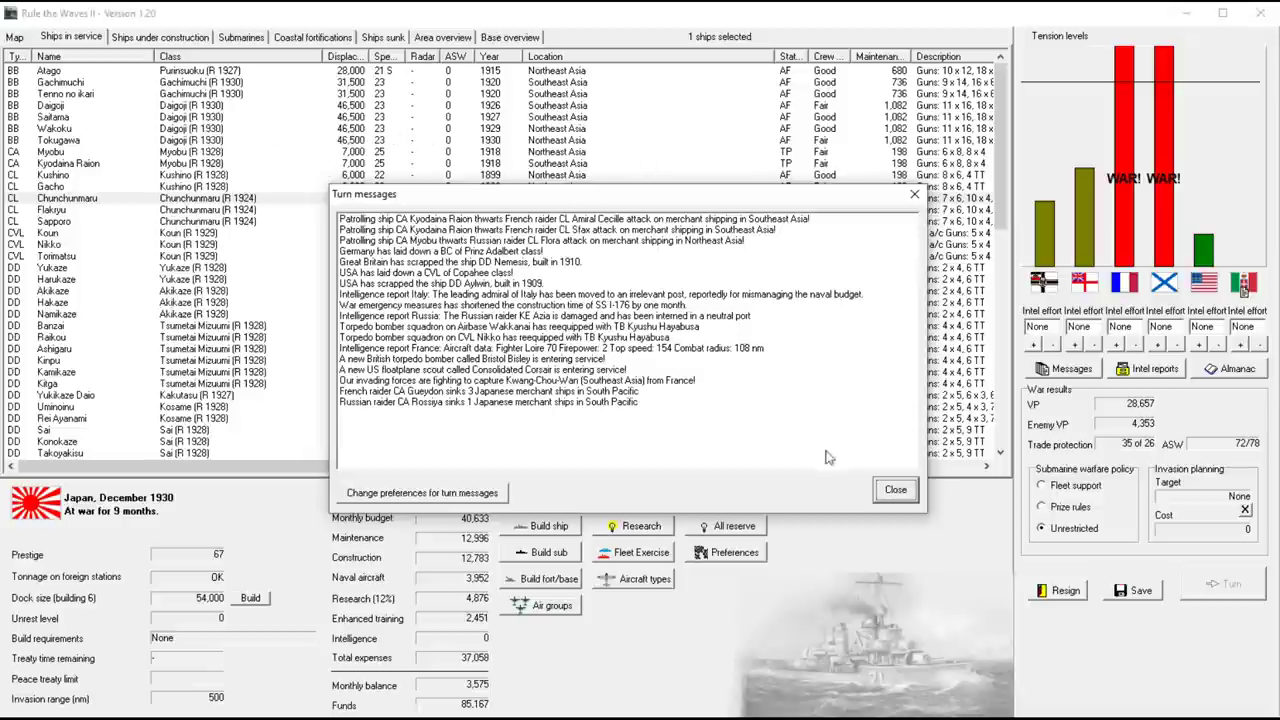
left_click(894, 488)
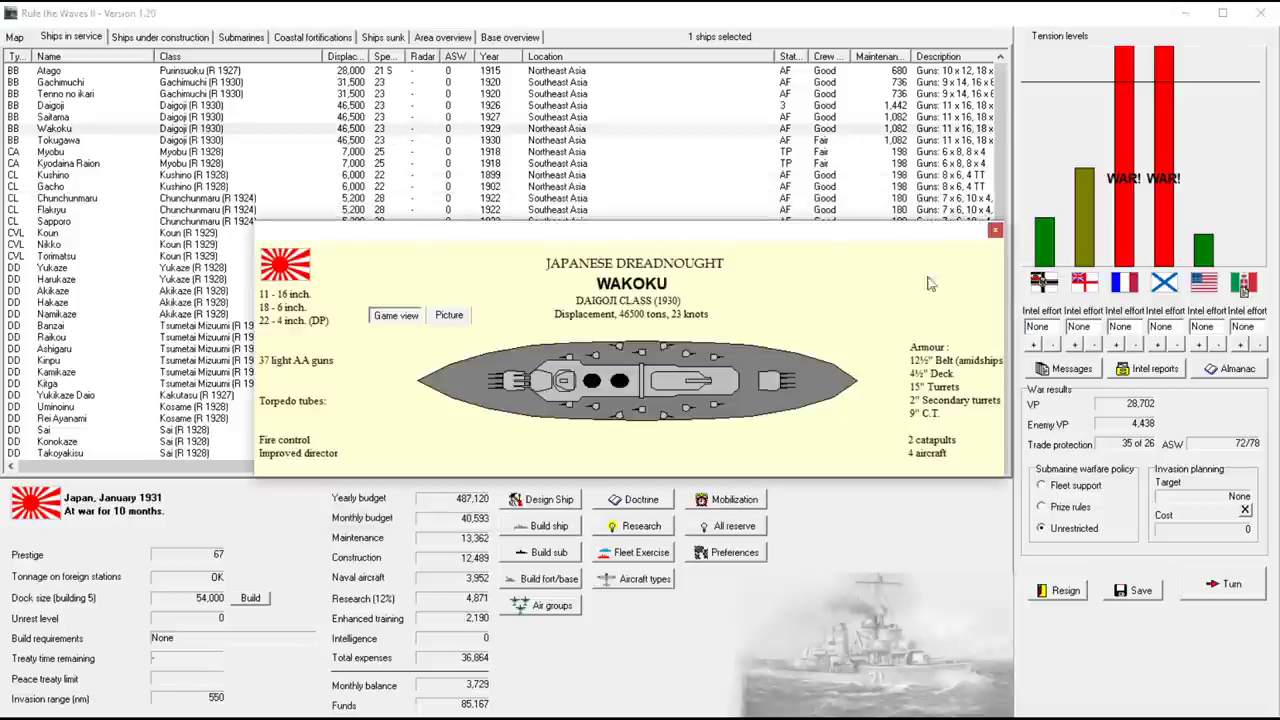
right_click(56, 128)
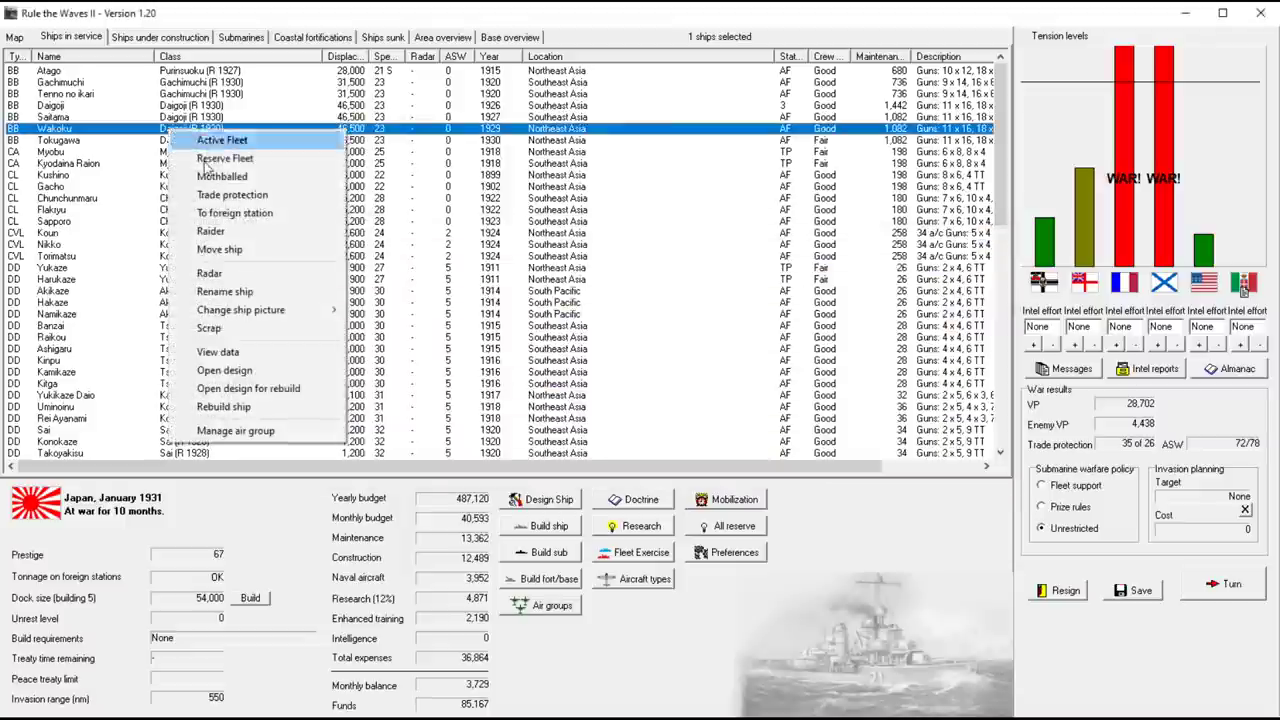
left_click(224, 370)
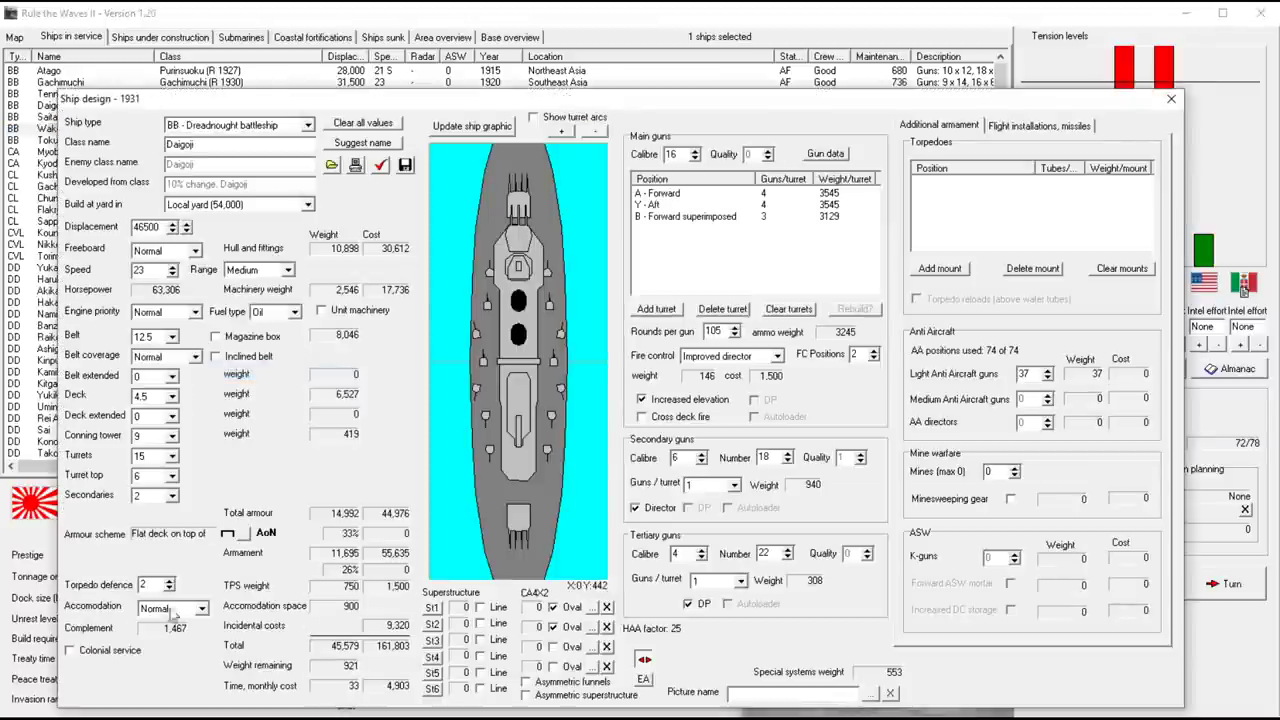
left_click(1170, 98)
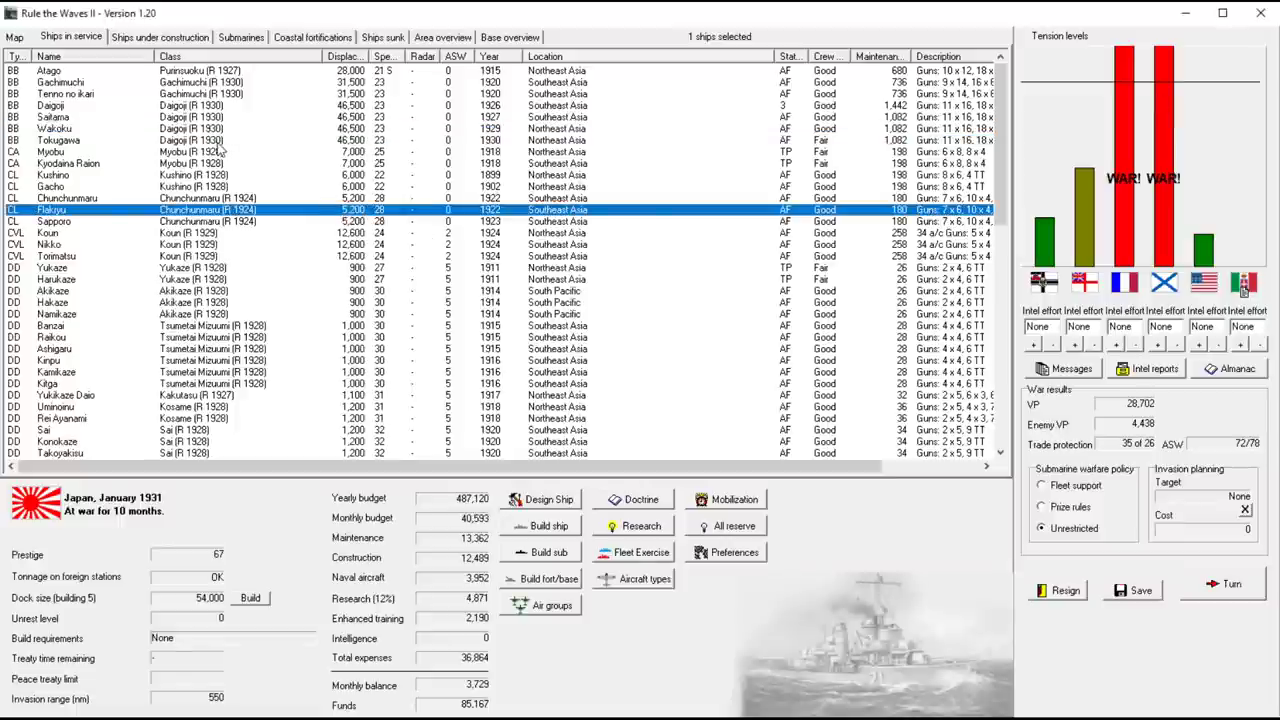
mouse_move(272, 152)
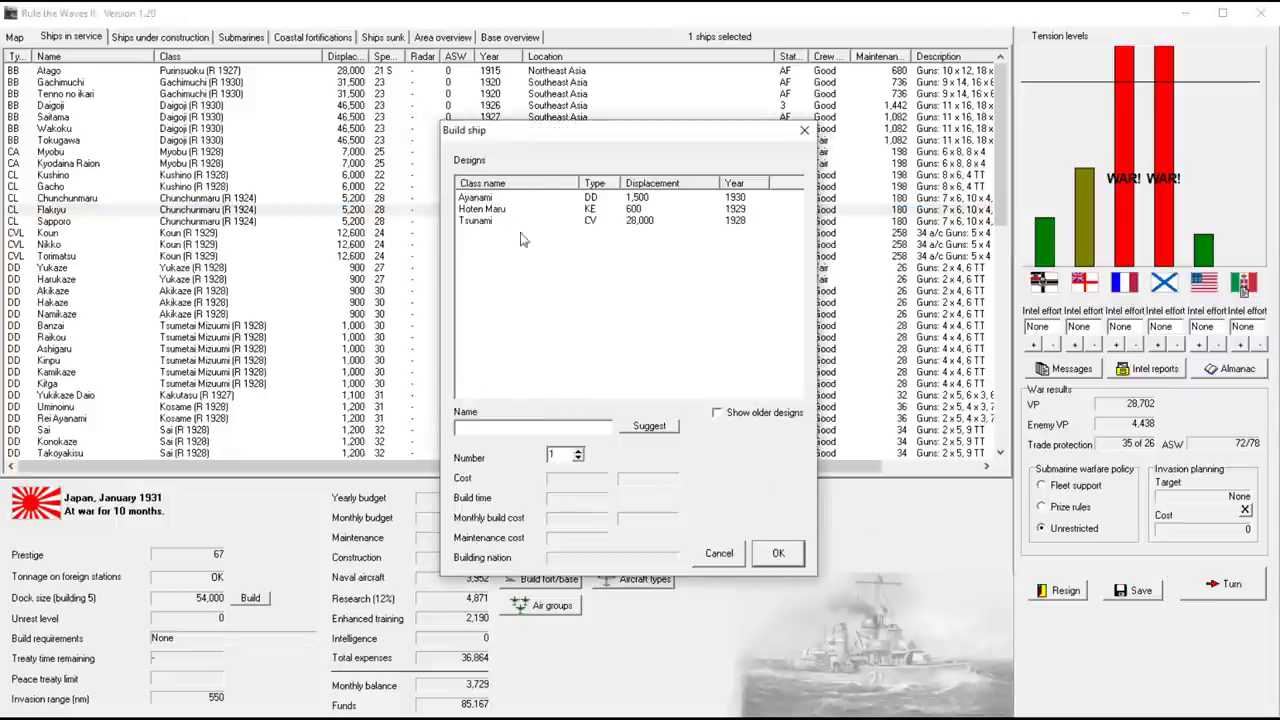
left_click(718, 552)
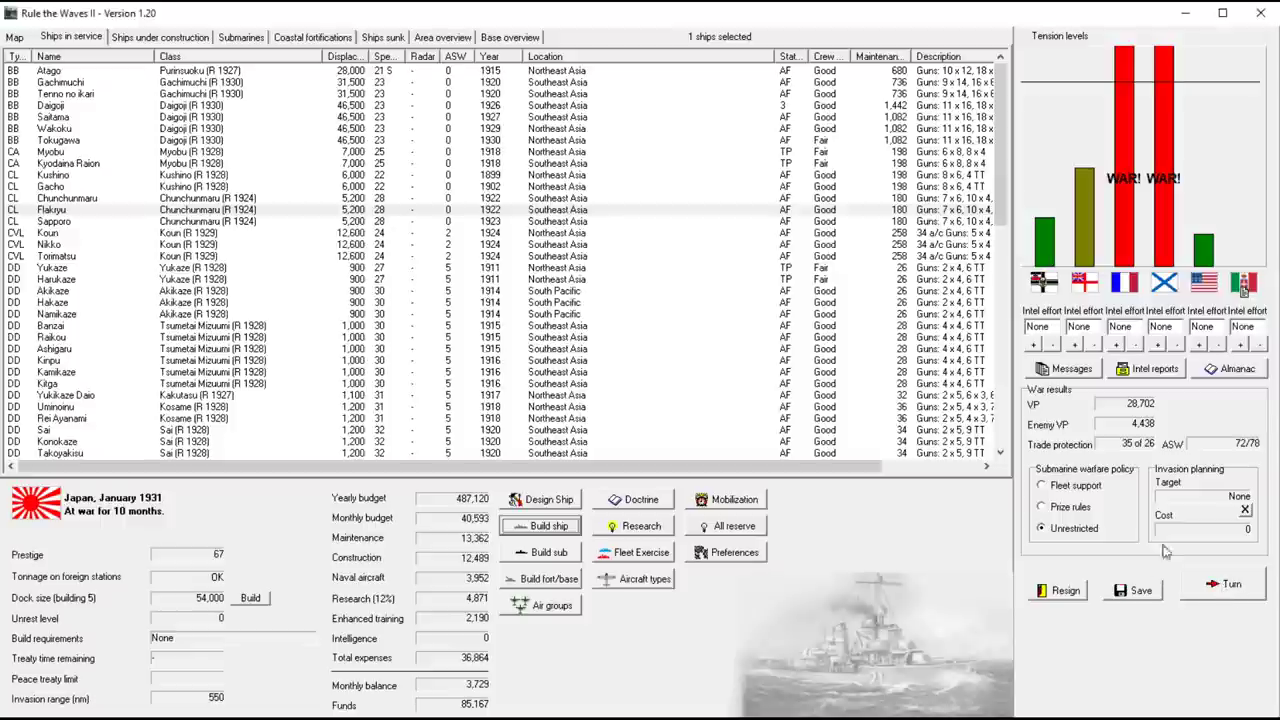
left_click(548, 500)
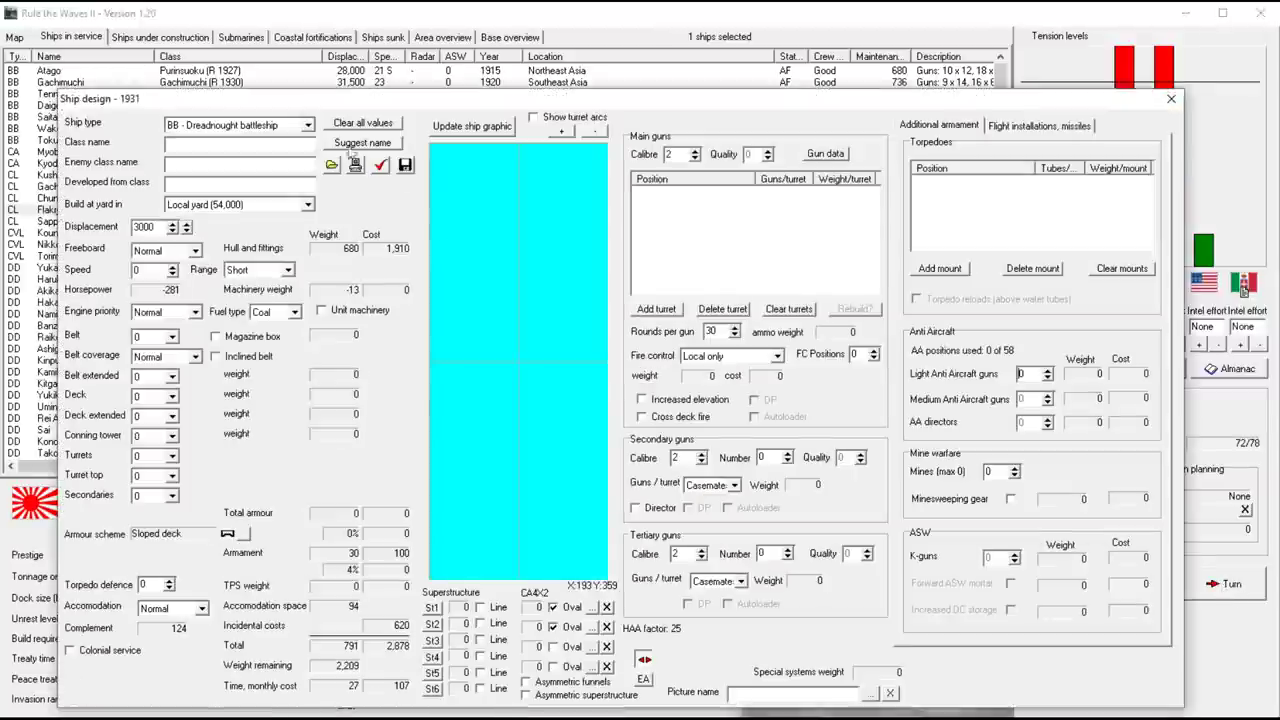
left_click(1170, 98)
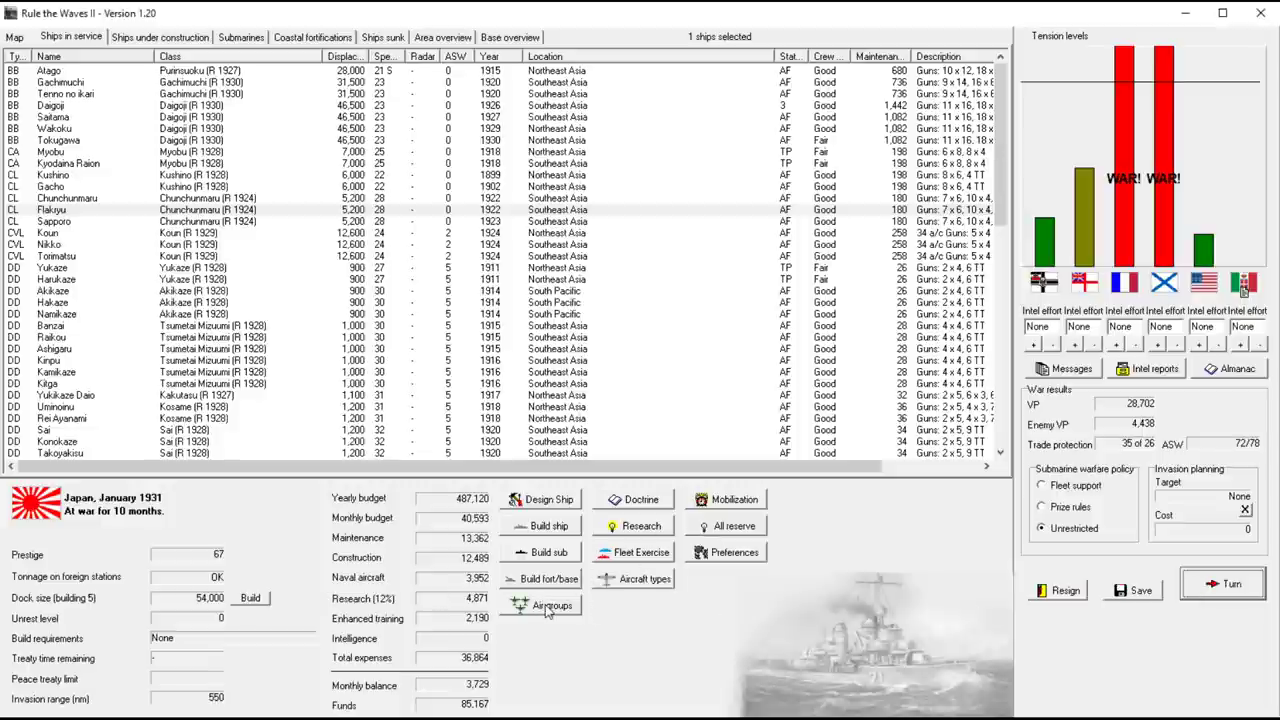
Improve Sakhalin's bases for 2,700 from its map details and confirm the spending
left_click(552, 604)
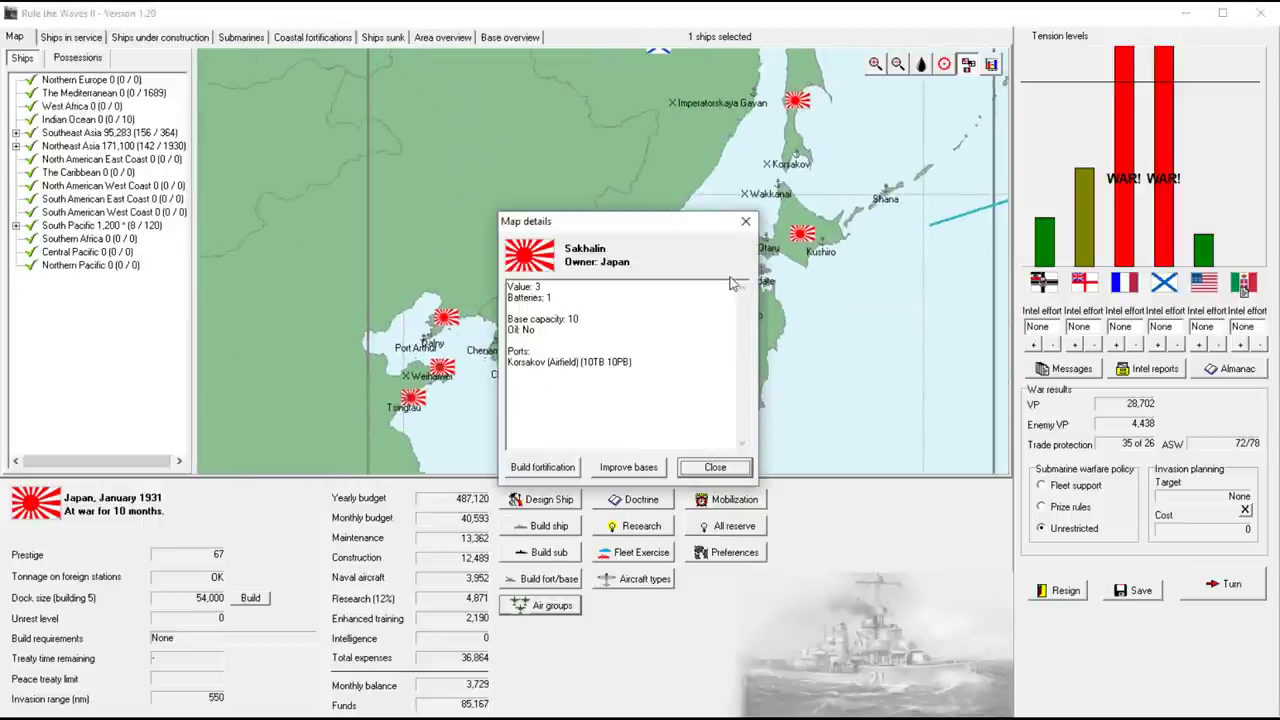
left_click(714, 468)
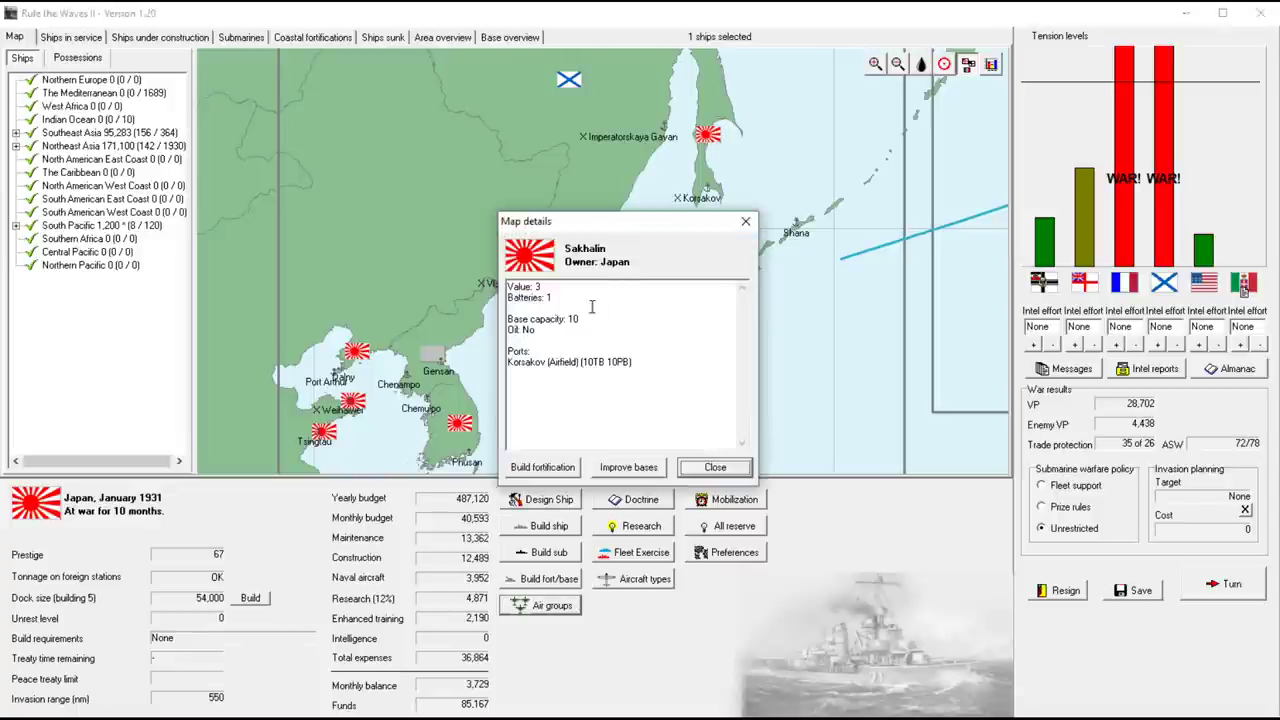
left_click(628, 468)
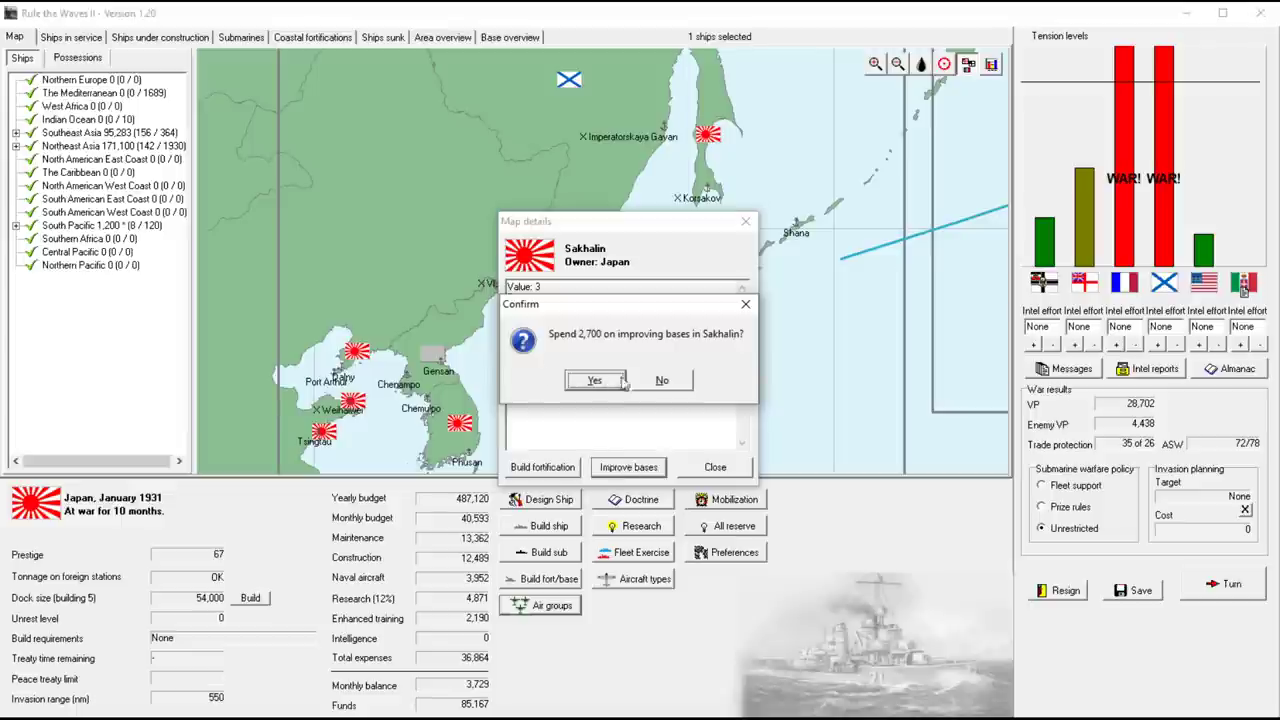
left_click(594, 380)
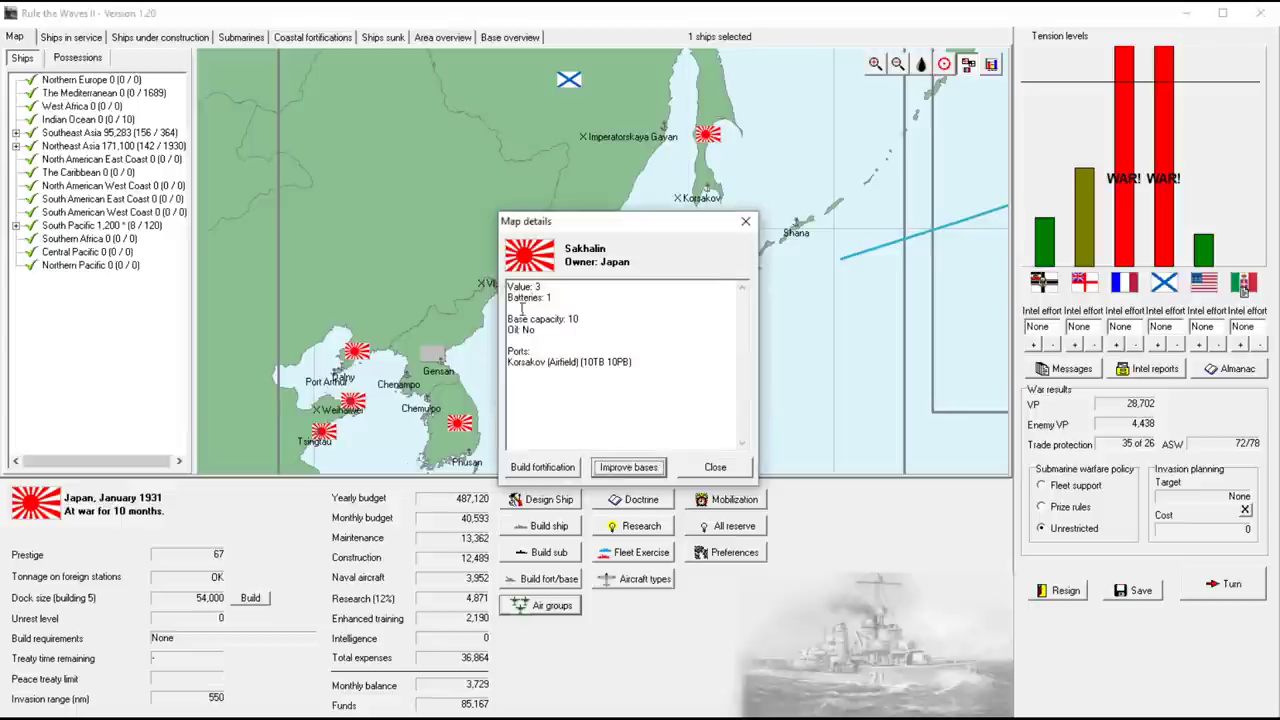
left_click(714, 468)
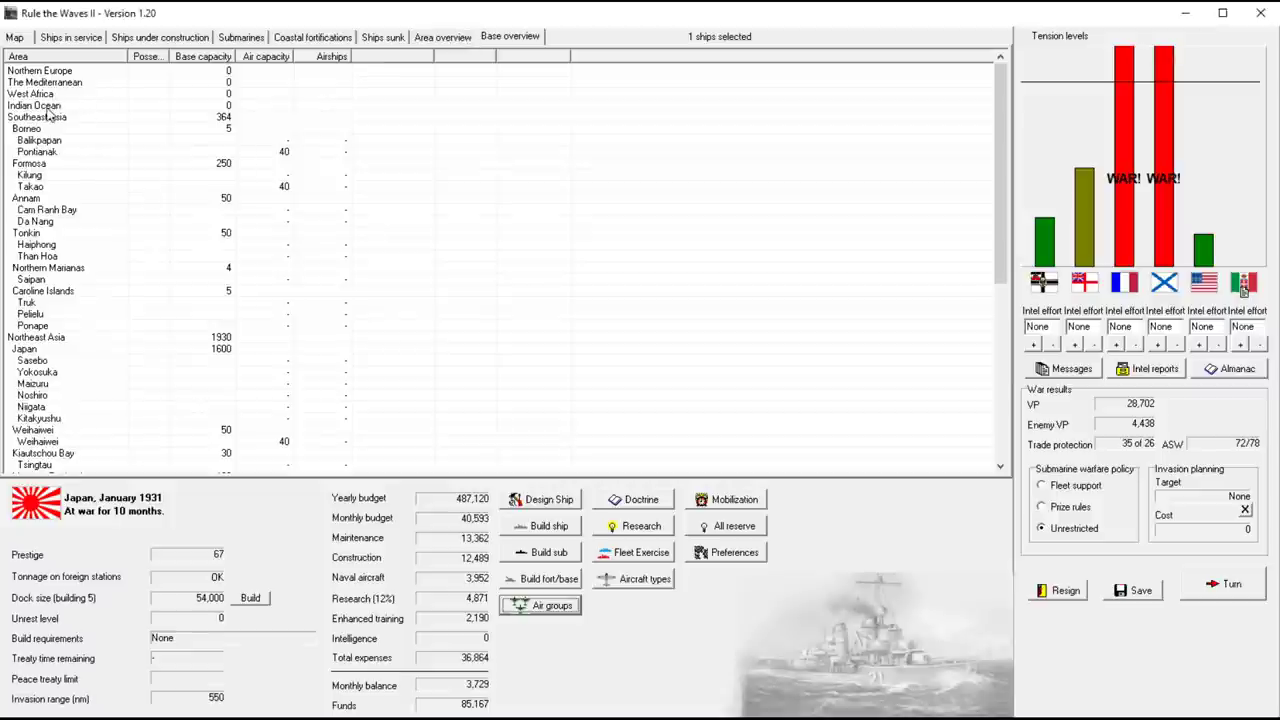
Check Southeast and Northeast Asia base rows down to Korsakov on Sakhalin, then return to the map
left_click(36, 116)
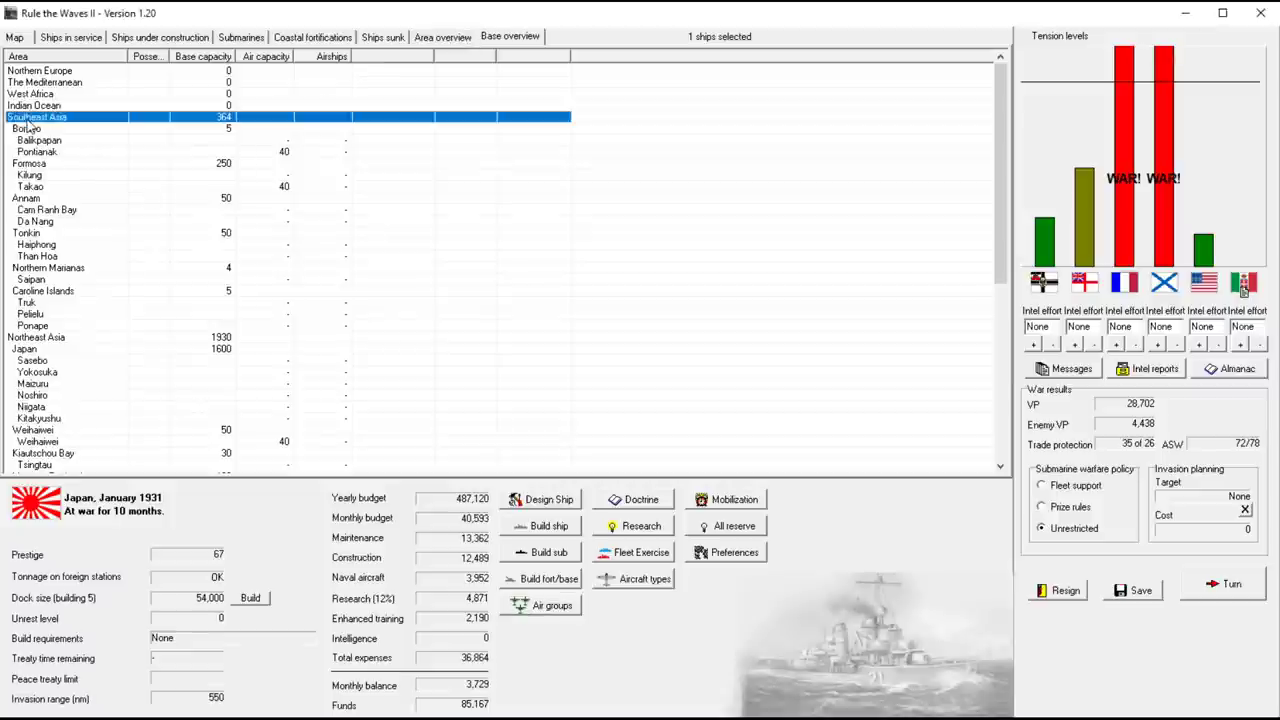
left_click(36, 336)
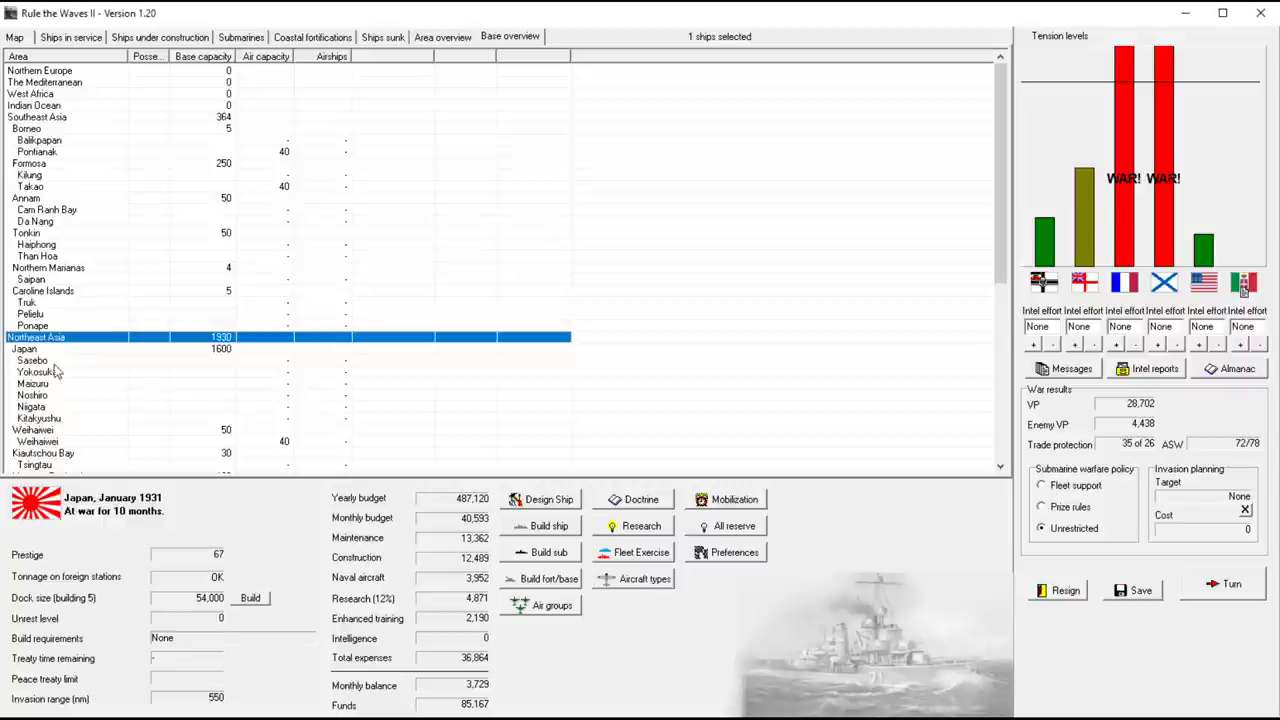
scroll("down", 3)
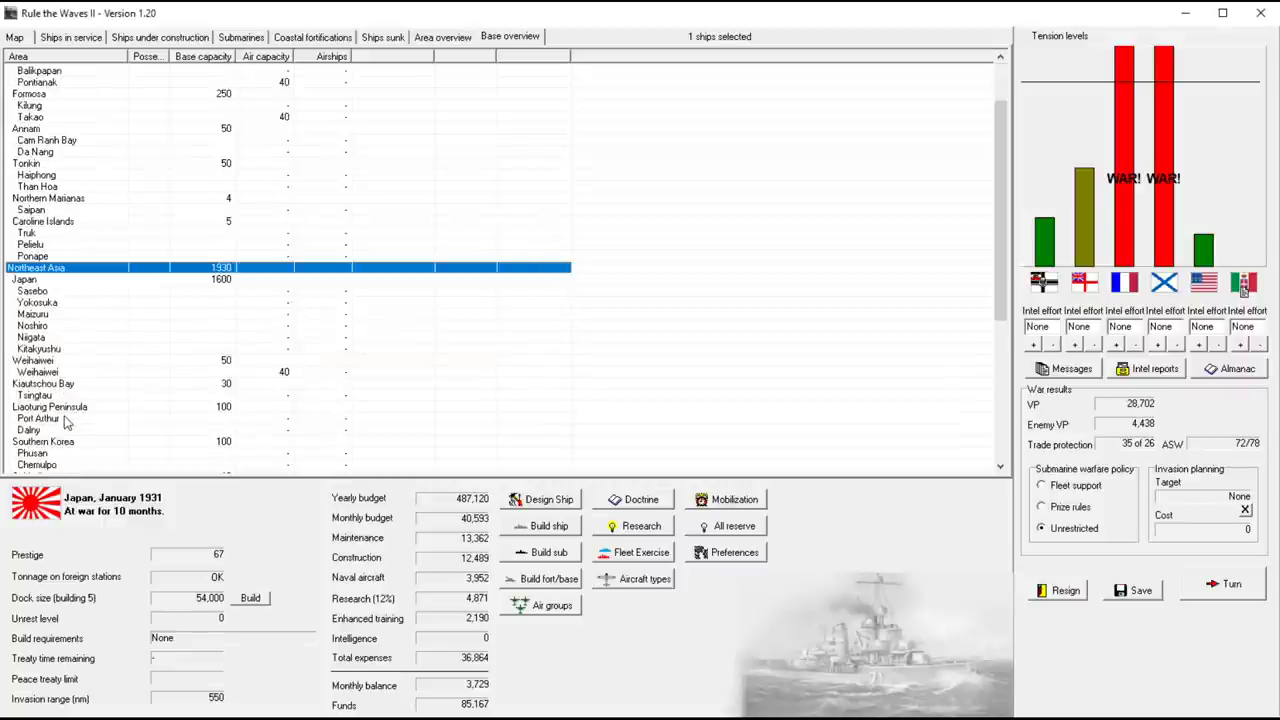
scroll("down", 3)
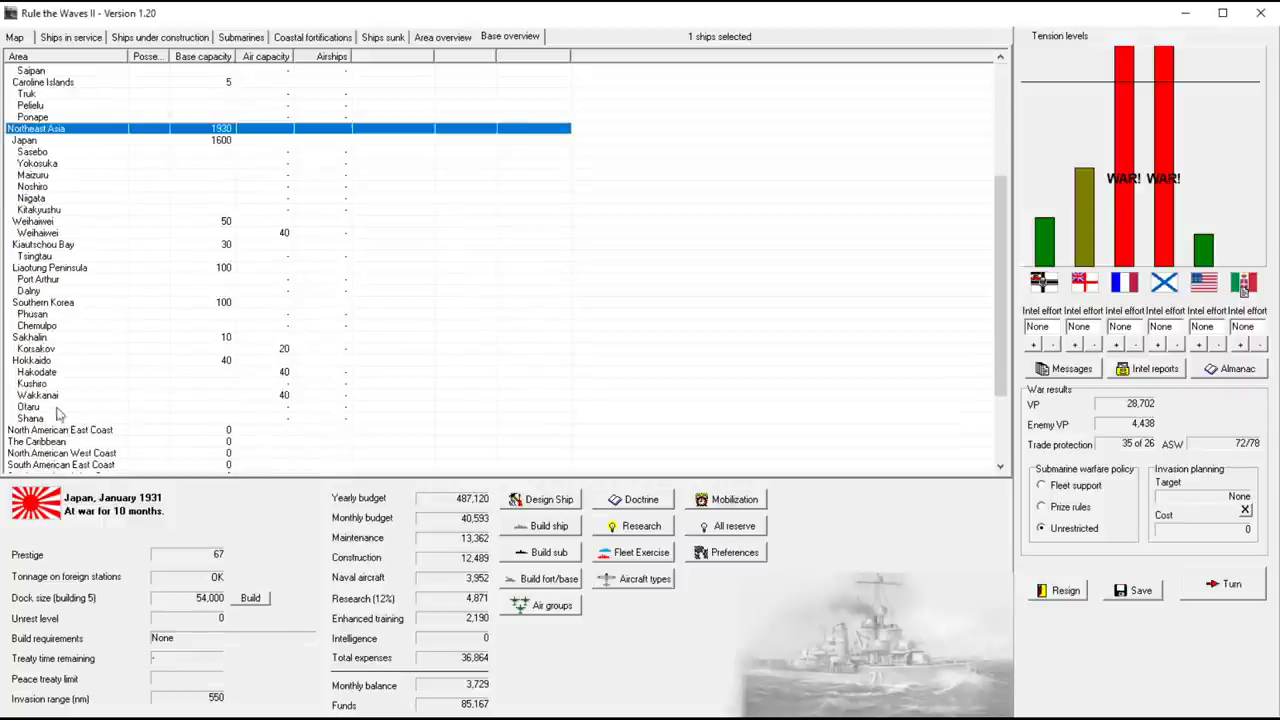
right_click(36, 348)
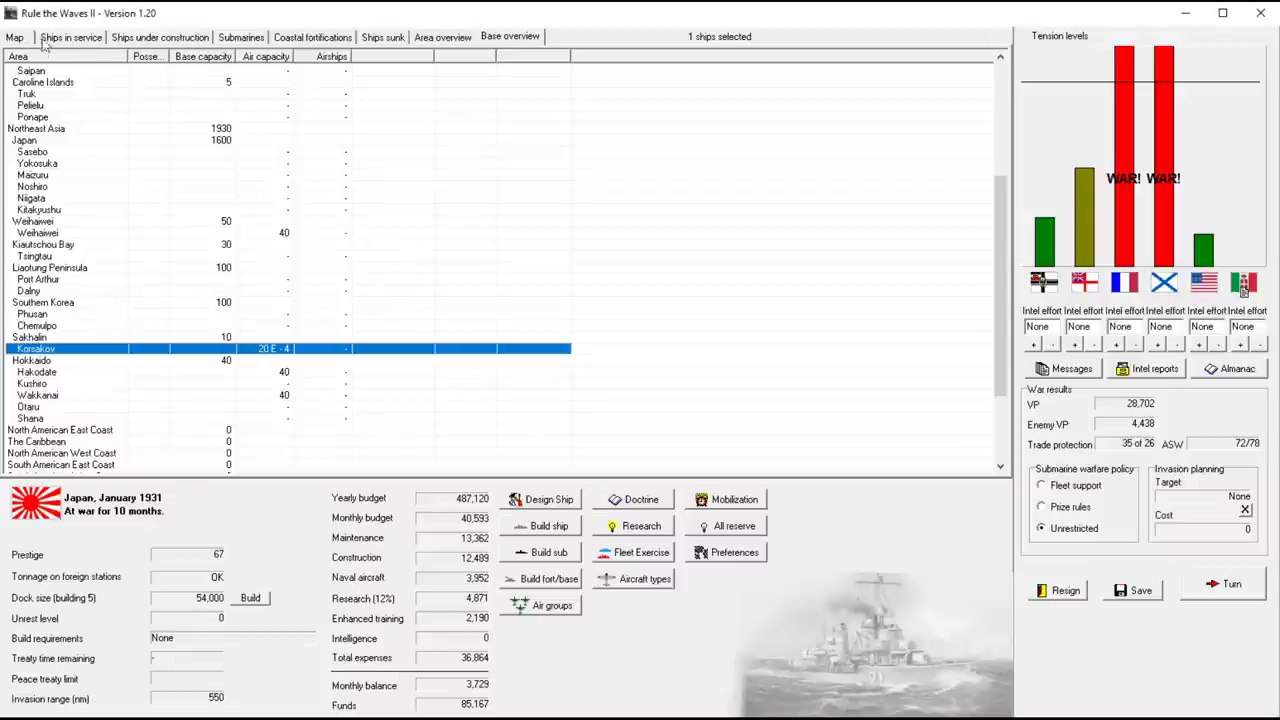
left_click(16, 36)
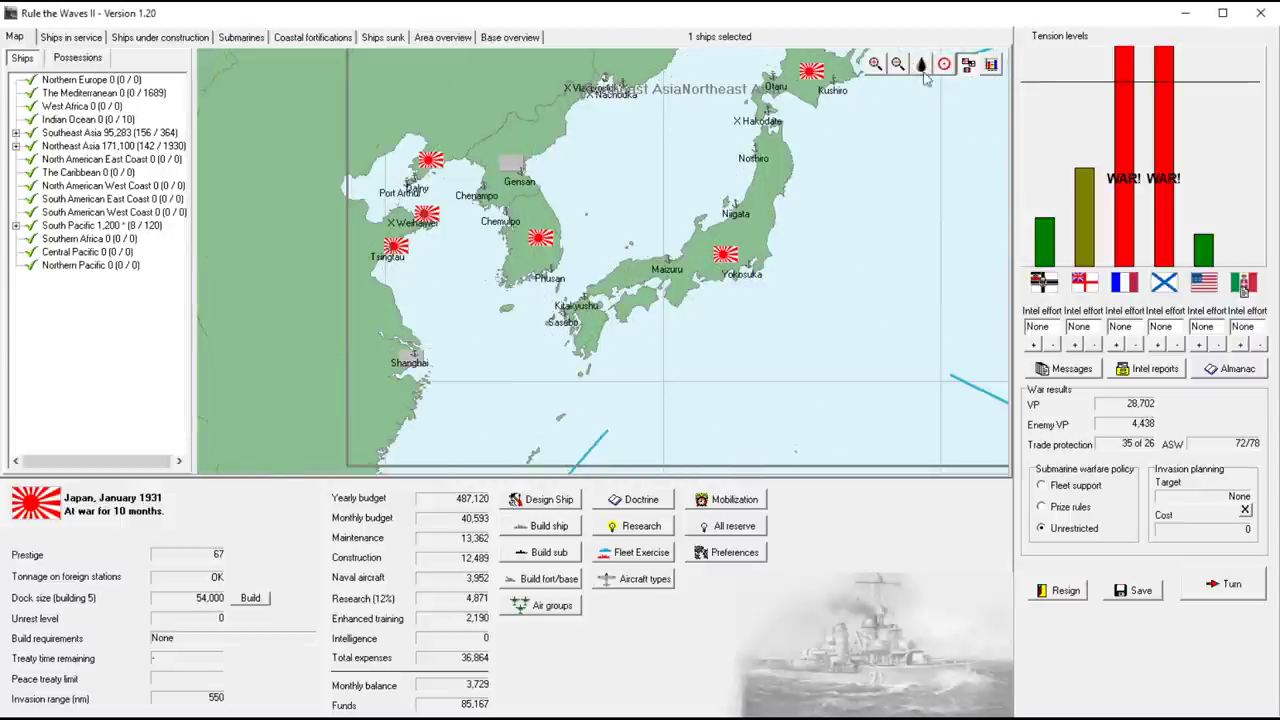
mouse_move(510, 312)
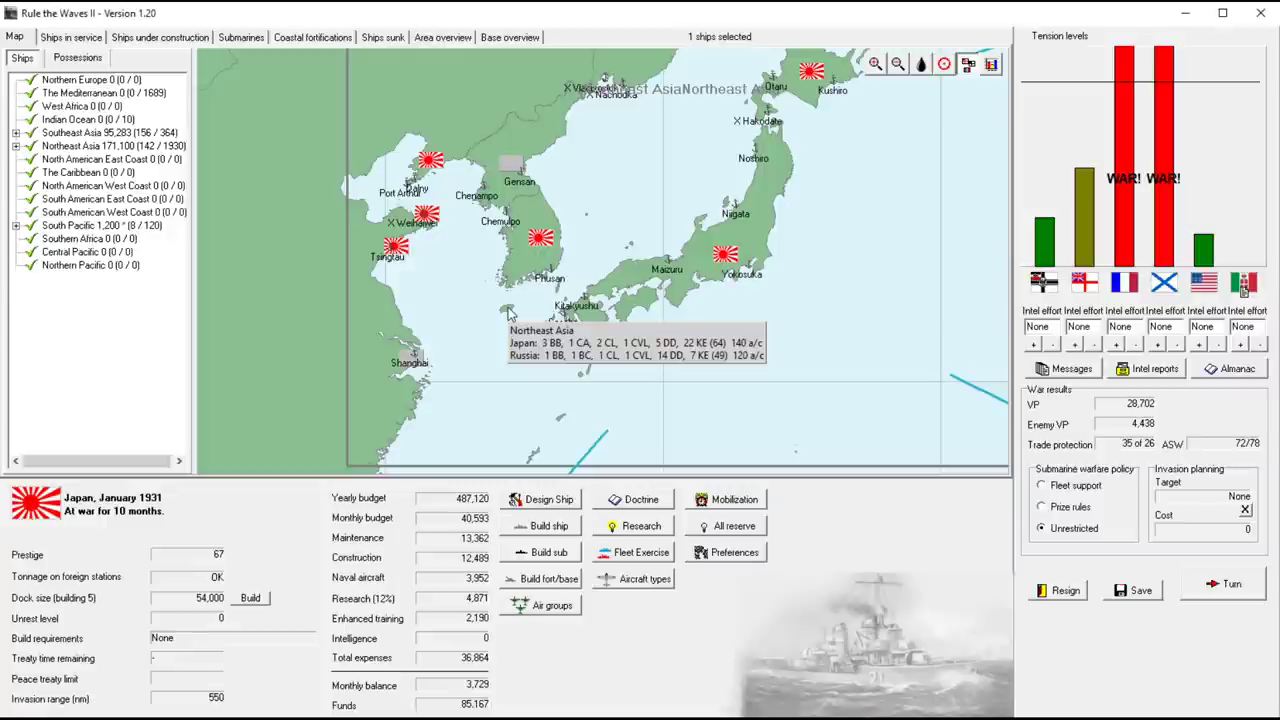
mouse_move(640, 224)
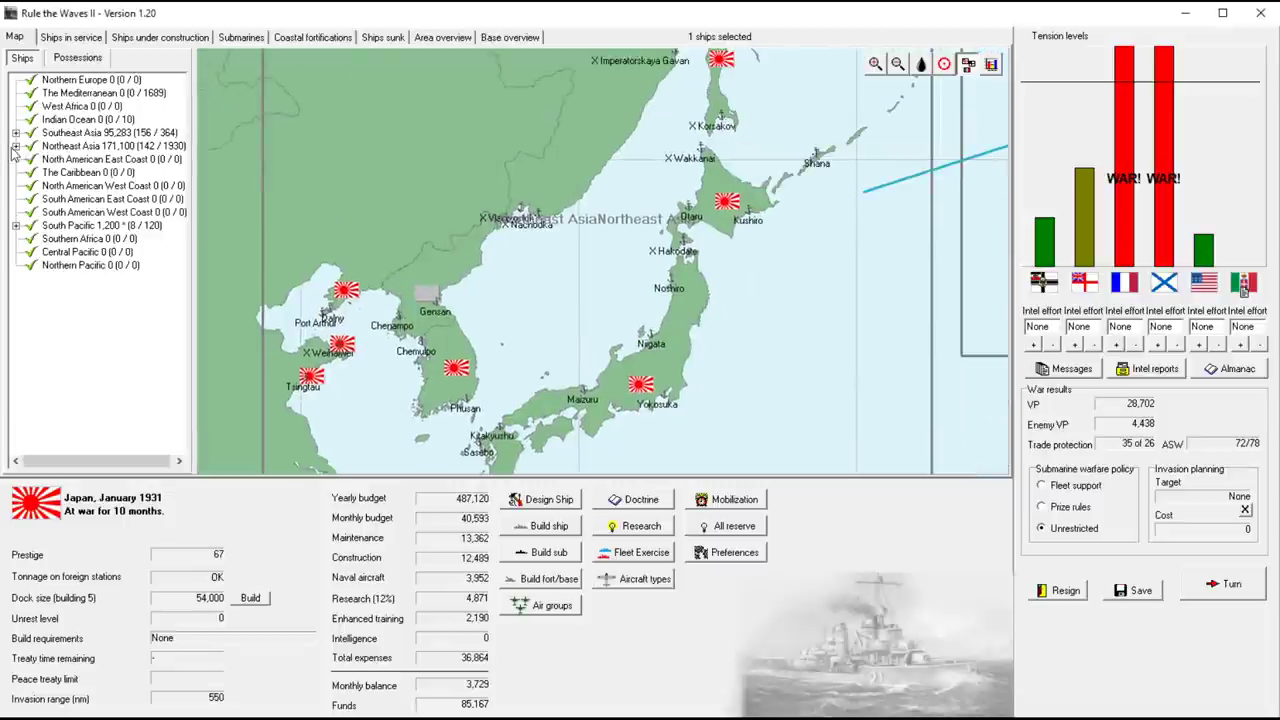
Expand and collapse Northeast Asia's territories in the Ships tree, then bring up the base overview
left_click(16, 146)
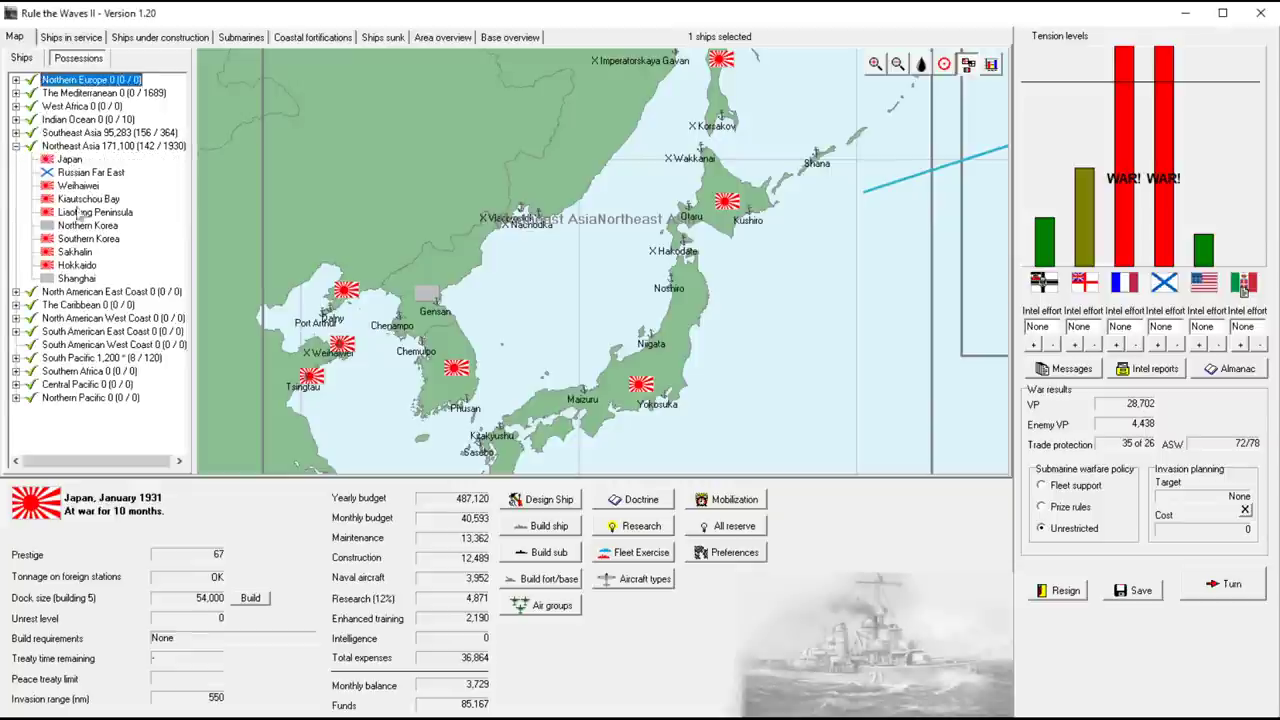
left_click(16, 144)
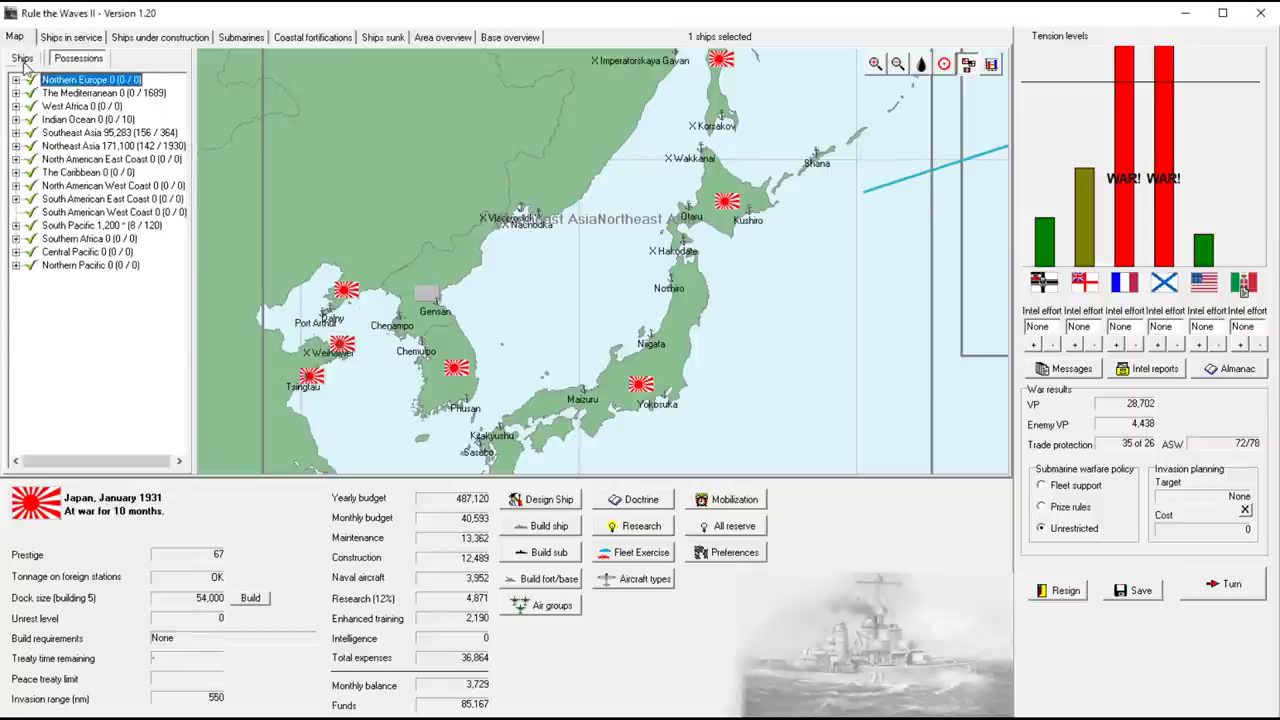
left_click(508, 36)
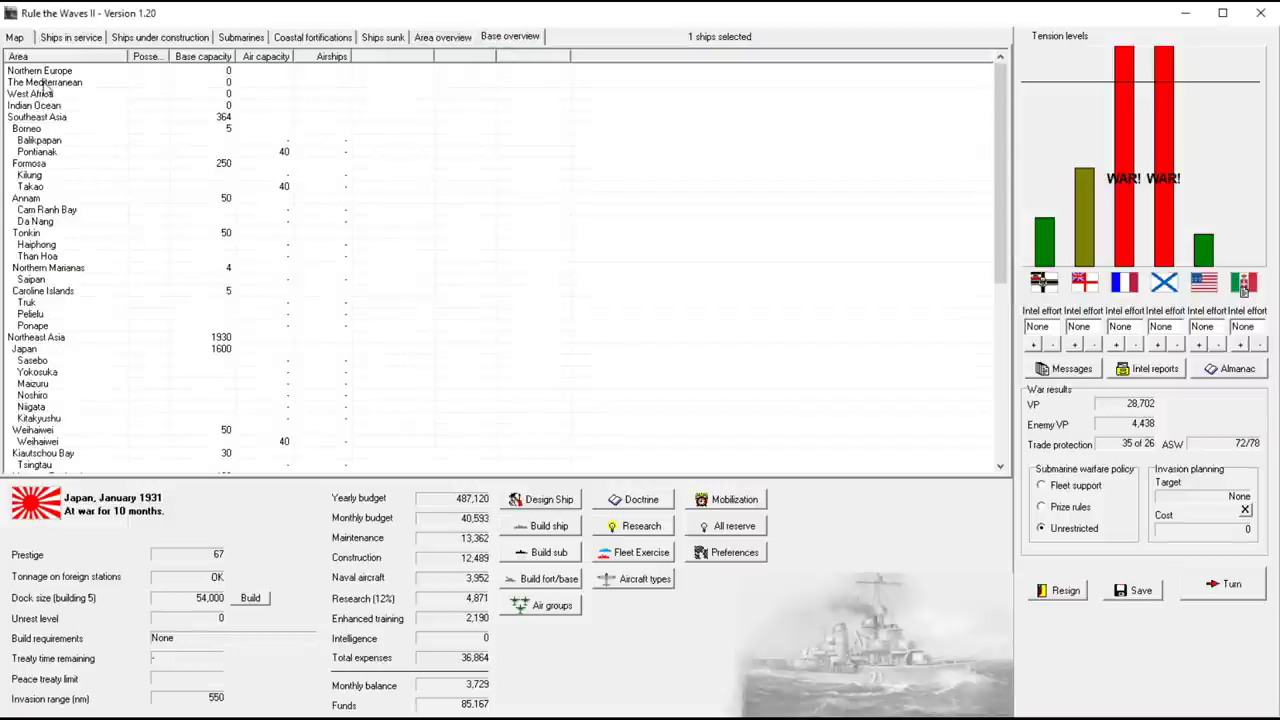
Select Weihaiwei, scroll to Hokkaido's bases and show Wakkanai on the map
left_click(36, 116)
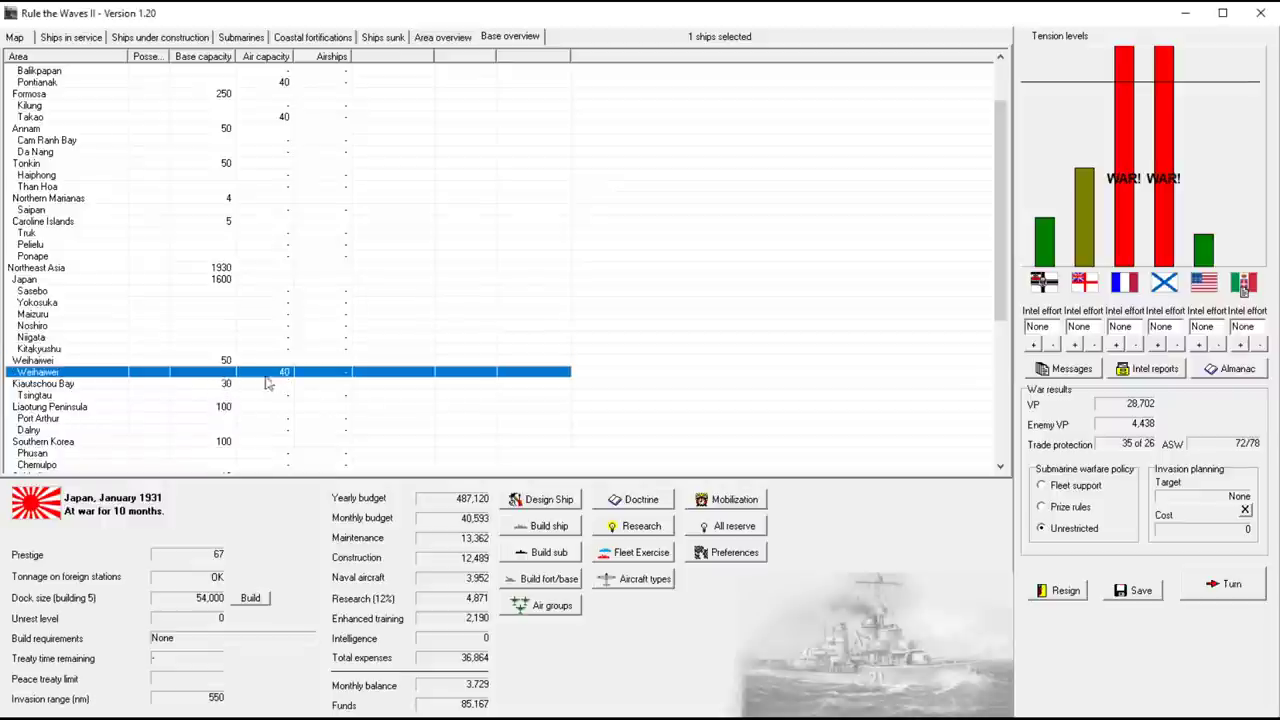
mouse_move(232, 414)
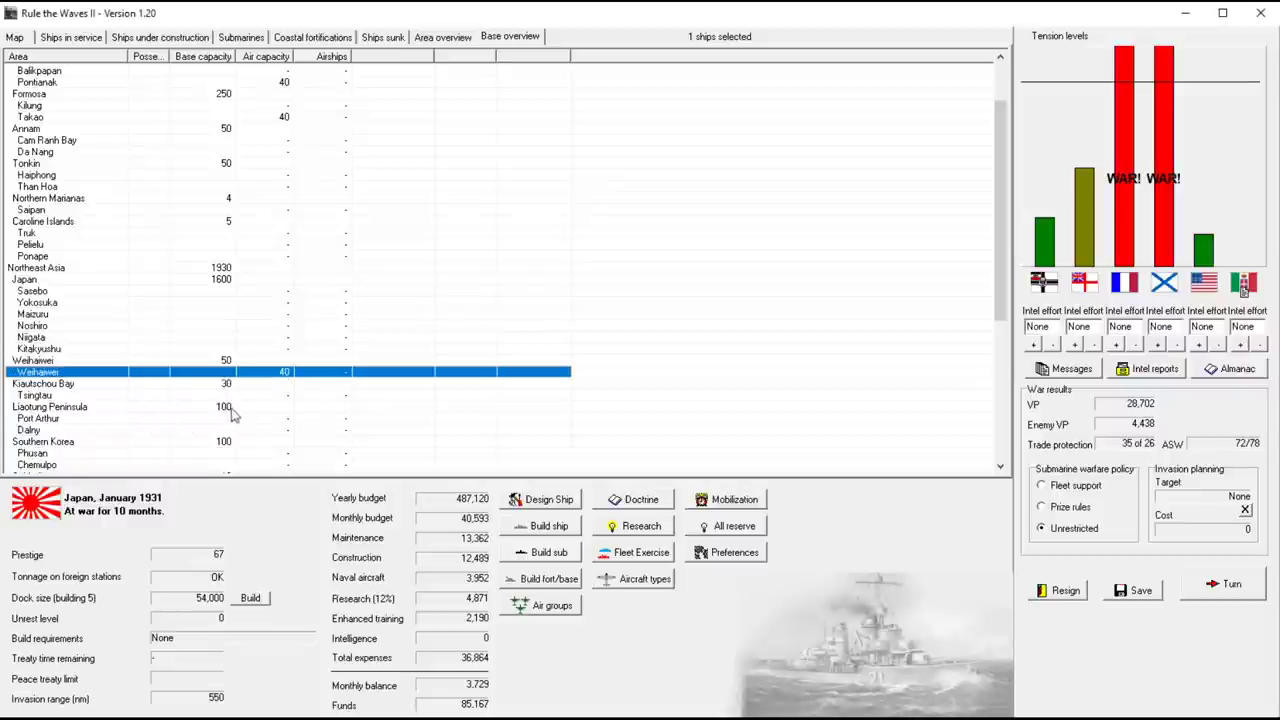
scroll("down", 3)
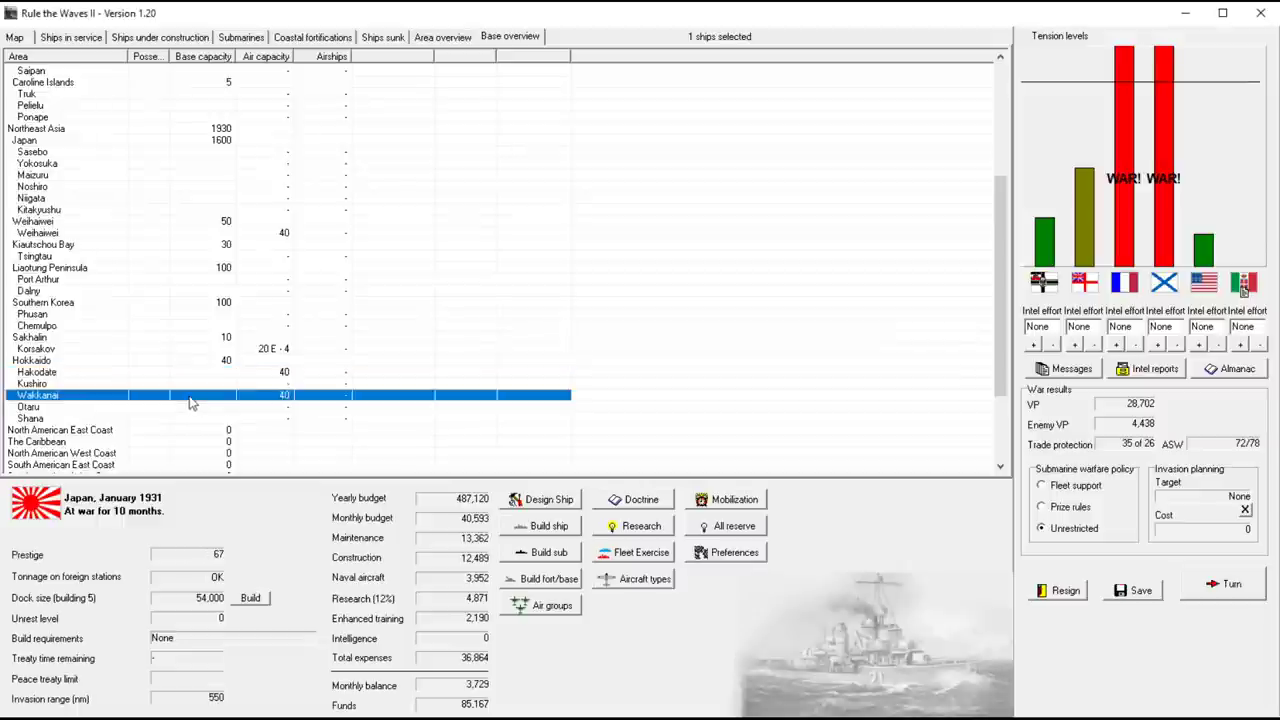
mouse_move(76, 408)
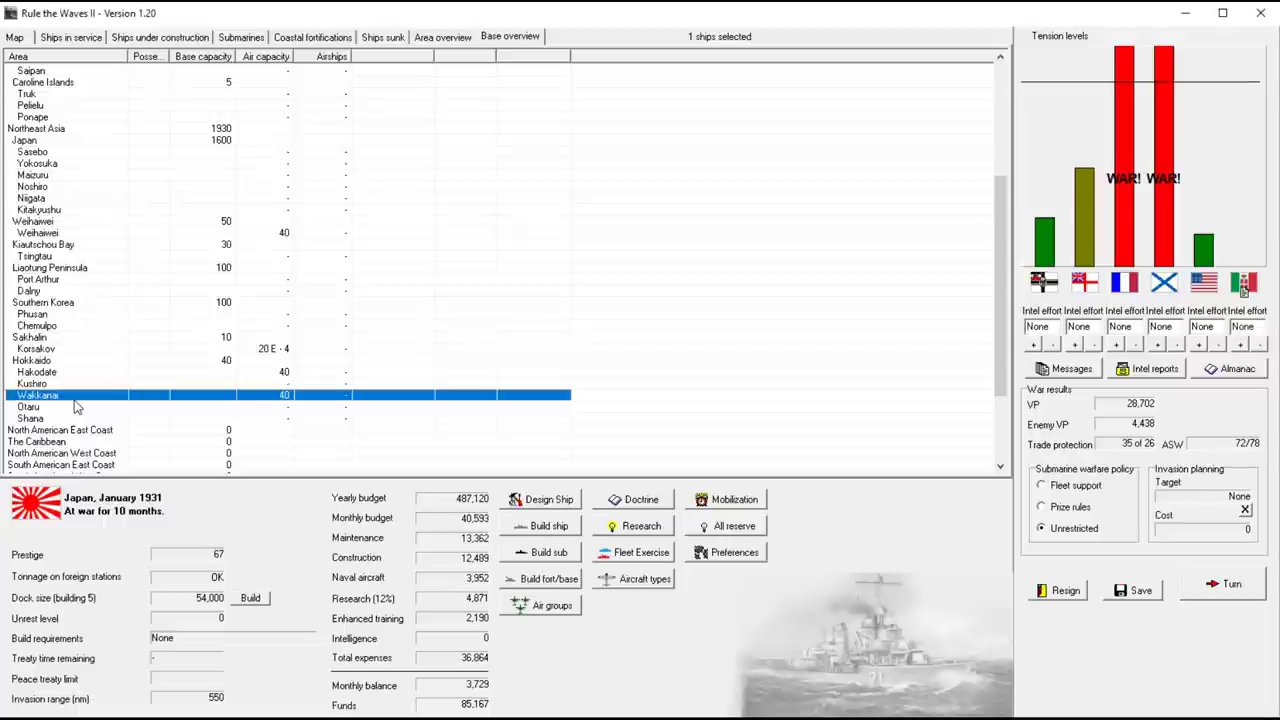
mouse_move(114, 36)
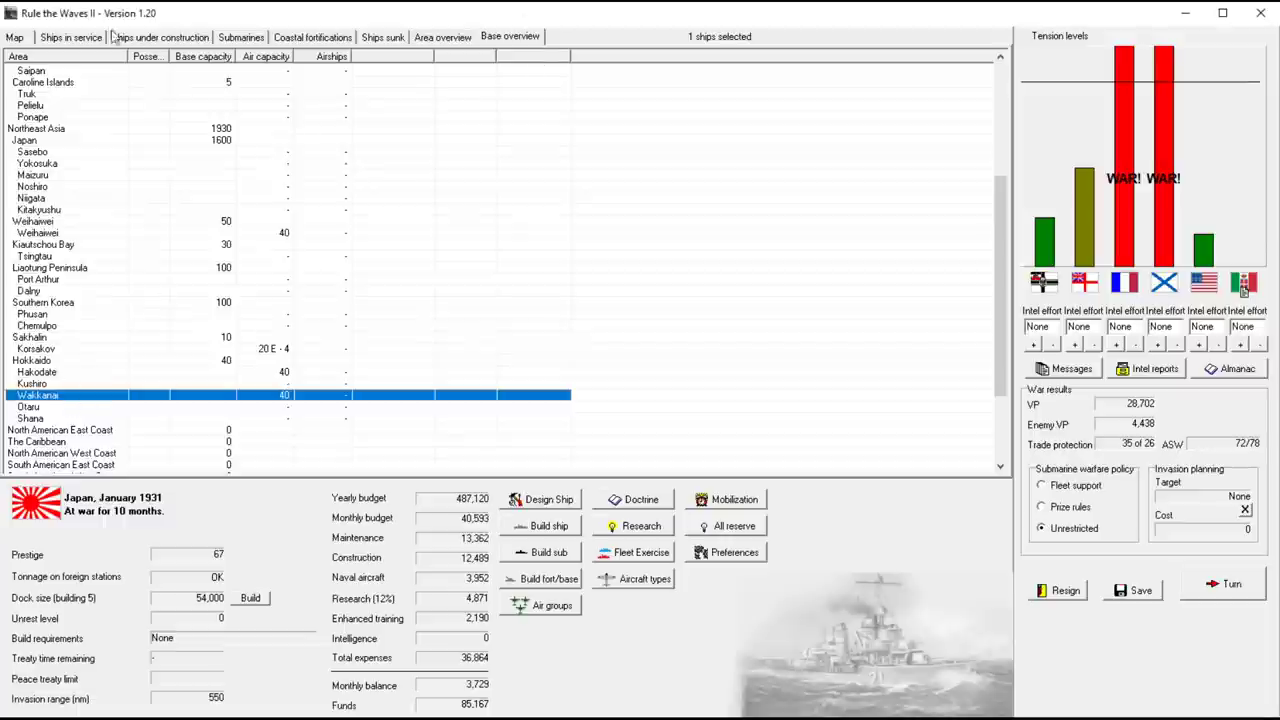
left_click(14, 36)
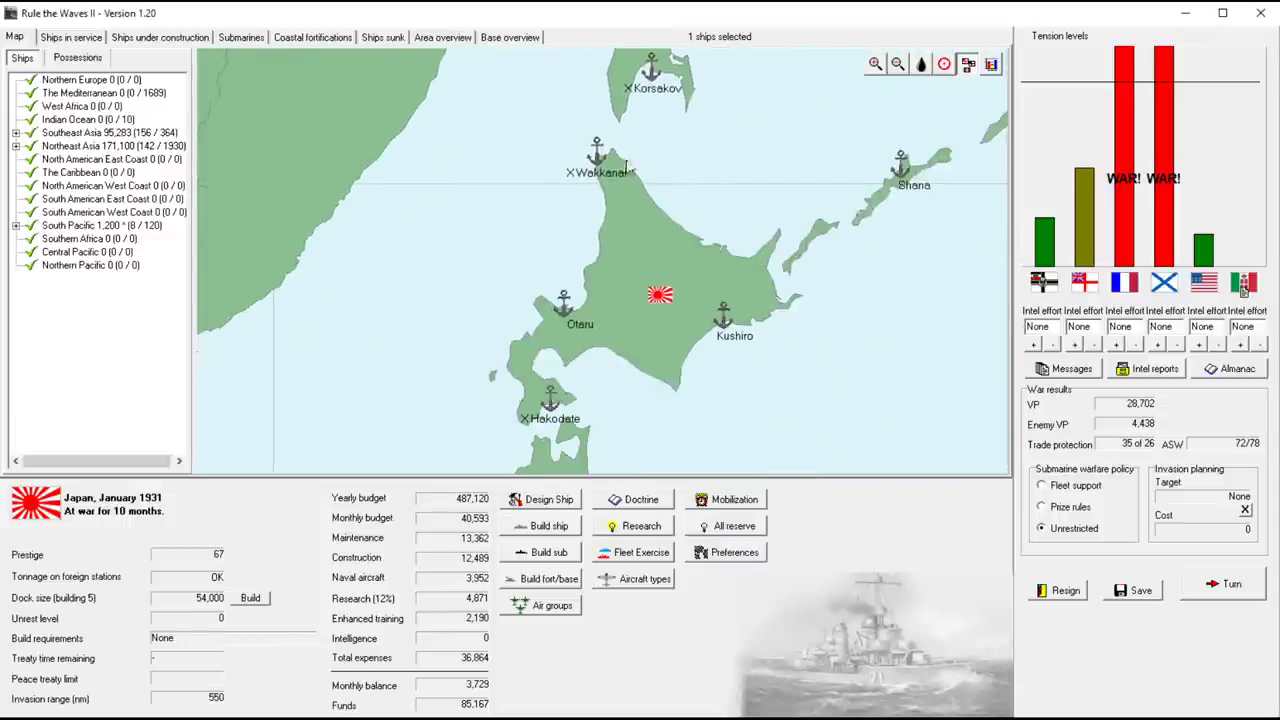
mouse_move(564, 296)
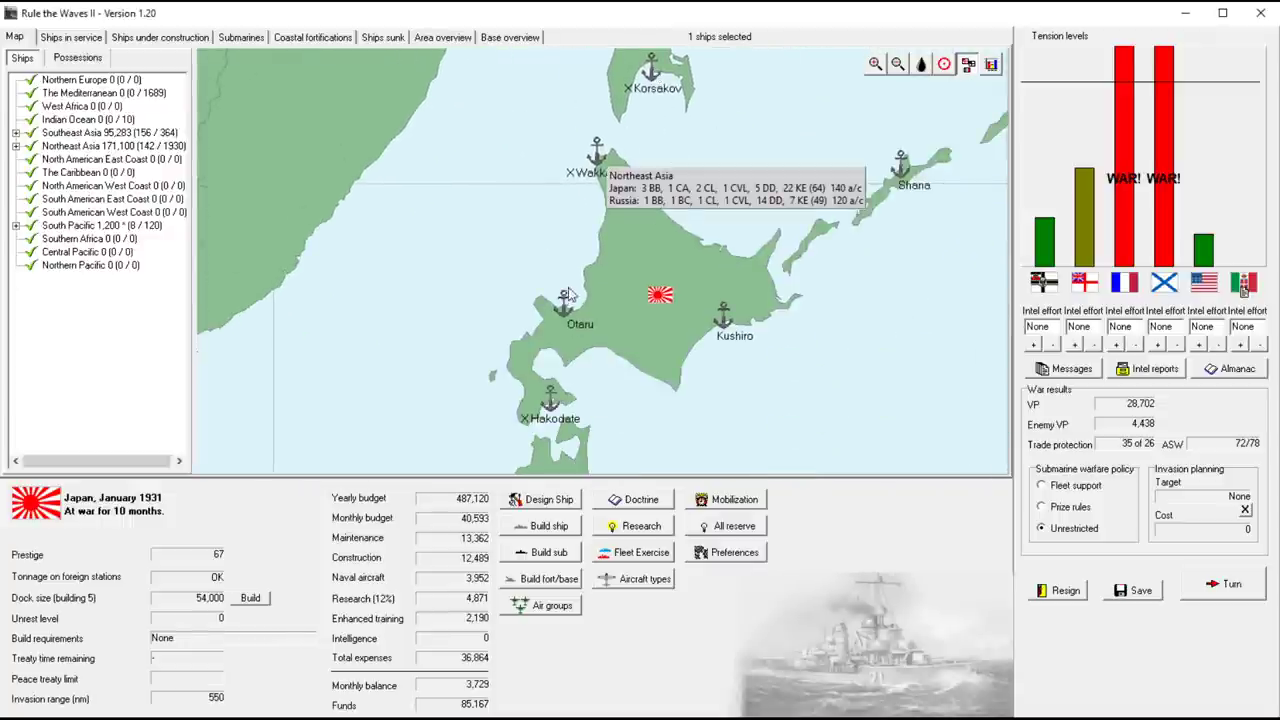
mouse_move(508, 418)
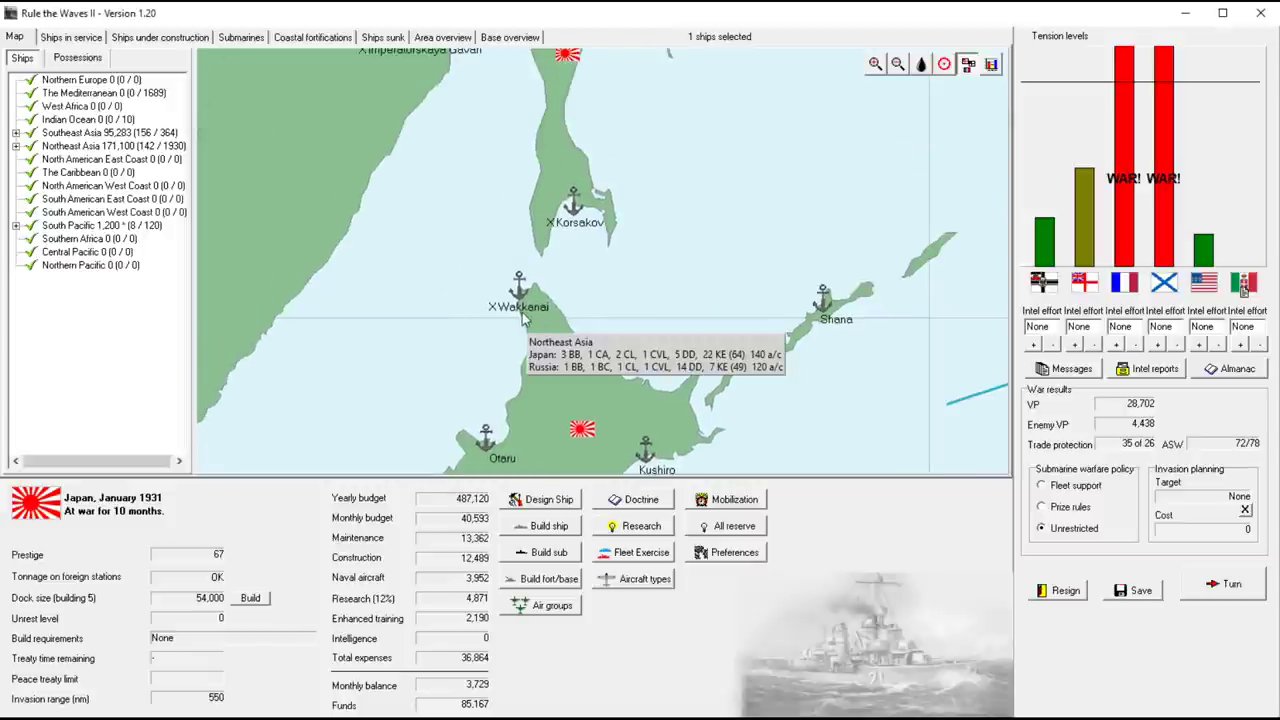
mouse_move(484, 288)
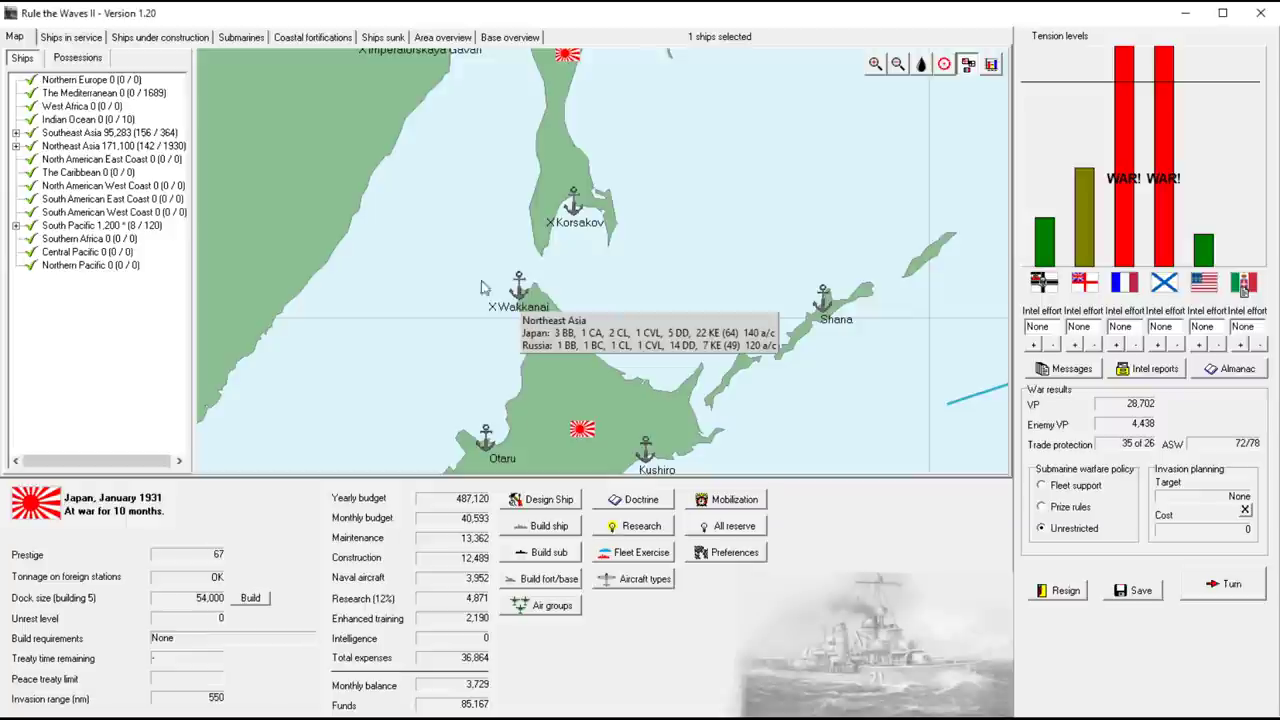
Return from the Wakkanai-Korsakov strait map to the base overview list
left_click(510, 36)
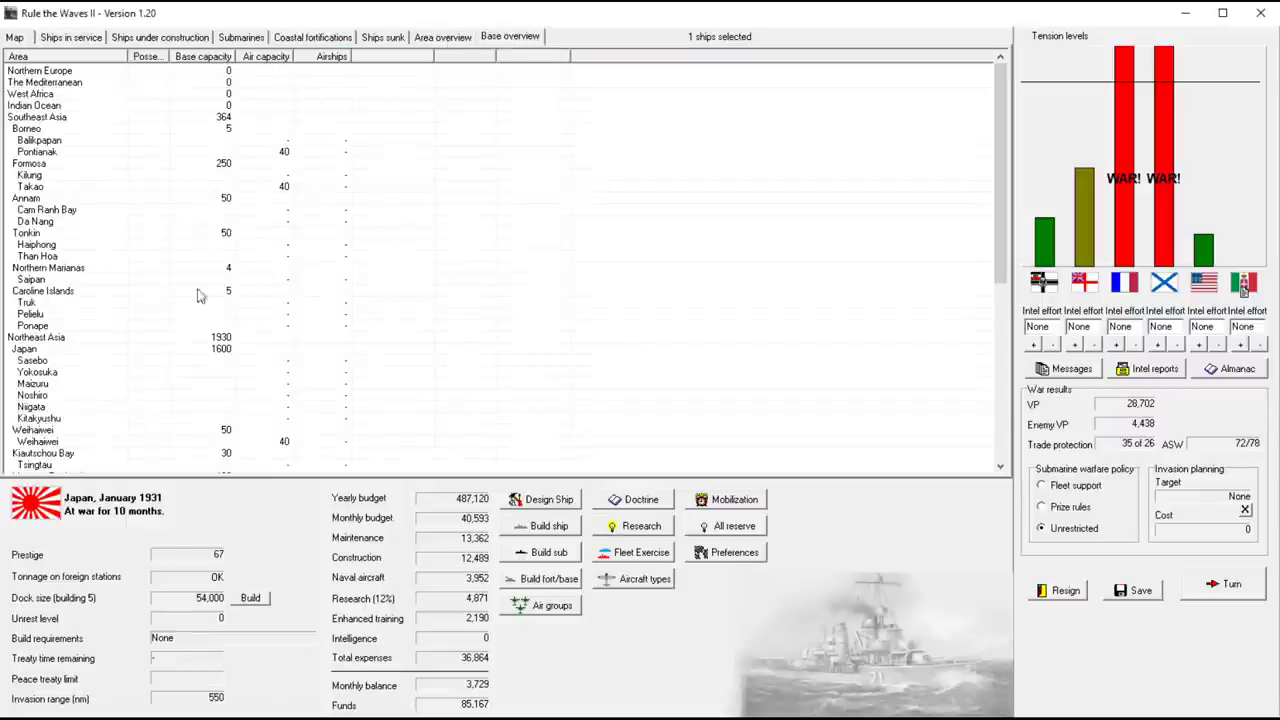
mouse_move(104, 444)
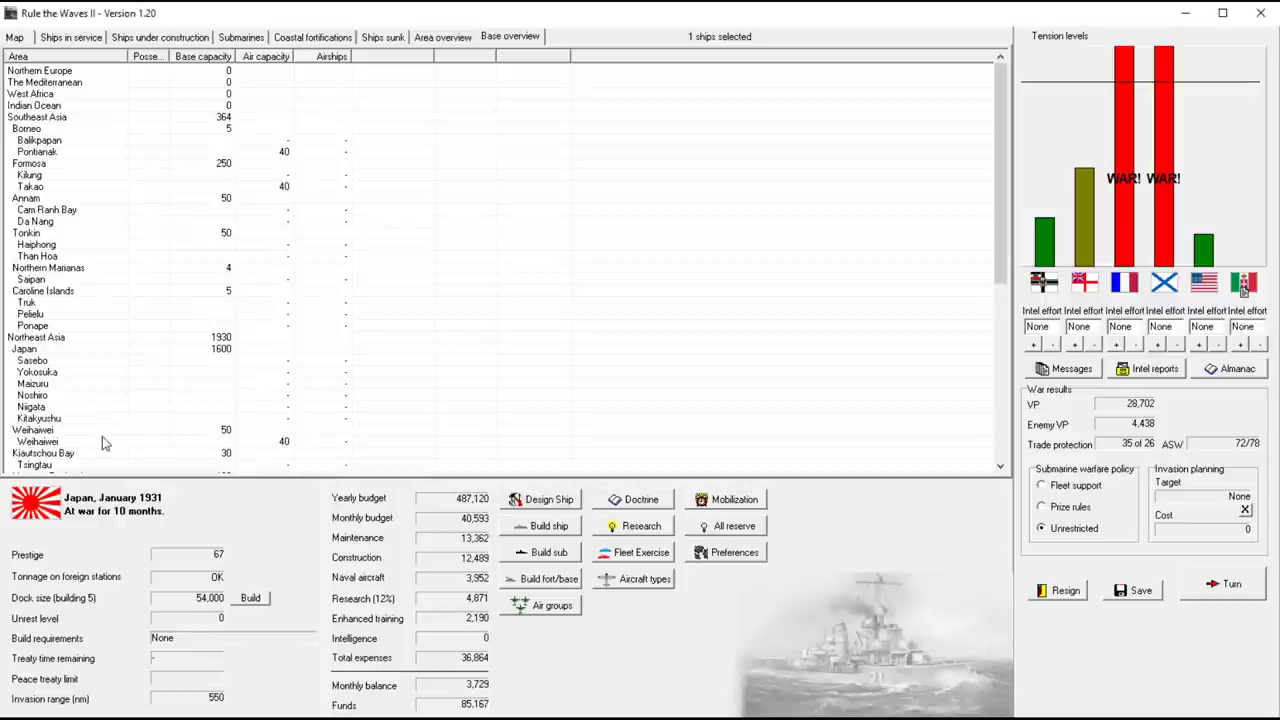
Leave the base overview for the Northeast Asia map around Hokkaido
left_click(552, 604)
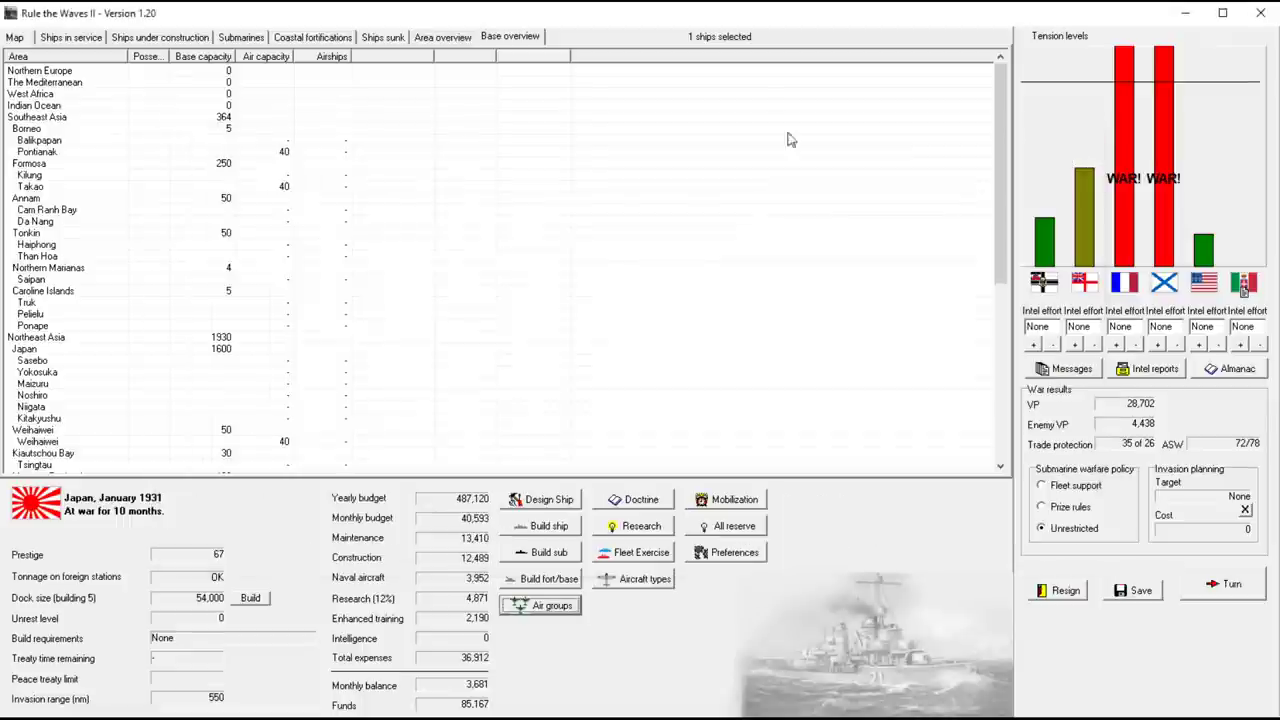
left_click(14, 36)
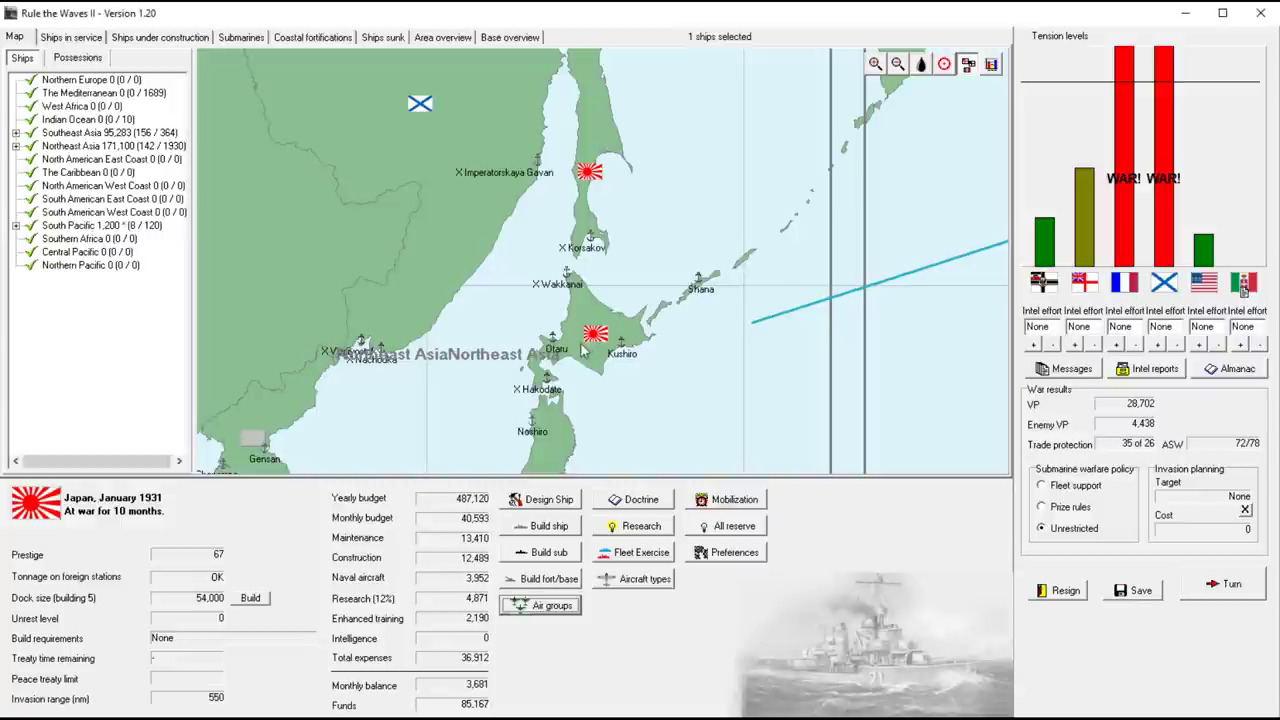
mouse_move(582, 248)
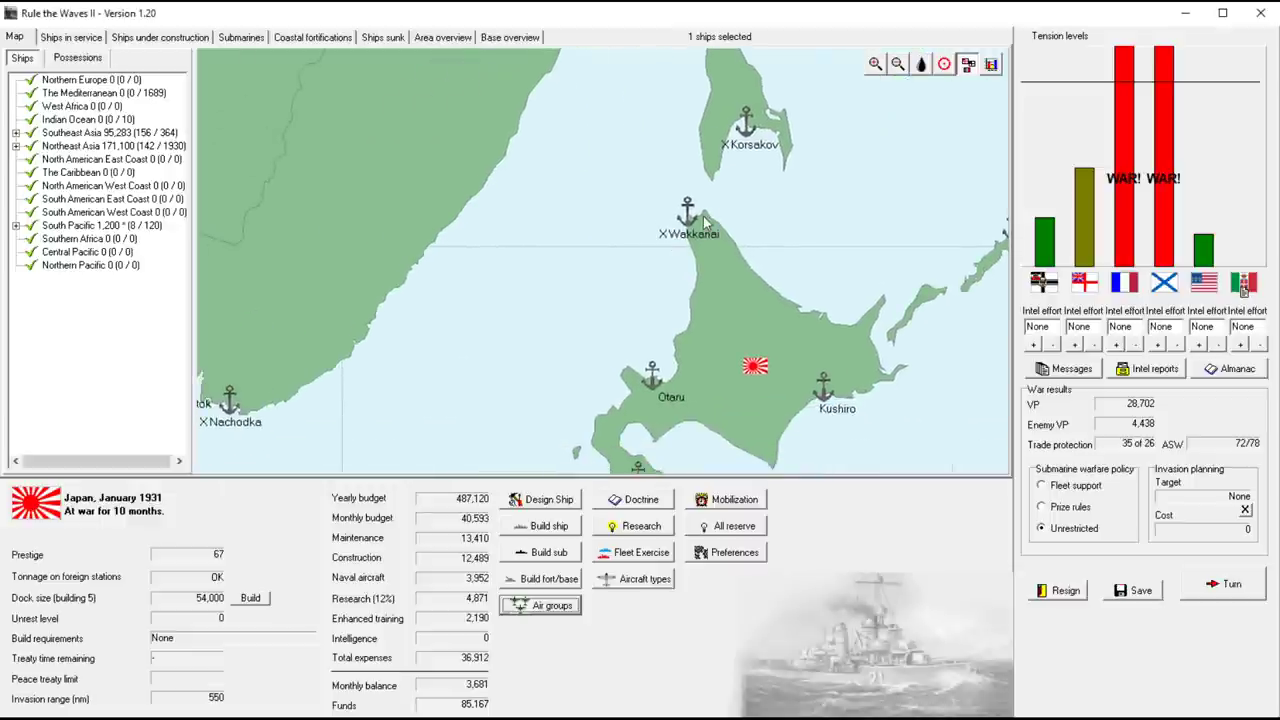
mouse_move(676, 278)
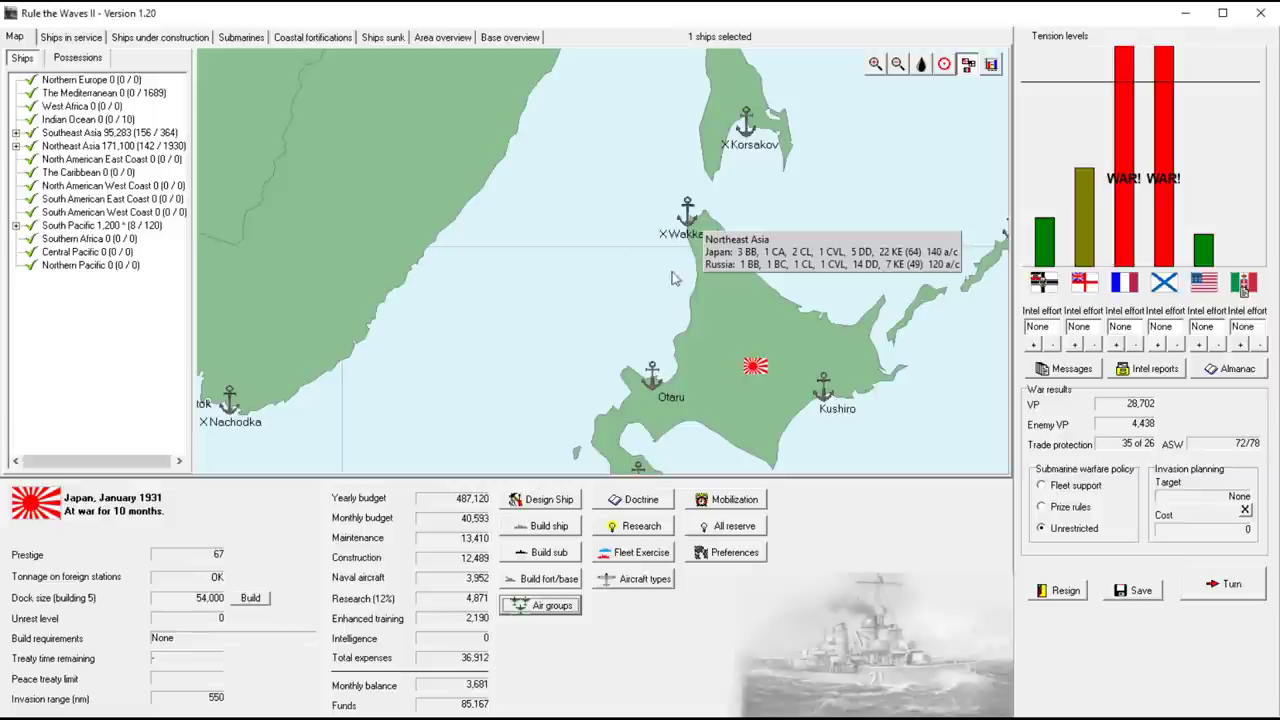
mouse_move(676, 210)
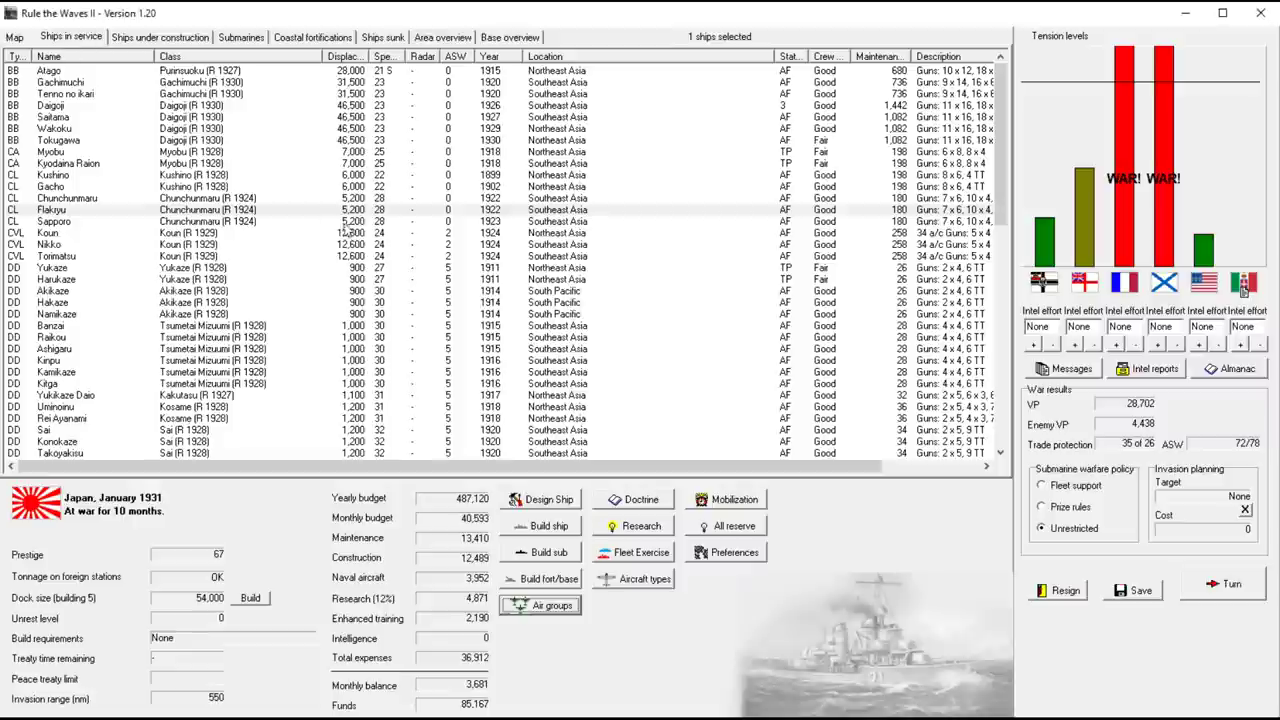
mouse_move(420, 252)
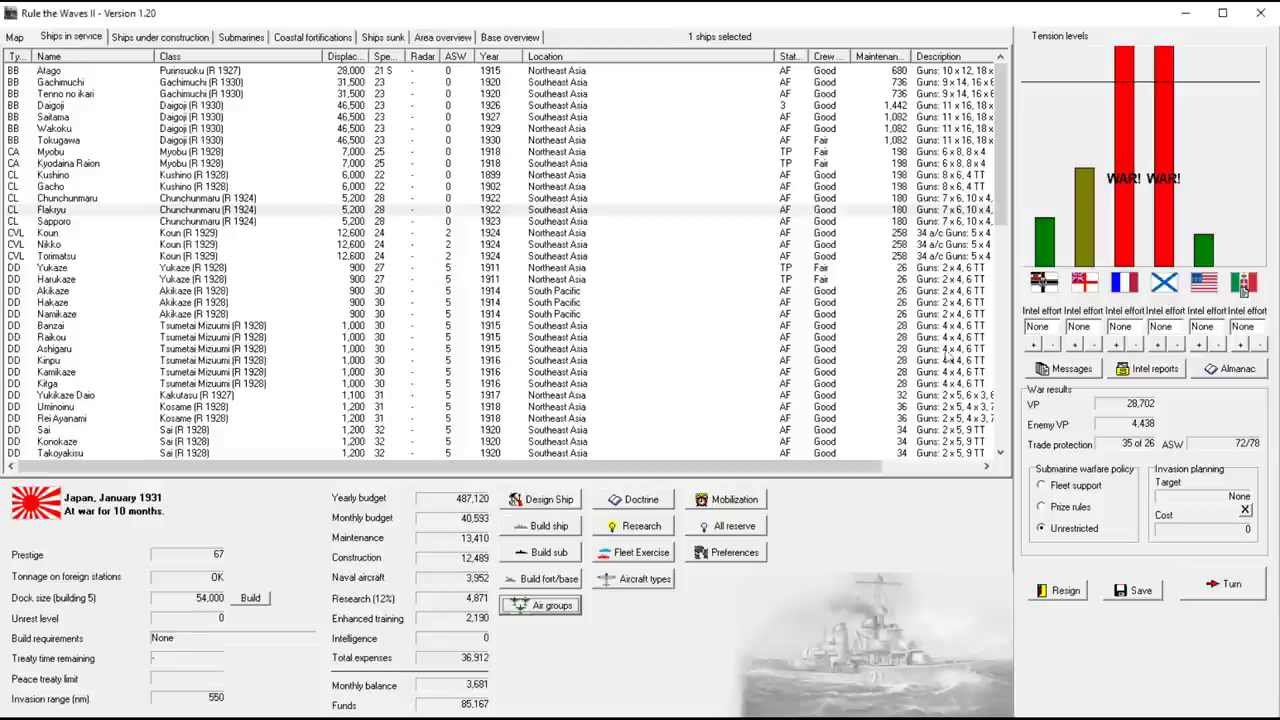
Run the turn to end the month, bringing up the Russian Far East convoy battle offer
left_click(1232, 584)
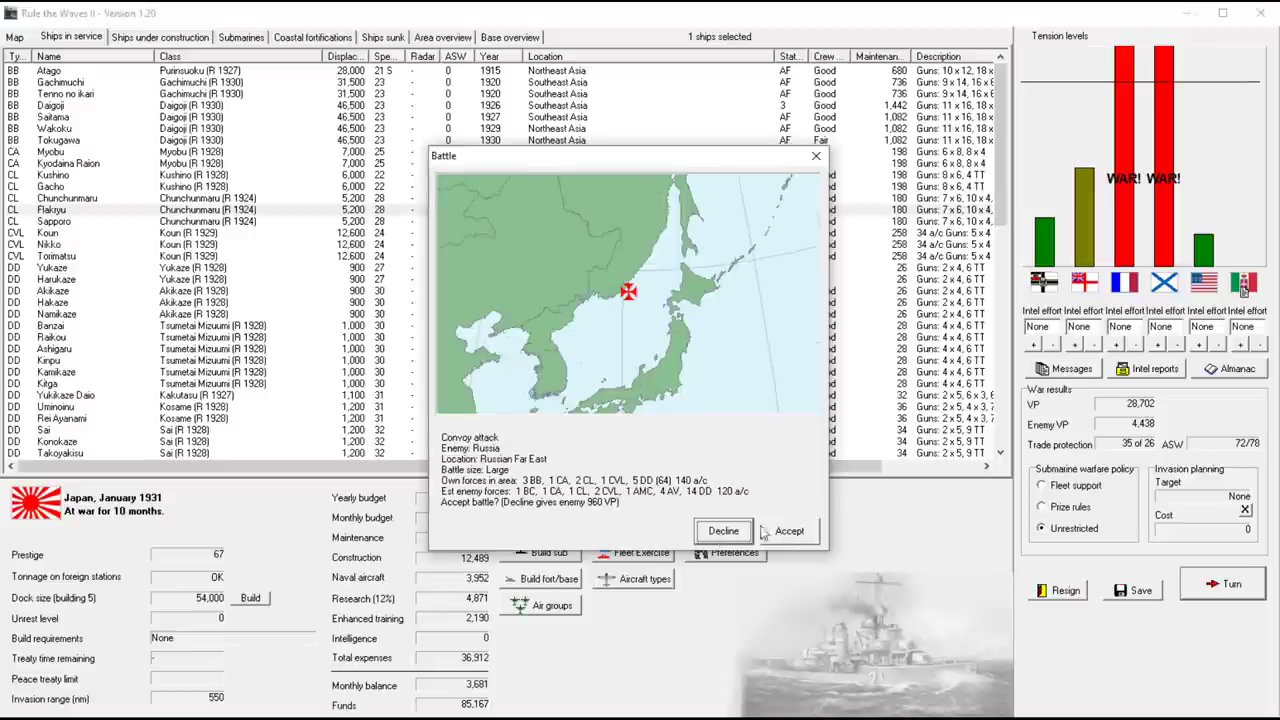
Answer the convoy attack battle offer and clear the raid, stalemate and Russian strikes news
left_click(788, 532)
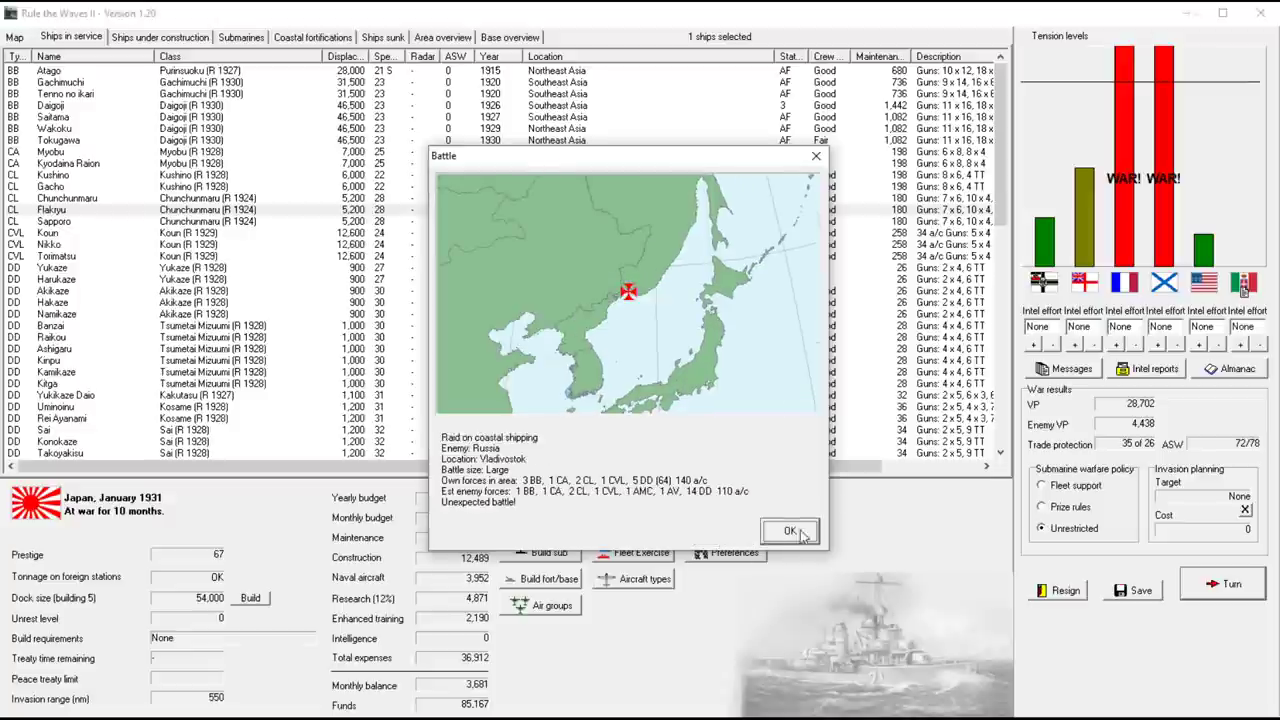
left_click(788, 530)
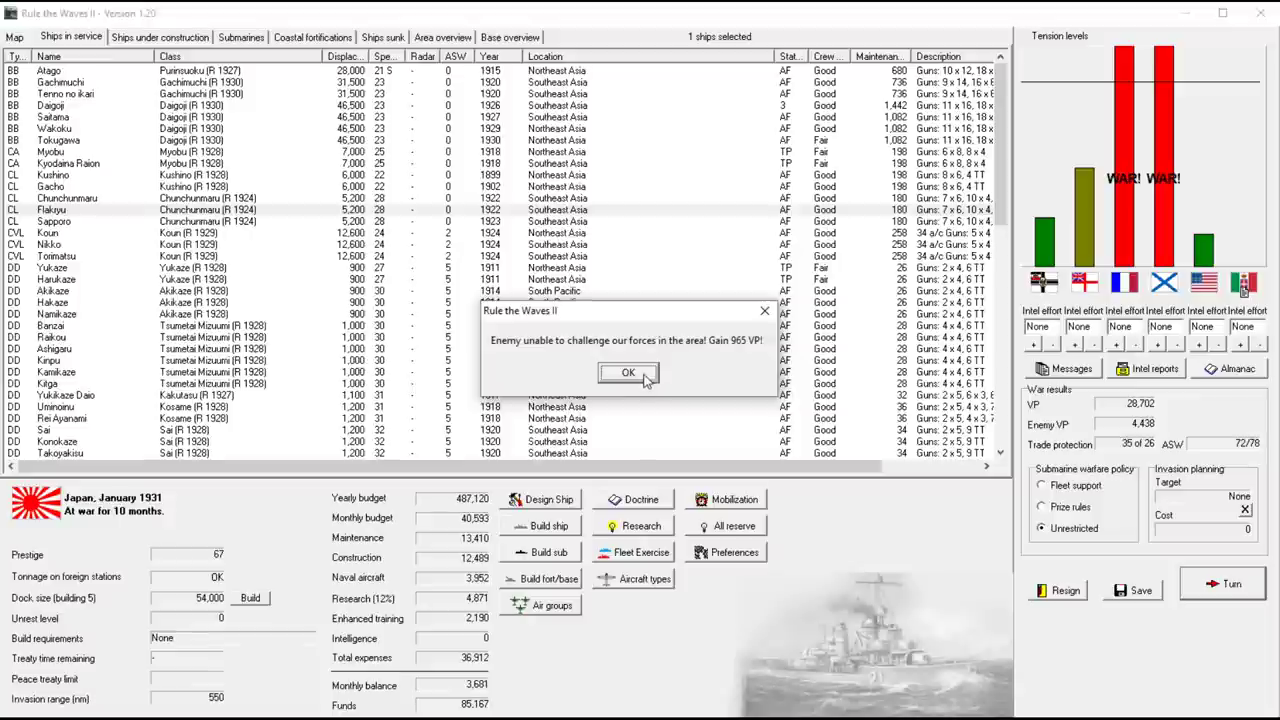
left_click(628, 372)
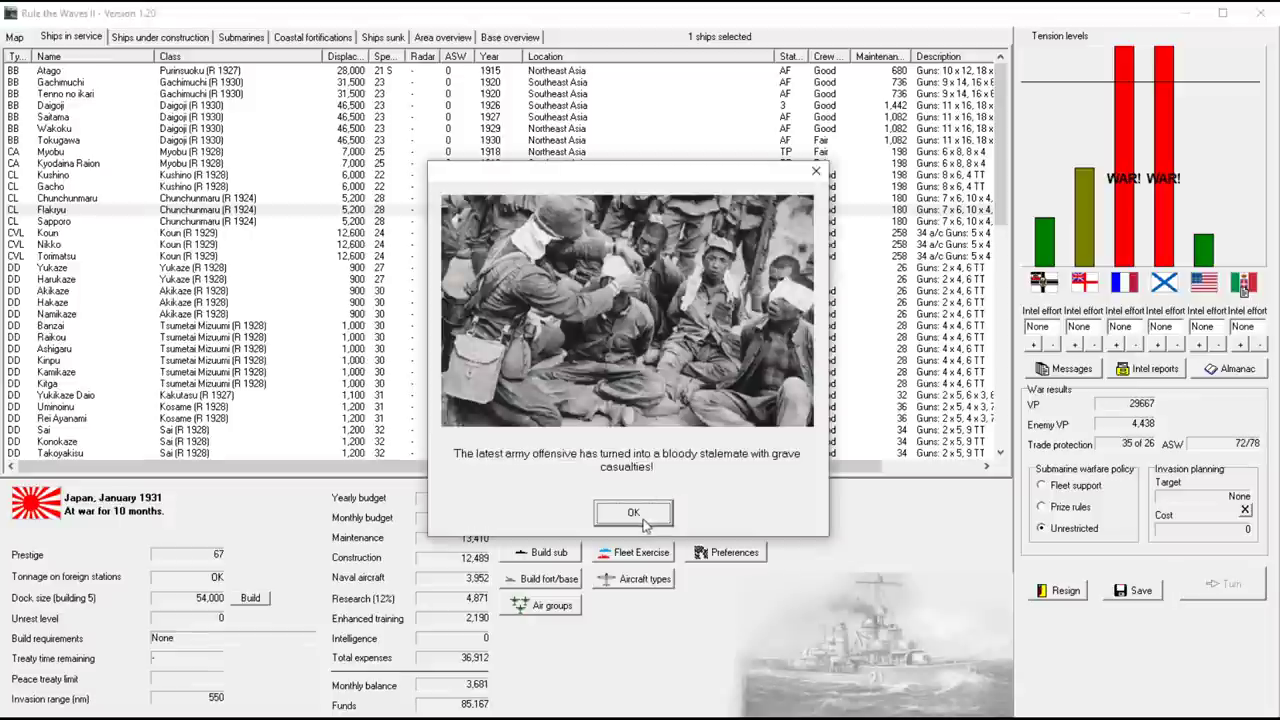
left_click(632, 512)
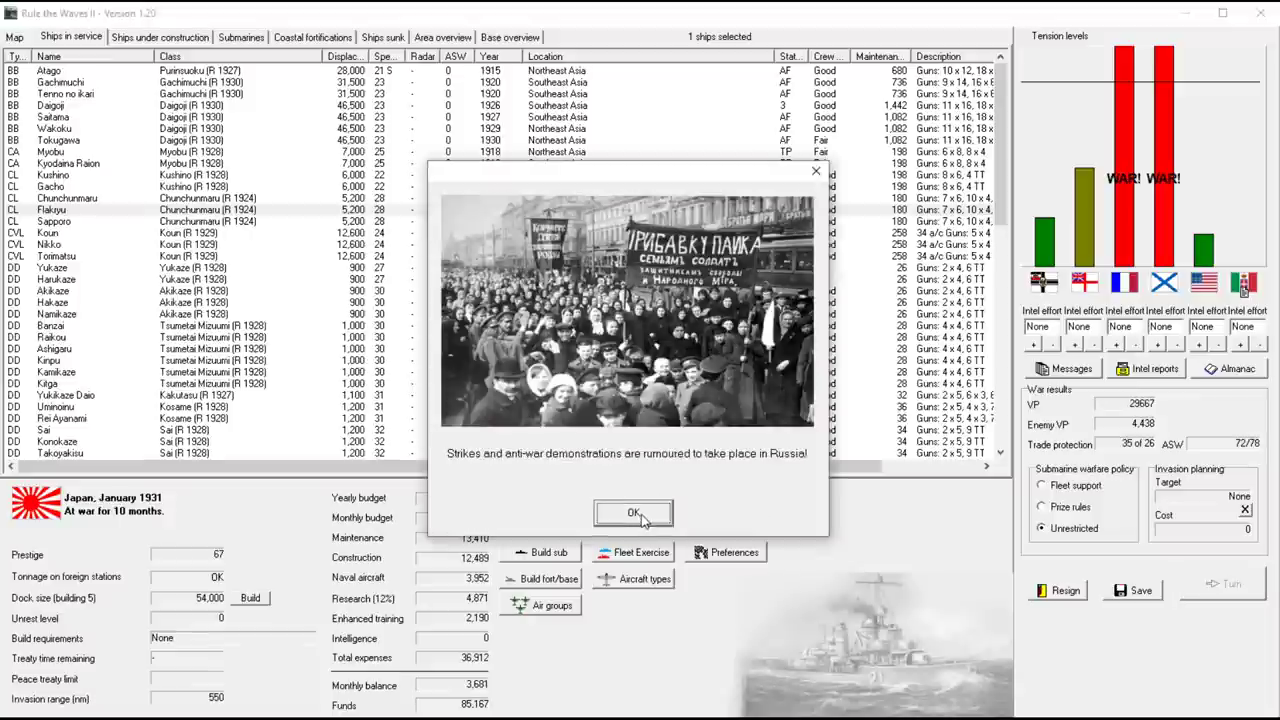
left_click(632, 512)
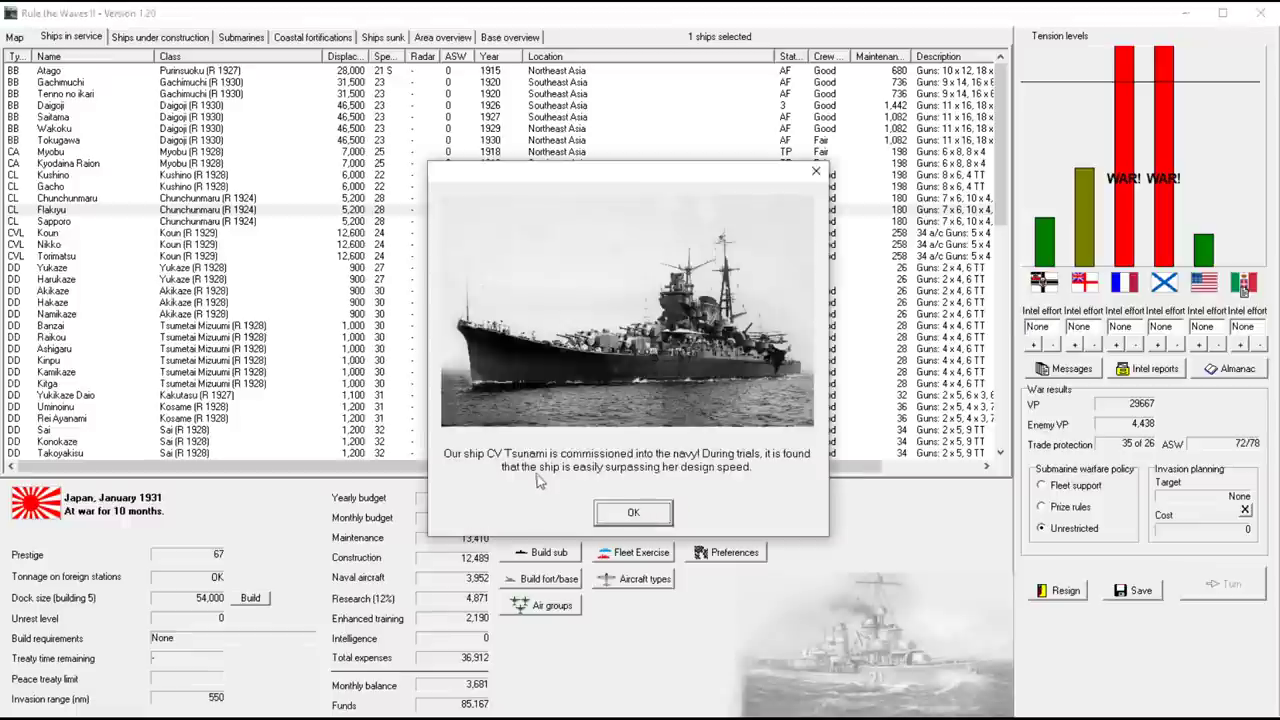
mouse_move(728, 470)
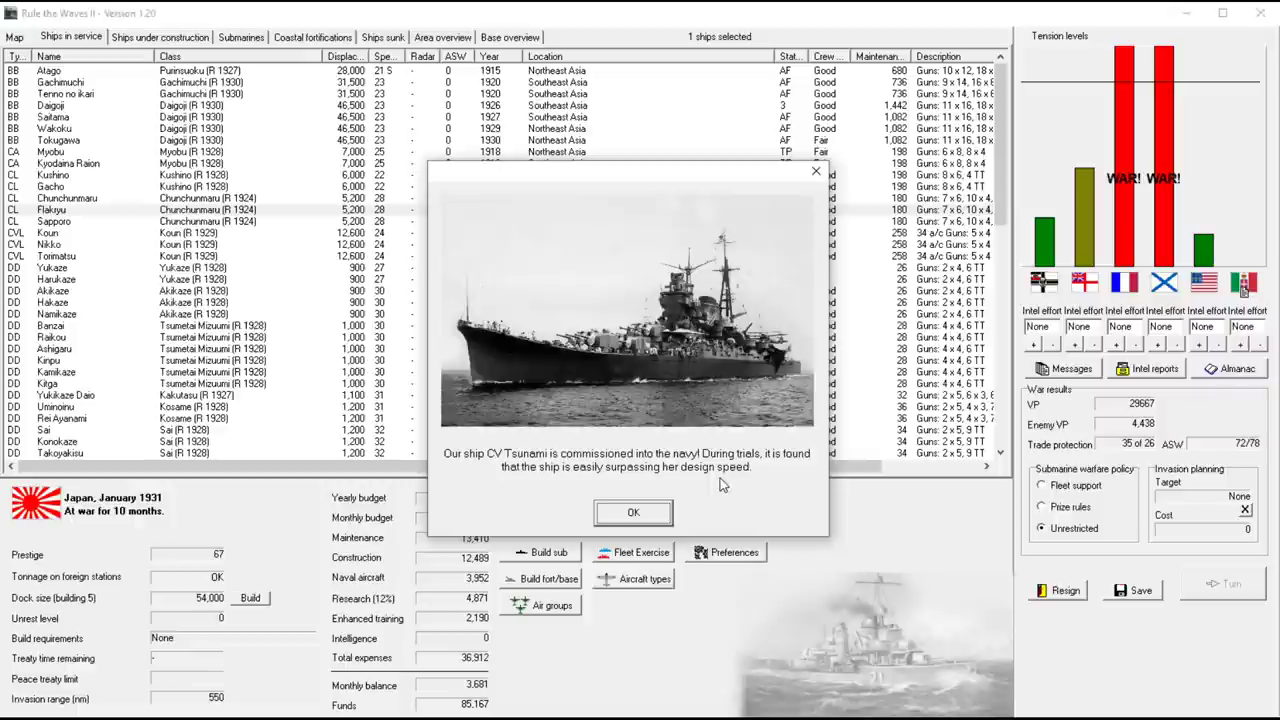
mouse_move(528, 476)
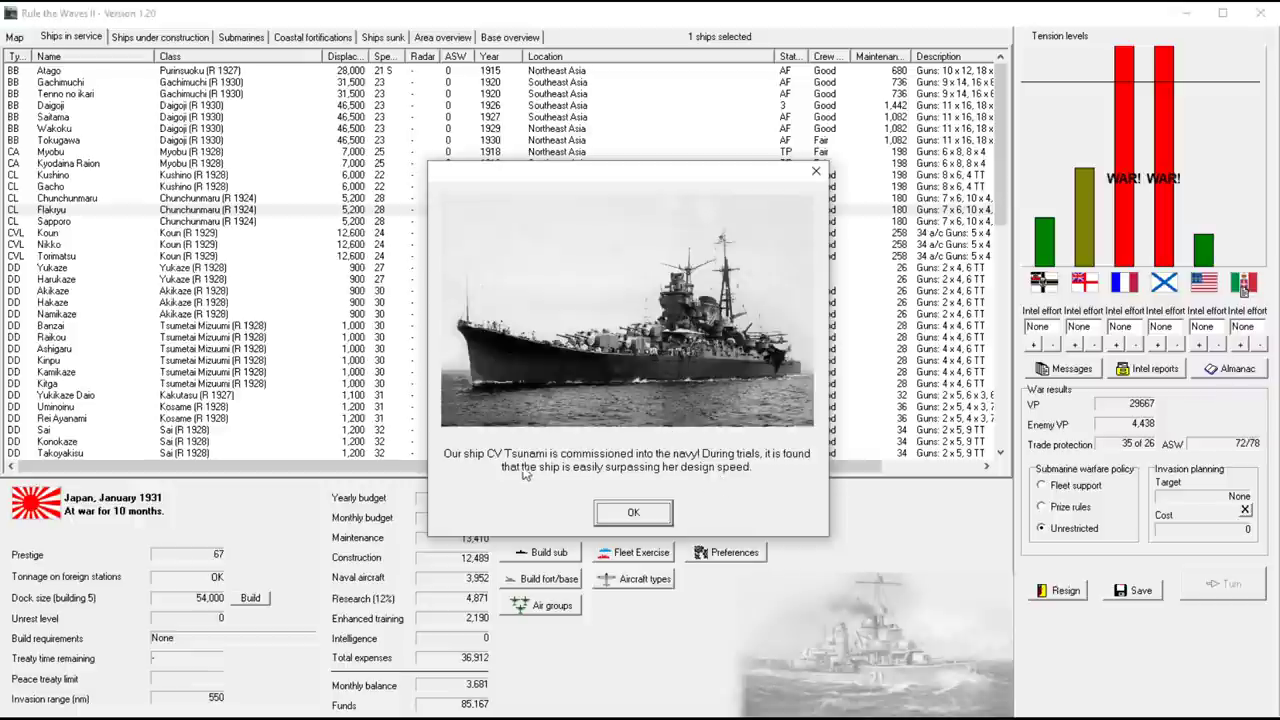
Acknowledge Tsunami and corvette commissionings, answer the peace feelers event, and note the failed talks
left_click(632, 512)
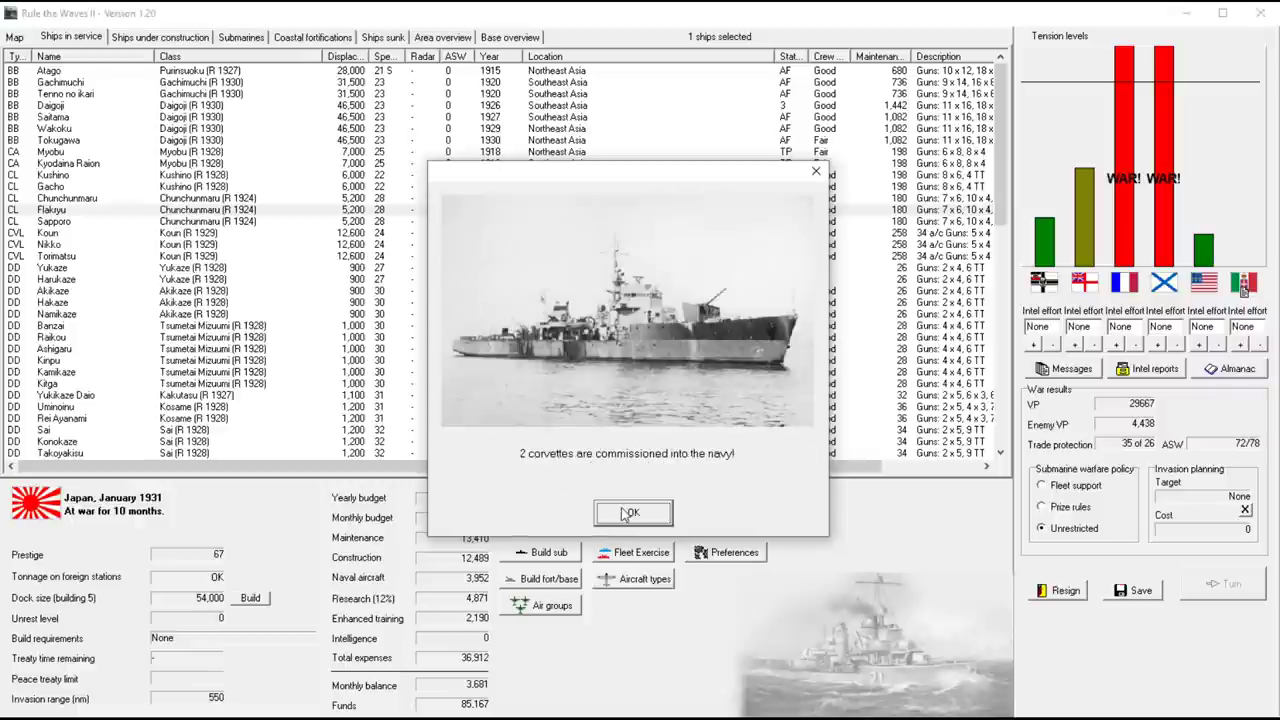
left_click(630, 512)
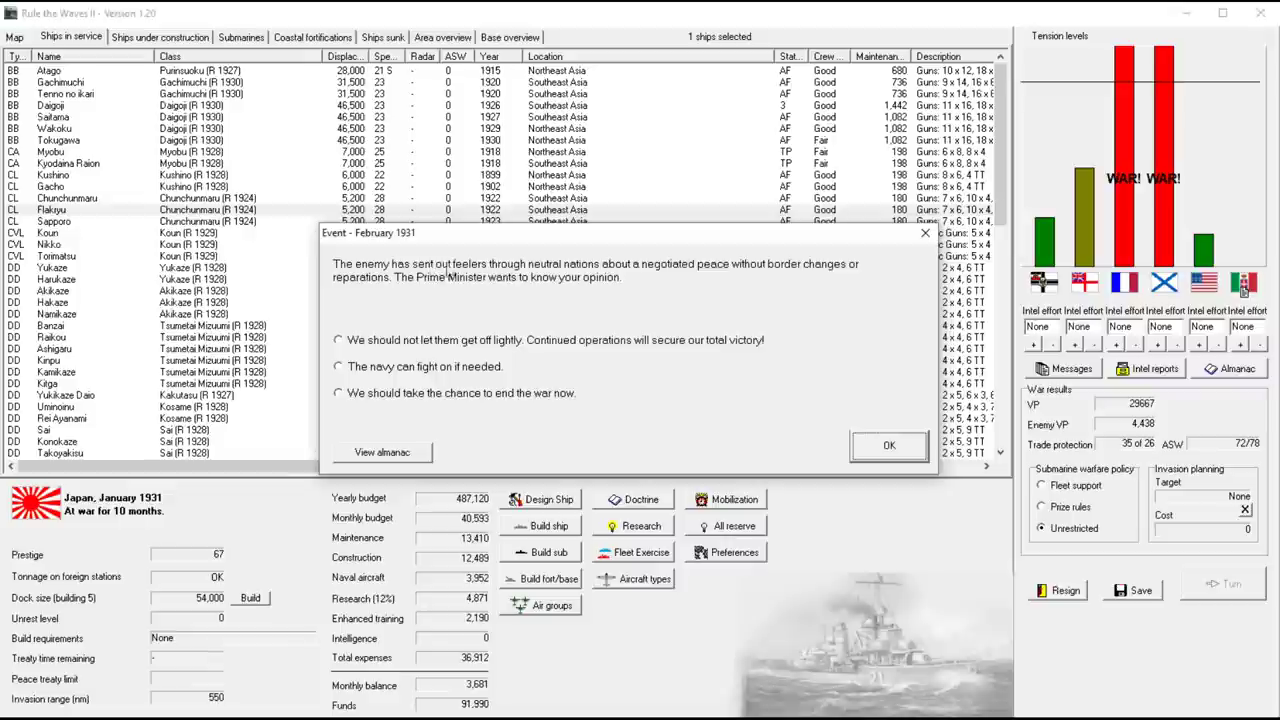
left_click(888, 444)
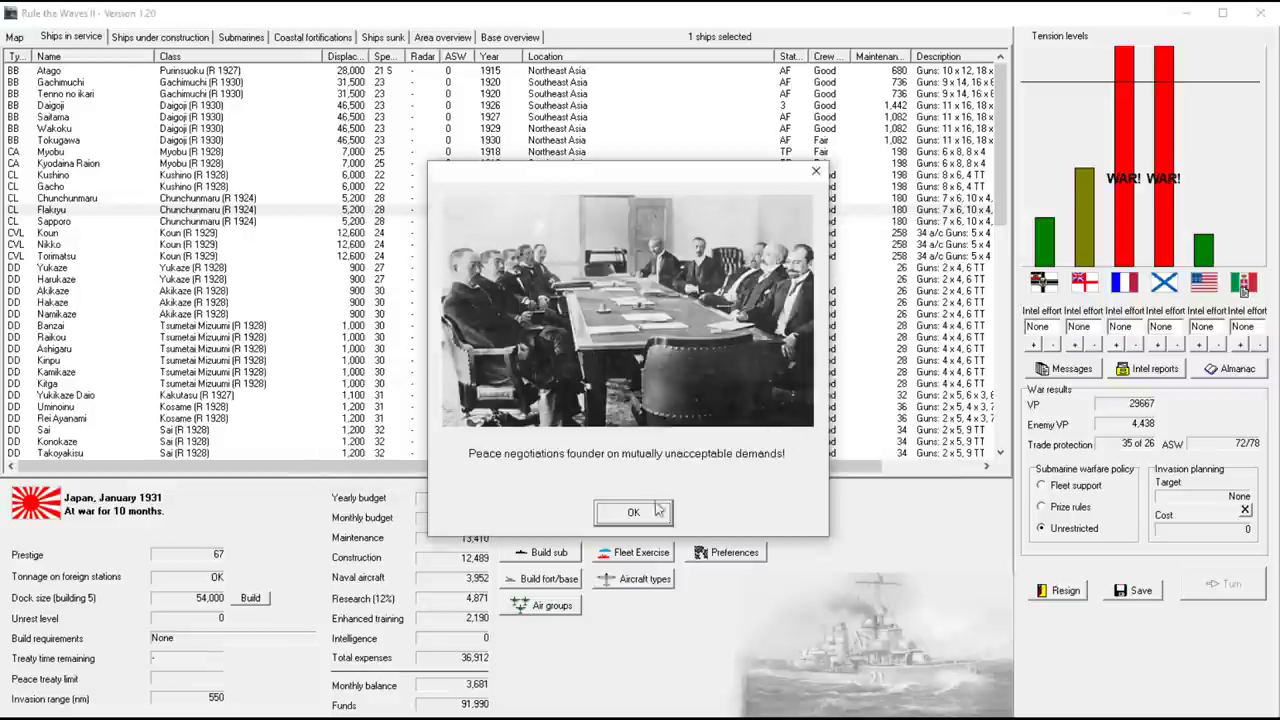
left_click(632, 512)
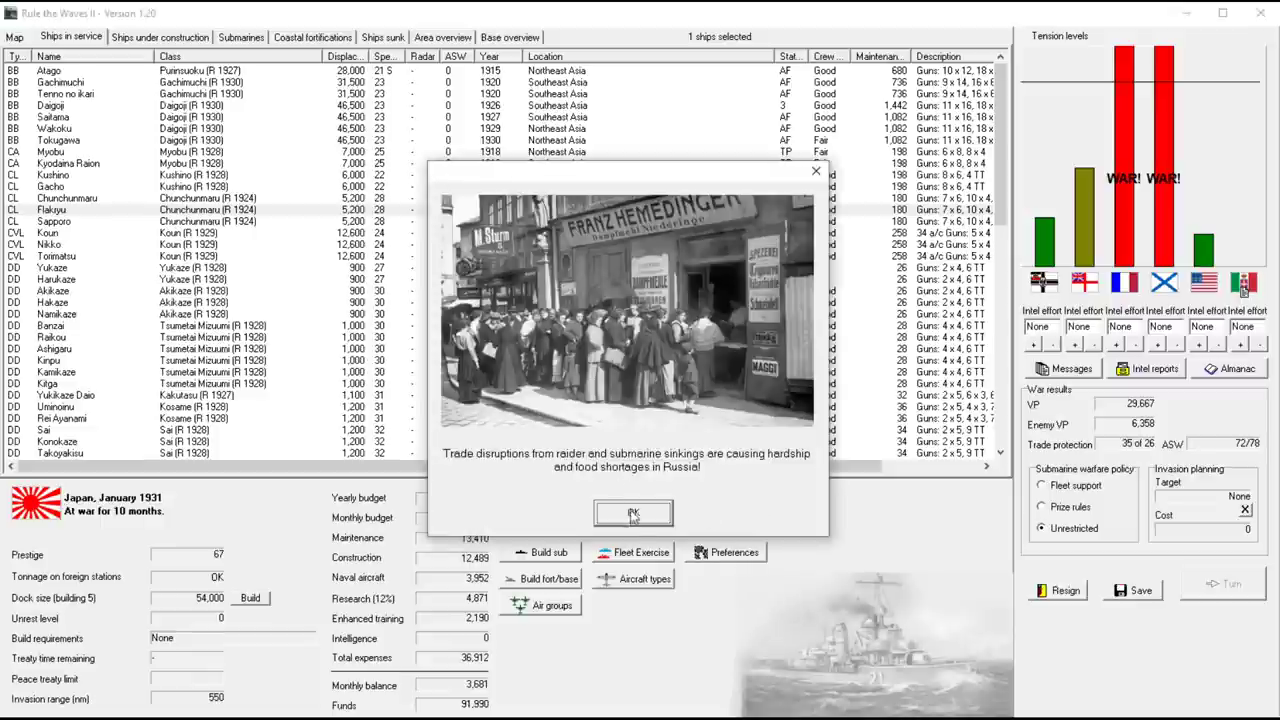
left_click(632, 512)
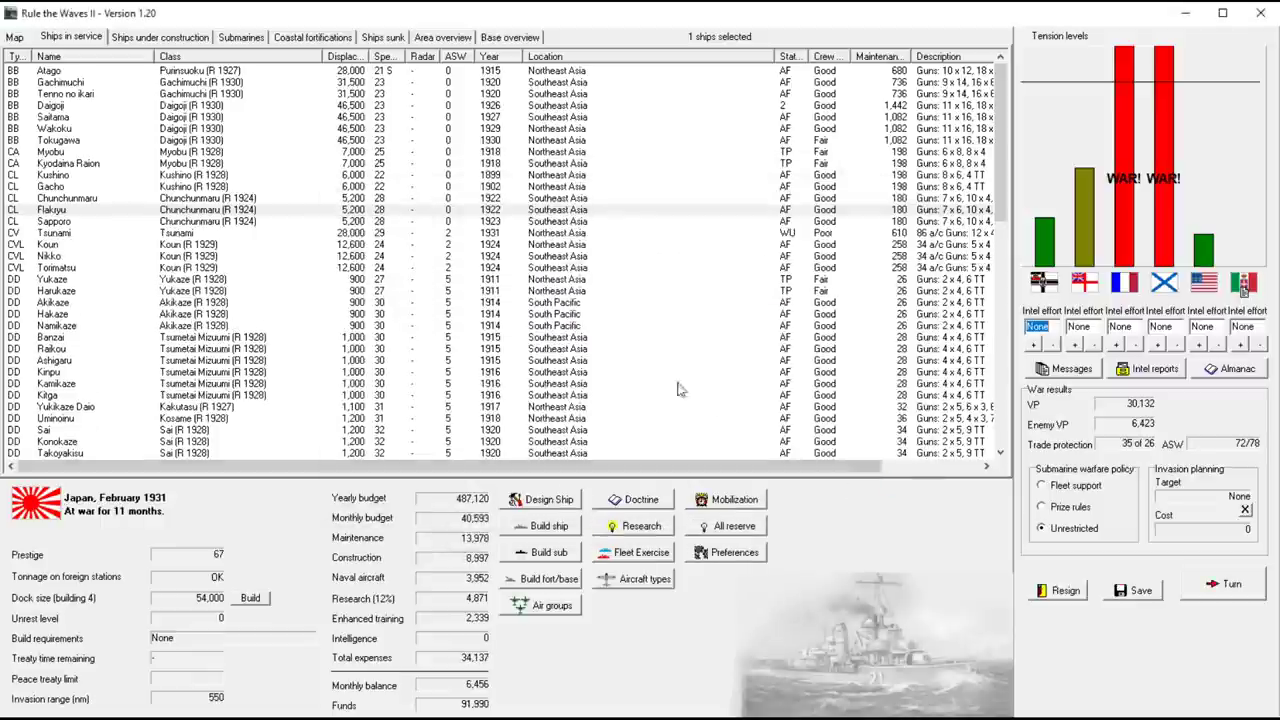
mouse_move(144, 50)
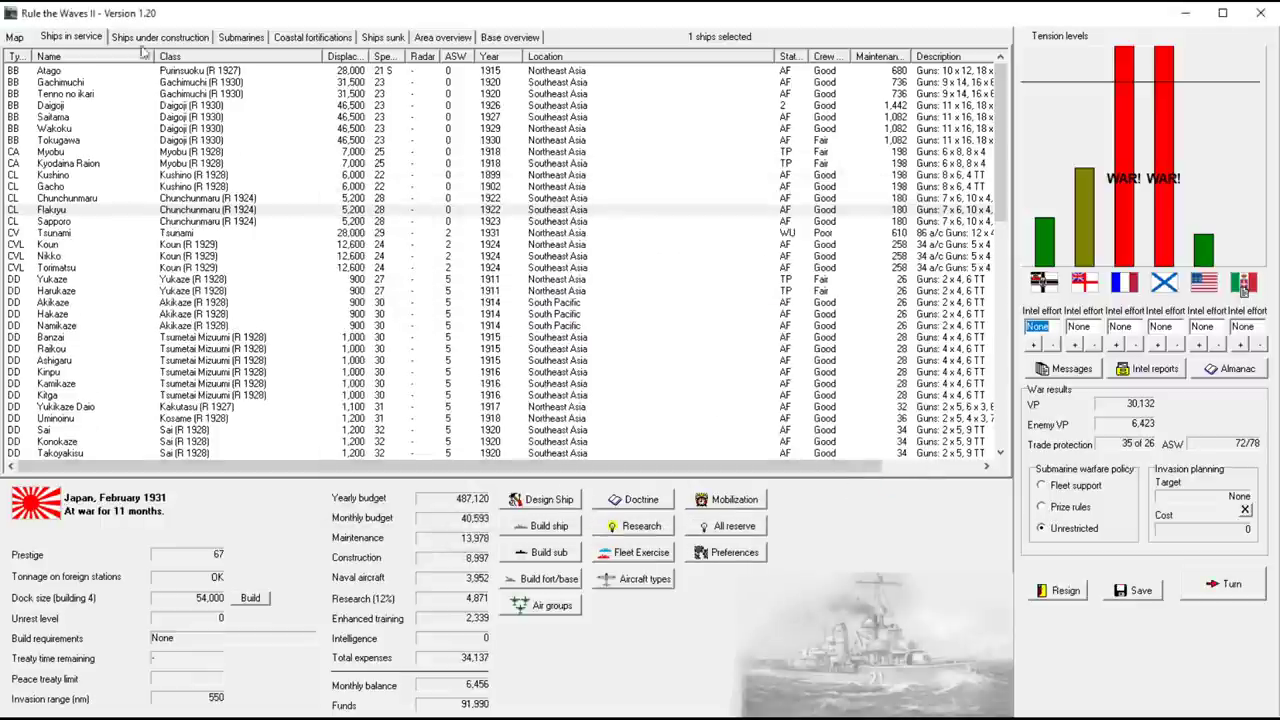
left_click(14, 36)
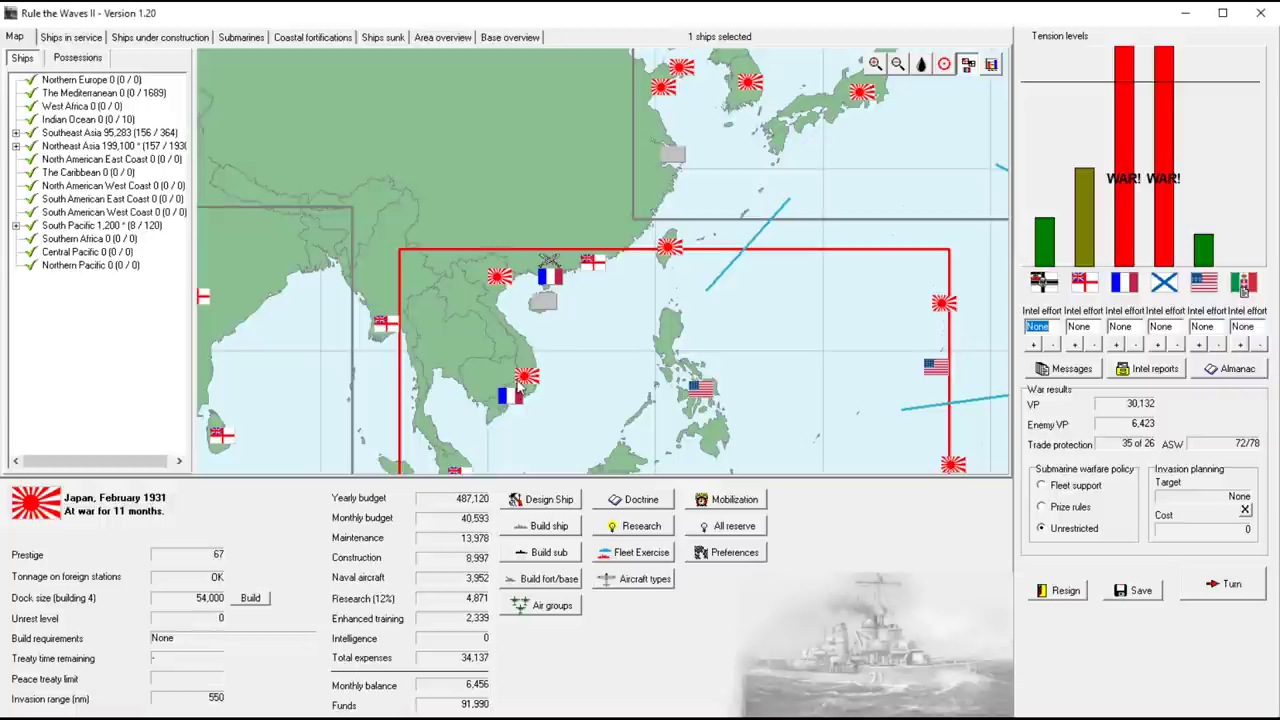
mouse_move(668, 172)
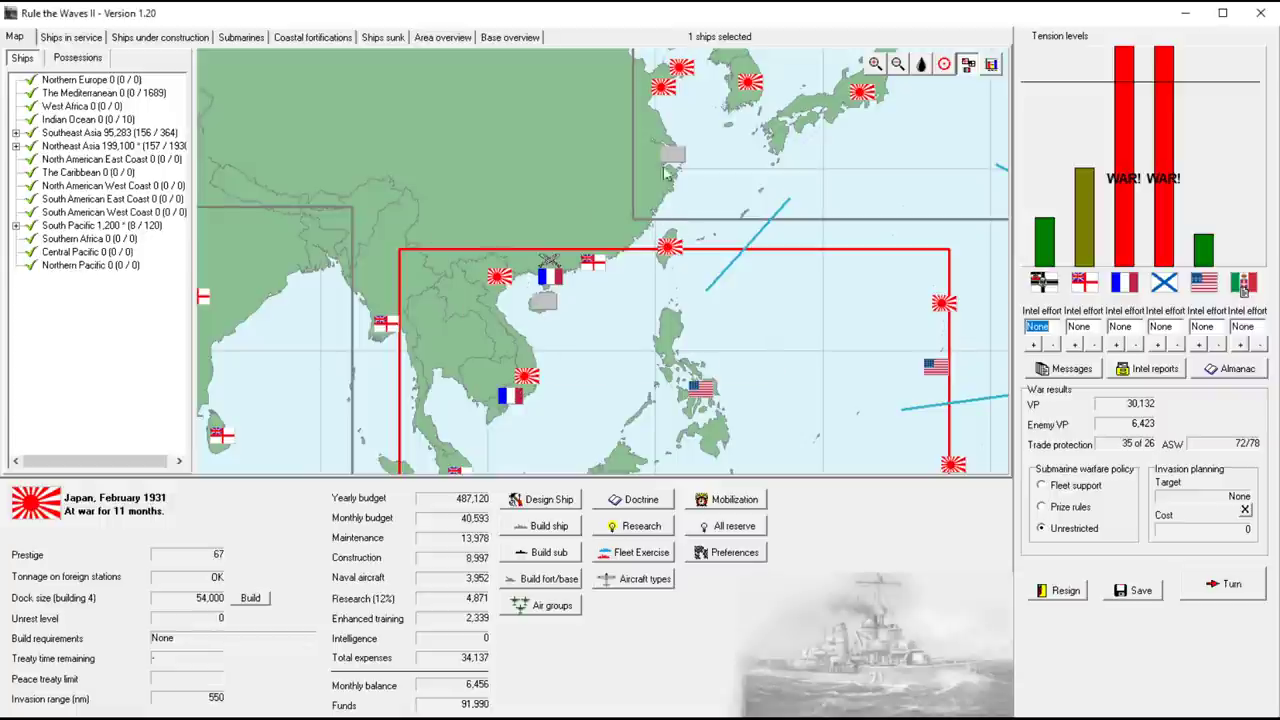
mouse_move(670, 98)
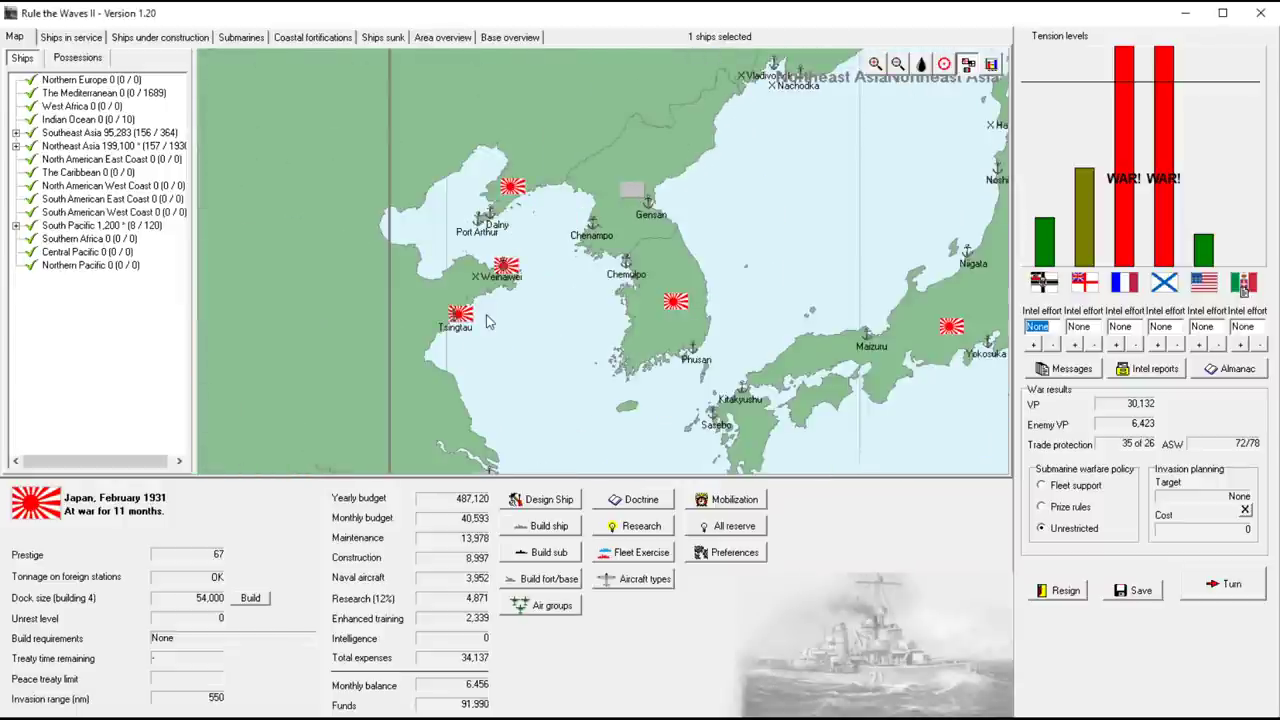
left_click(458, 314)
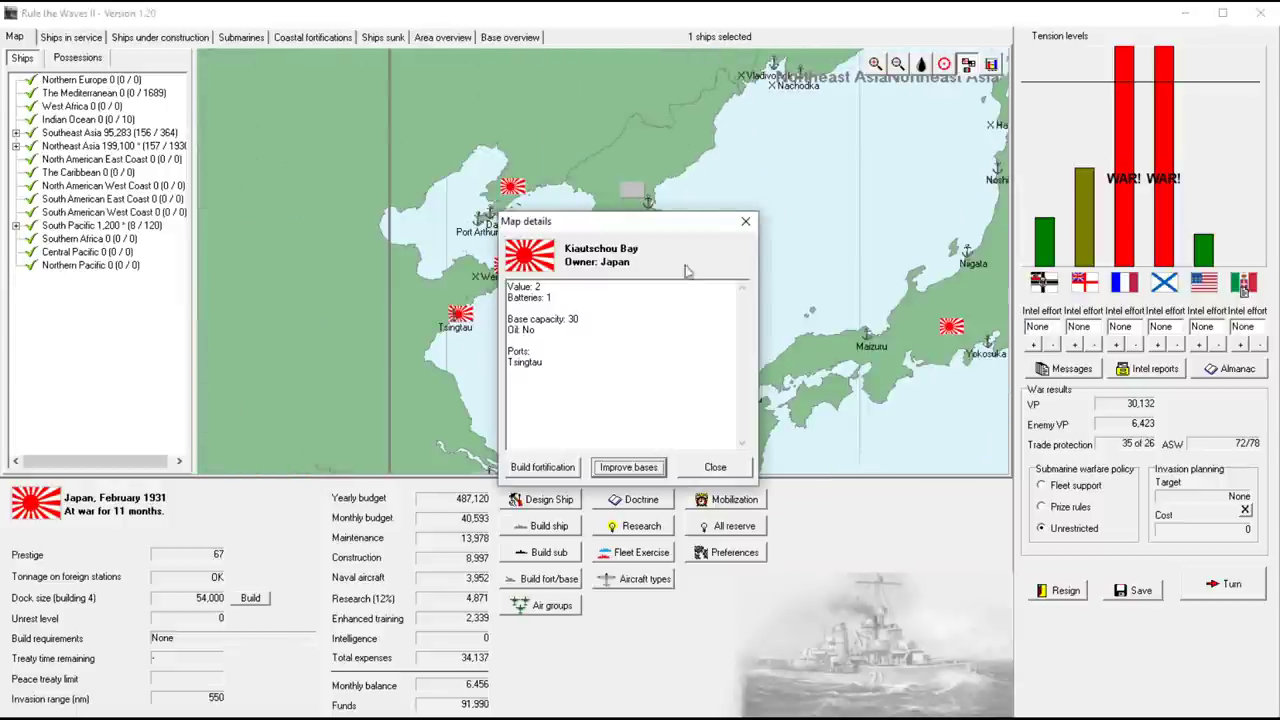
left_click(714, 468)
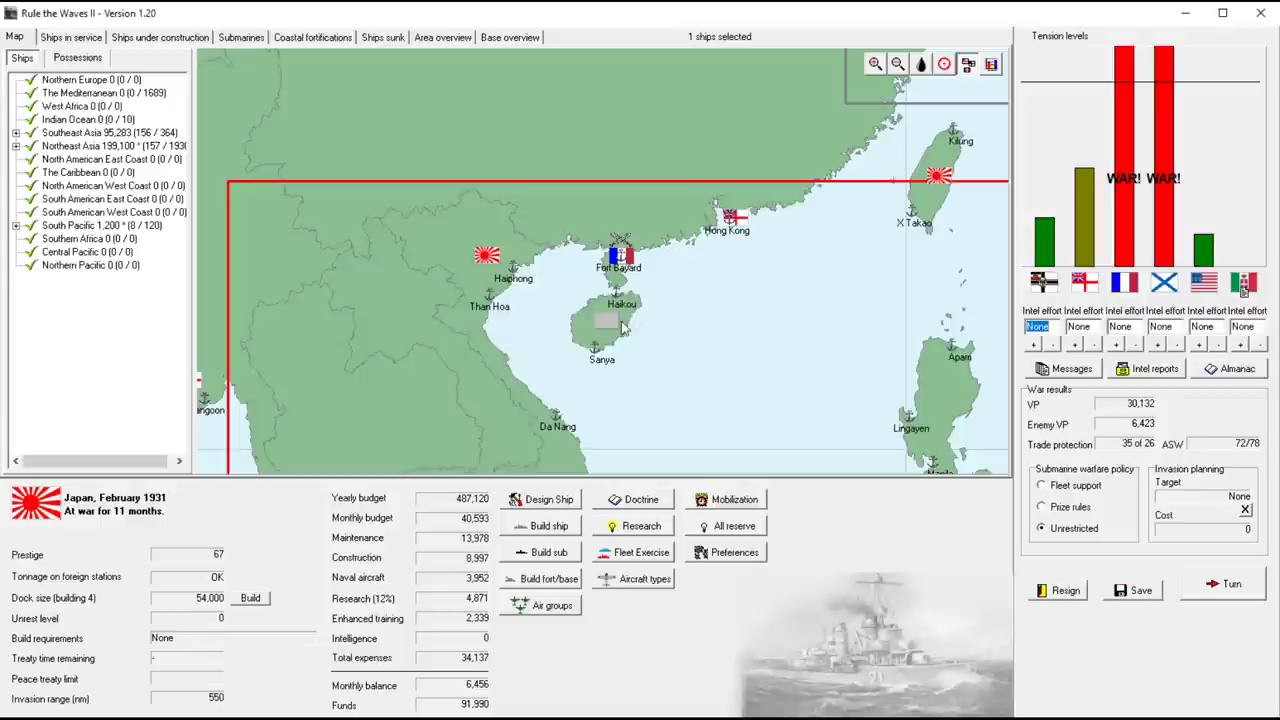
mouse_move(714, 324)
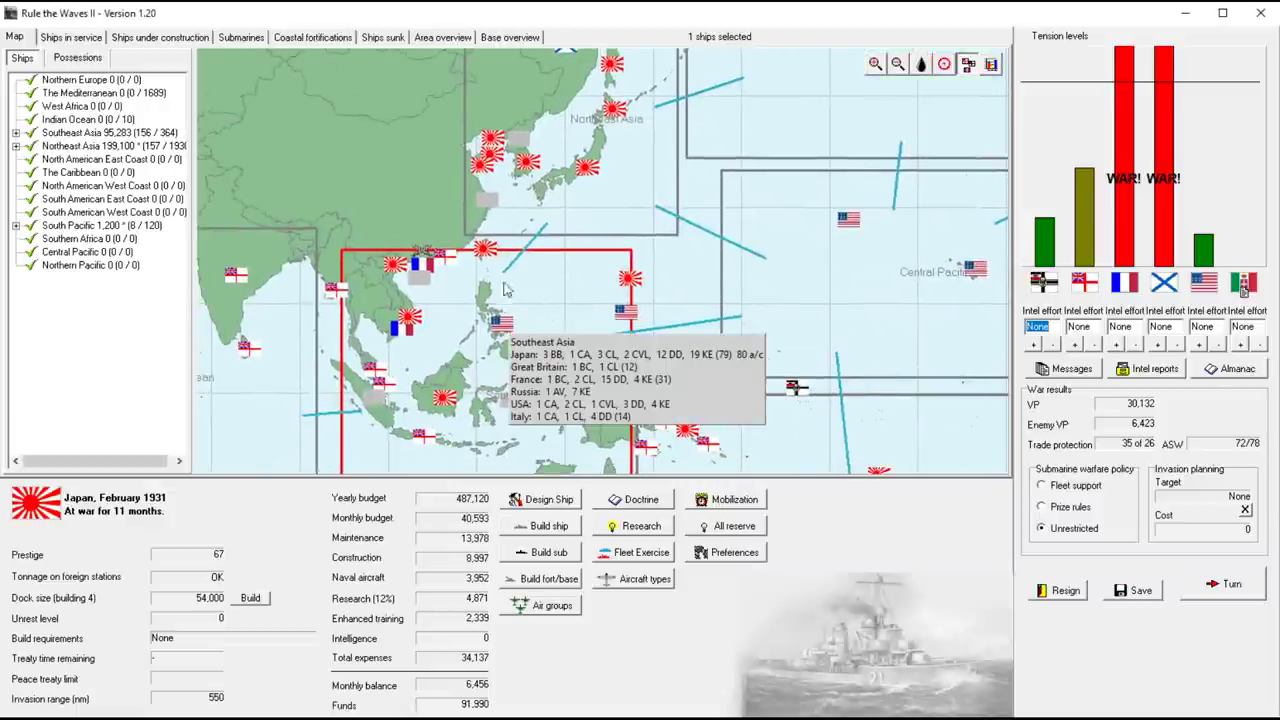
mouse_move(424, 276)
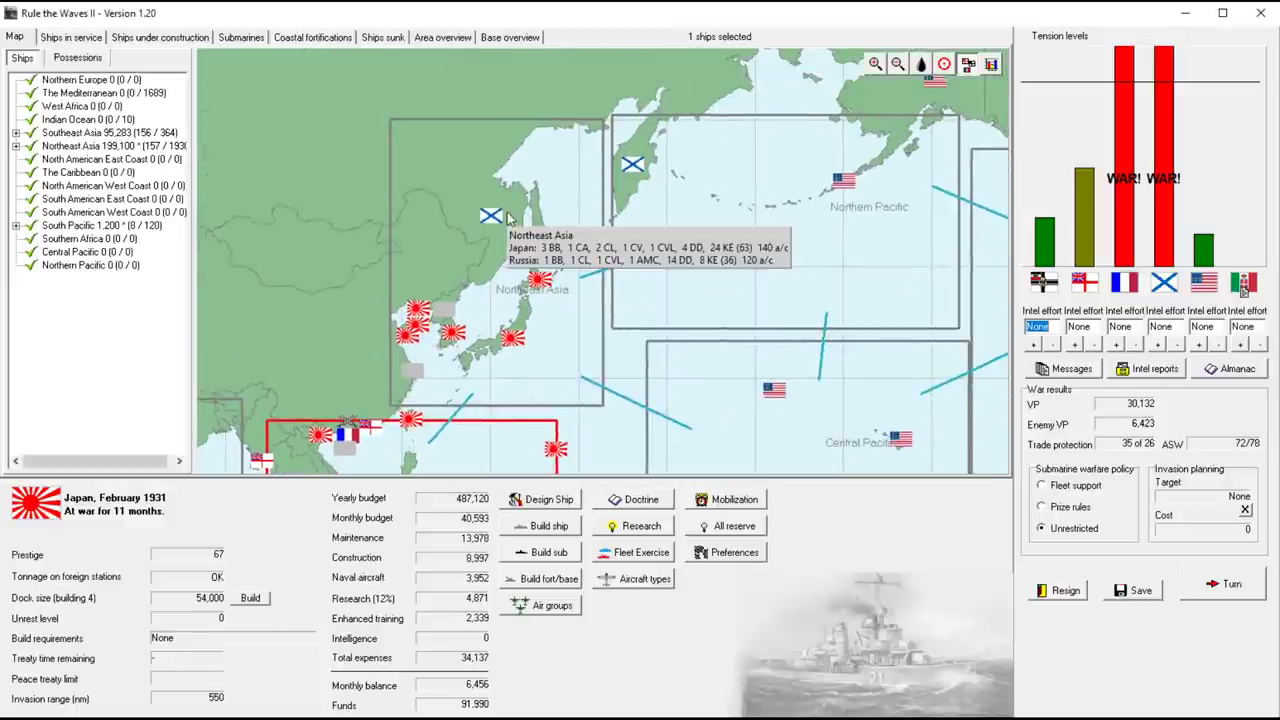
mouse_move(630, 168)
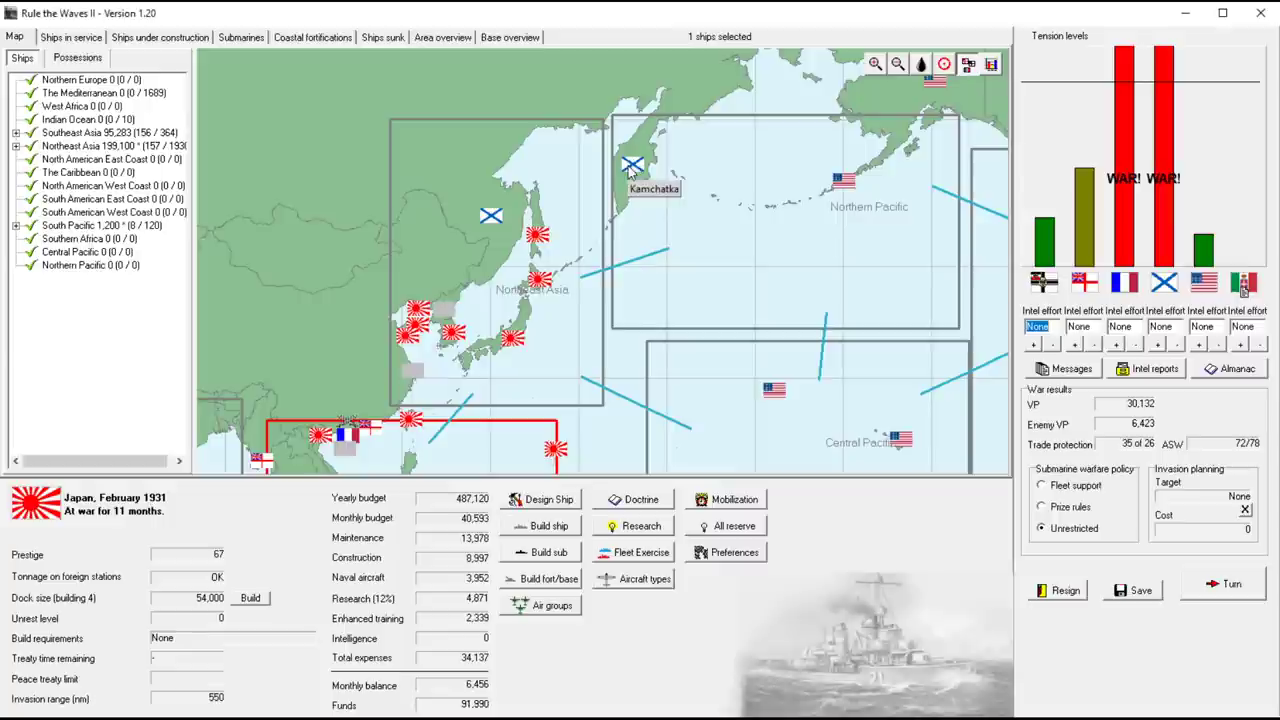
left_click(944, 64)
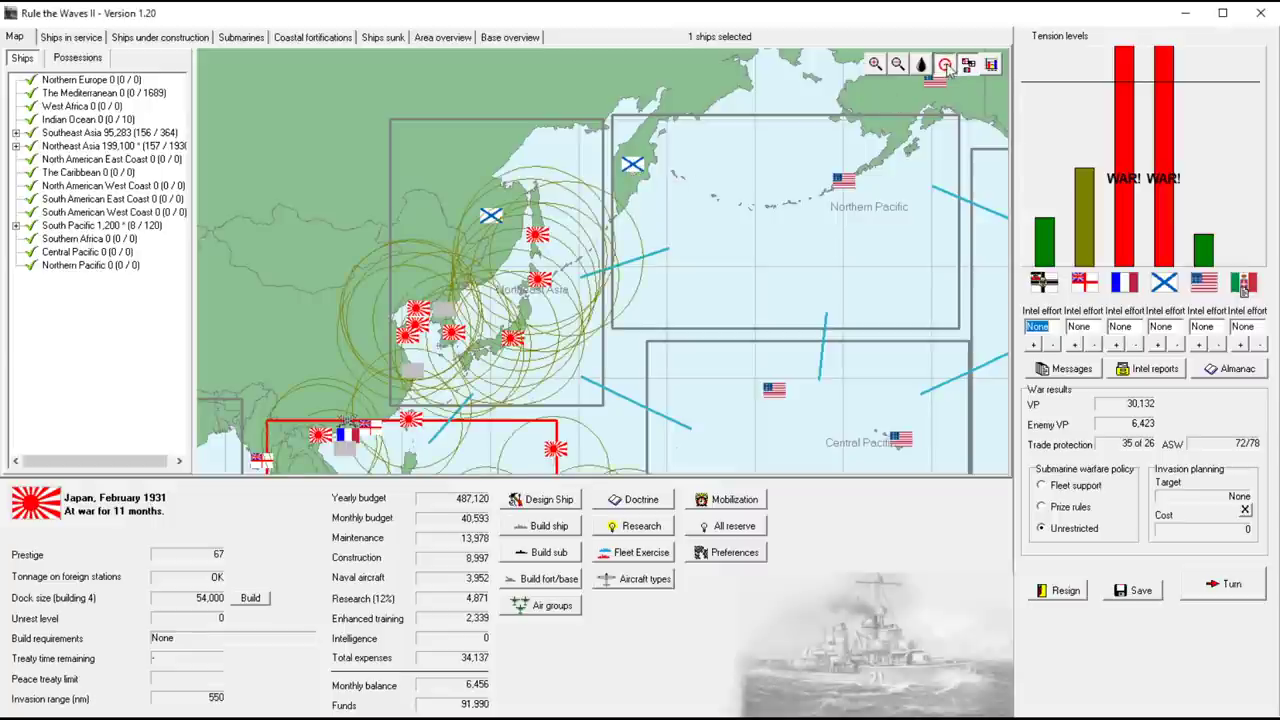
mouse_move(944, 64)
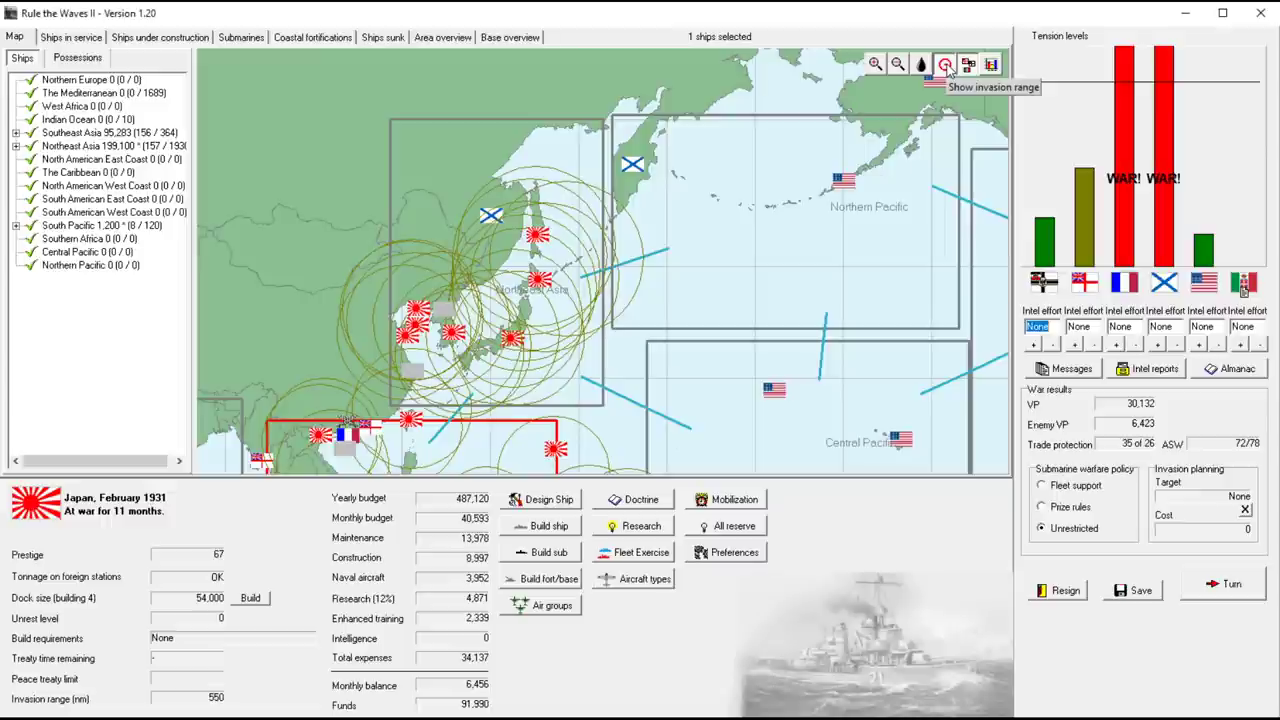
mouse_move(844, 184)
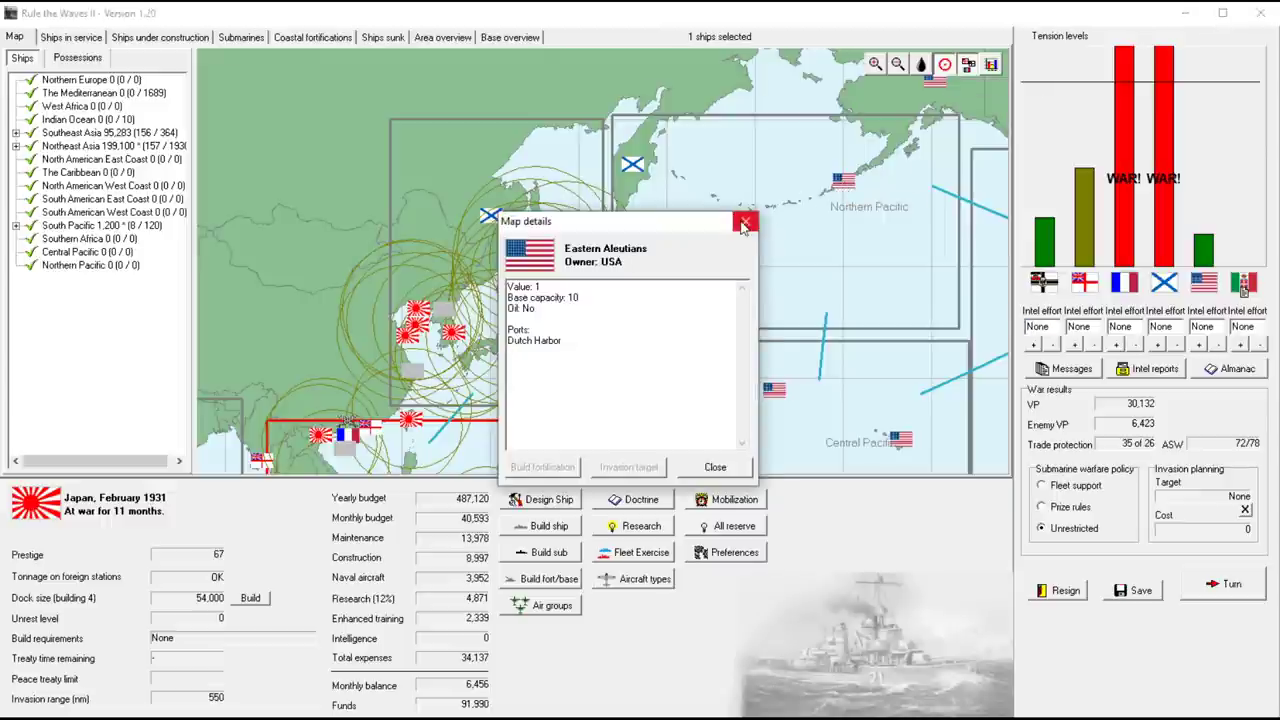
left_click(744, 220)
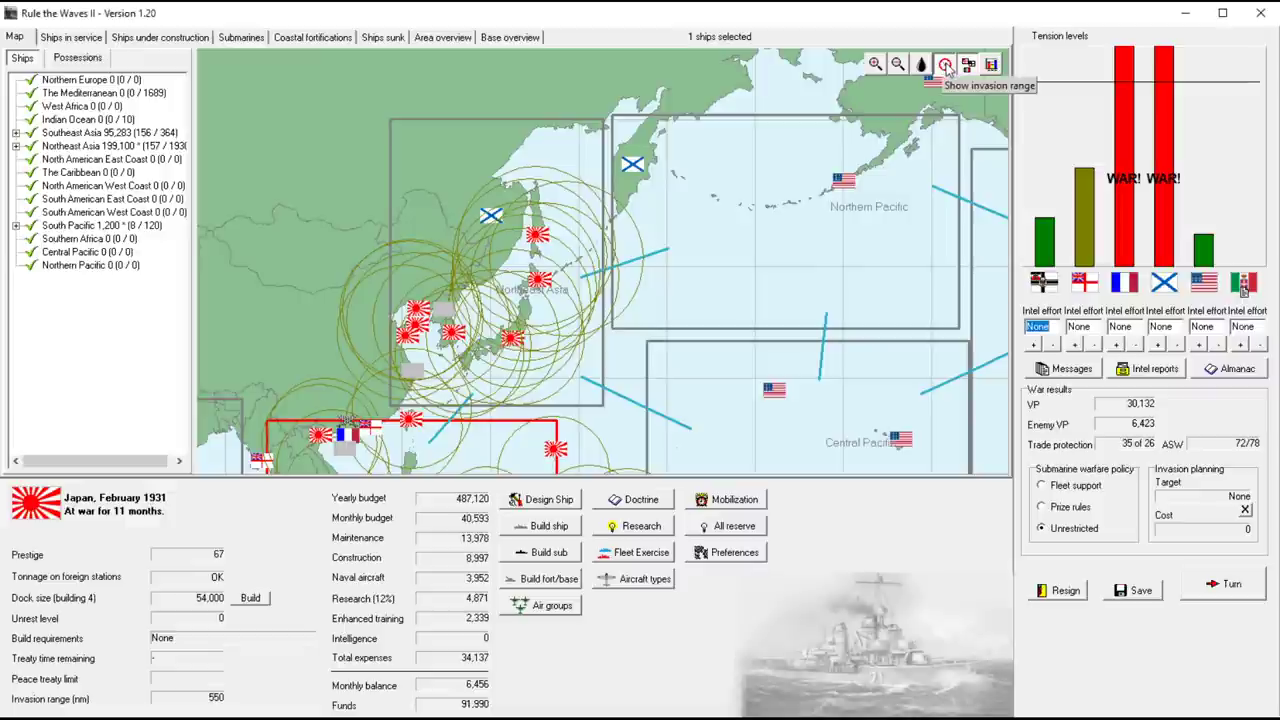
left_click(944, 64)
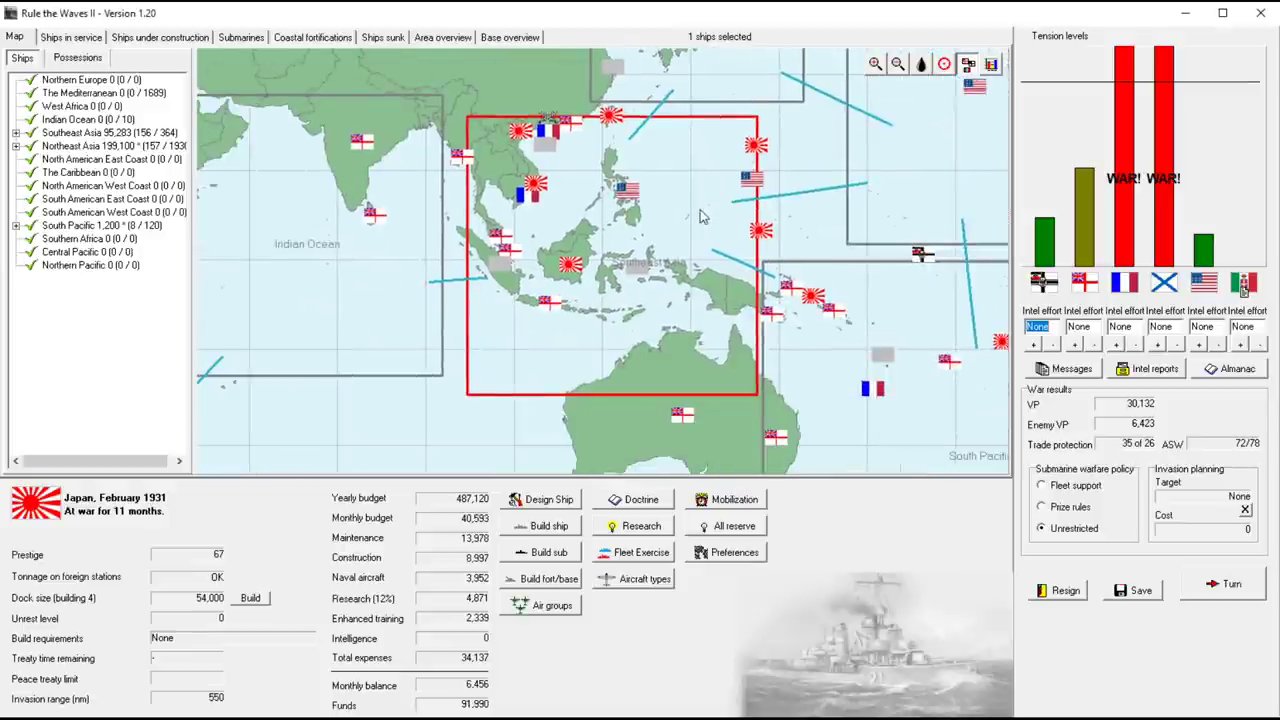
mouse_move(678, 206)
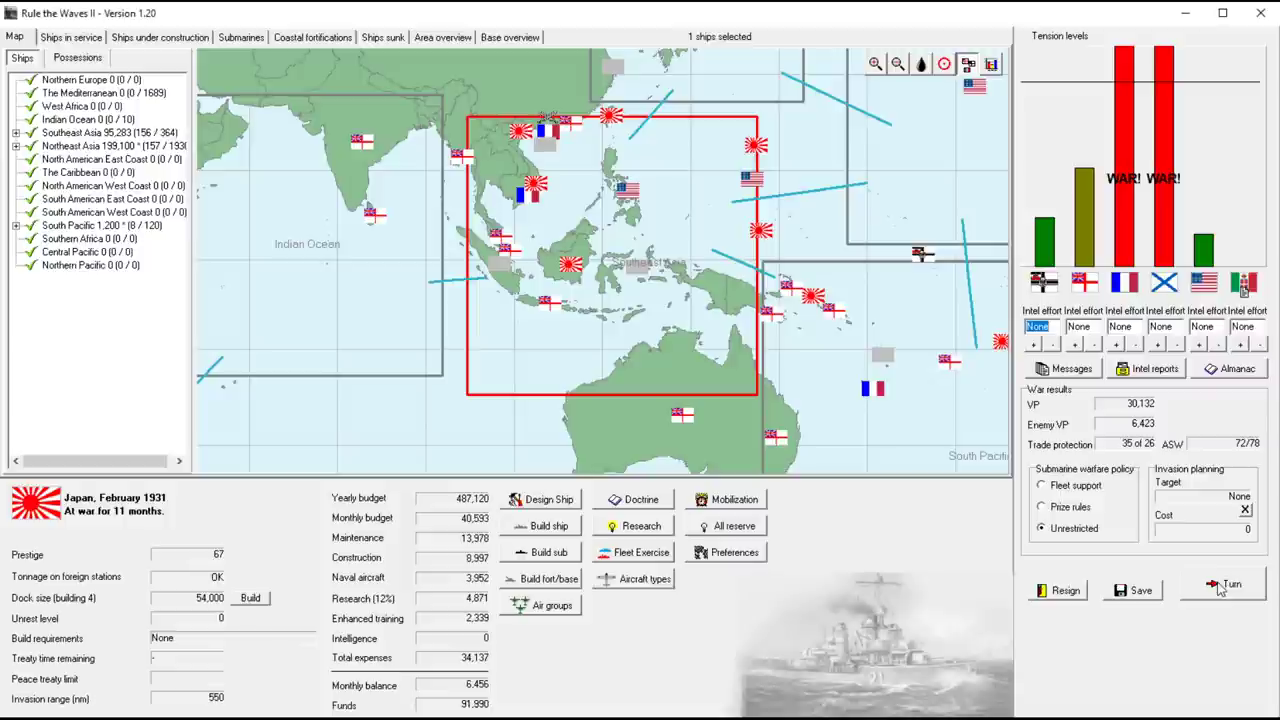
mouse_move(644, 30)
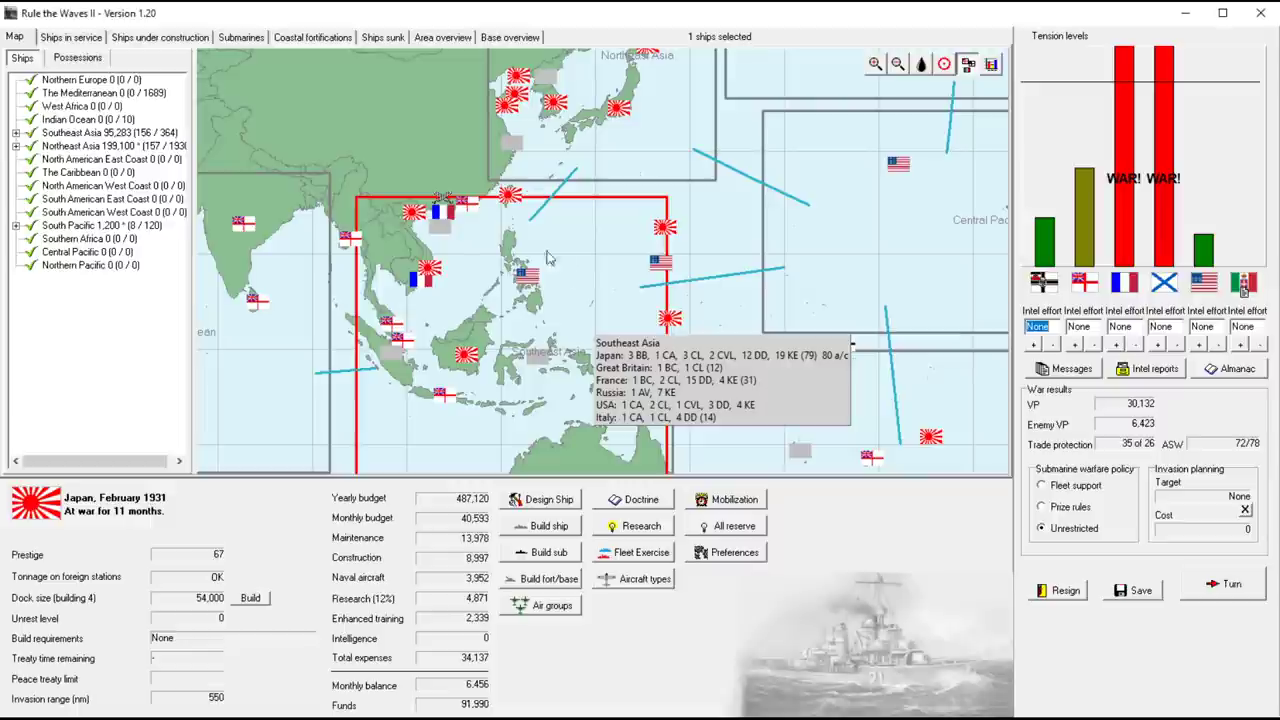
mouse_move(456, 228)
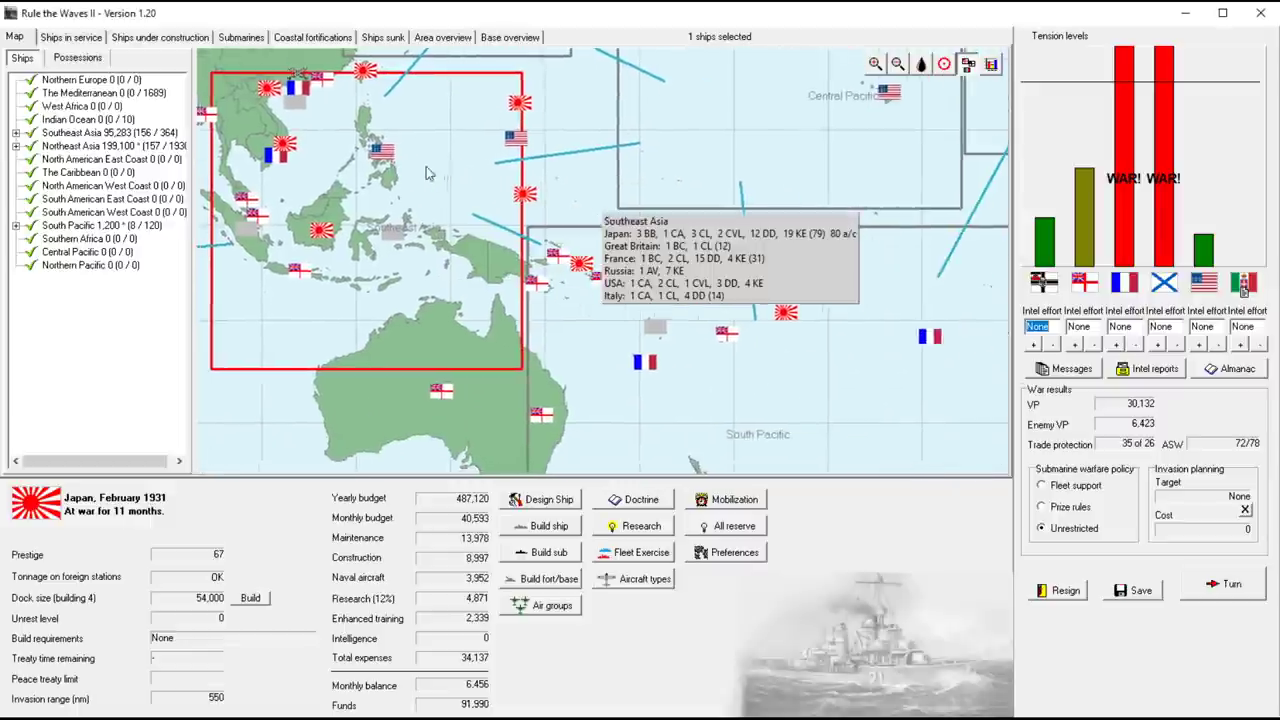
mouse_move(644, 364)
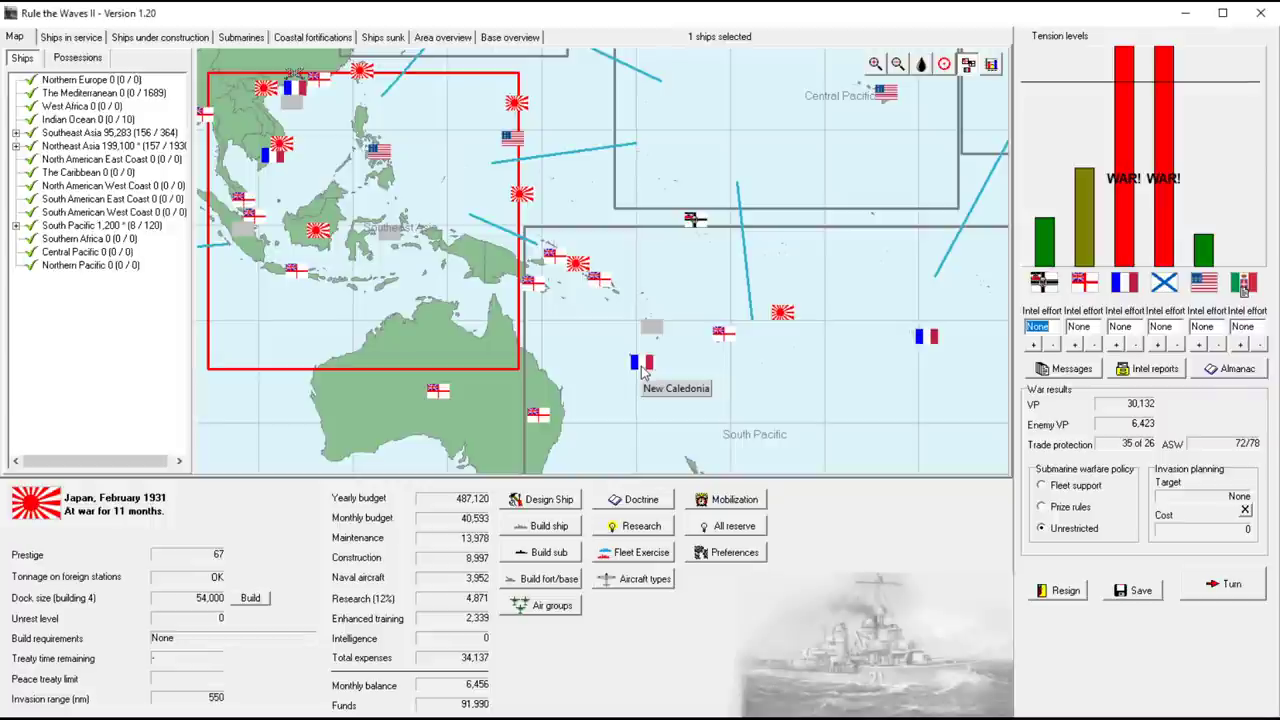
mouse_move(578, 366)
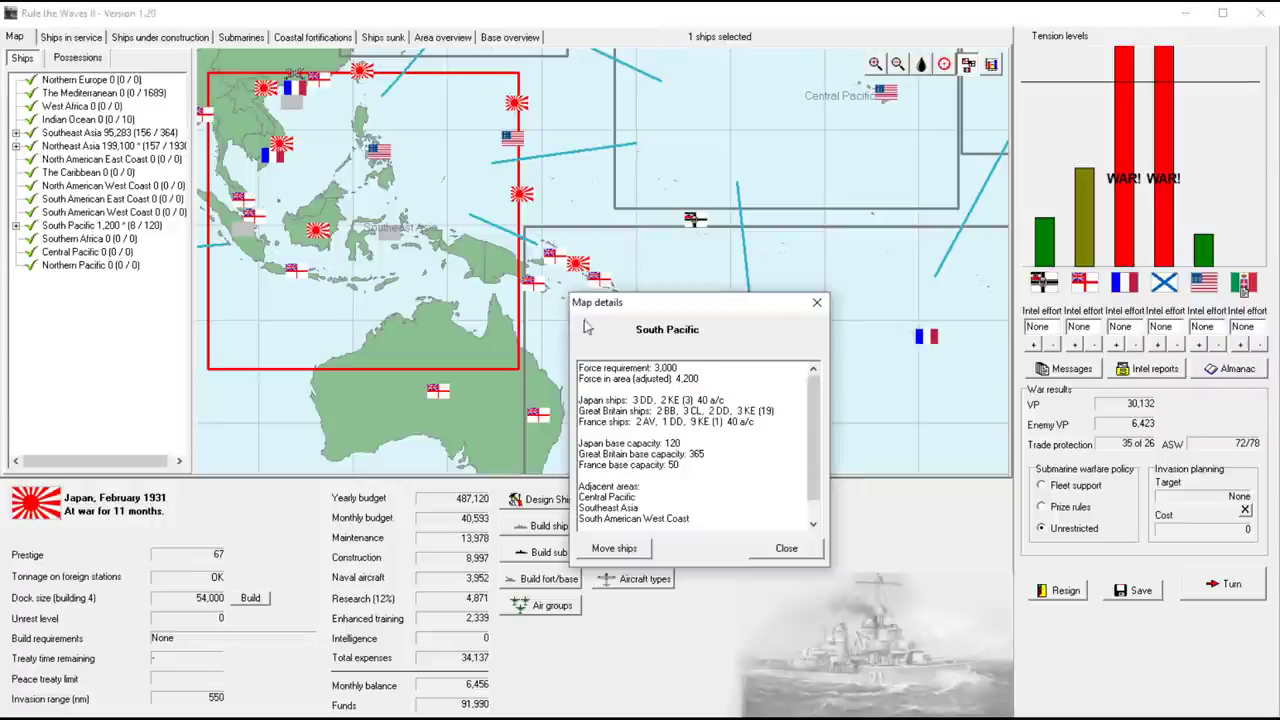
mouse_move(816, 304)
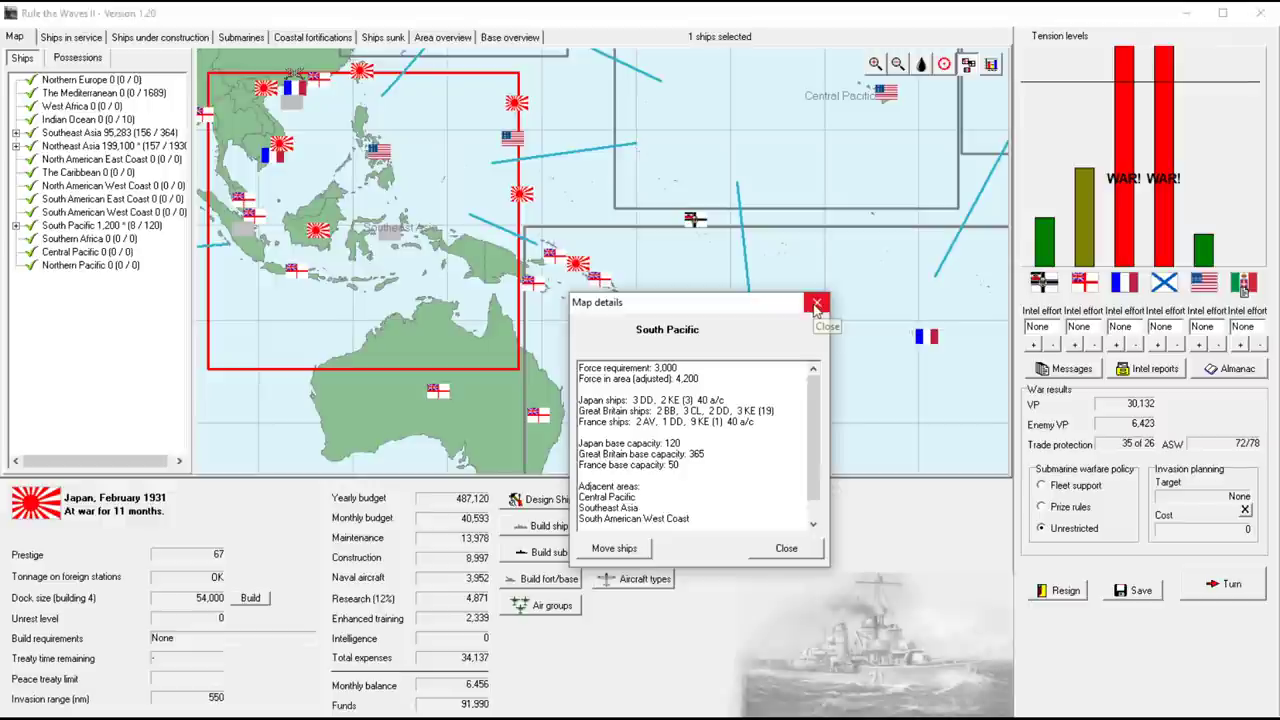
left_click(816, 304)
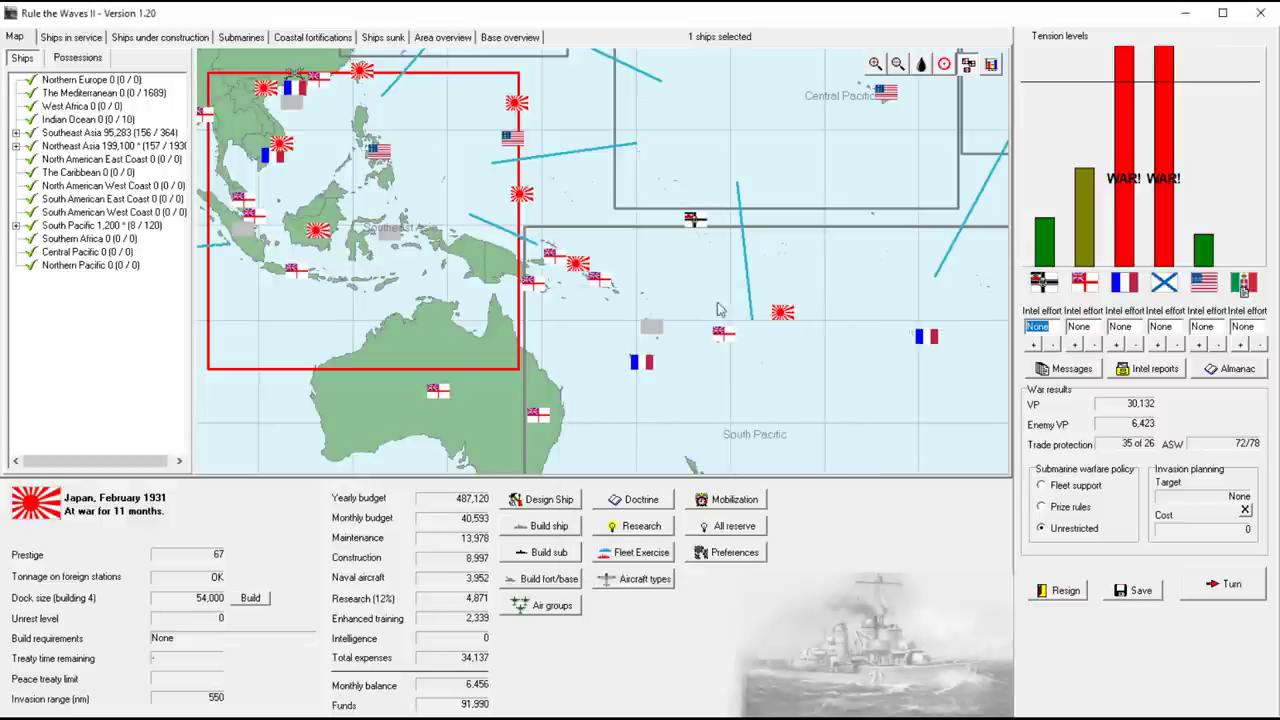
mouse_move(990, 90)
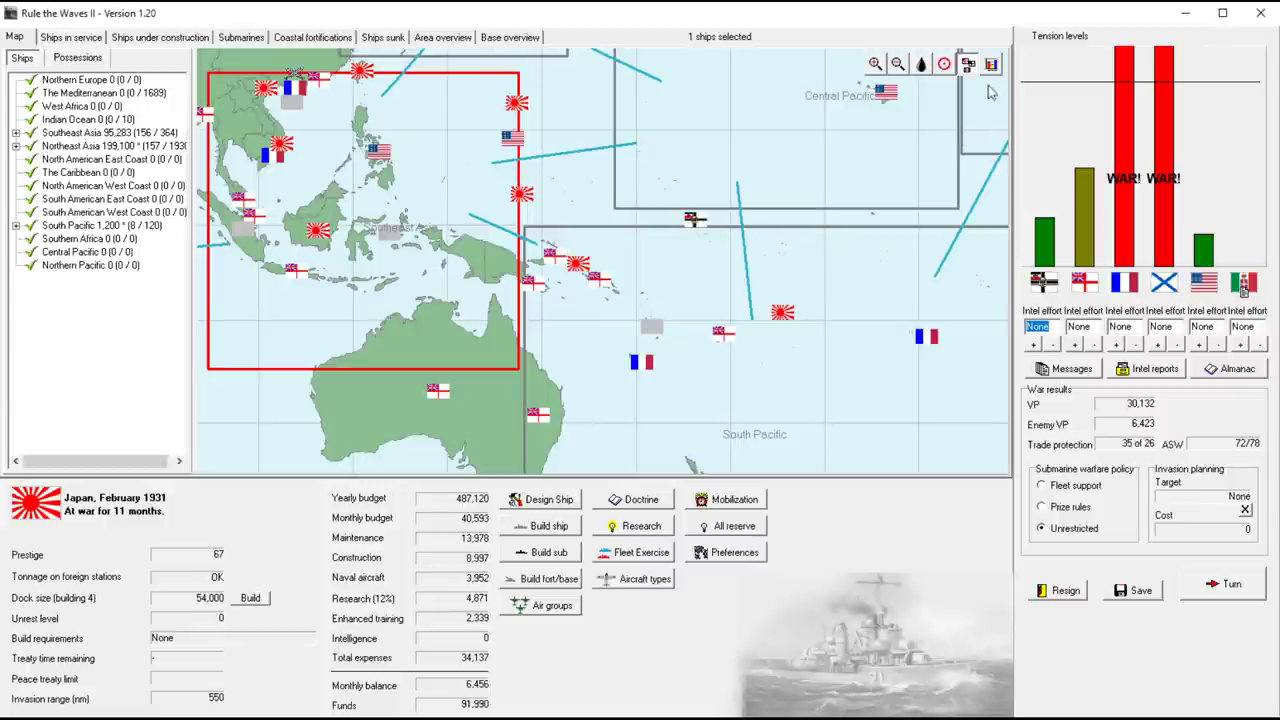
left_click(944, 62)
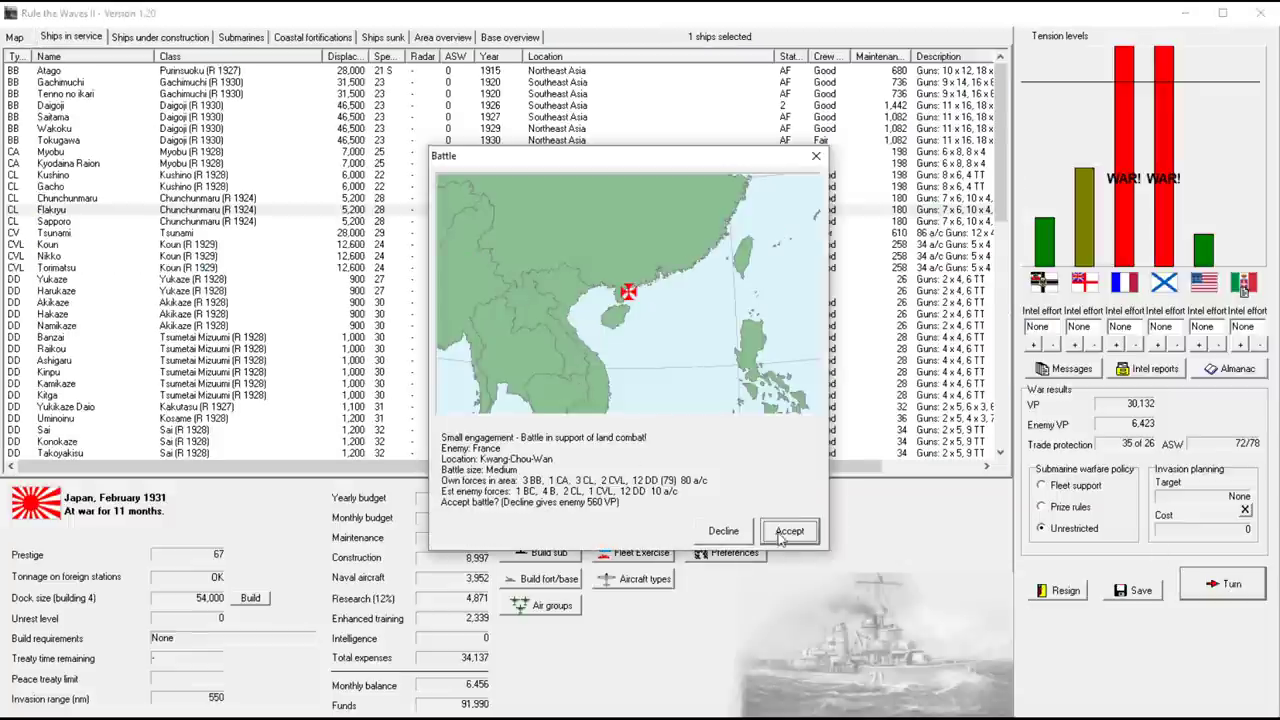
Accept the Kwang-Chou-Wan land-support battle against France and decline the Tsushima cruiser action against Russia
left_click(788, 530)
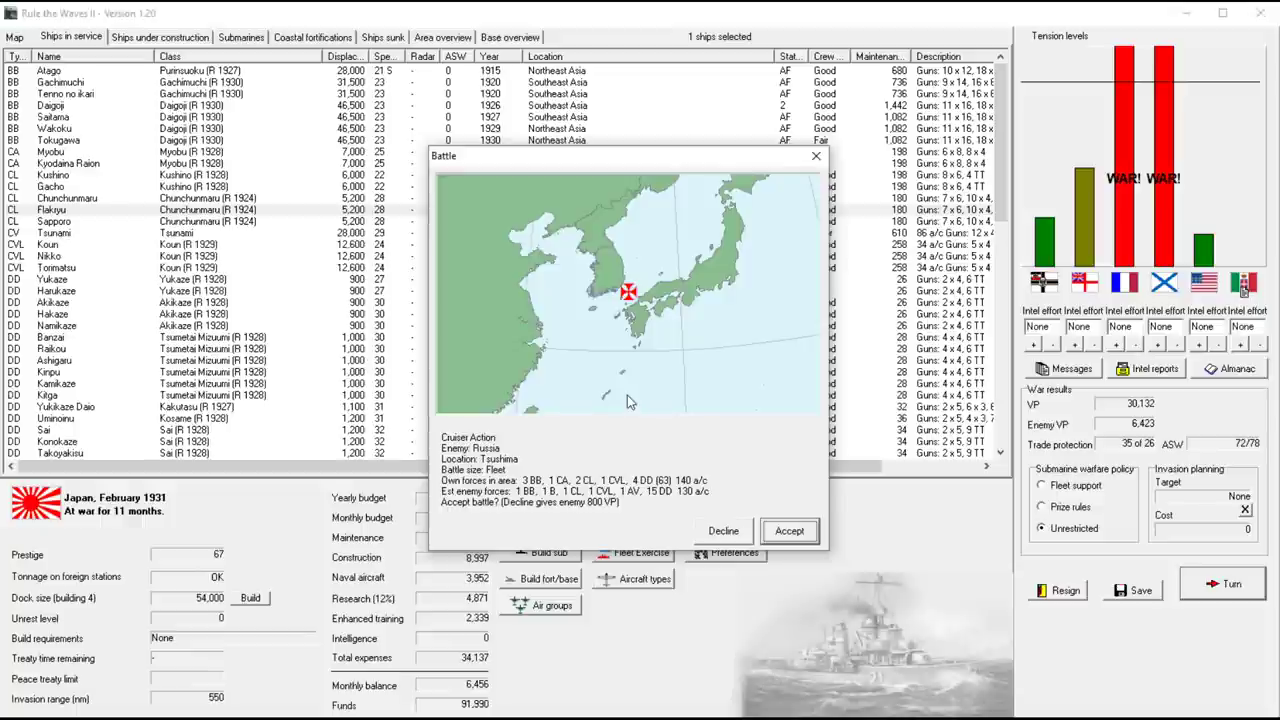
mouse_move(676, 360)
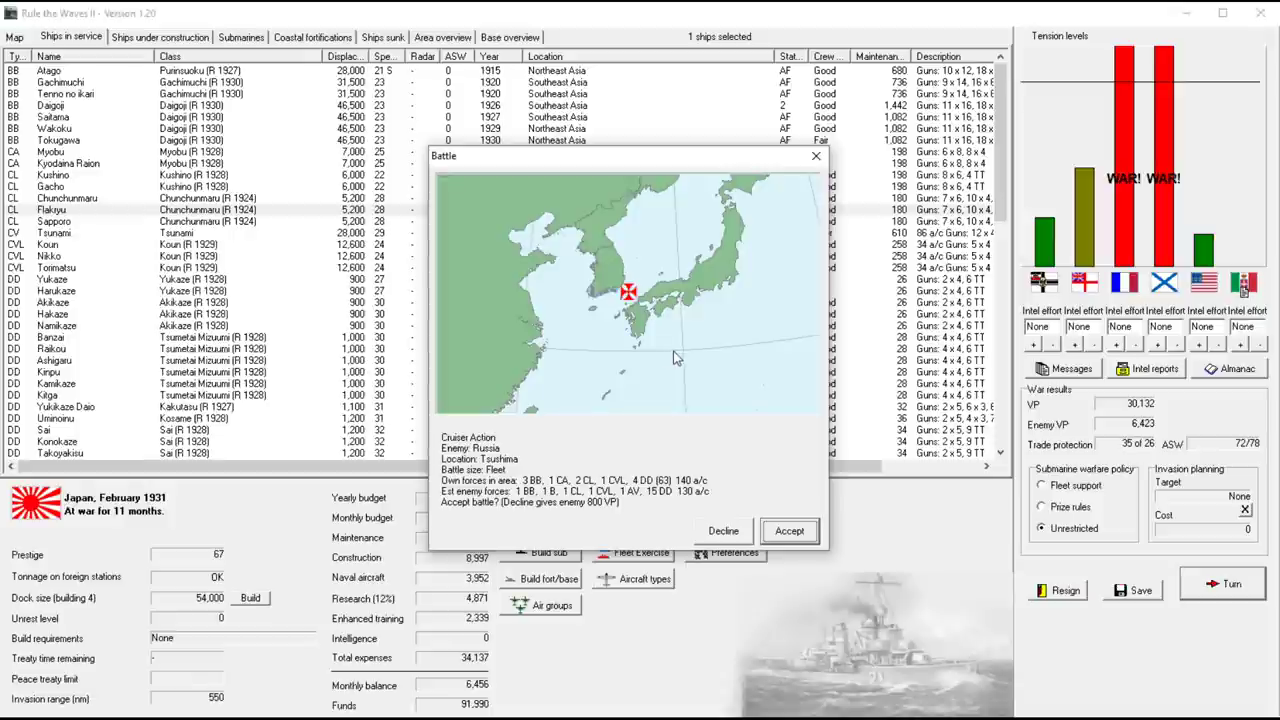
mouse_move(610, 332)
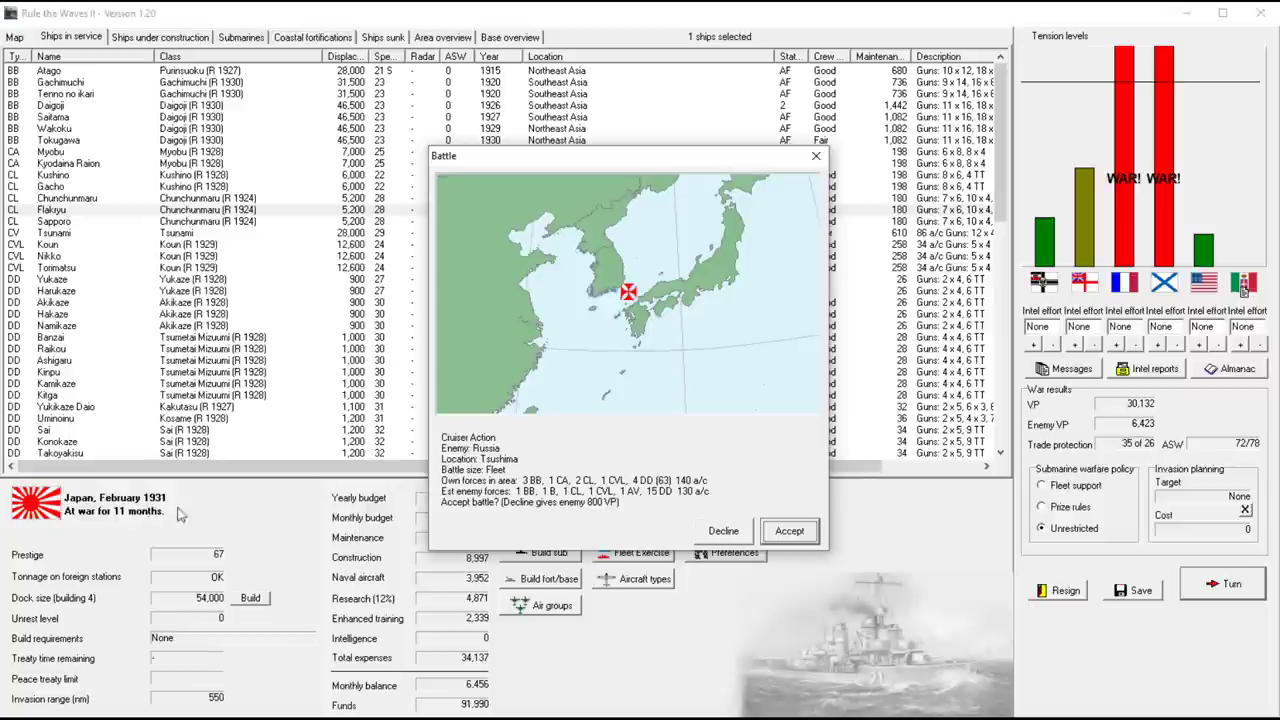
mouse_move(788, 444)
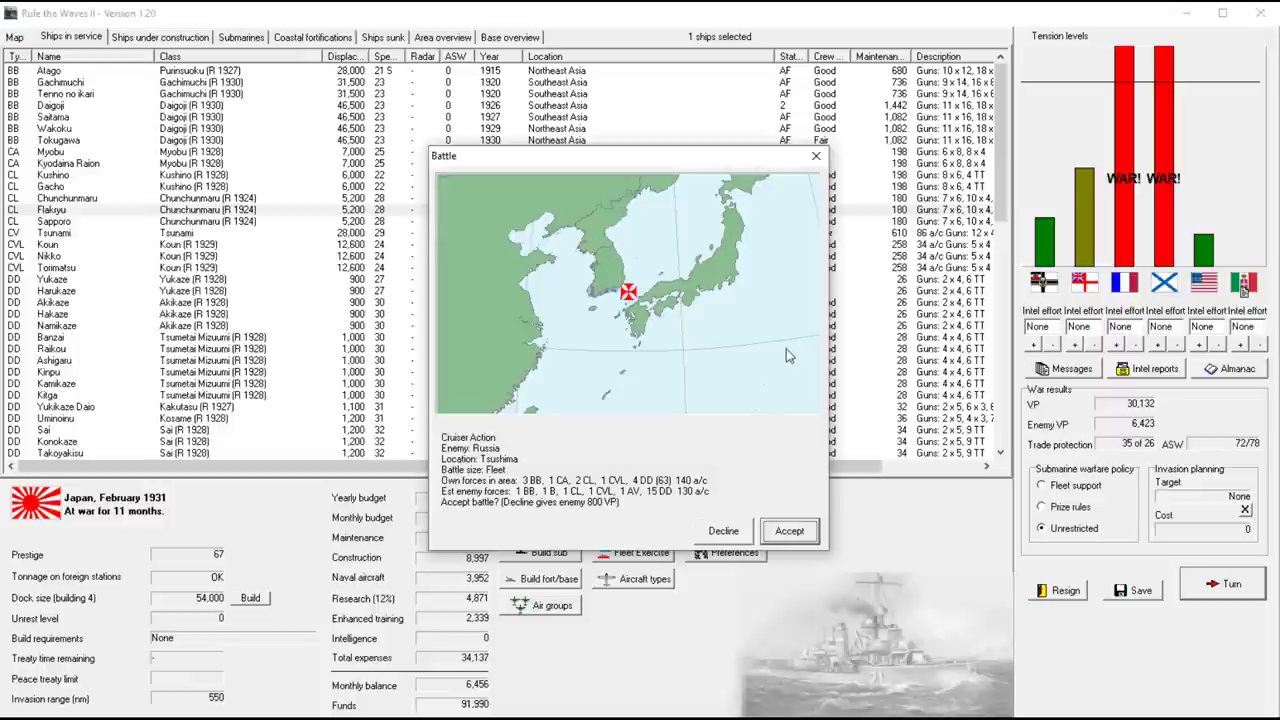
mouse_move(788, 348)
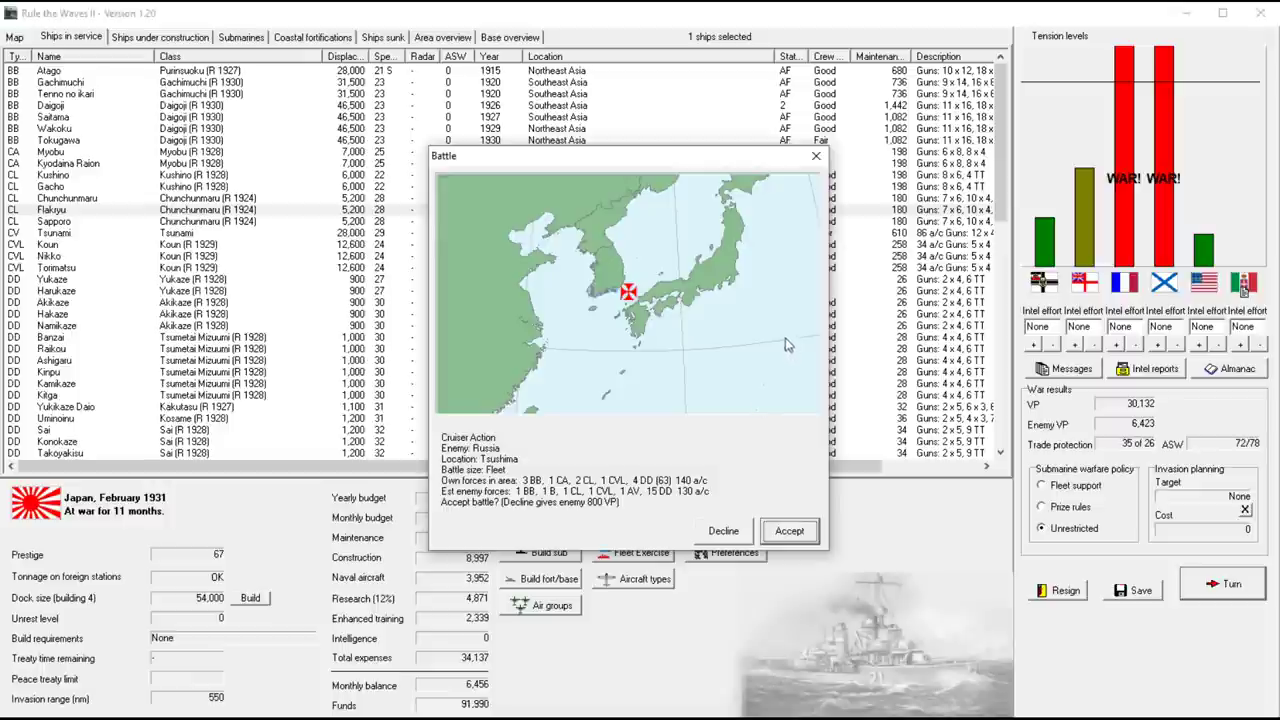
mouse_move(736, 374)
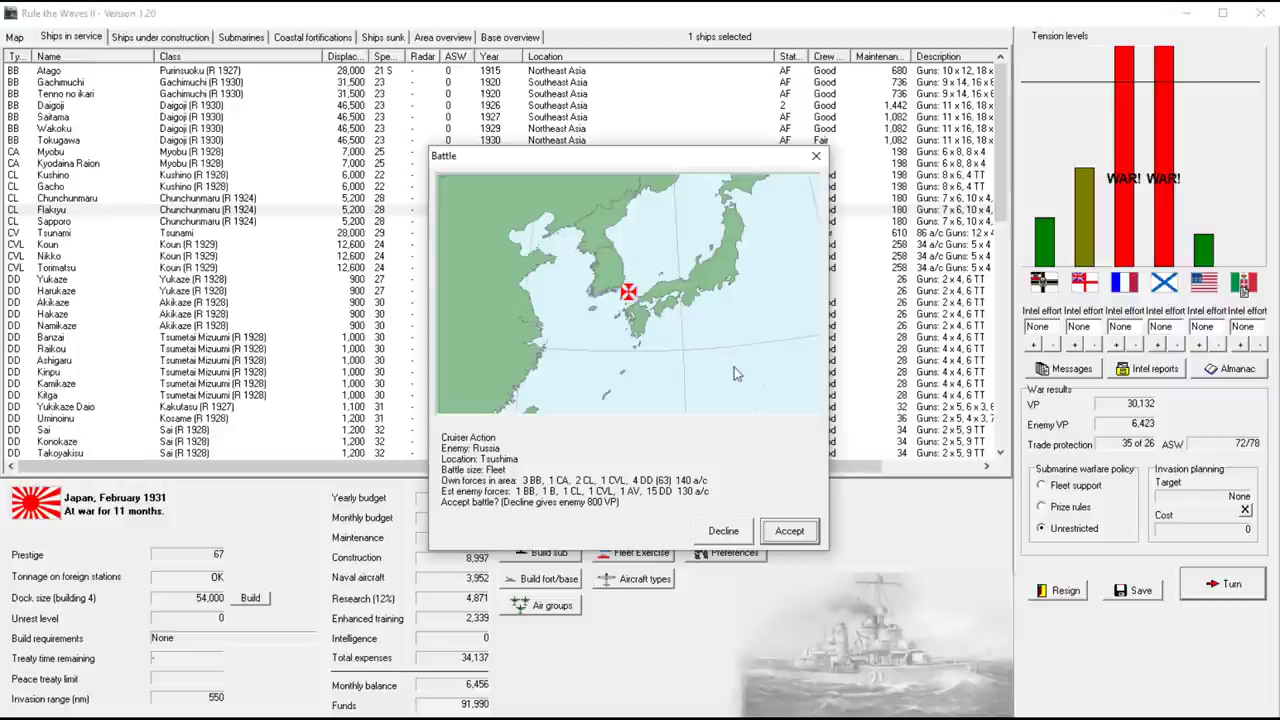
mouse_move(706, 476)
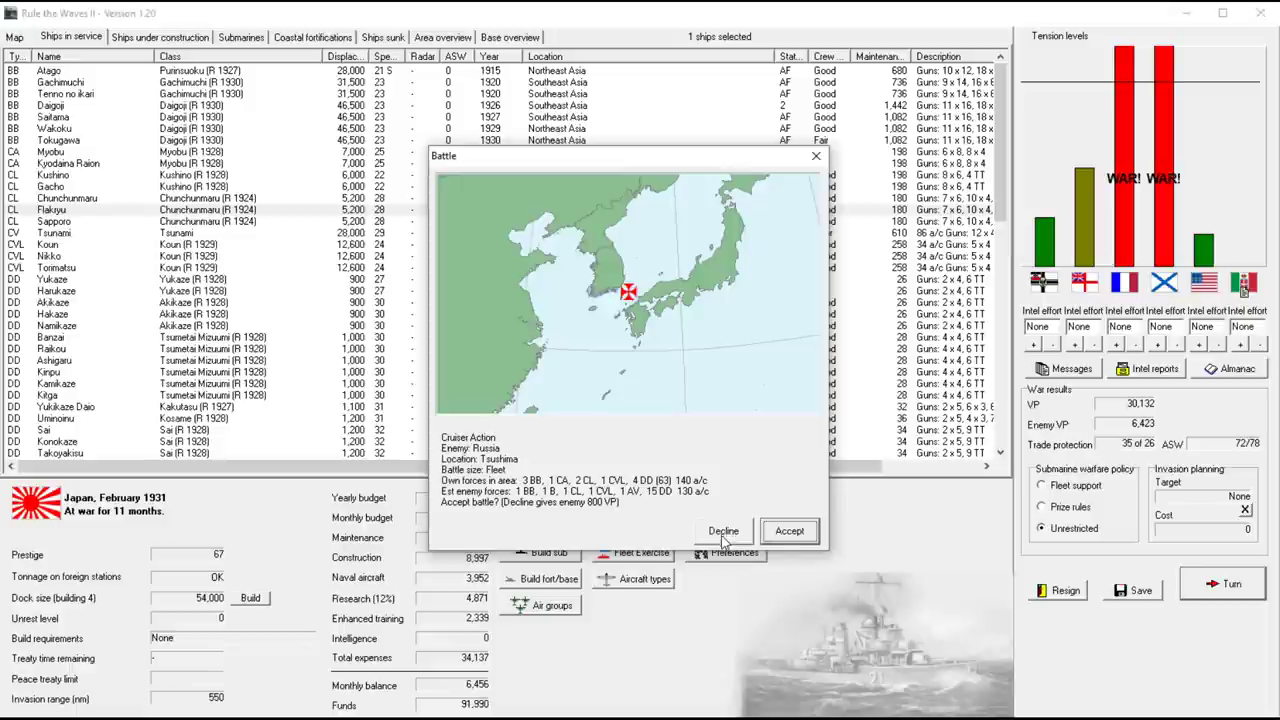
left_click(724, 532)
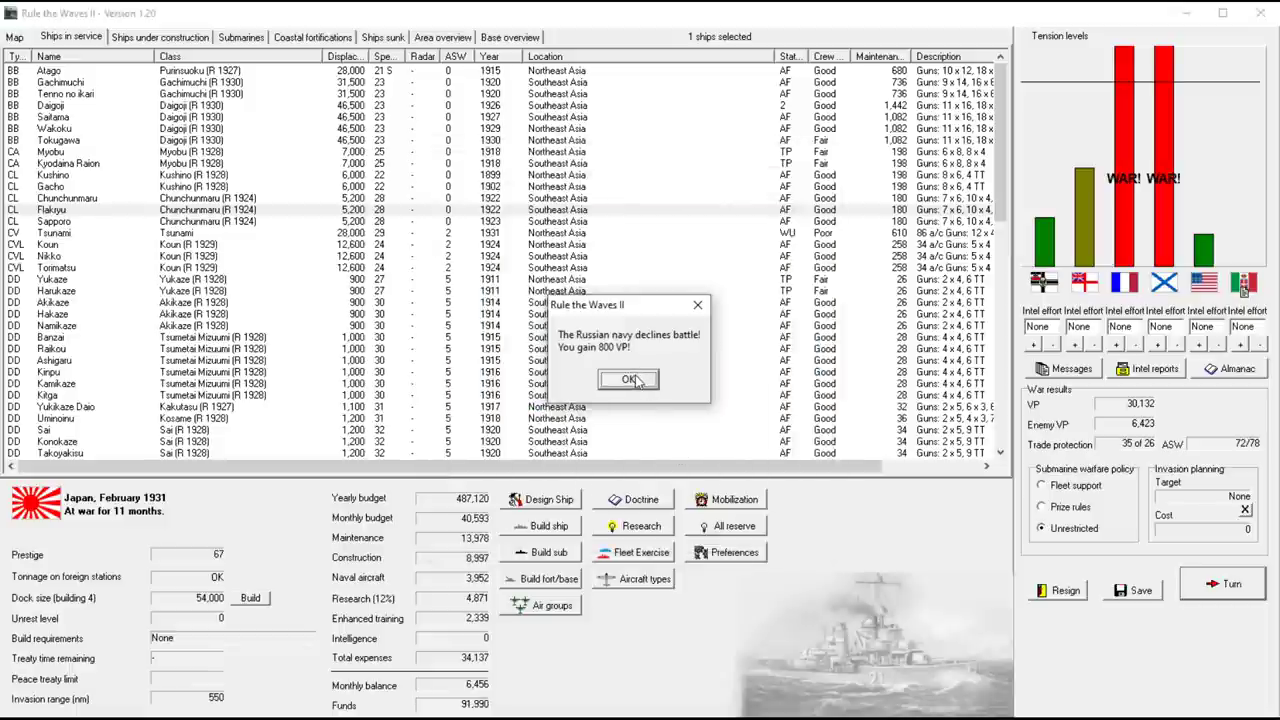
Acknowledge Russia declining battle, the torpedo research breakthroughs and the capture of Kwang-Chou-Wan
left_click(628, 380)
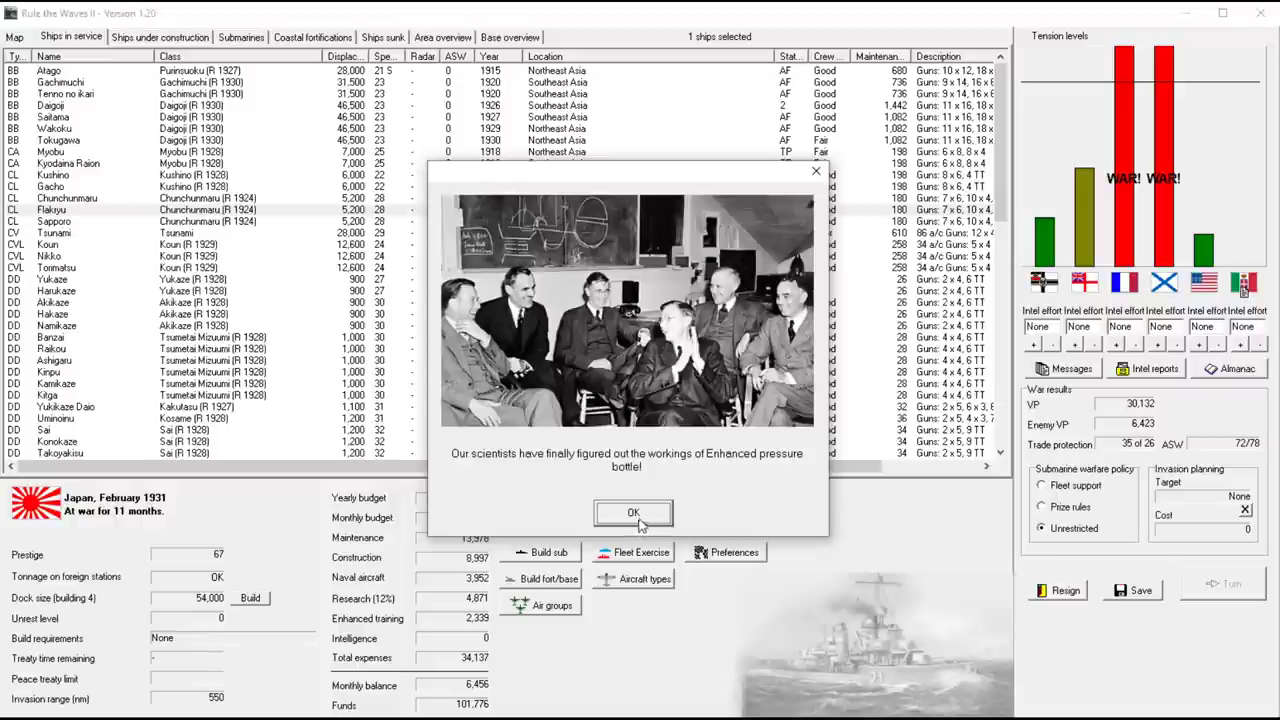
left_click(632, 512)
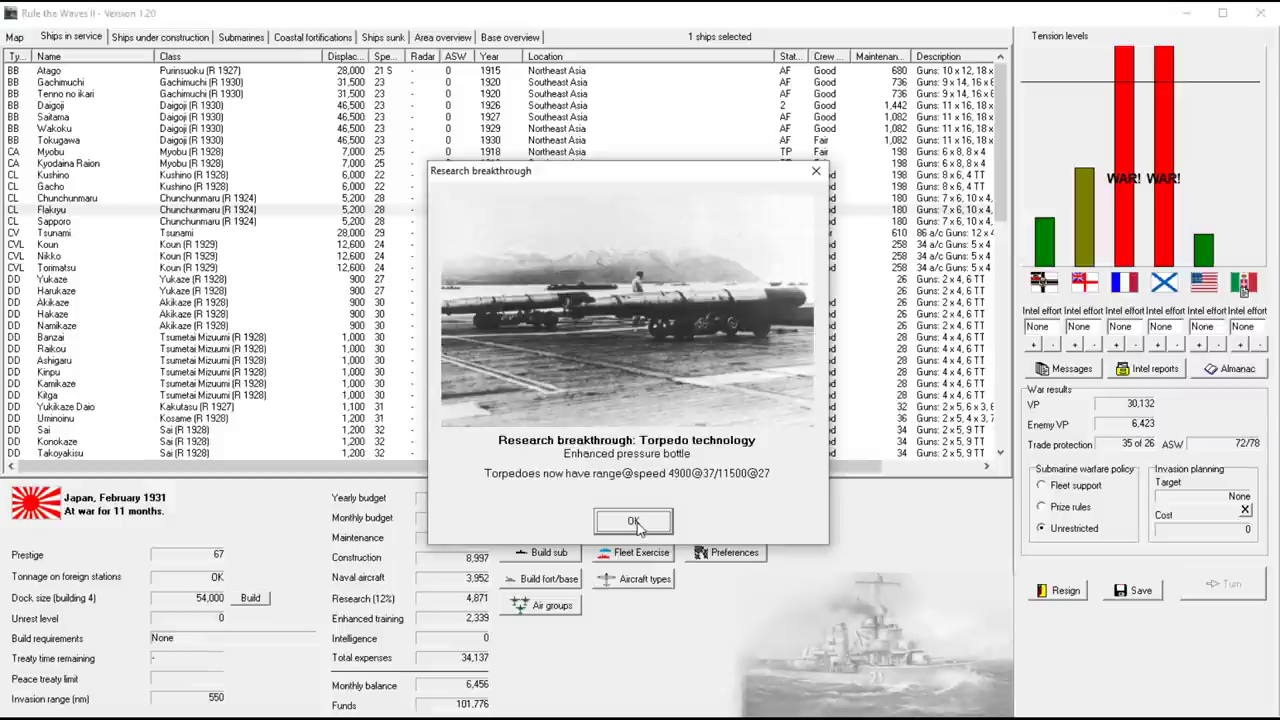
left_click(632, 520)
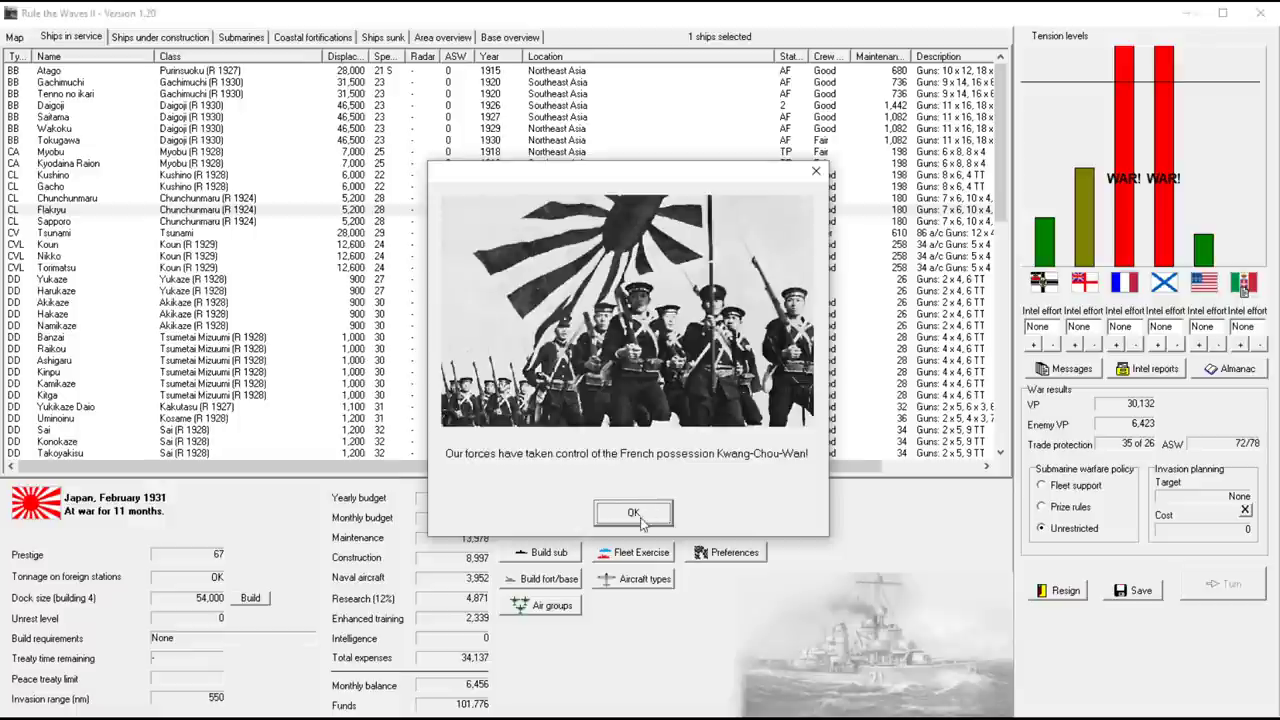
left_click(632, 512)
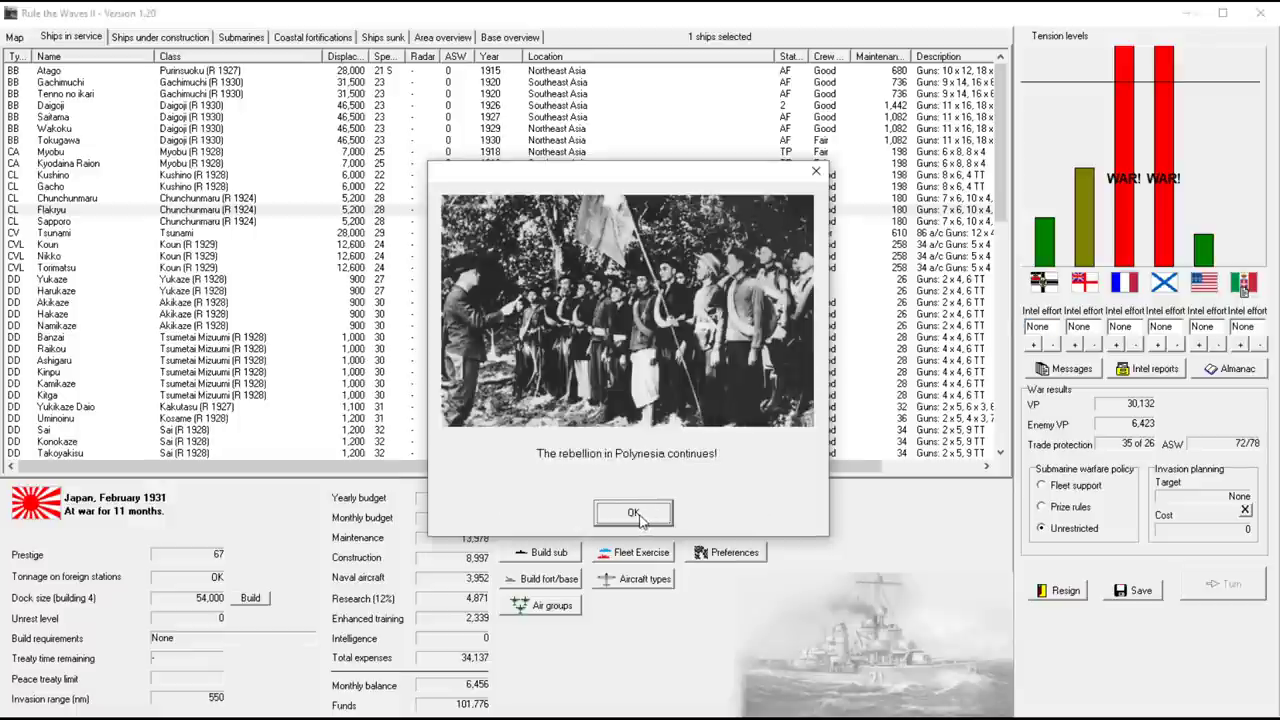
Clear the turn, torpedoing and food shortage reports, the submarine summary and Italy's victory points notice
left_click(632, 512)
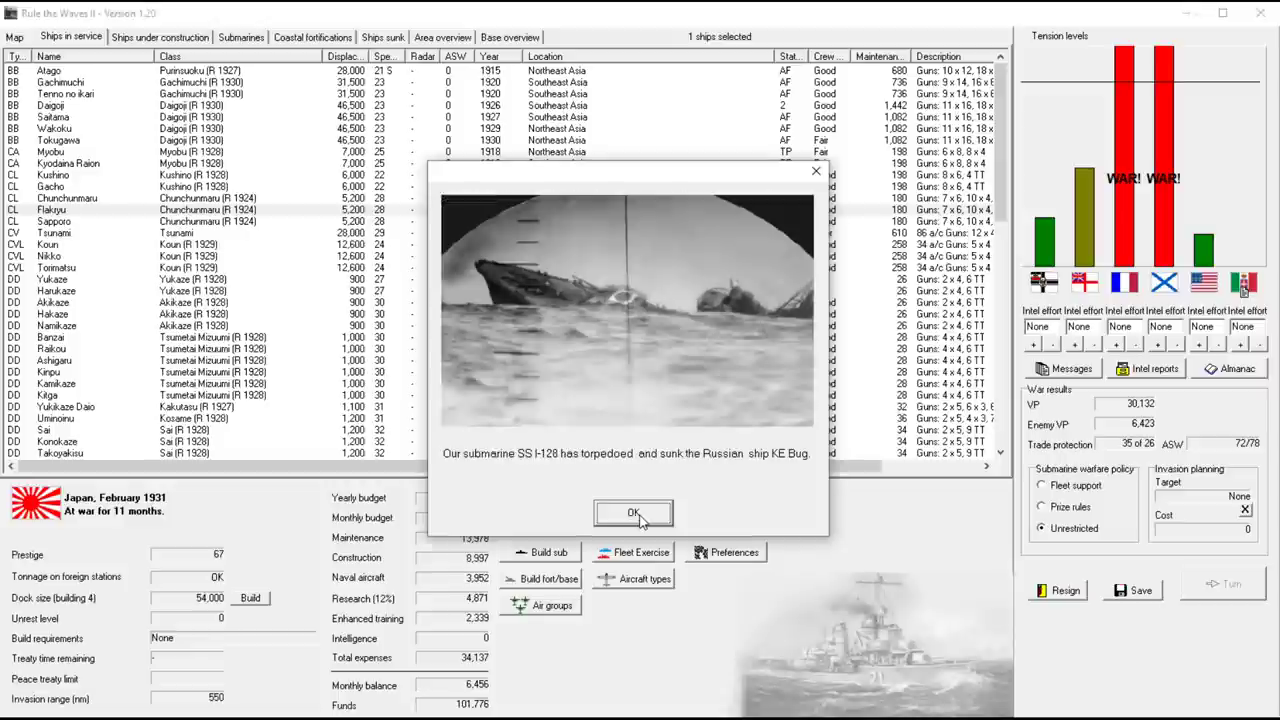
left_click(632, 512)
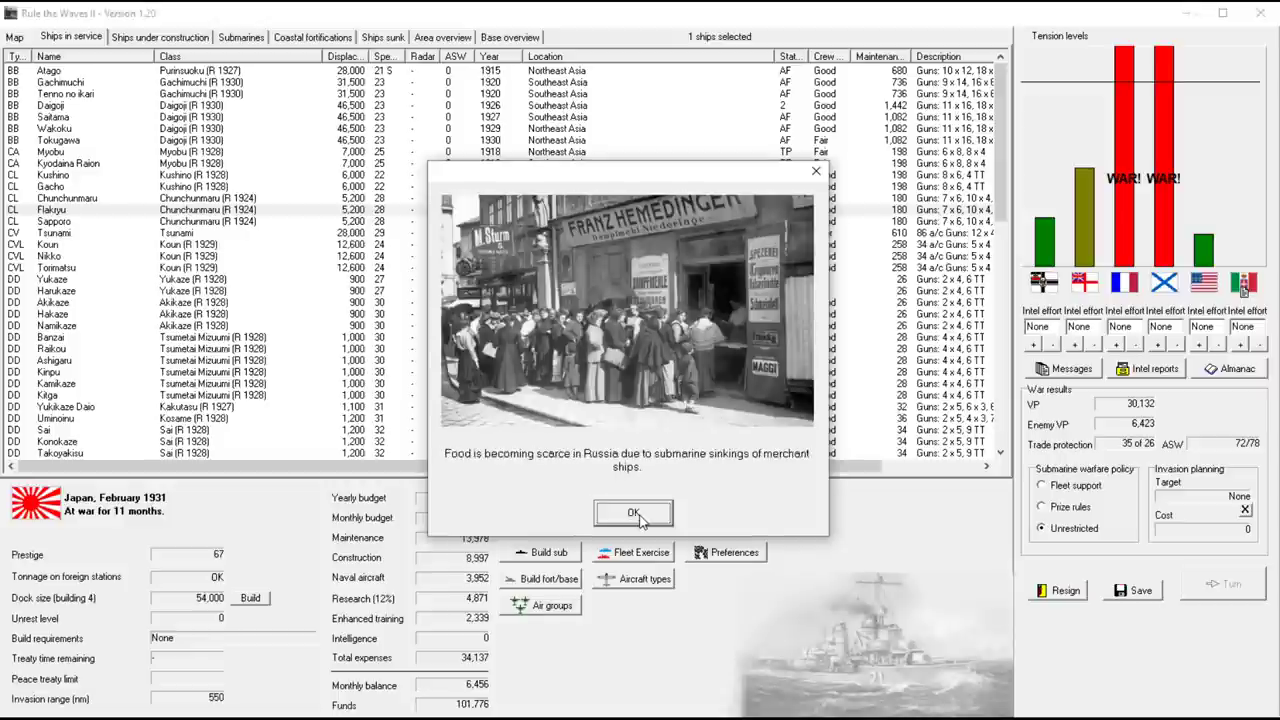
left_click(632, 512)
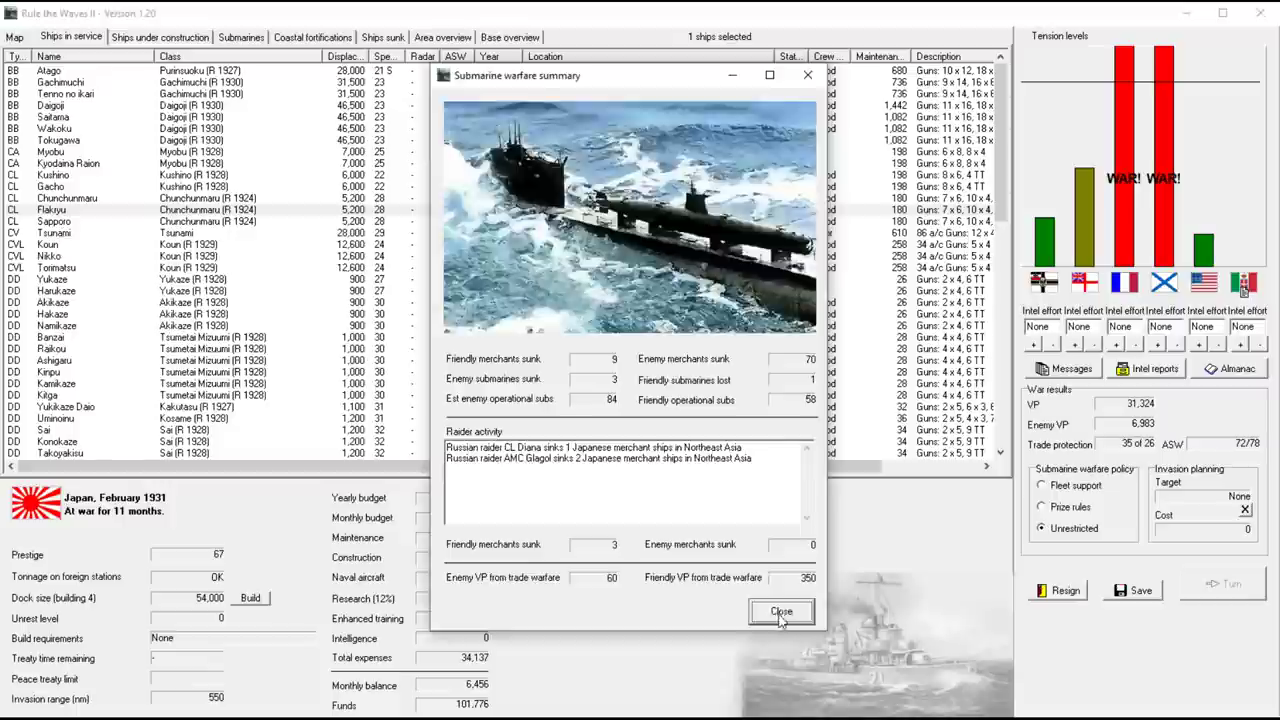
left_click(780, 612)
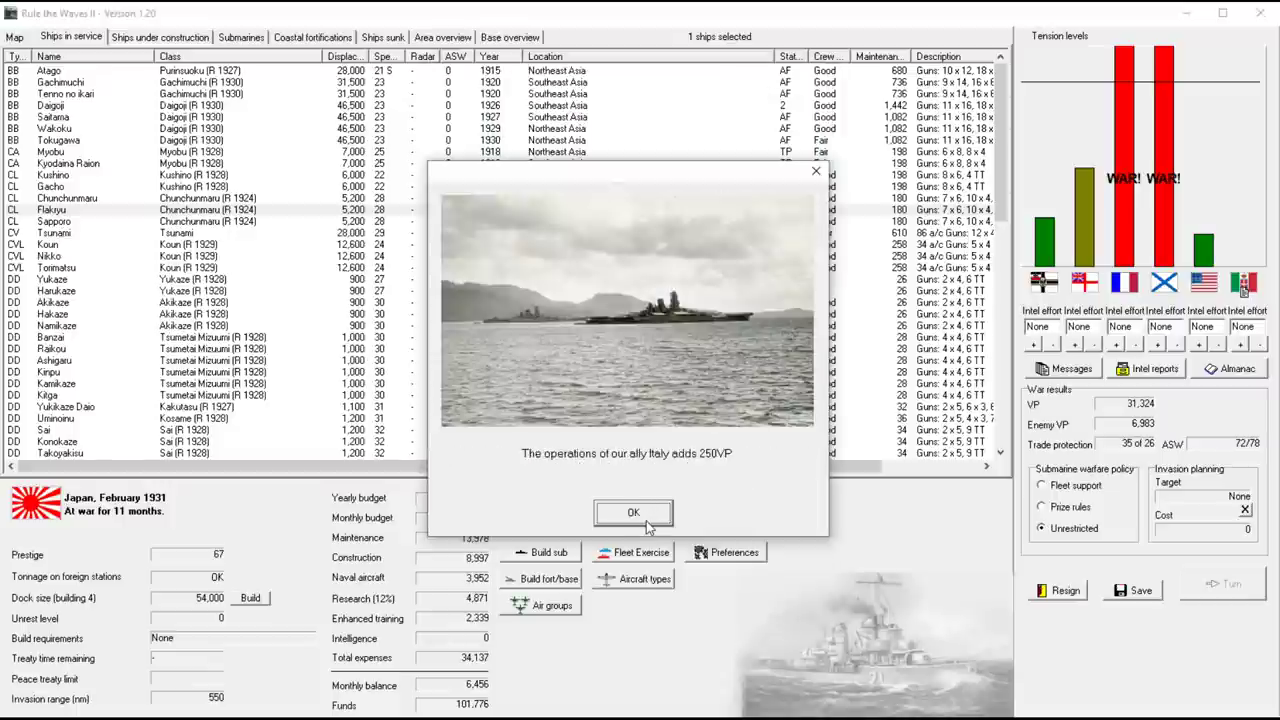
left_click(632, 512)
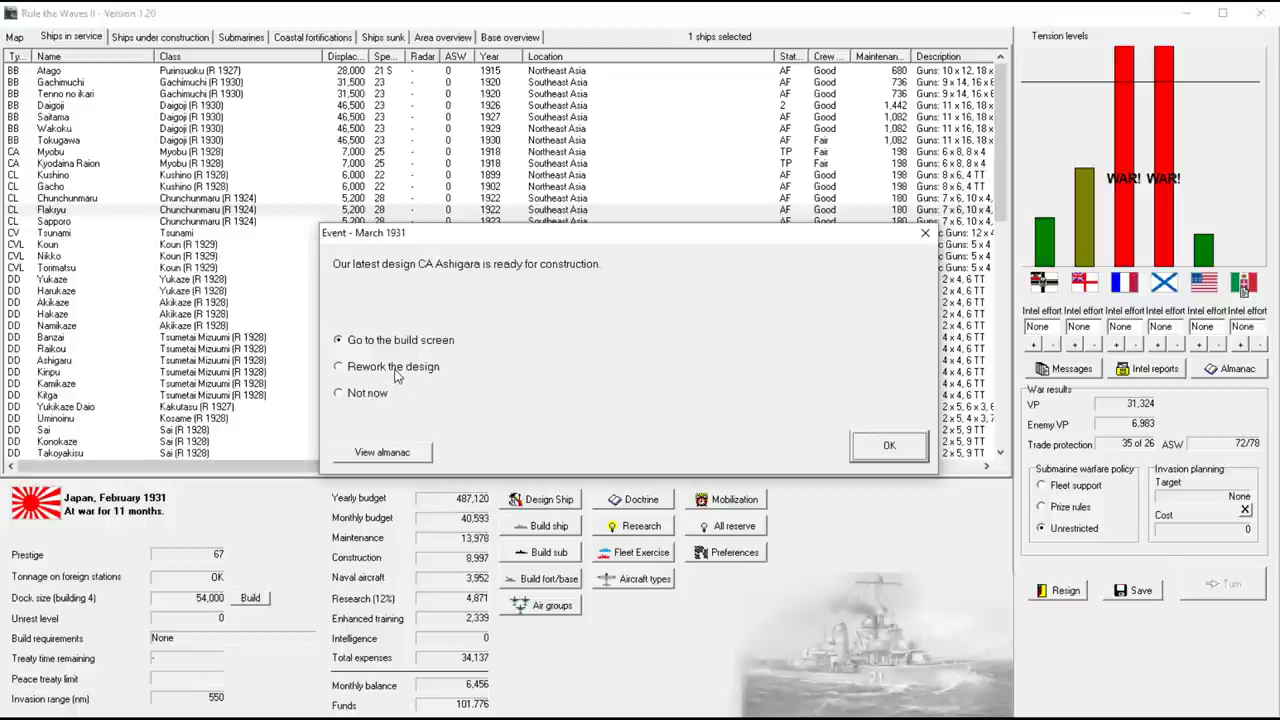
Choose to rework the Ashigara design and accept its All OK design report after saving
left_click(888, 444)
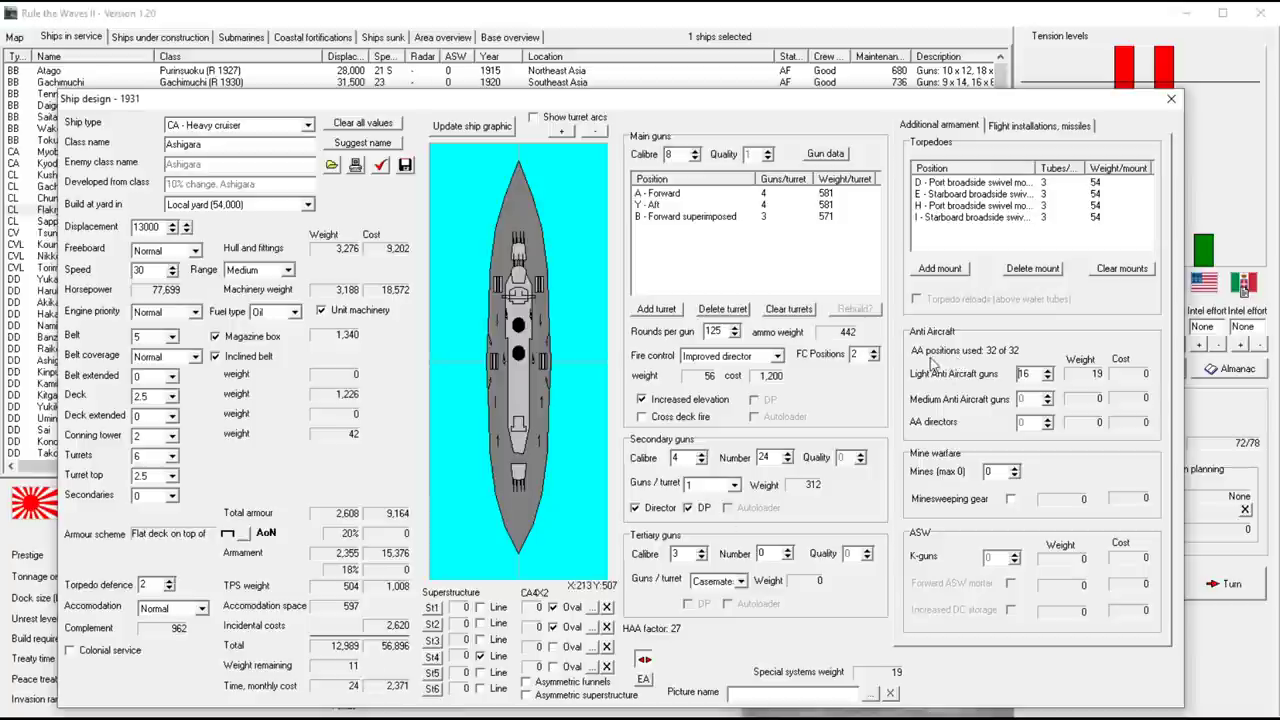
mouse_move(896, 356)
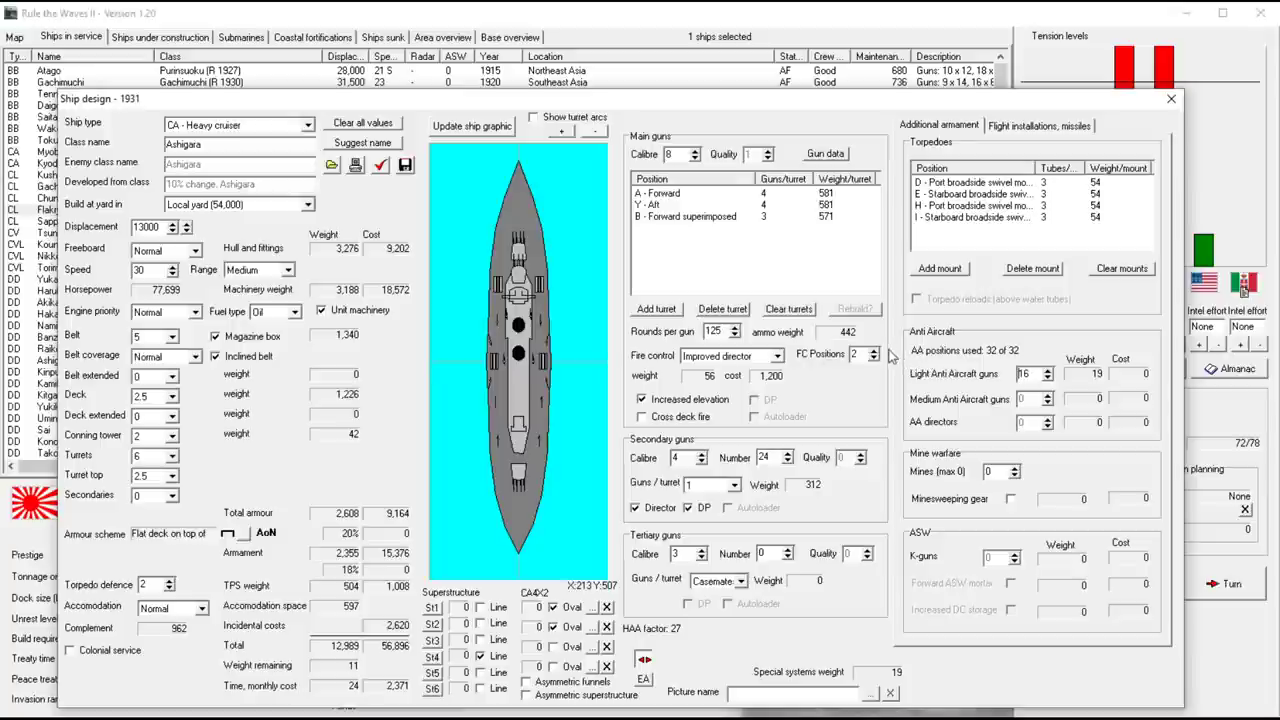
mouse_move(830, 338)
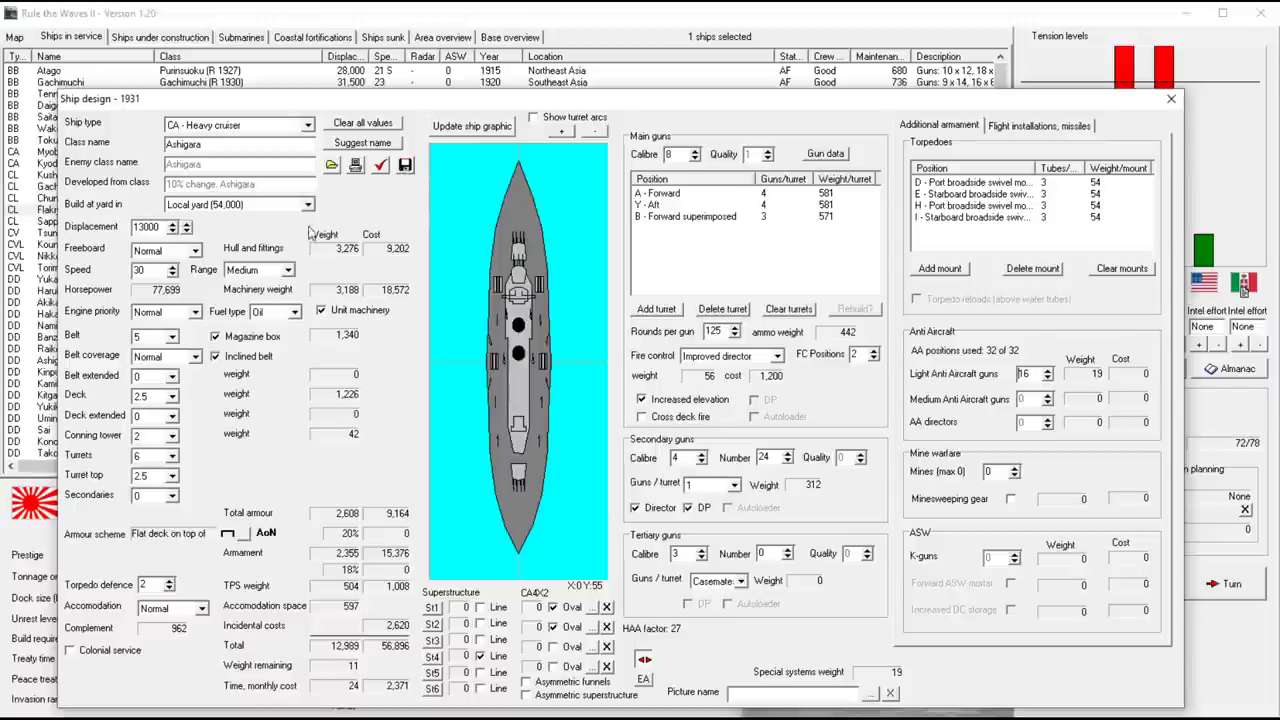
mouse_move(516, 388)
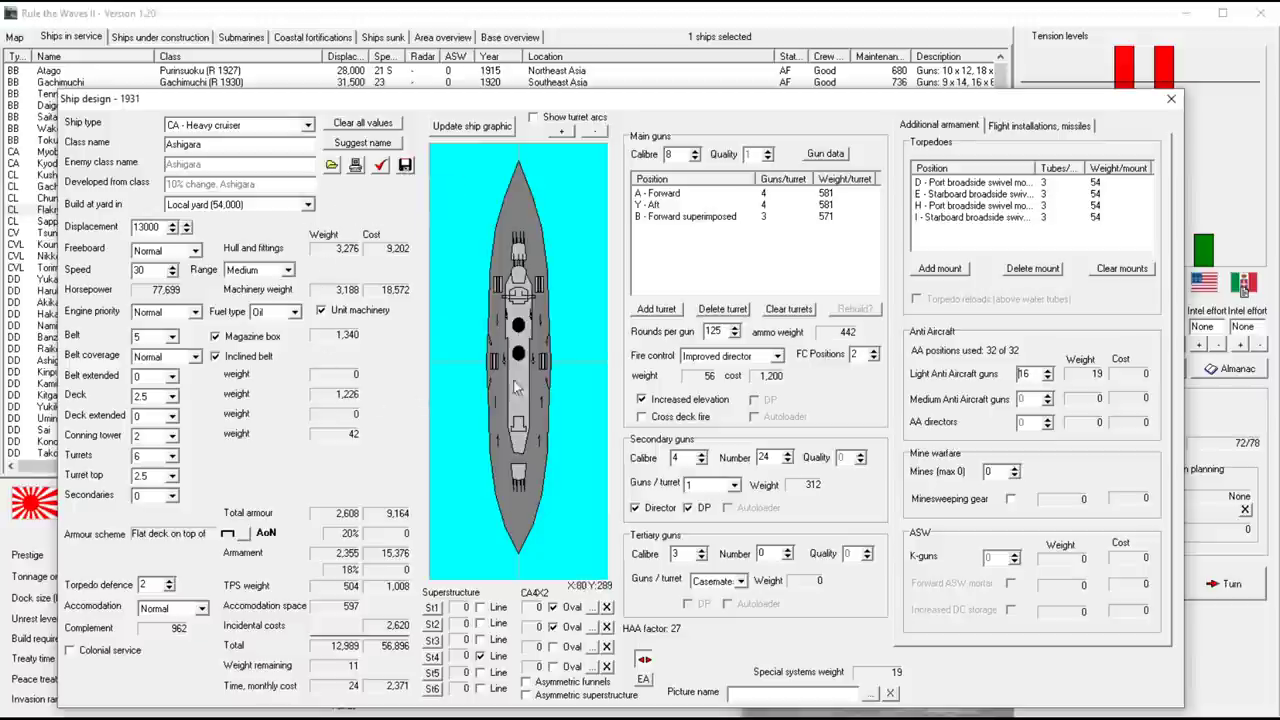
mouse_move(520, 360)
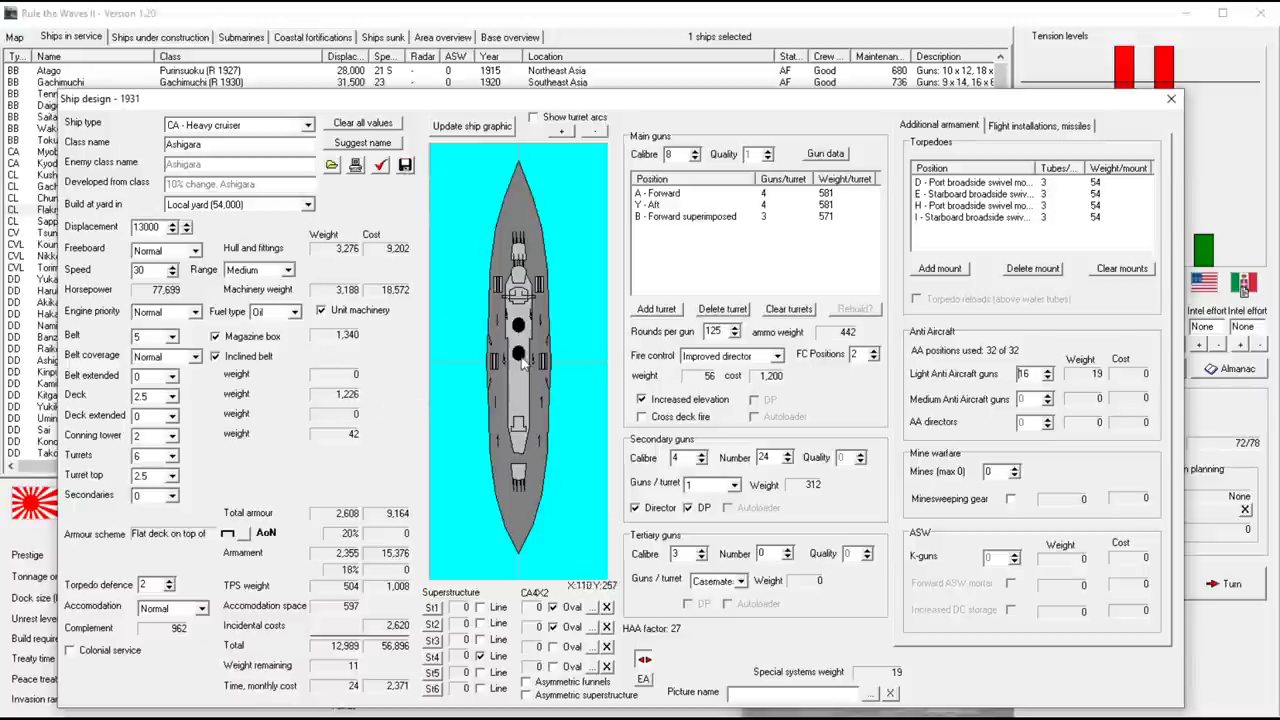
mouse_move(780, 410)
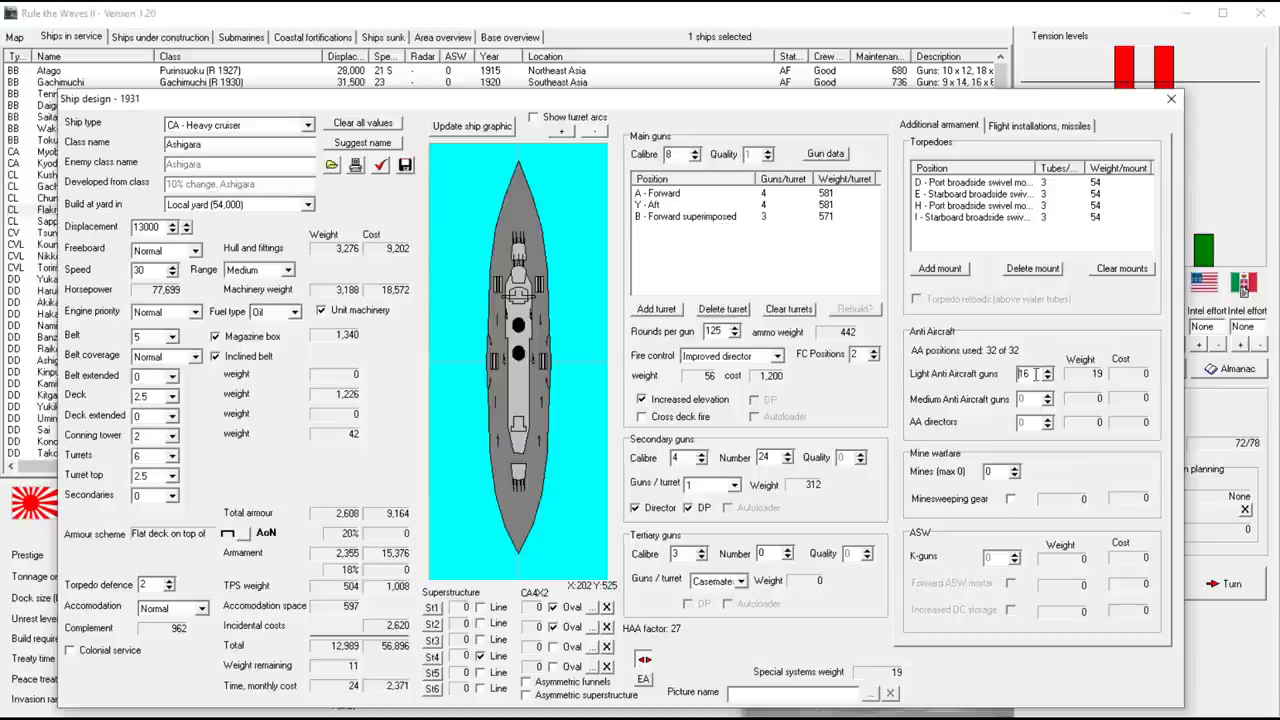
mouse_move(1030, 436)
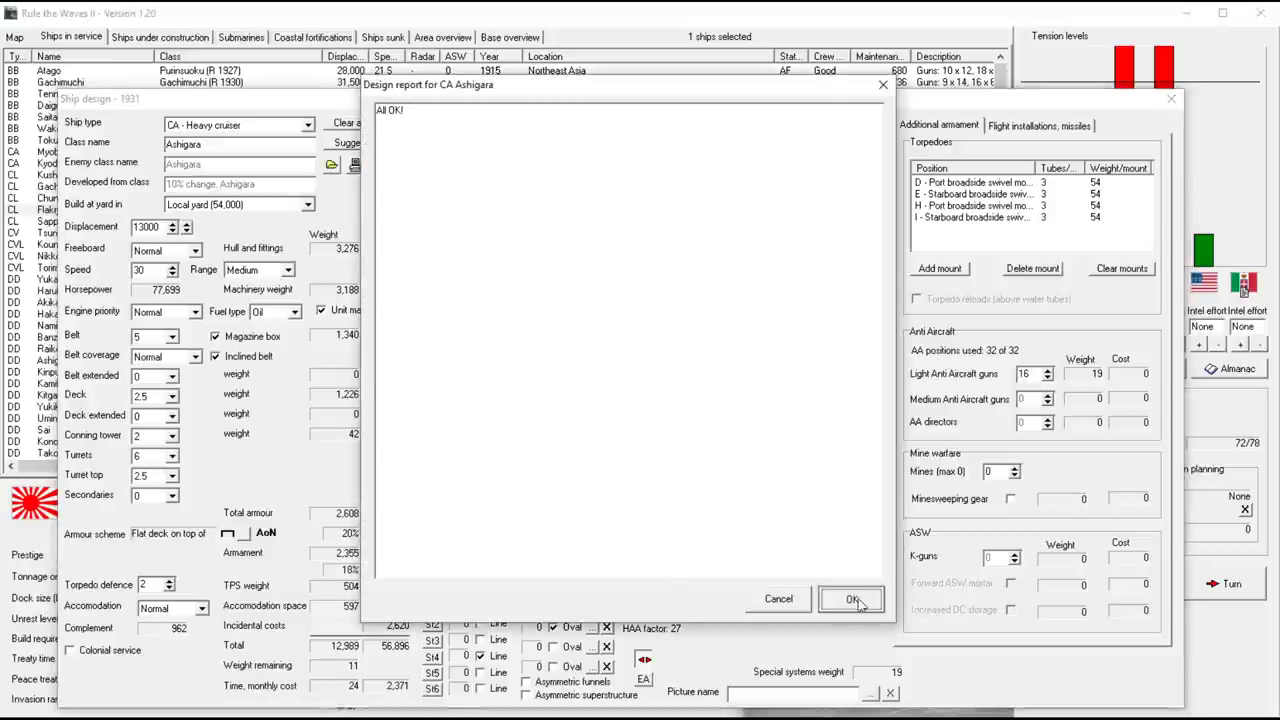
left_click(852, 598)
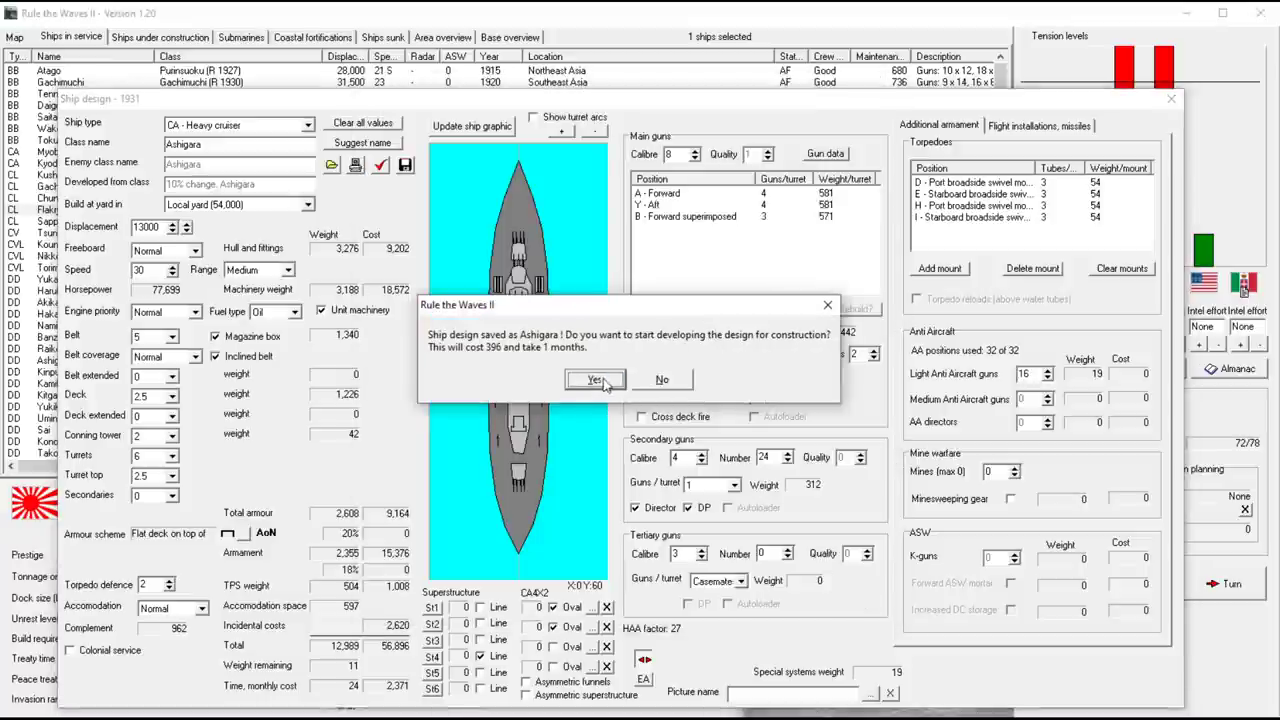
Start developing the Ashigara design, advance the turn and accept the French coastal raid battle
left_click(594, 380)
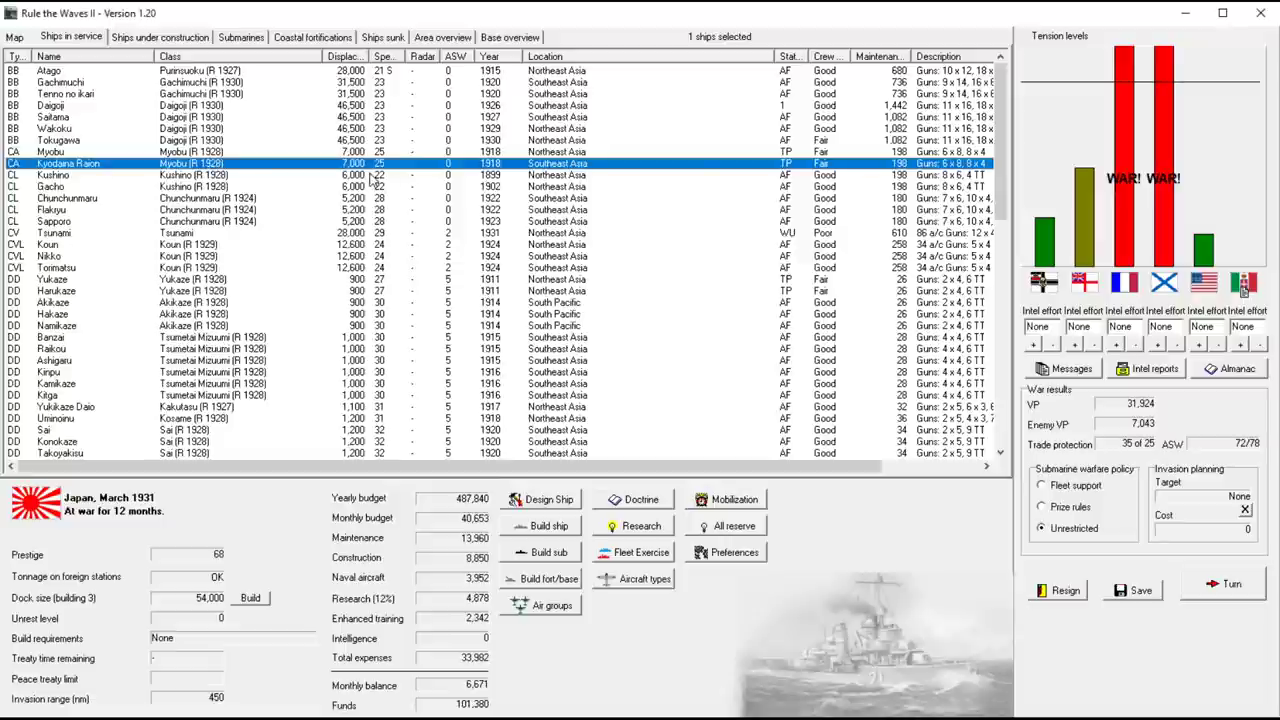
mouse_move(1184, 584)
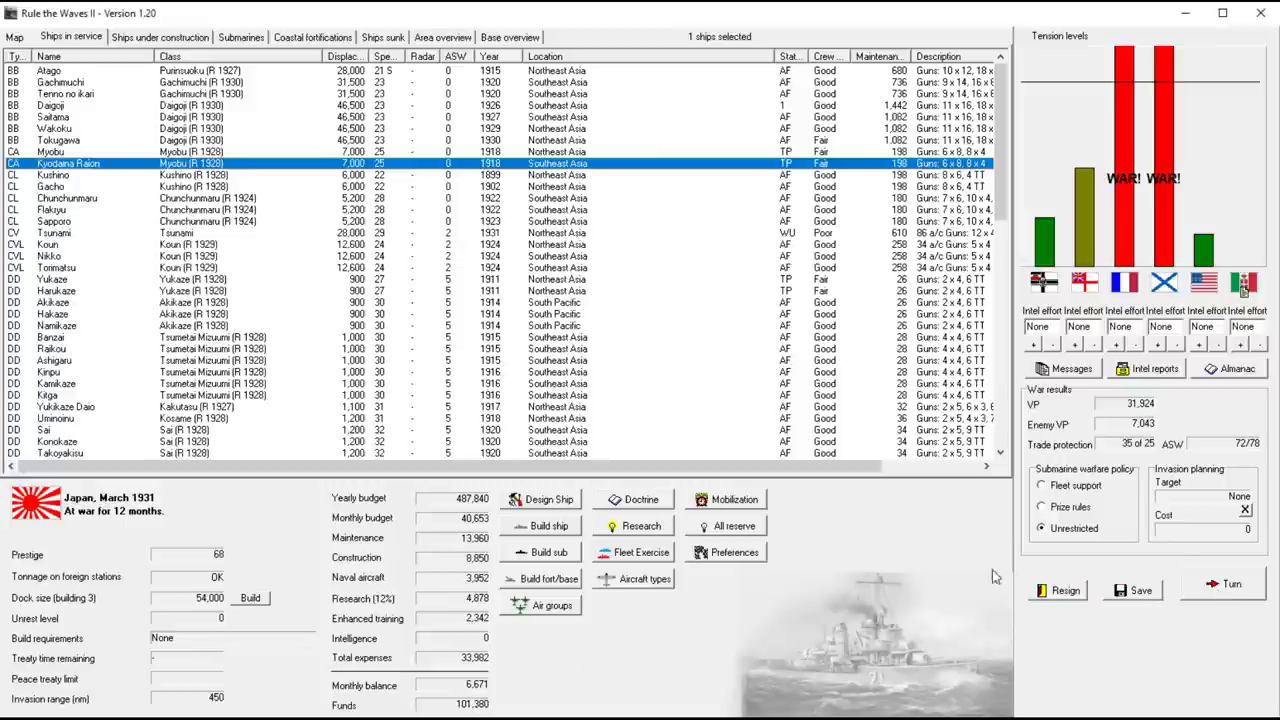
left_click(1232, 584)
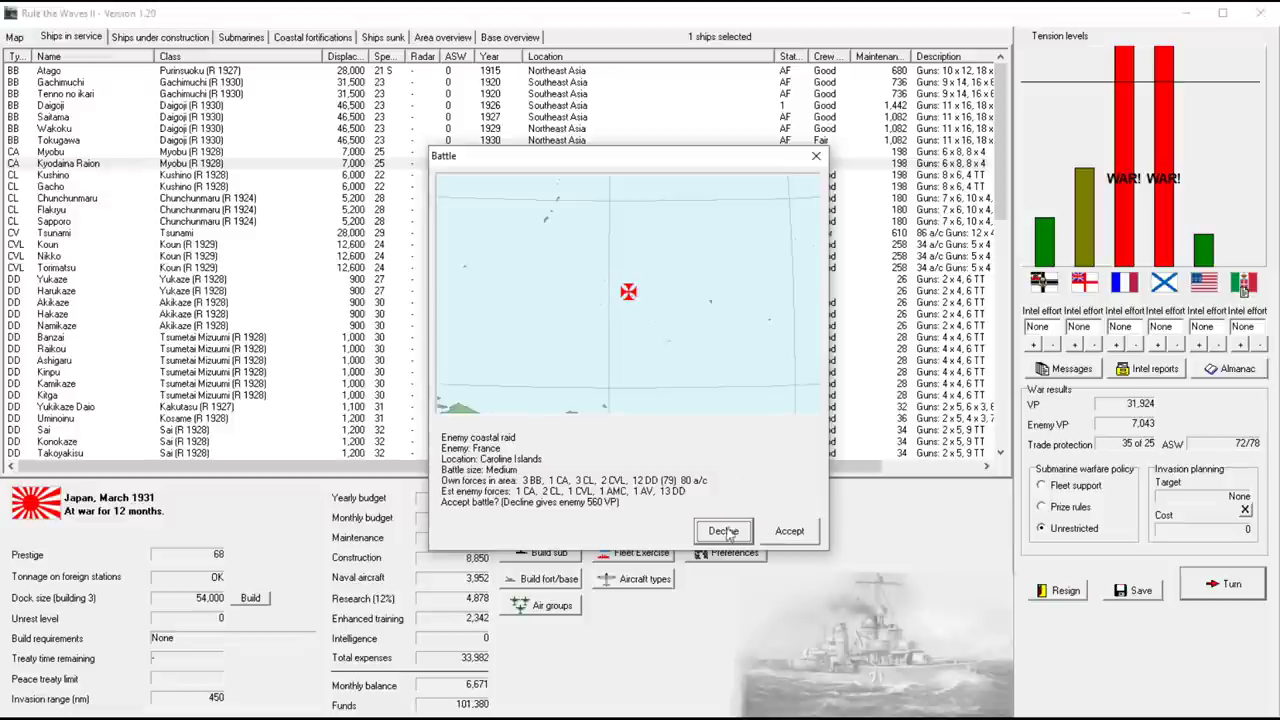
left_click(724, 532)
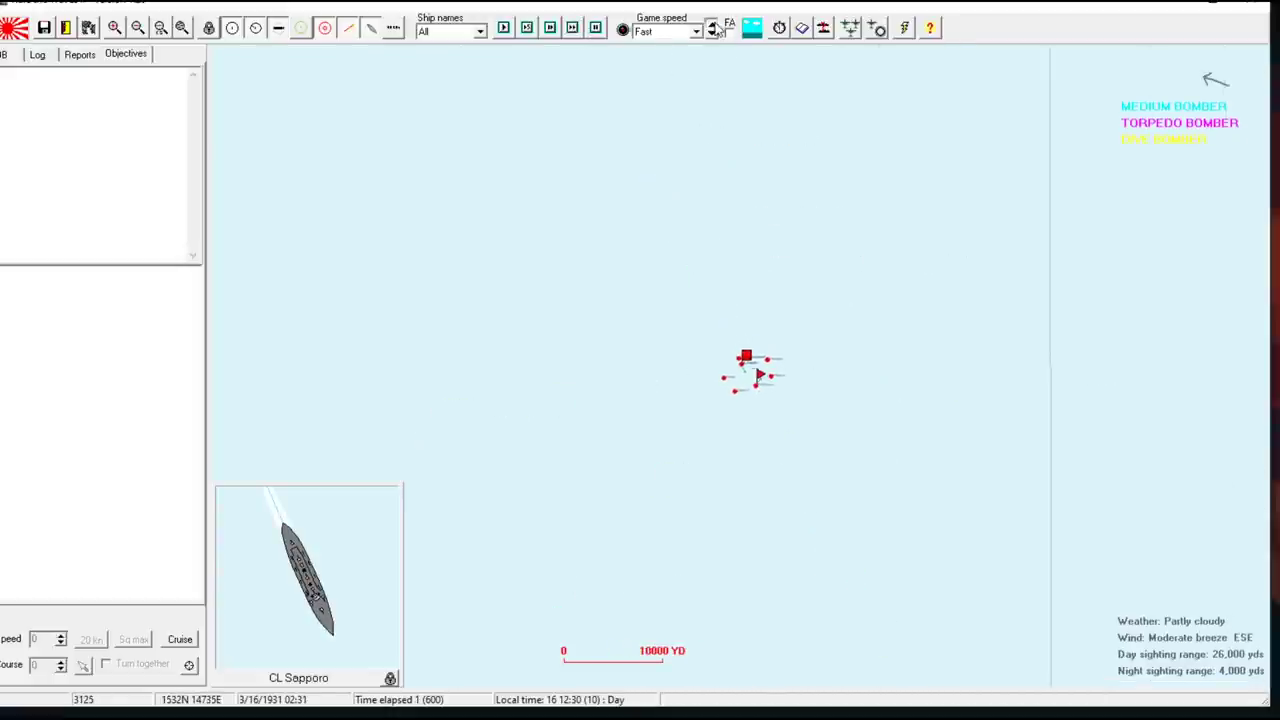
Fight the Caroline Islands raid, stop searching for the enemy fleet and clear the torpedo hit report
left_click(712, 24)
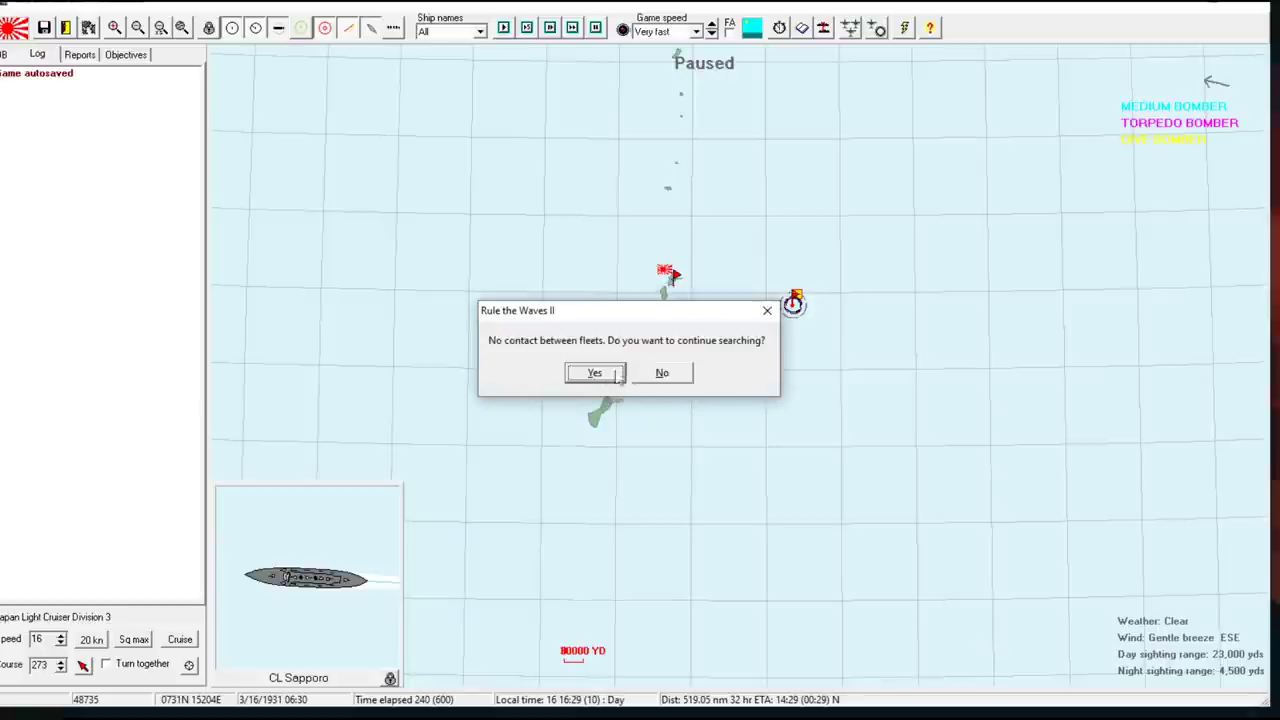
left_click(594, 372)
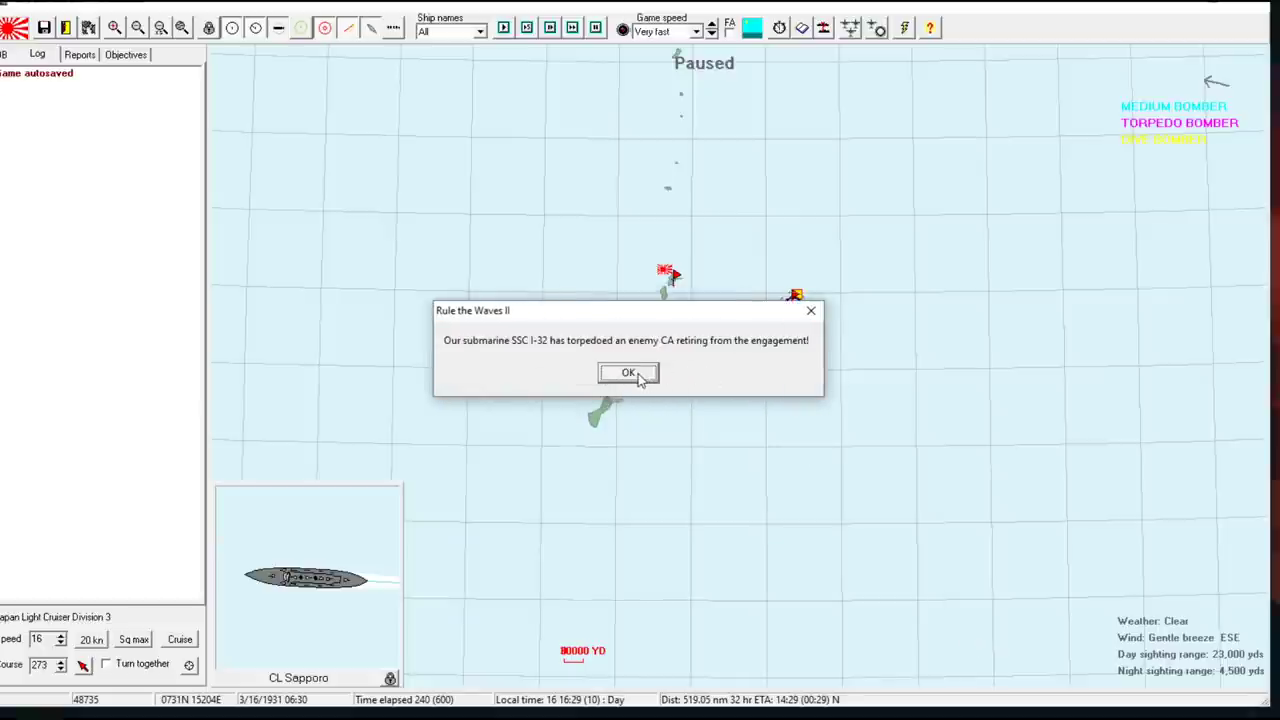
left_click(628, 372)
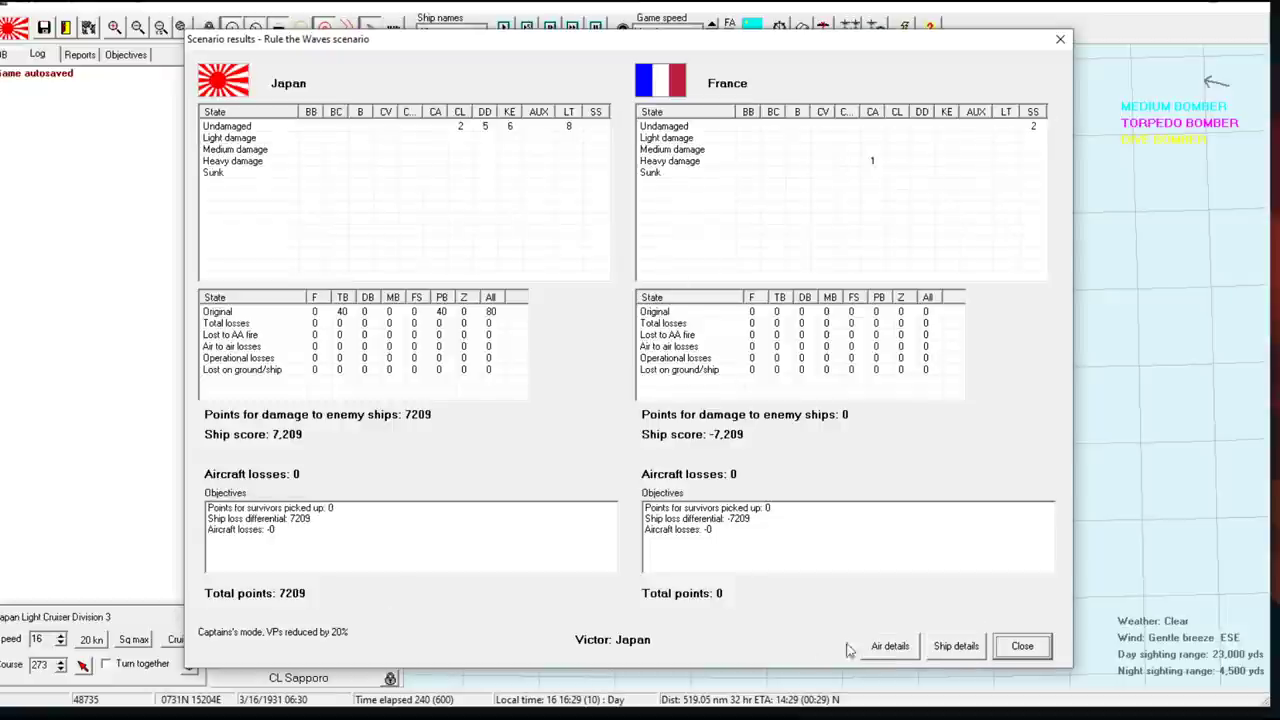
left_click(956, 644)
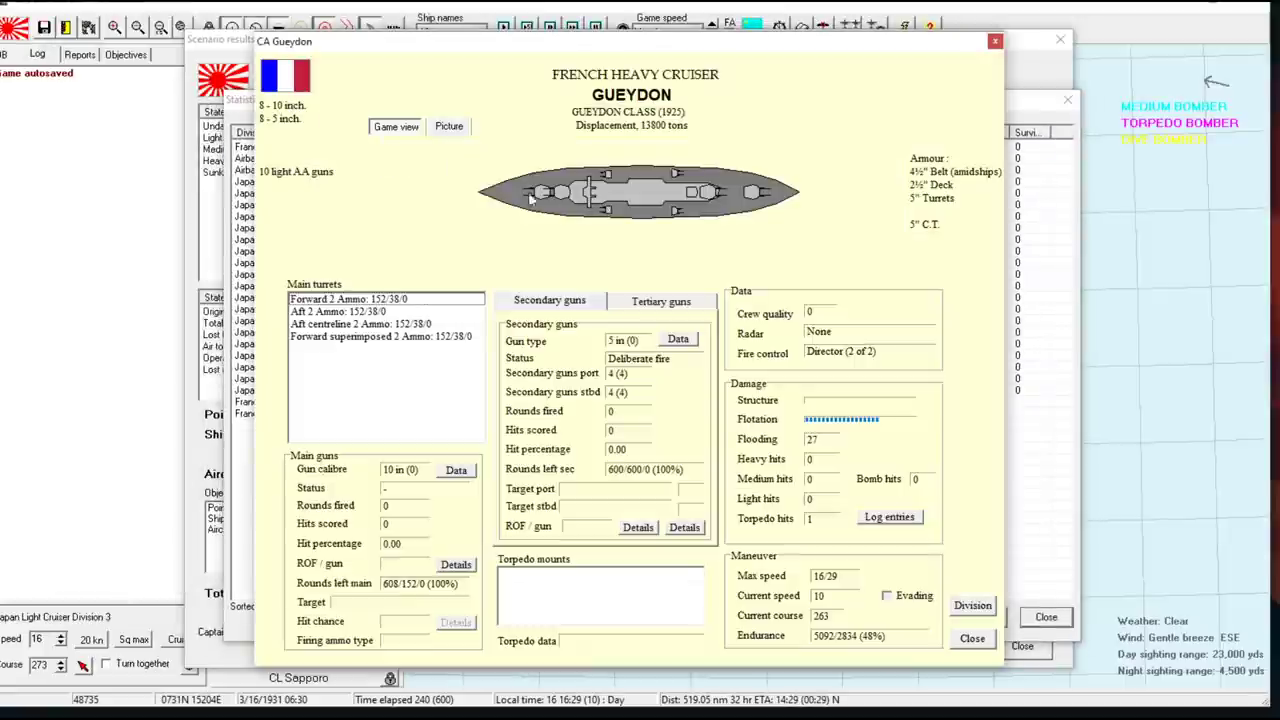
mouse_move(336, 96)
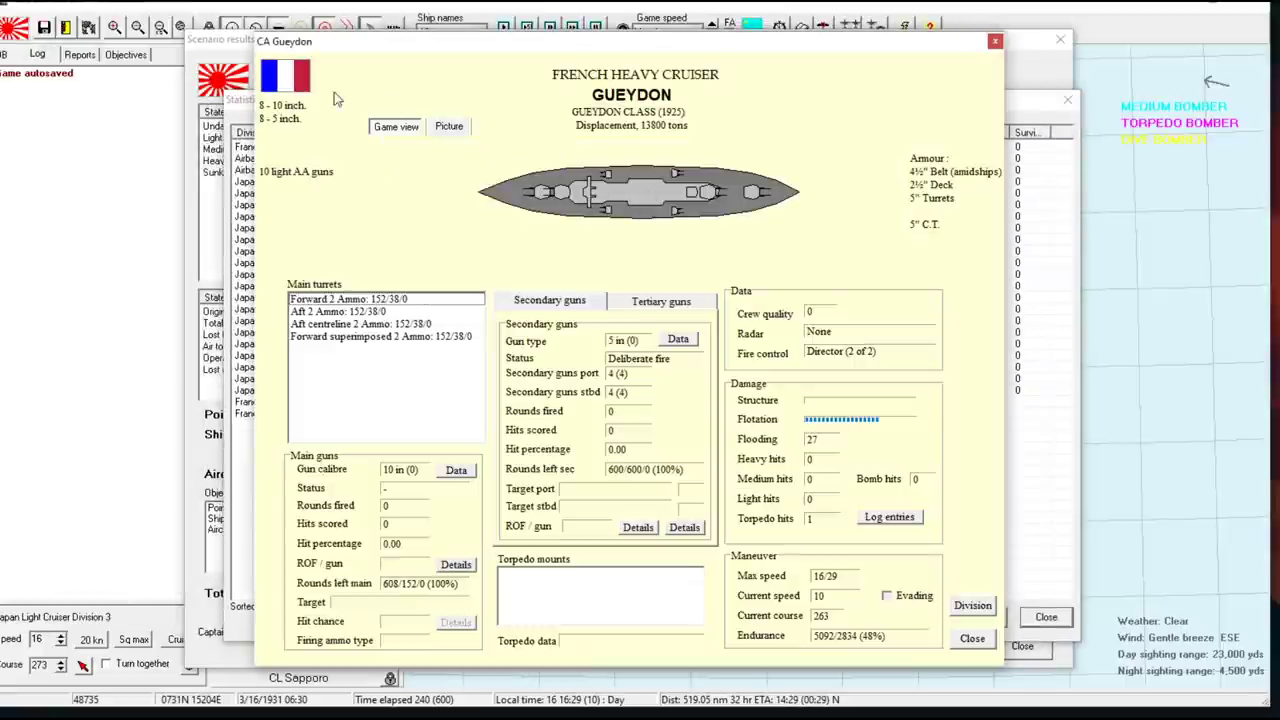
mouse_move(556, 224)
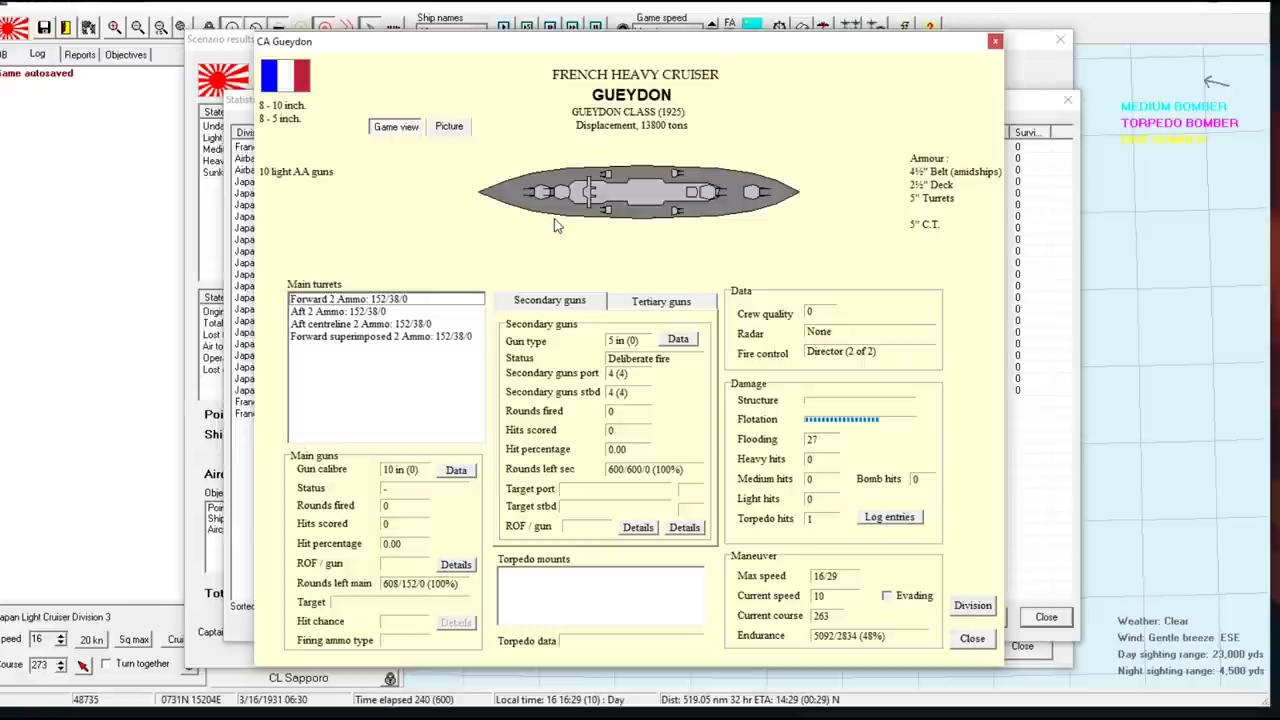
mouse_move(640, 168)
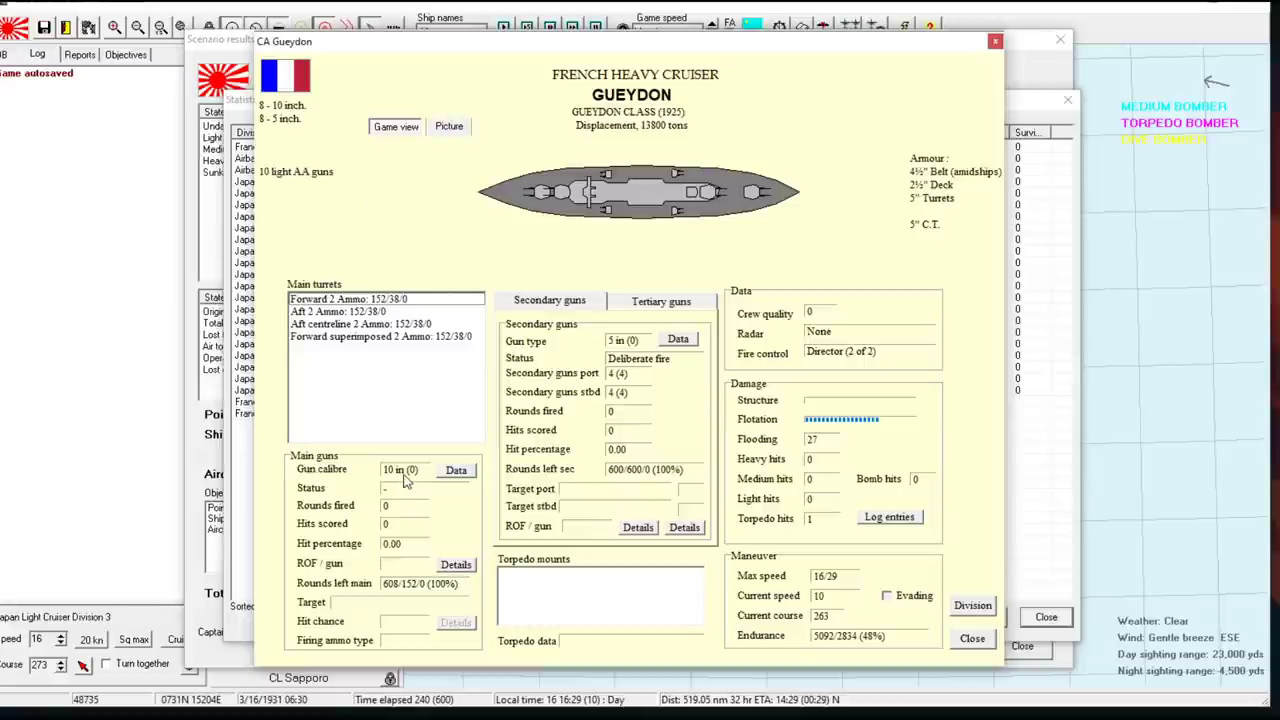
mouse_move(678, 416)
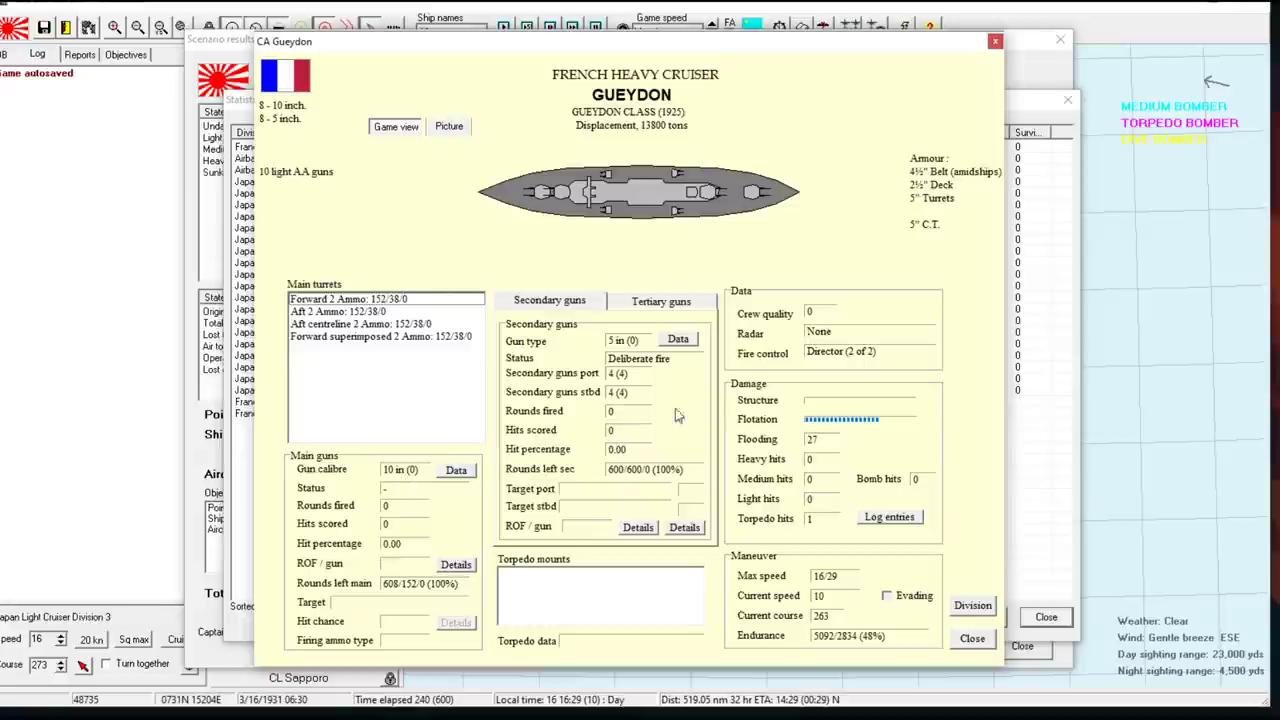
mouse_move(838, 588)
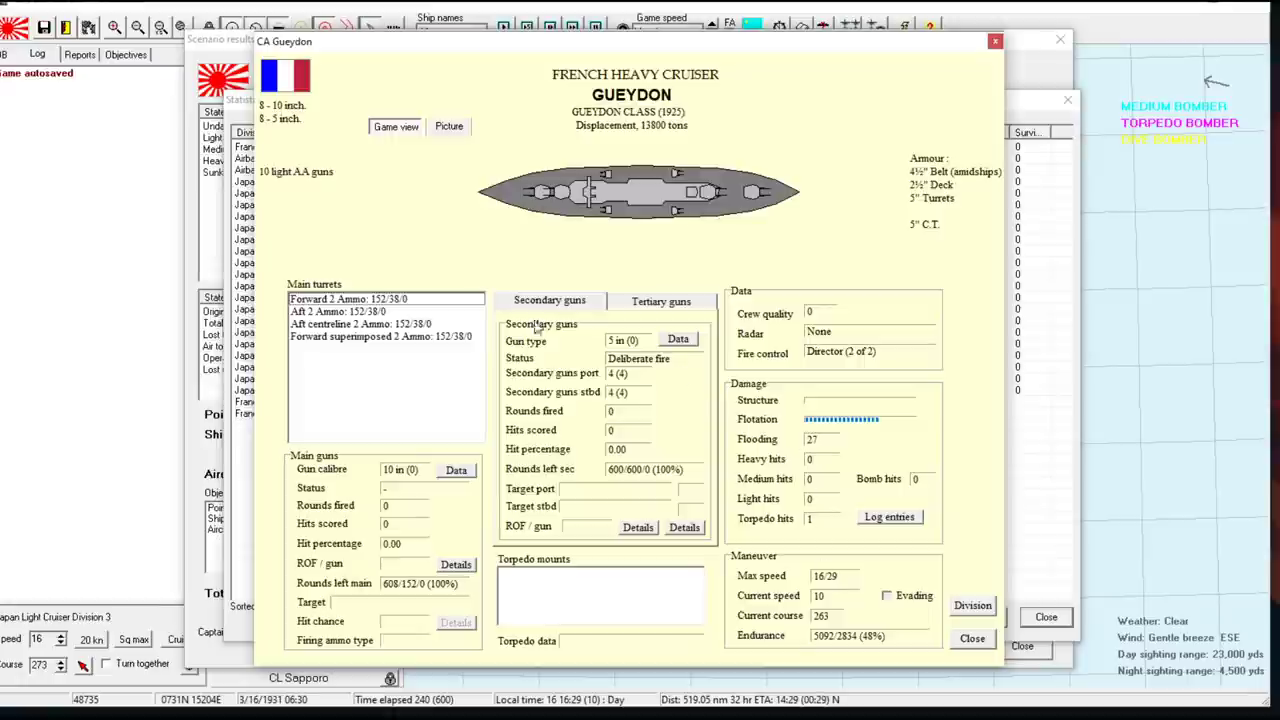
mouse_move(390, 310)
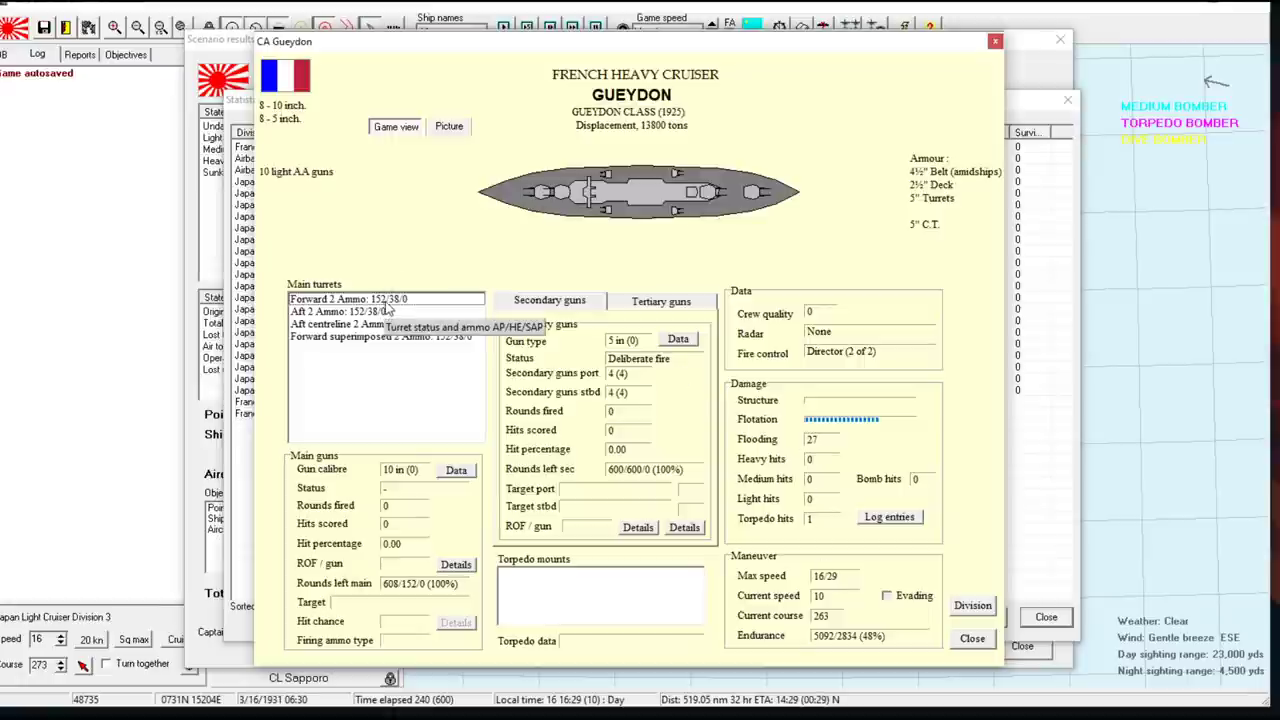
mouse_move(410, 304)
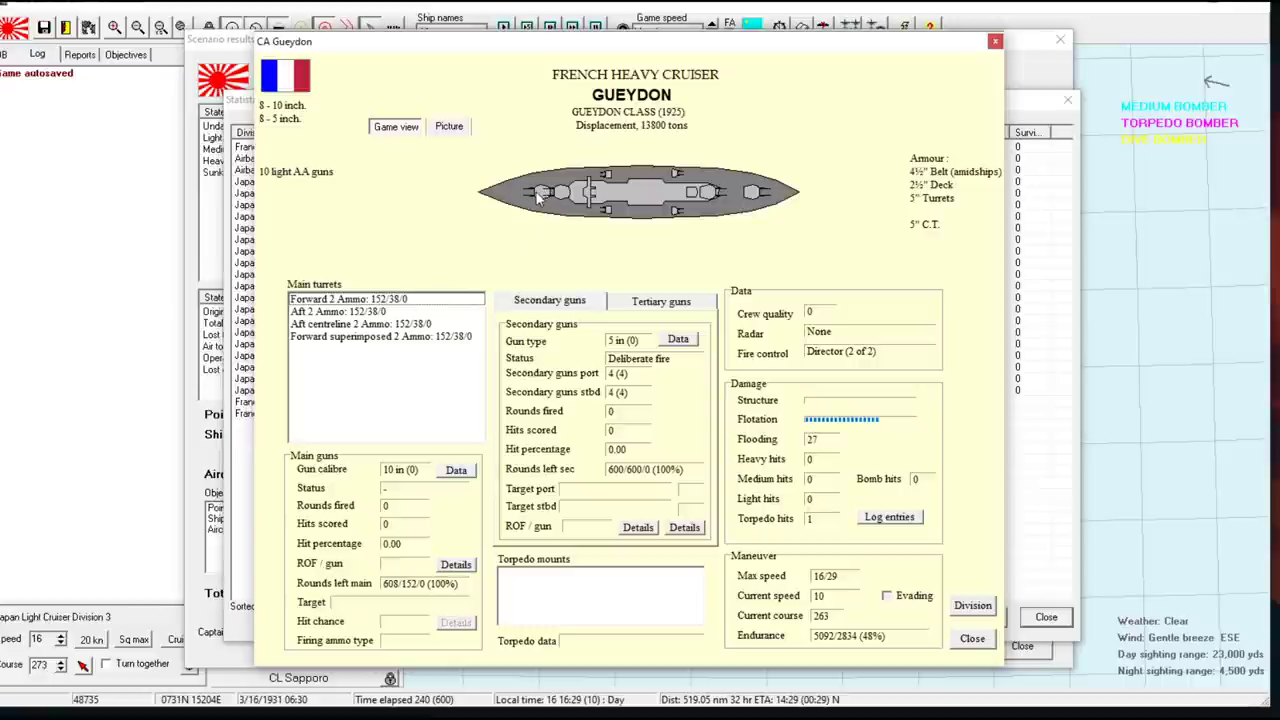
mouse_move(392, 300)
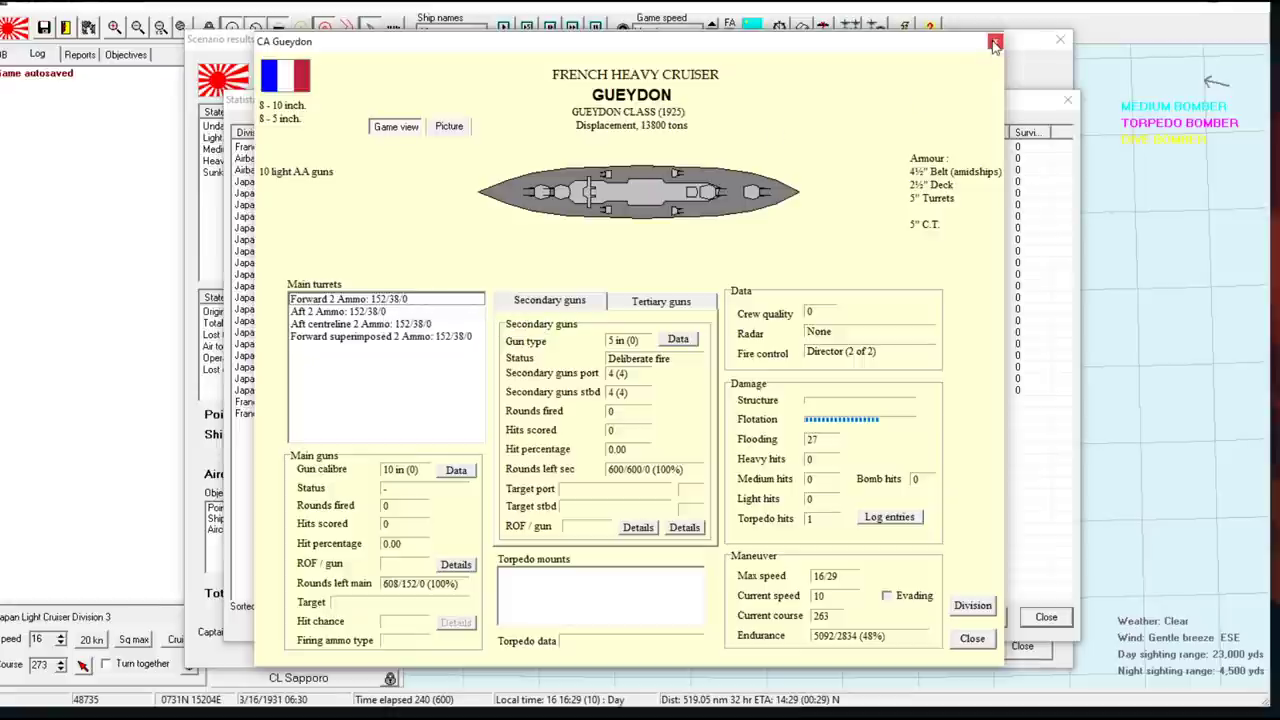
left_click(996, 40)
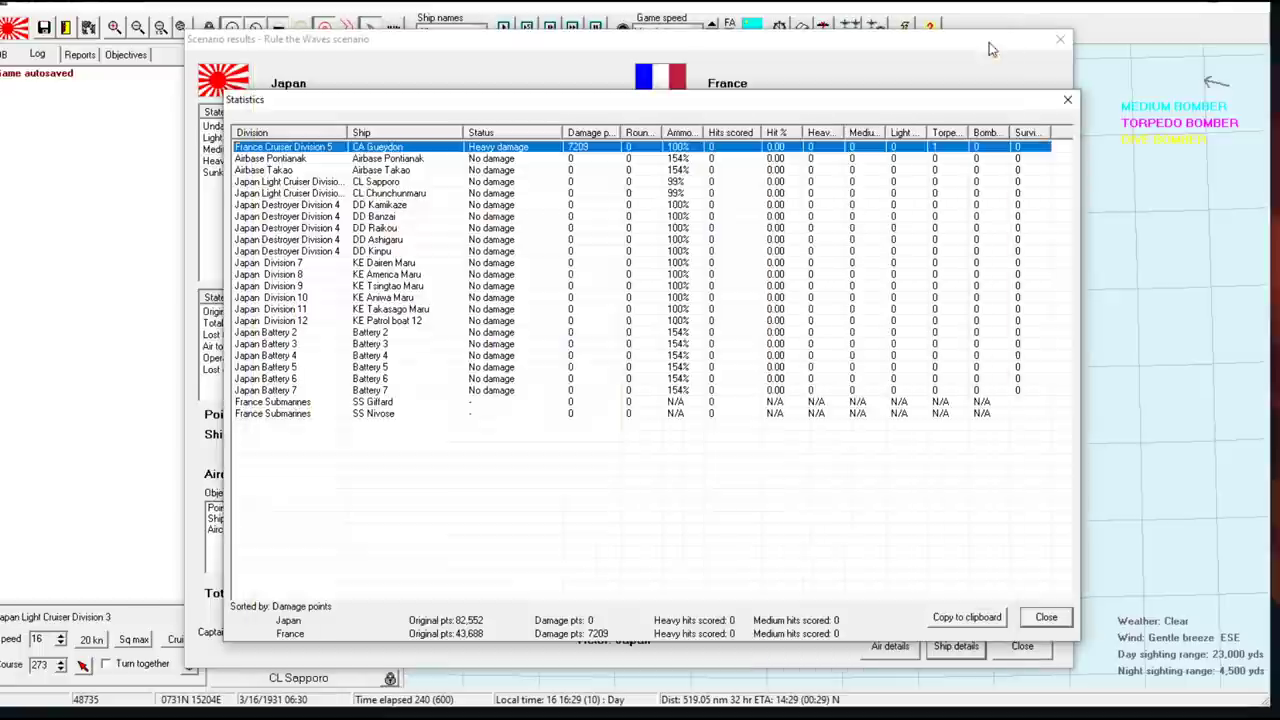
mouse_move(830, 240)
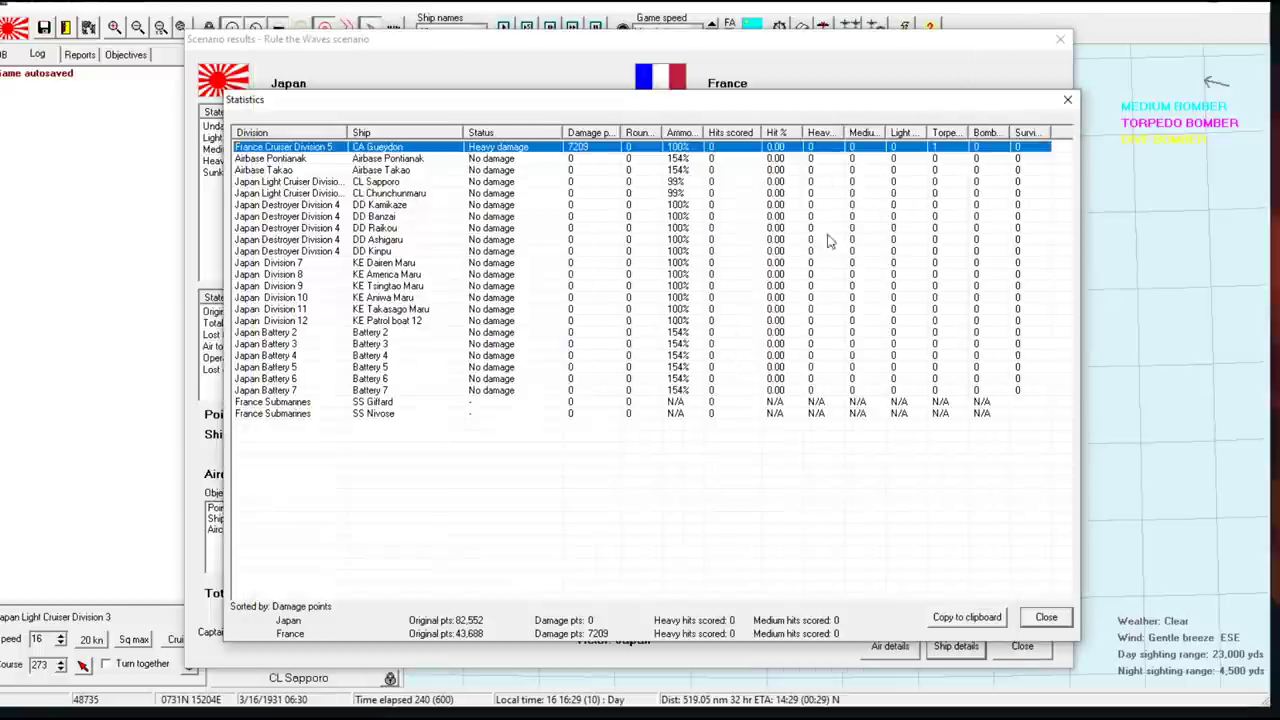
left_click(956, 646)
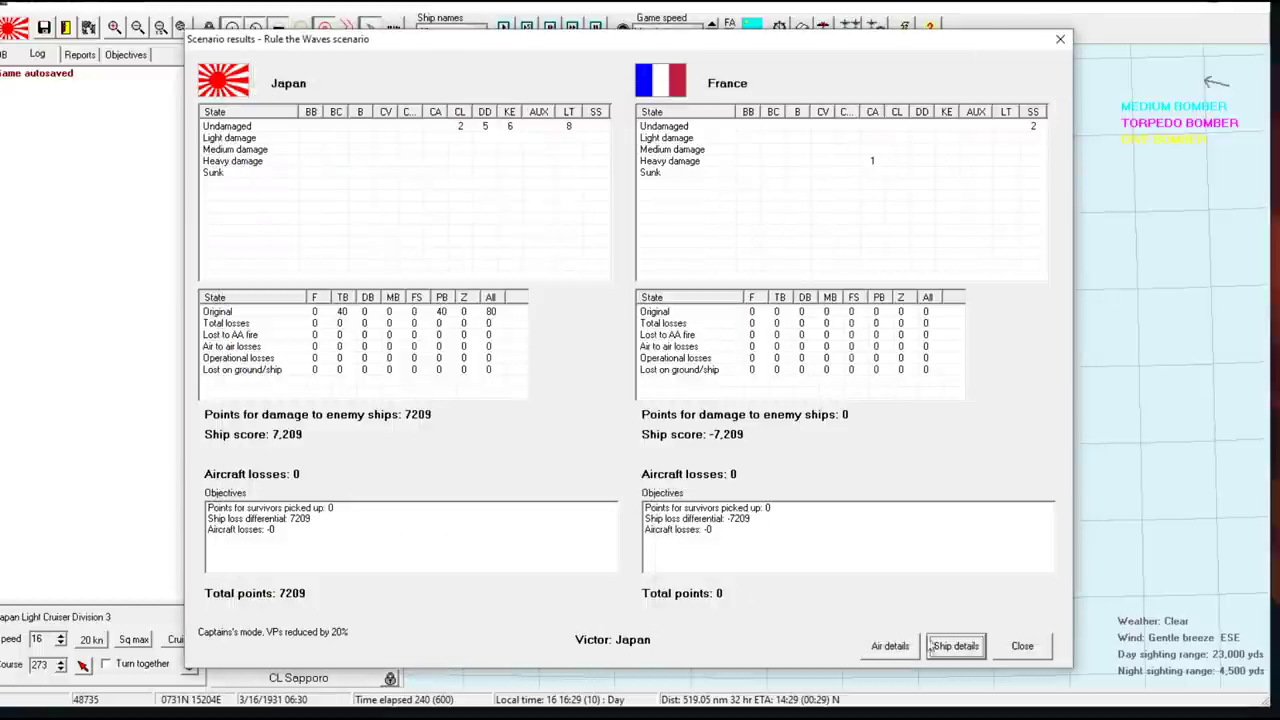
Clear the battle results, fire control, turret and ASW research reports, the merchant sinking and submarine summaries
left_click(1020, 644)
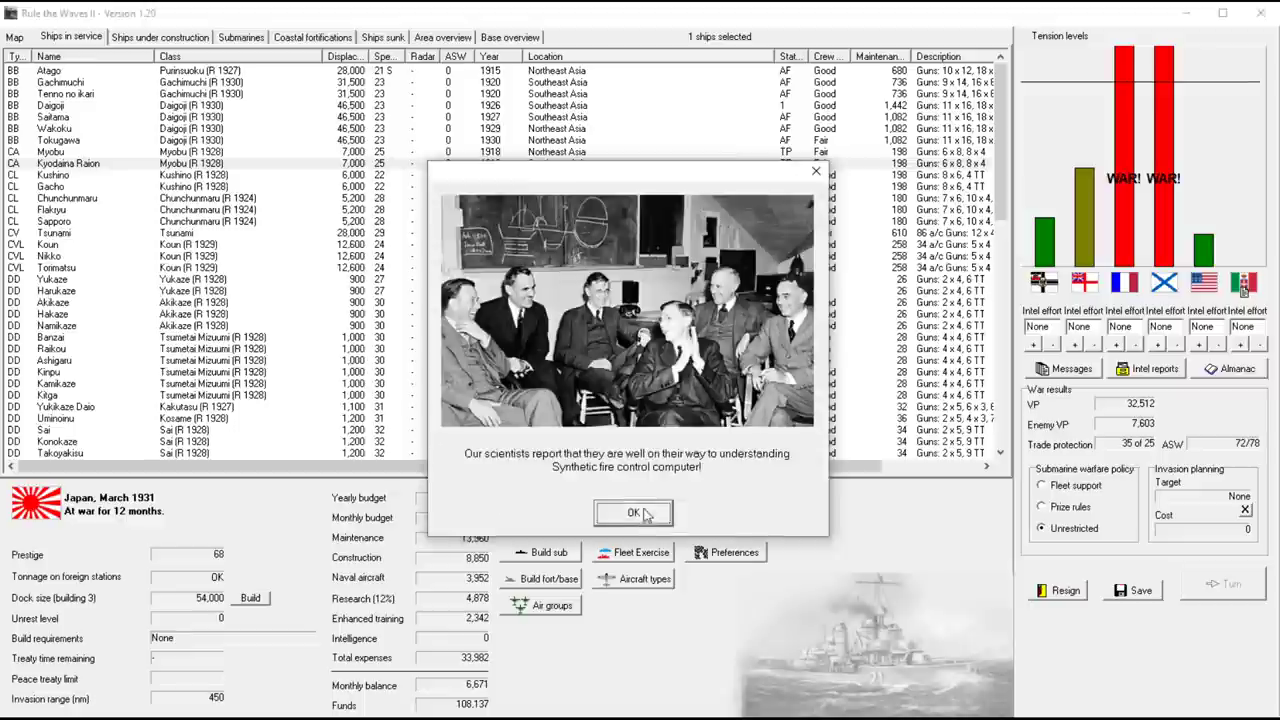
left_click(632, 512)
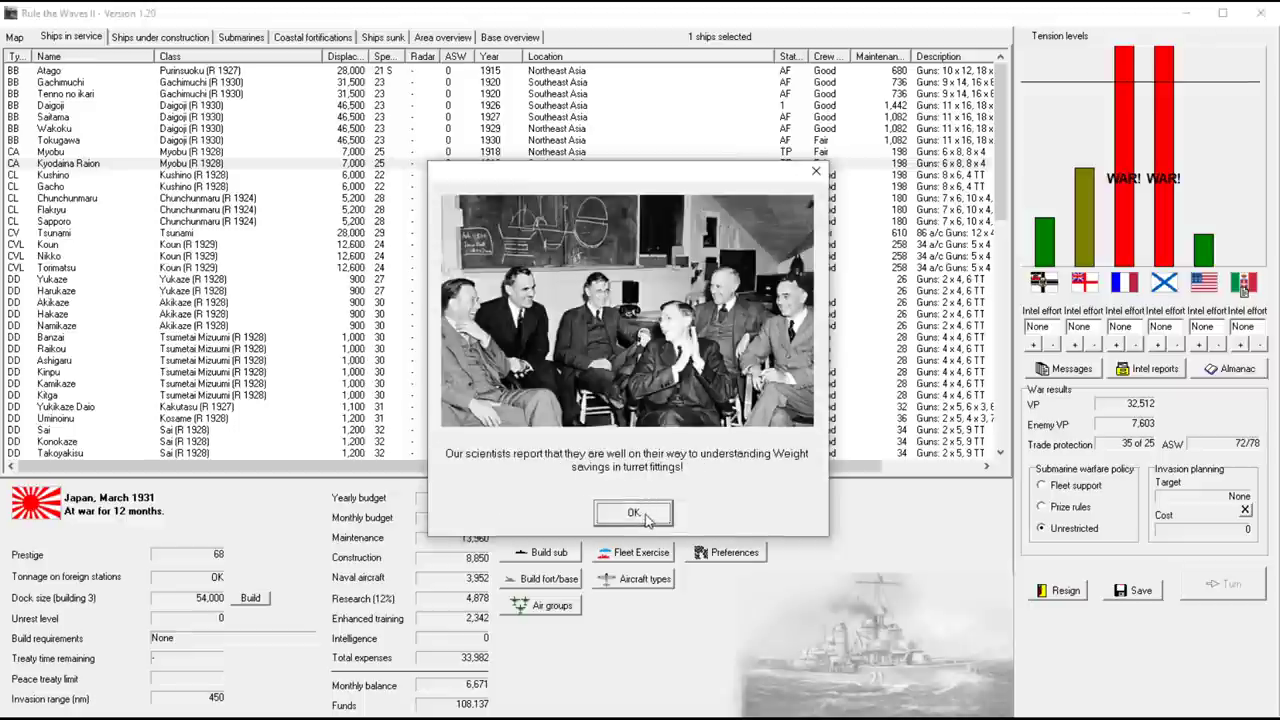
left_click(632, 512)
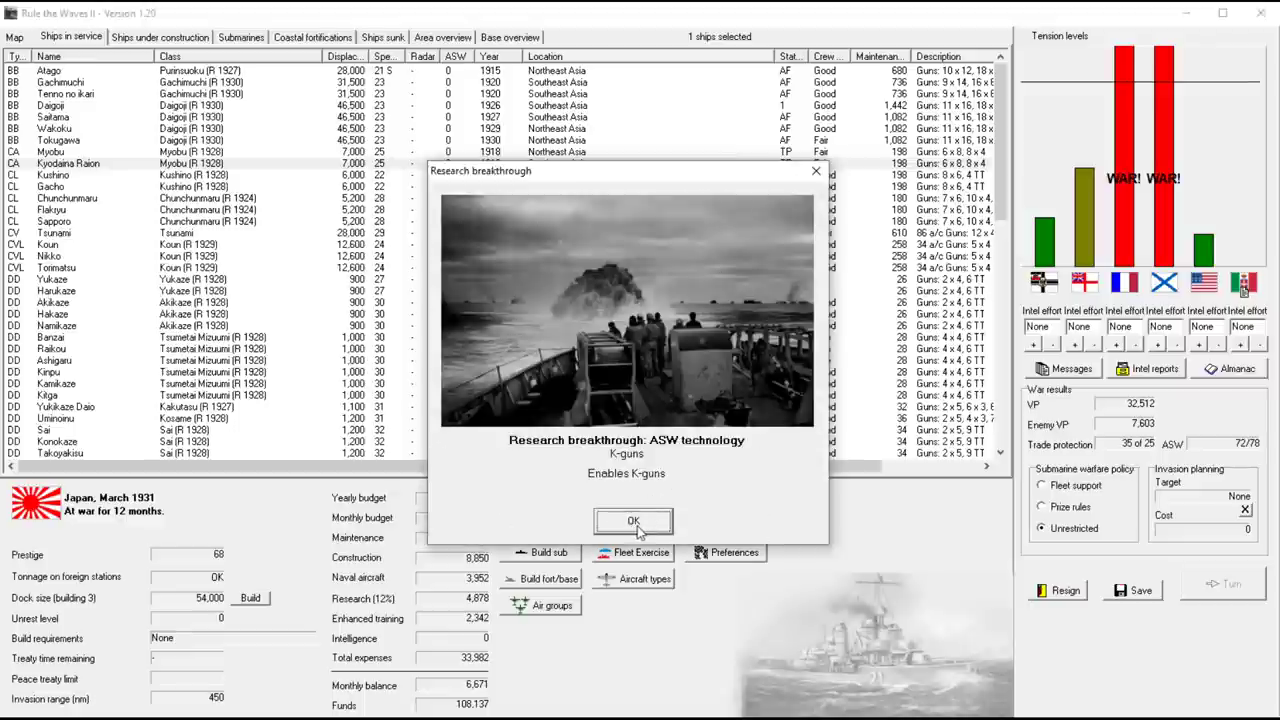
left_click(632, 520)
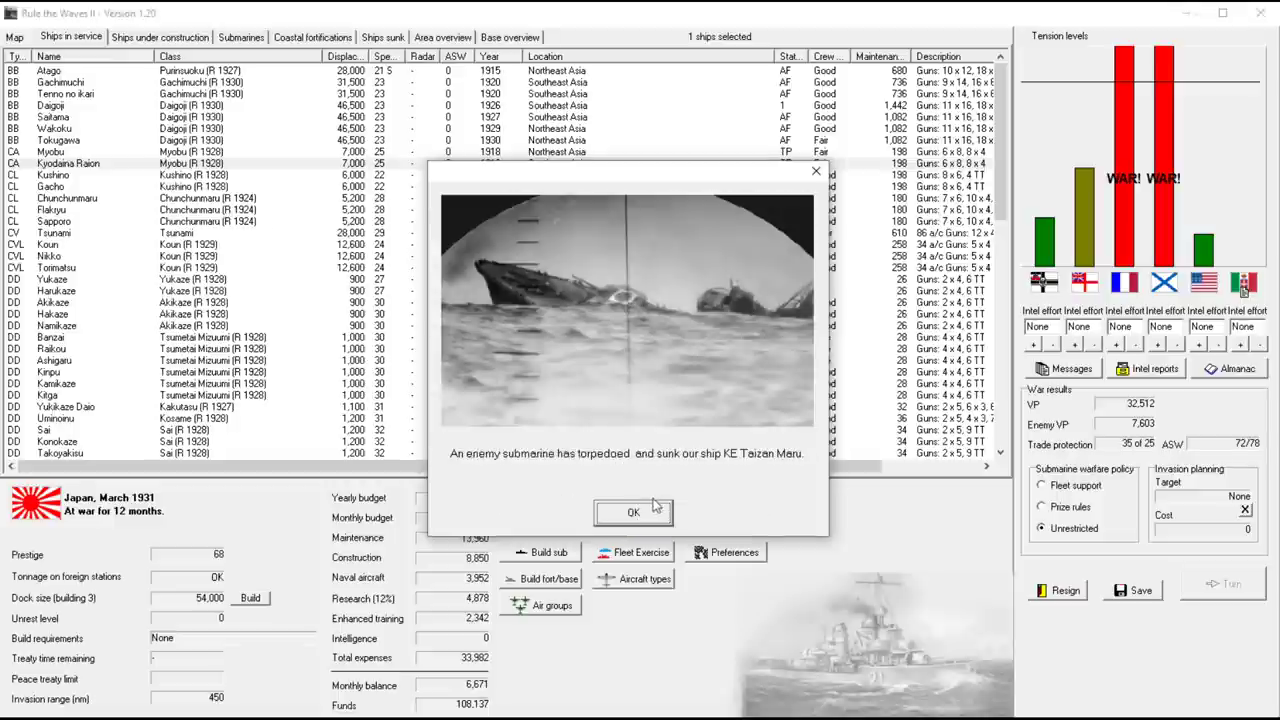
left_click(632, 512)
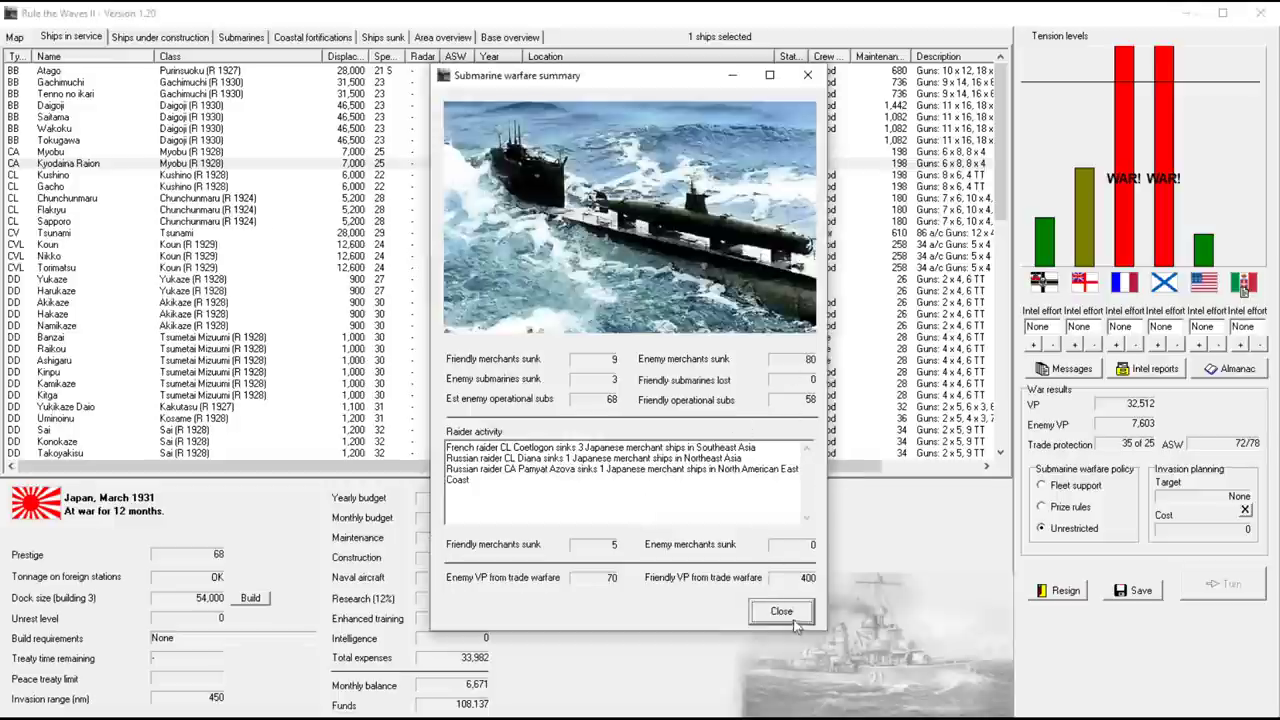
left_click(780, 612)
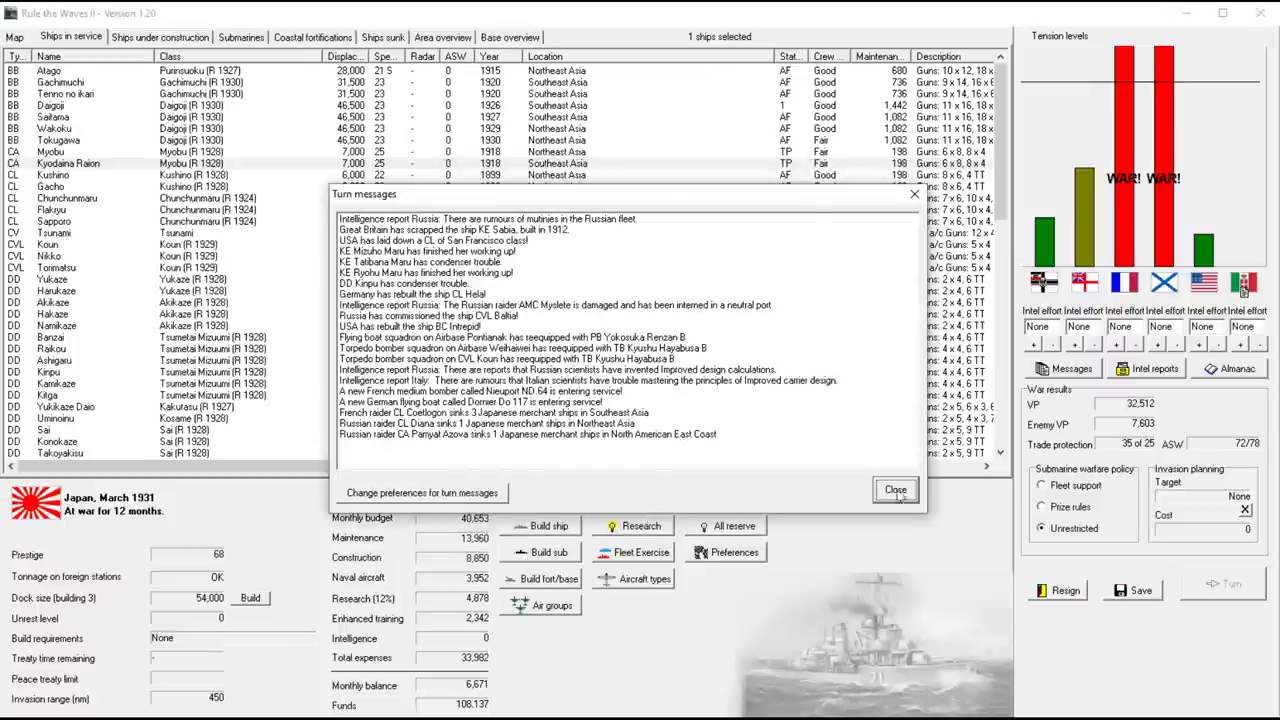
left_click(896, 488)
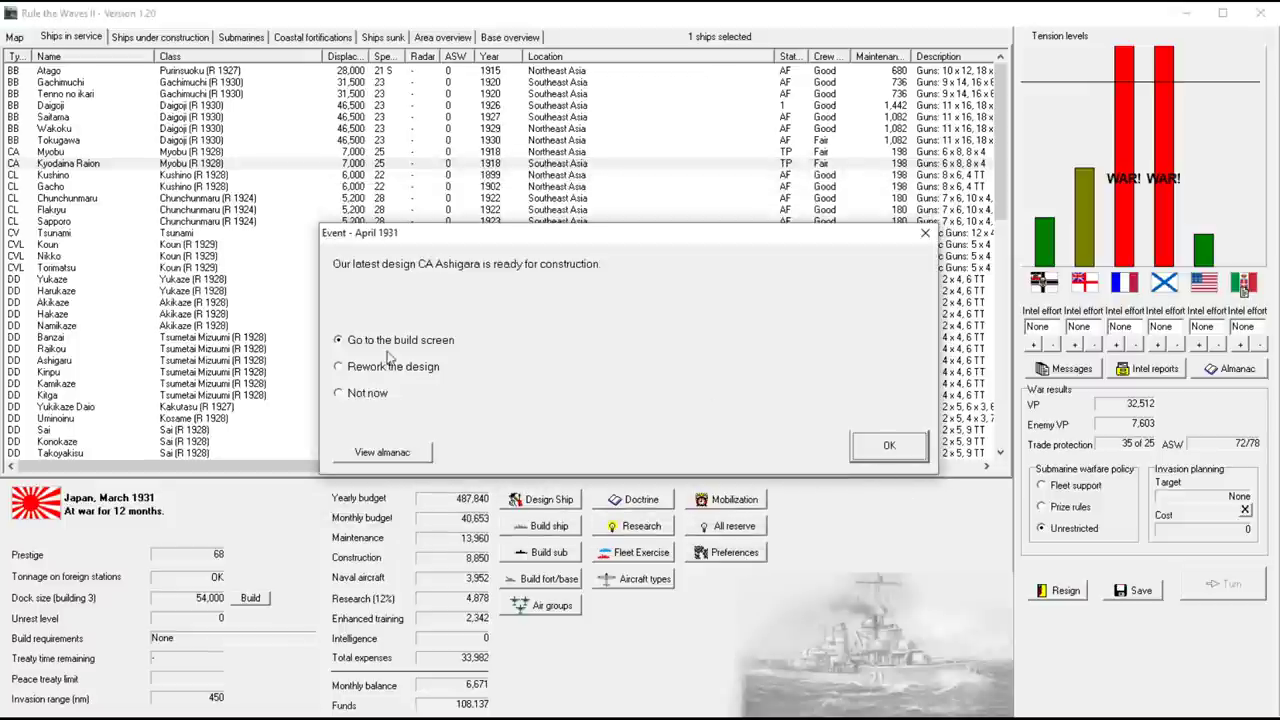
Handle the ready Ashigara design event and order three Ashigara-class heavy cruisers
left_click(338, 366)
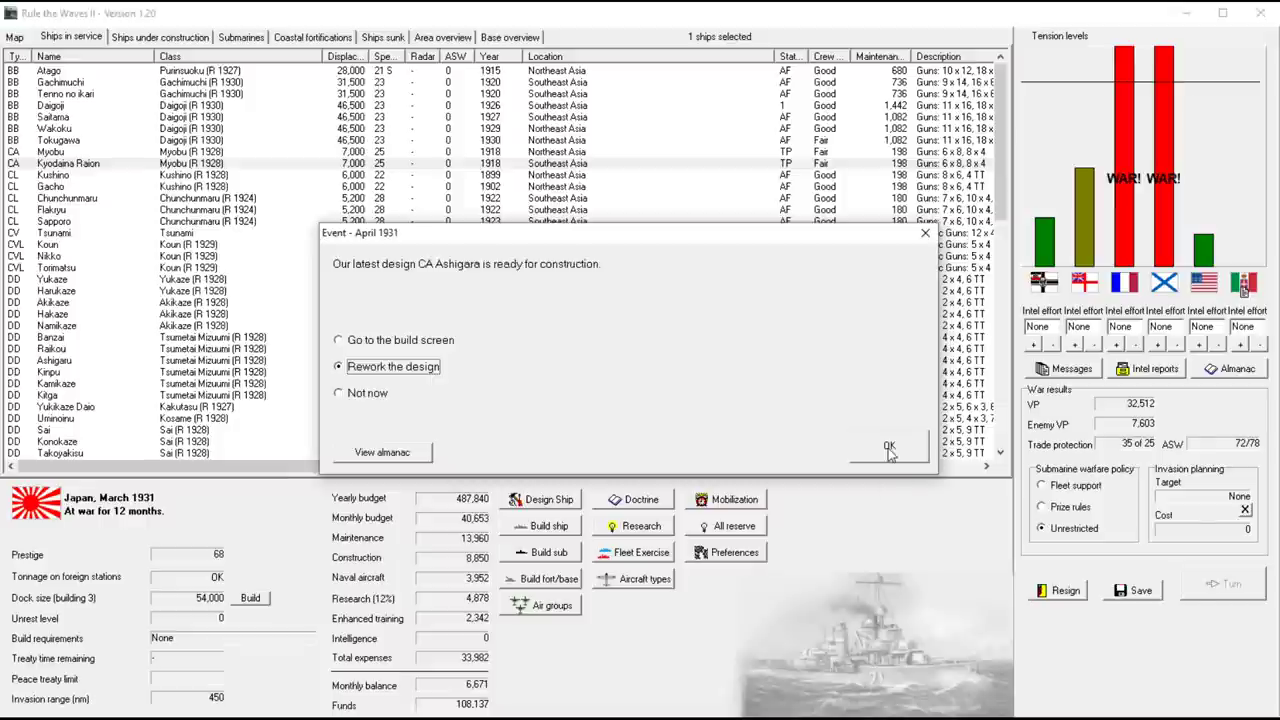
left_click(888, 444)
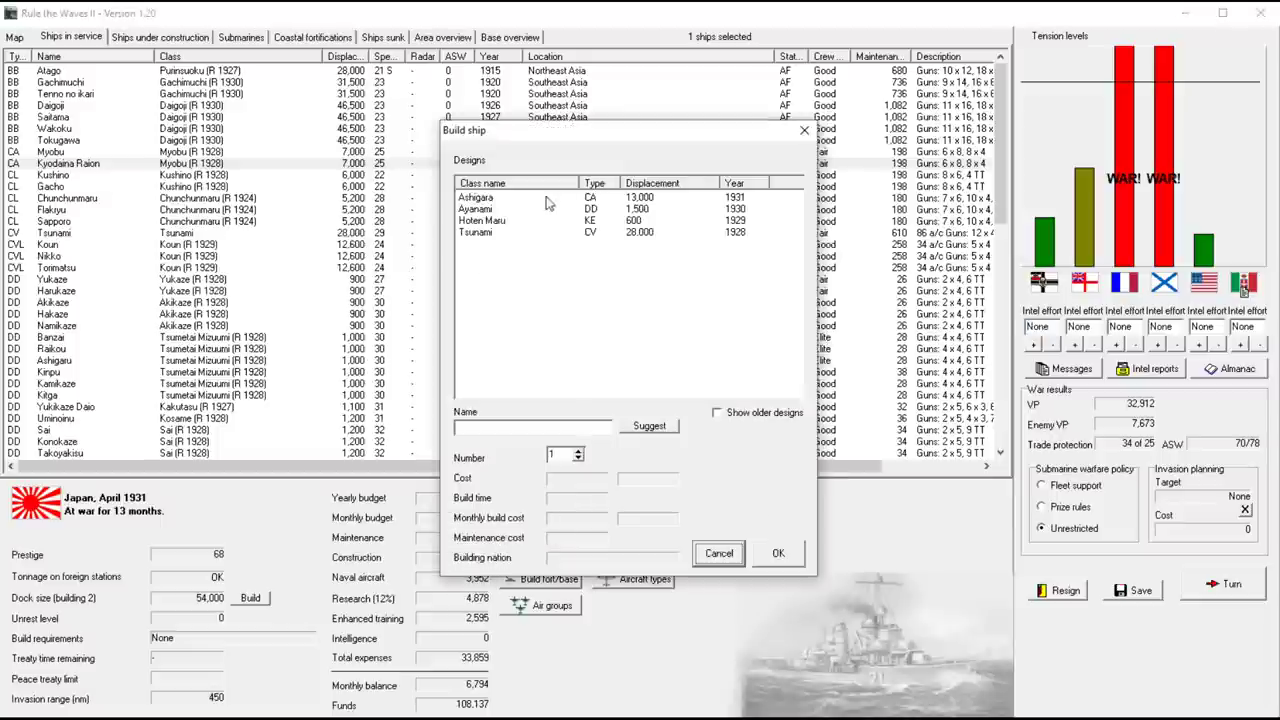
left_click(516, 198)
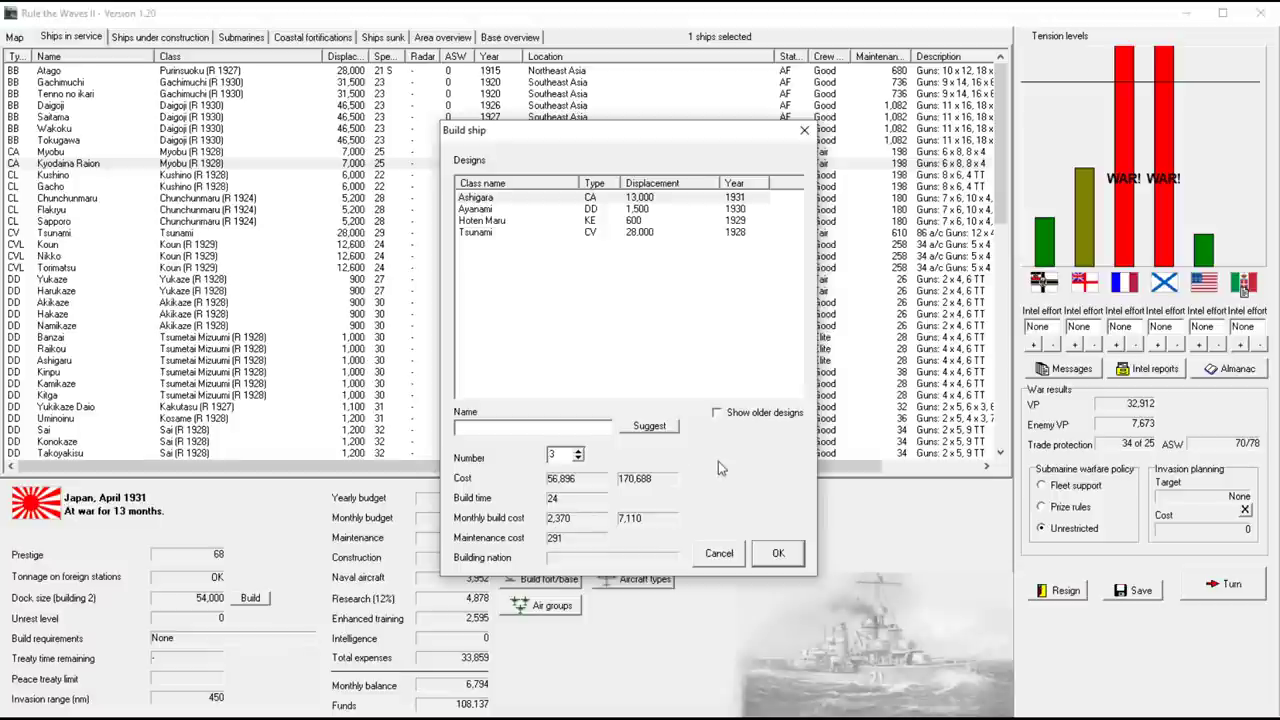
mouse_move(700, 452)
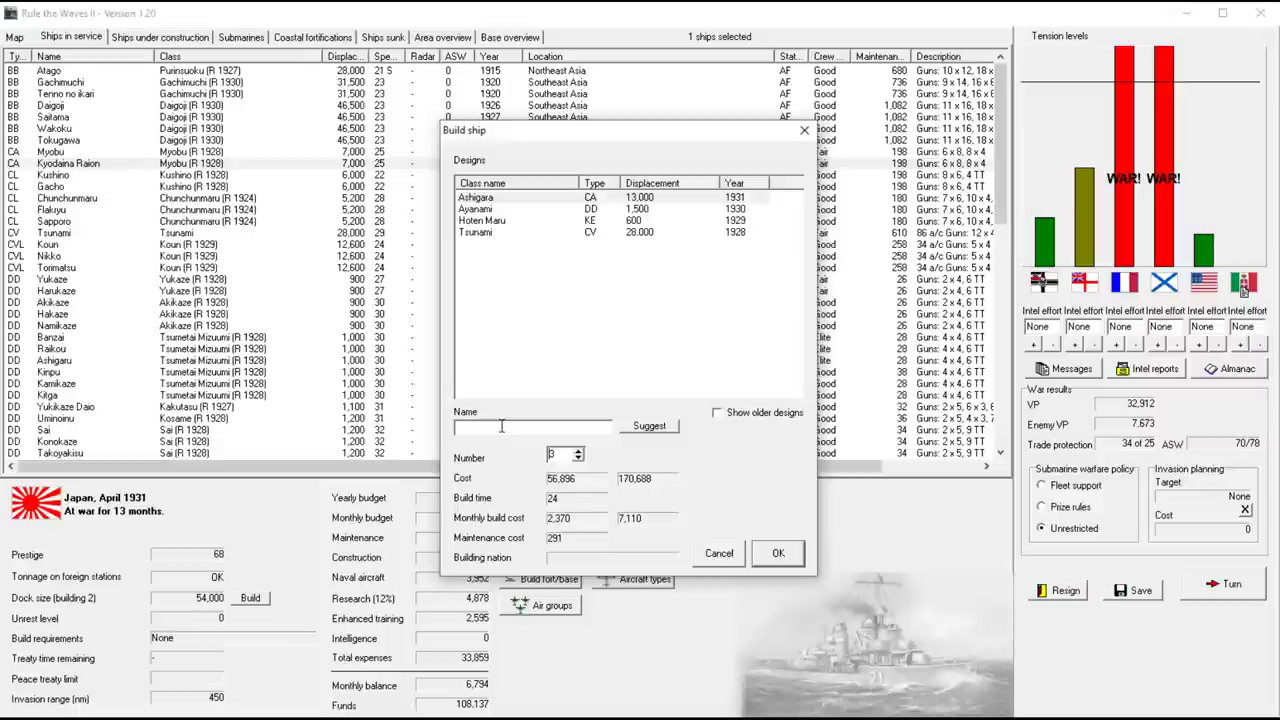
mouse_move(620, 518)
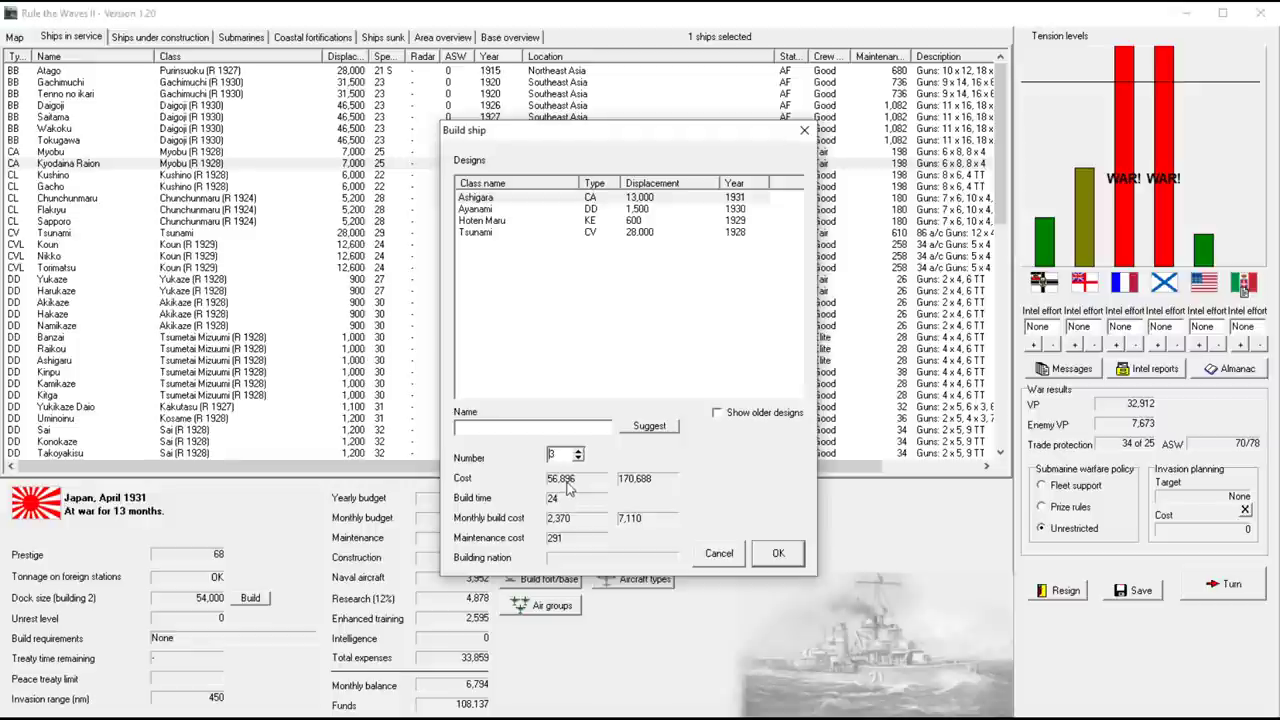
mouse_move(530, 460)
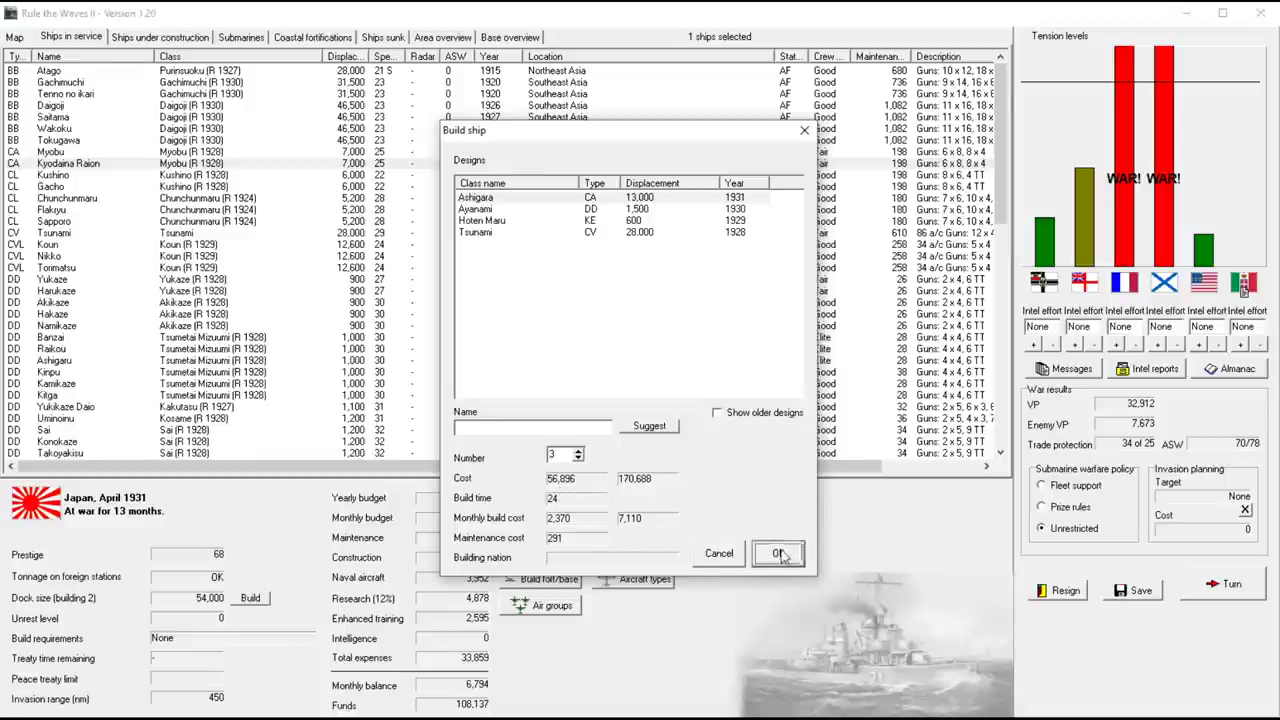
left_click(780, 552)
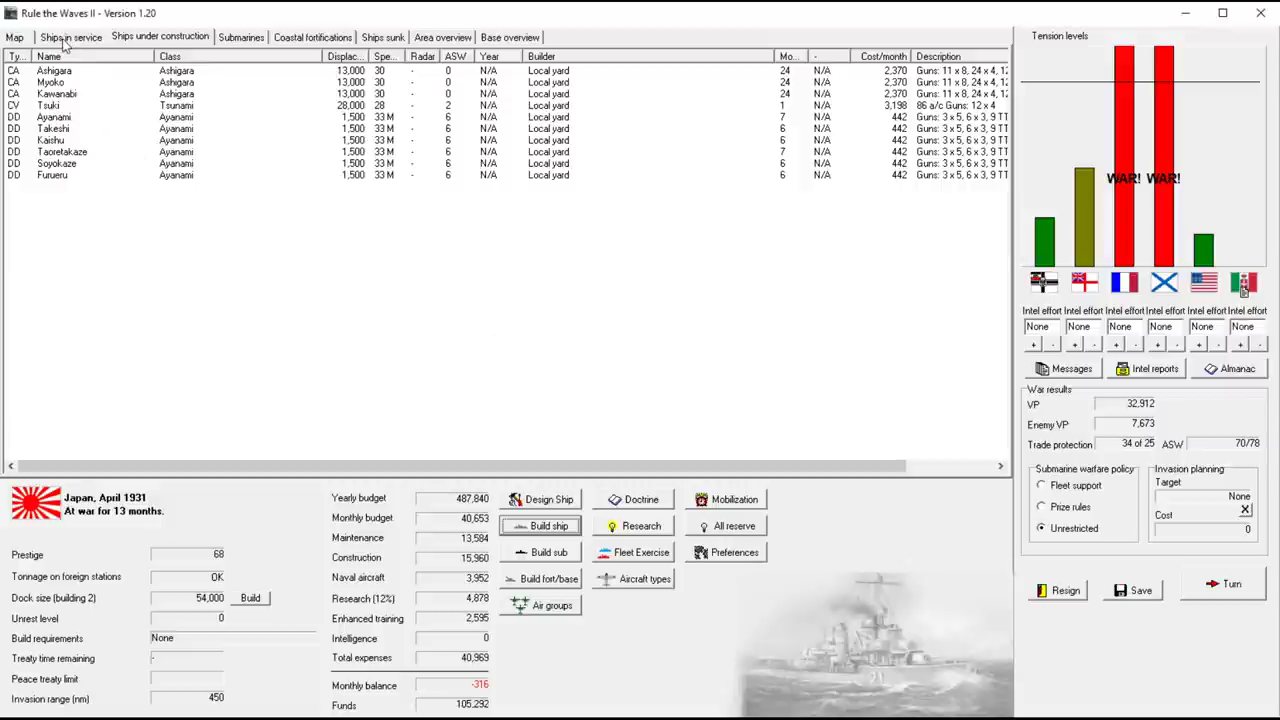
Browse the ships in service list, selecting a battleship, and return to the strategic map
left_click(90, 82)
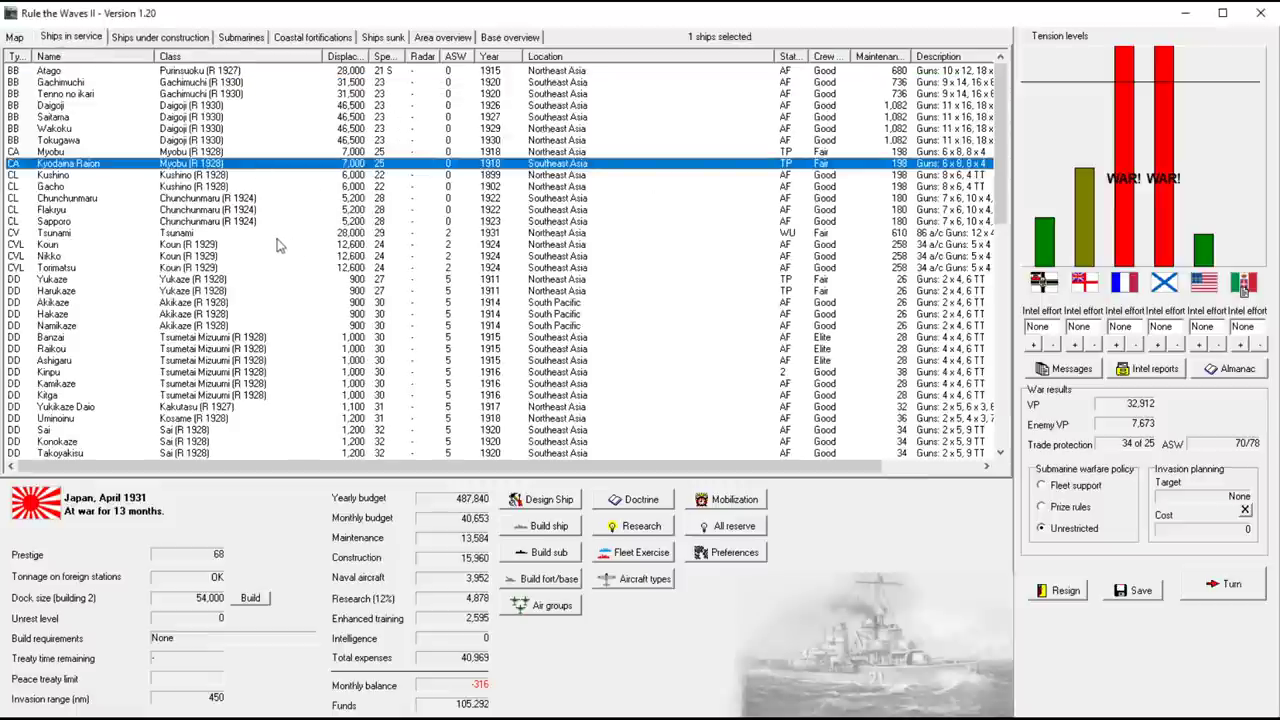
left_click(64, 94)
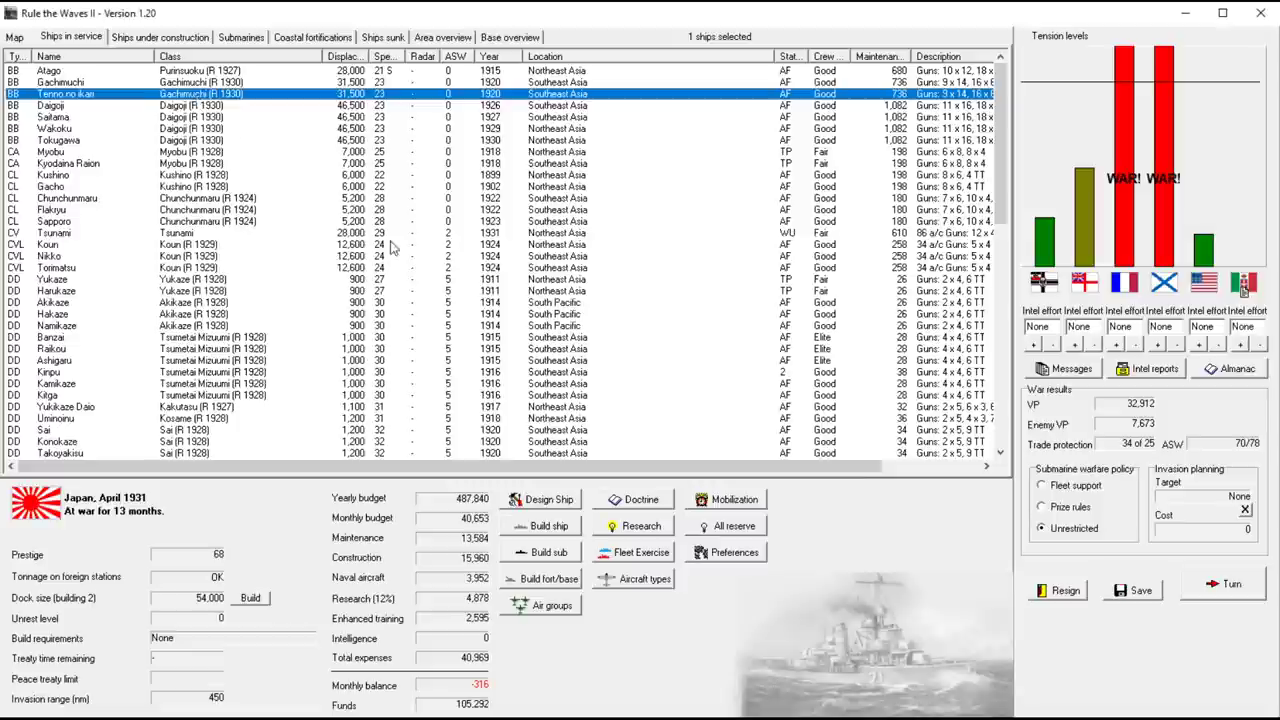
mouse_move(248, 150)
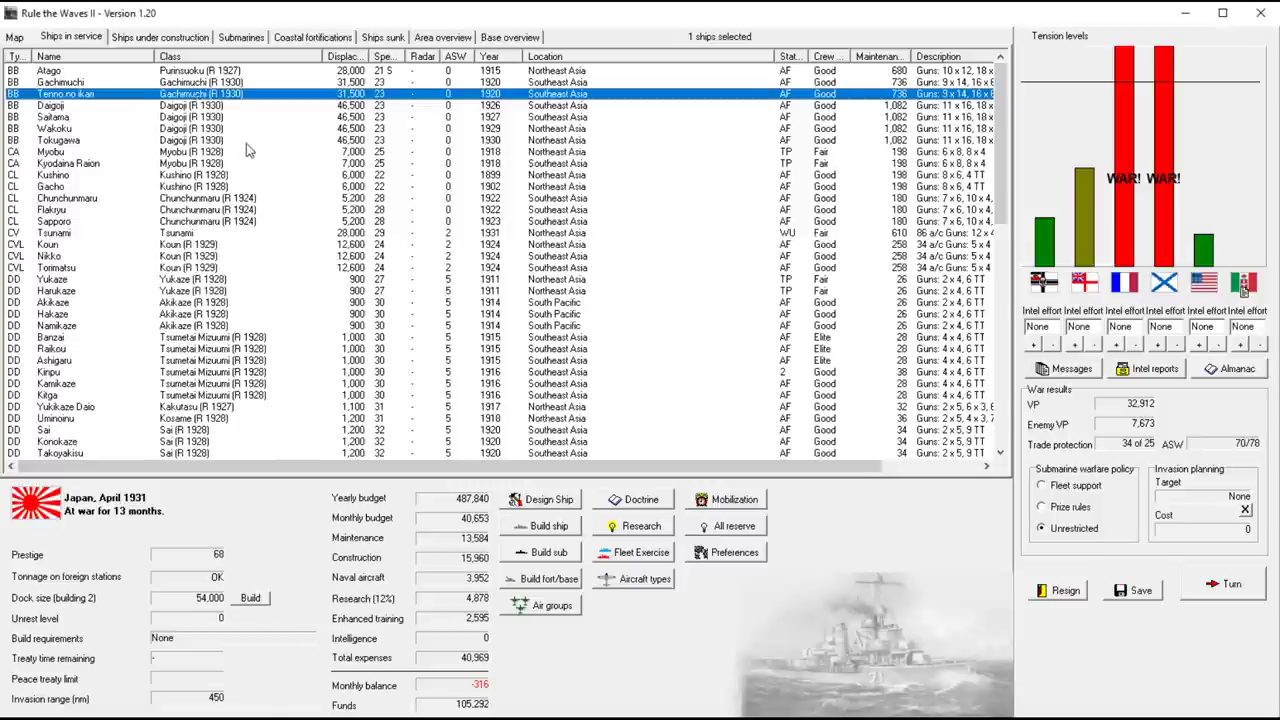
mouse_move(464, 284)
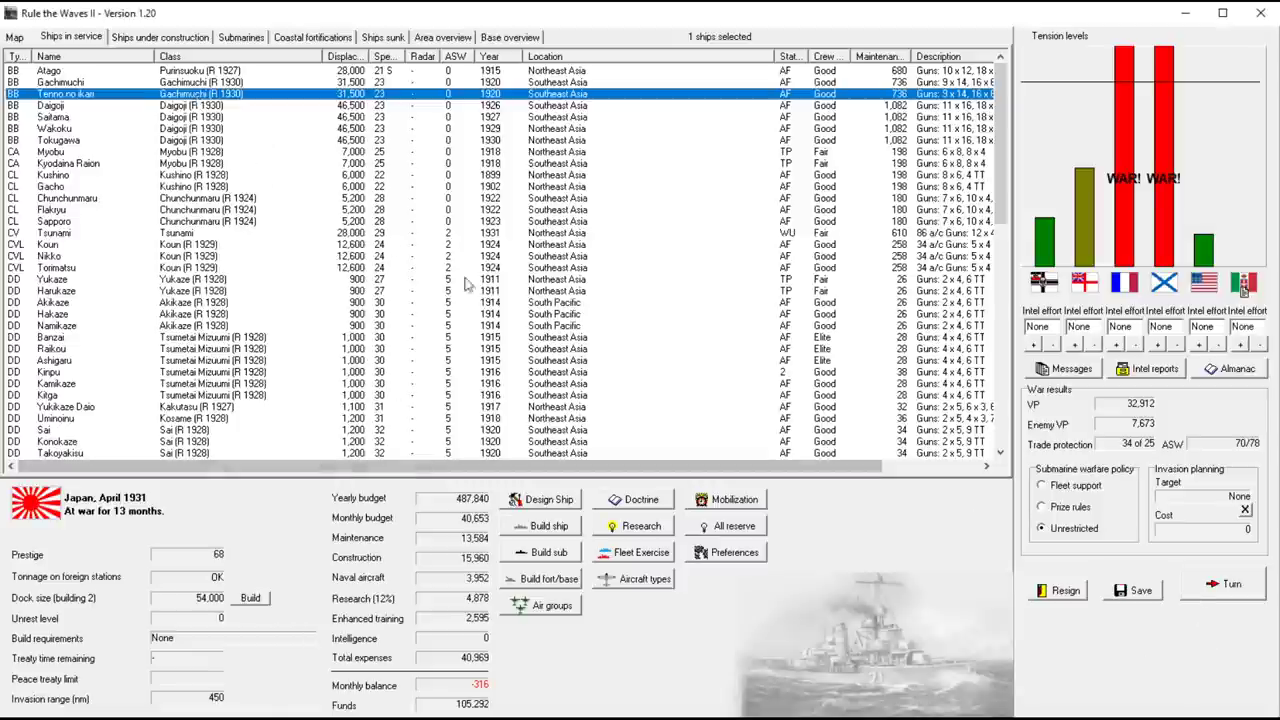
mouse_move(324, 340)
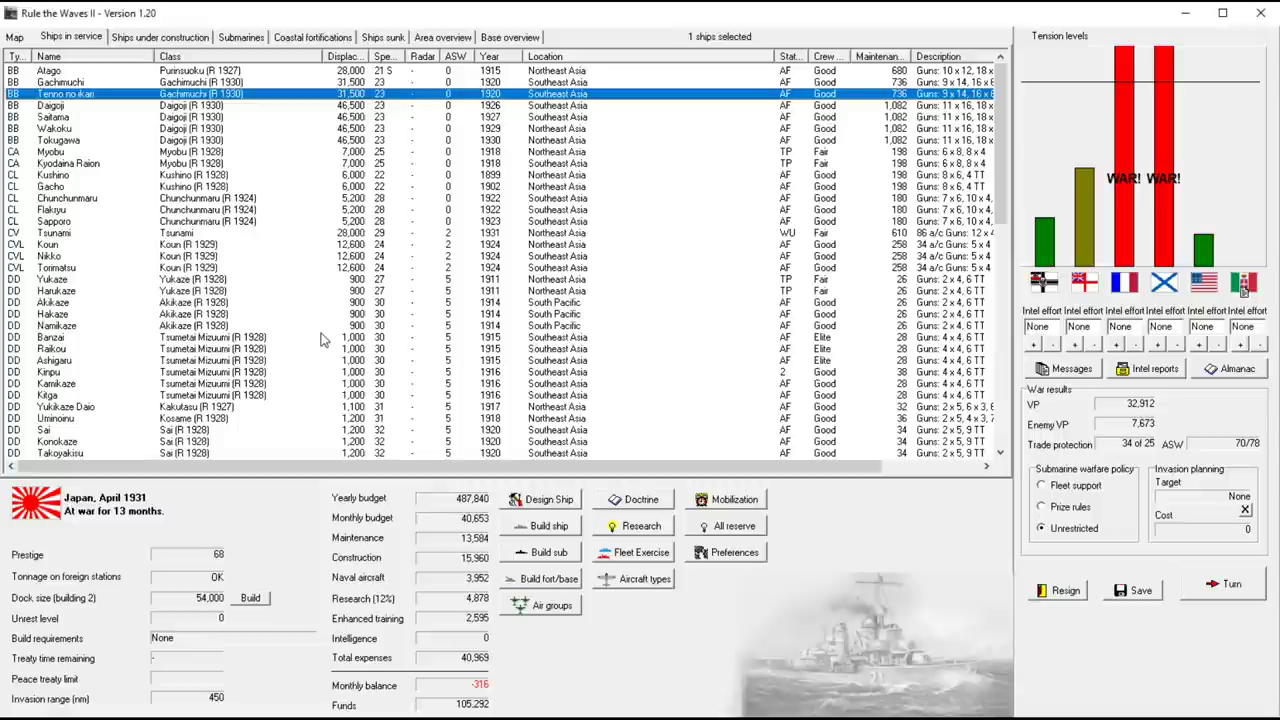
left_click(14, 36)
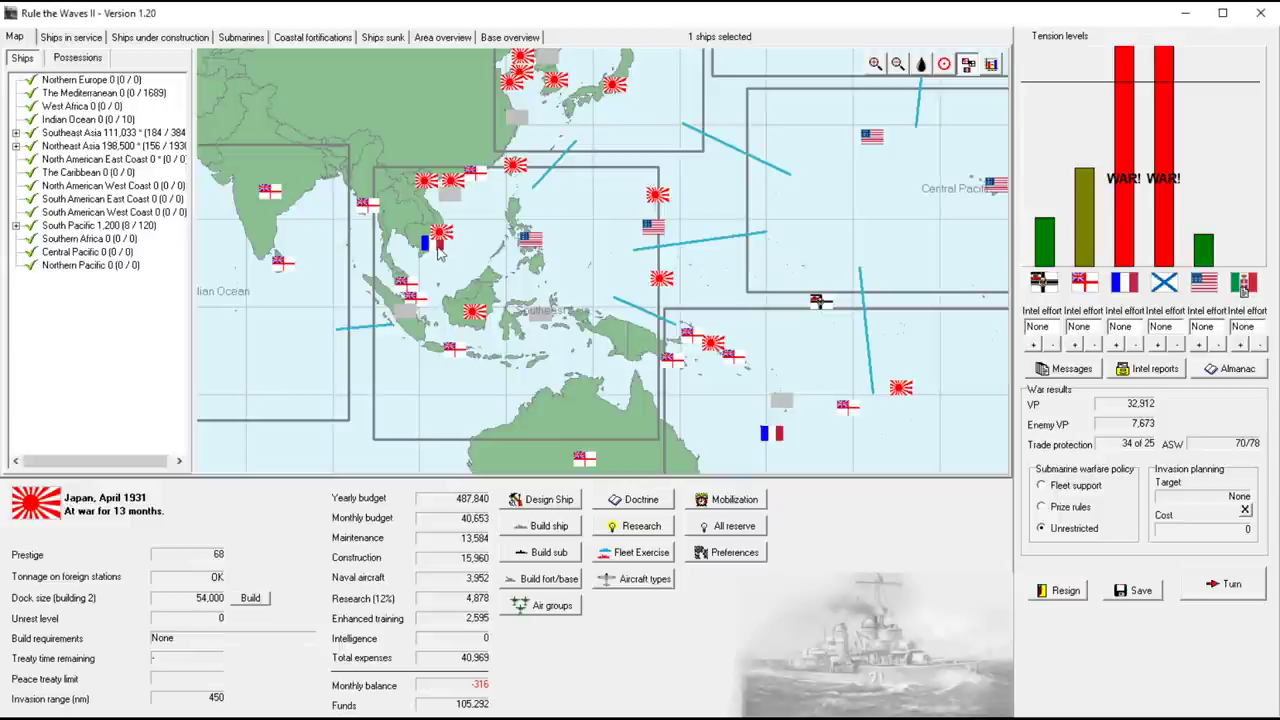
Set French-held Cochin China as the invasion target for 2,538 and return to ships in service
left_click(436, 252)
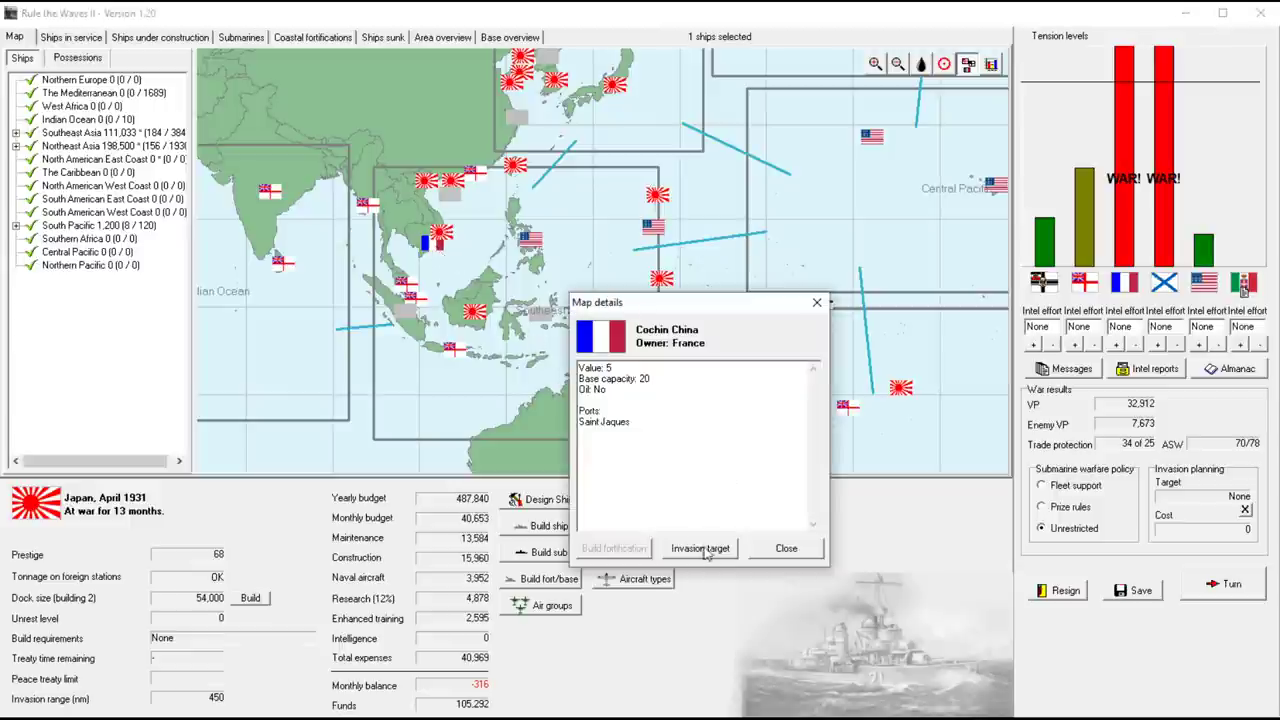
left_click(700, 548)
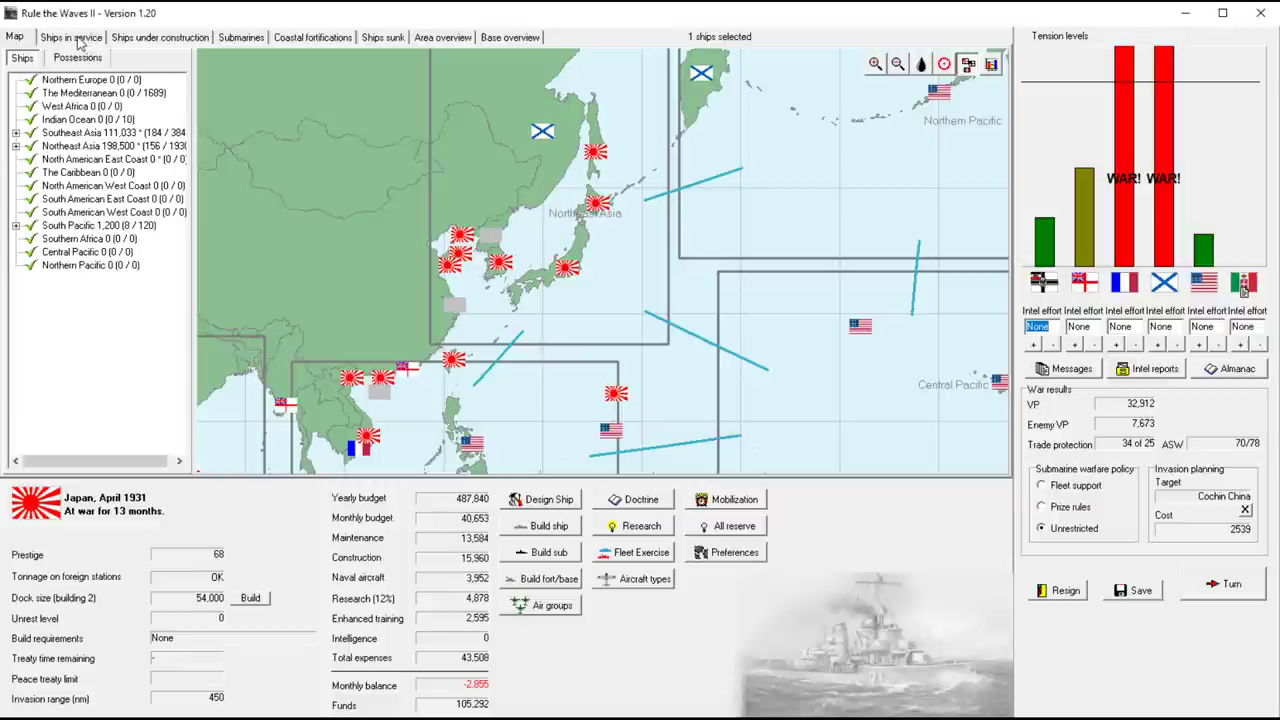
left_click(70, 36)
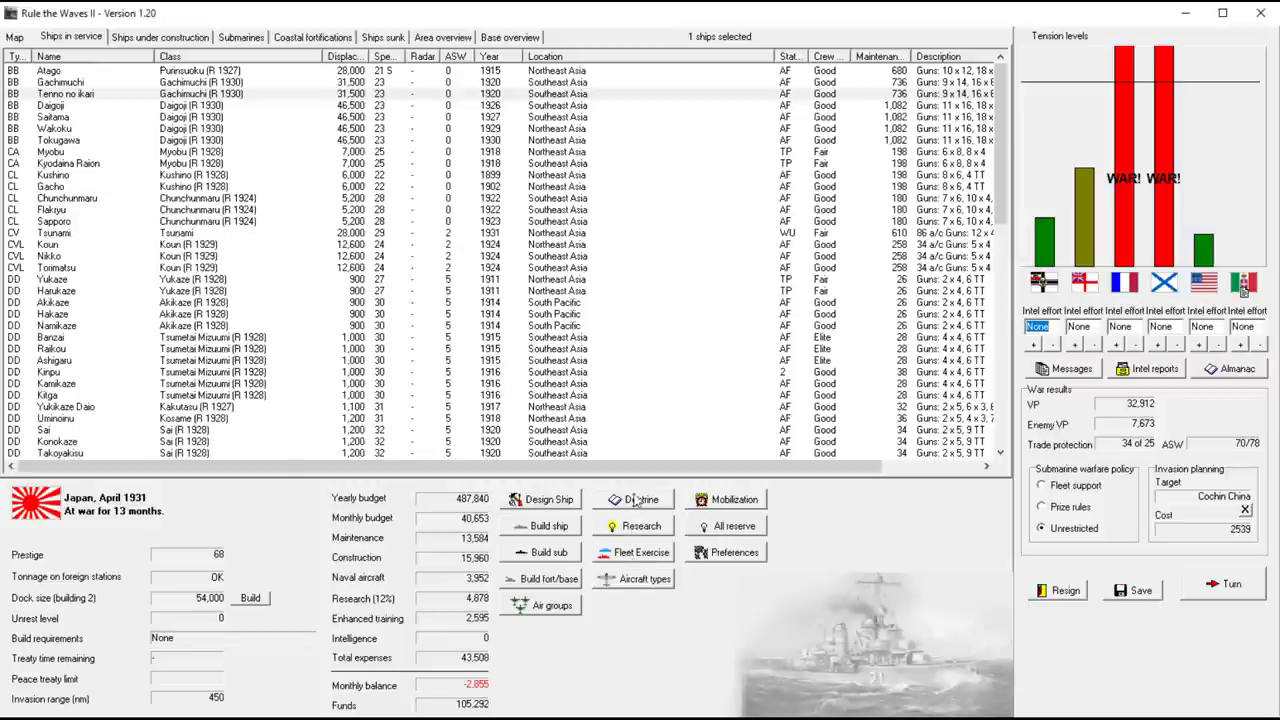
Review the Doctrine and training window, toggling the night fighting training priority checkbox
left_click(640, 500)
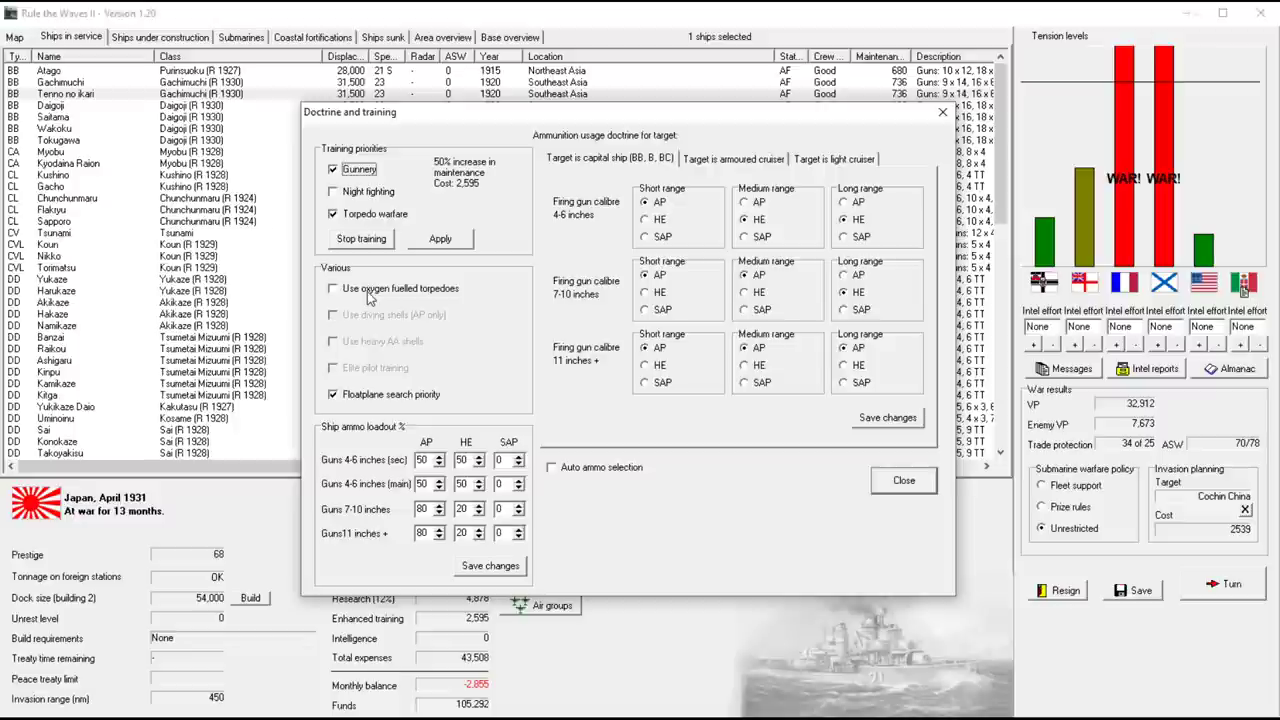
left_click(332, 192)
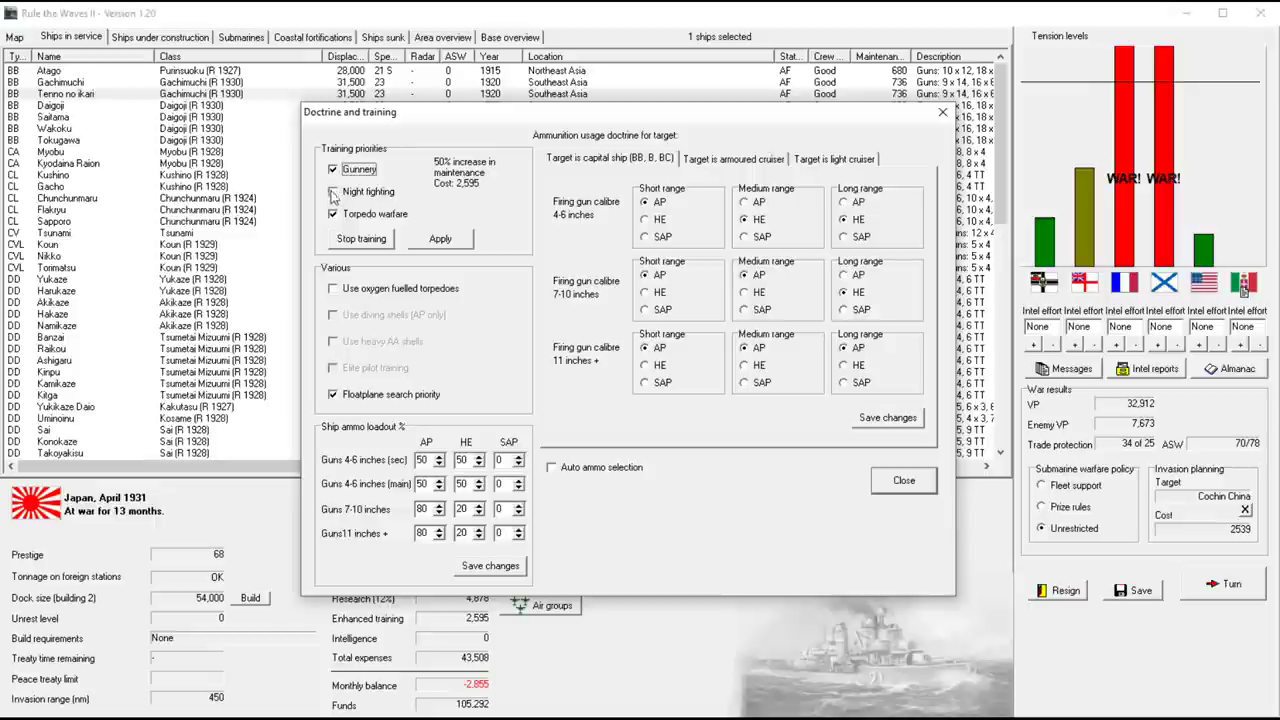
left_click(332, 192)
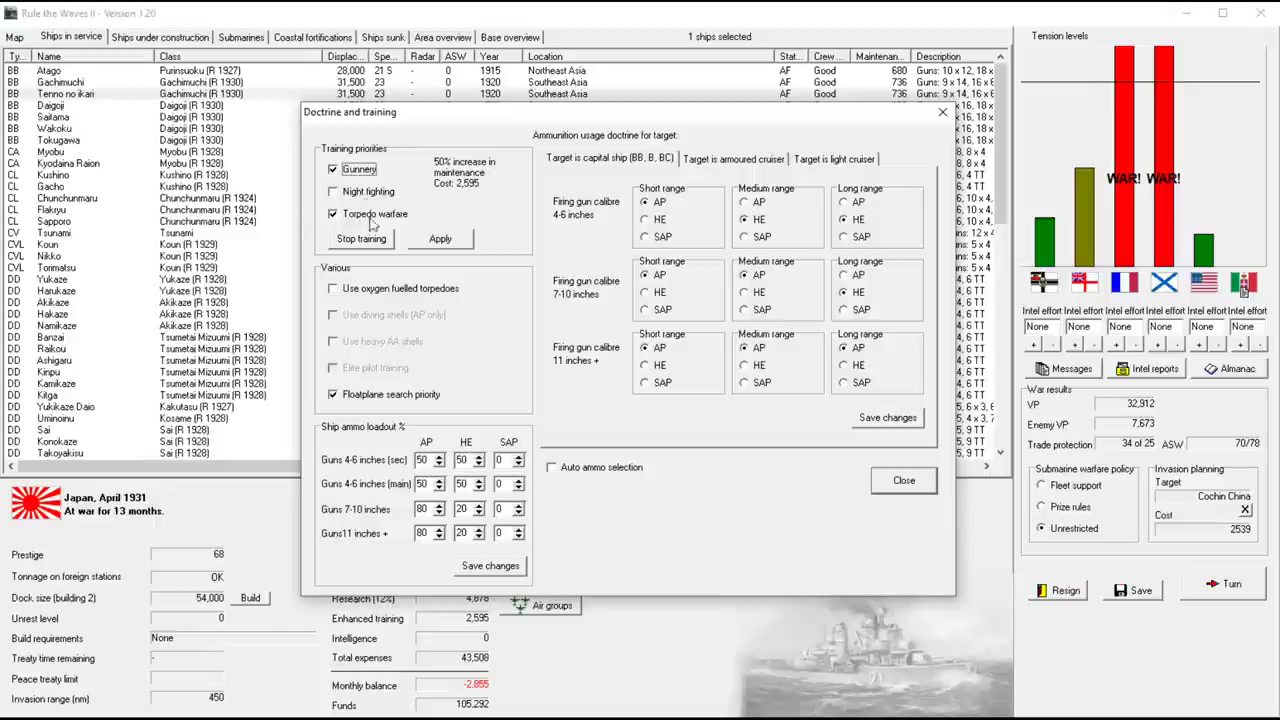
mouse_move(376, 204)
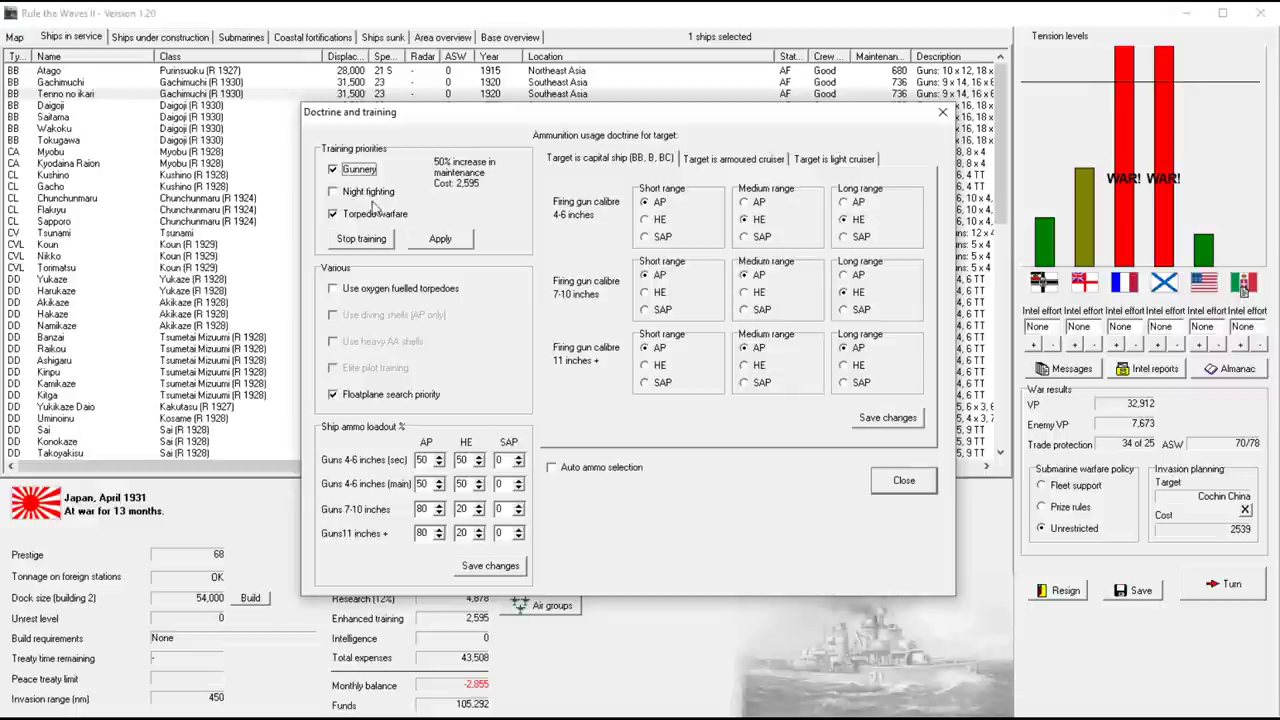
mouse_move(362, 200)
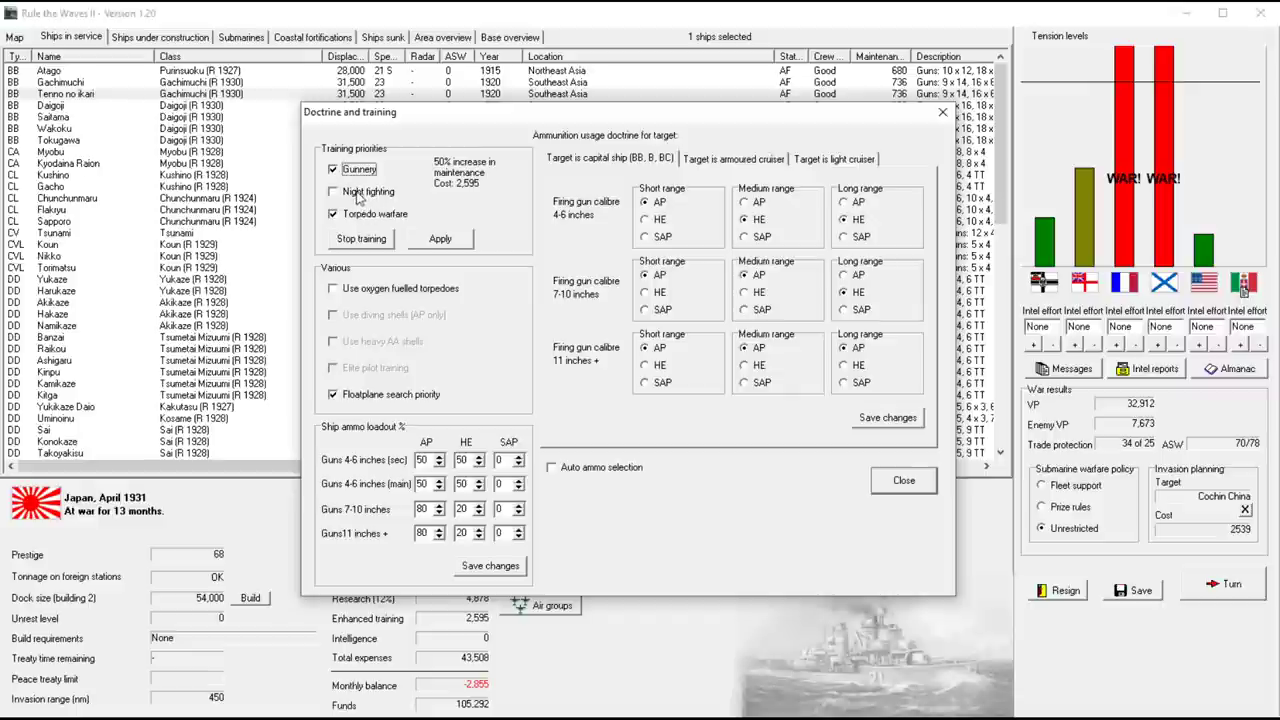
left_click(332, 192)
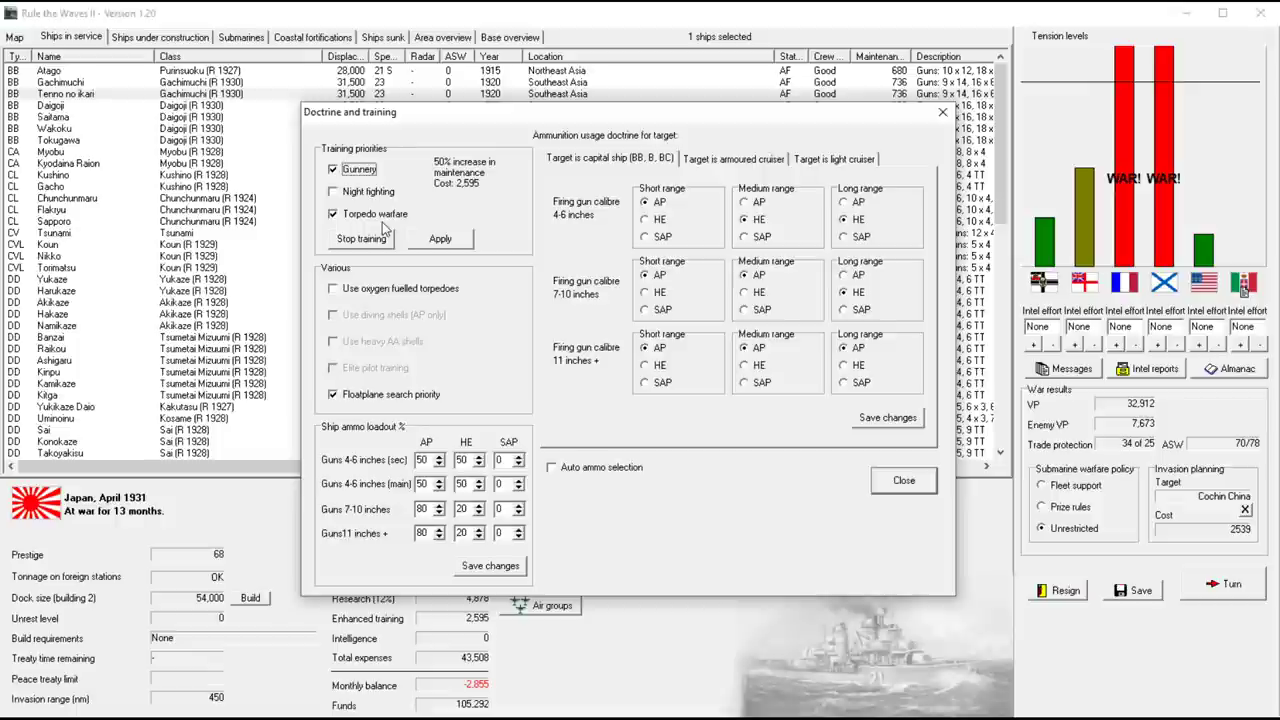
mouse_move(430, 220)
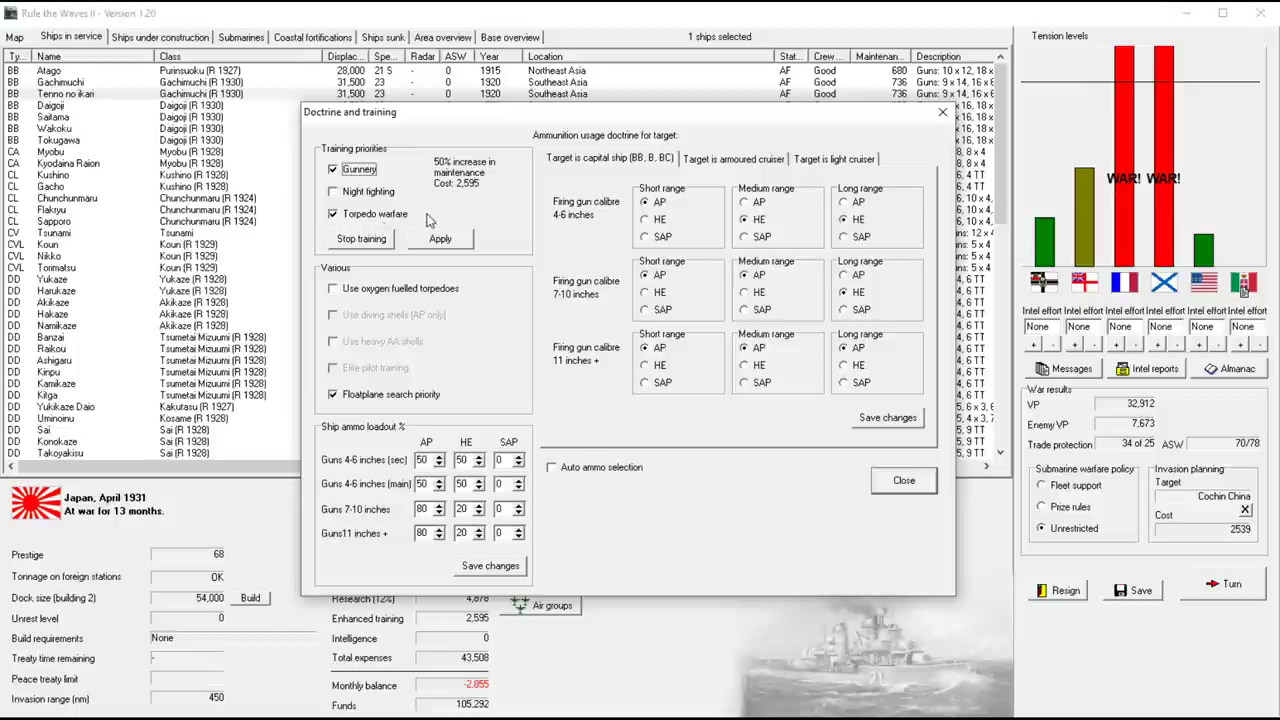